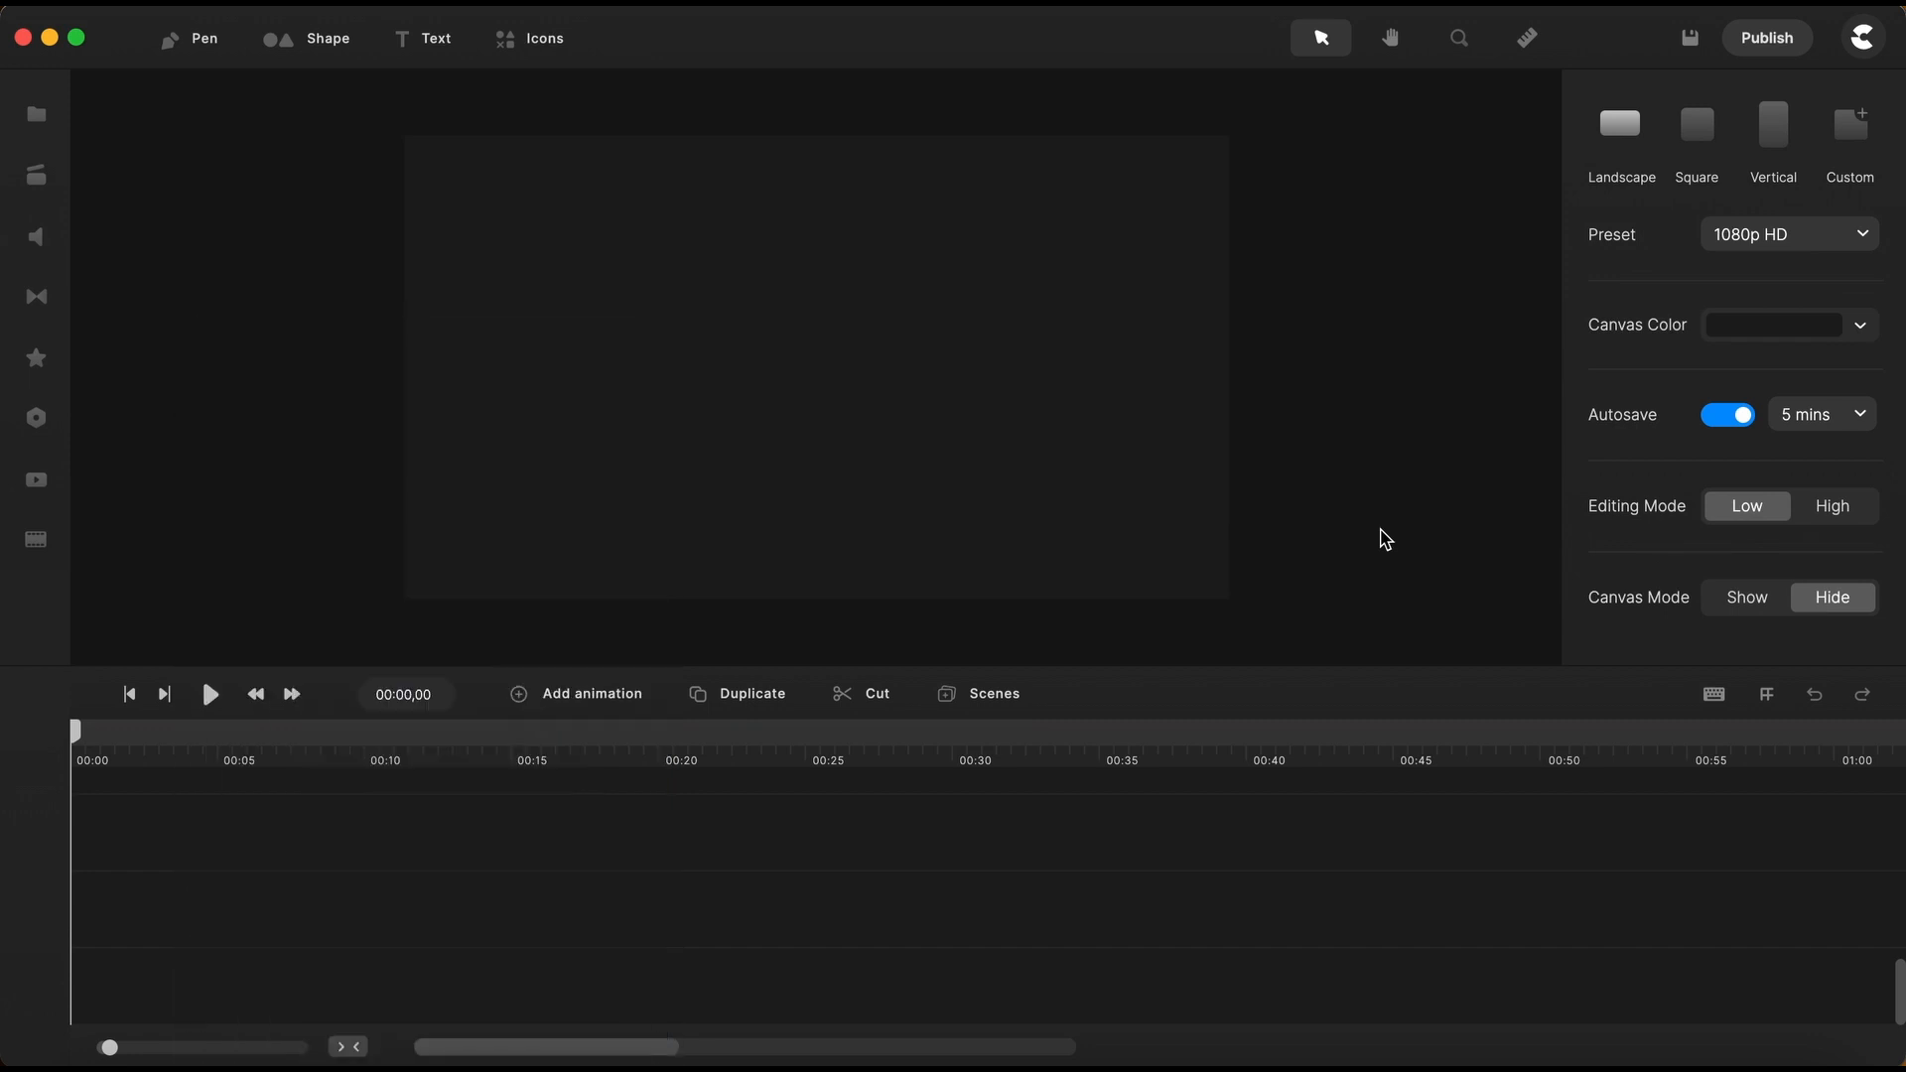
{"action": "mouse_move", "coordinate": [1310, 565]}
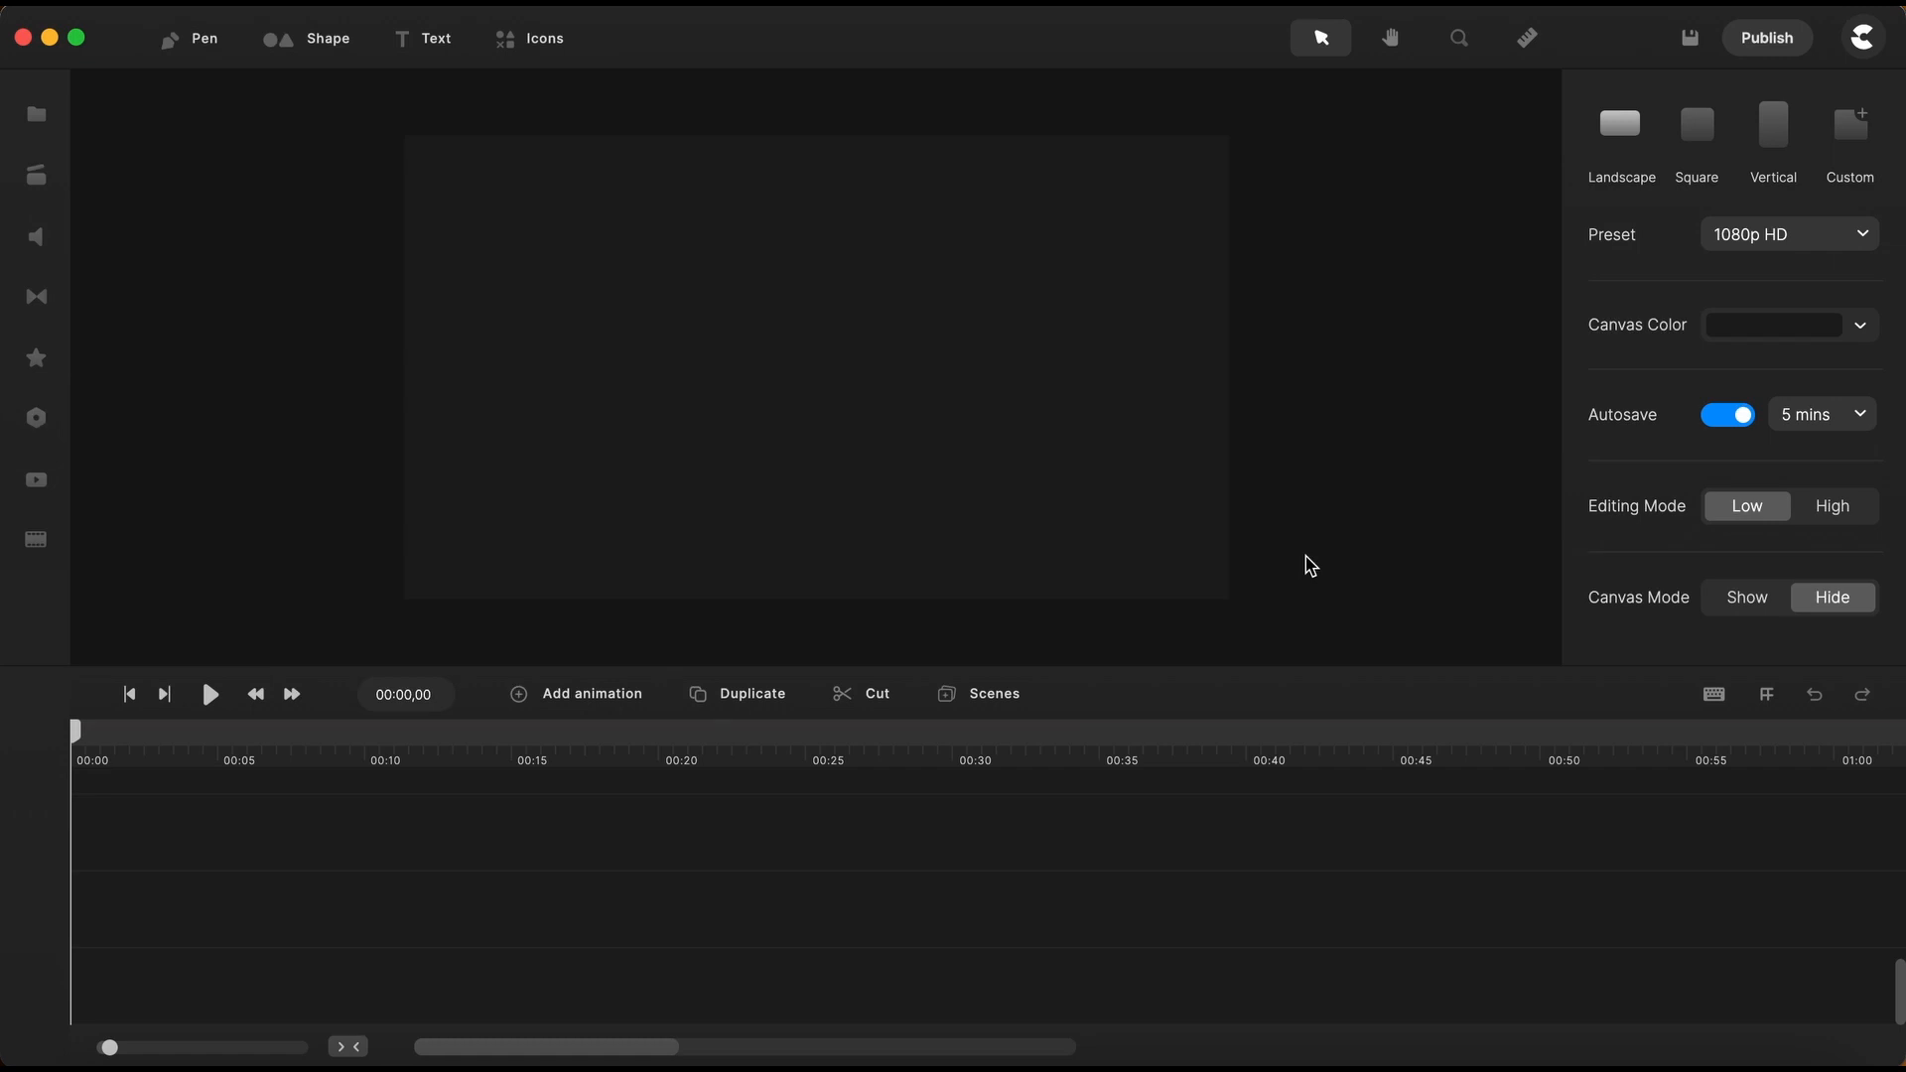
{"action": "mouse_move", "coordinate": [286, 274]}
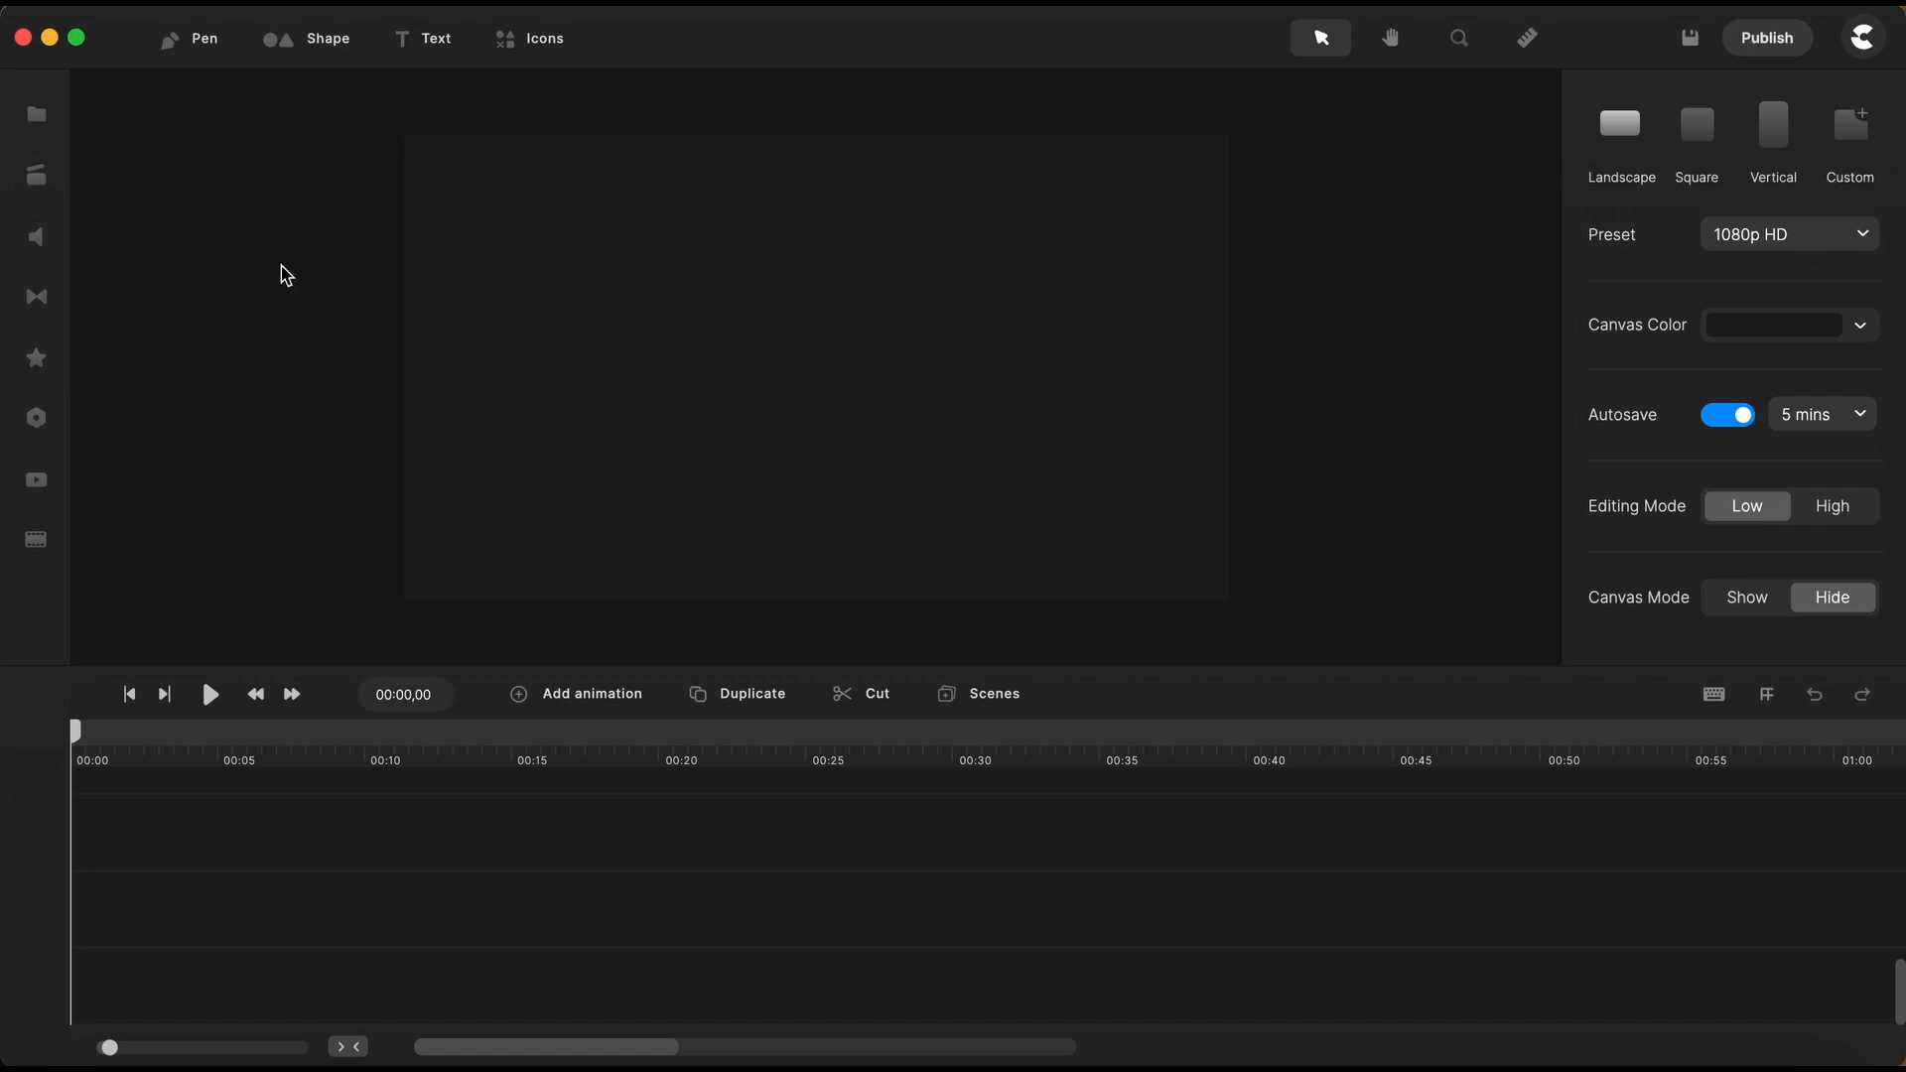
{"action": "mouse_move", "coordinate": [223, 254]}
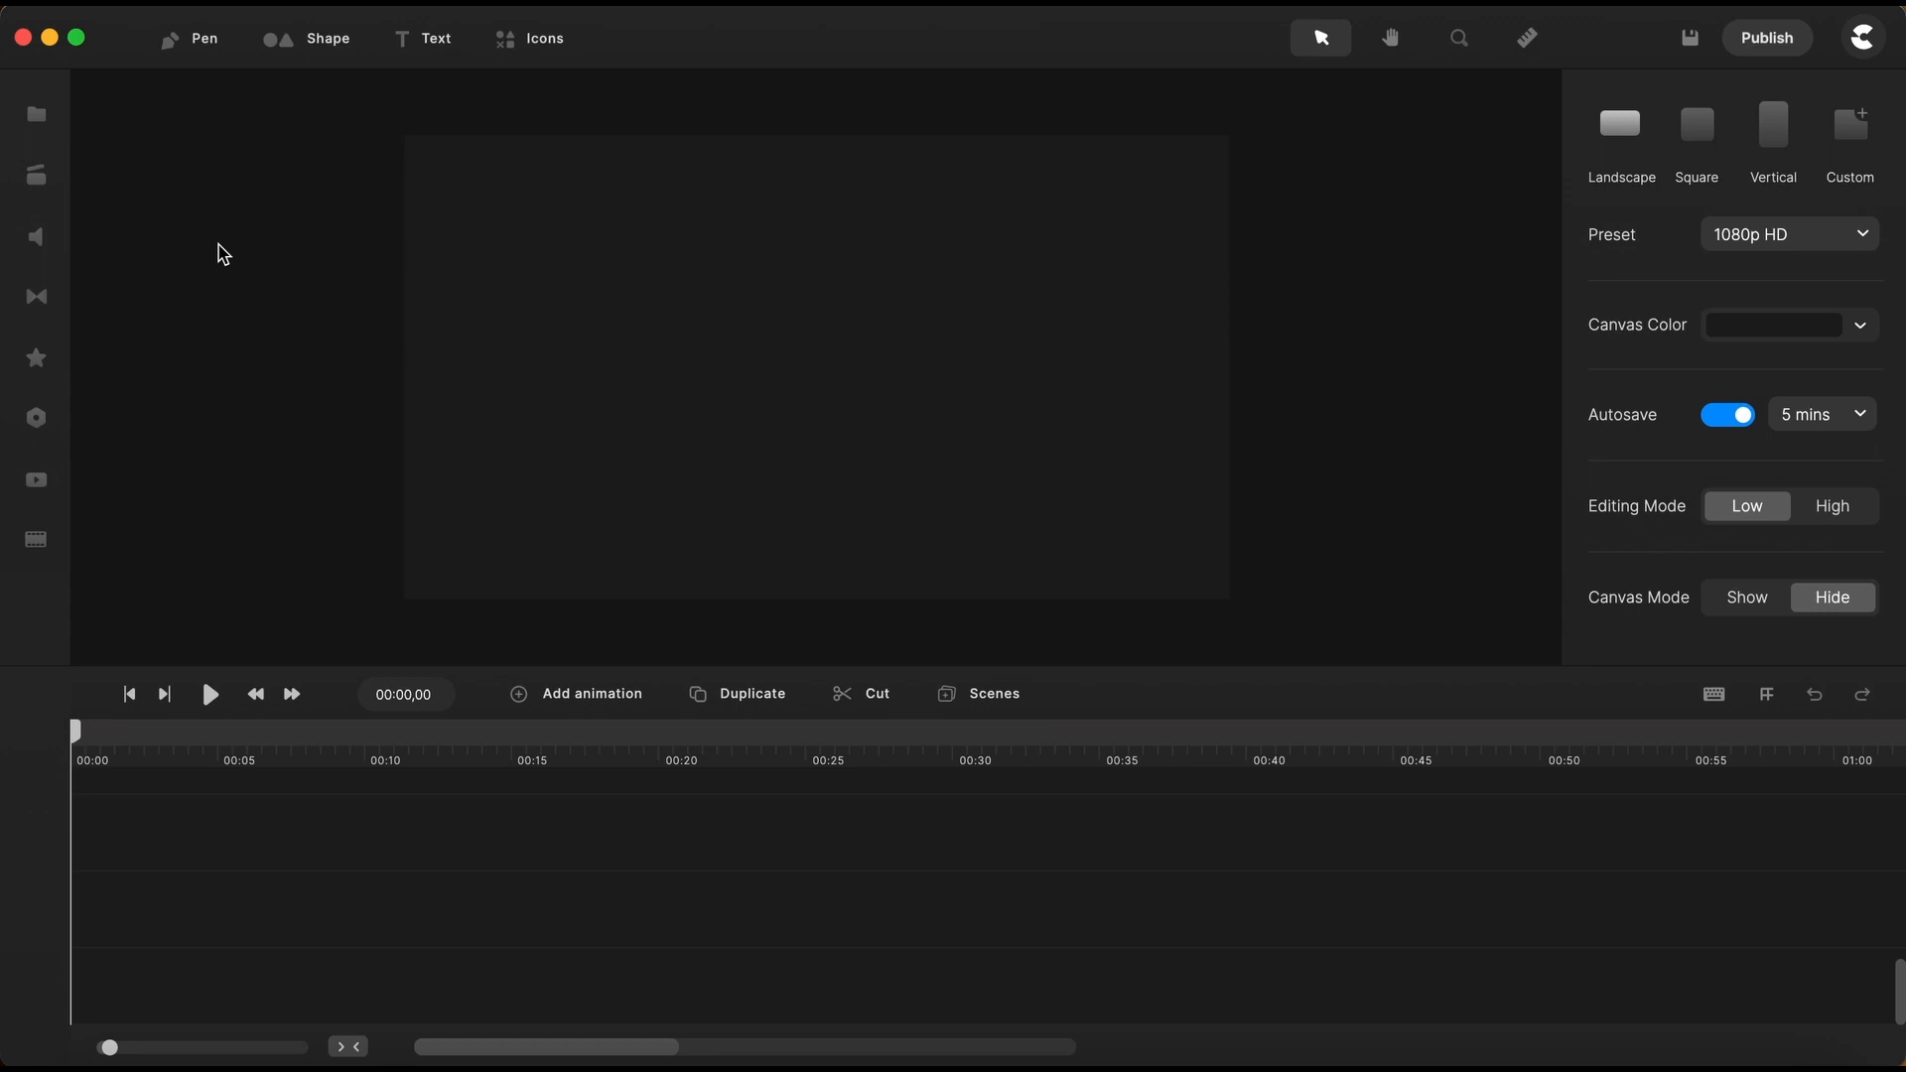
{"action": "mouse_move", "coordinate": [180, 226]}
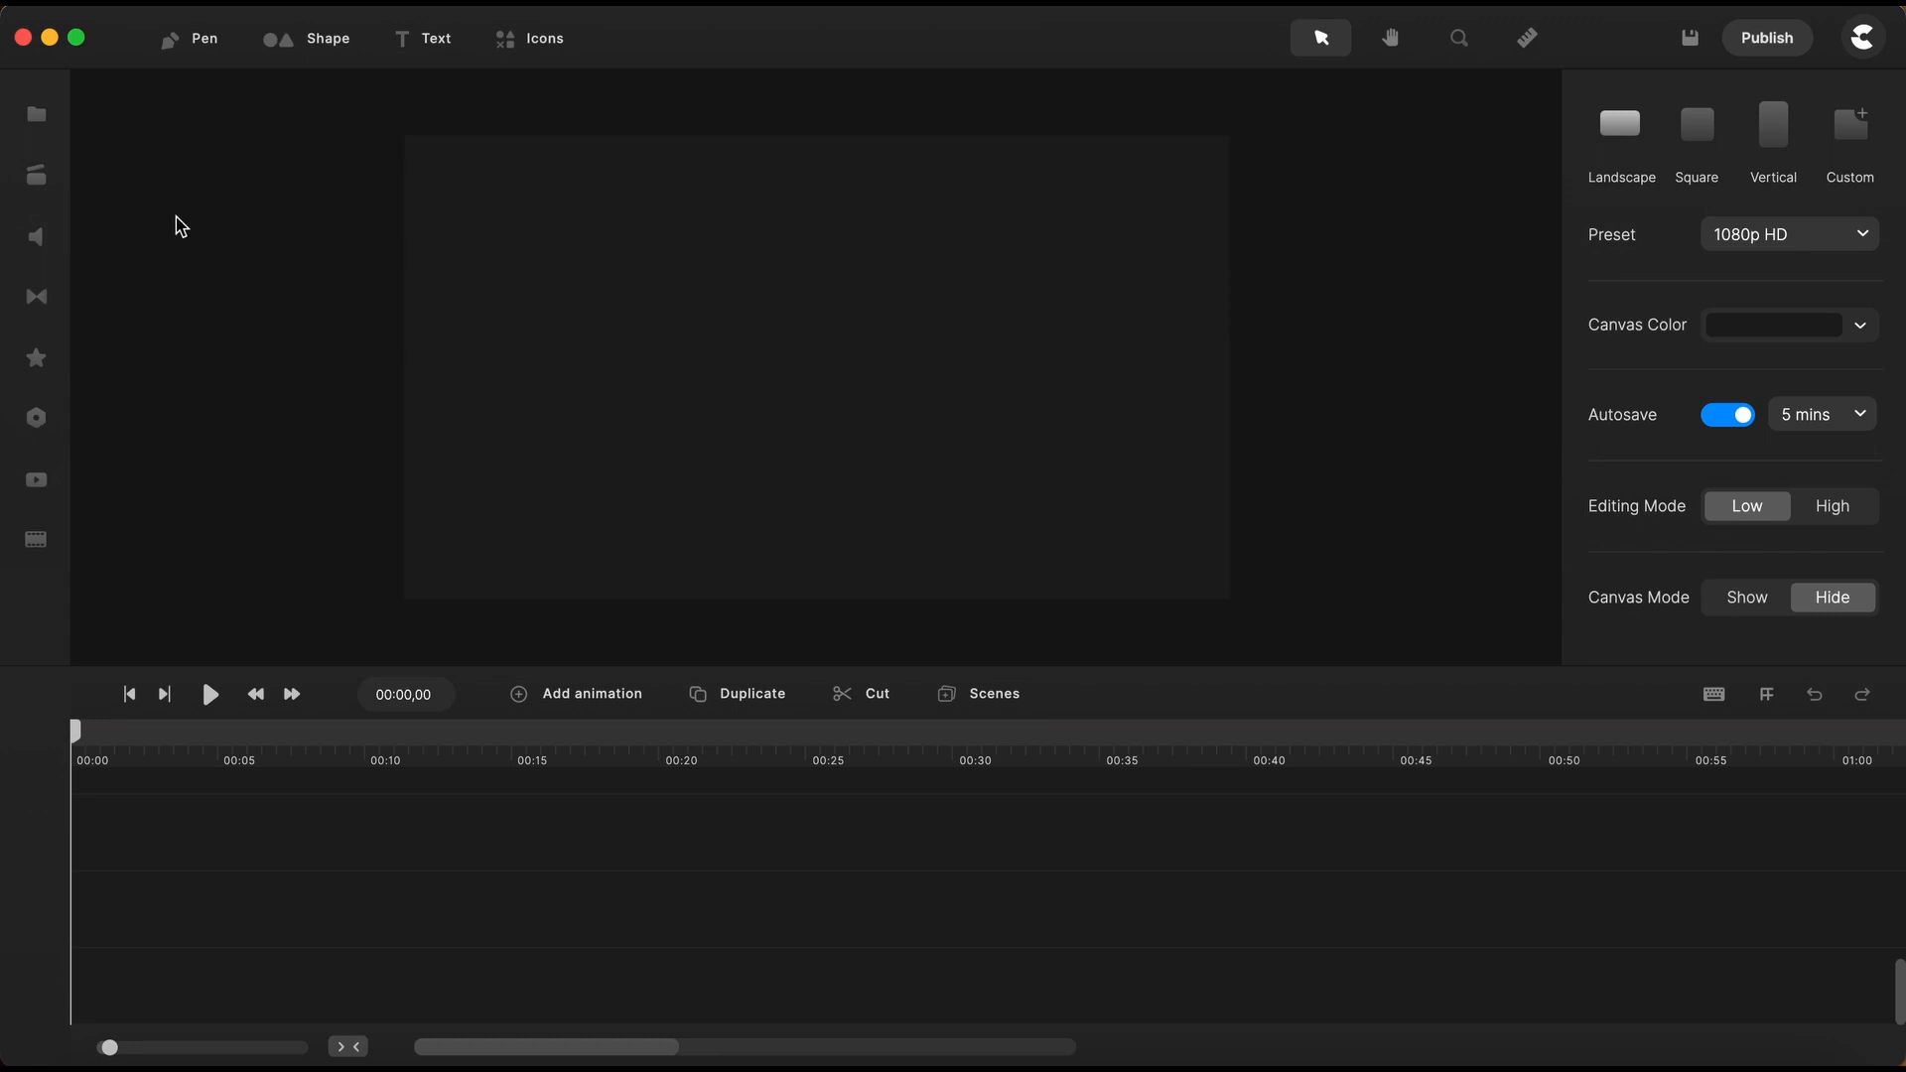
Drag the airbus fragment clip from My Files onto the canvas and play a preview
{"action": "left_click", "coordinate": [35, 113]}
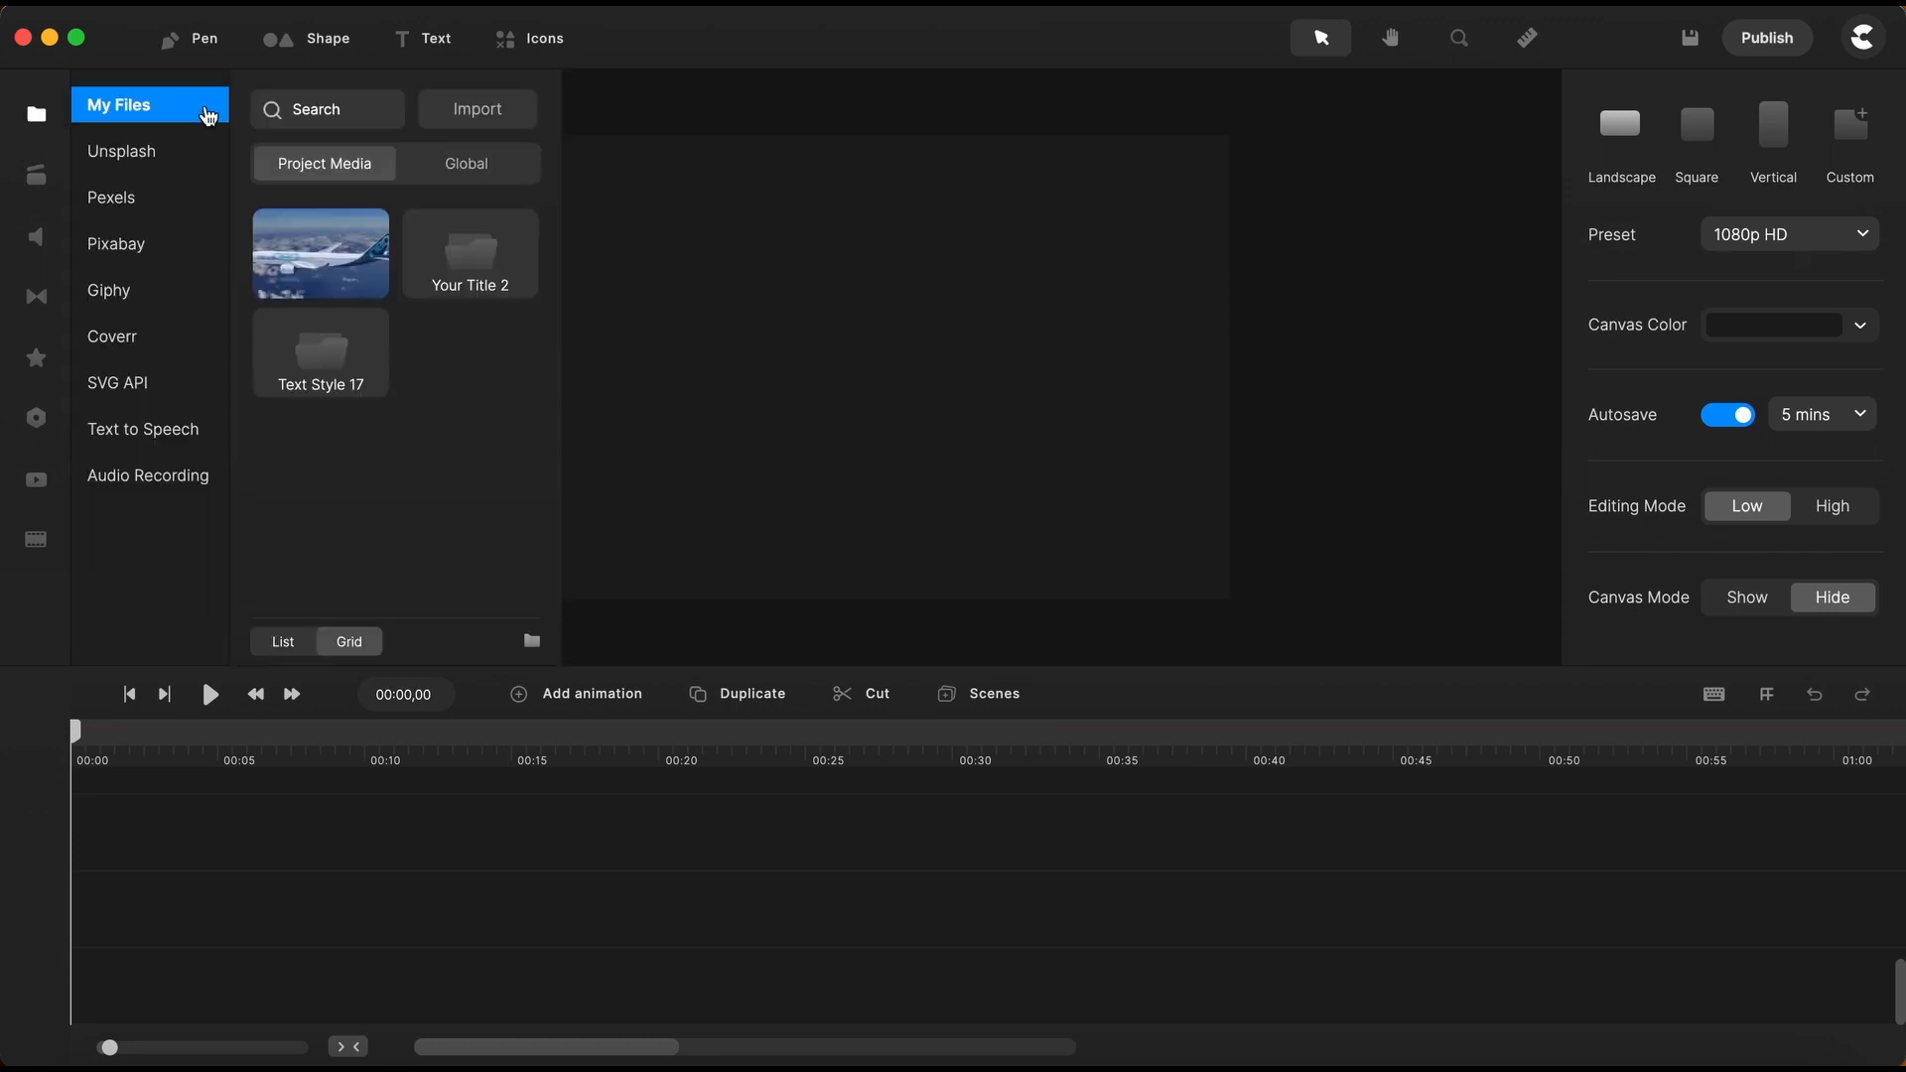
{"action": "left_click", "coordinate": [320, 253]}
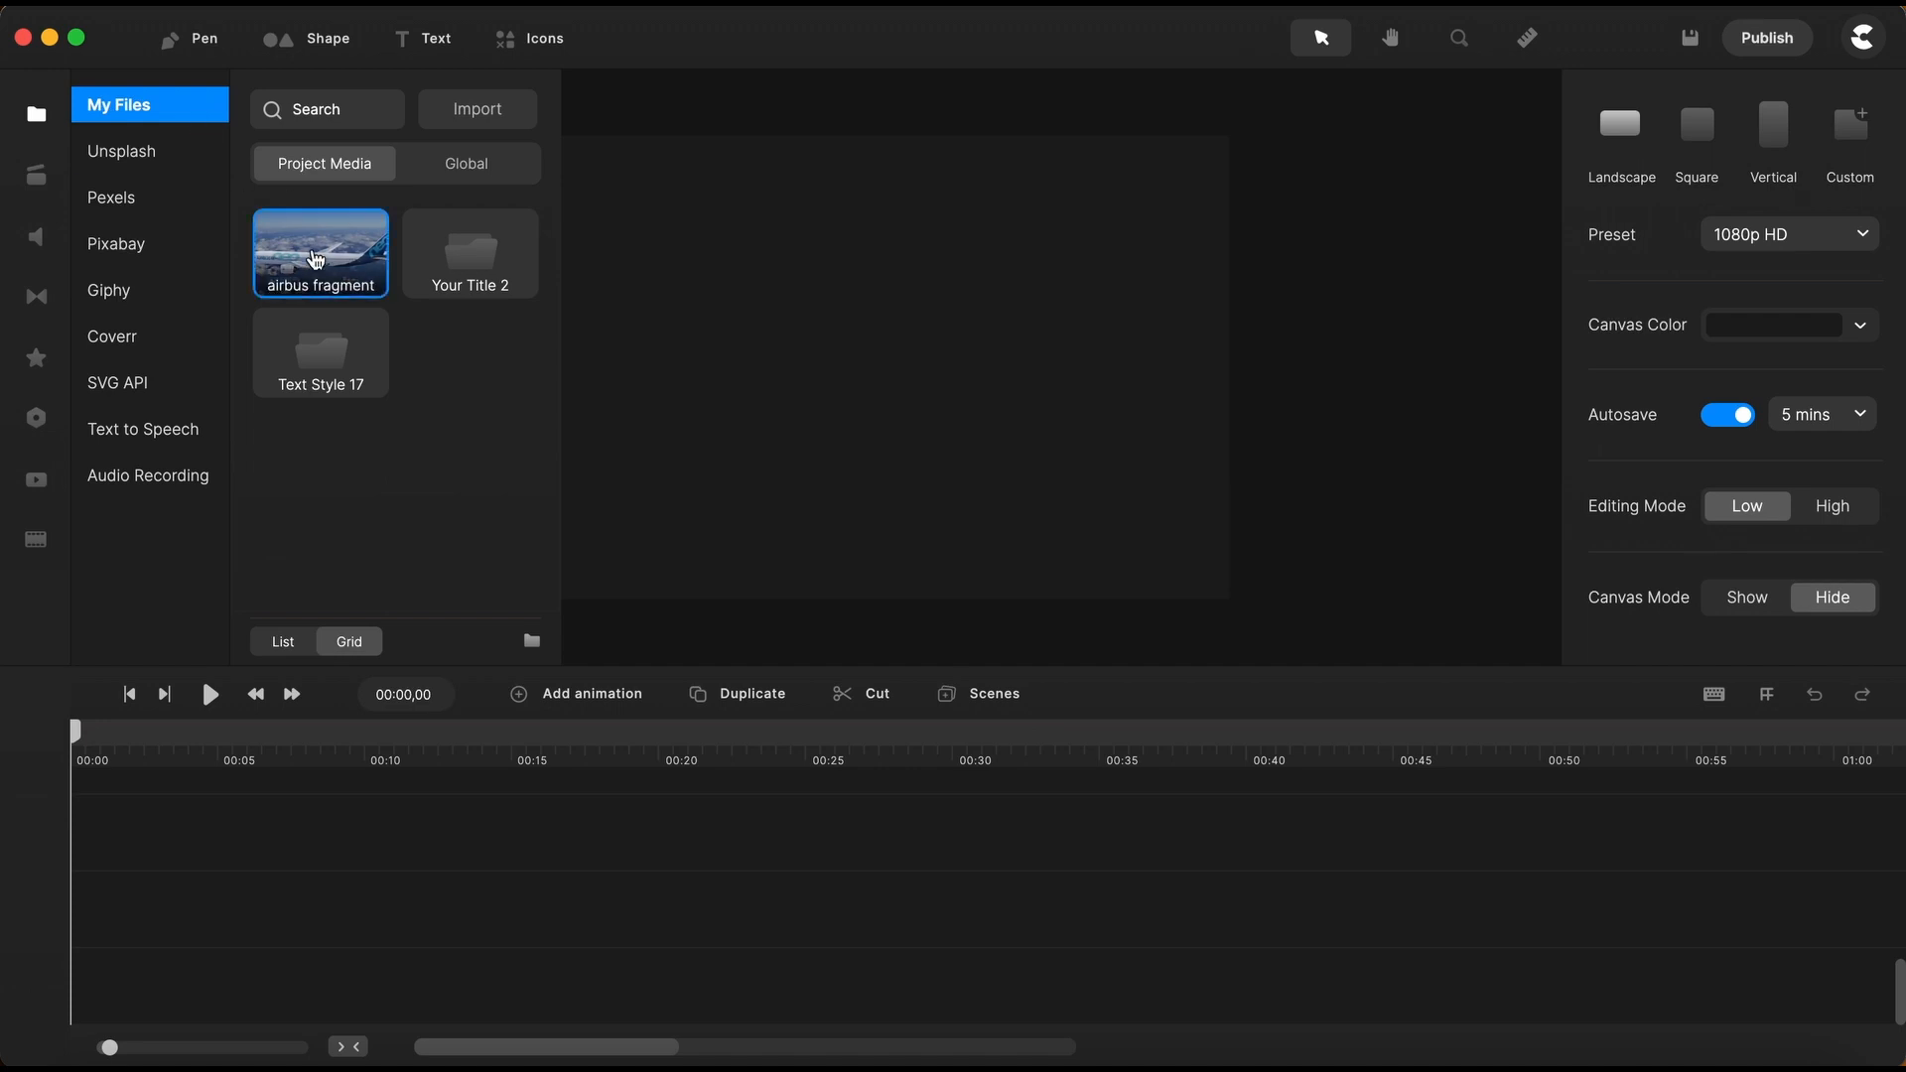
{"action": "left_click_drag", "start_coordinate": [320, 254], "coordinate": [668, 346]}
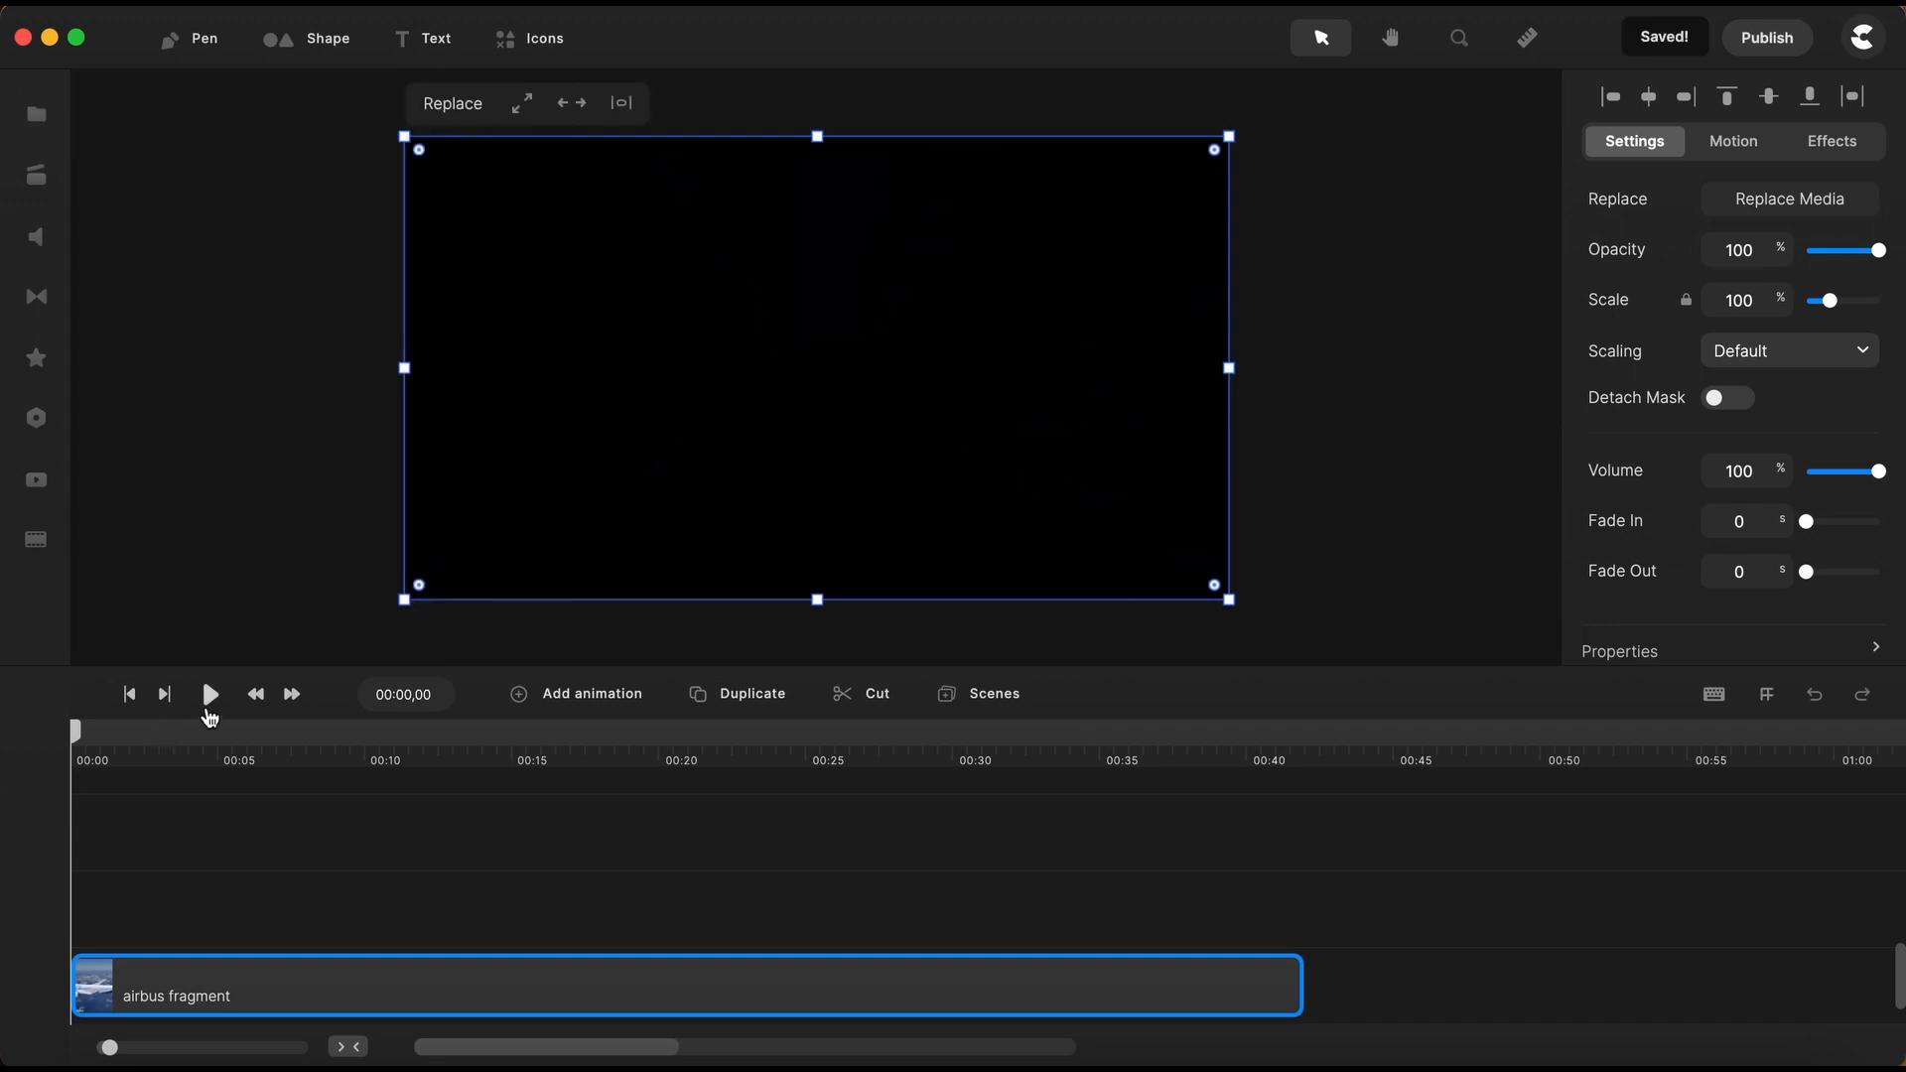
{"action": "left_click", "coordinate": [207, 694]}
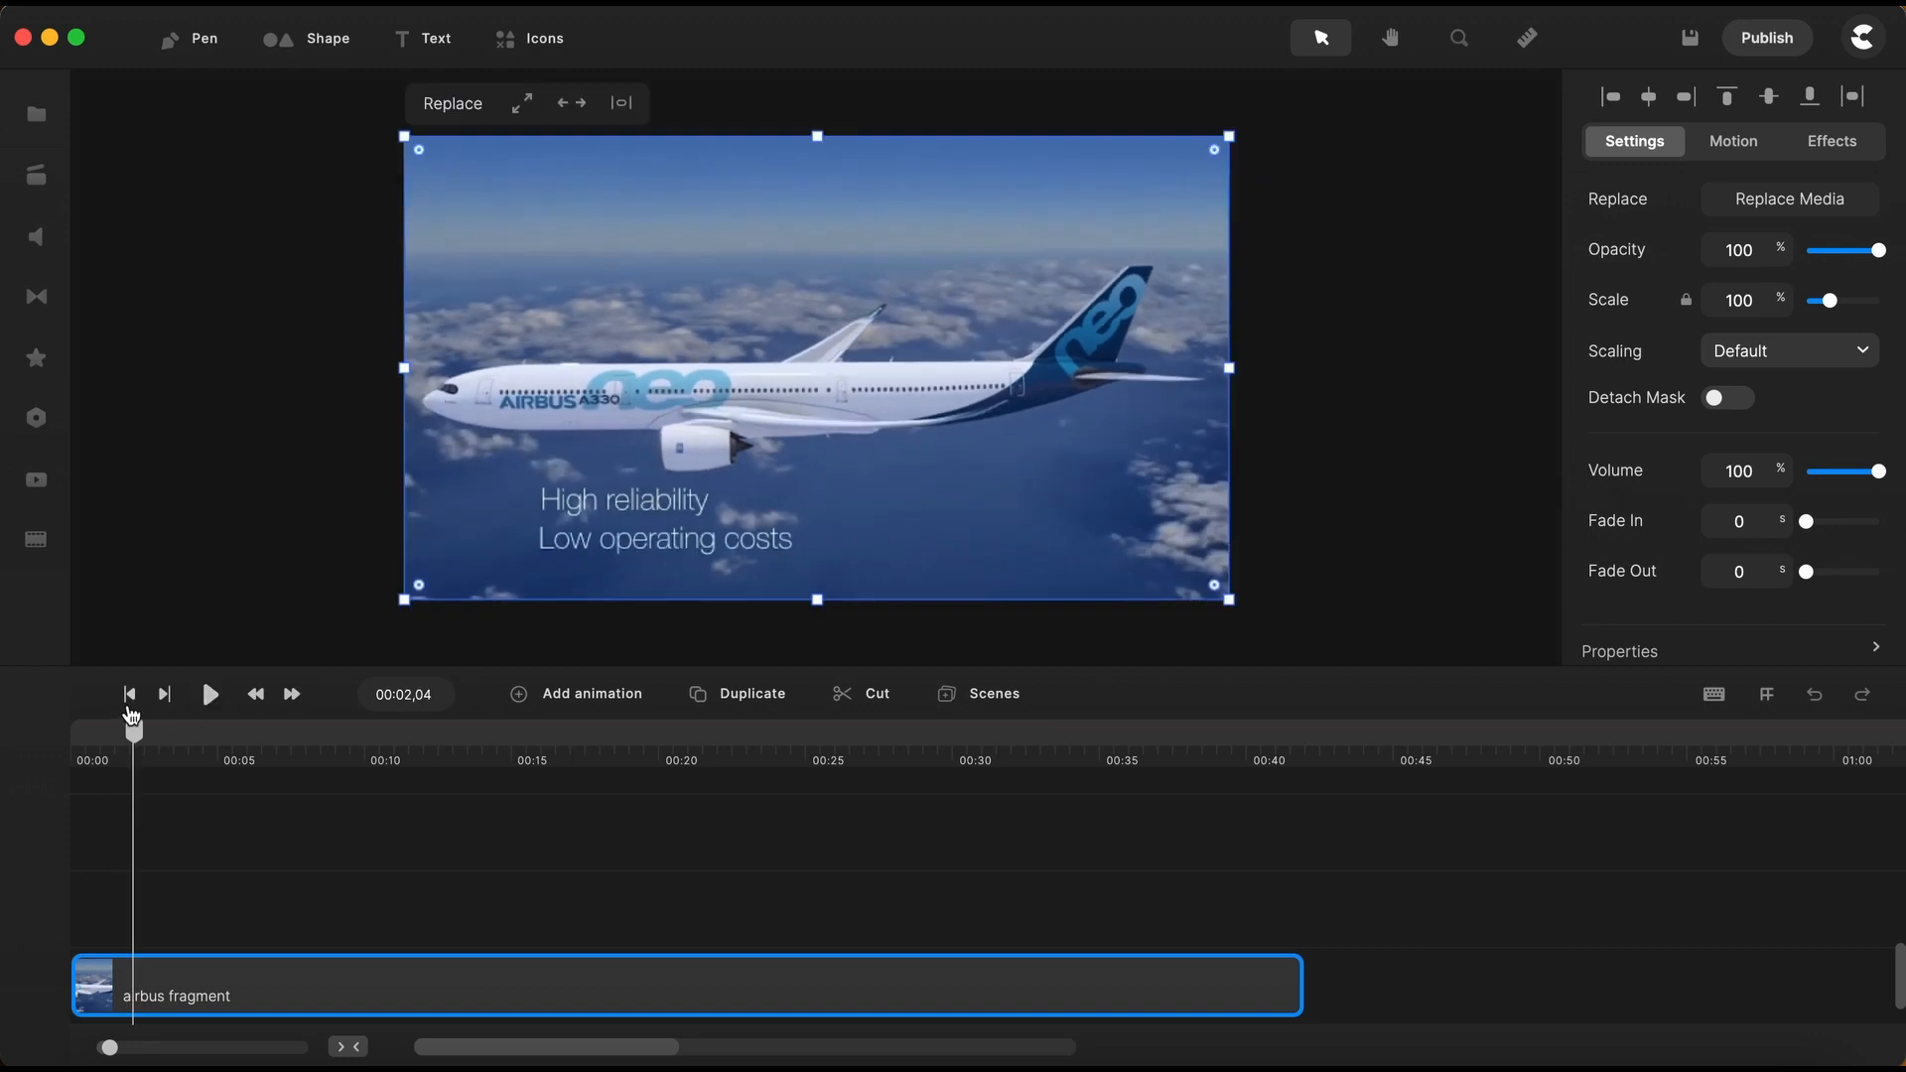
{"action": "left_click", "coordinate": [129, 694]}
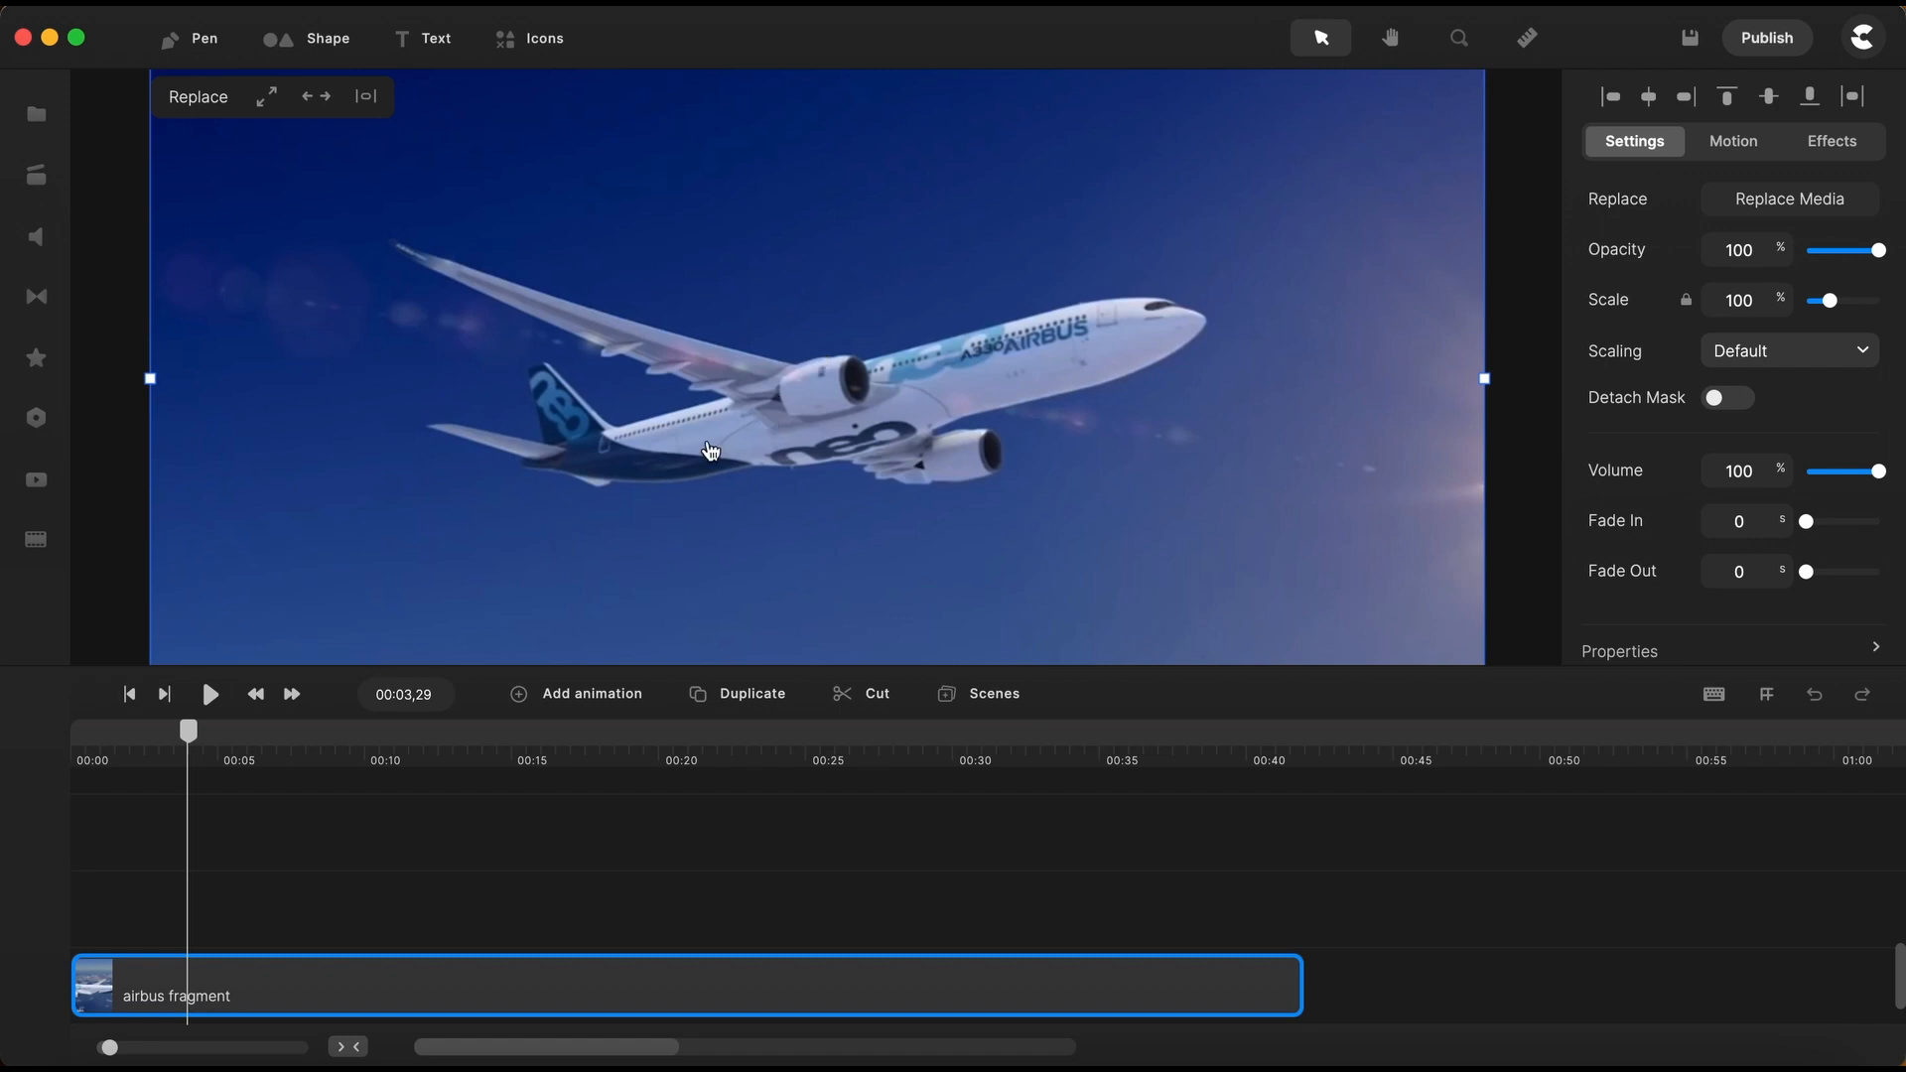
{"action": "mouse_move", "coordinate": [646, 474]}
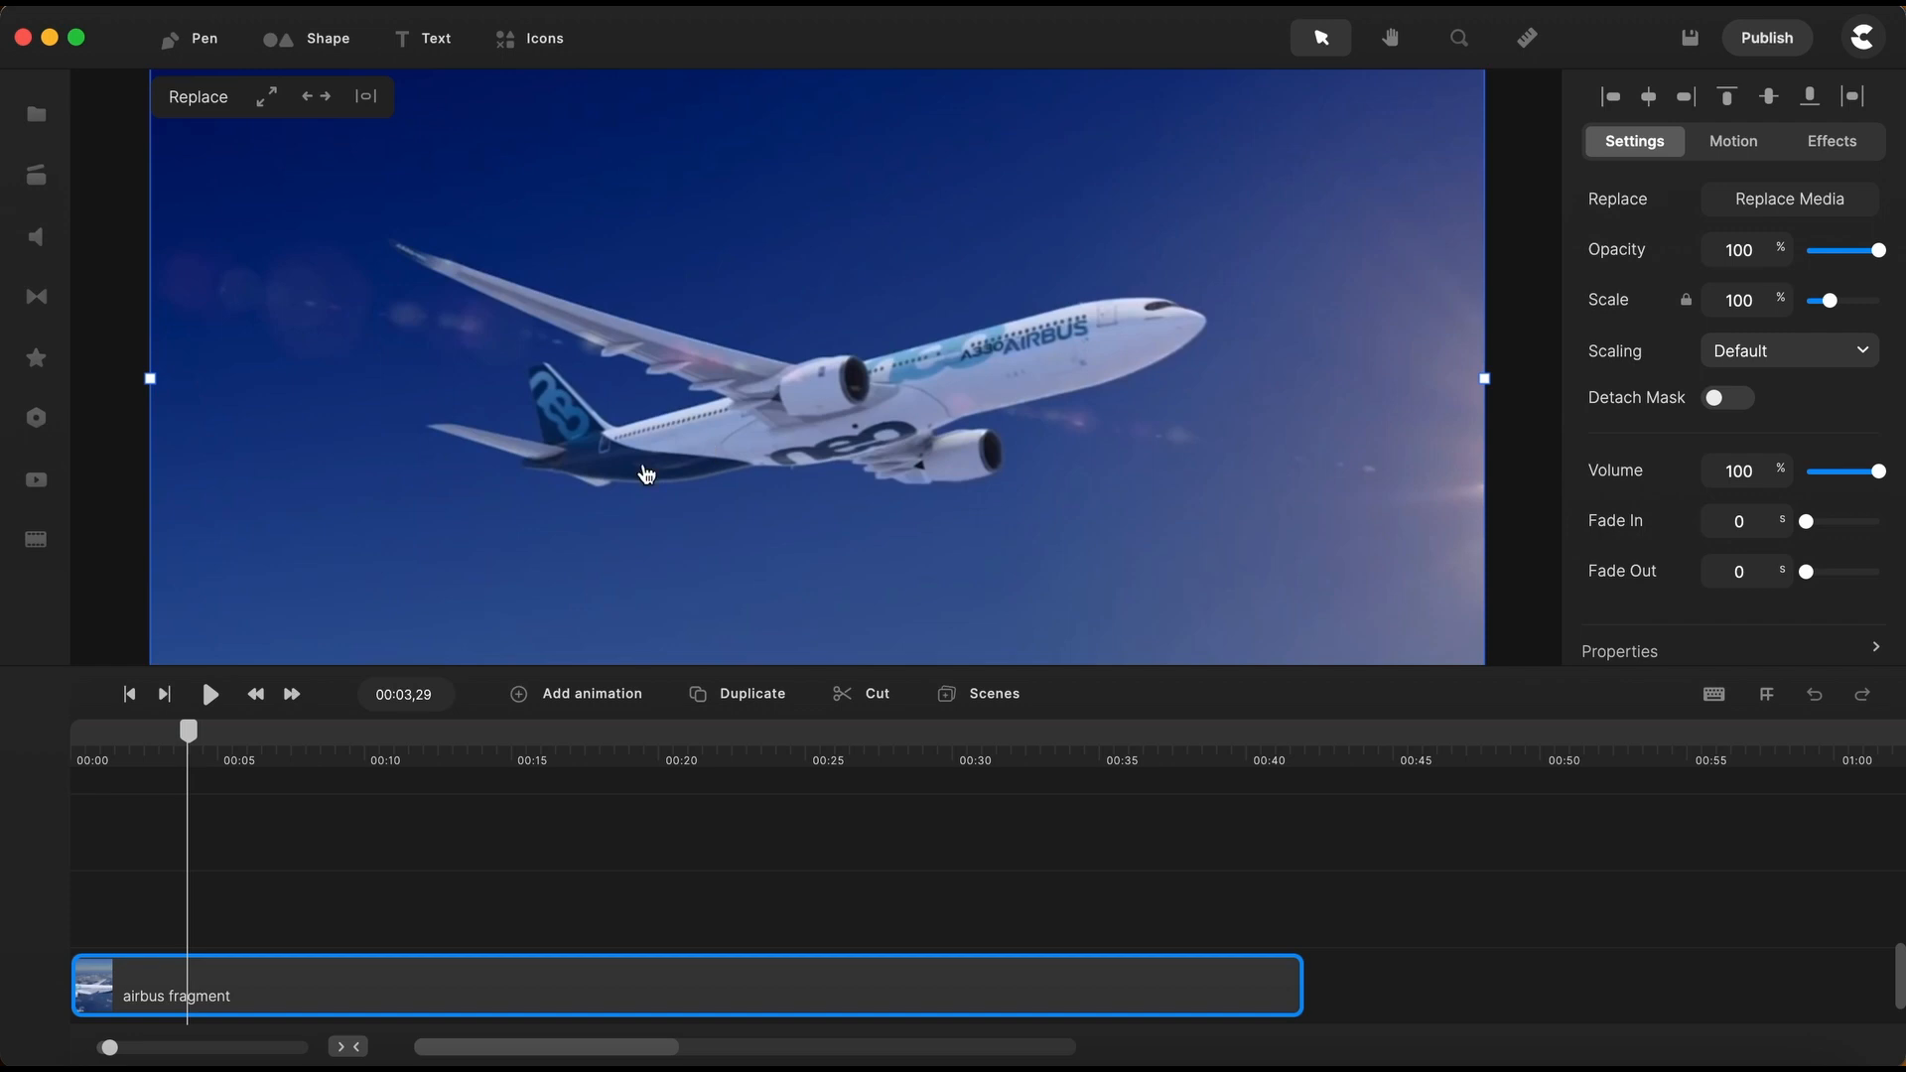
{"action": "mouse_move", "coordinate": [194, 747]}
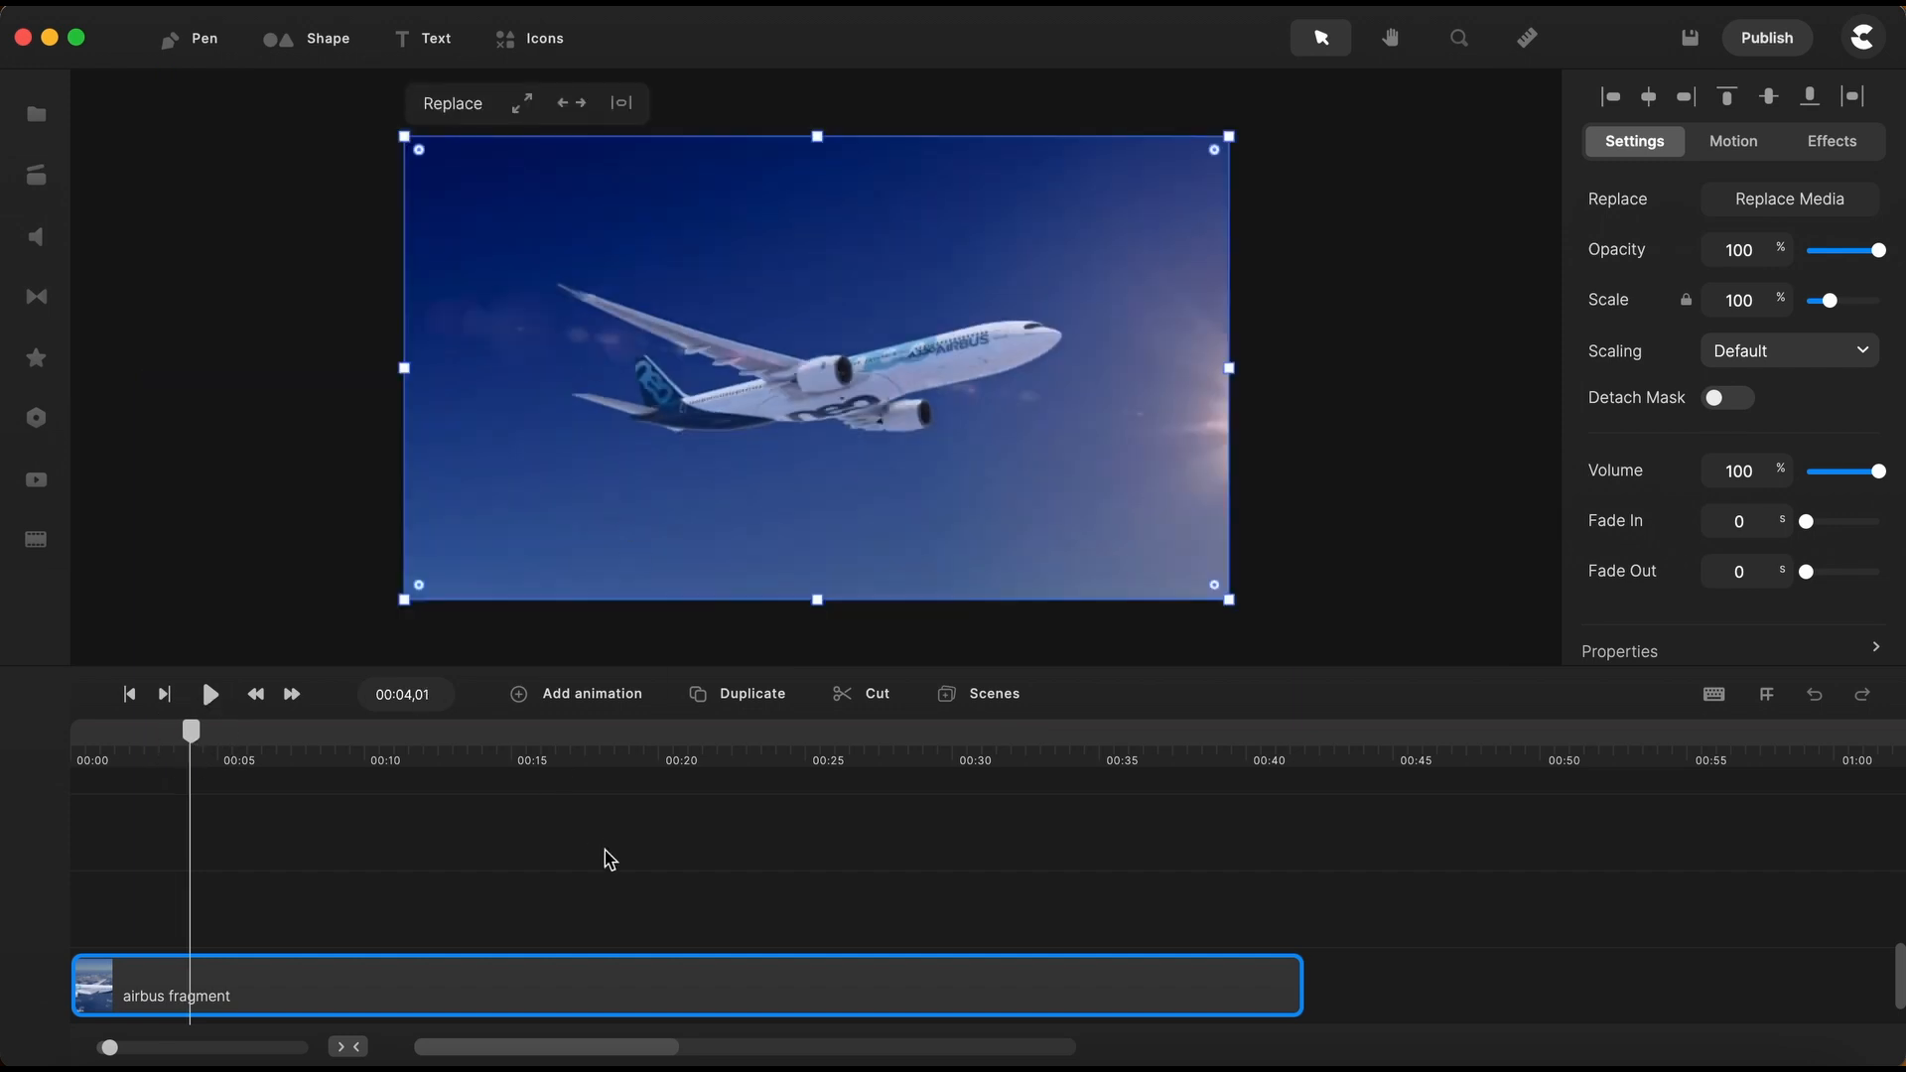
Take a snapshot of the current plane frame, then close the My Files panel
{"action": "right_click", "coordinate": [954, 496]}
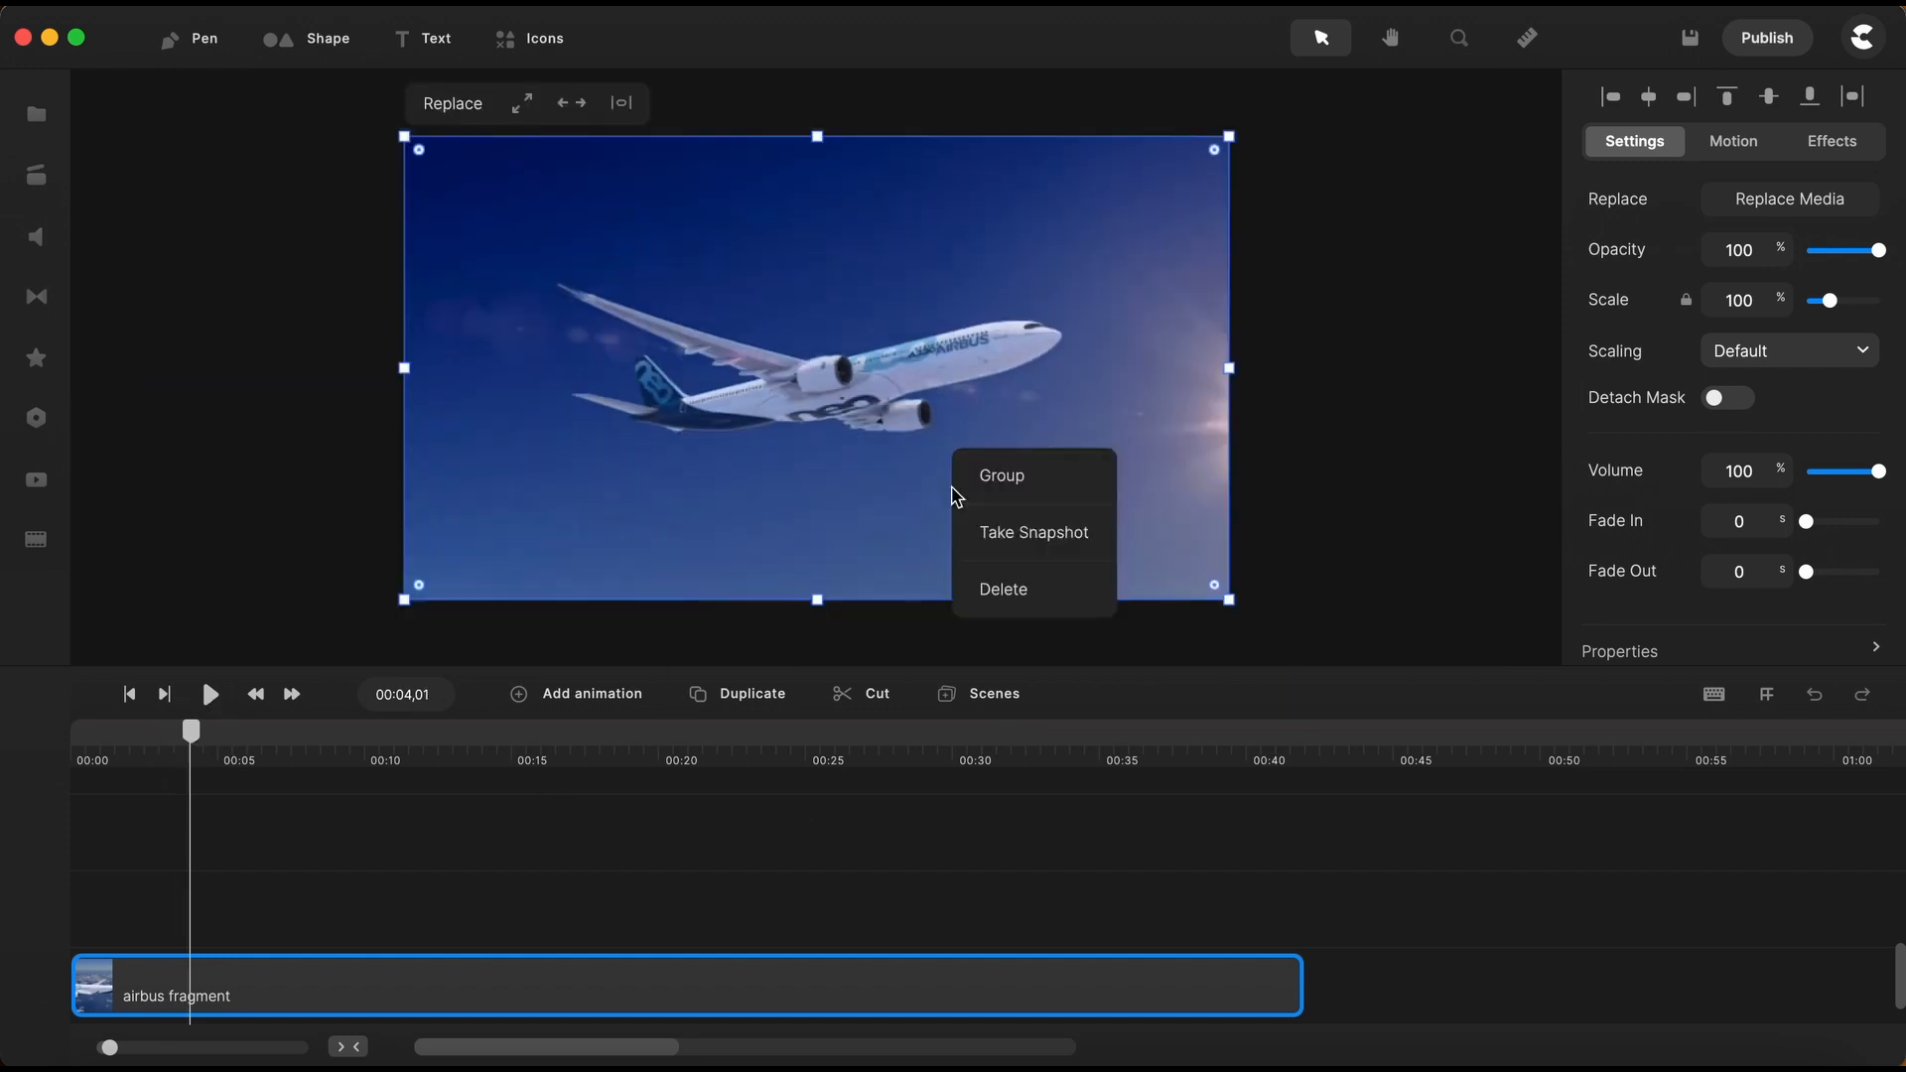
{"action": "left_click", "coordinate": [36, 114]}
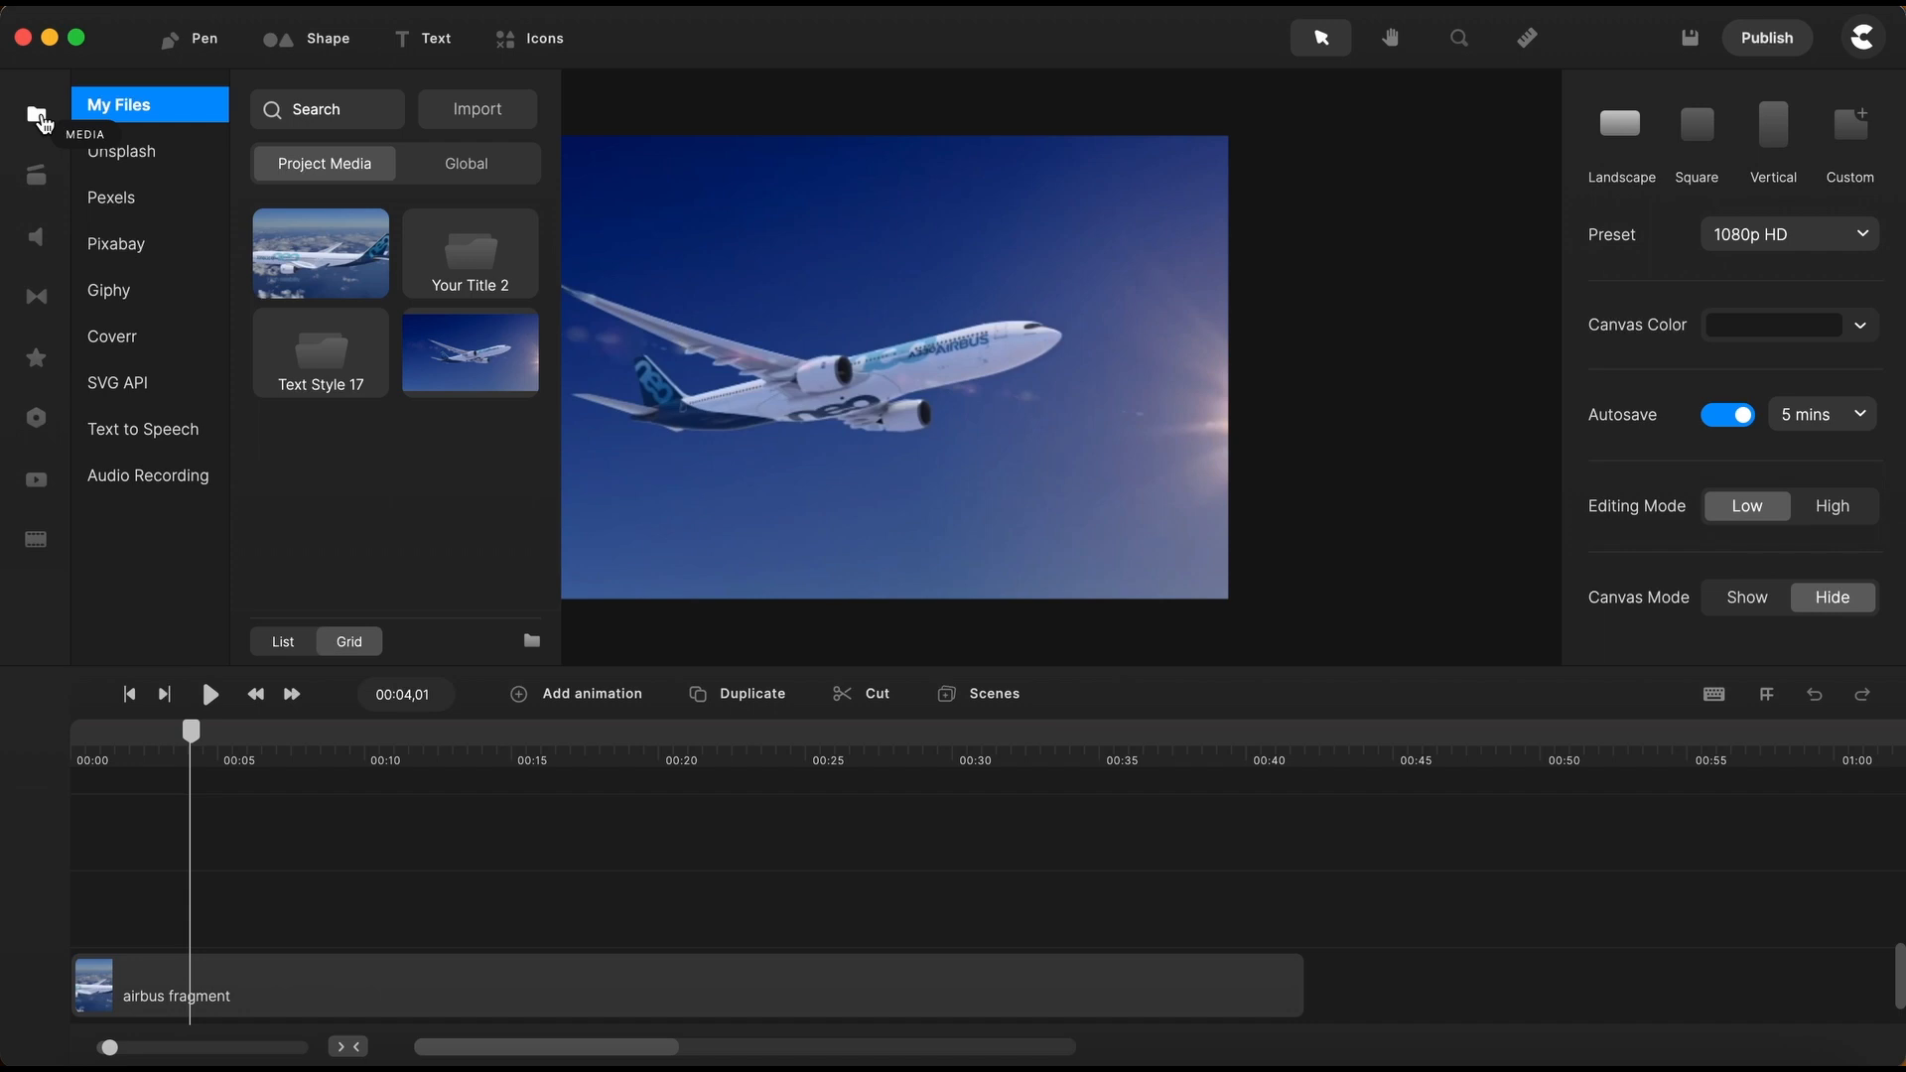
{"action": "left_click", "coordinate": [37, 114]}
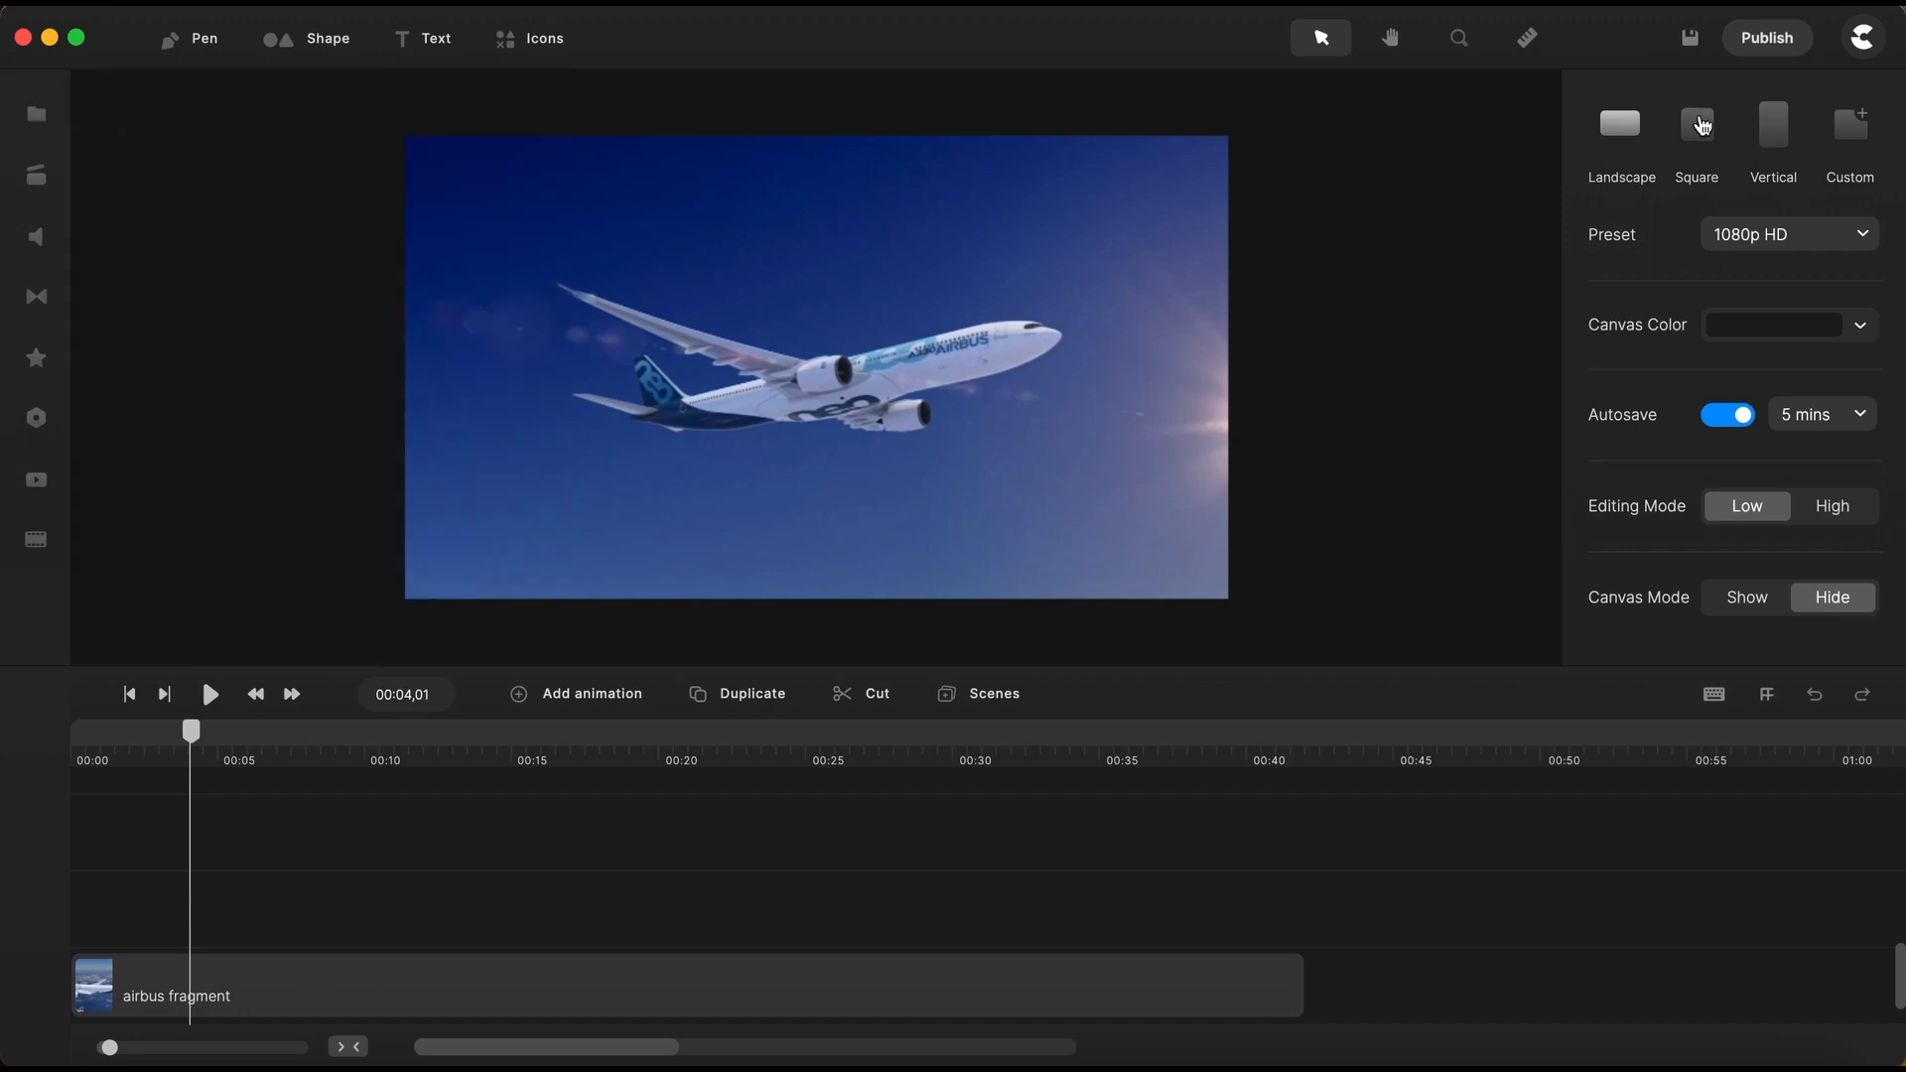
Publish the frame as a JPG image, saving it as plane.jpg in Downloads
{"action": "left_click", "coordinate": [1766, 38]}
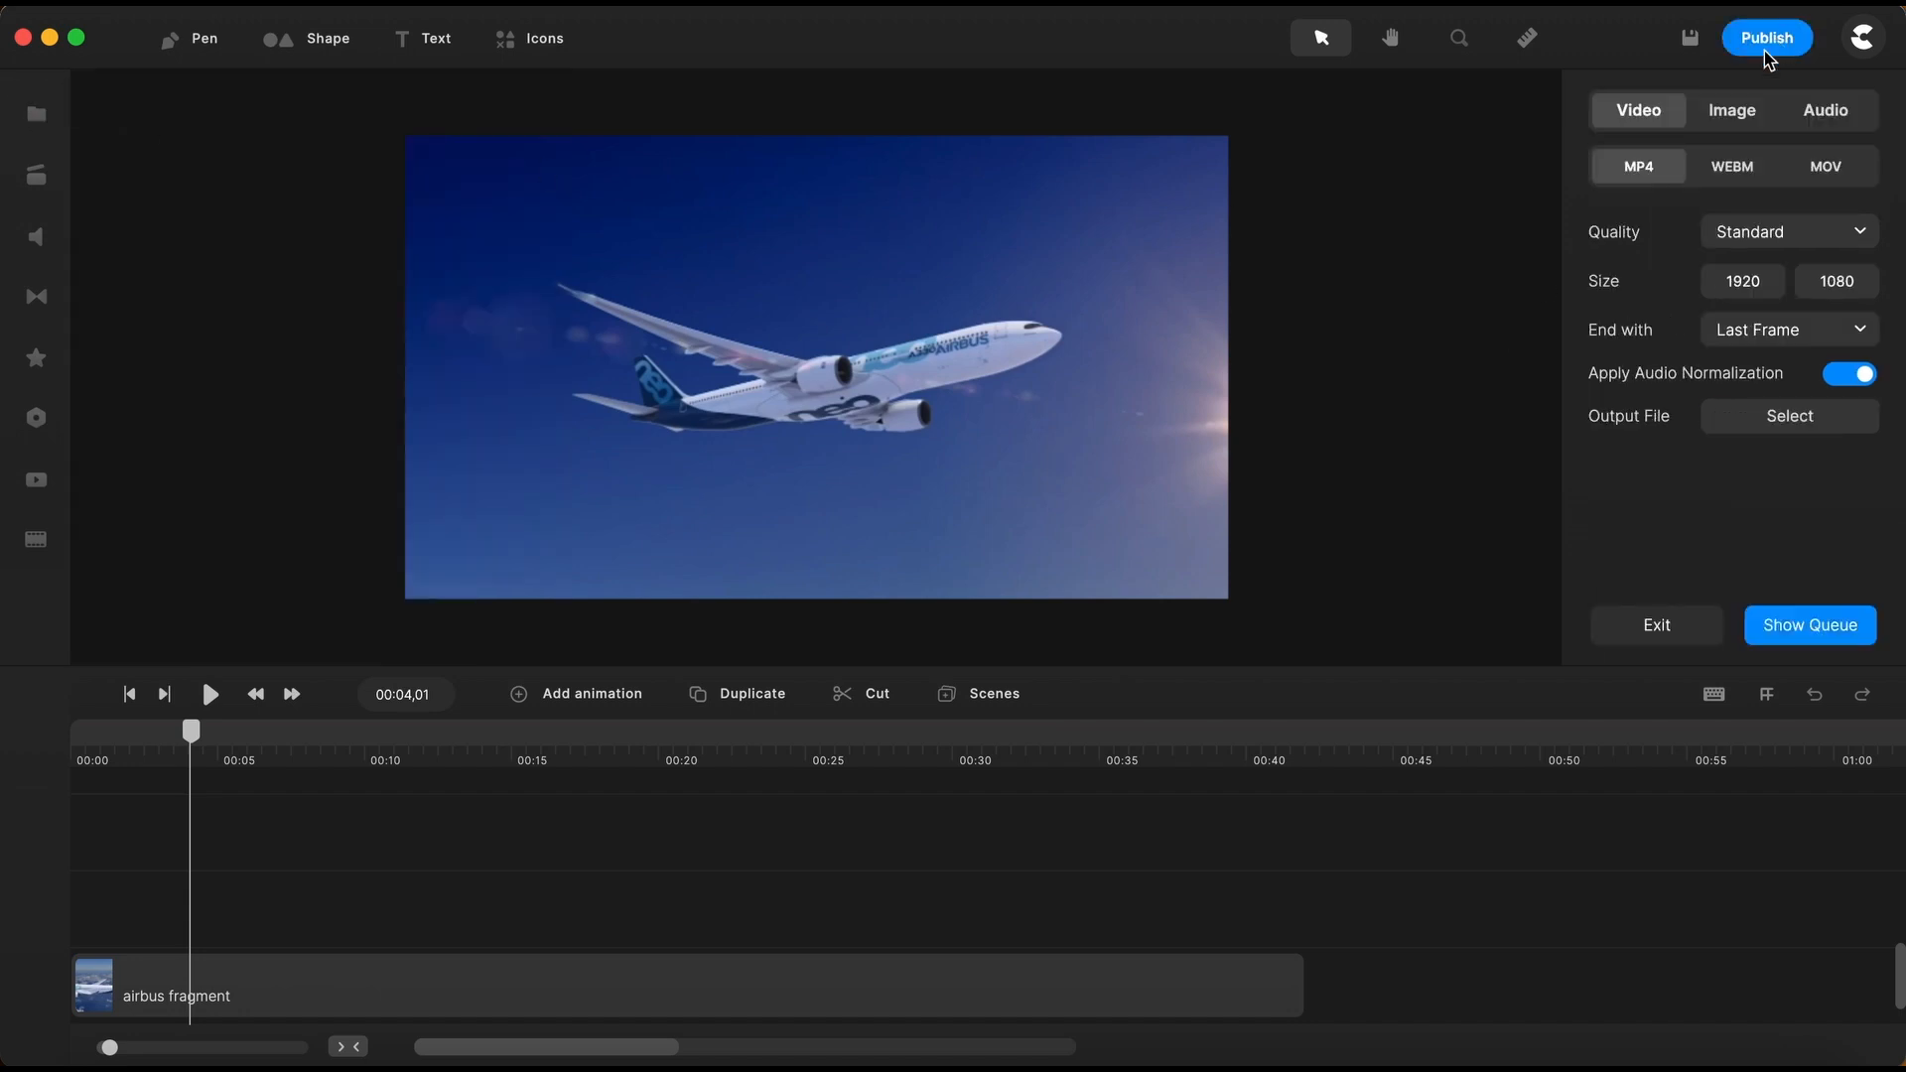
{"action": "left_click", "coordinate": [1733, 109]}
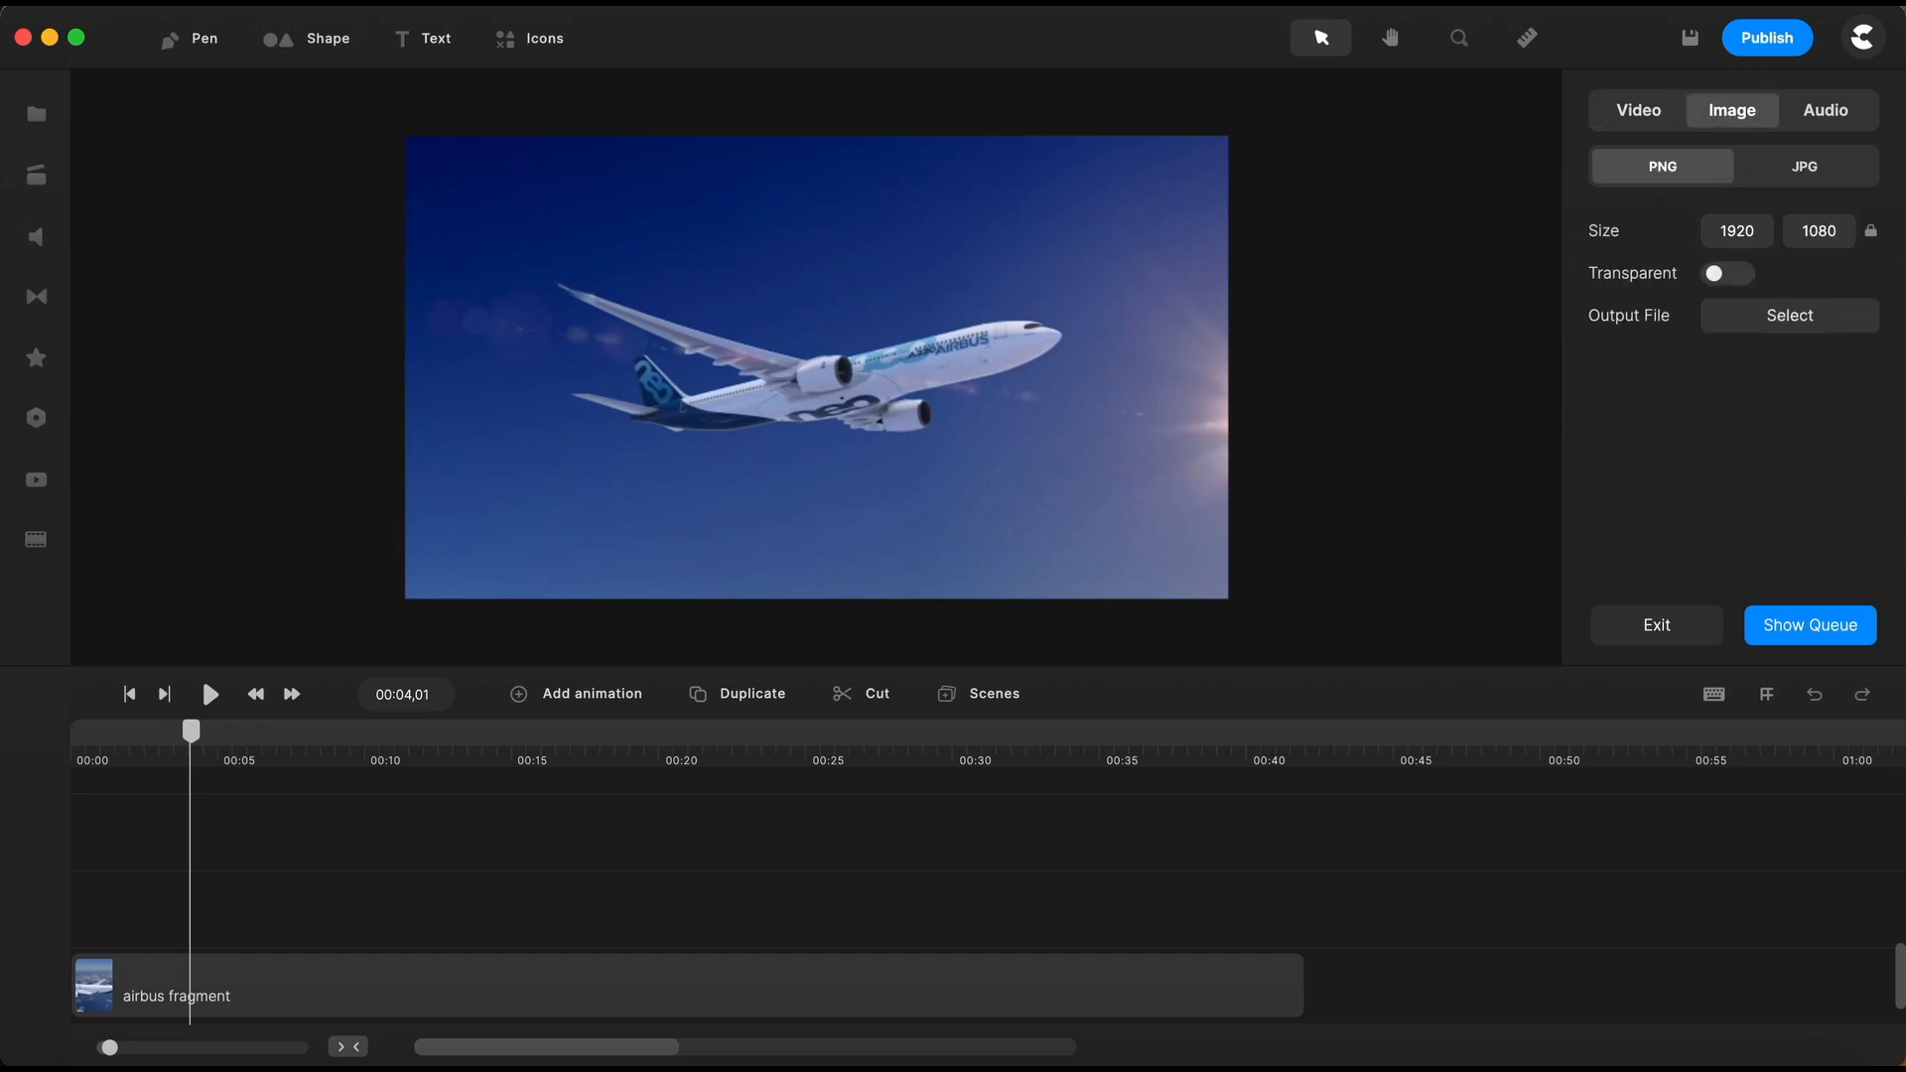
{"action": "left_click", "coordinate": [1805, 166]}
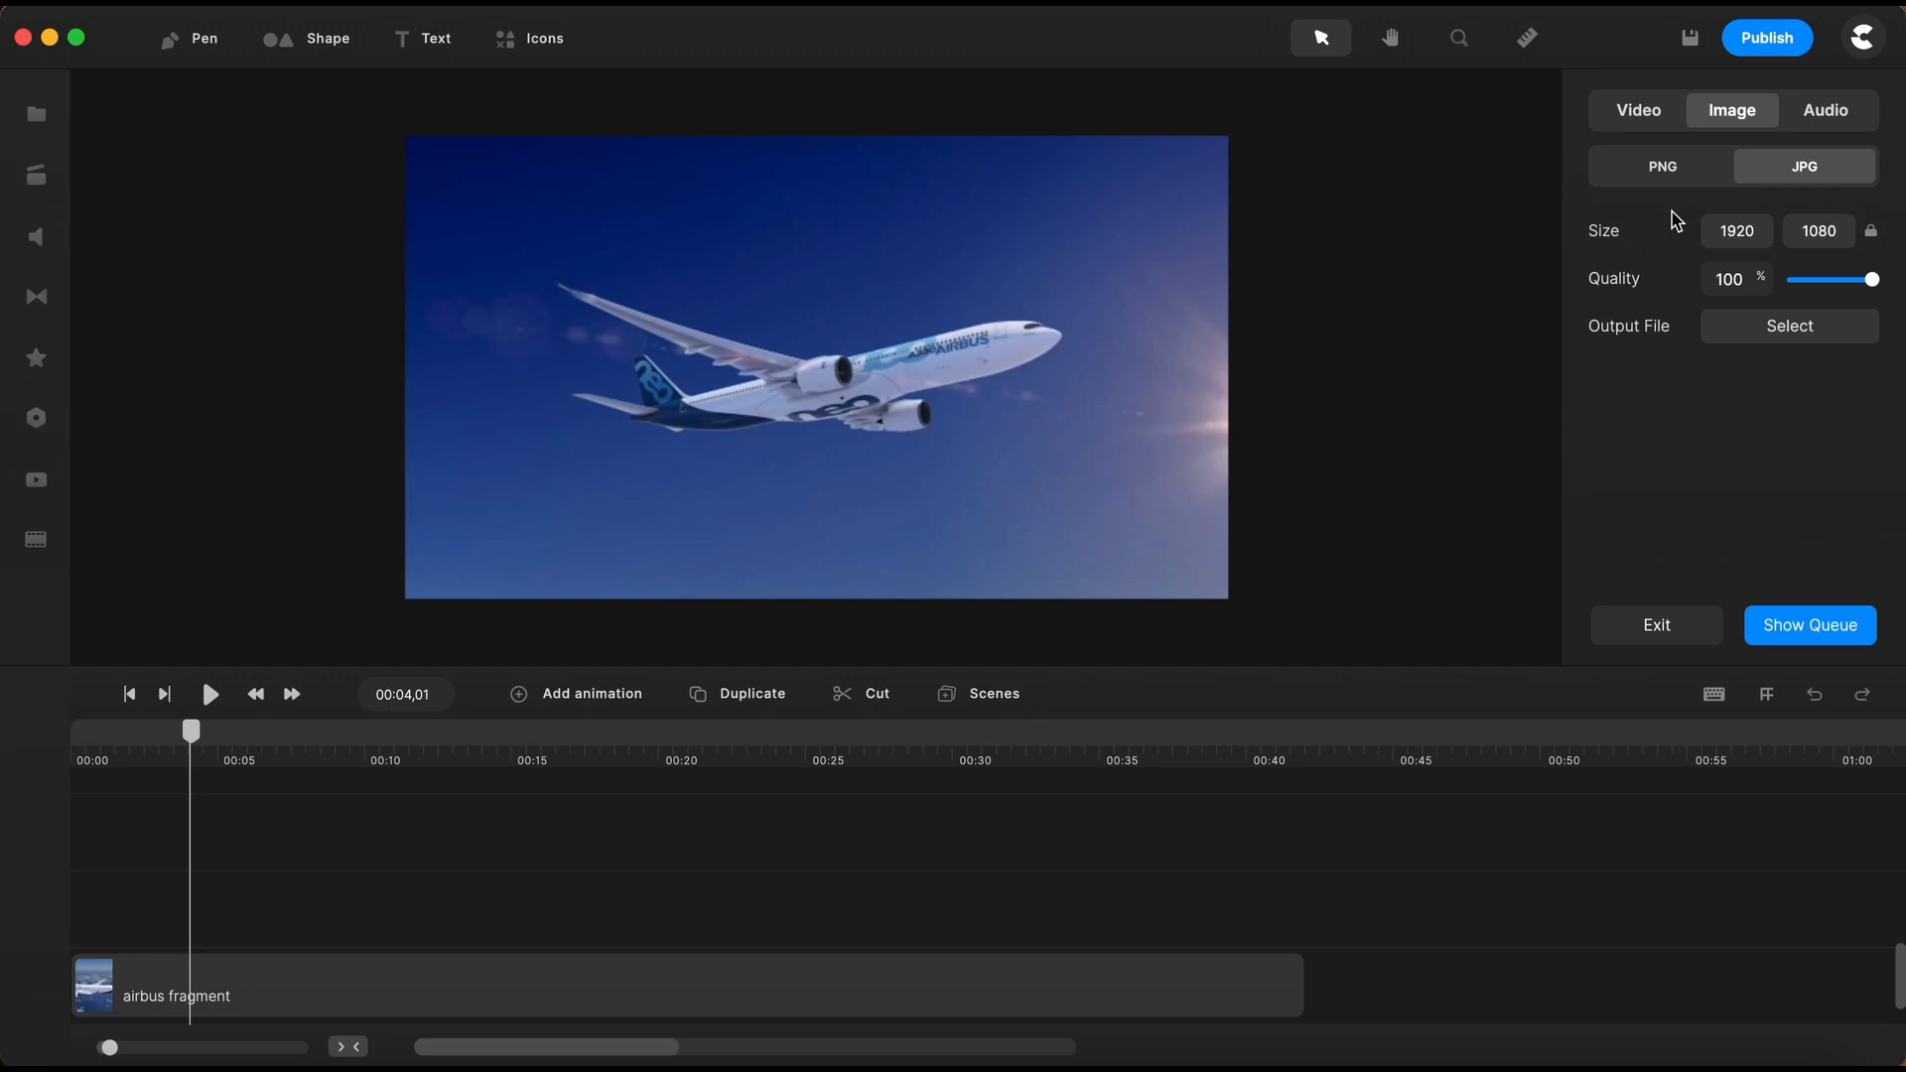
{"action": "mouse_move", "coordinate": [1811, 347]}
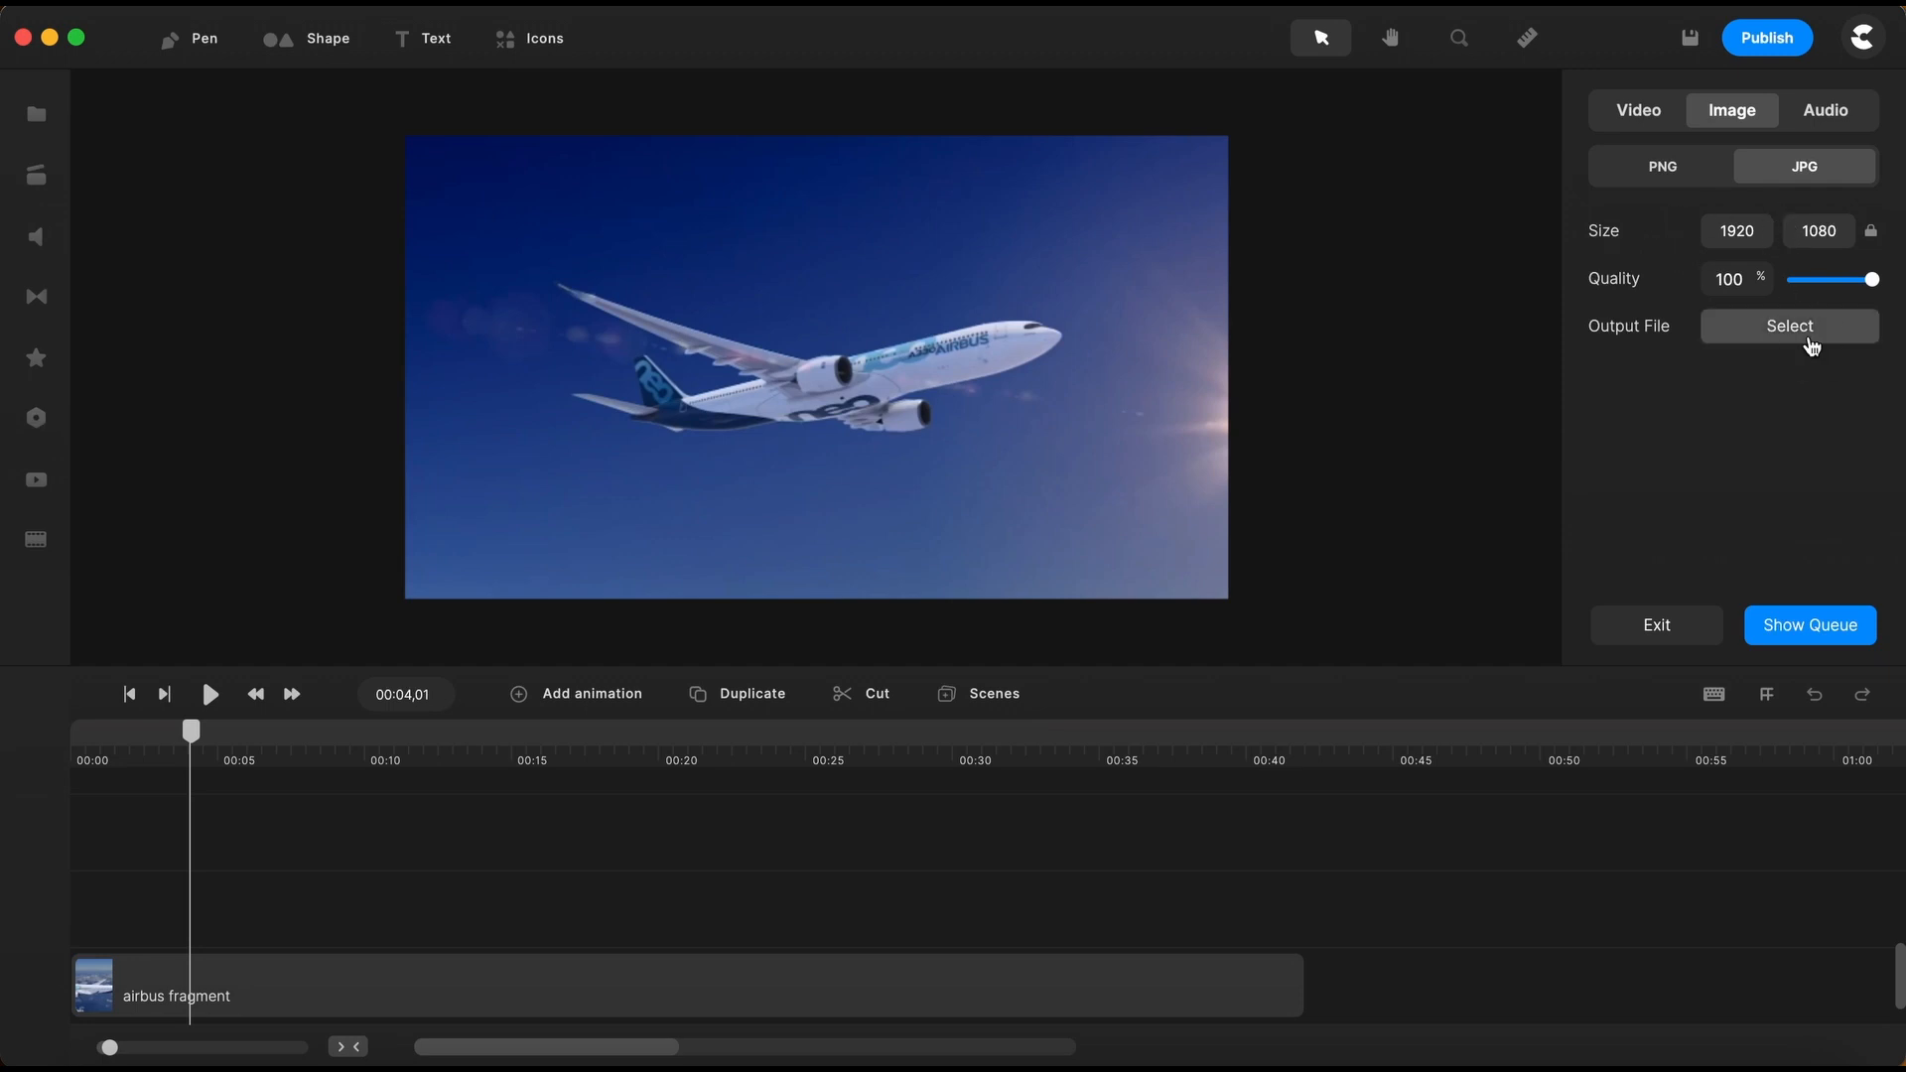
{"action": "left_click", "coordinate": [1788, 325]}
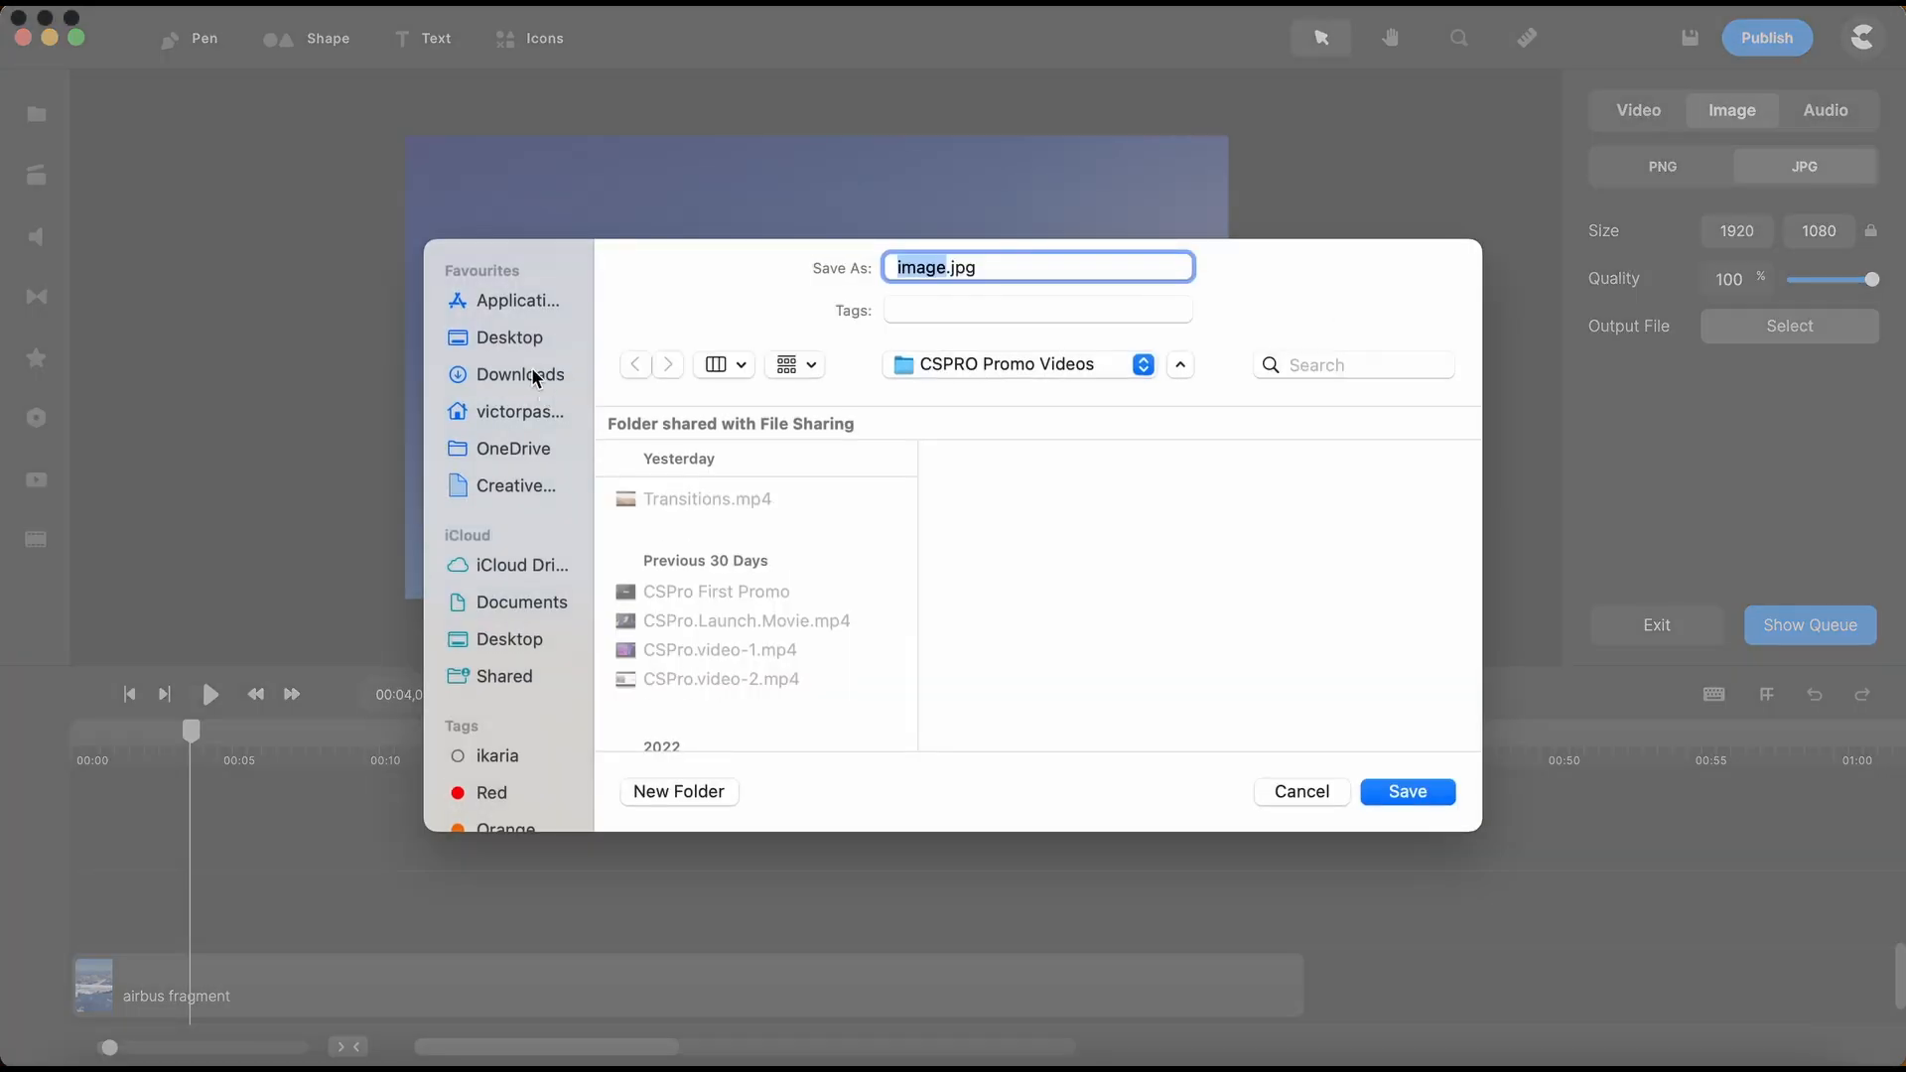
{"action": "mouse_move", "coordinate": [1035, 458]}
{"action": "type", "text": "plan"}
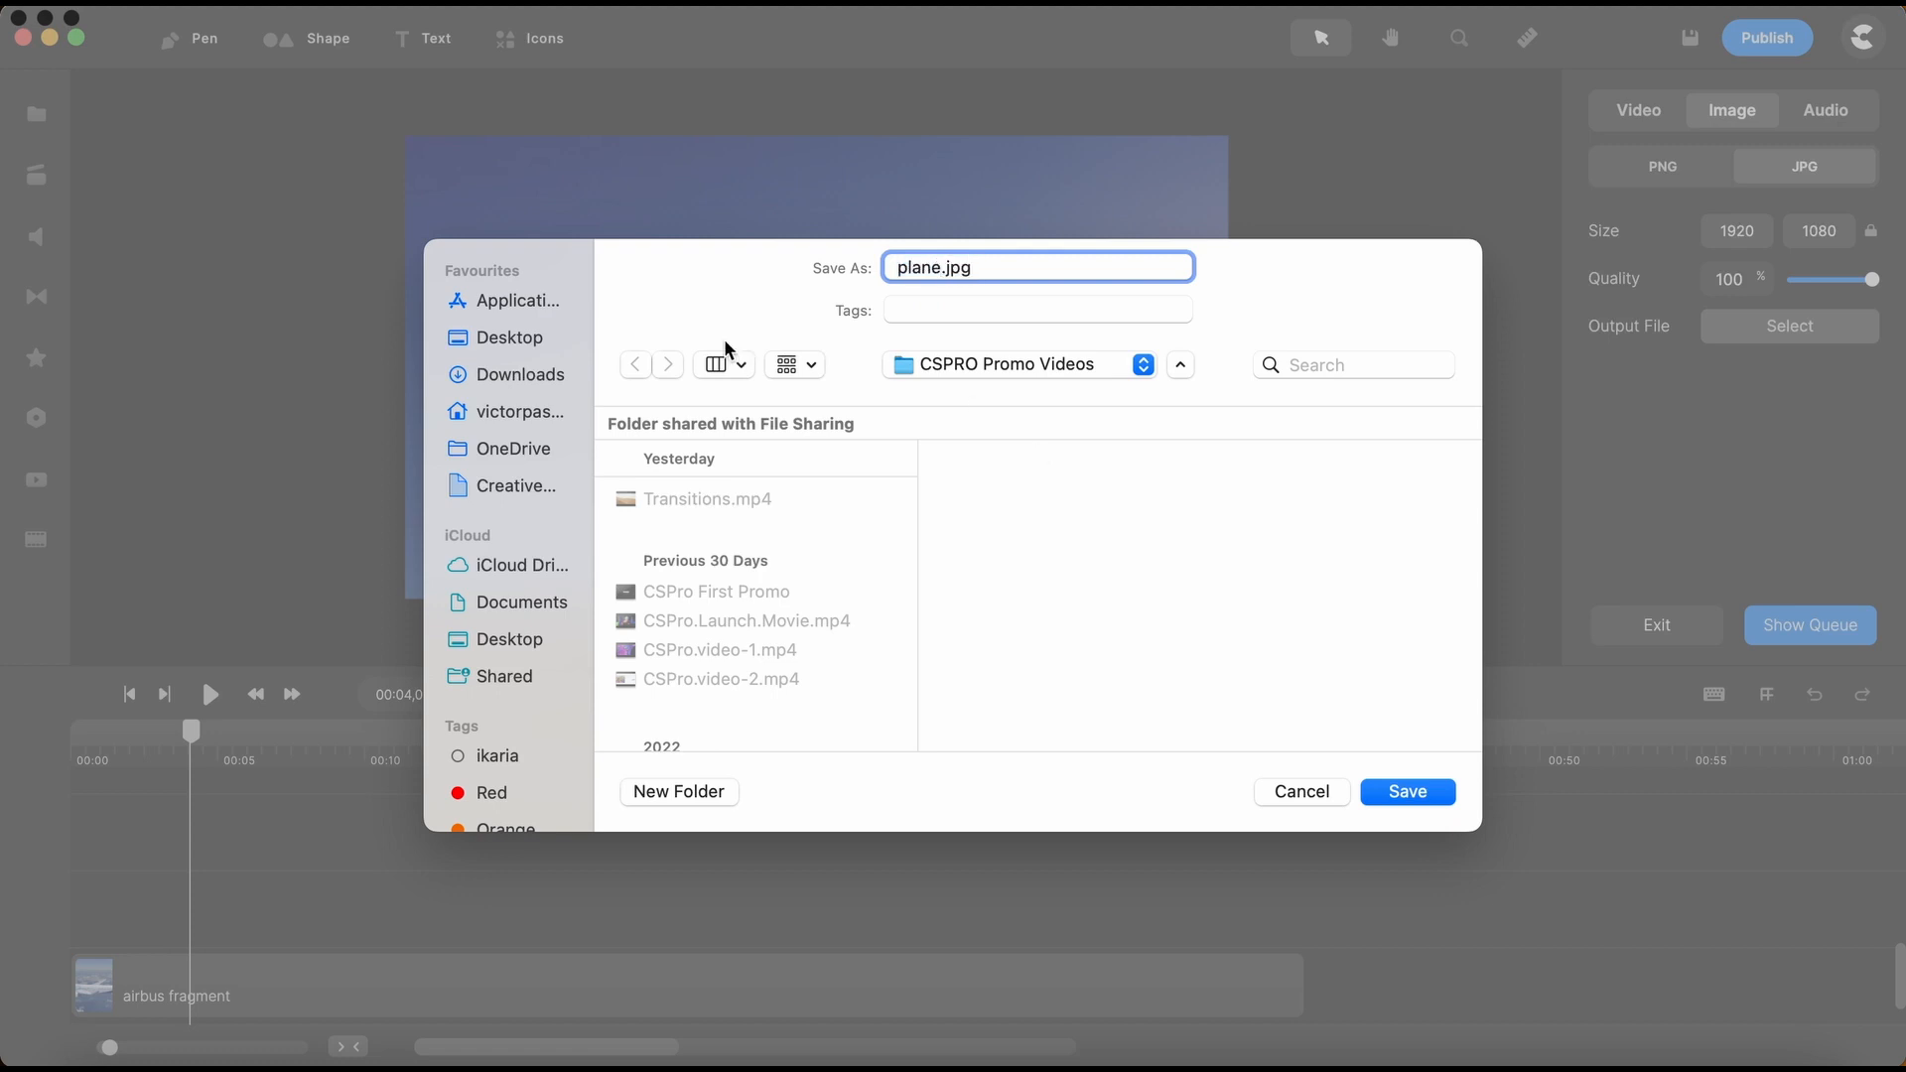
{"action": "left_click", "coordinate": [521, 374]}
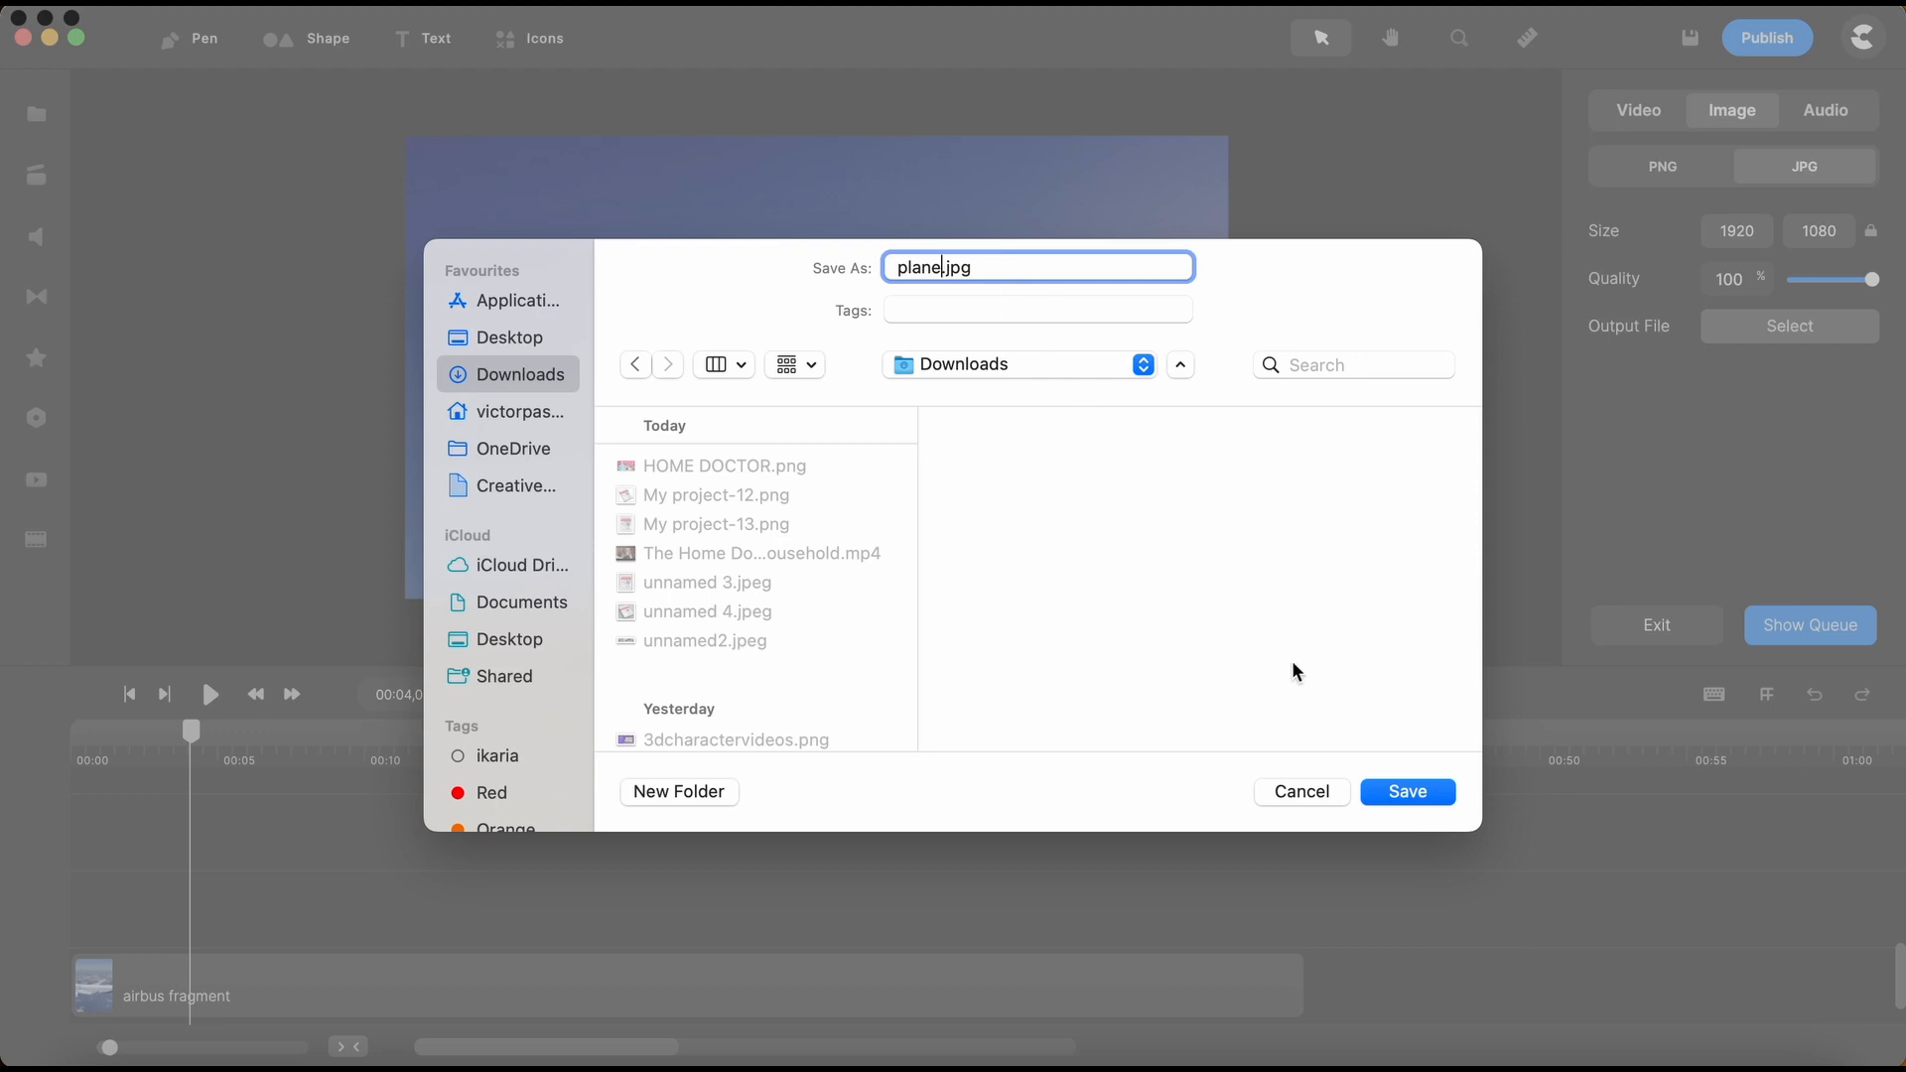
{"action": "left_click", "coordinate": [1407, 791]}
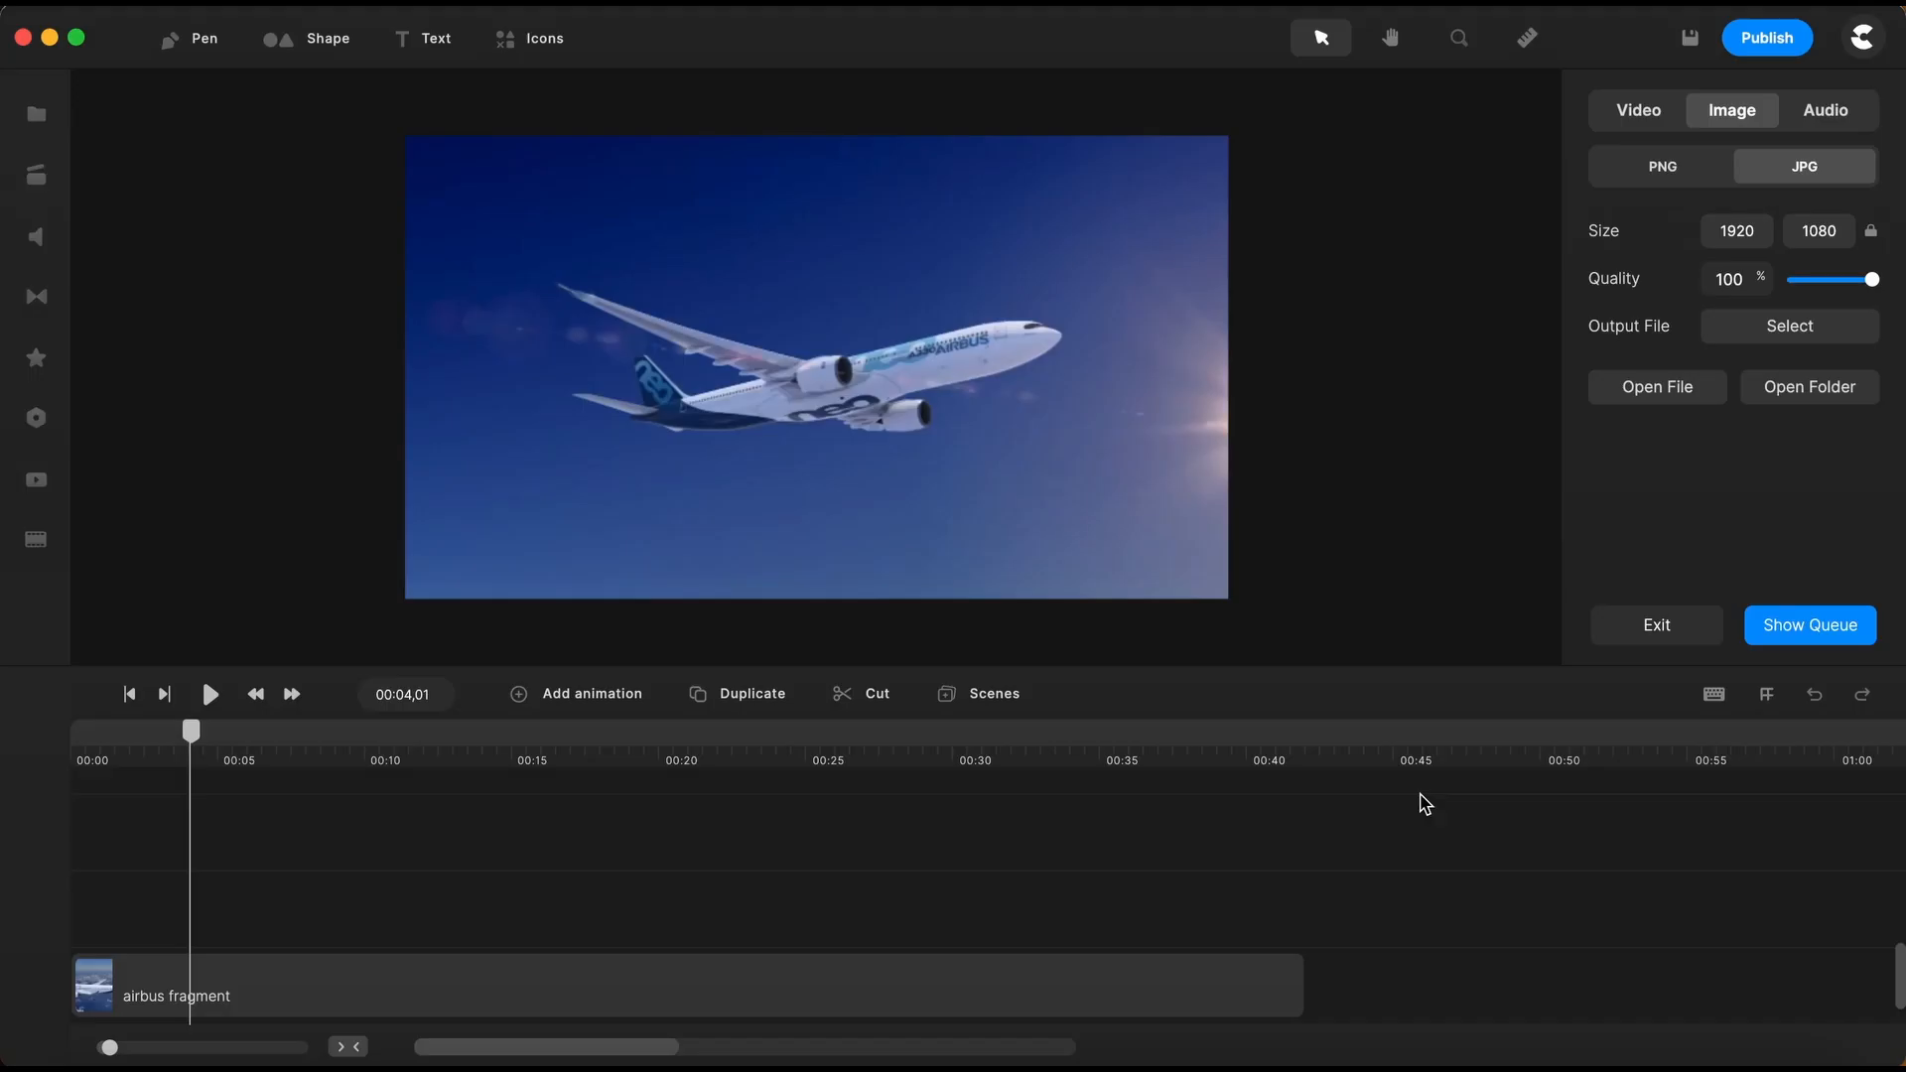
{"action": "mouse_move", "coordinate": [1225, 834]}
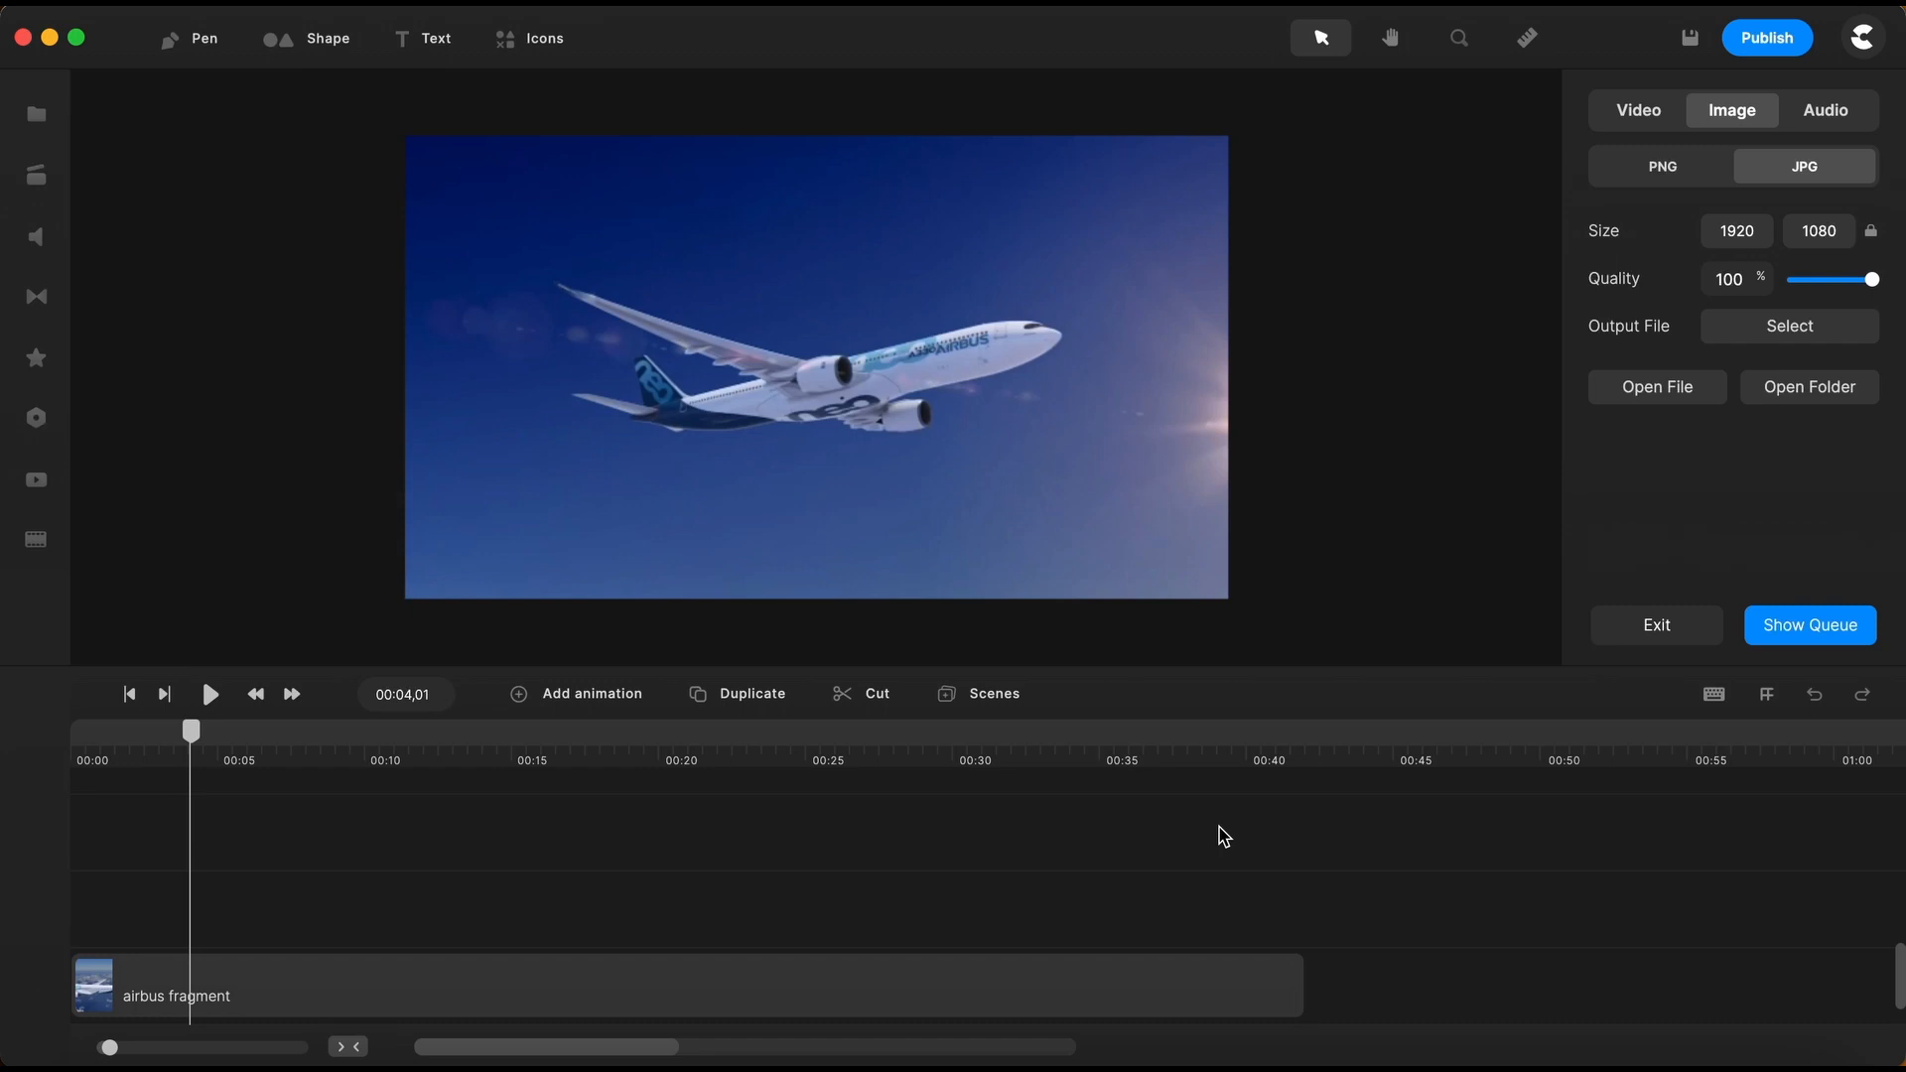
{"action": "mouse_move", "coordinate": [1547, 1060]}
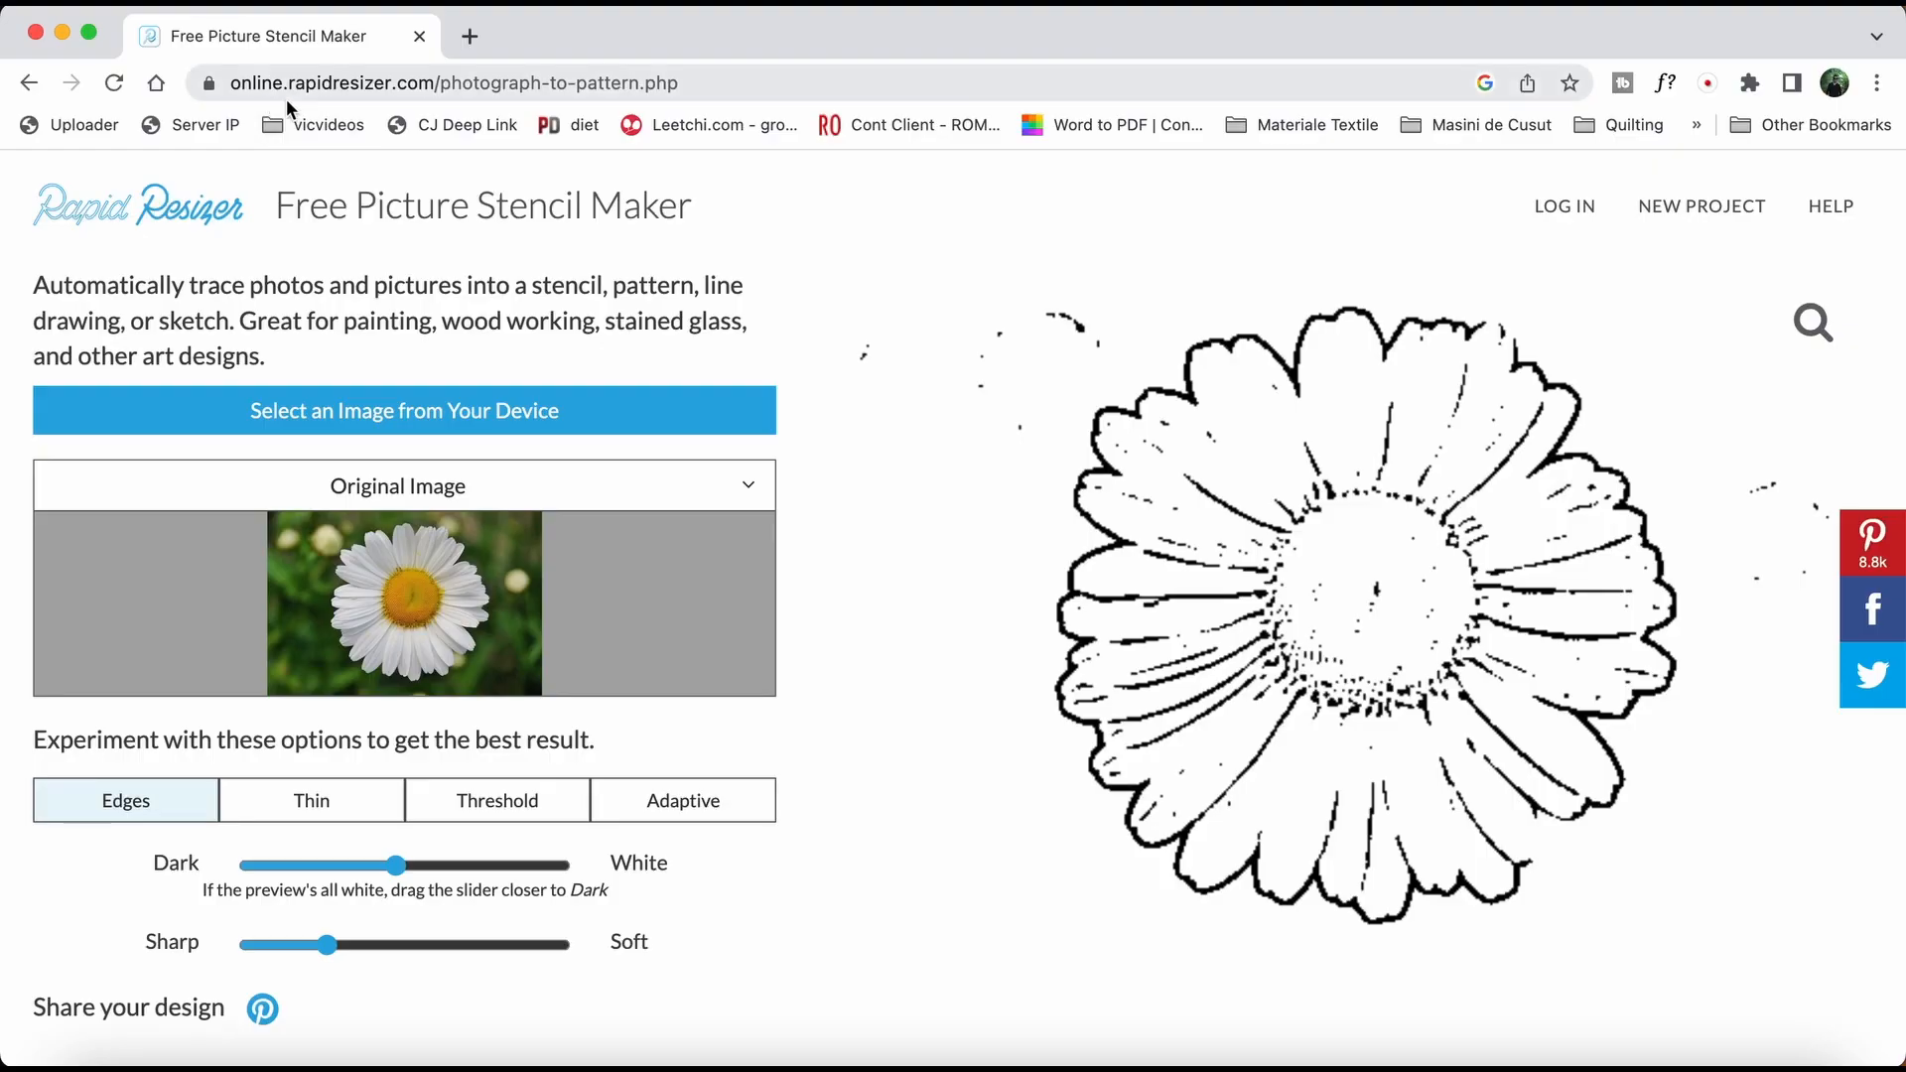
{"action": "mouse_move", "coordinate": [158, 225]}
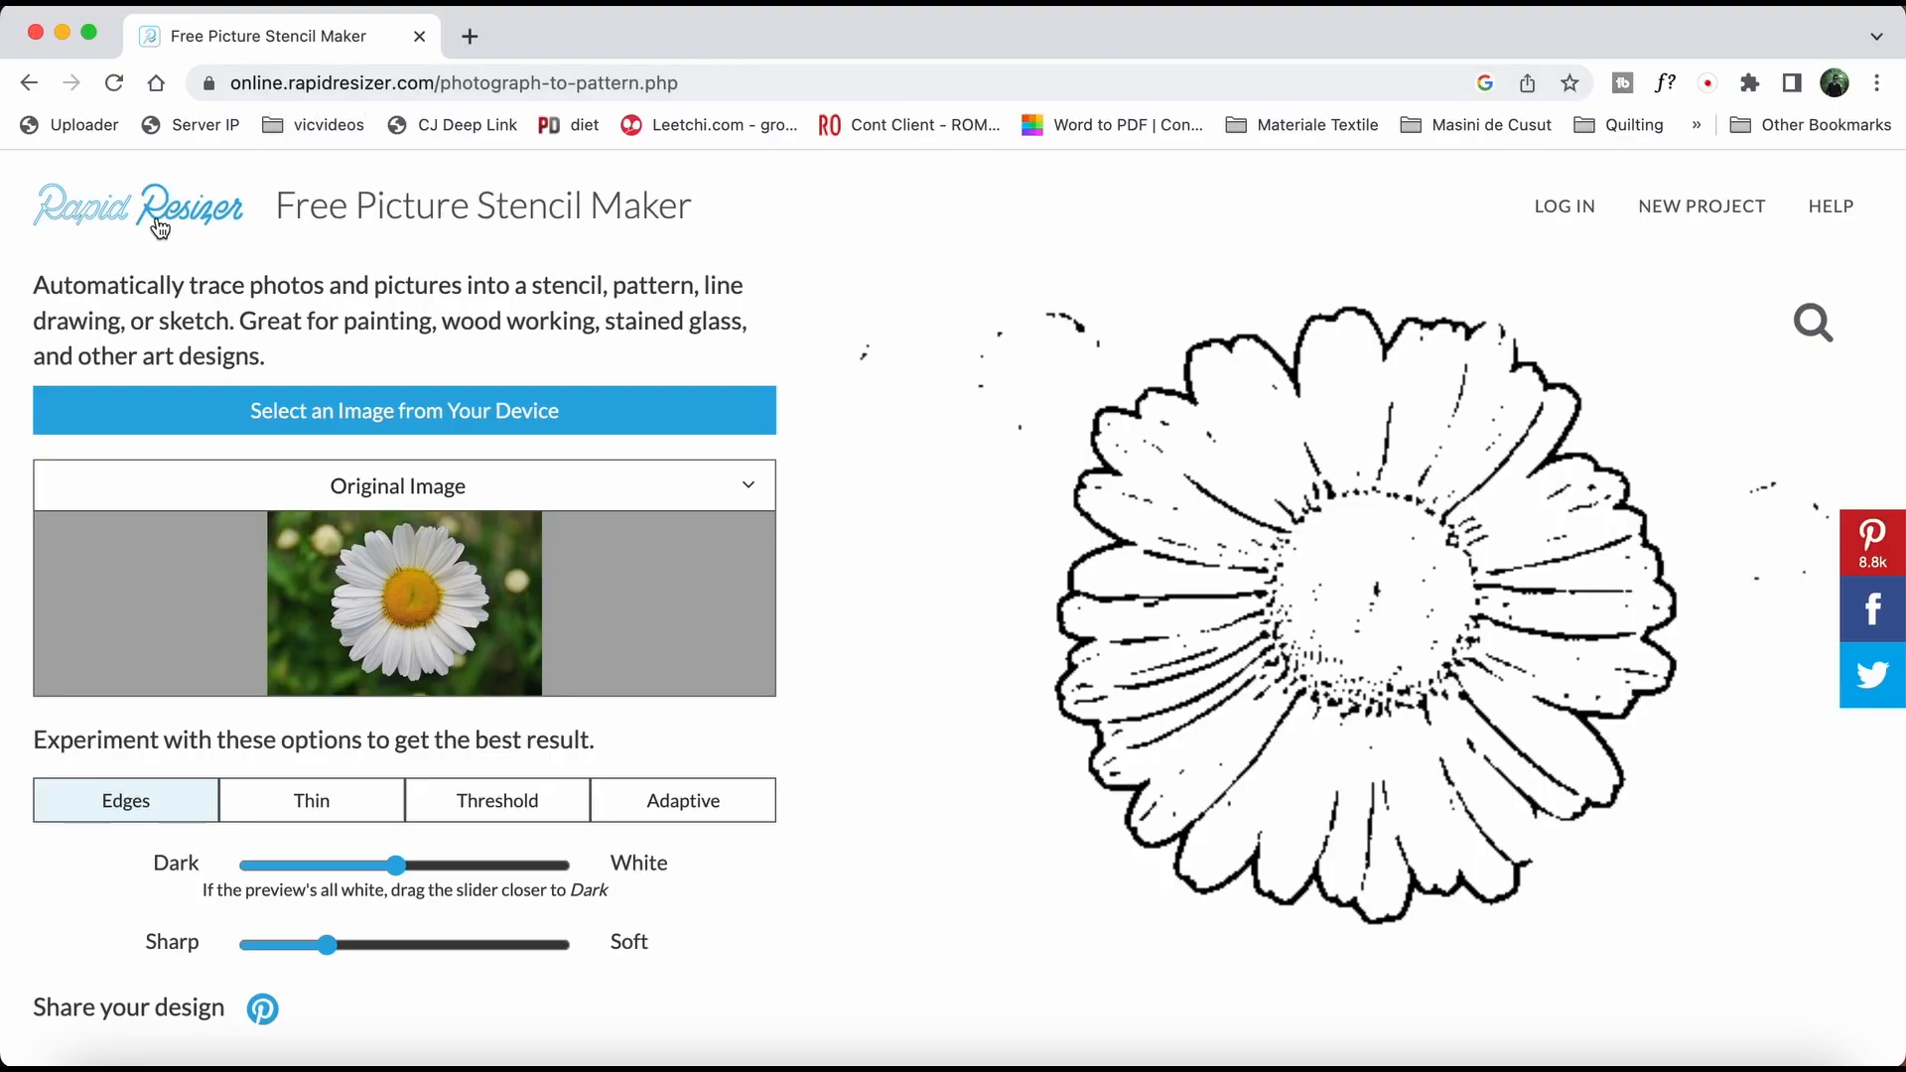
{"action": "mouse_move", "coordinate": [300, 248]}
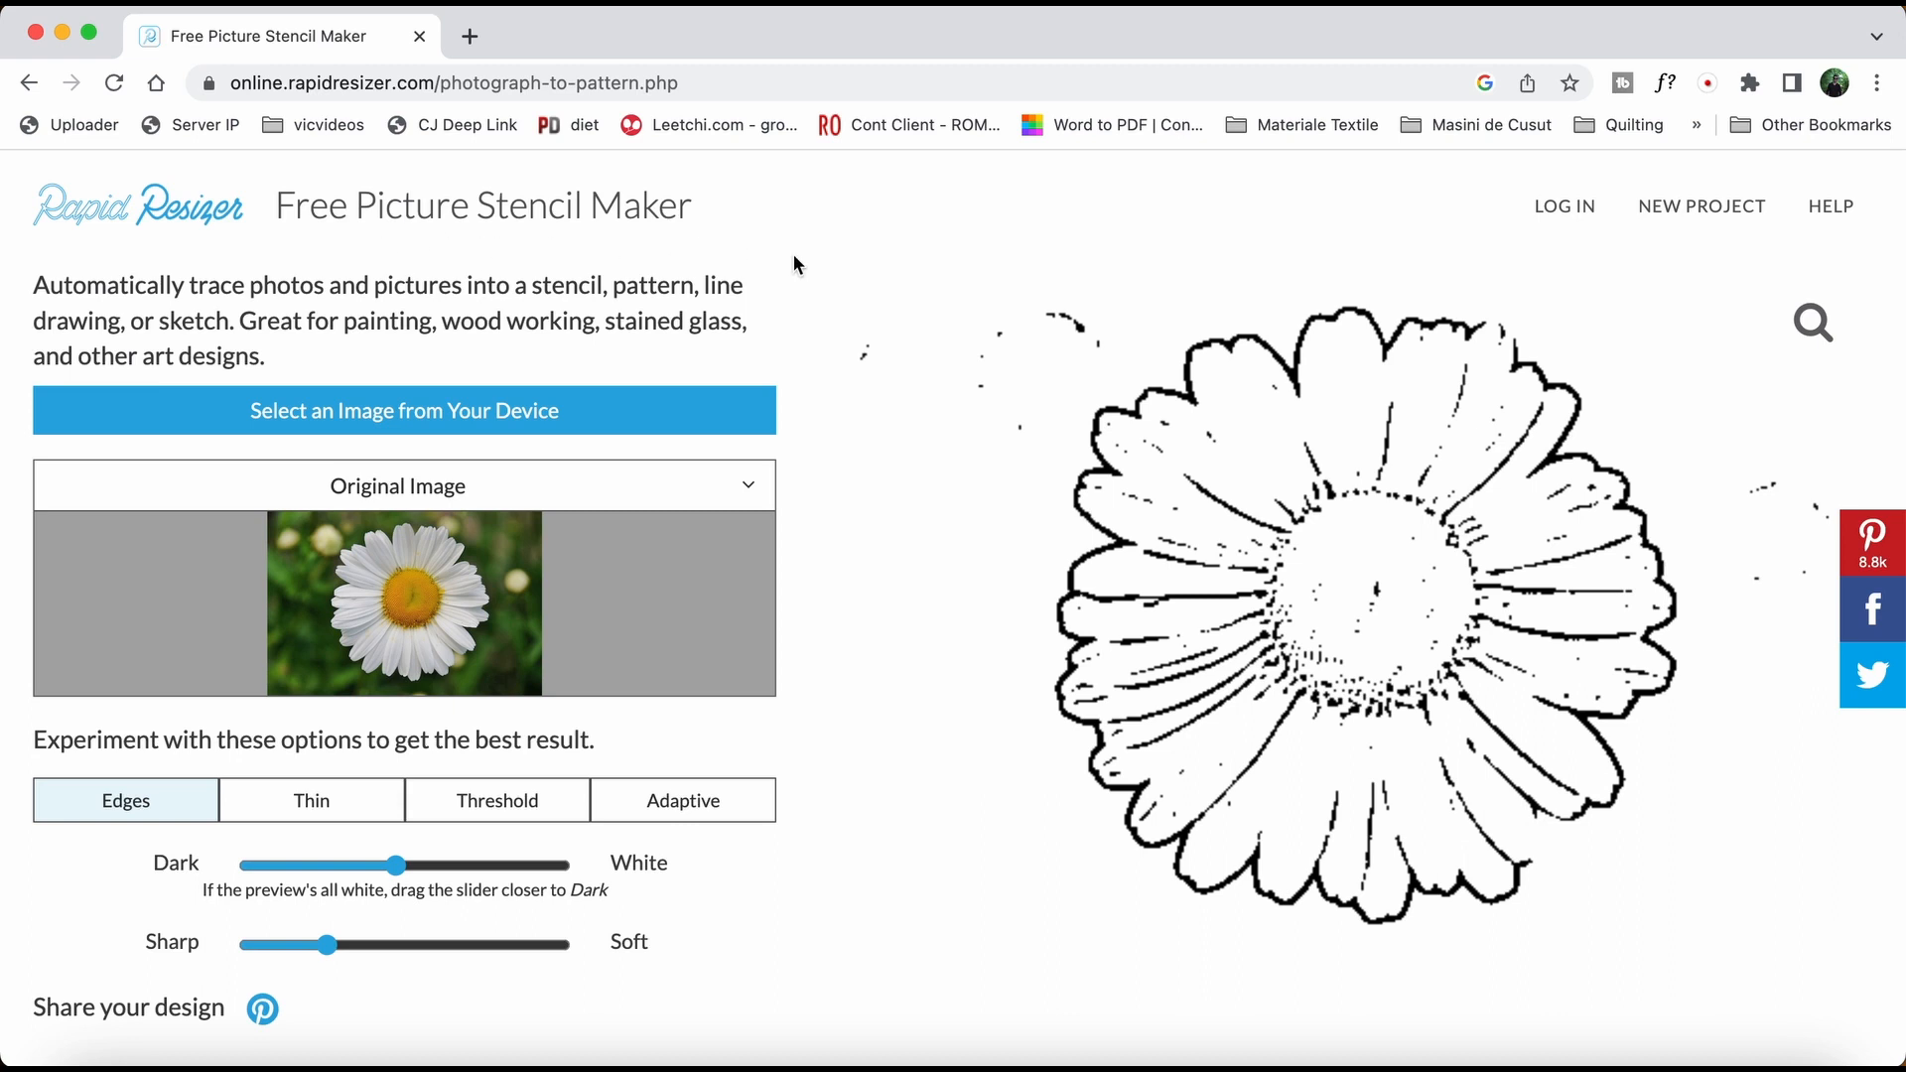
{"action": "mouse_move", "coordinate": [471, 282]}
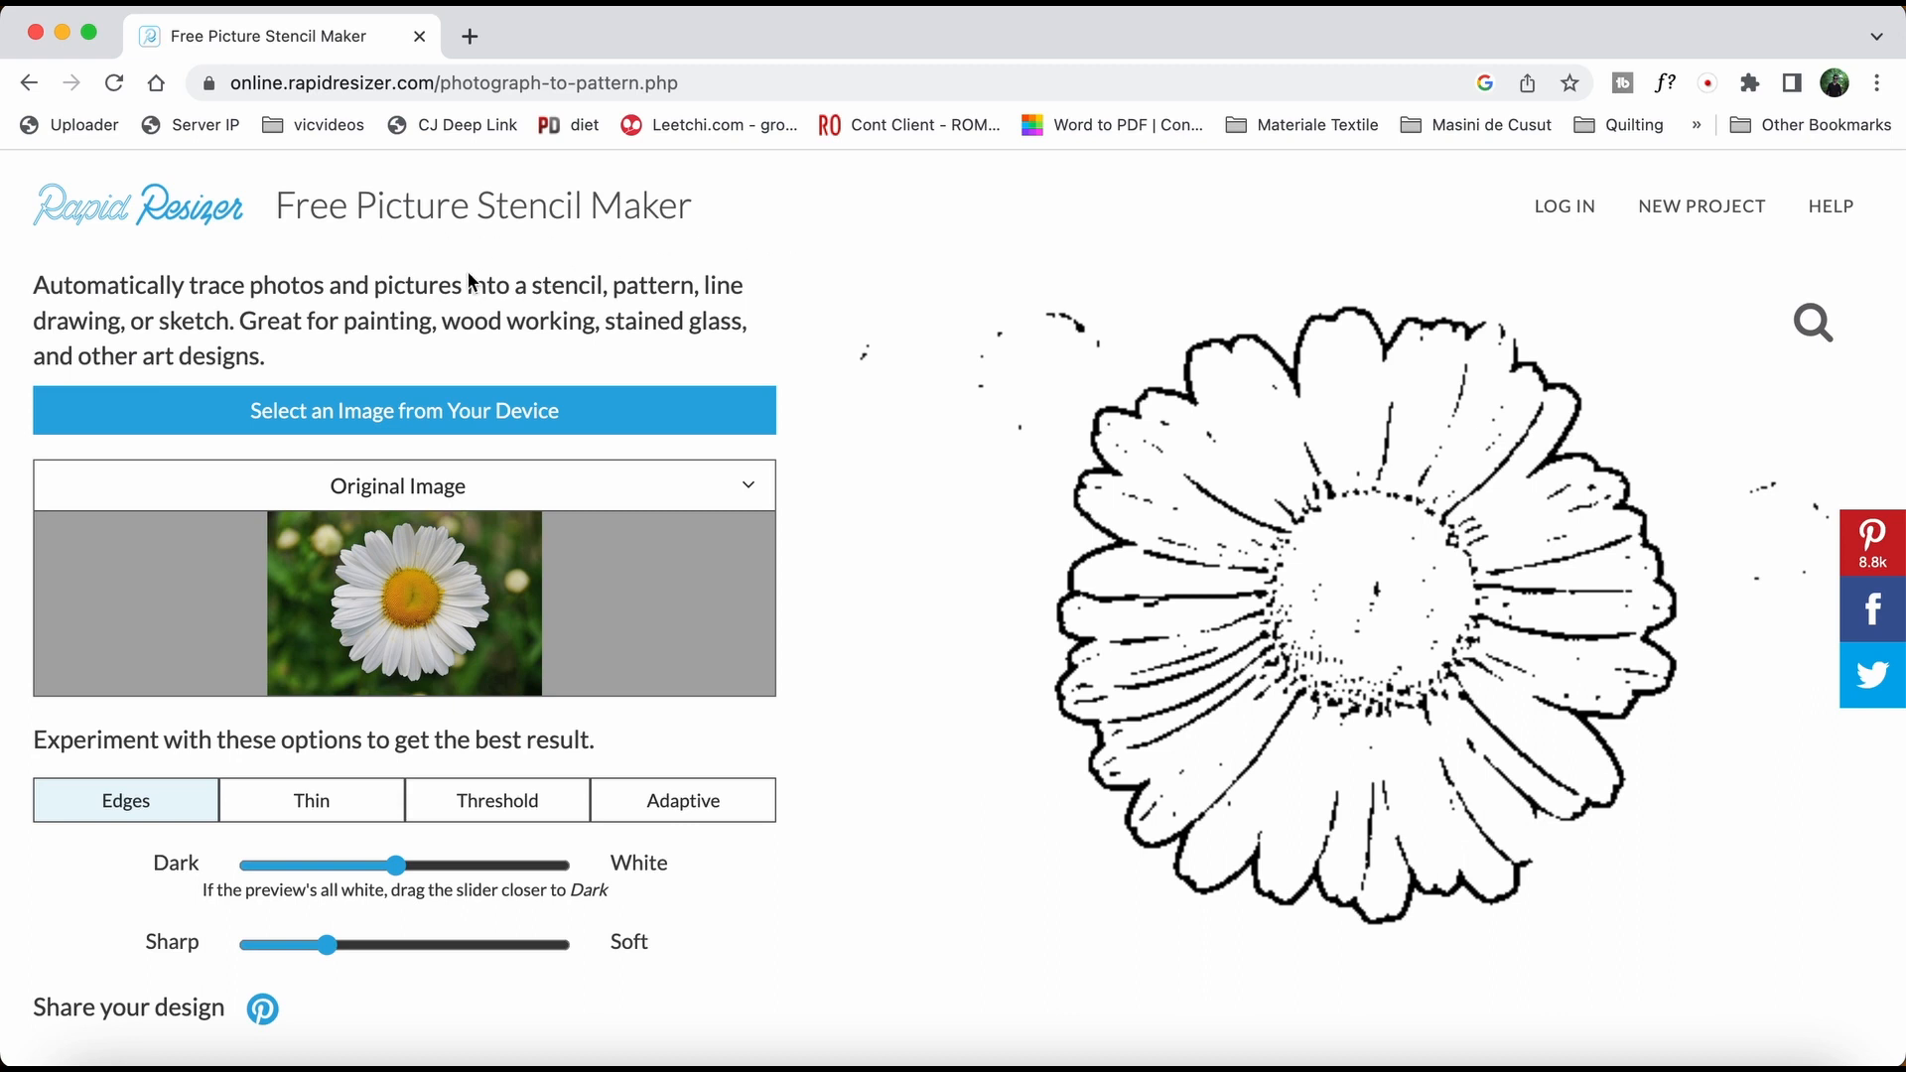
{"action": "mouse_move", "coordinate": [828, 368]}
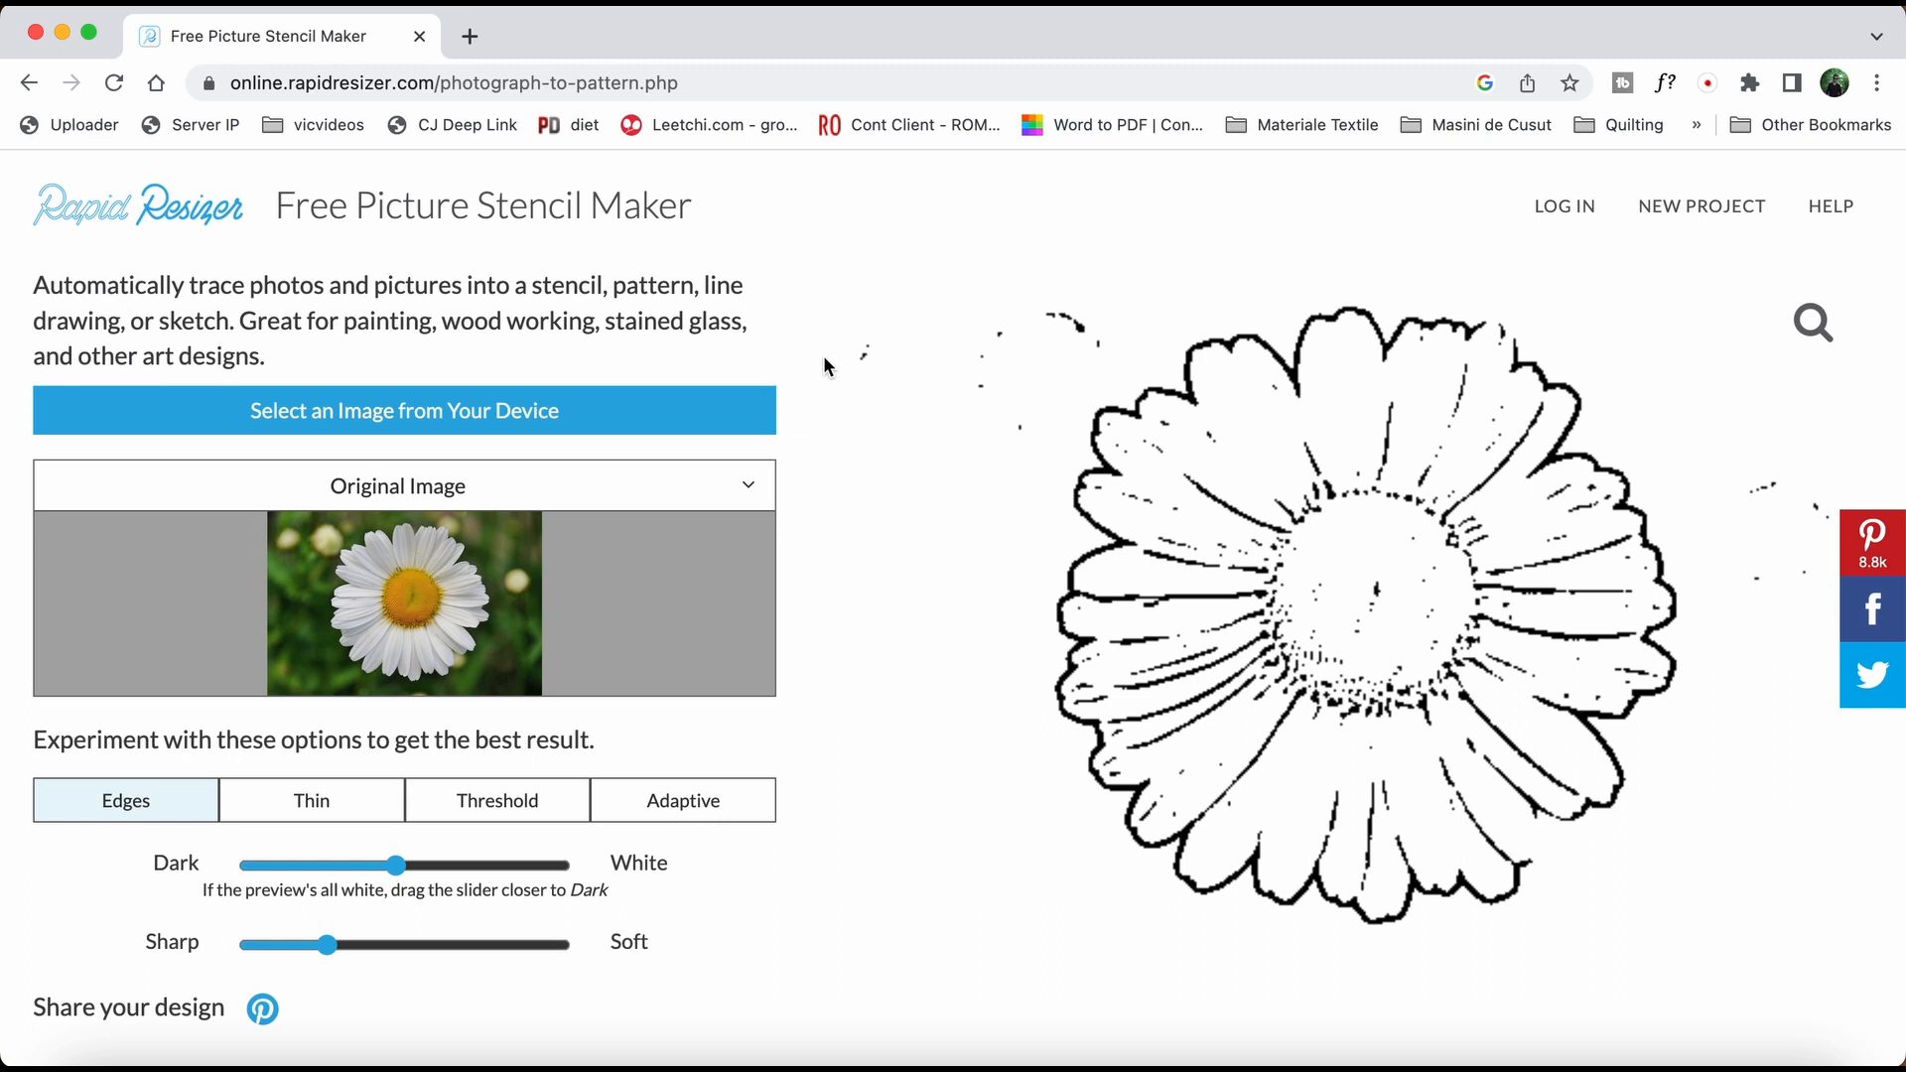
{"action": "mouse_move", "coordinate": [402, 410]}
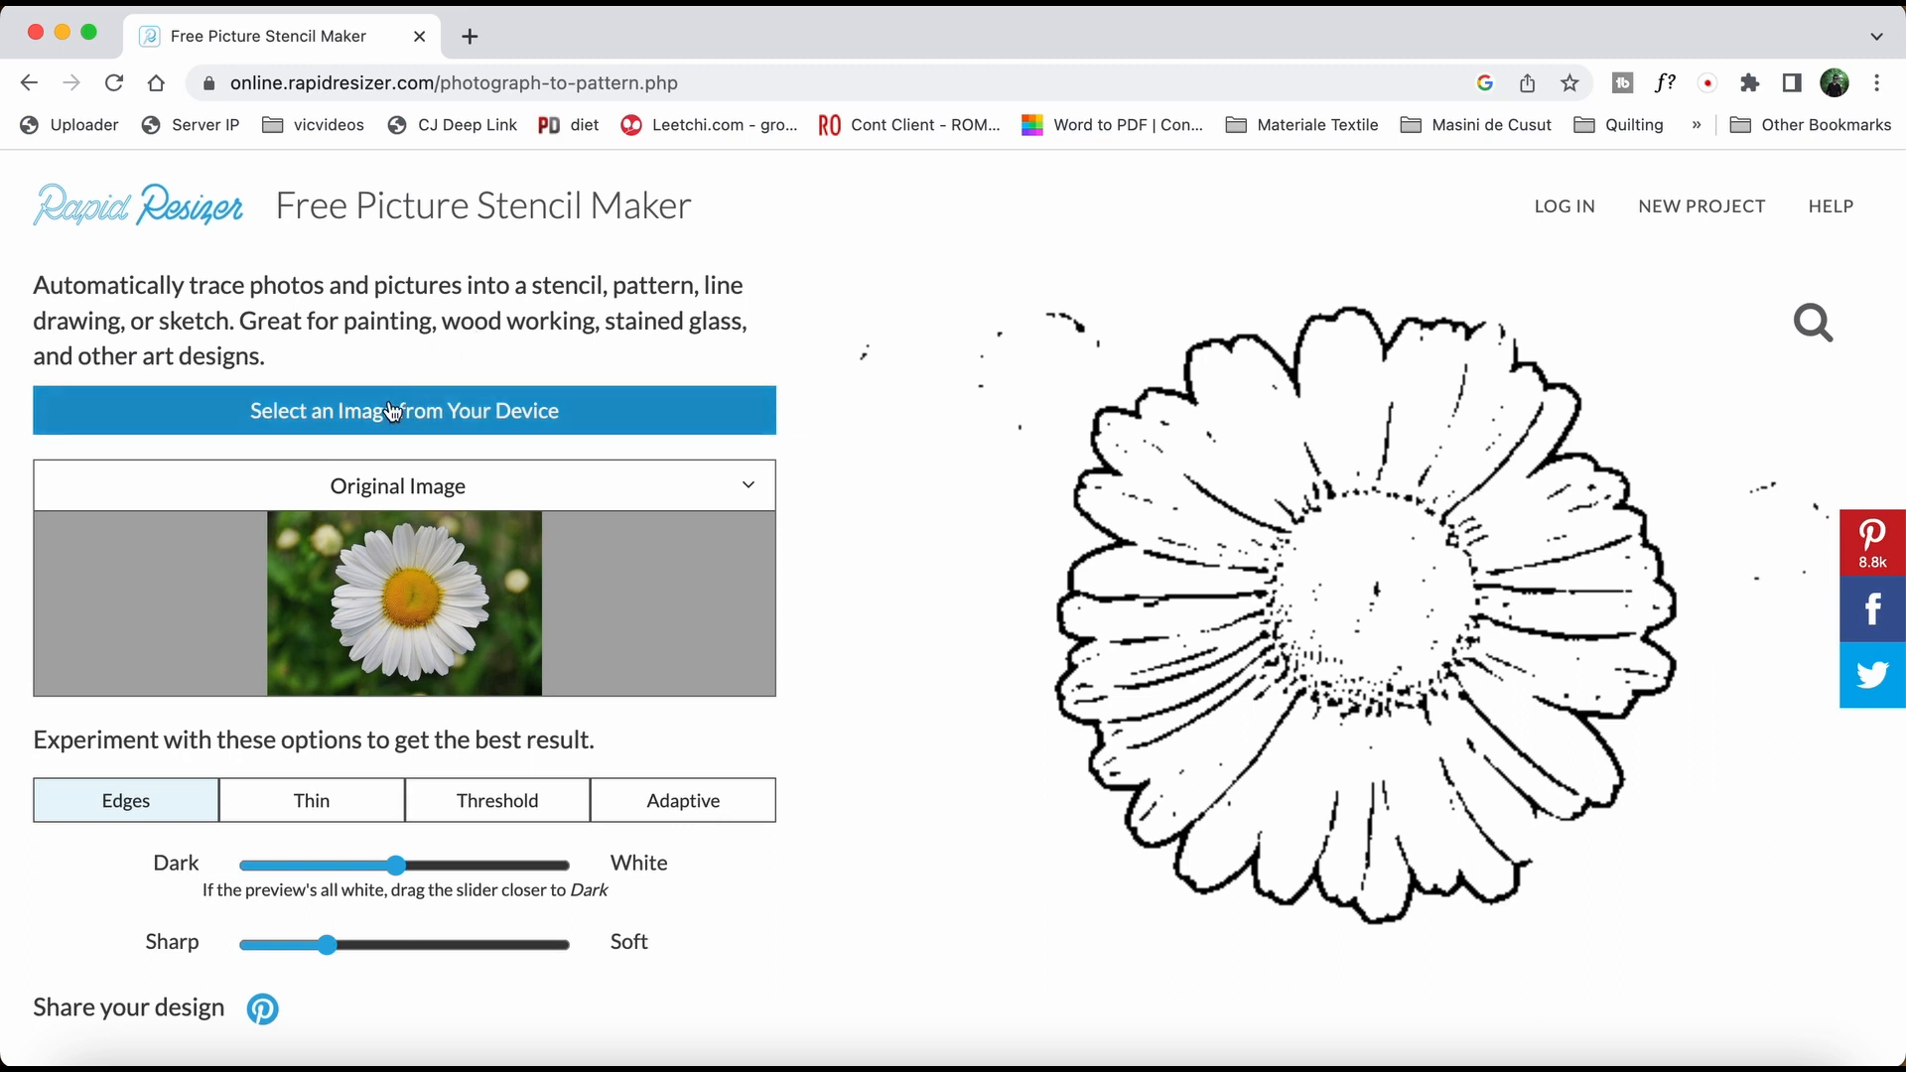
Load plane.jpg from Downloads into Rapid Resizer's stencil maker
{"action": "left_click", "coordinate": [405, 410]}
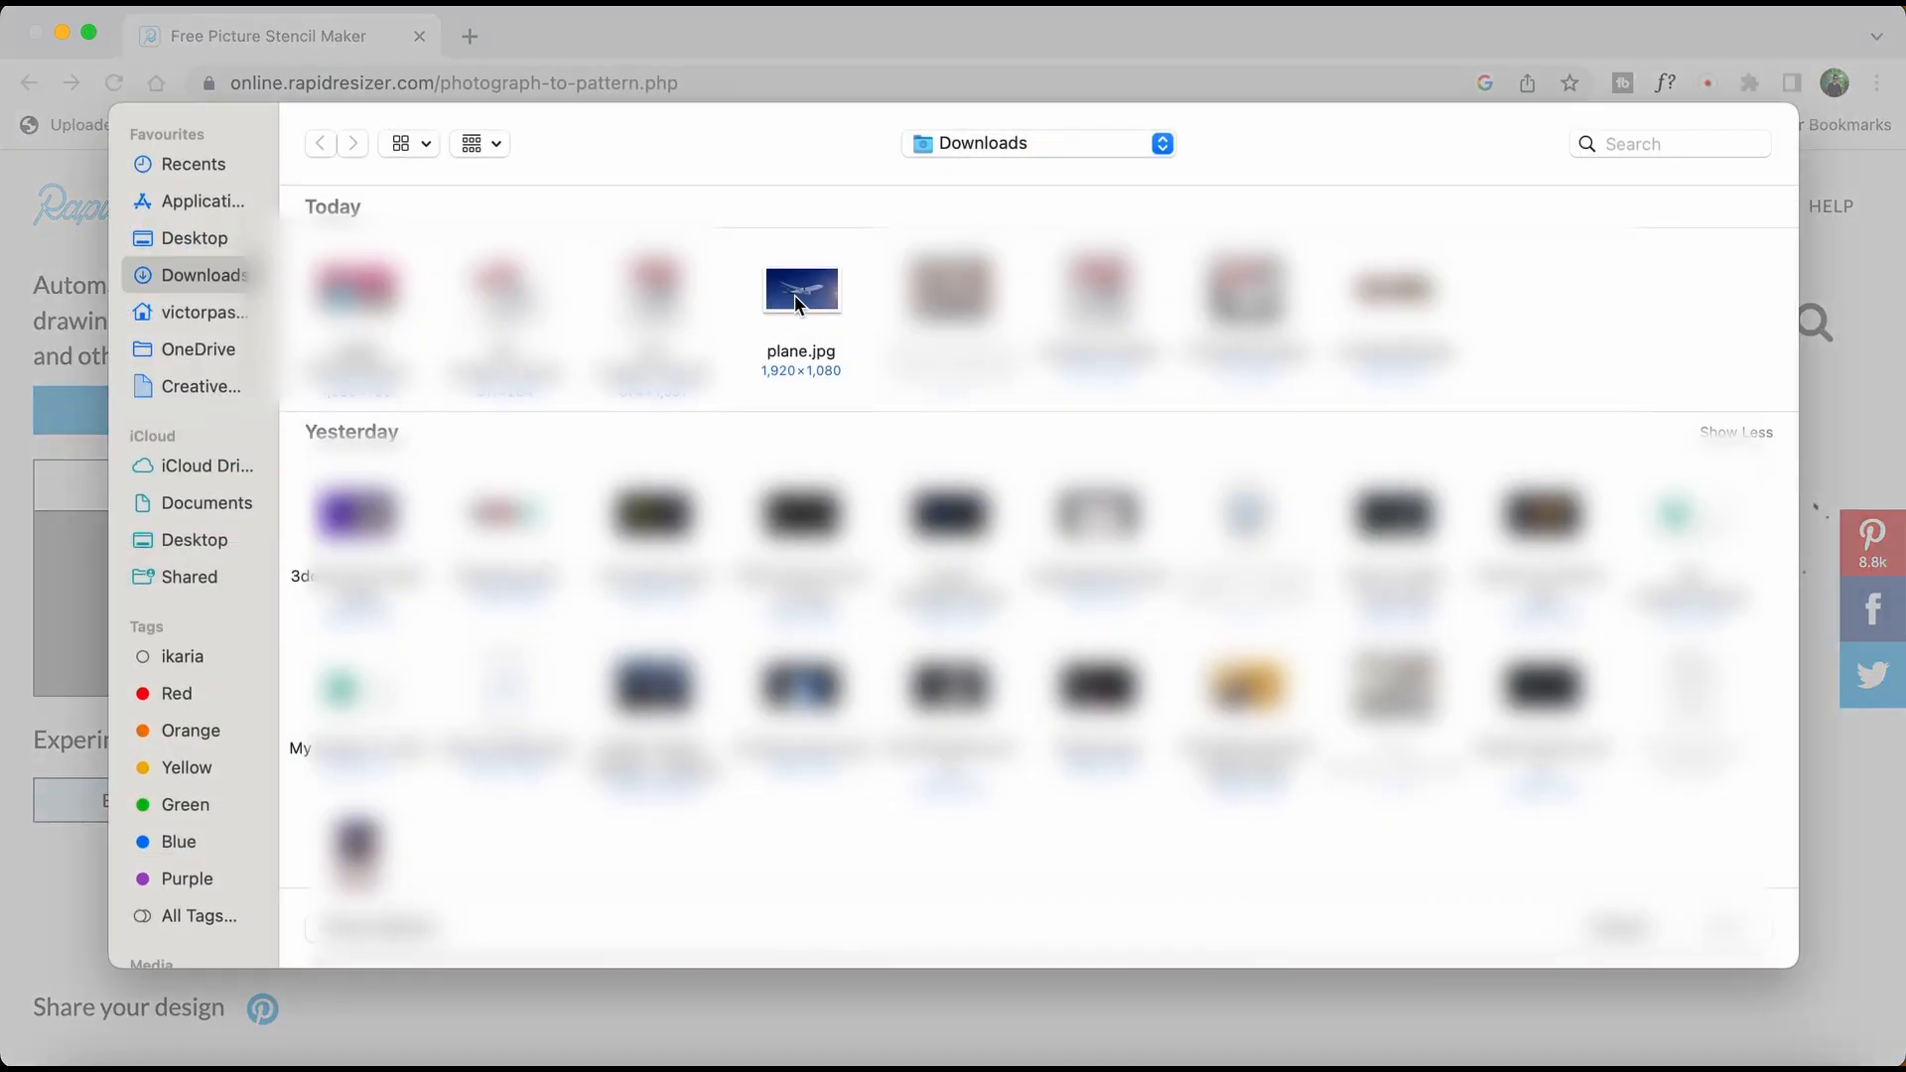
{"action": "double_click", "coordinate": [801, 289]}
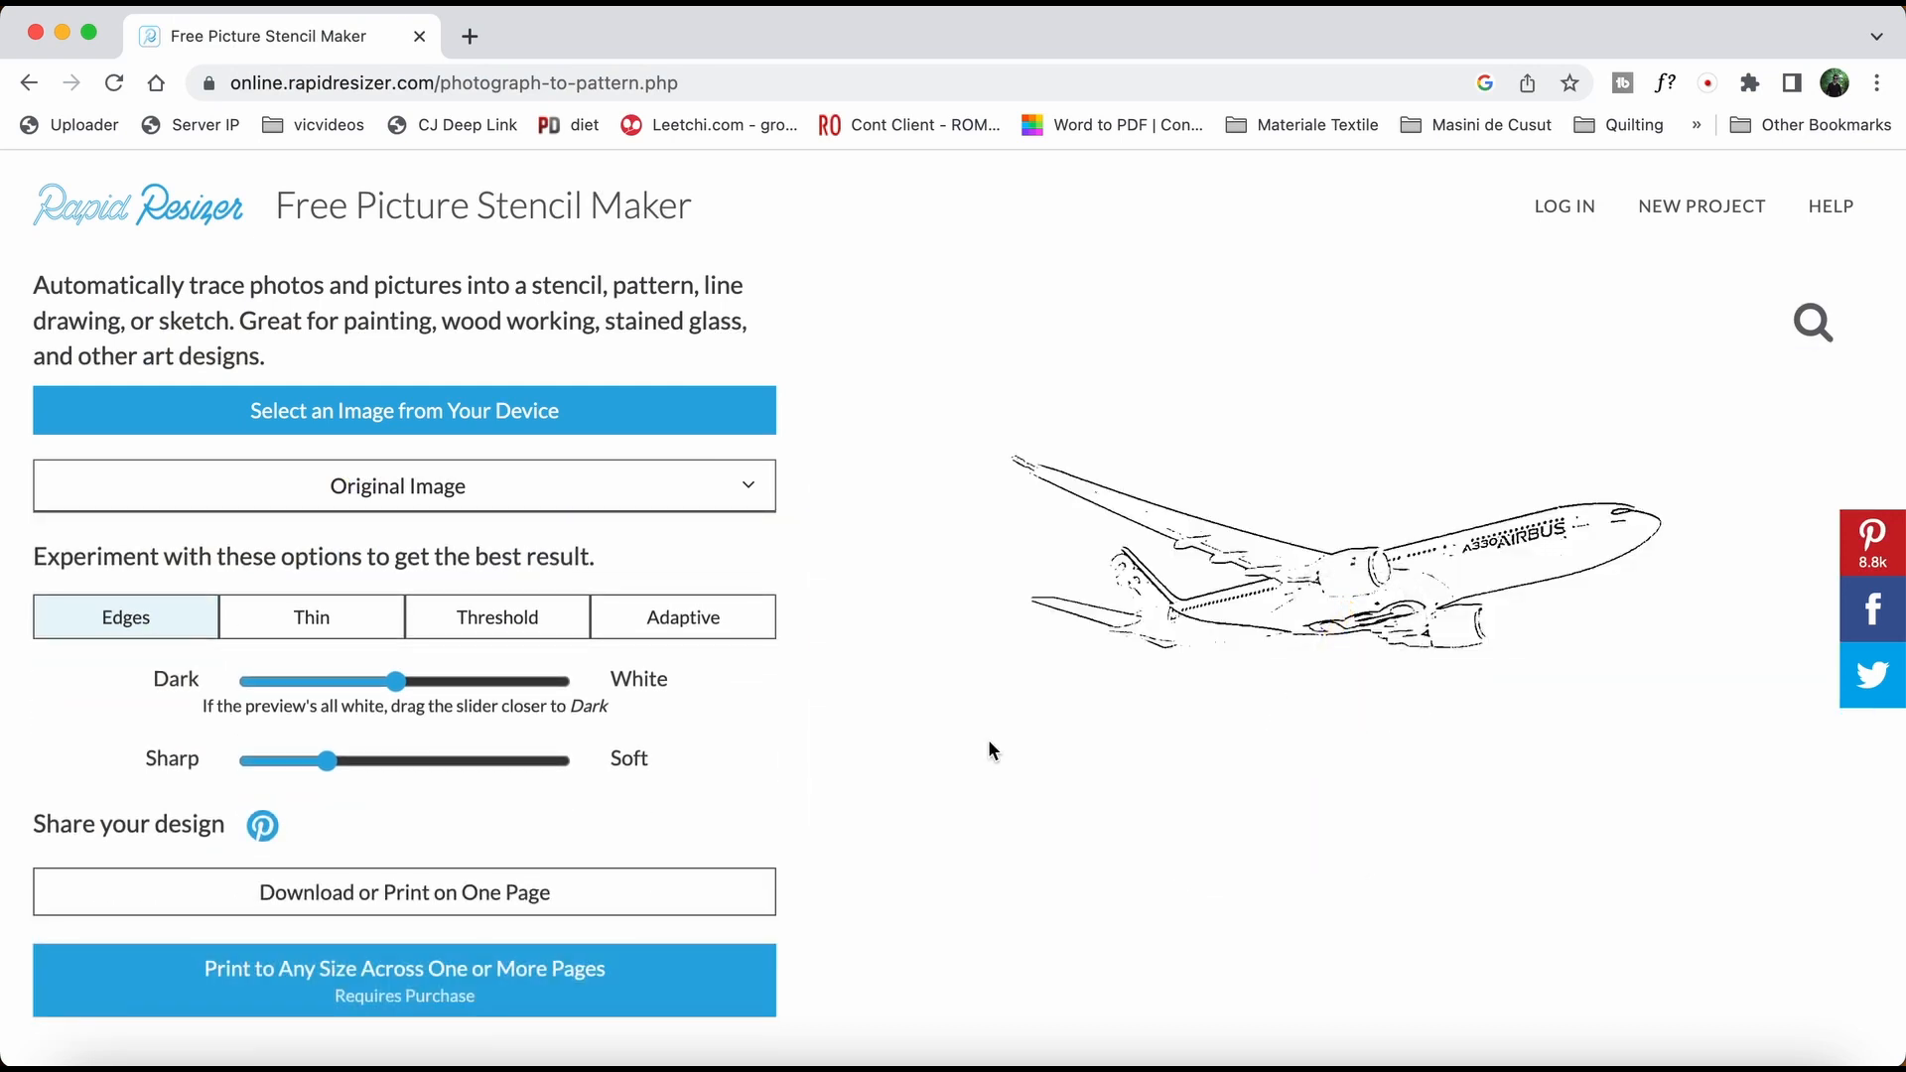
{"action": "mouse_move", "coordinate": [1404, 614]}
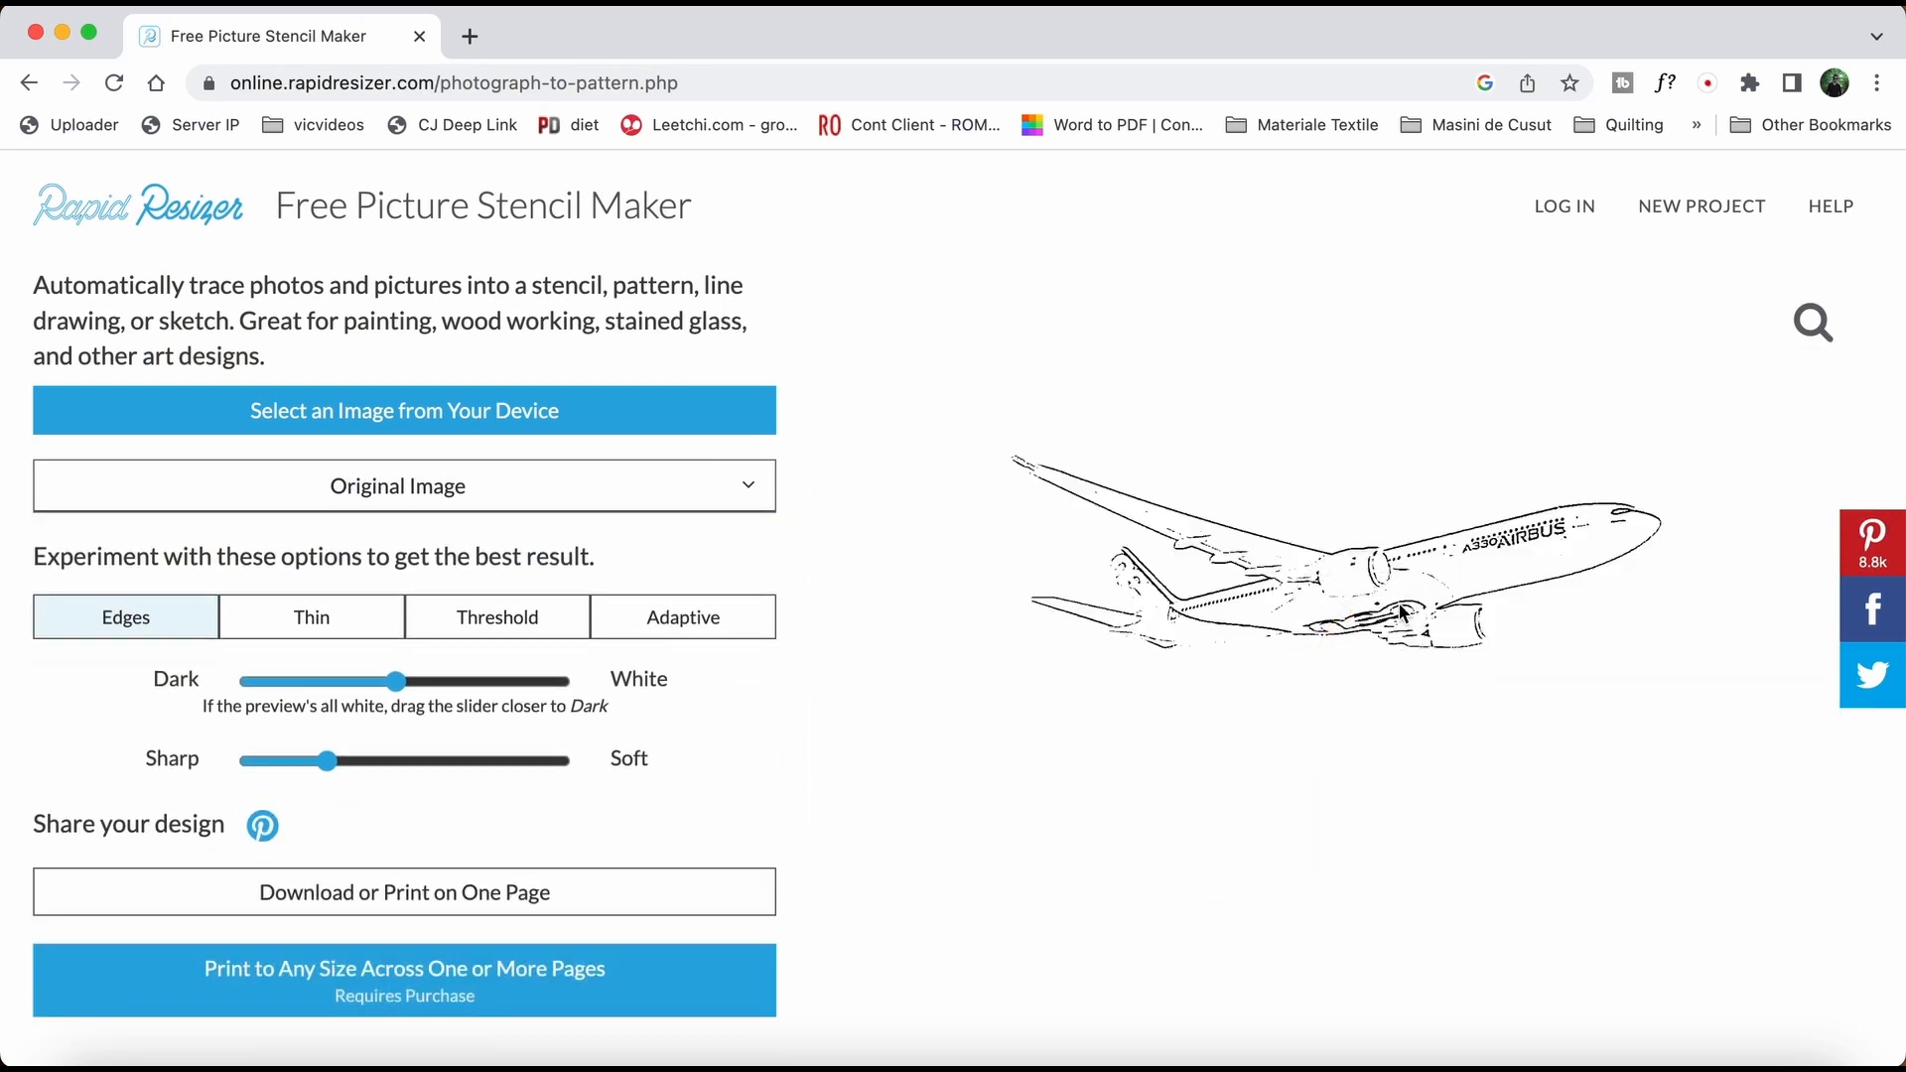
{"action": "mouse_move", "coordinate": [1352, 629]}
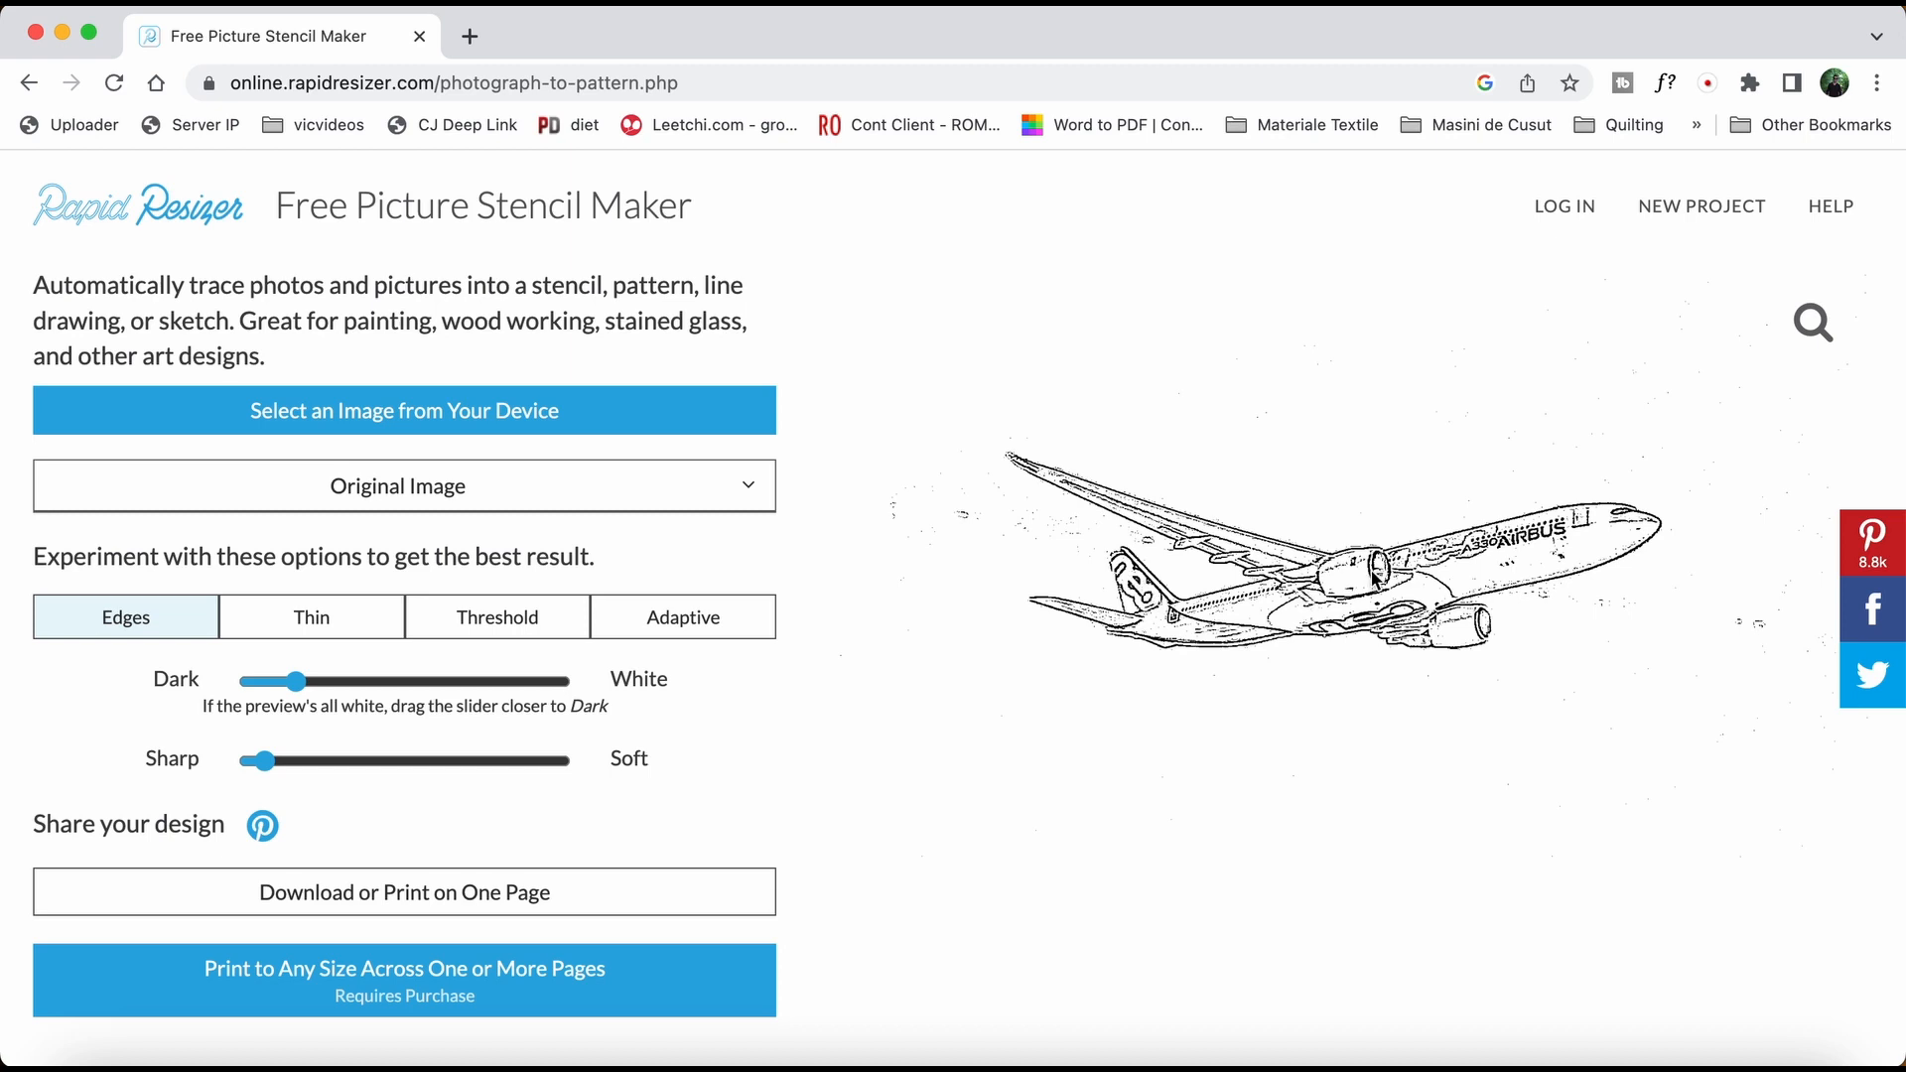
{"action": "mouse_move", "coordinate": [1187, 632]}
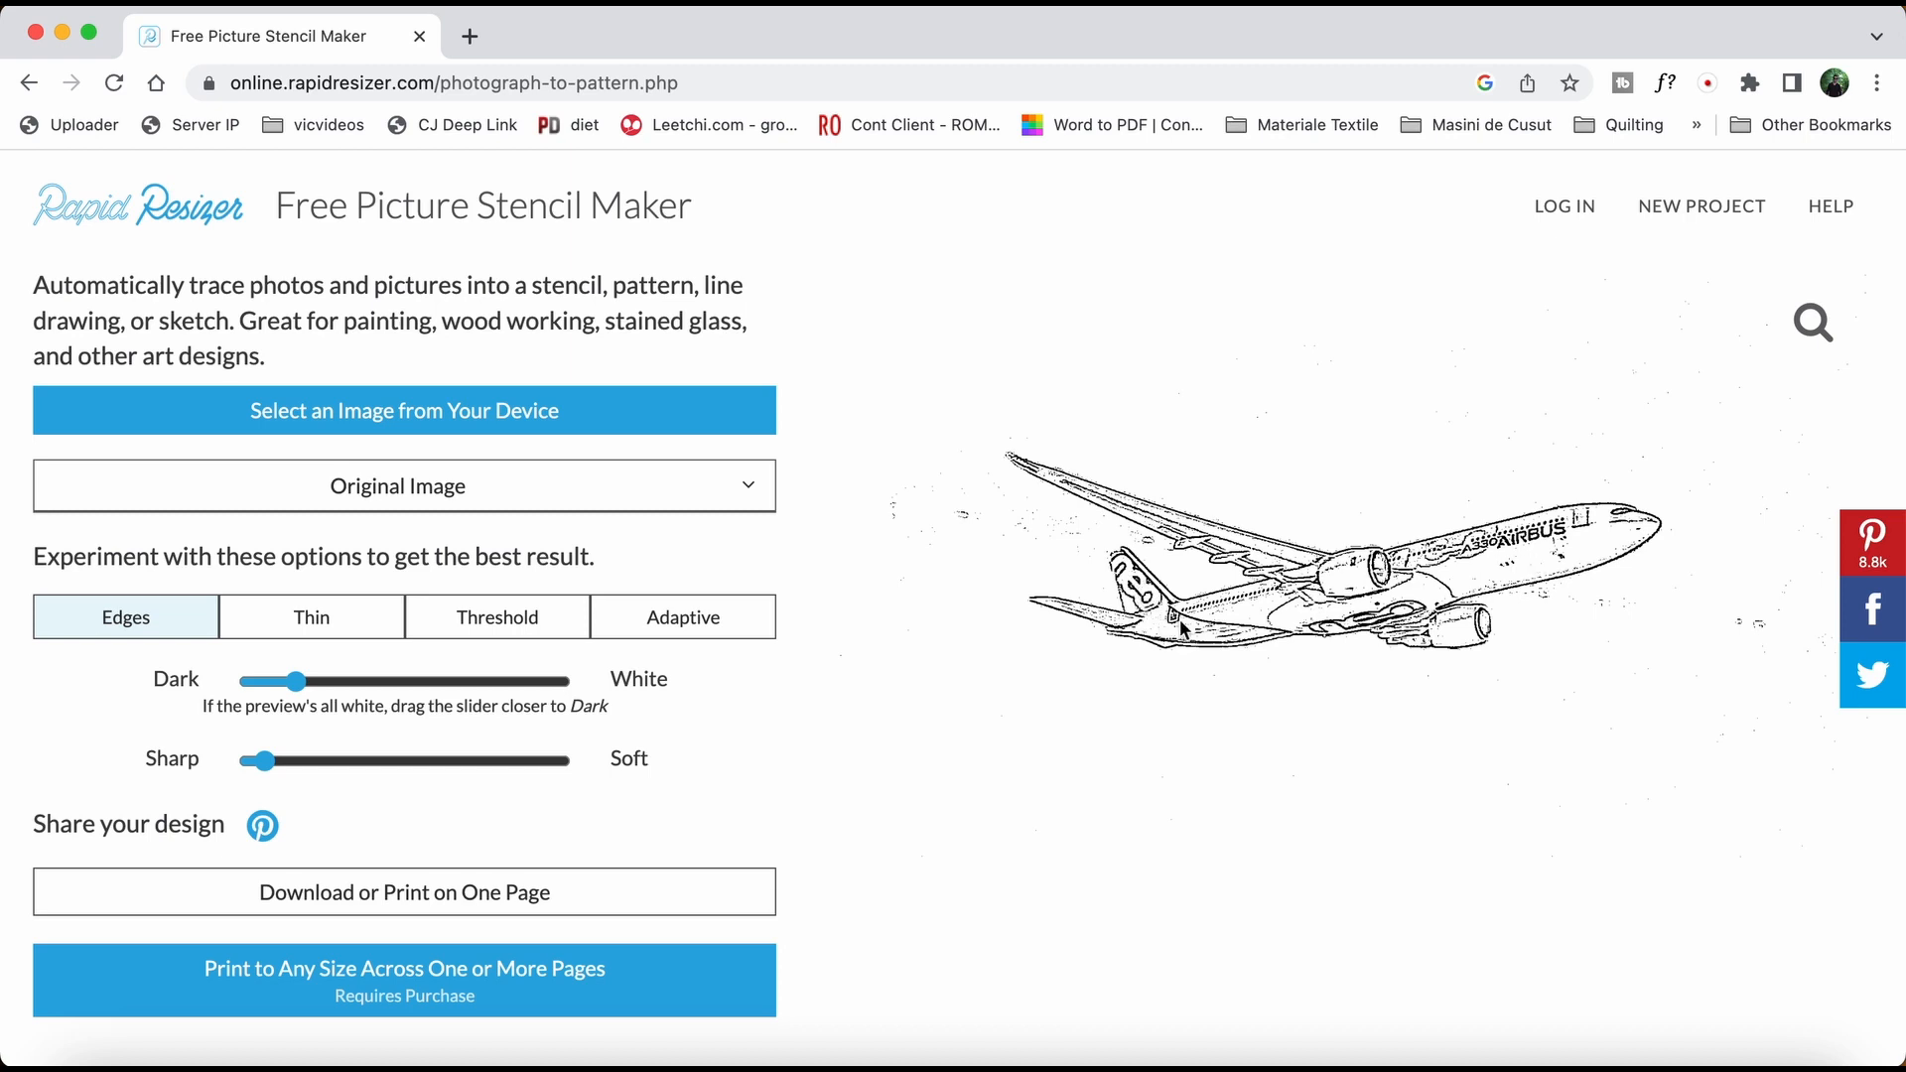
{"action": "mouse_move", "coordinate": [730, 827]}
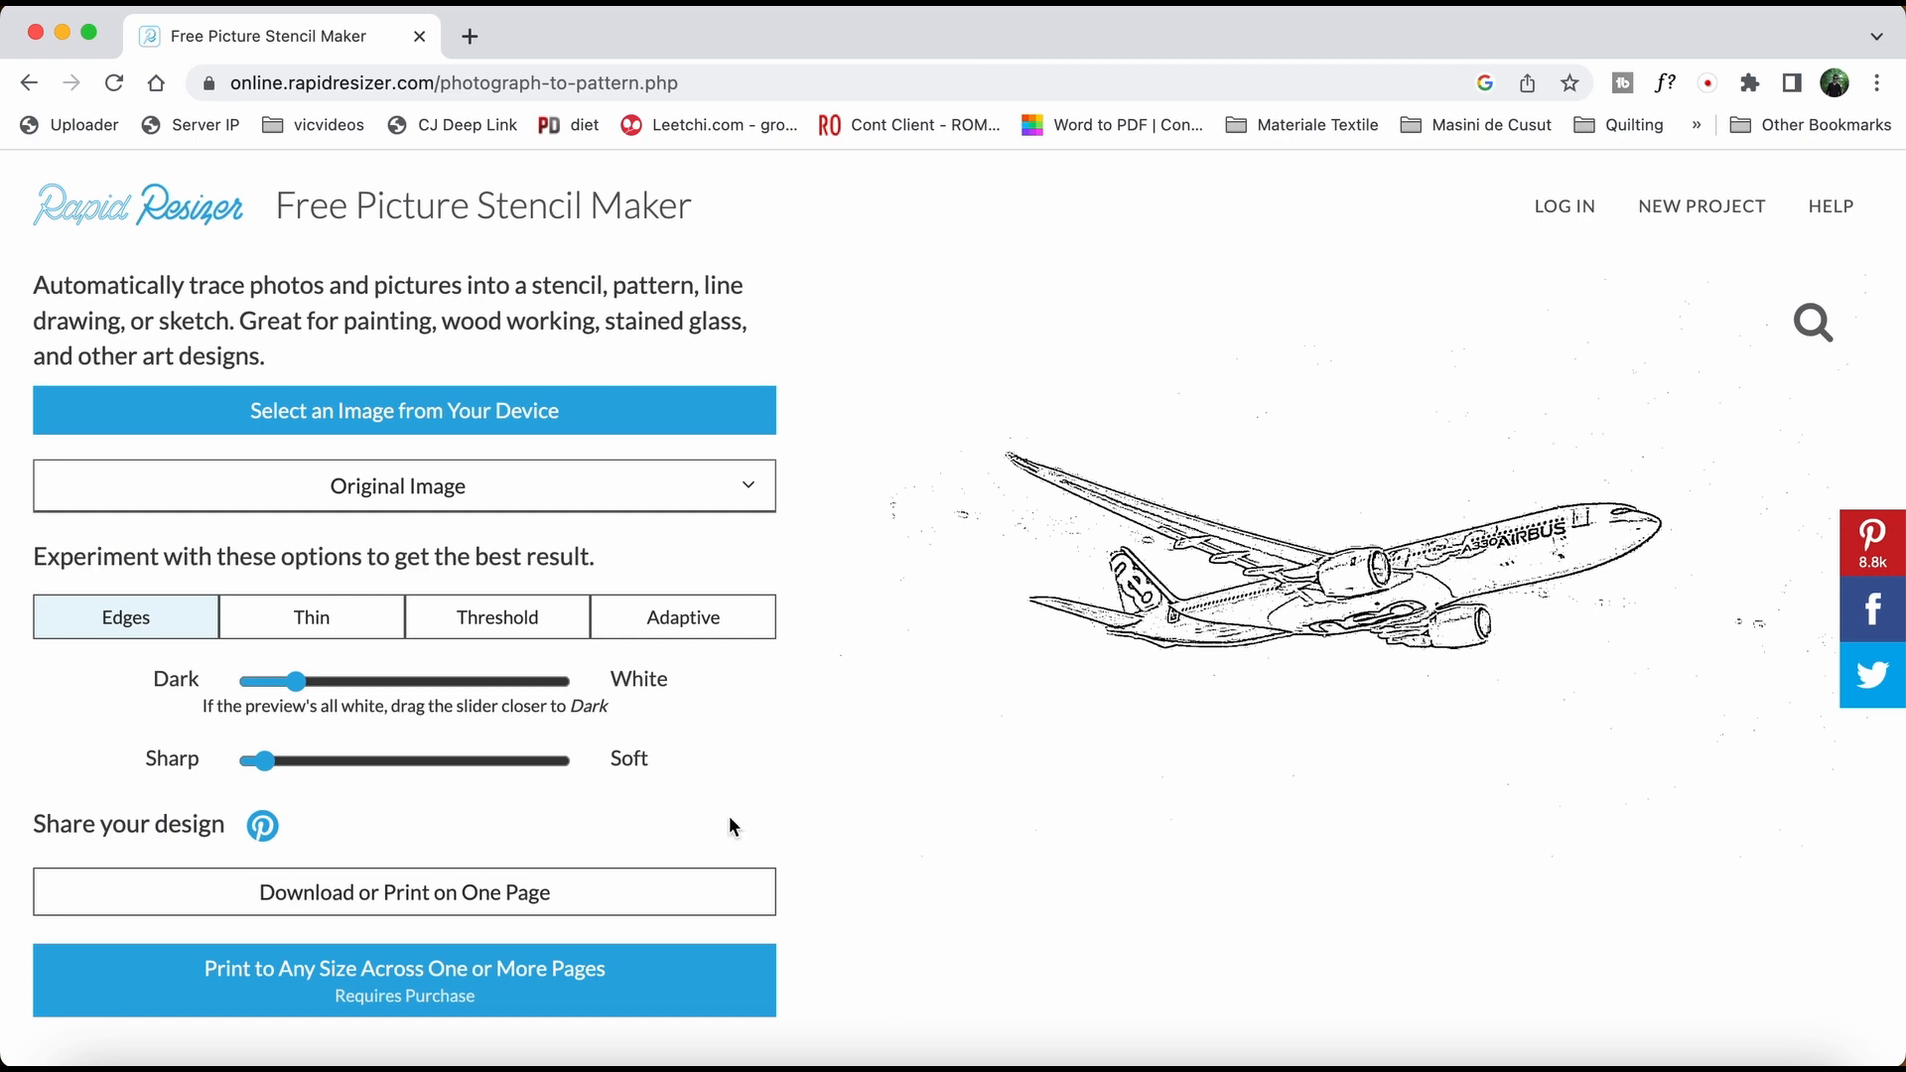
{"action": "mouse_move", "coordinate": [404, 893]}
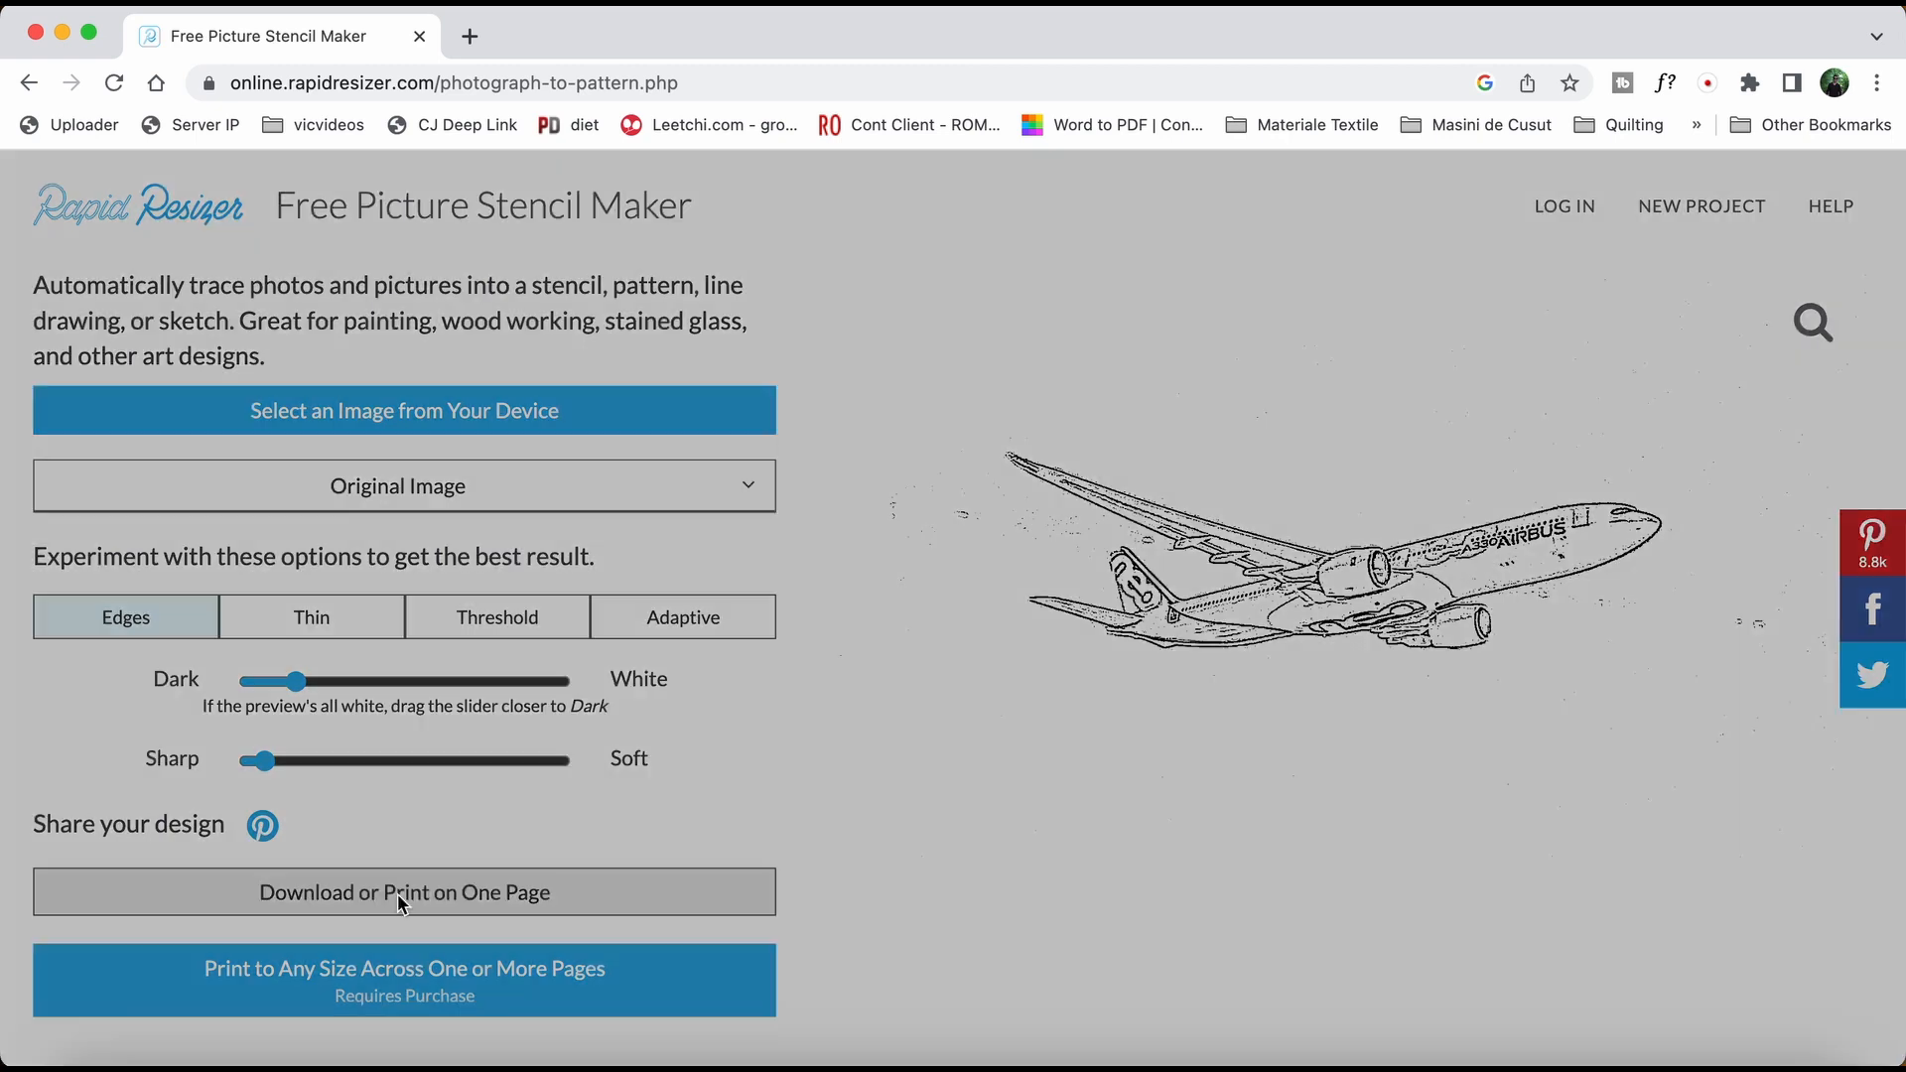
Download the stencil on one page and save it to the computer as Design (1).png
{"action": "left_click", "coordinate": [404, 892]}
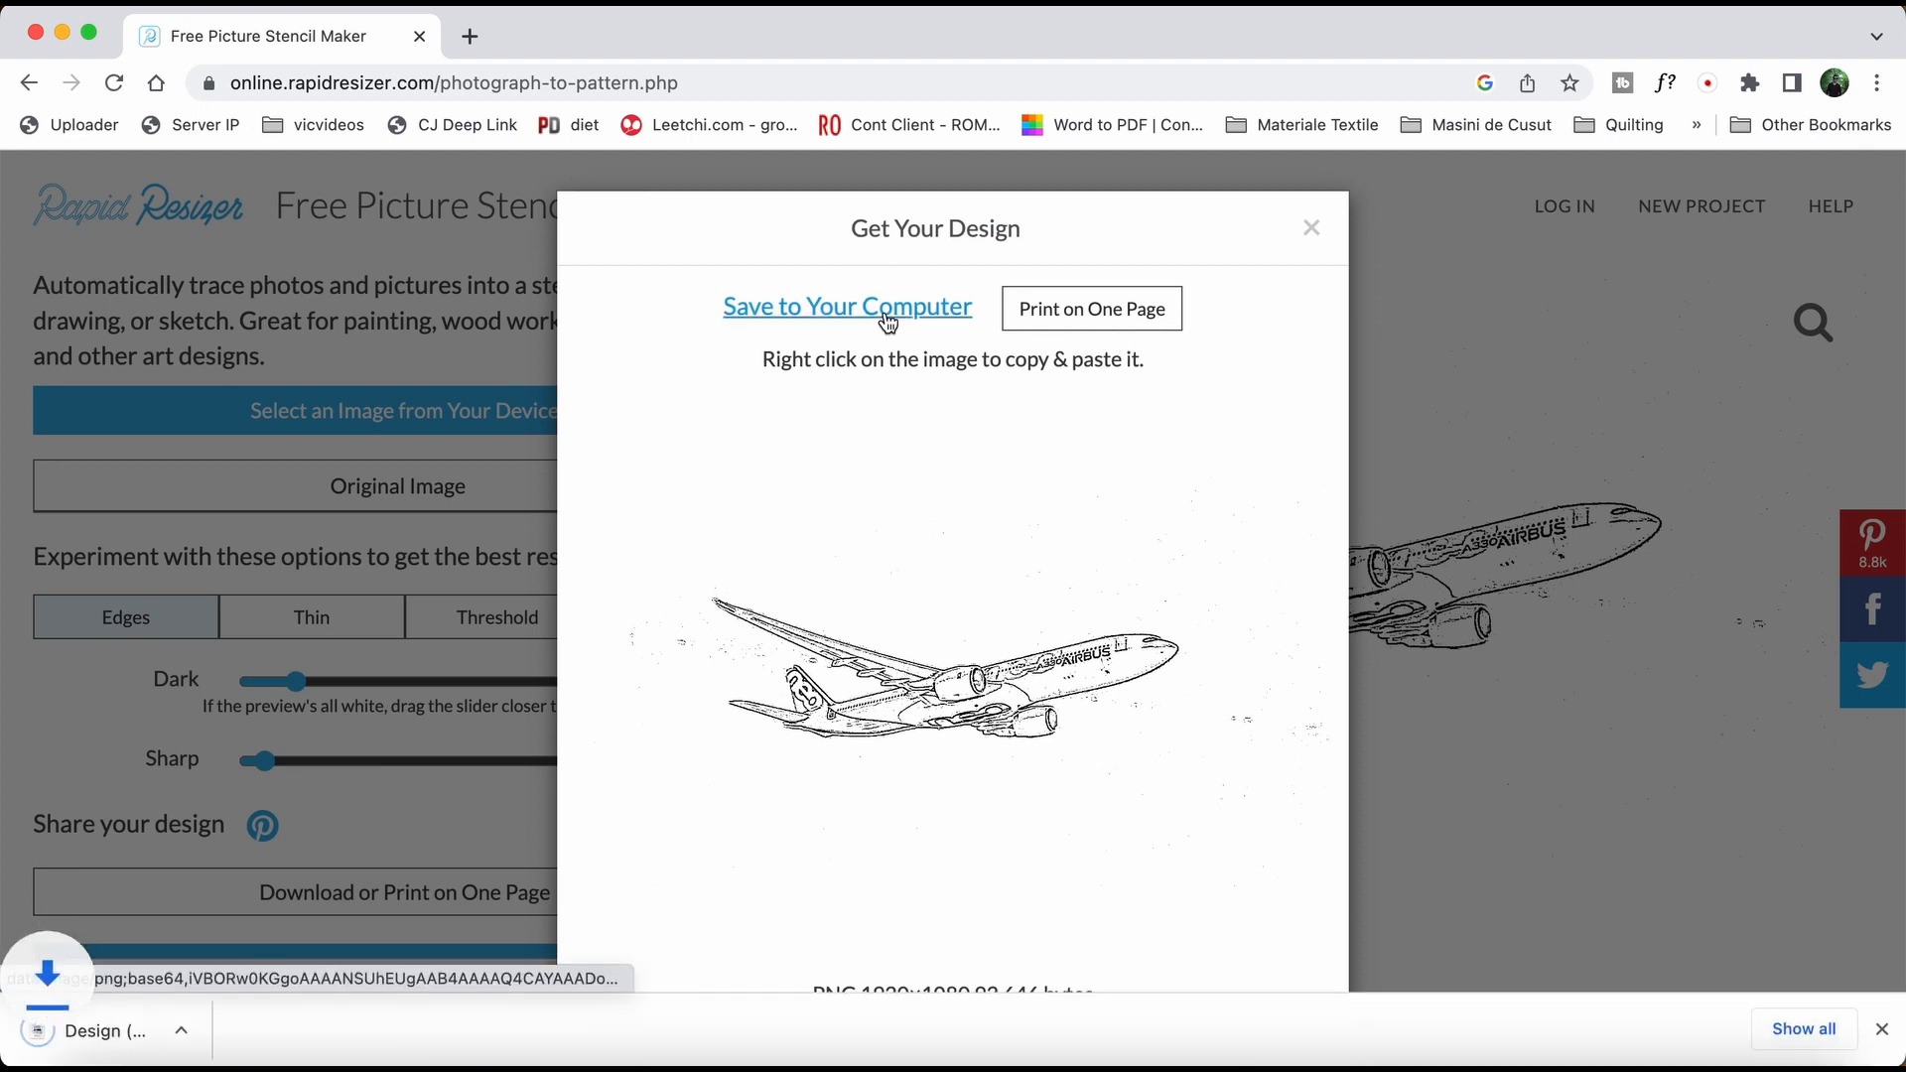
{"action": "left_click", "coordinate": [846, 305]}
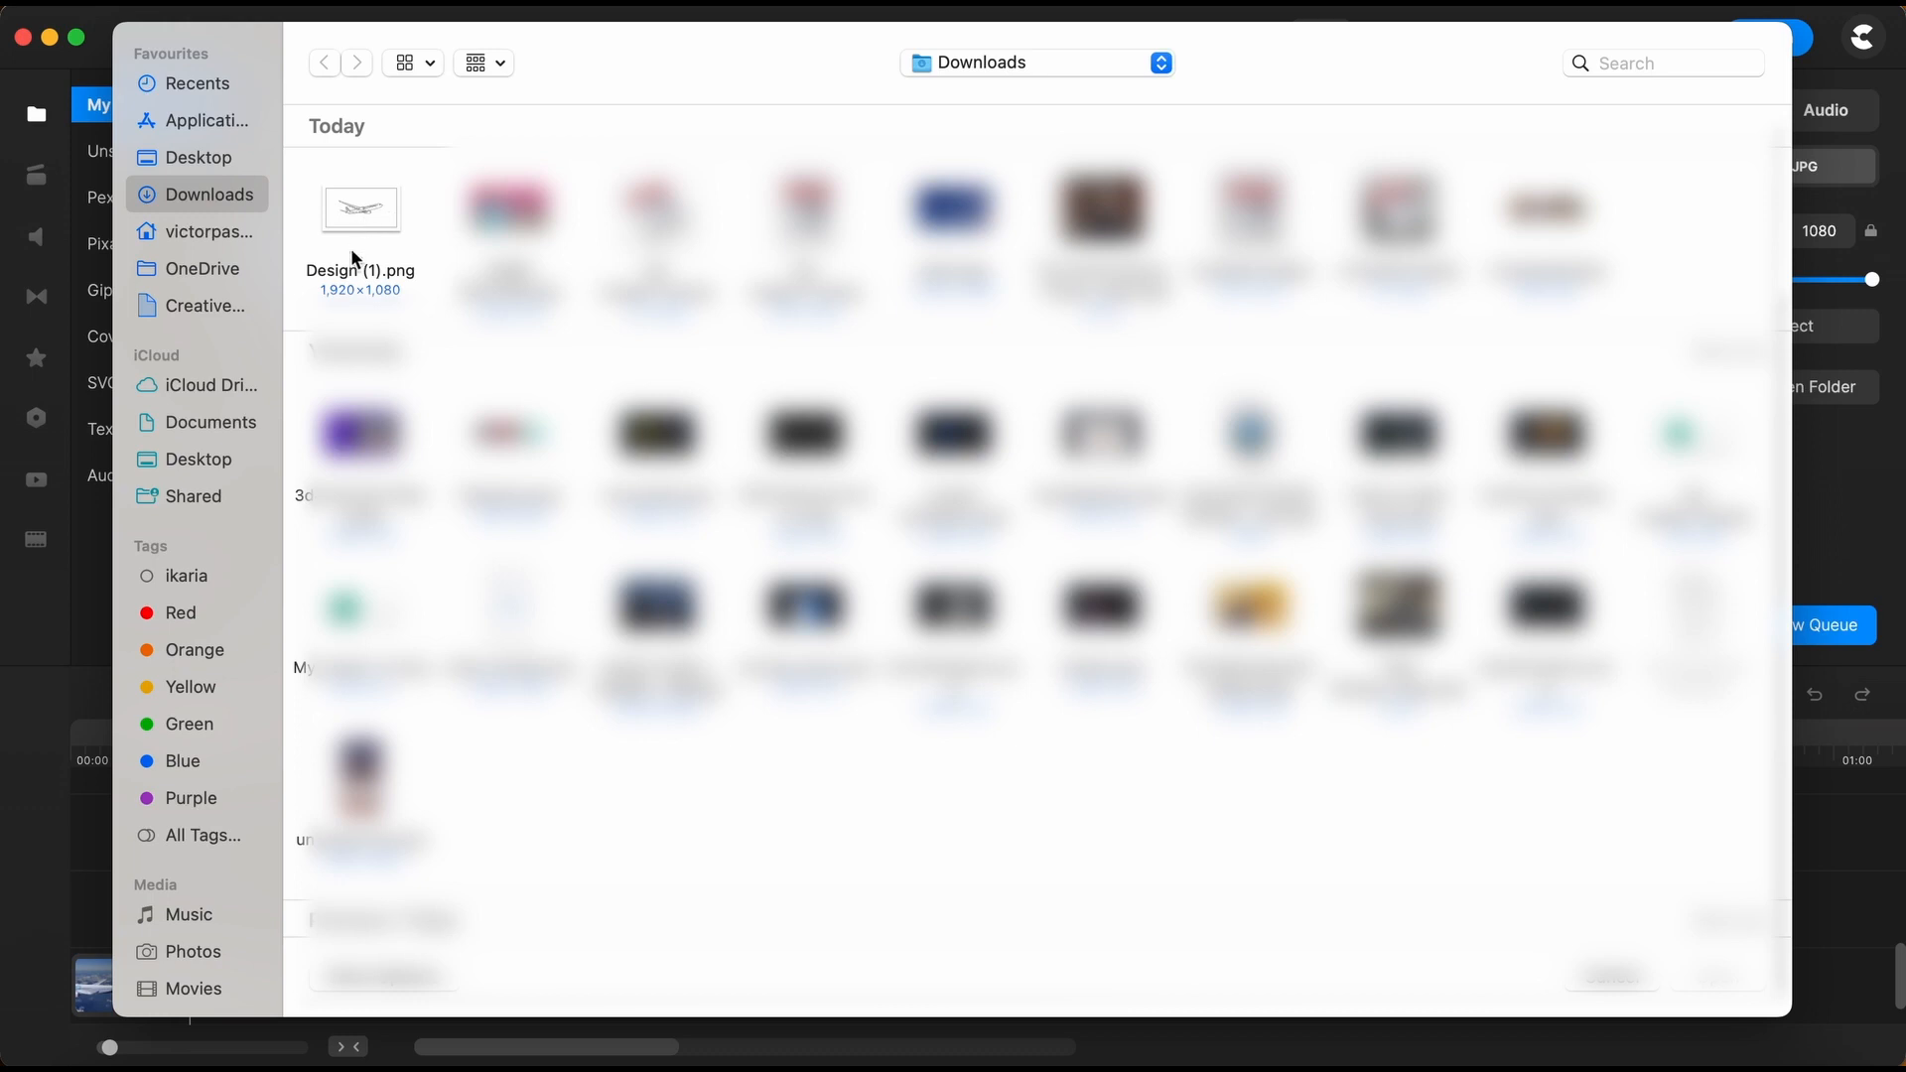
Import Design (1).png from Downloads and add it to the timeline at 00:00
{"action": "left_click", "coordinate": [360, 207]}
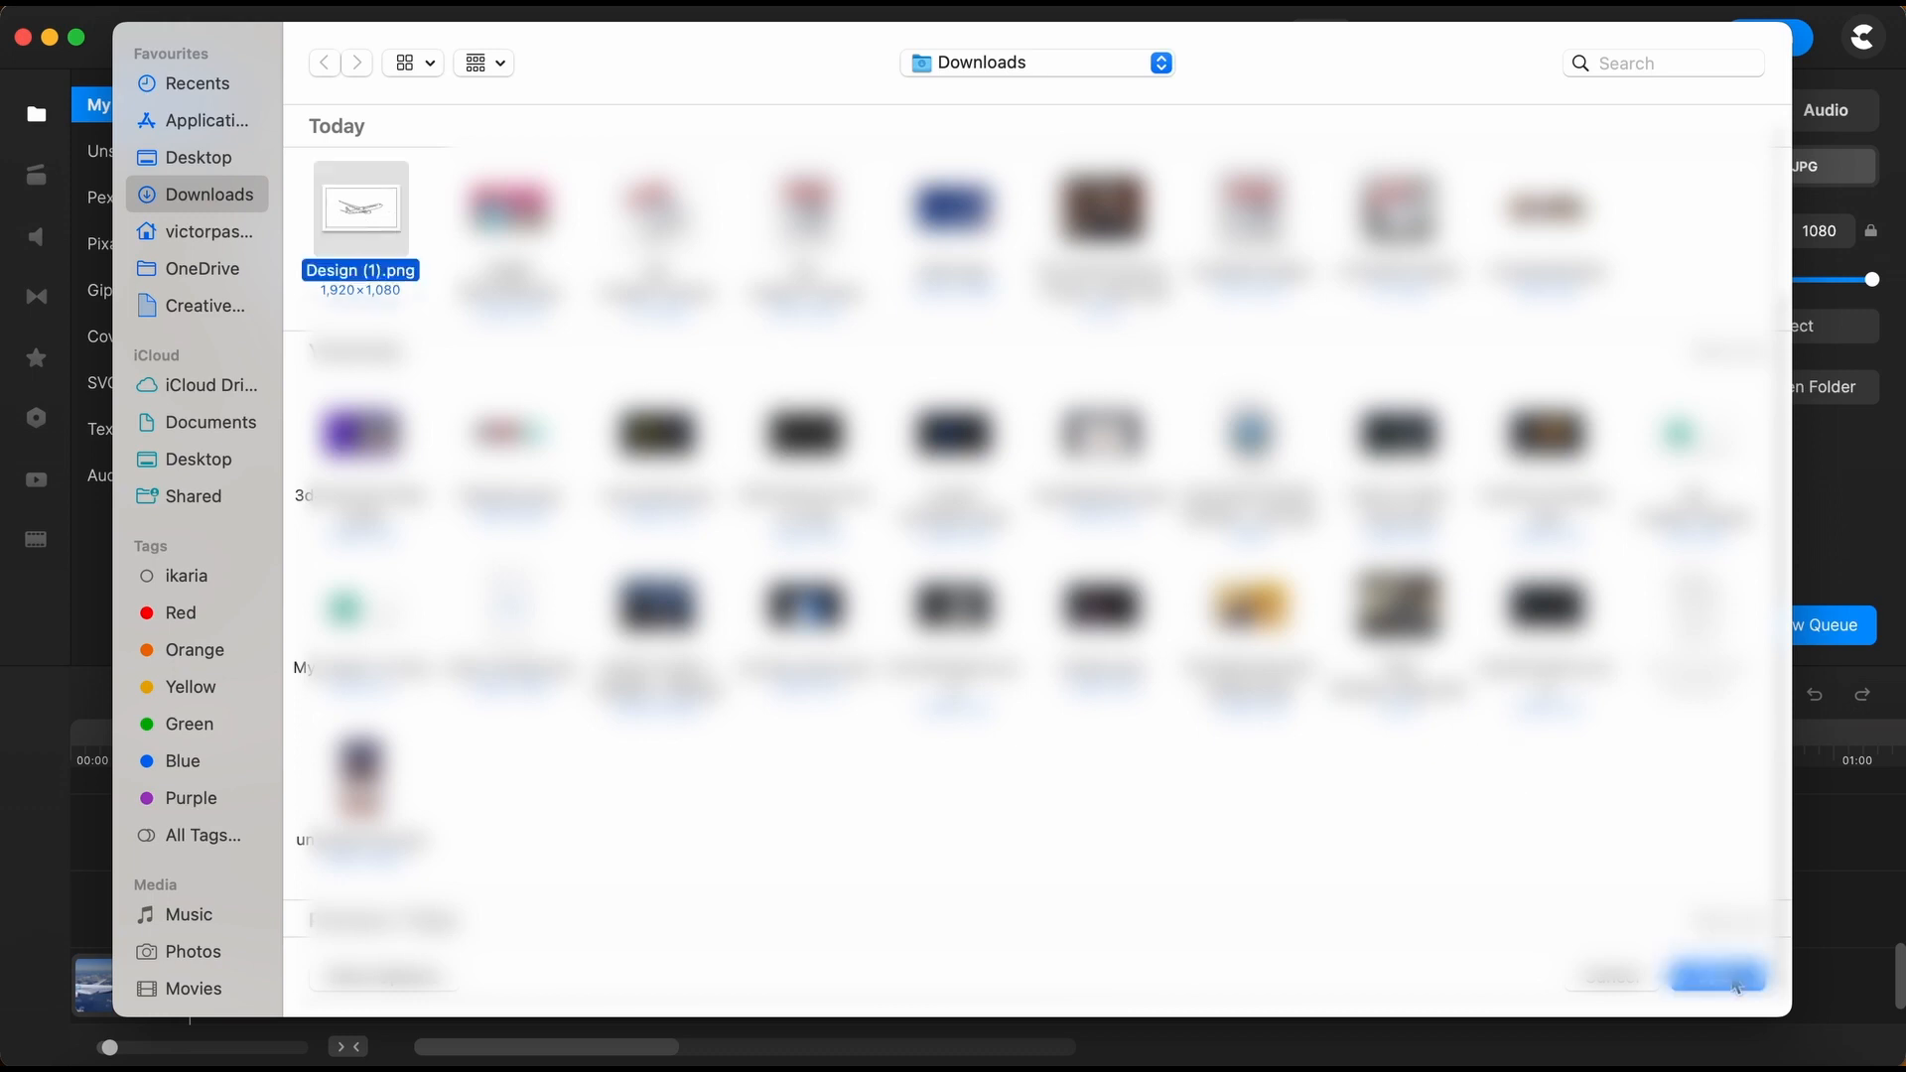
{"action": "left_click", "coordinate": [1717, 975]}
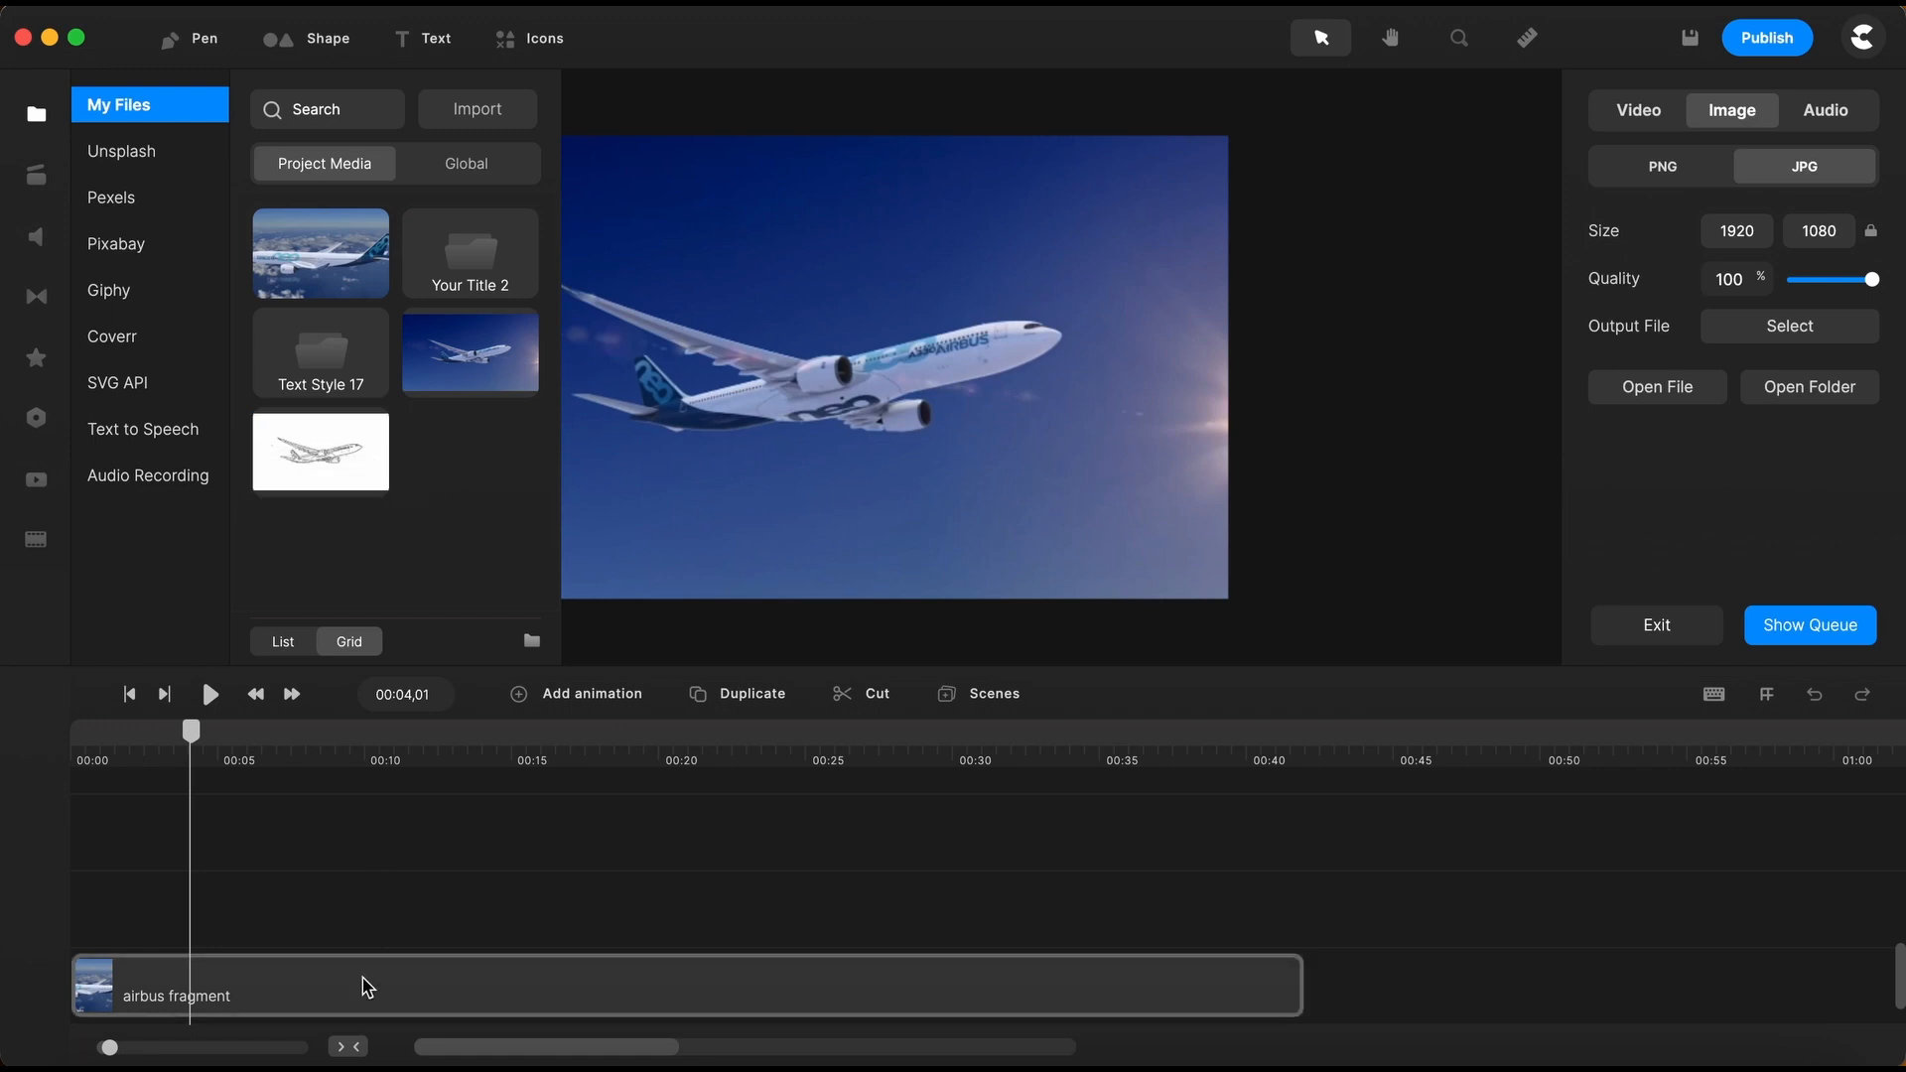
{"action": "left_click", "coordinate": [510, 985]}
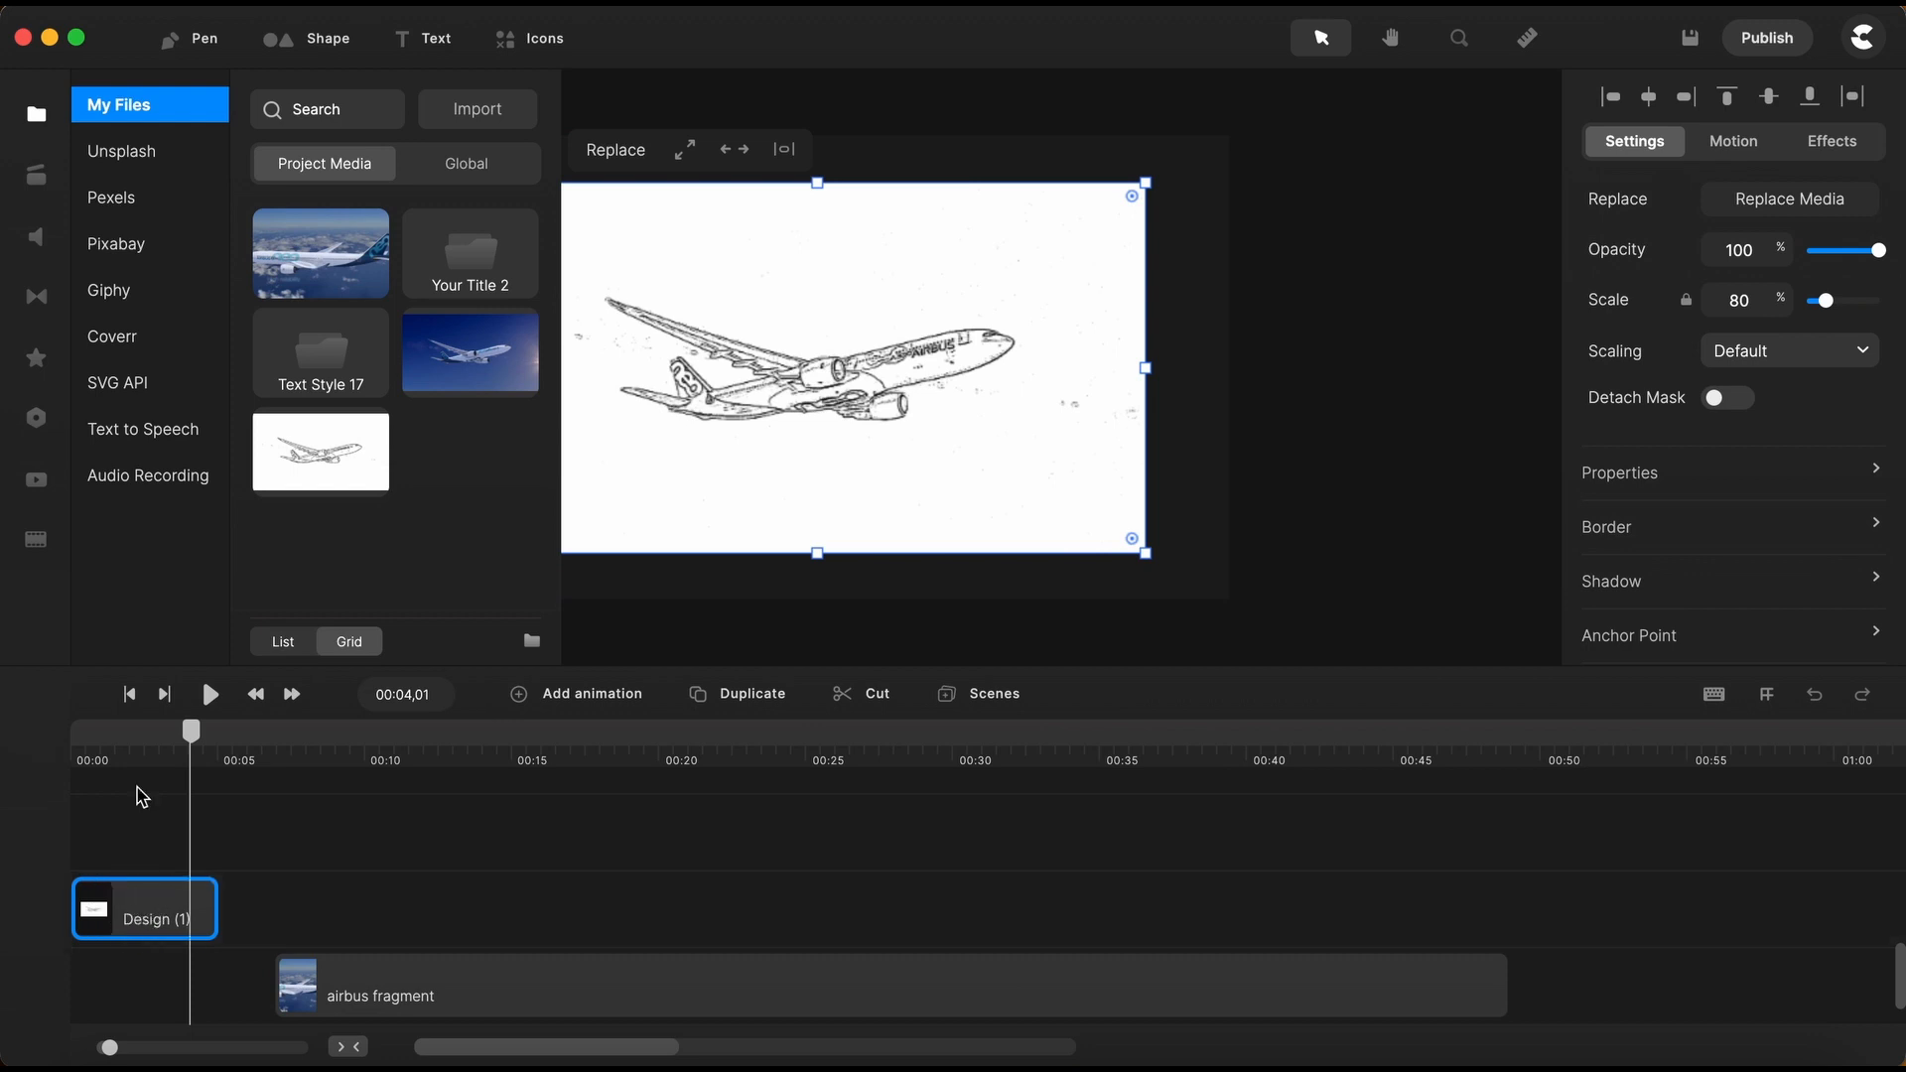
{"action": "left_click", "coordinate": [36, 113]}
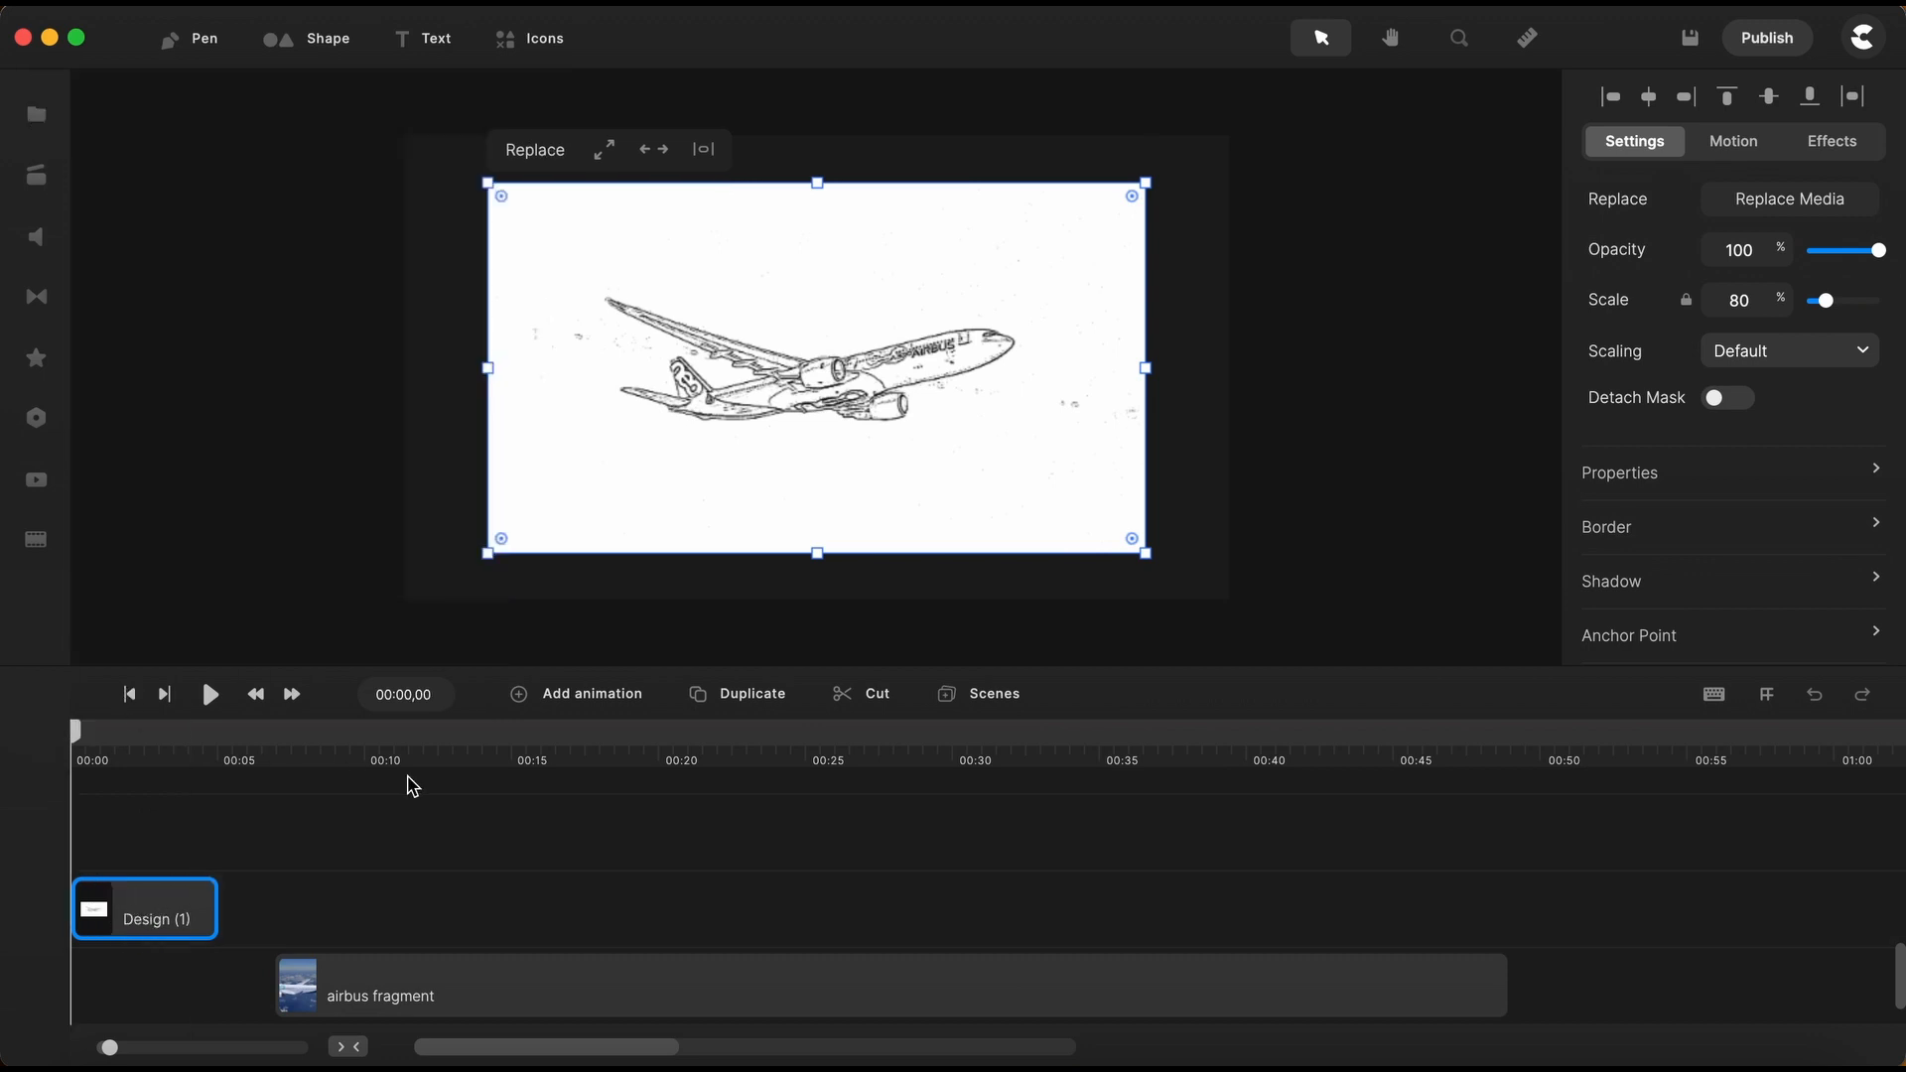
{"action": "mouse_move", "coordinate": [878, 411]}
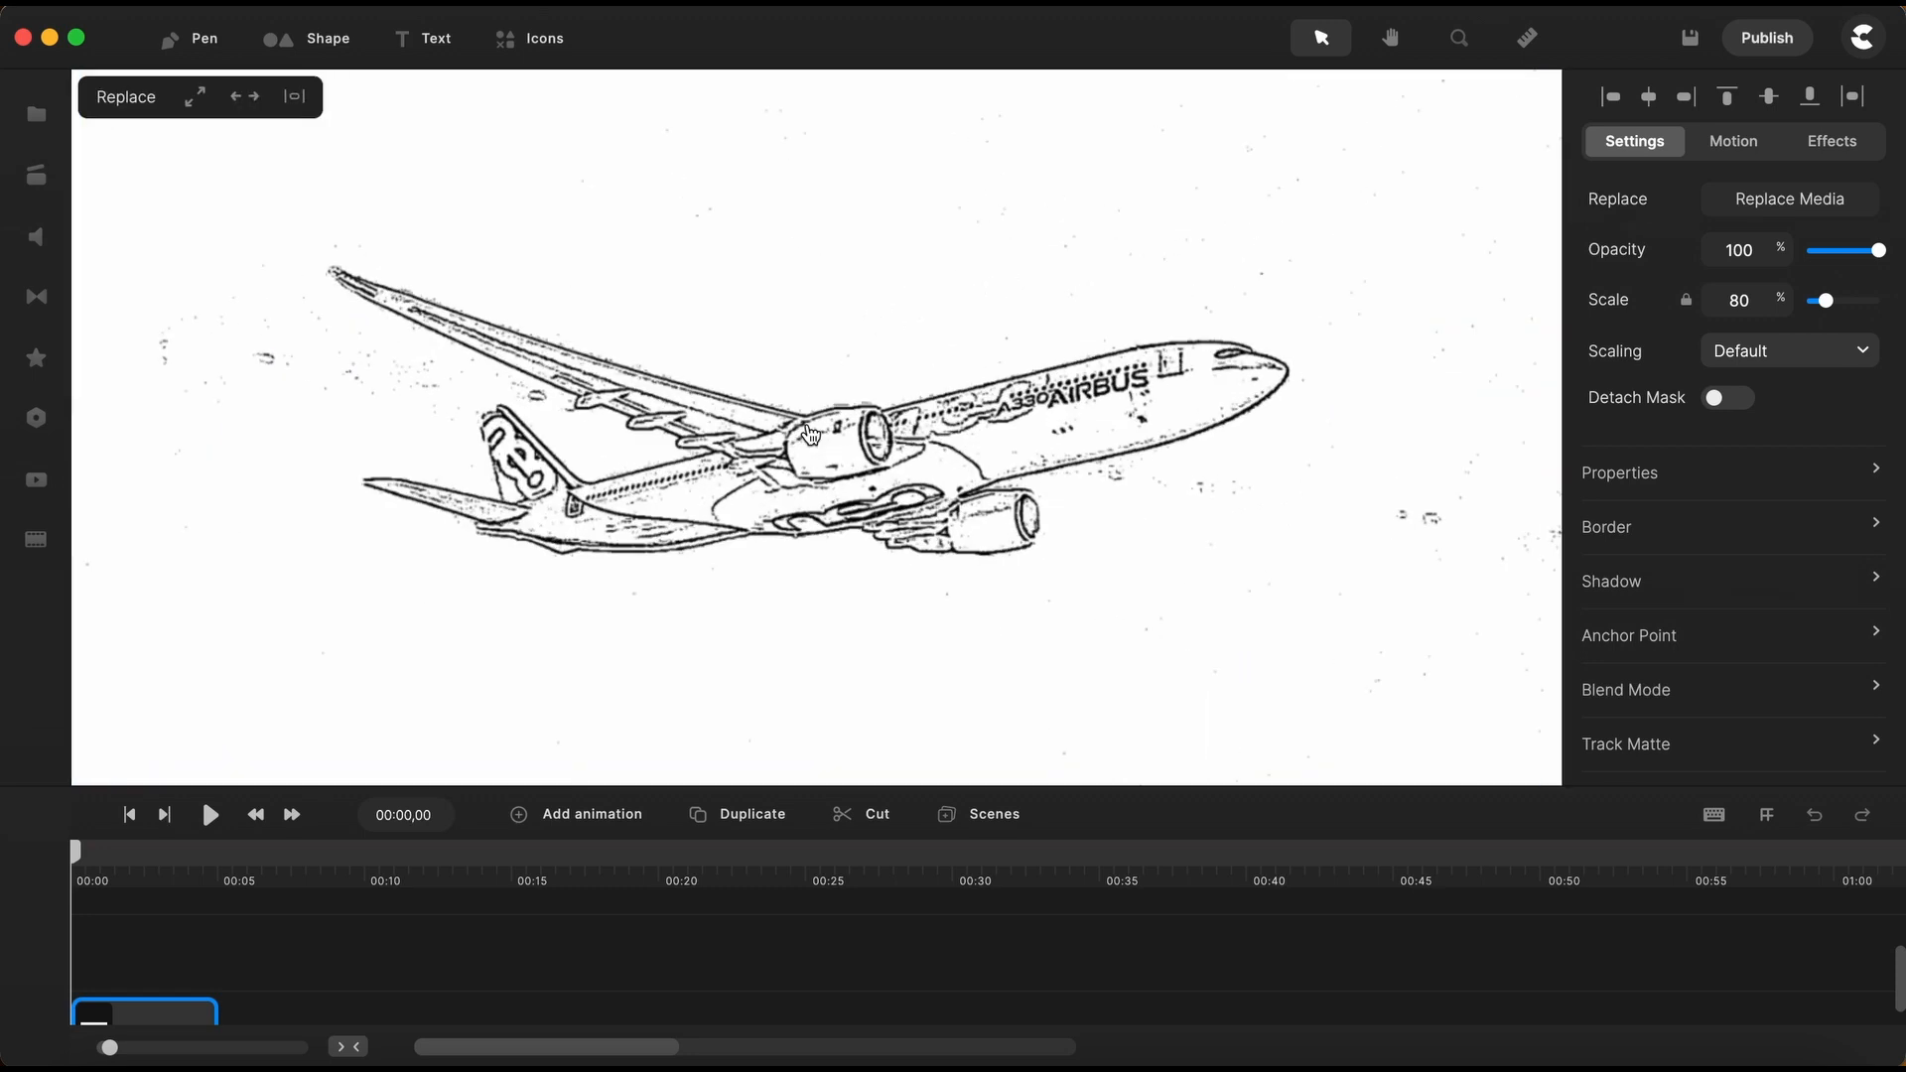
{"action": "mouse_move", "coordinate": [1076, 482]}
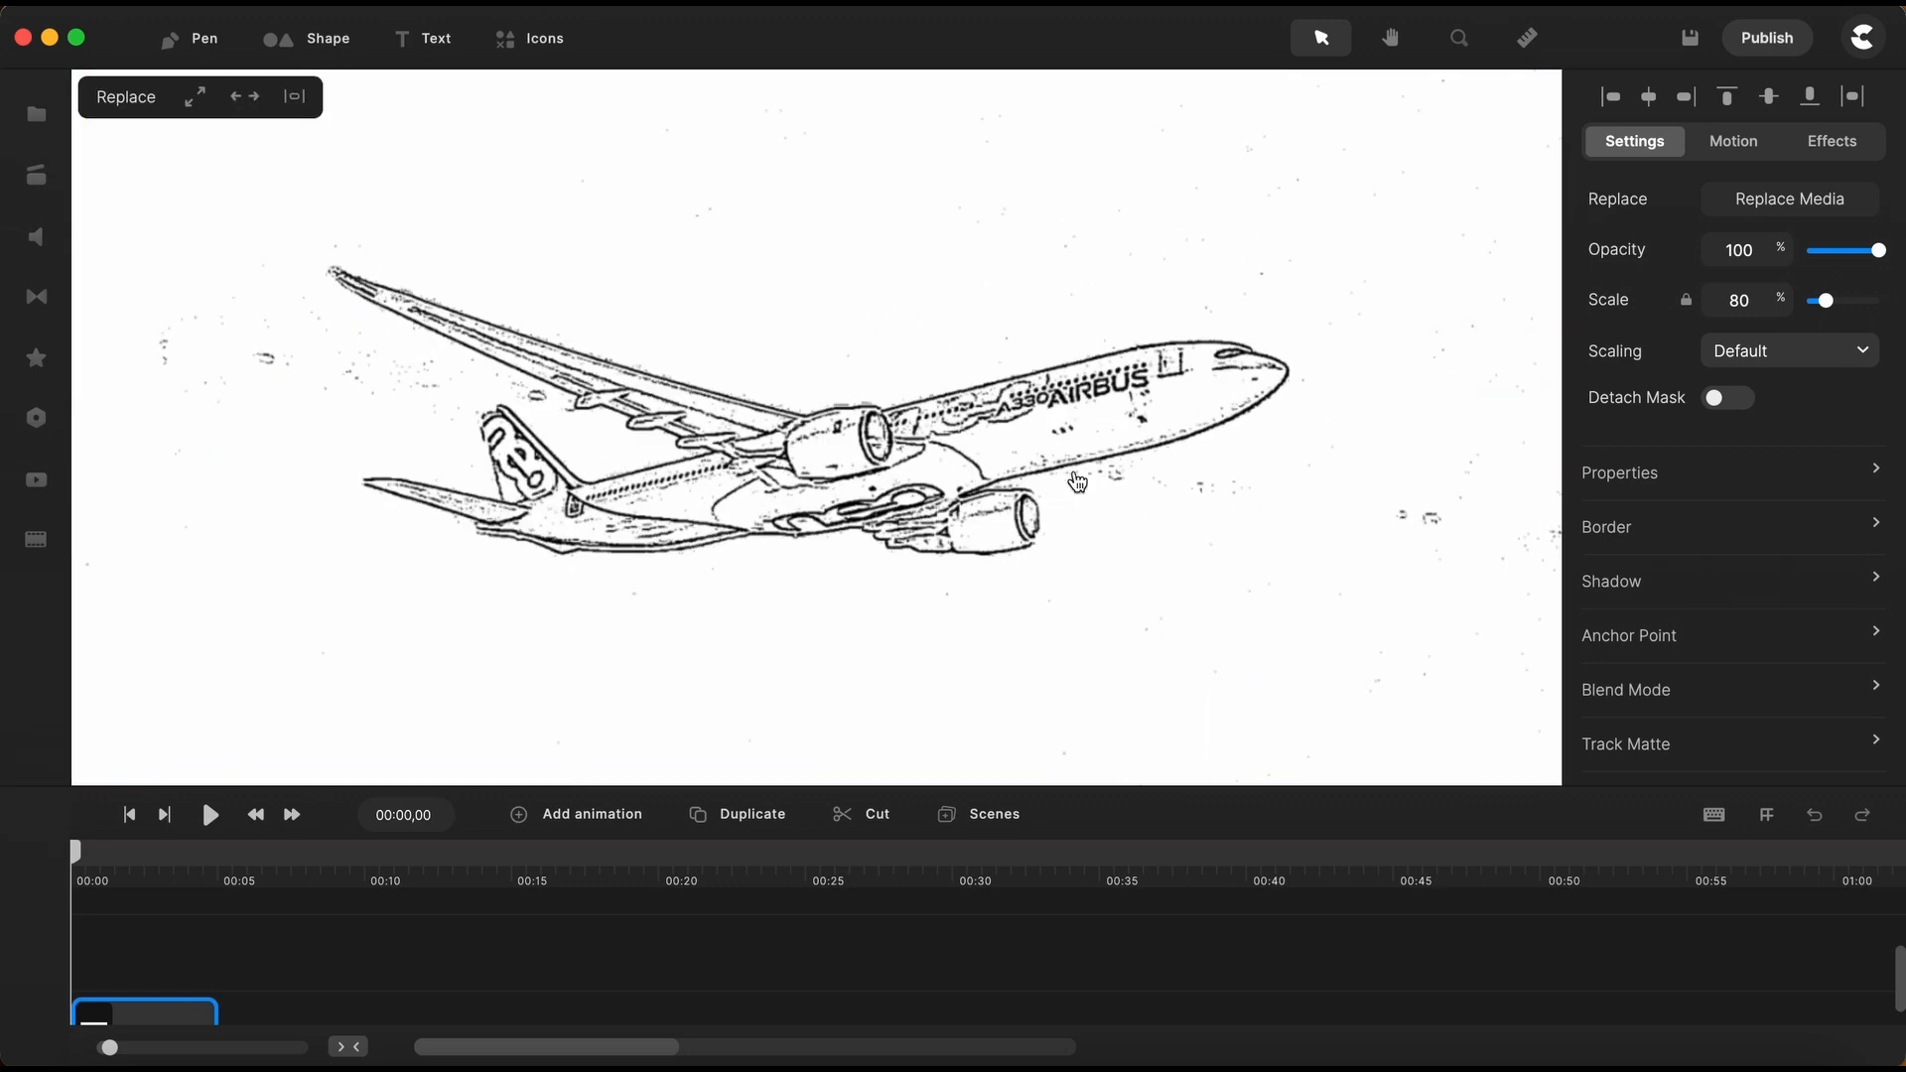
{"action": "mouse_move", "coordinate": [354, 362]}
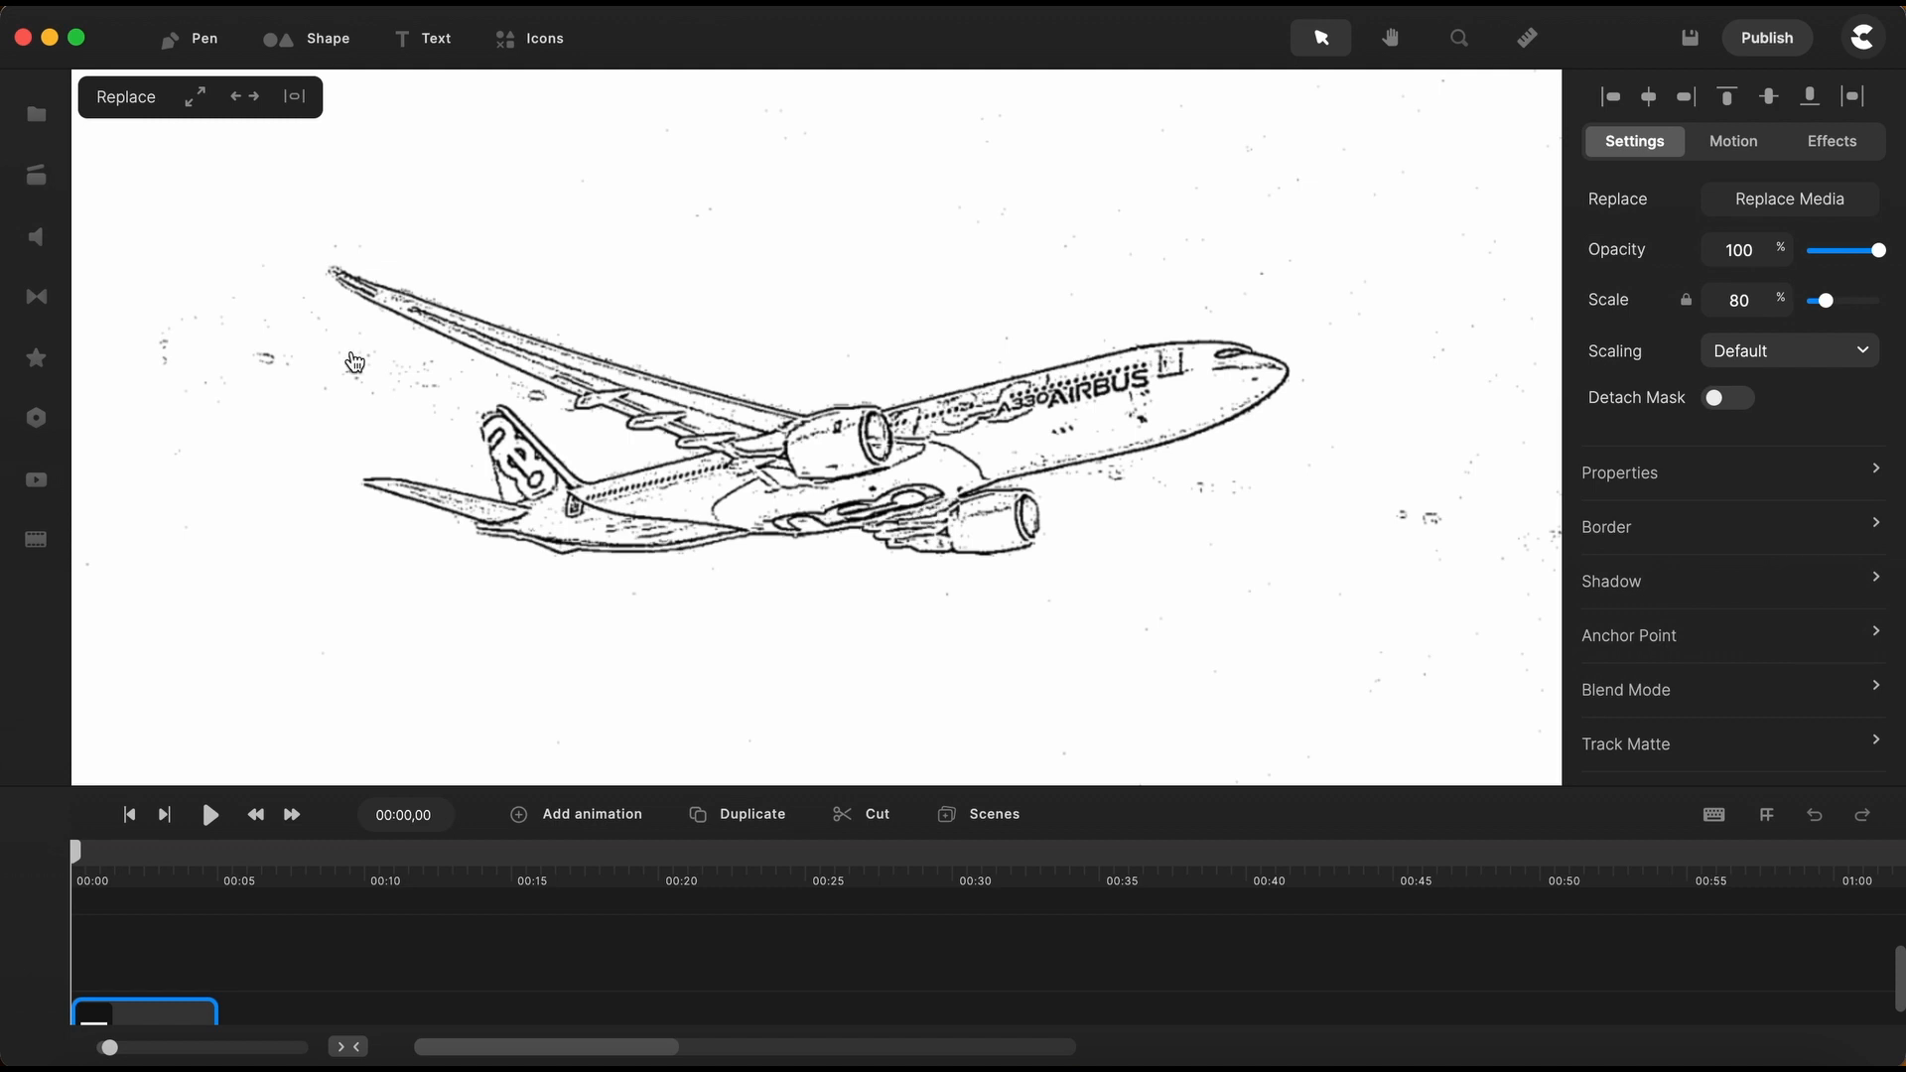
{"action": "mouse_move", "coordinate": [36, 357]}
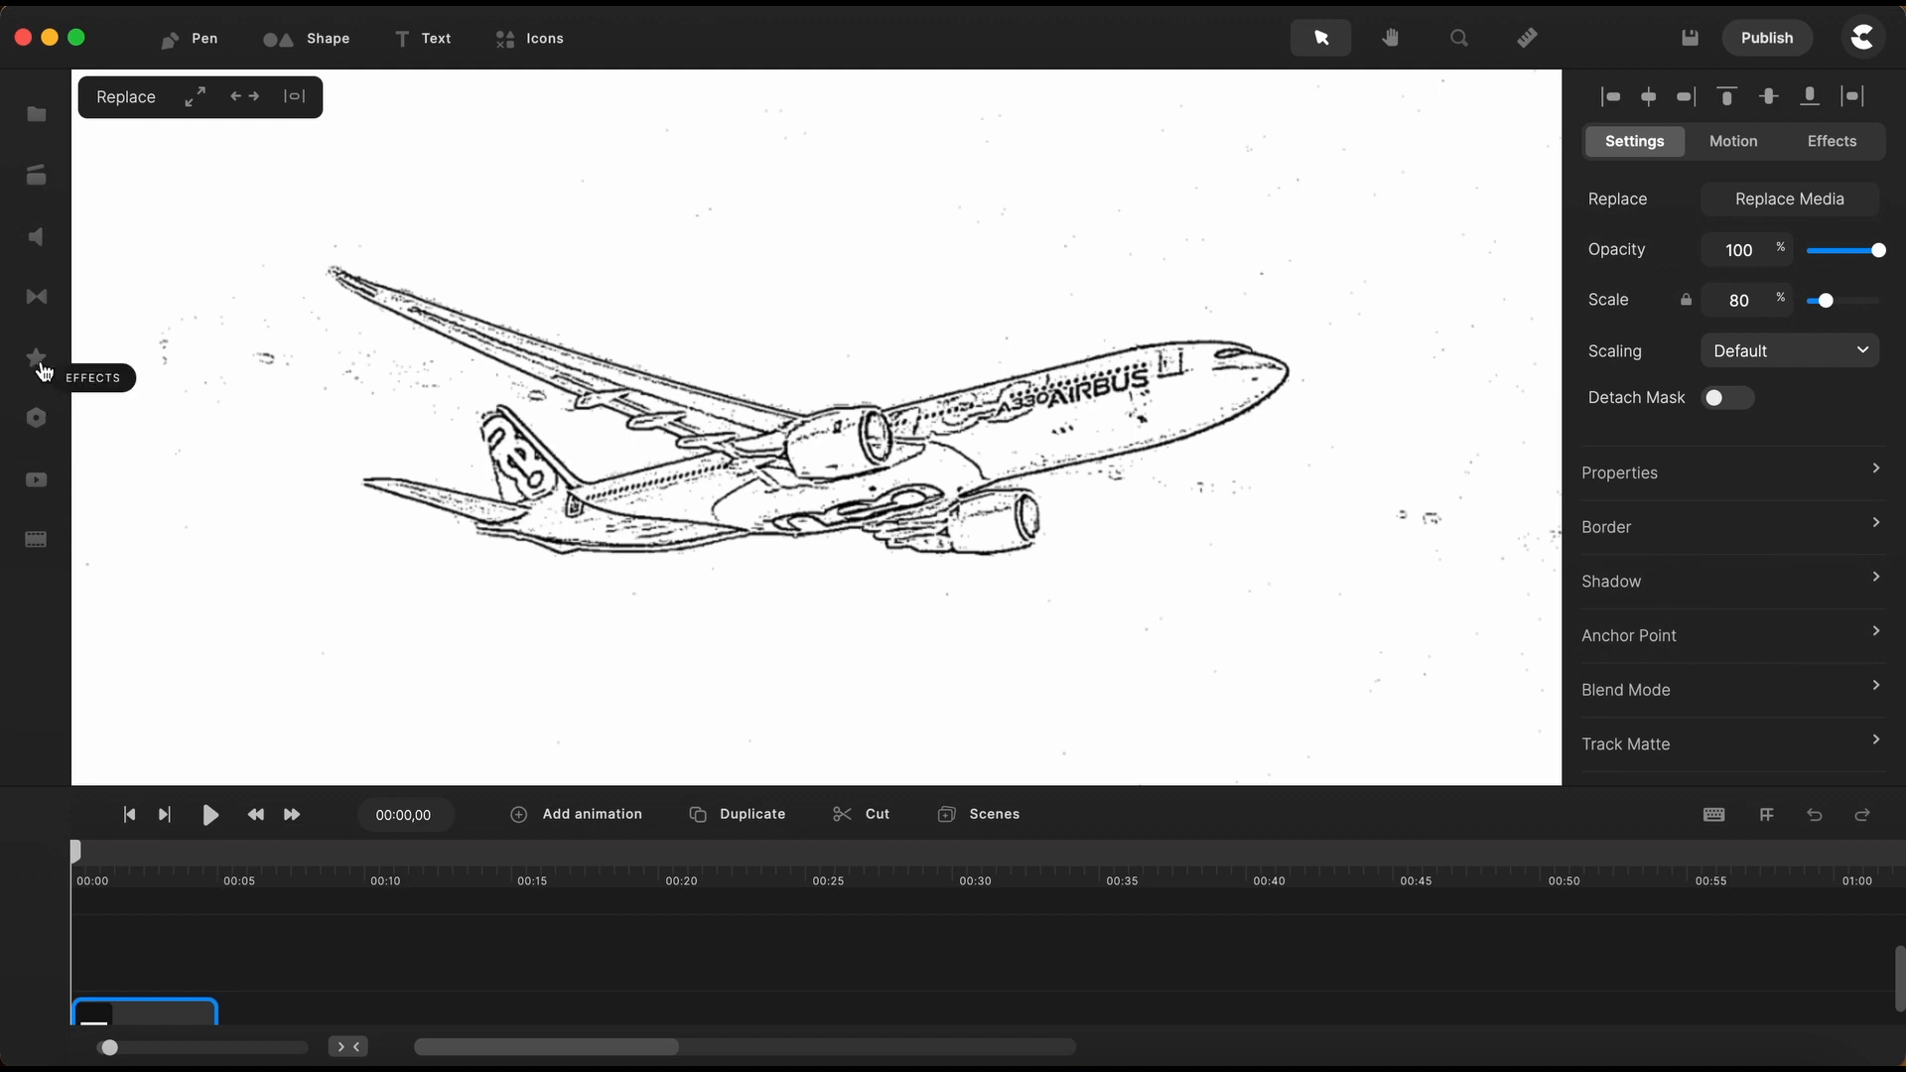
Apply the Doodle effect to the Design (1) clip and show its drawing-hand options
{"action": "left_click", "coordinate": [37, 356]}
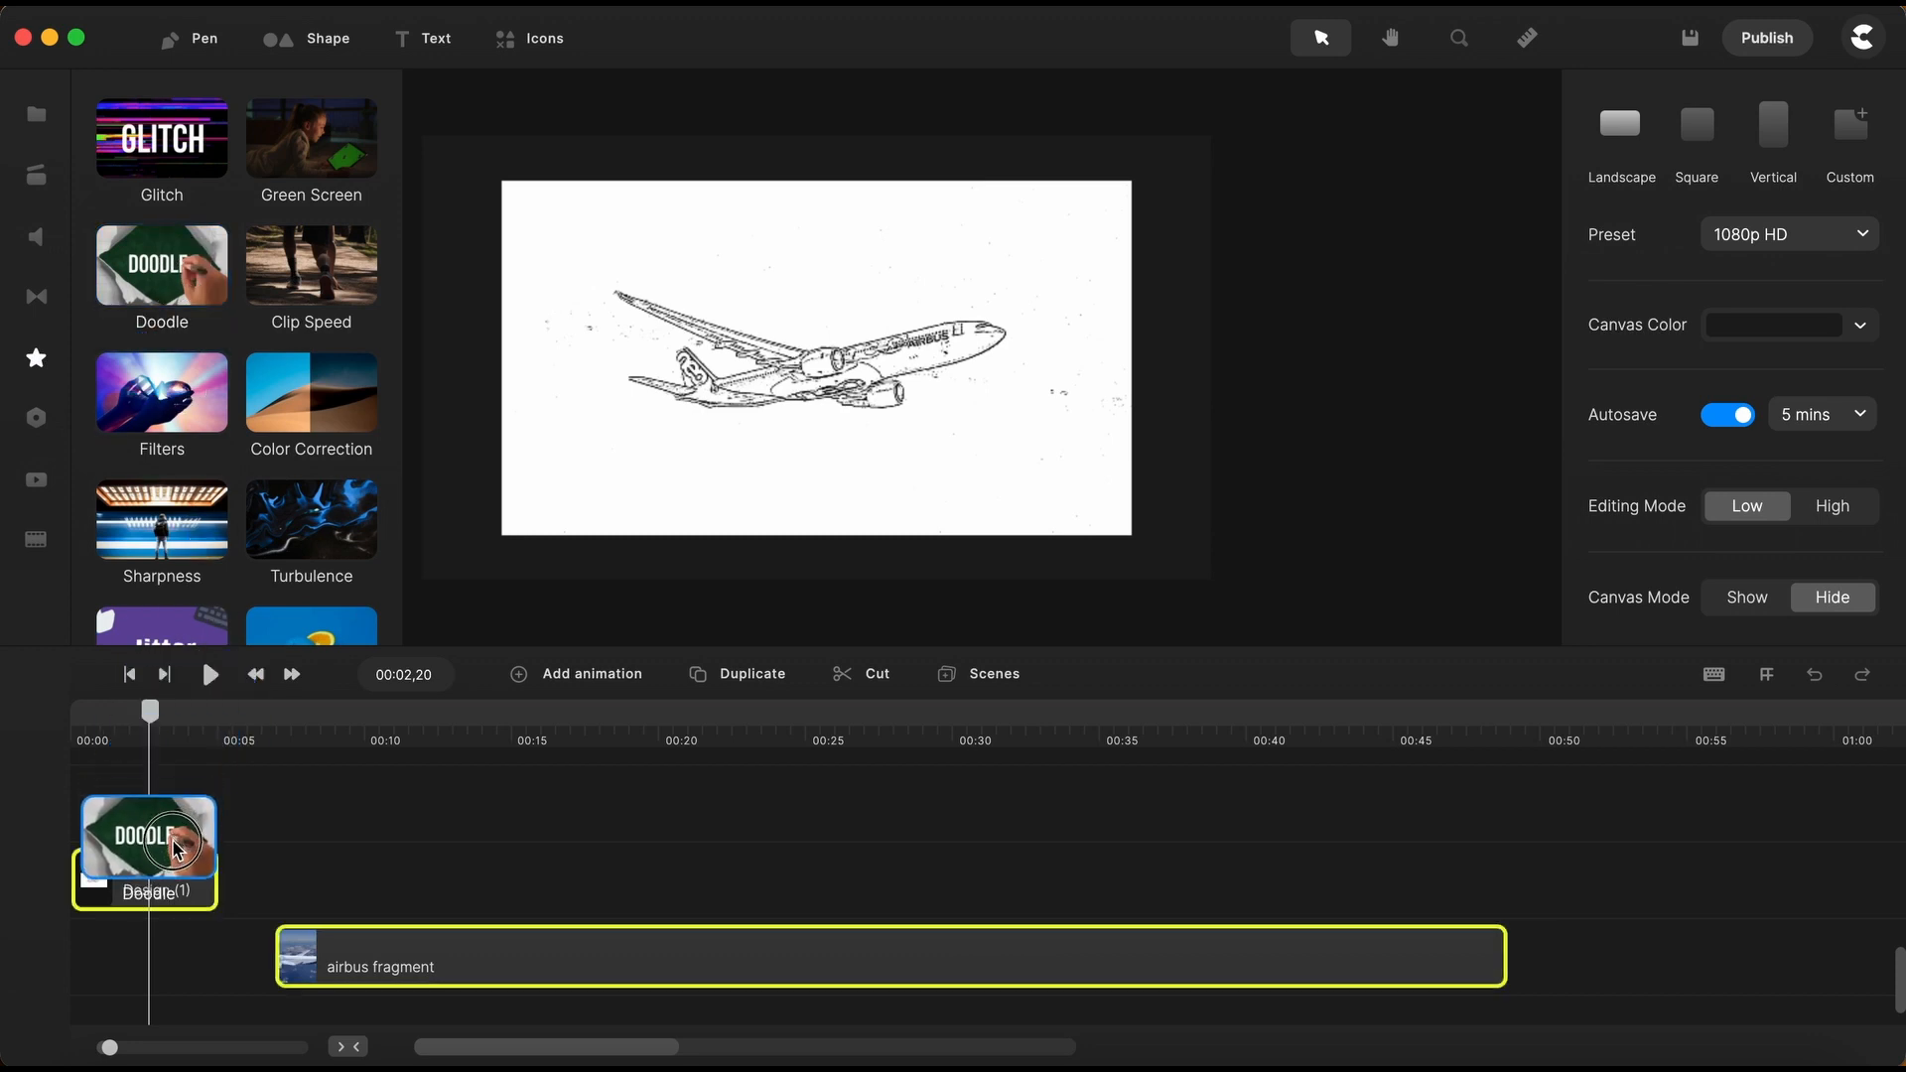
{"action": "left_click", "coordinate": [145, 851]}
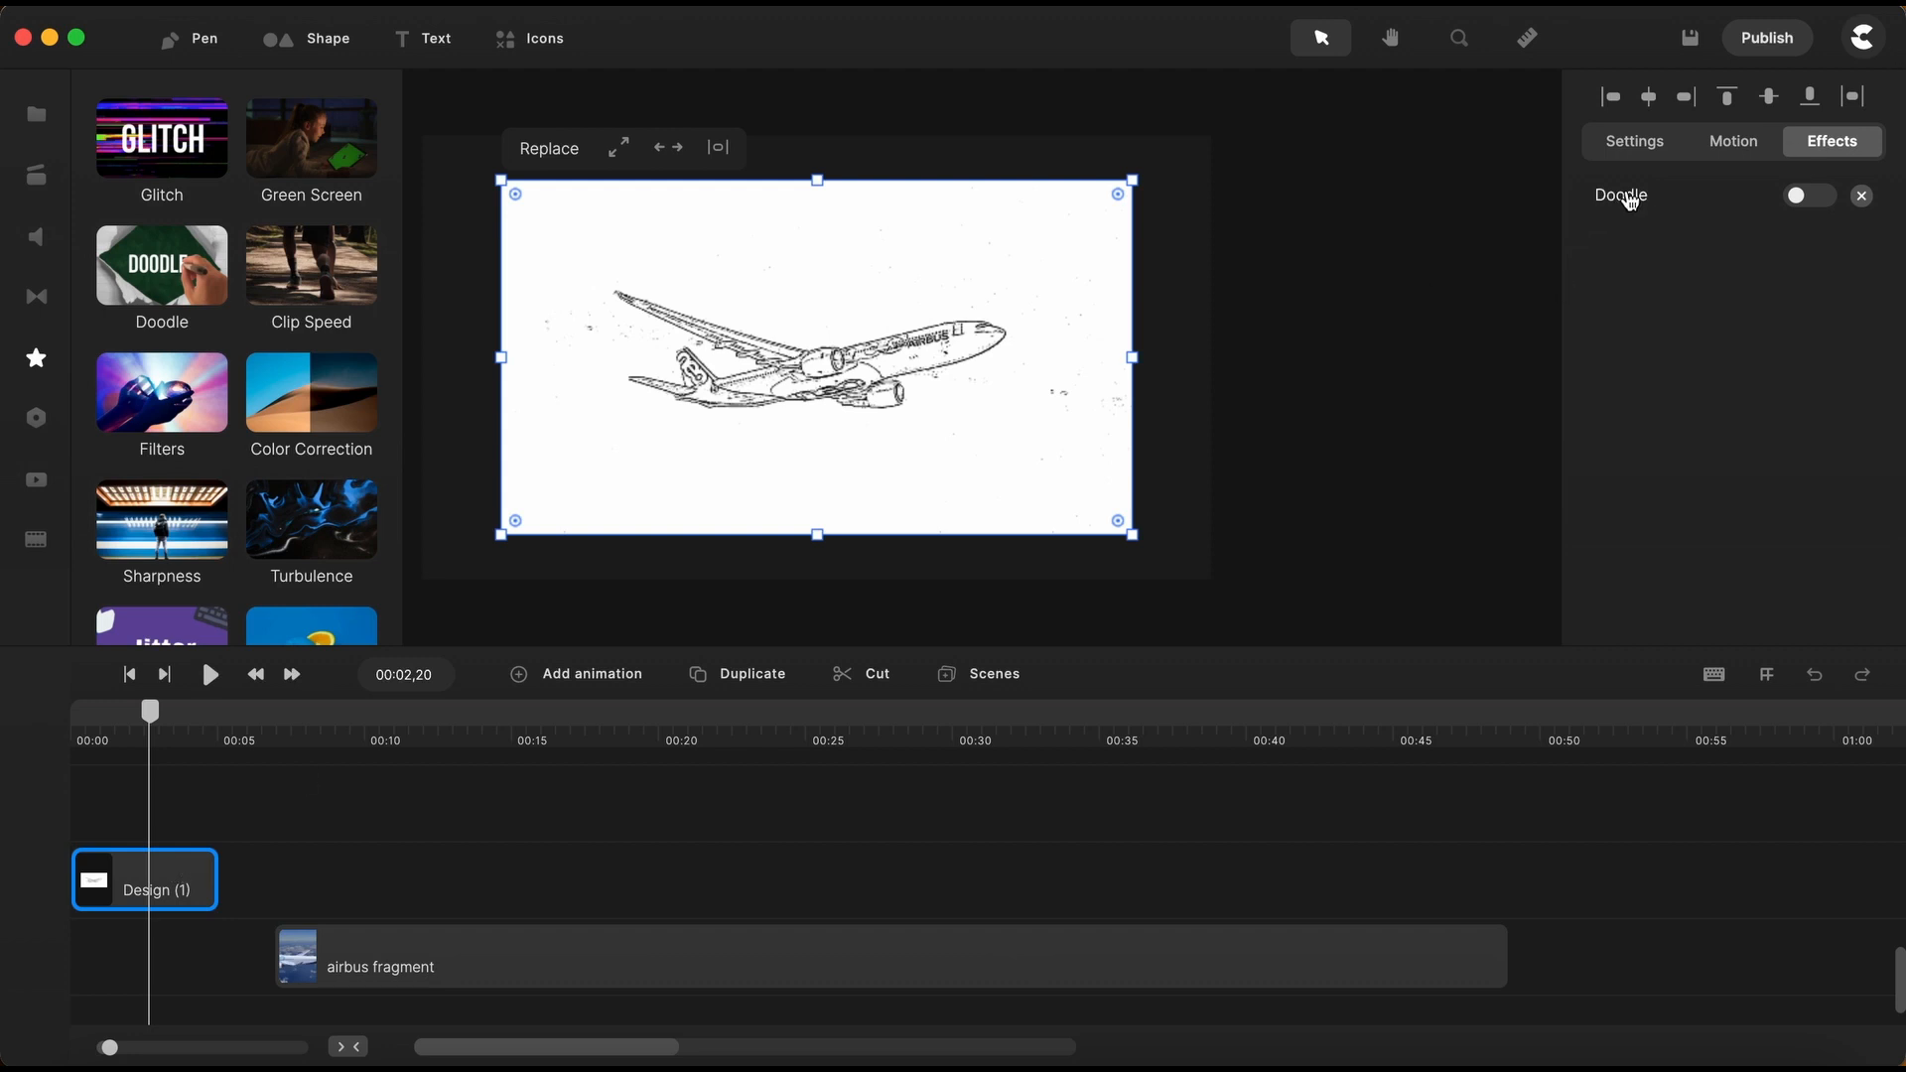
{"action": "left_click", "coordinate": [36, 358]}
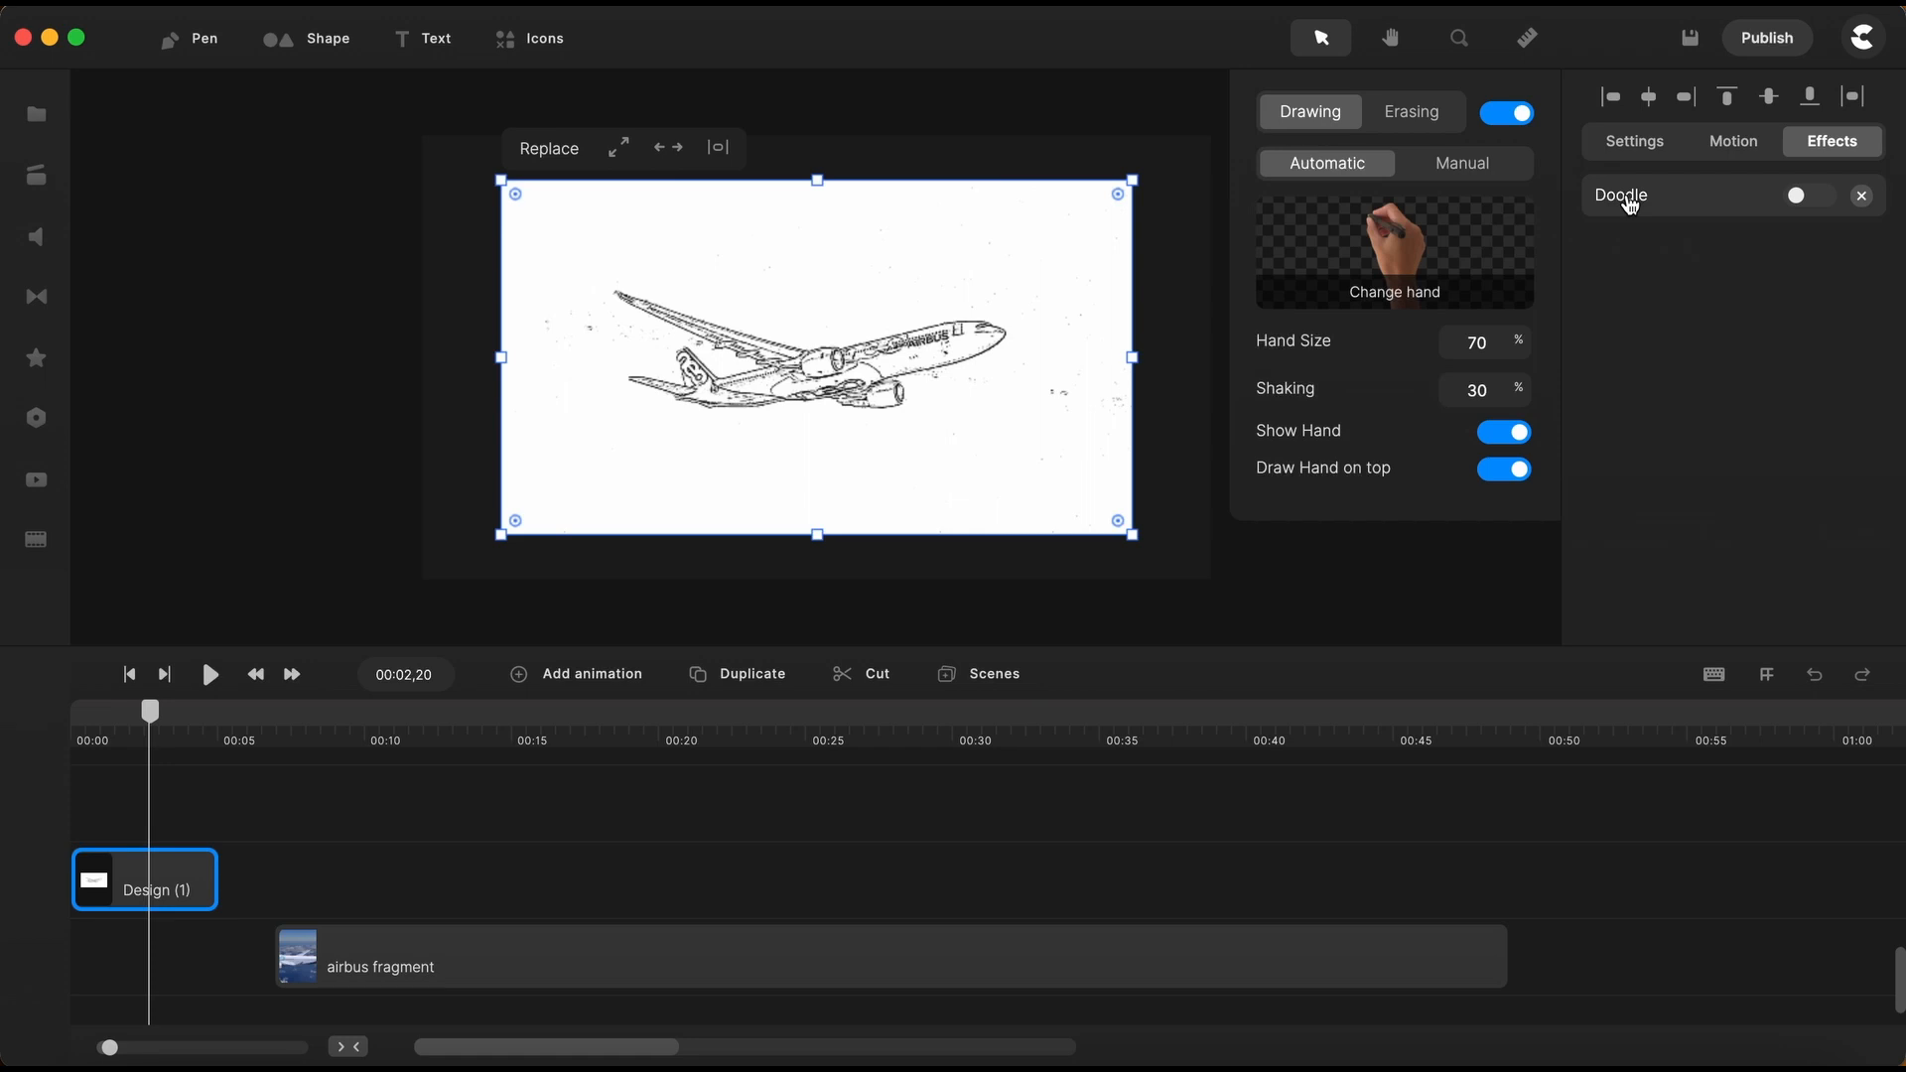
{"action": "mouse_move", "coordinate": [1374, 216]}
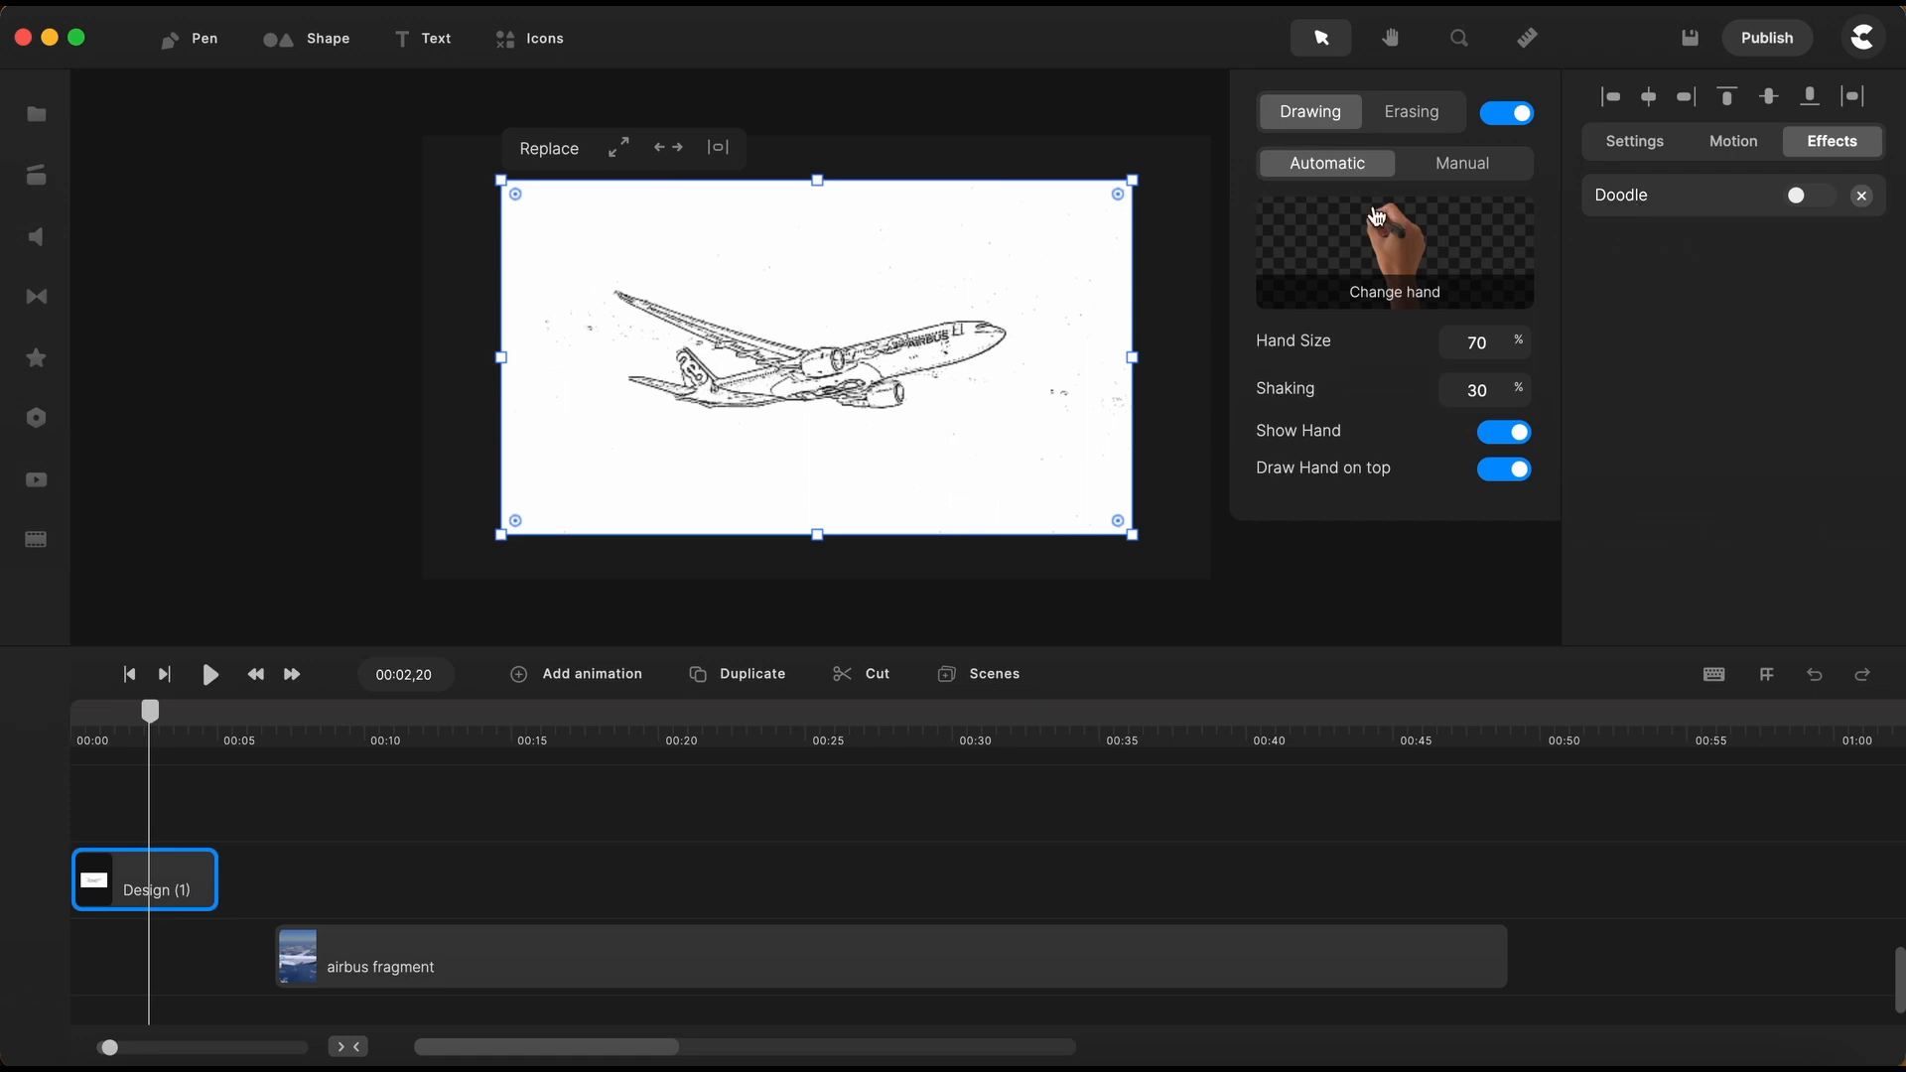
{"action": "mouse_move", "coordinate": [1410, 262]}
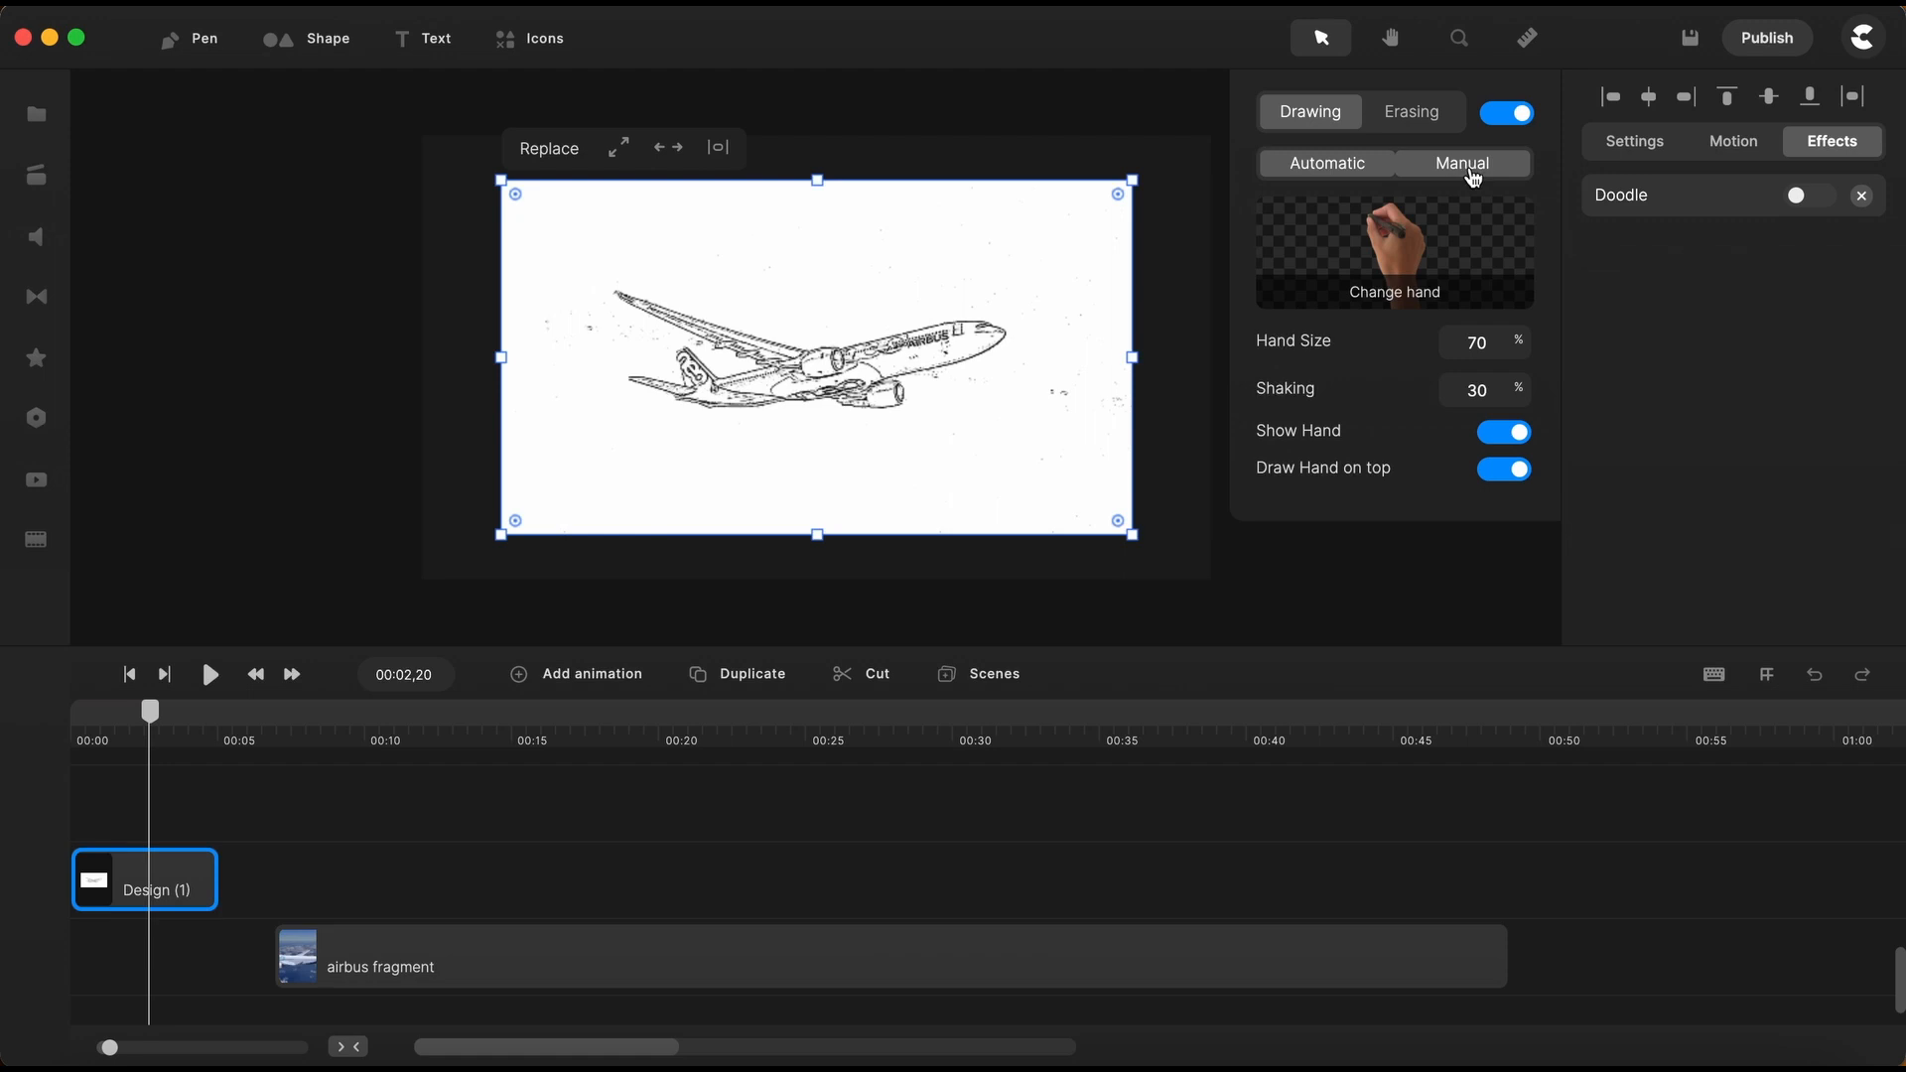
{"action": "left_click", "coordinate": [1463, 163]}
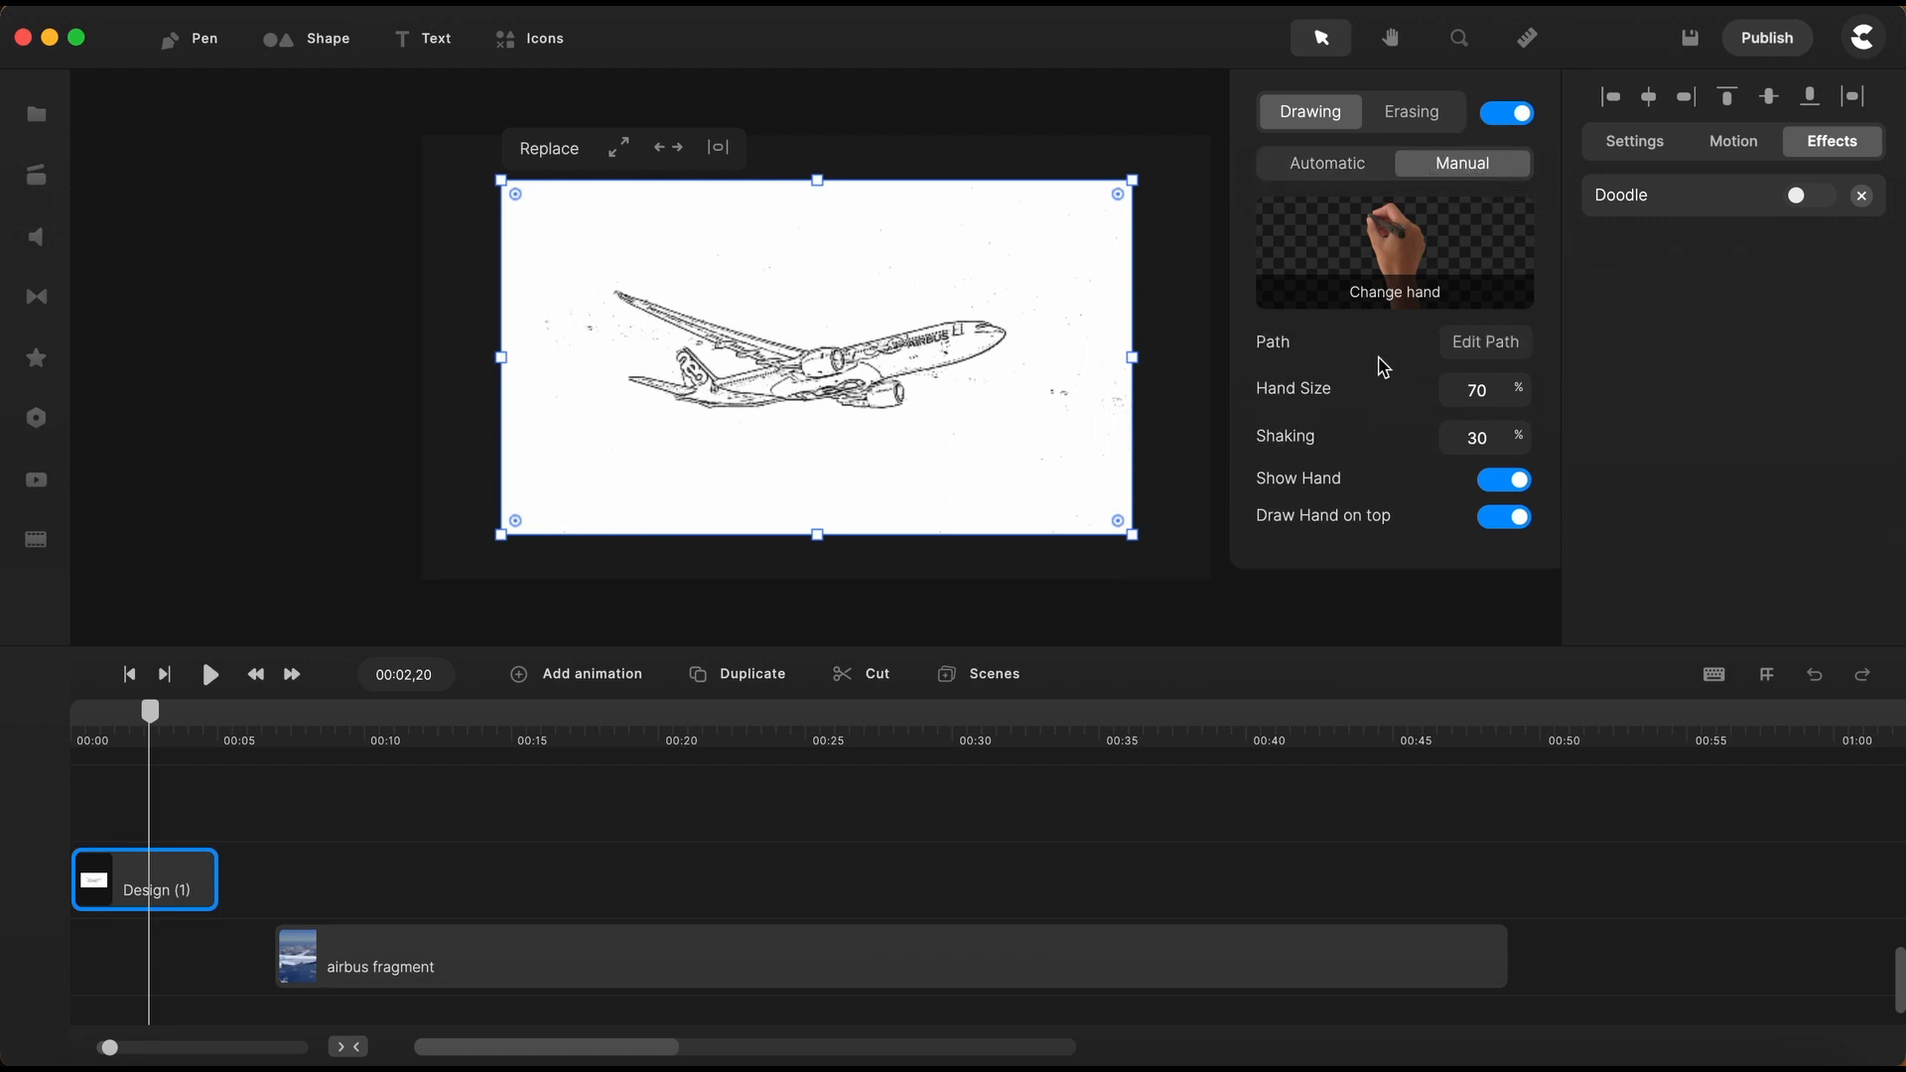
{"action": "mouse_move", "coordinate": [1502, 358]}
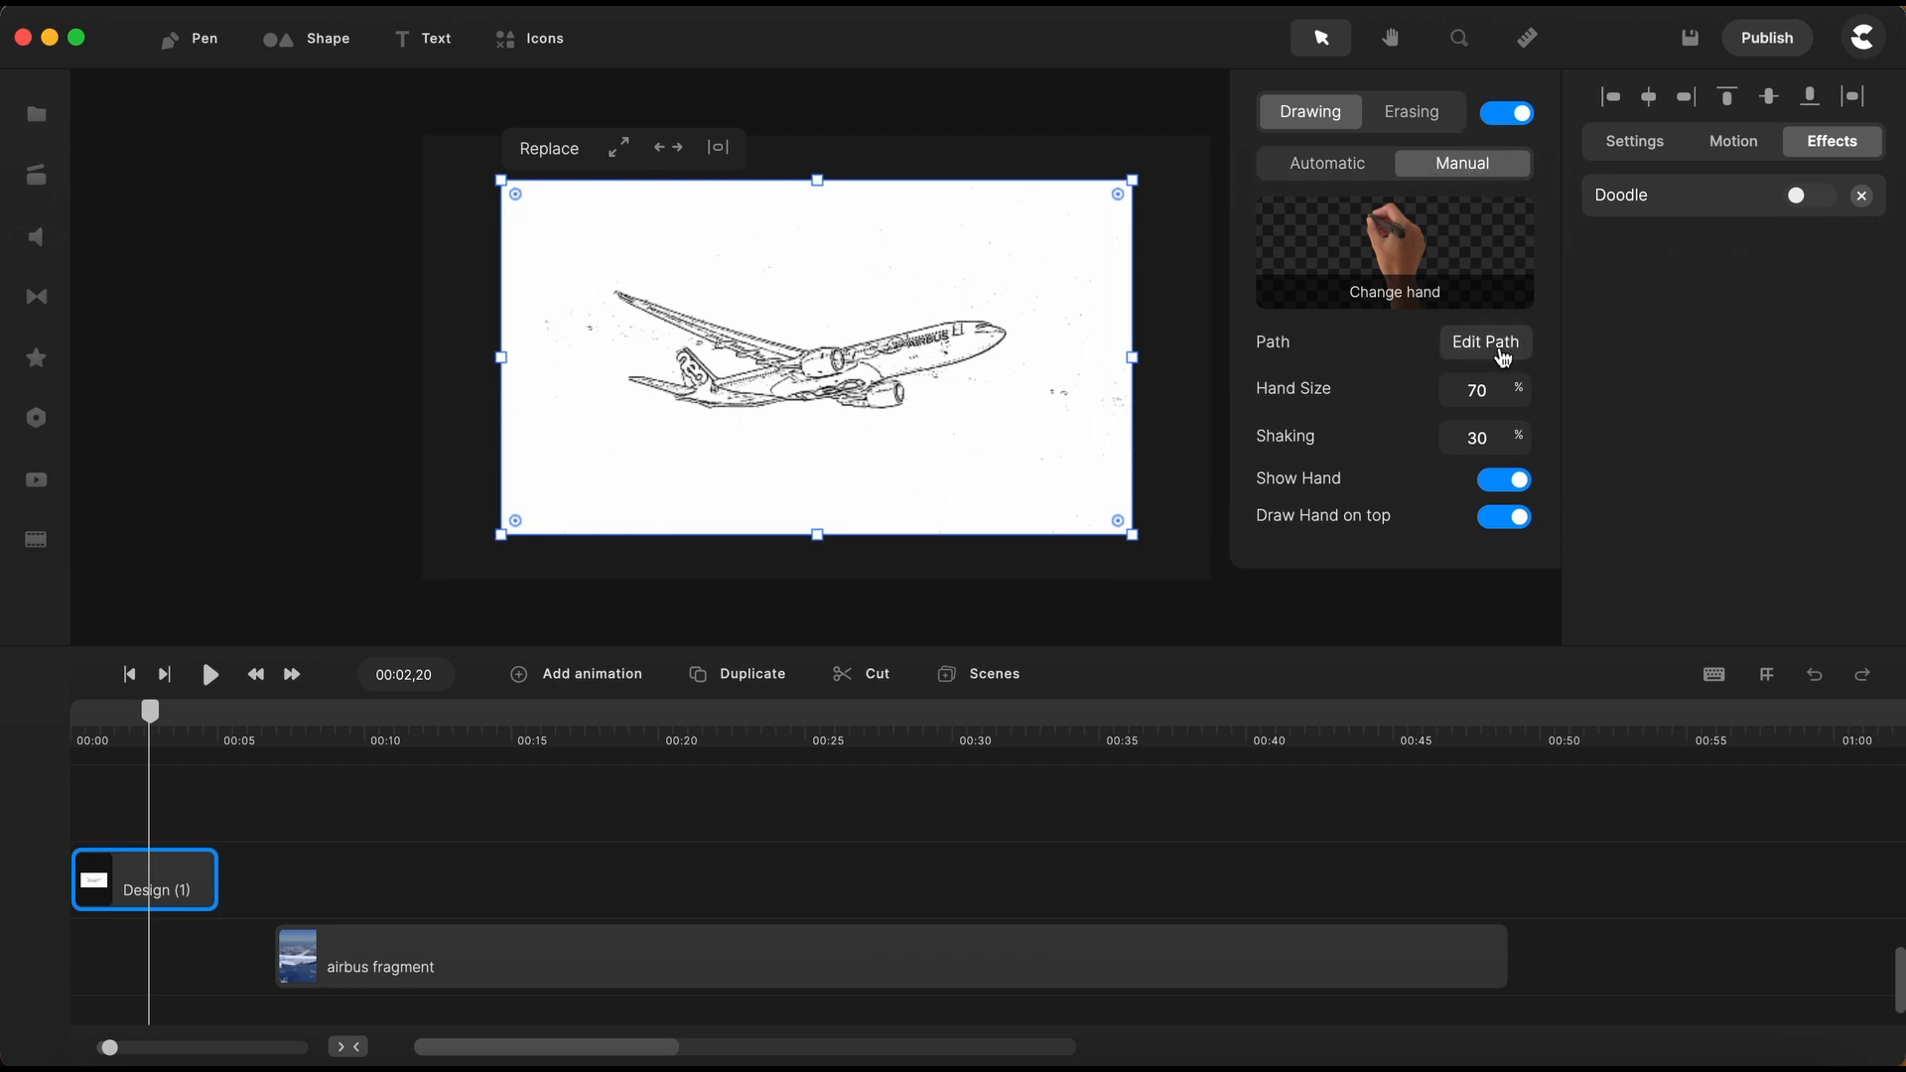
{"action": "left_click", "coordinate": [1484, 342]}
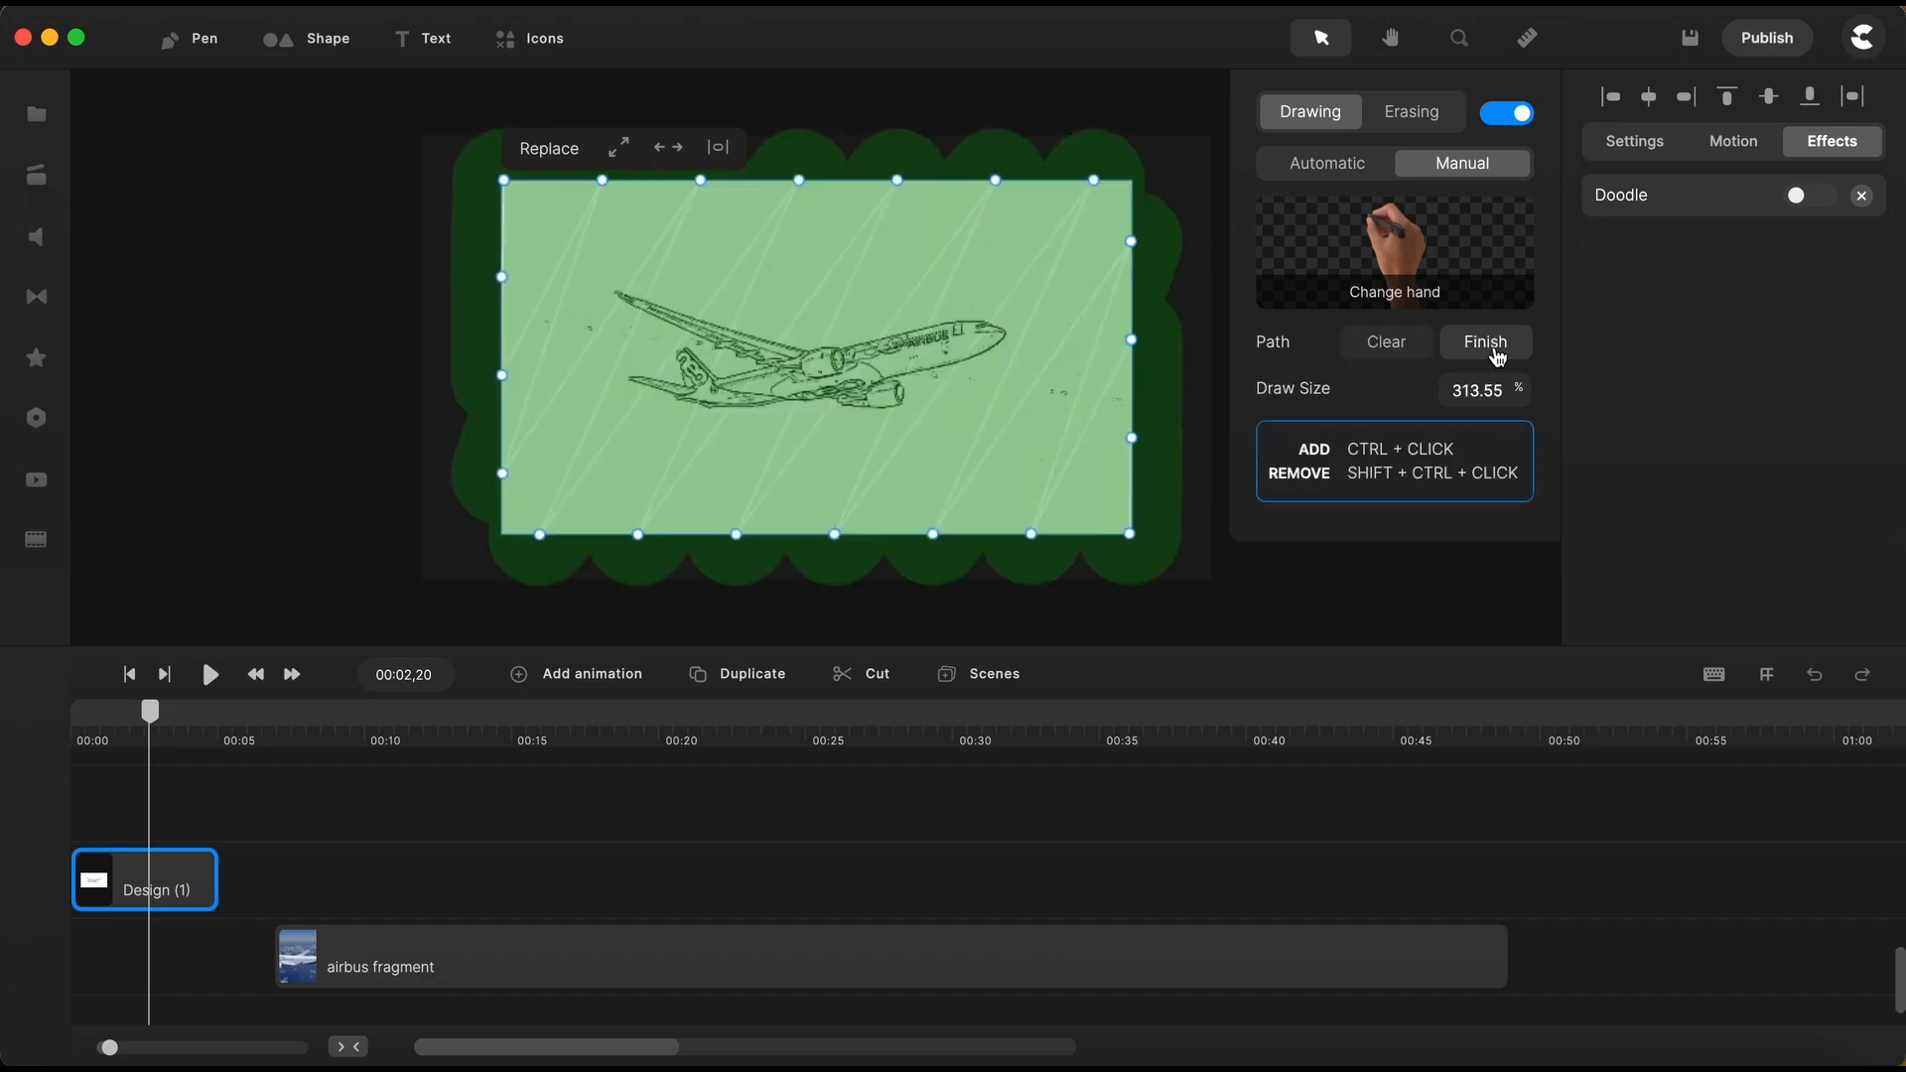
{"action": "mouse_move", "coordinate": [503, 443]}
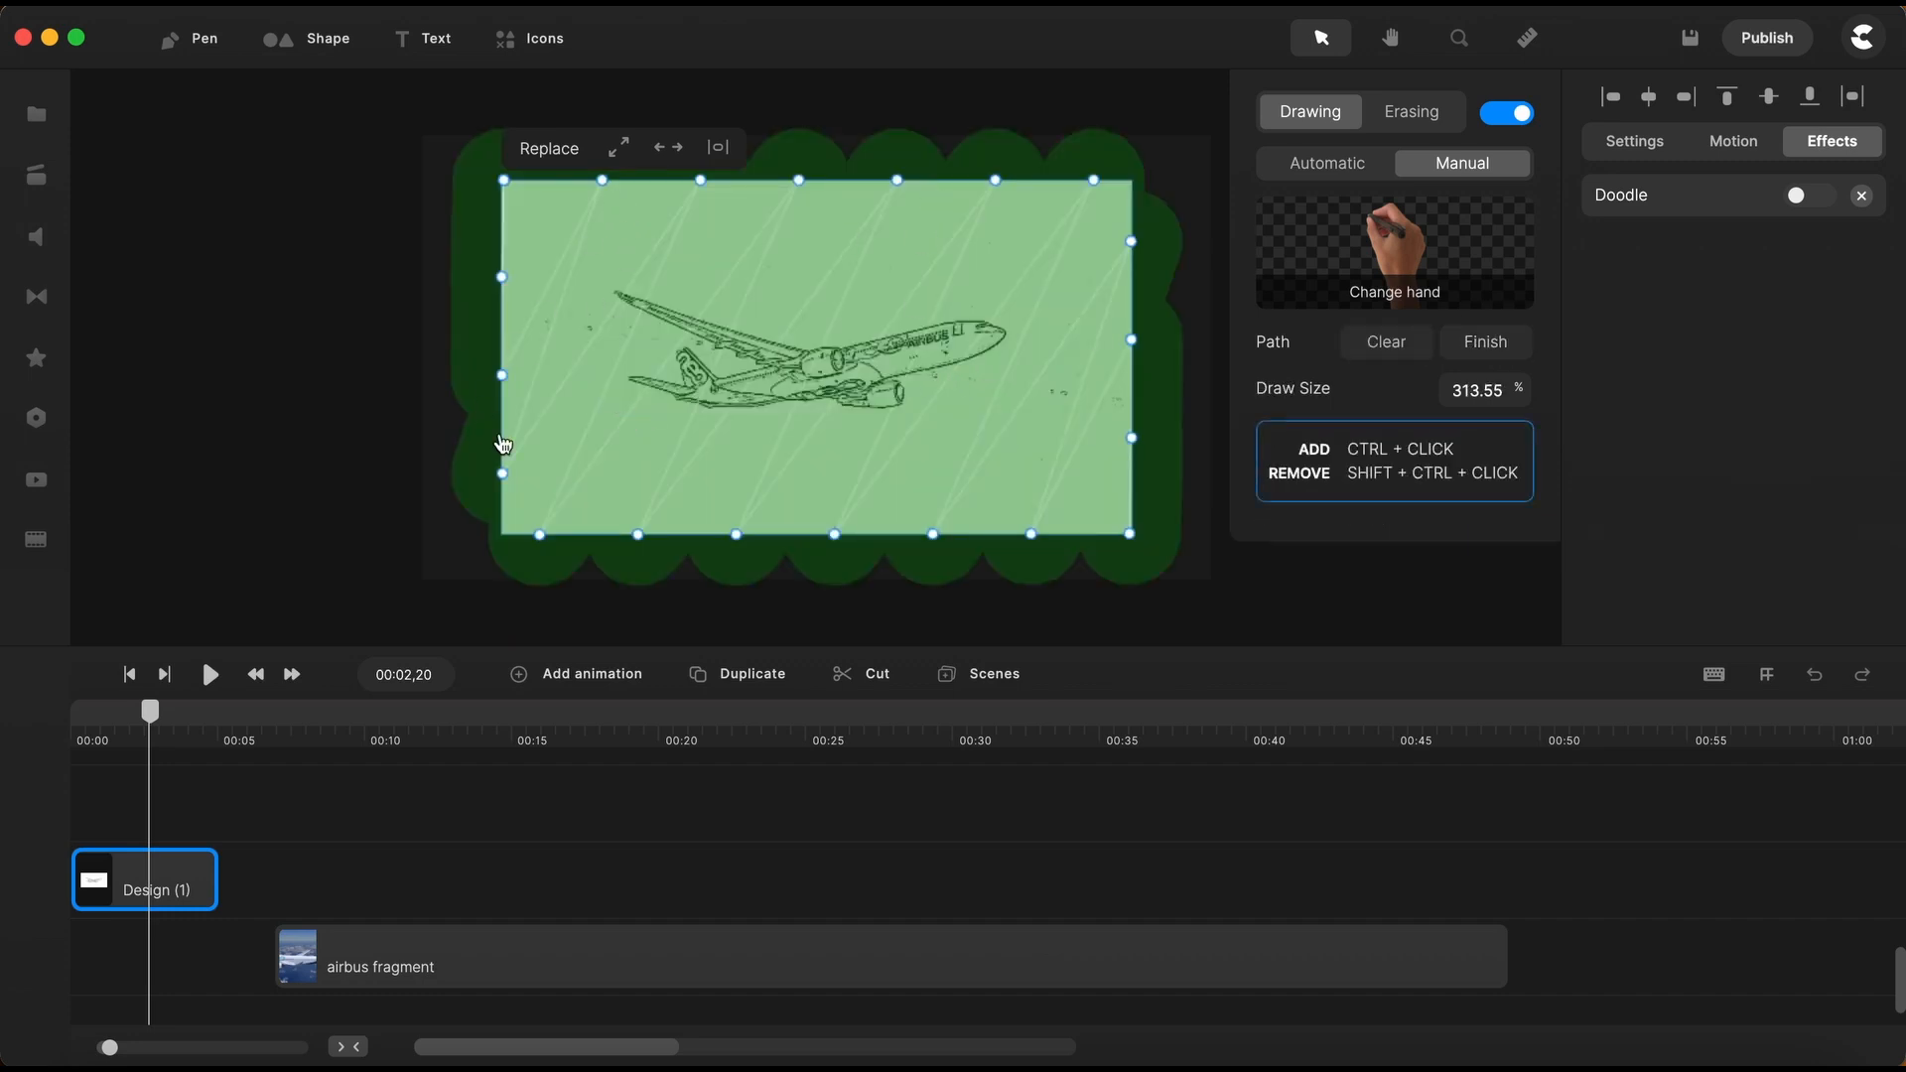
{"action": "mouse_move", "coordinate": [1099, 374]}
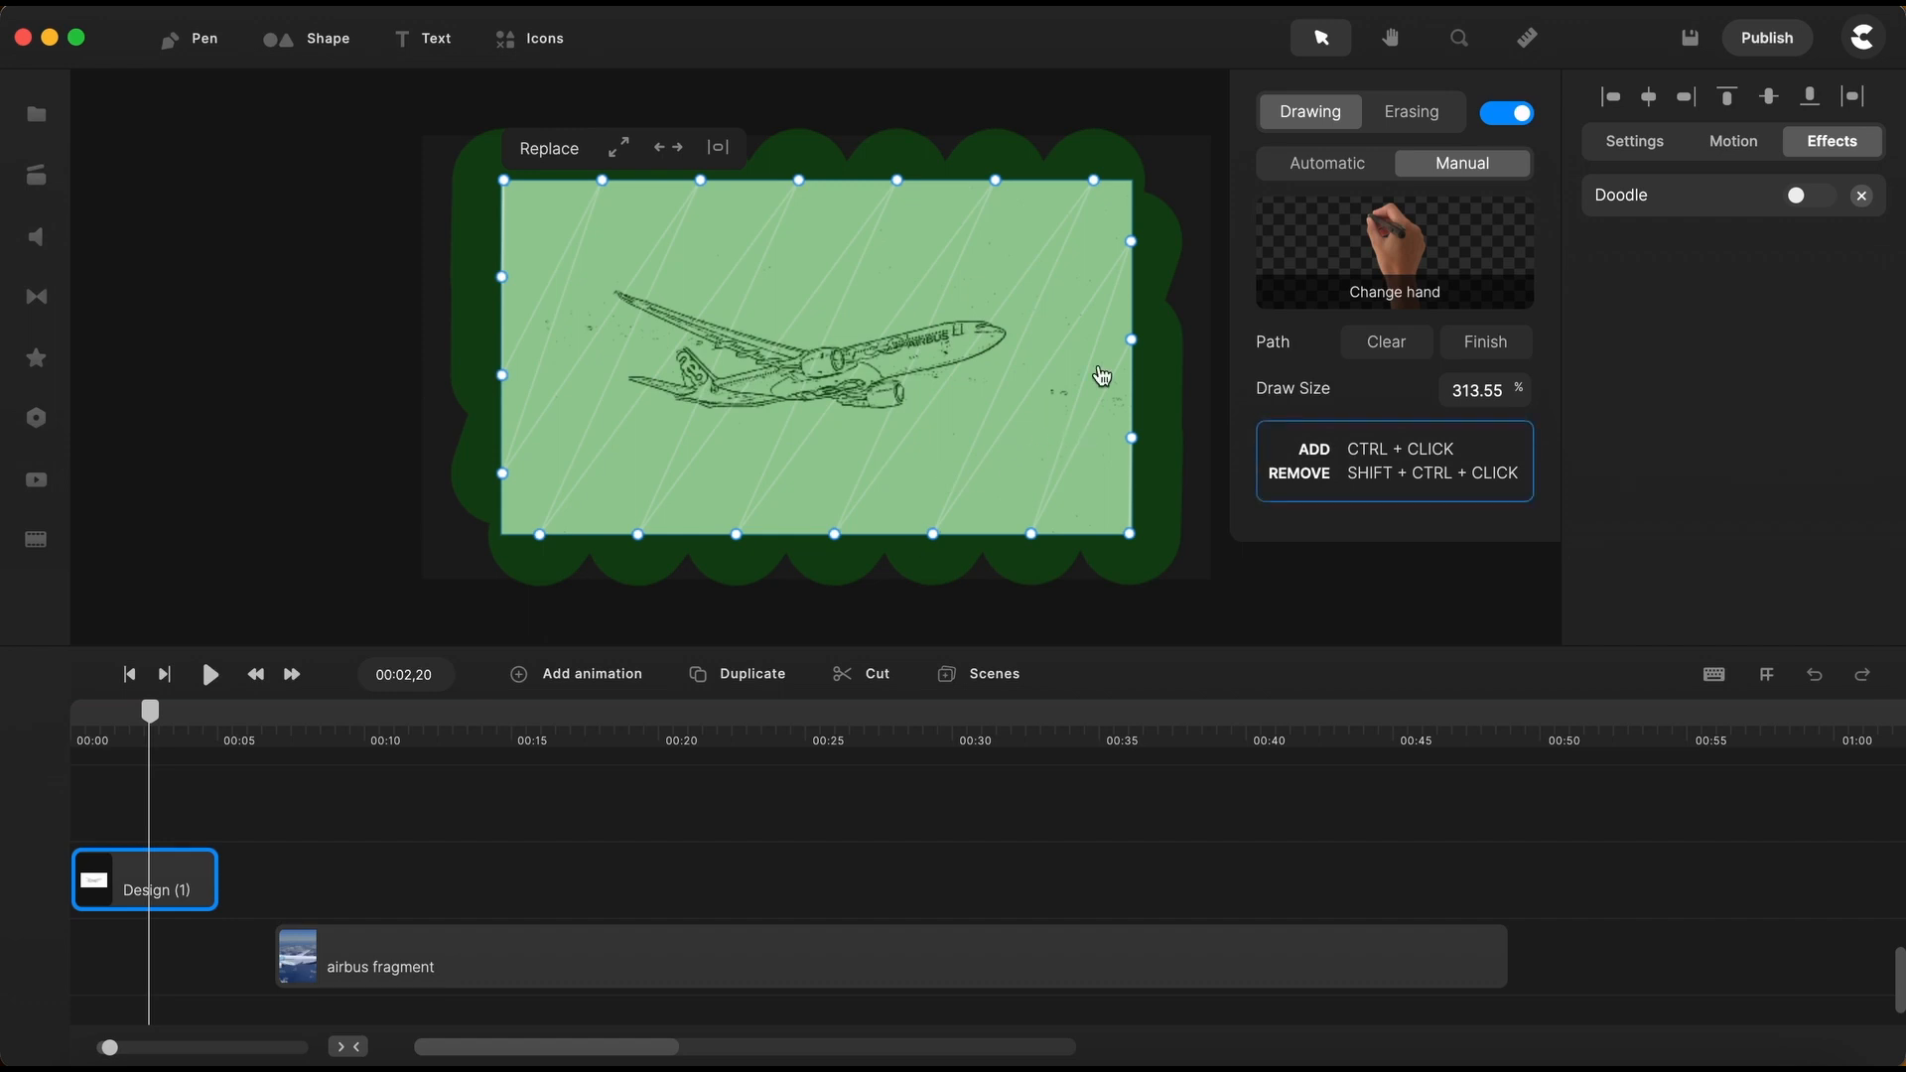
{"action": "mouse_move", "coordinate": [538, 234]}
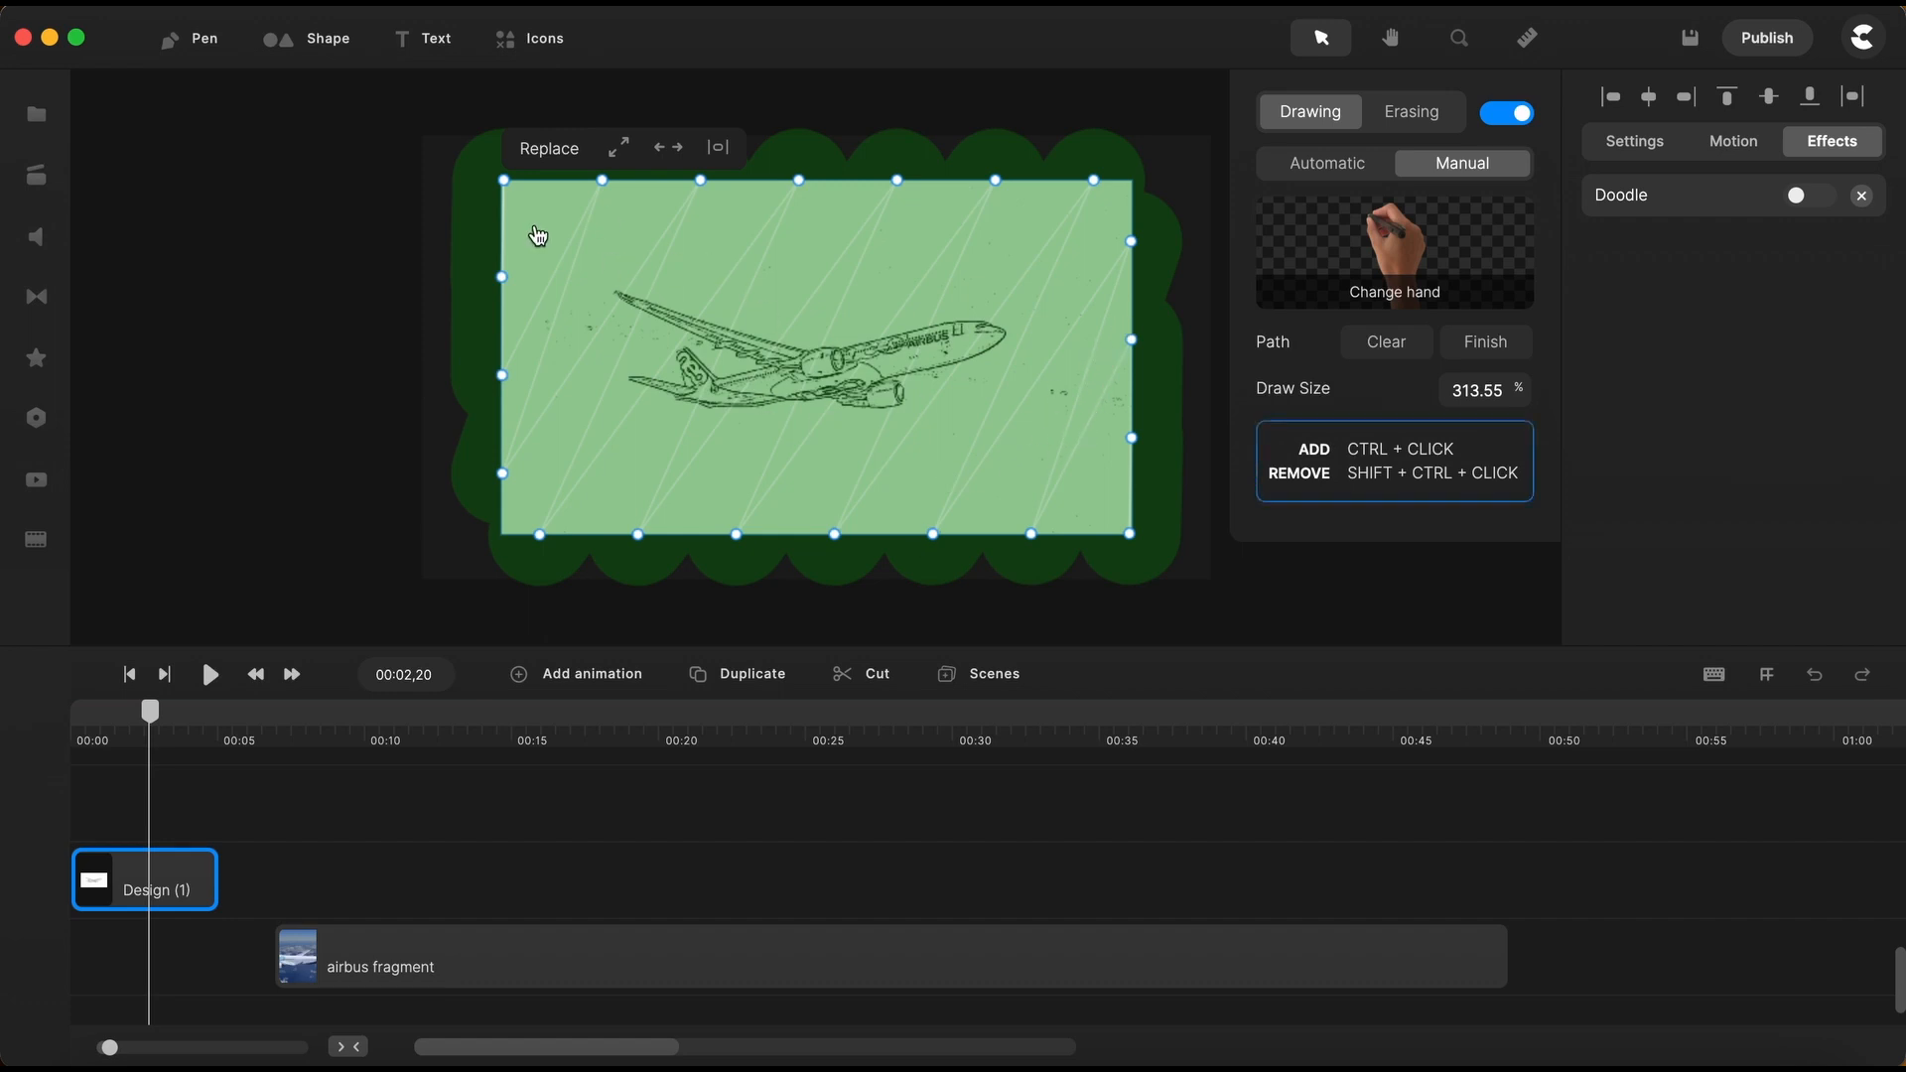
{"action": "mouse_move", "coordinate": [763, 366]}
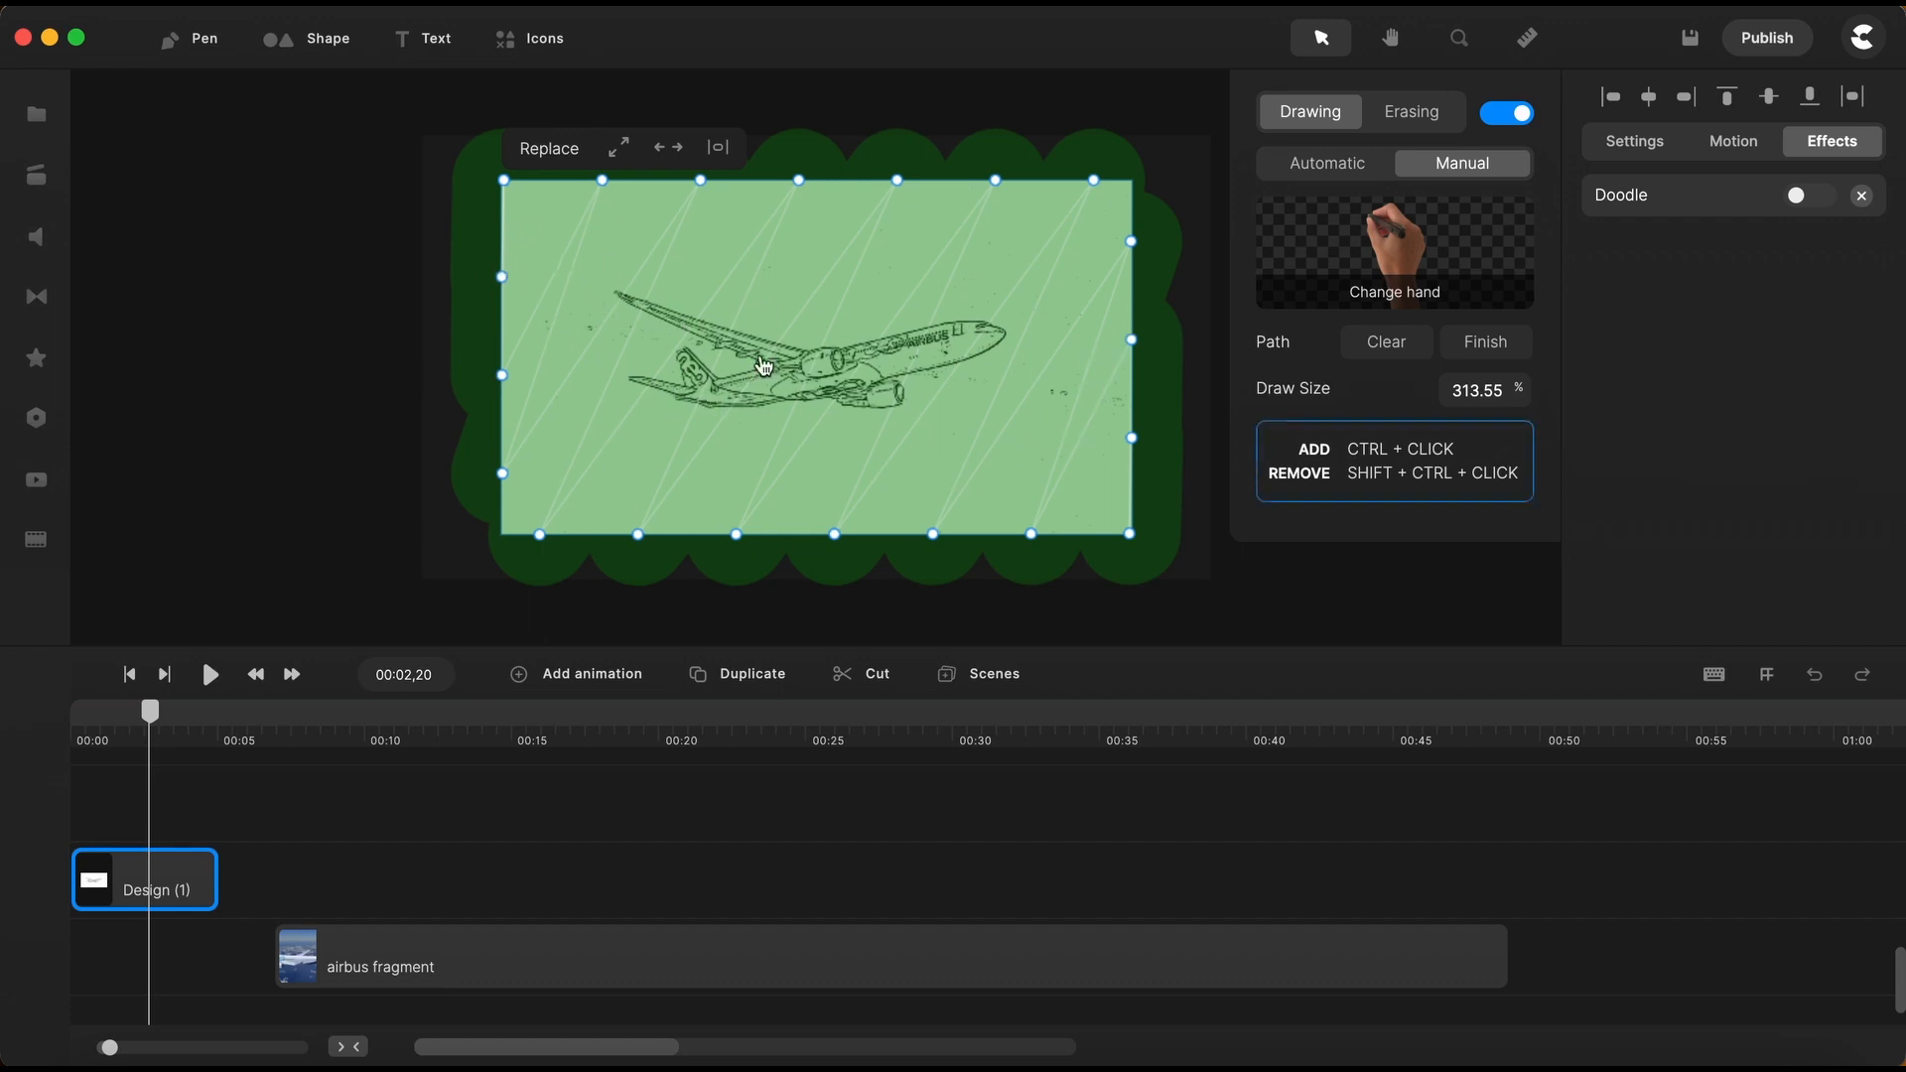
{"action": "mouse_move", "coordinate": [996, 362]}
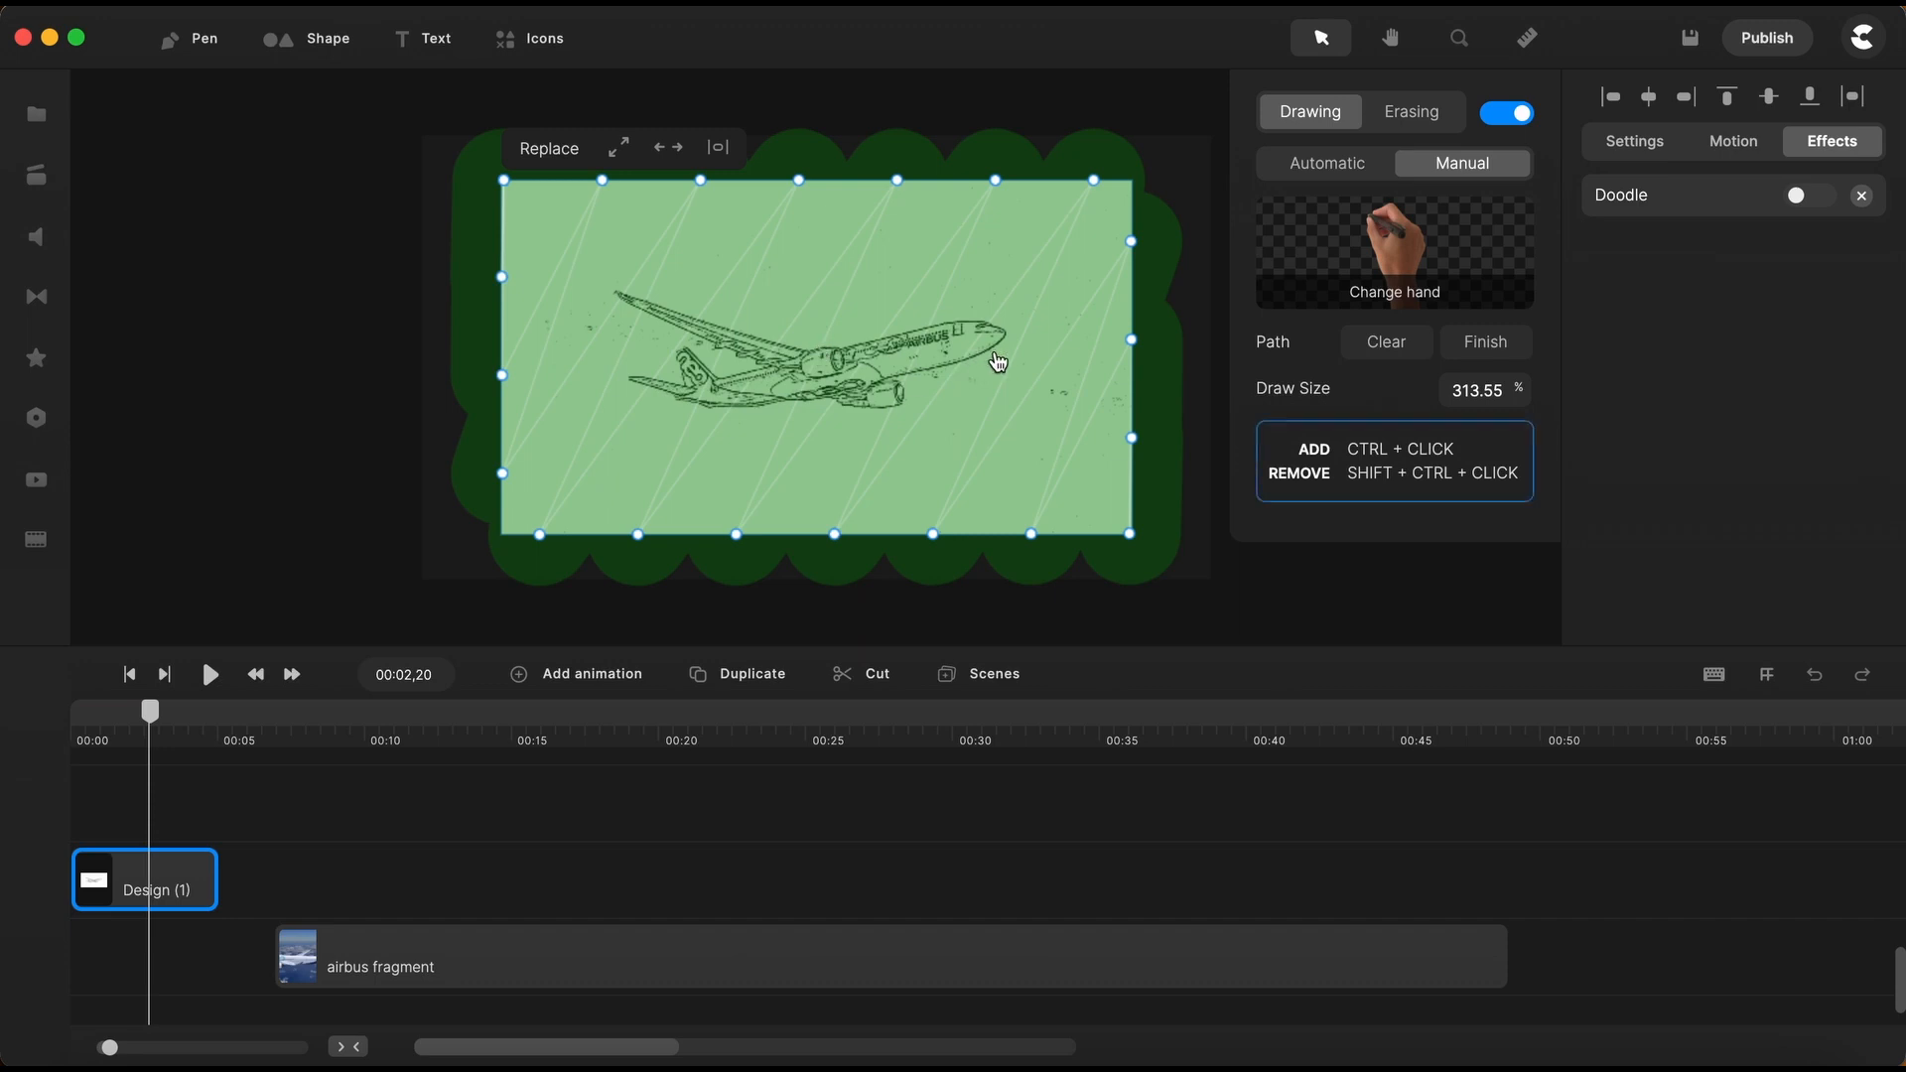
Clear the old drawing path and place new points along the fuselage outline
{"action": "left_click", "coordinate": [1386, 342]}
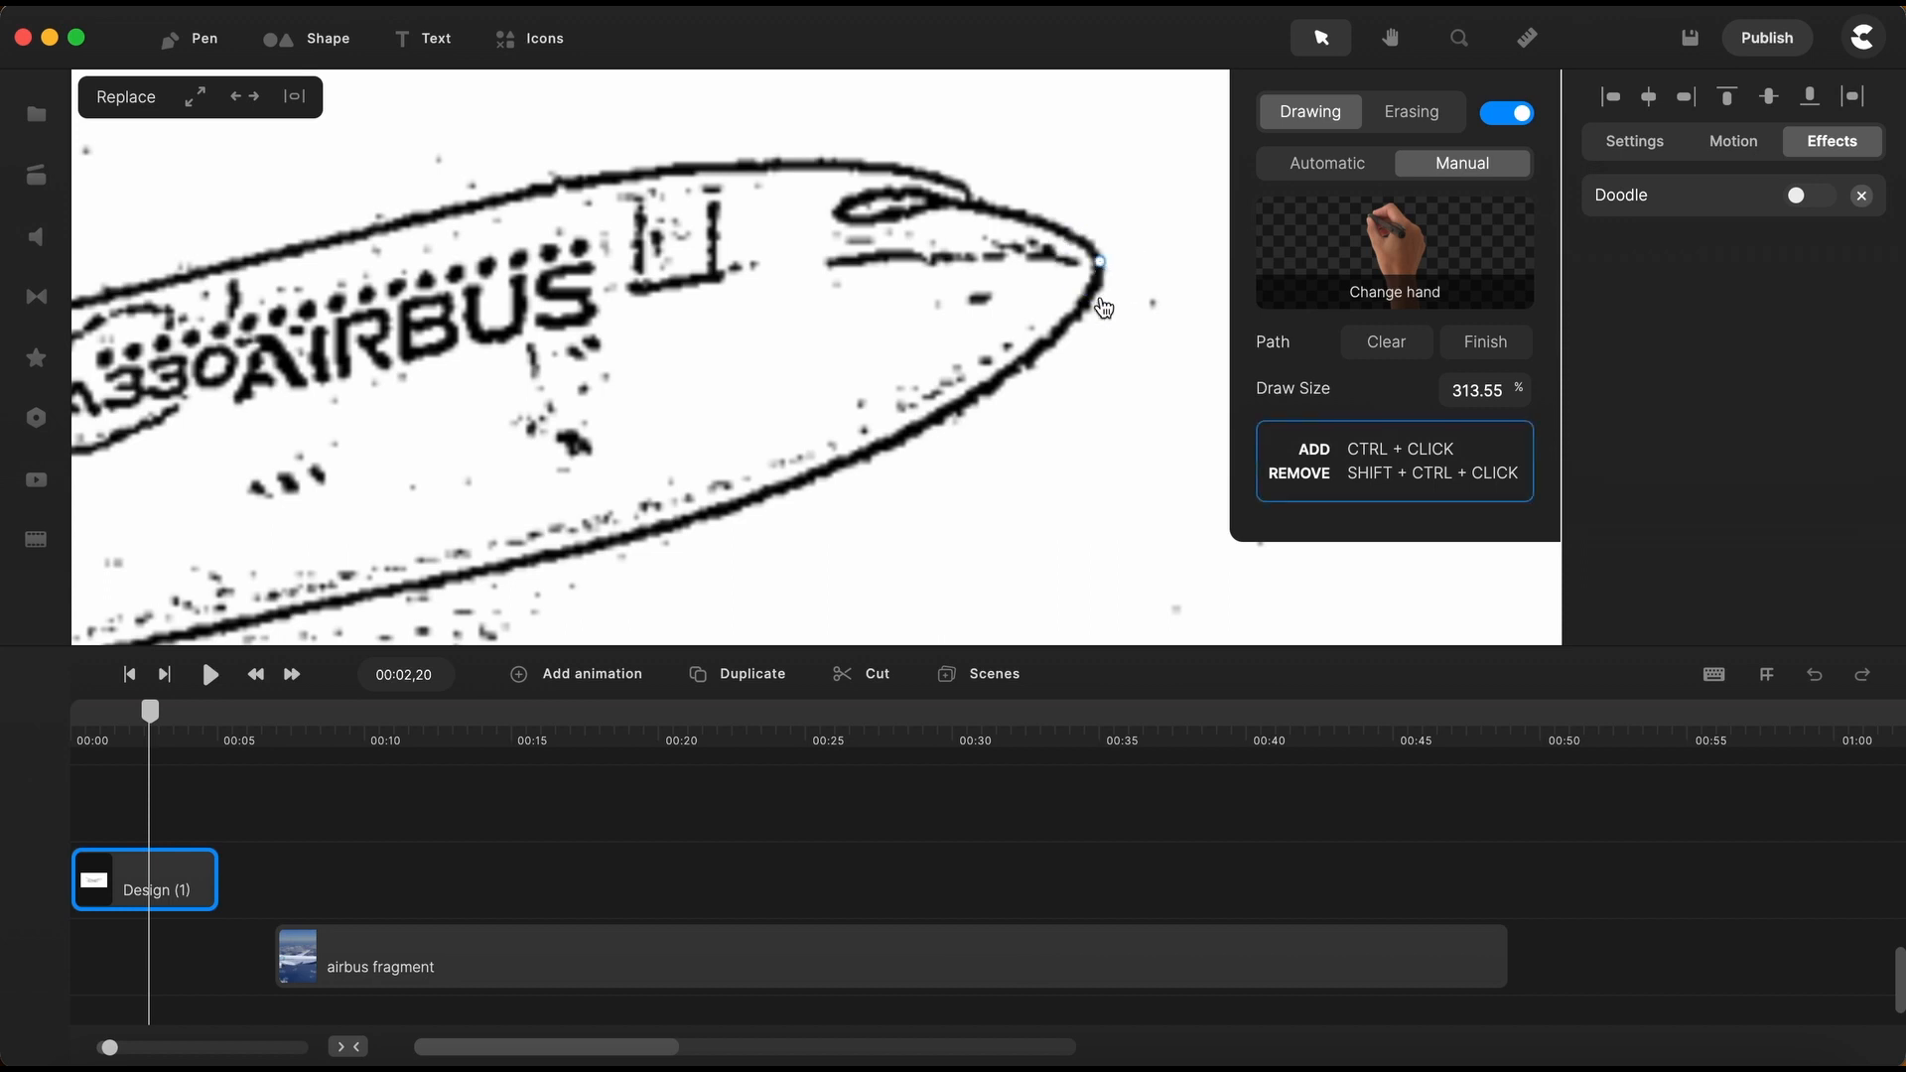
{"action": "mouse_move", "coordinate": [1088, 314]}
{"action": "type", "text": "7"}
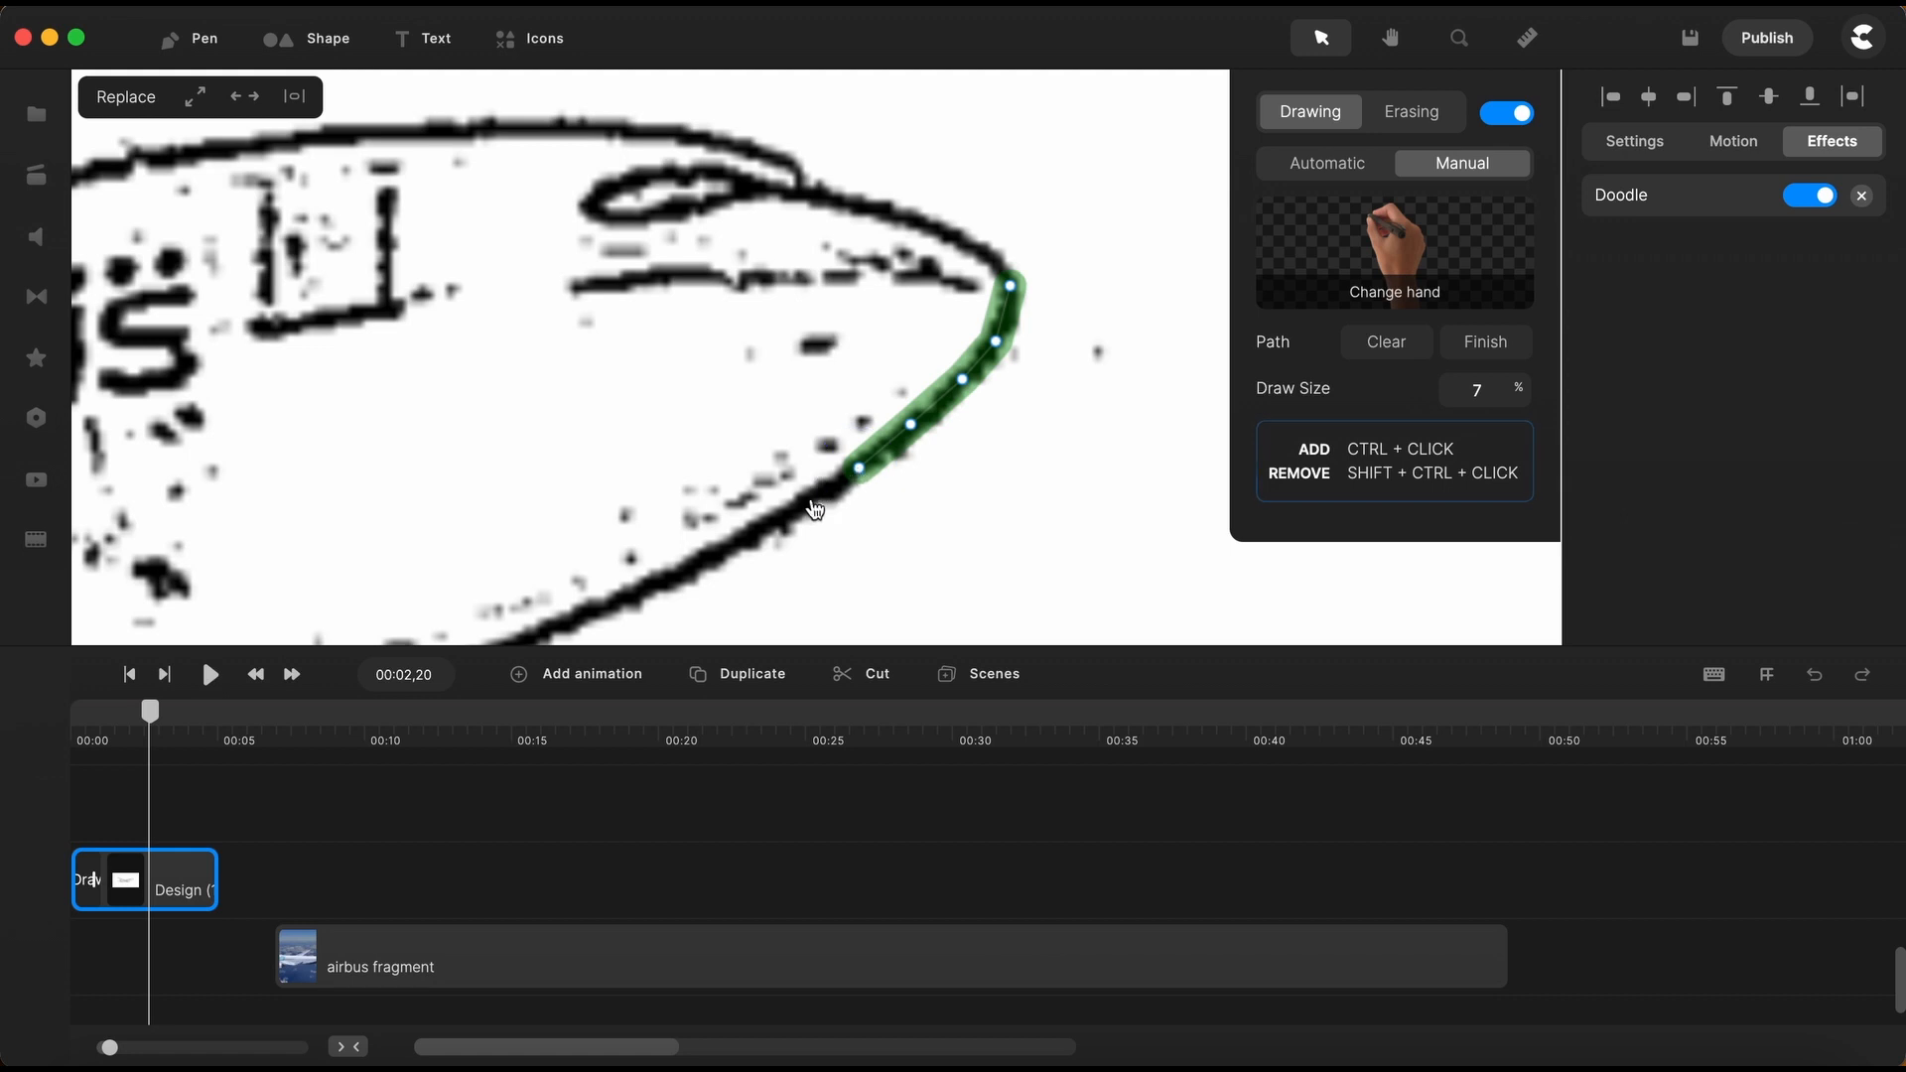
{"action": "left_click", "coordinate": [729, 535]}
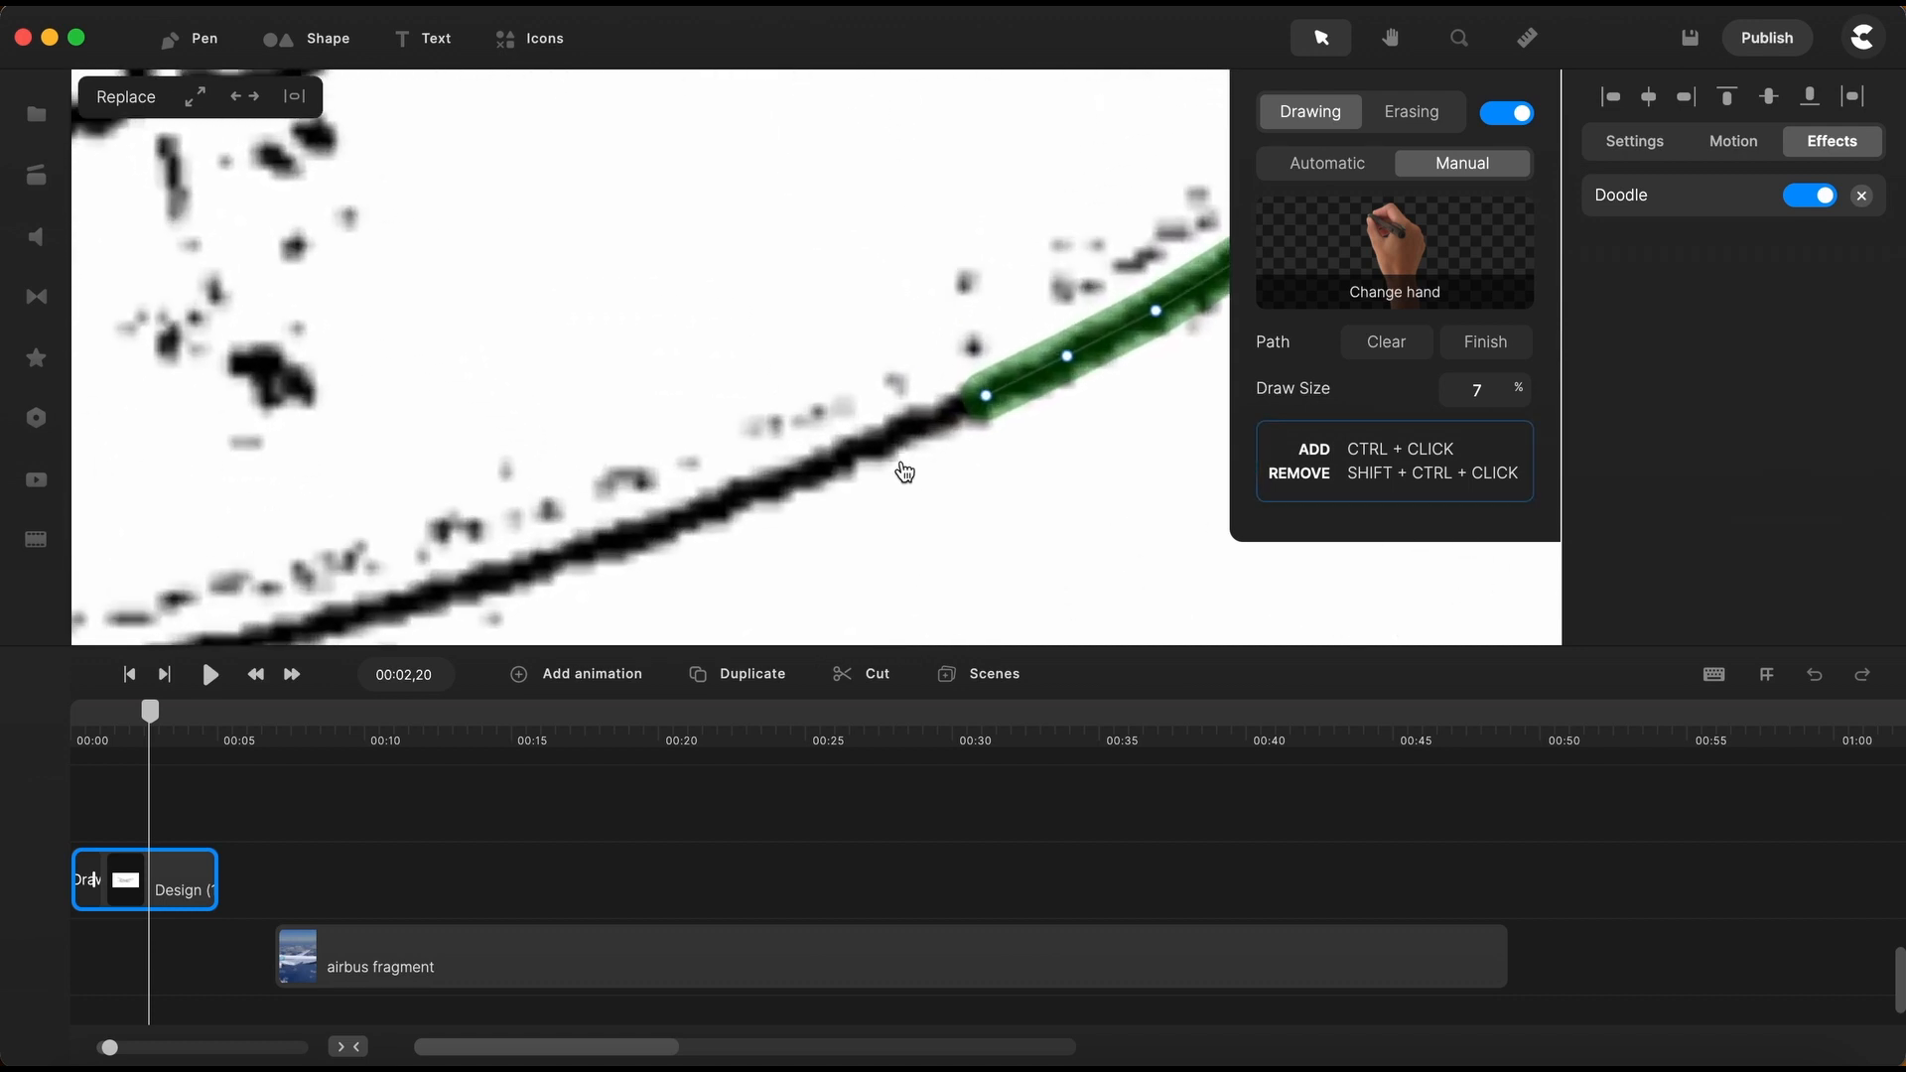
{"action": "mouse_move", "coordinate": [904, 440]}
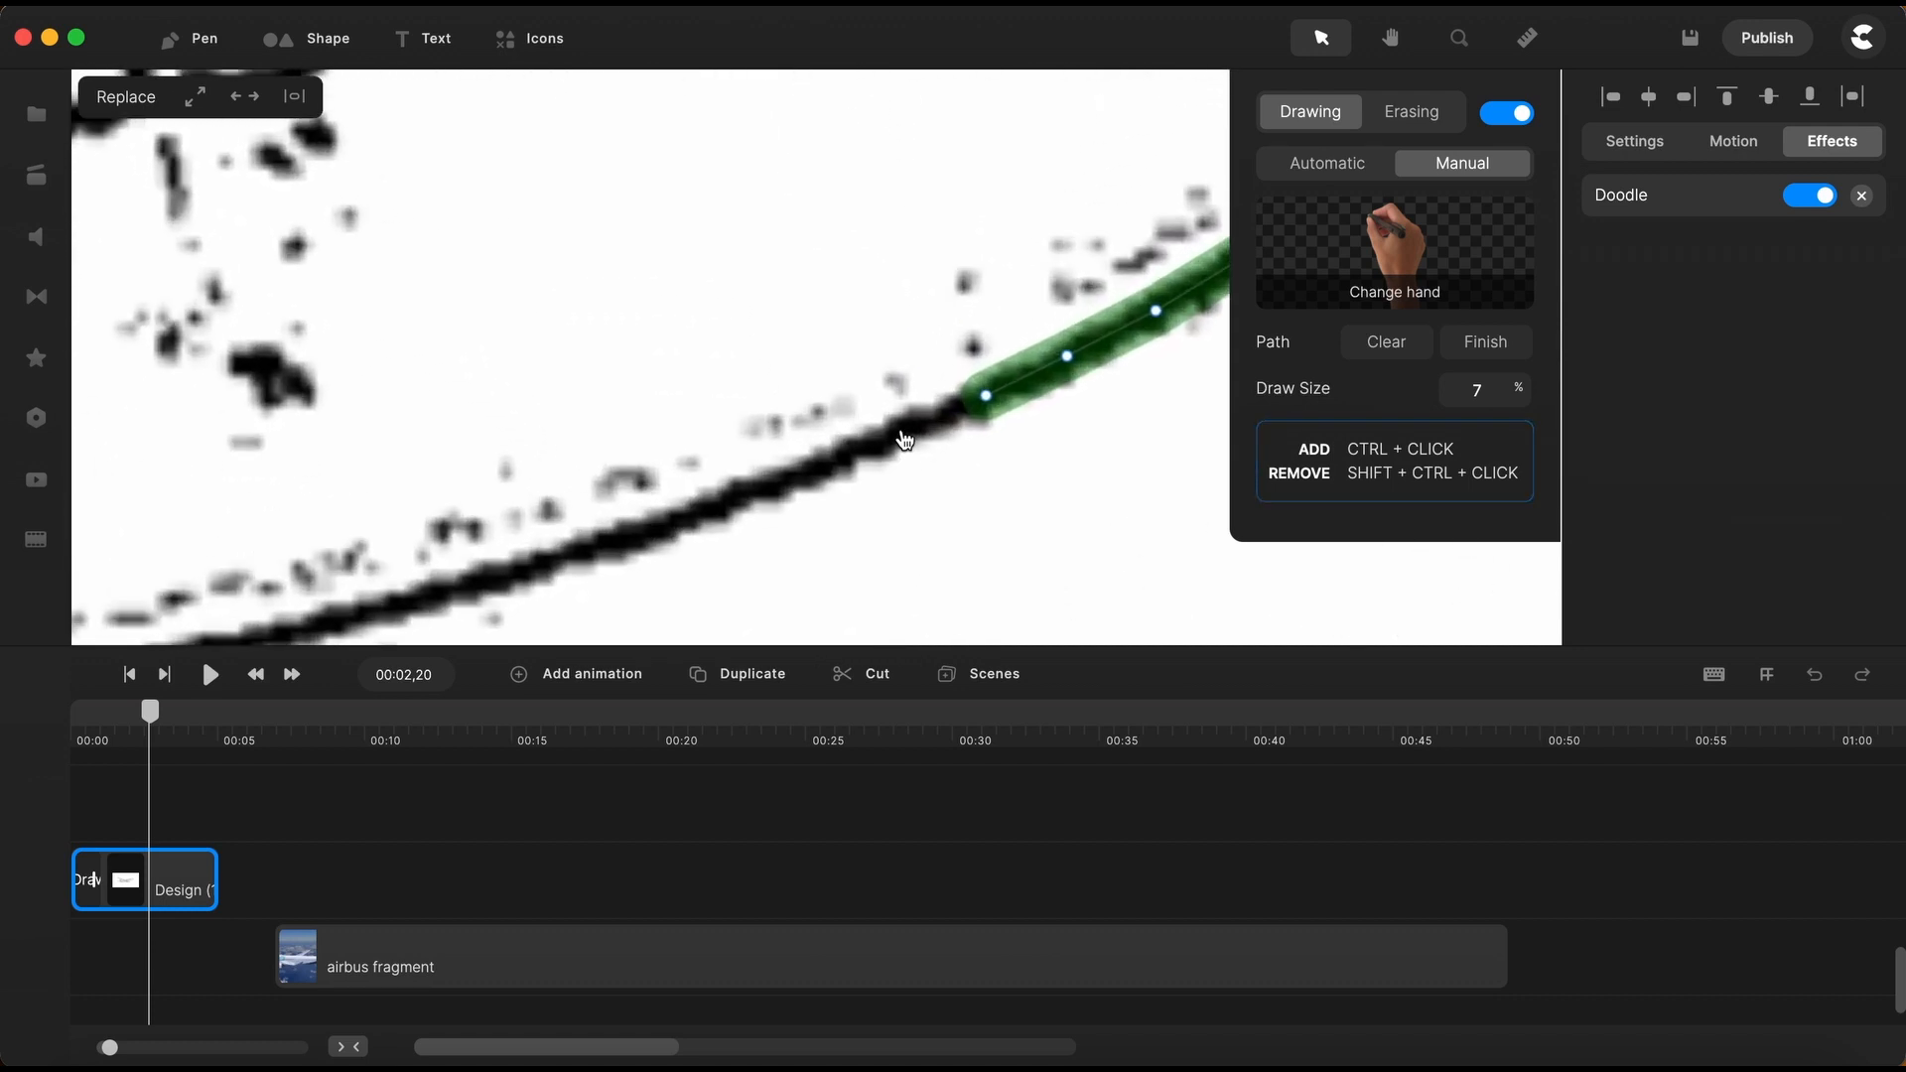
{"action": "left_click", "coordinate": [742, 507]}
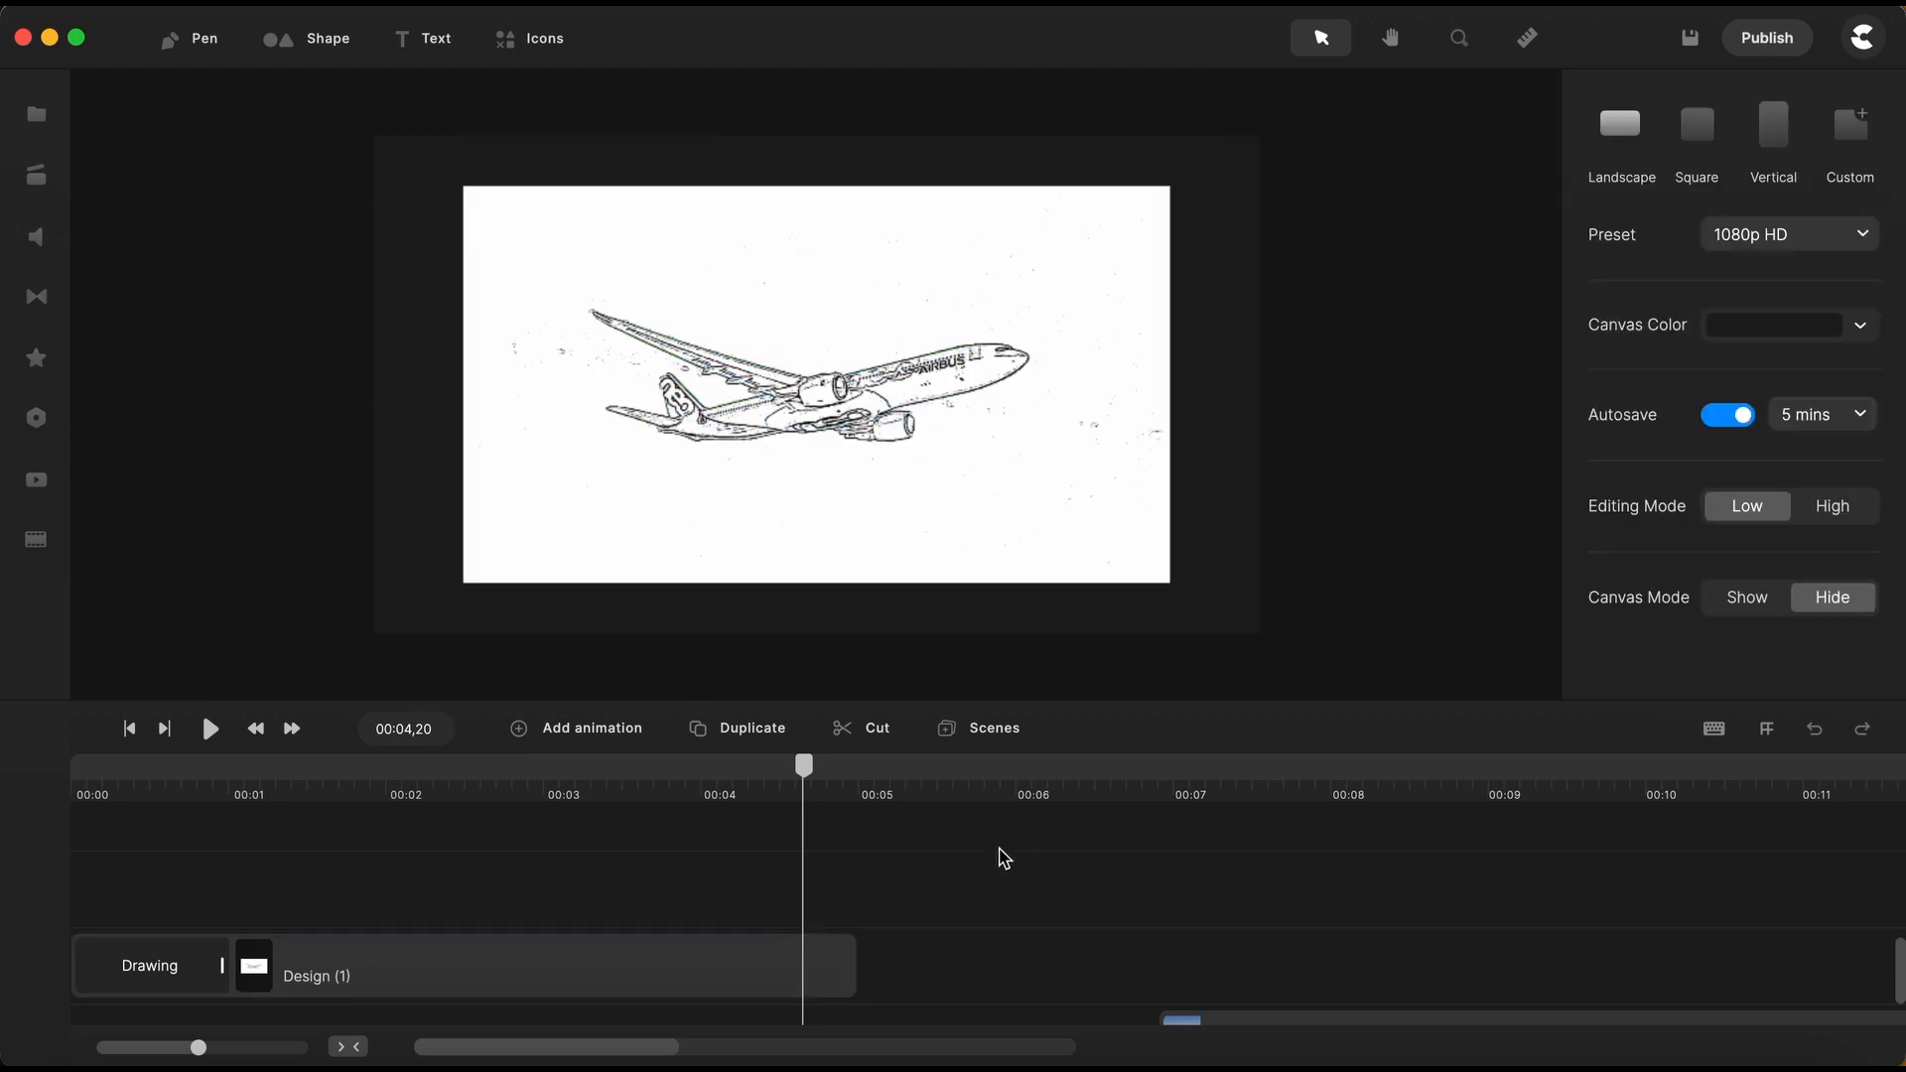
{"action": "mouse_move", "coordinate": [705, 888]}
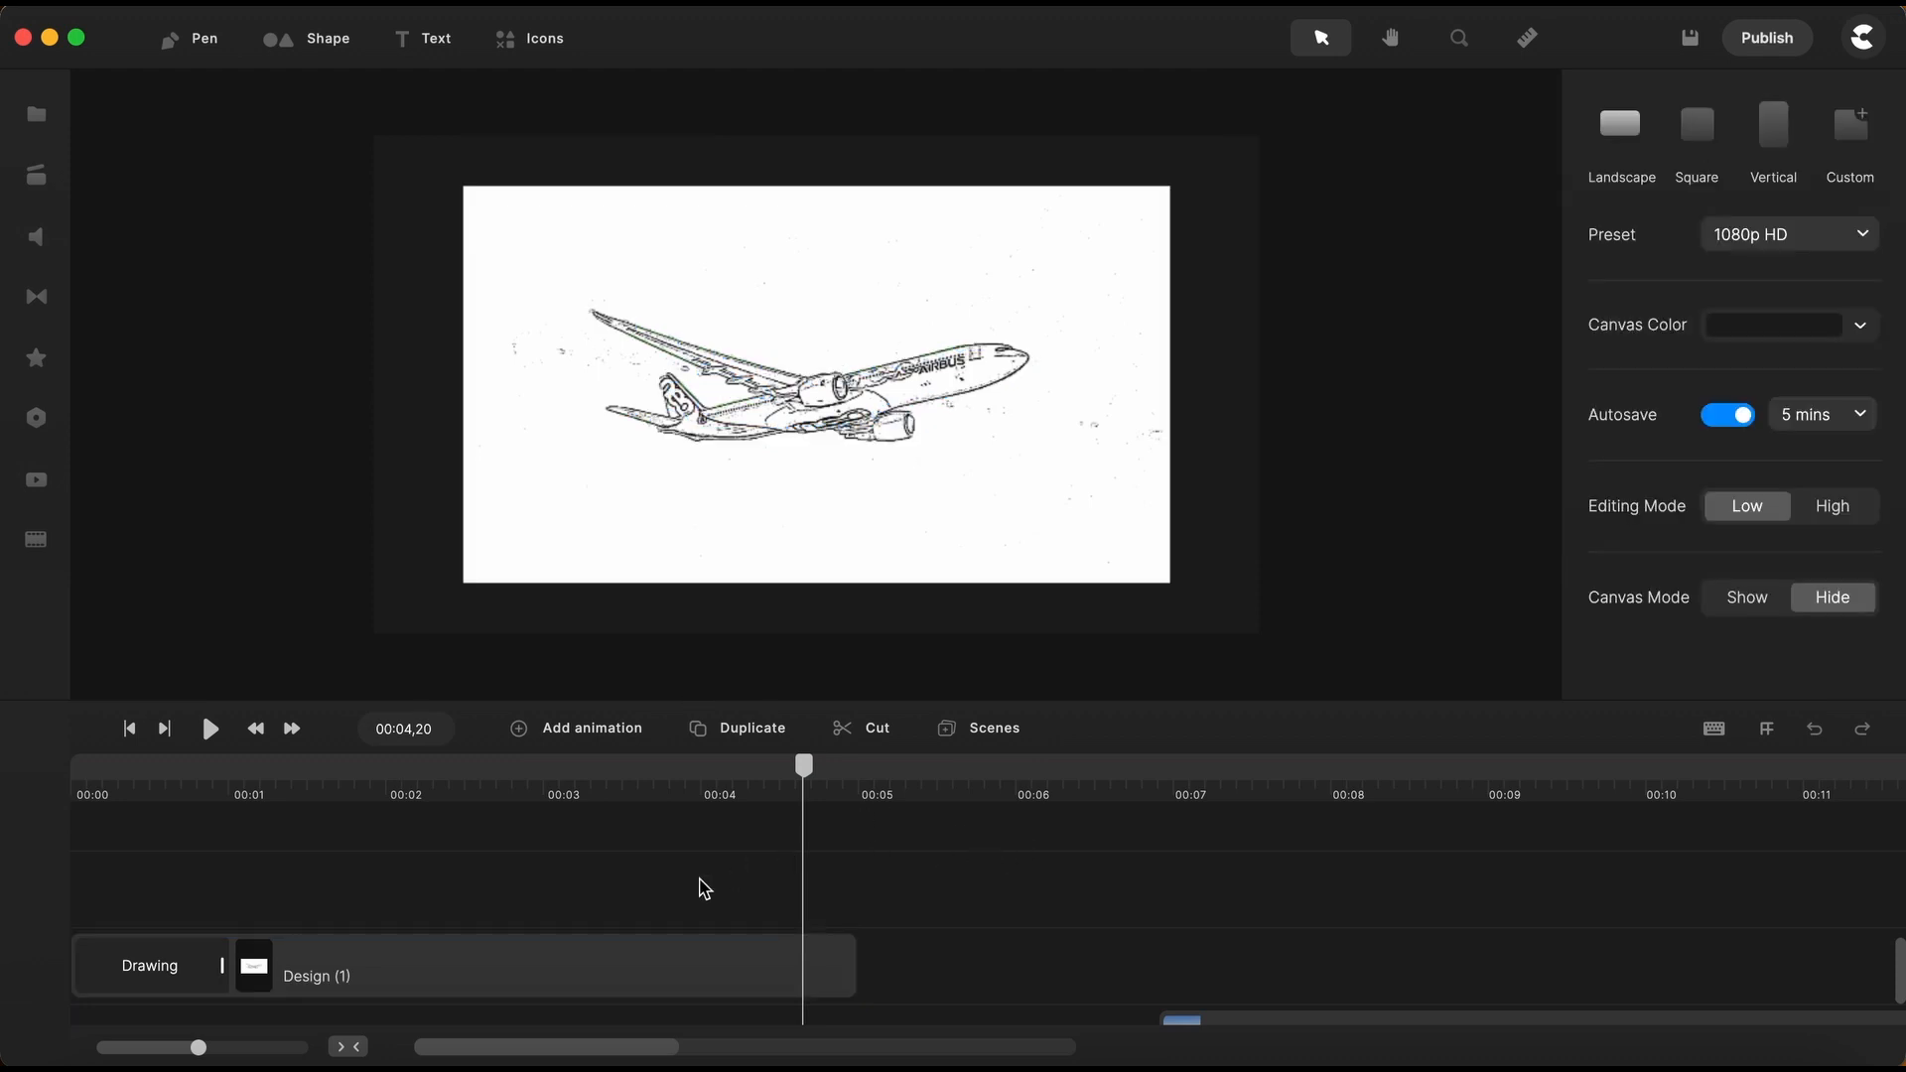
{"action": "mouse_move", "coordinate": [681, 895]}
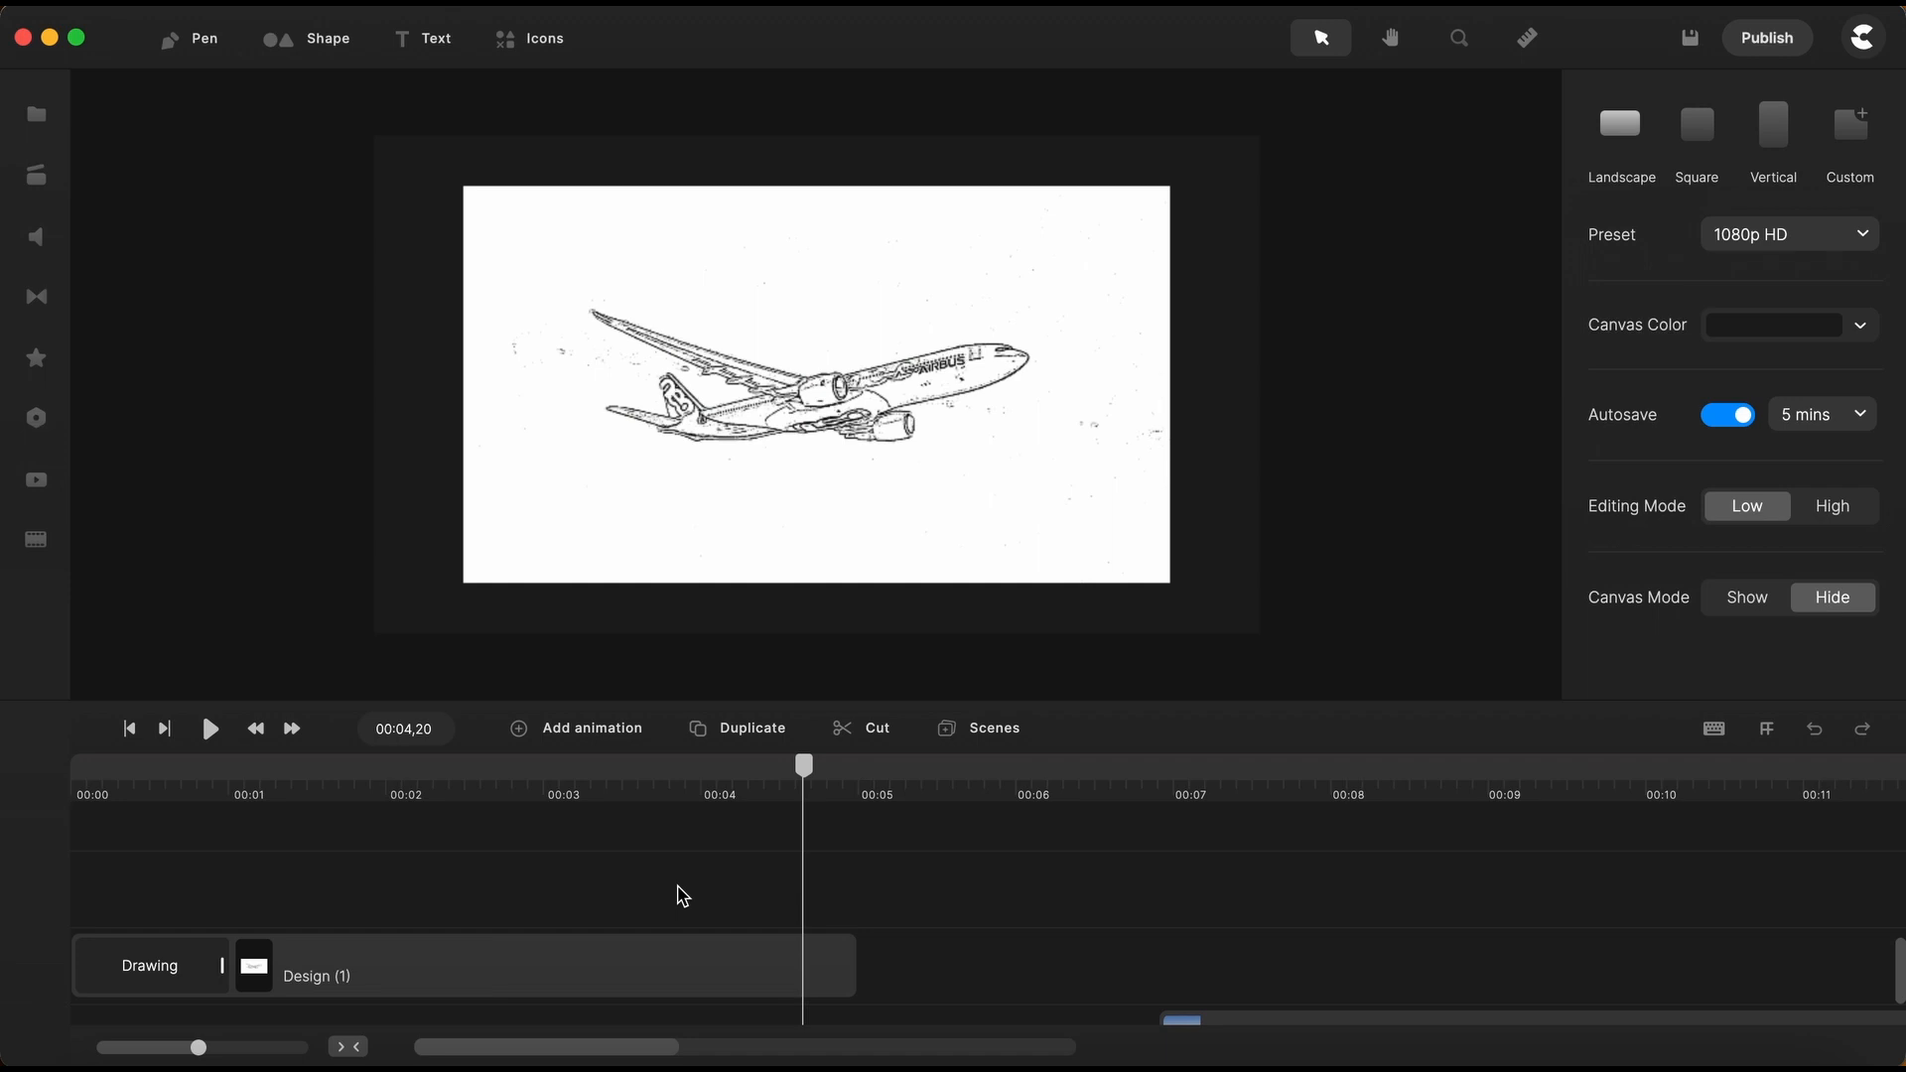
{"action": "mouse_move", "coordinate": [676, 830]}
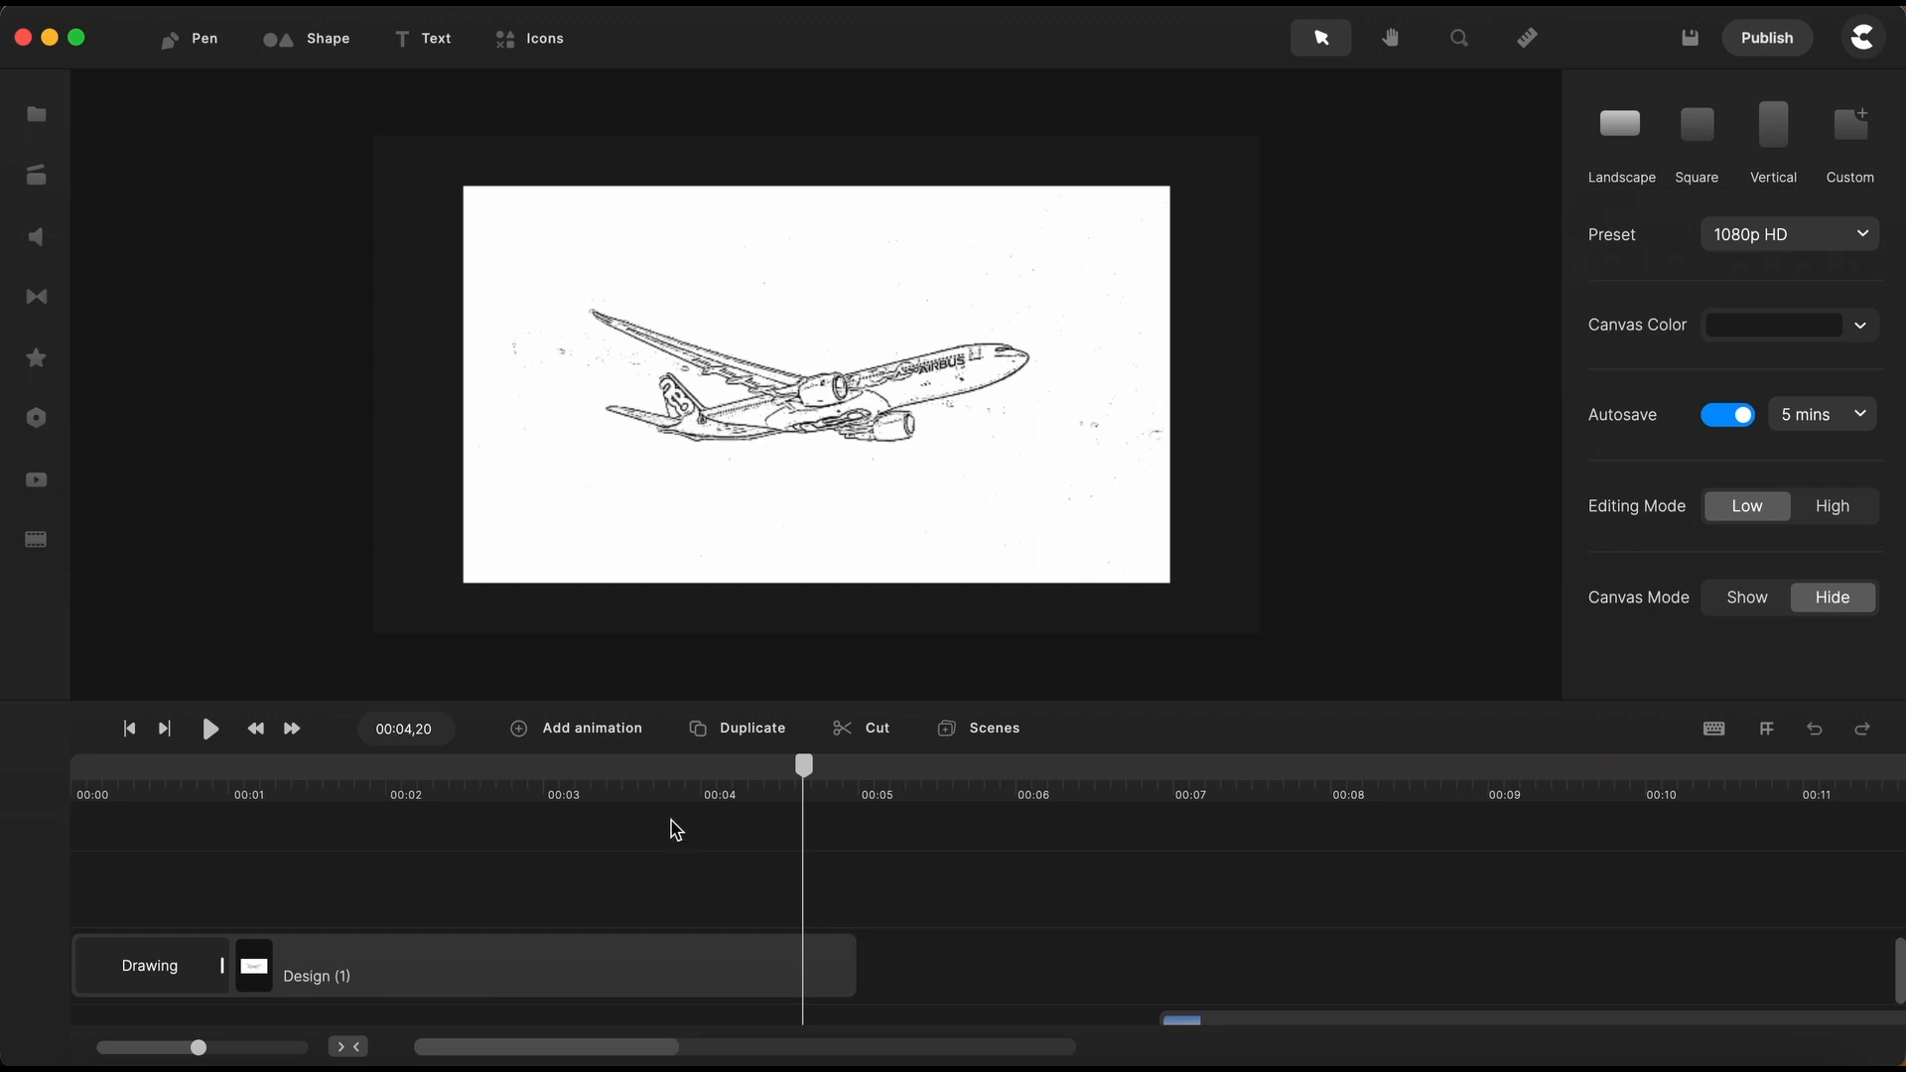
{"action": "mouse_move", "coordinate": [692, 817]}
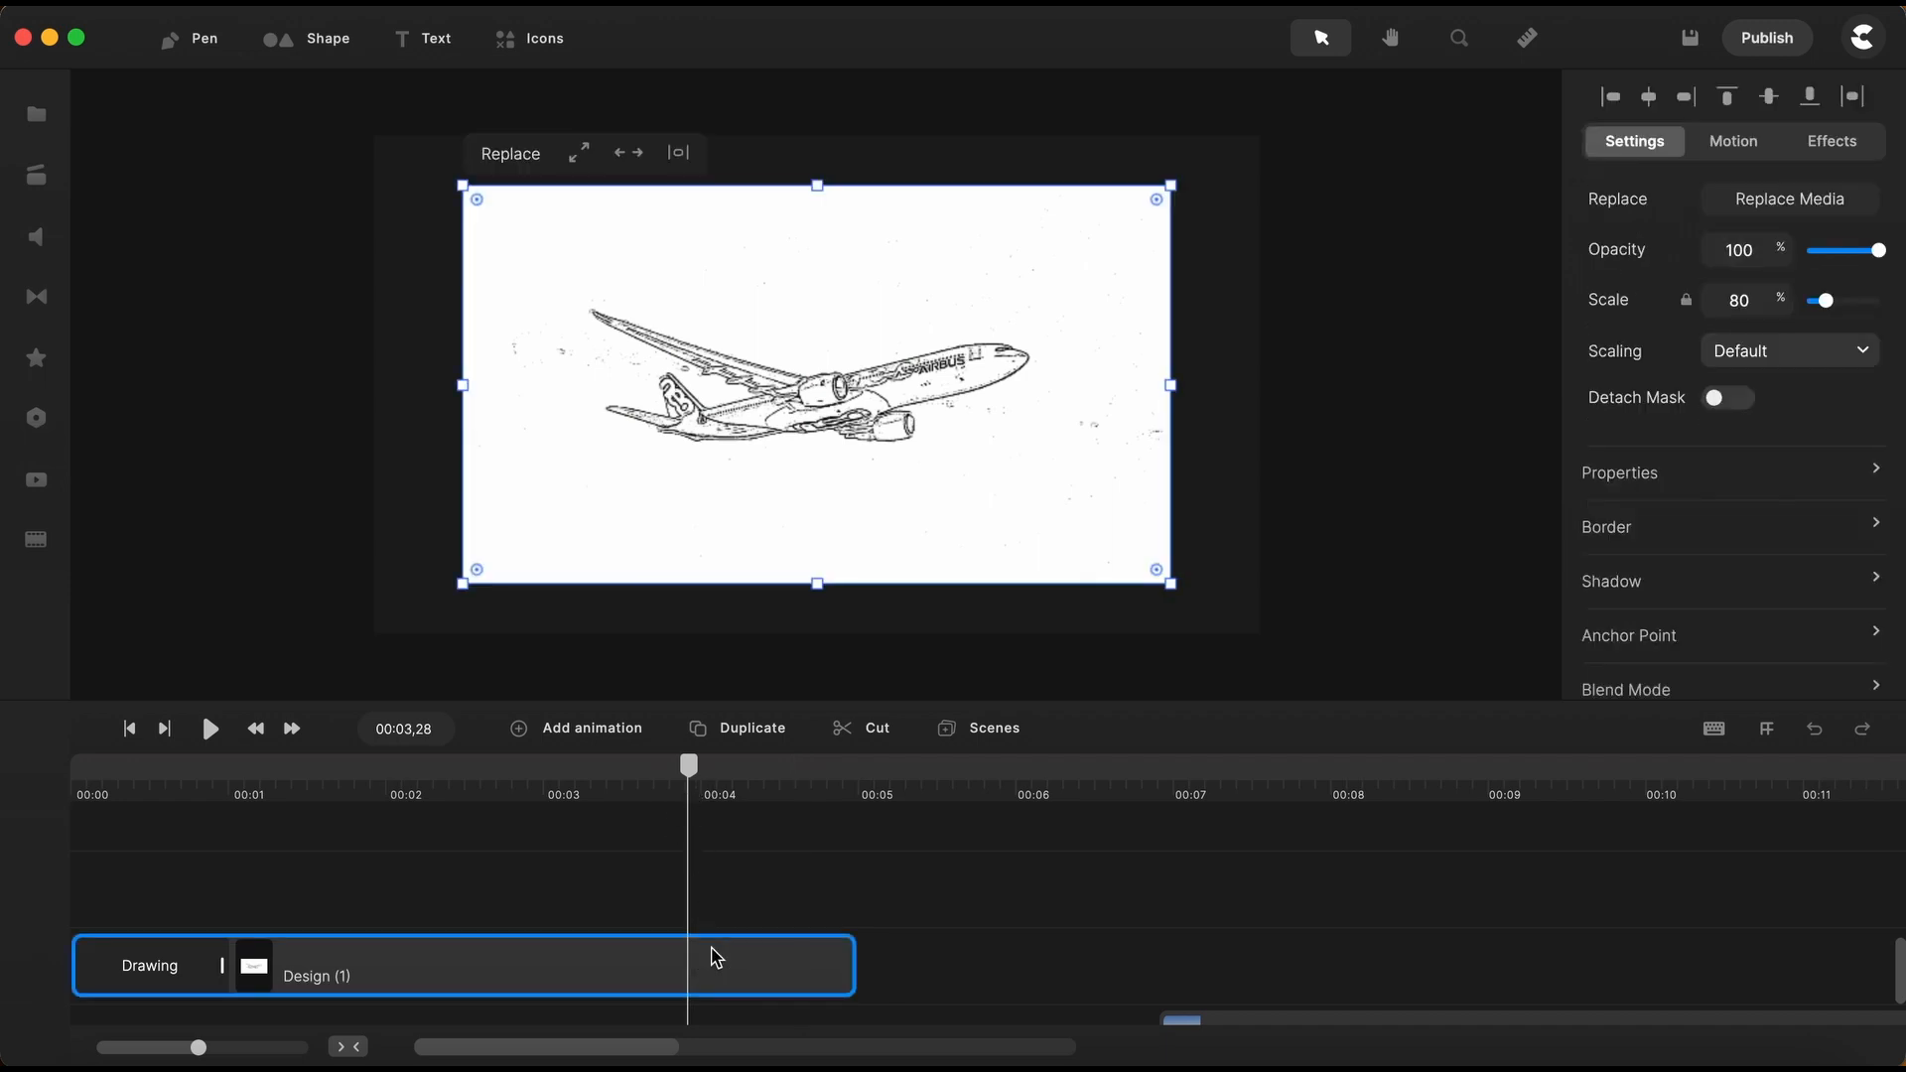
{"action": "mouse_move", "coordinate": [600, 212]}
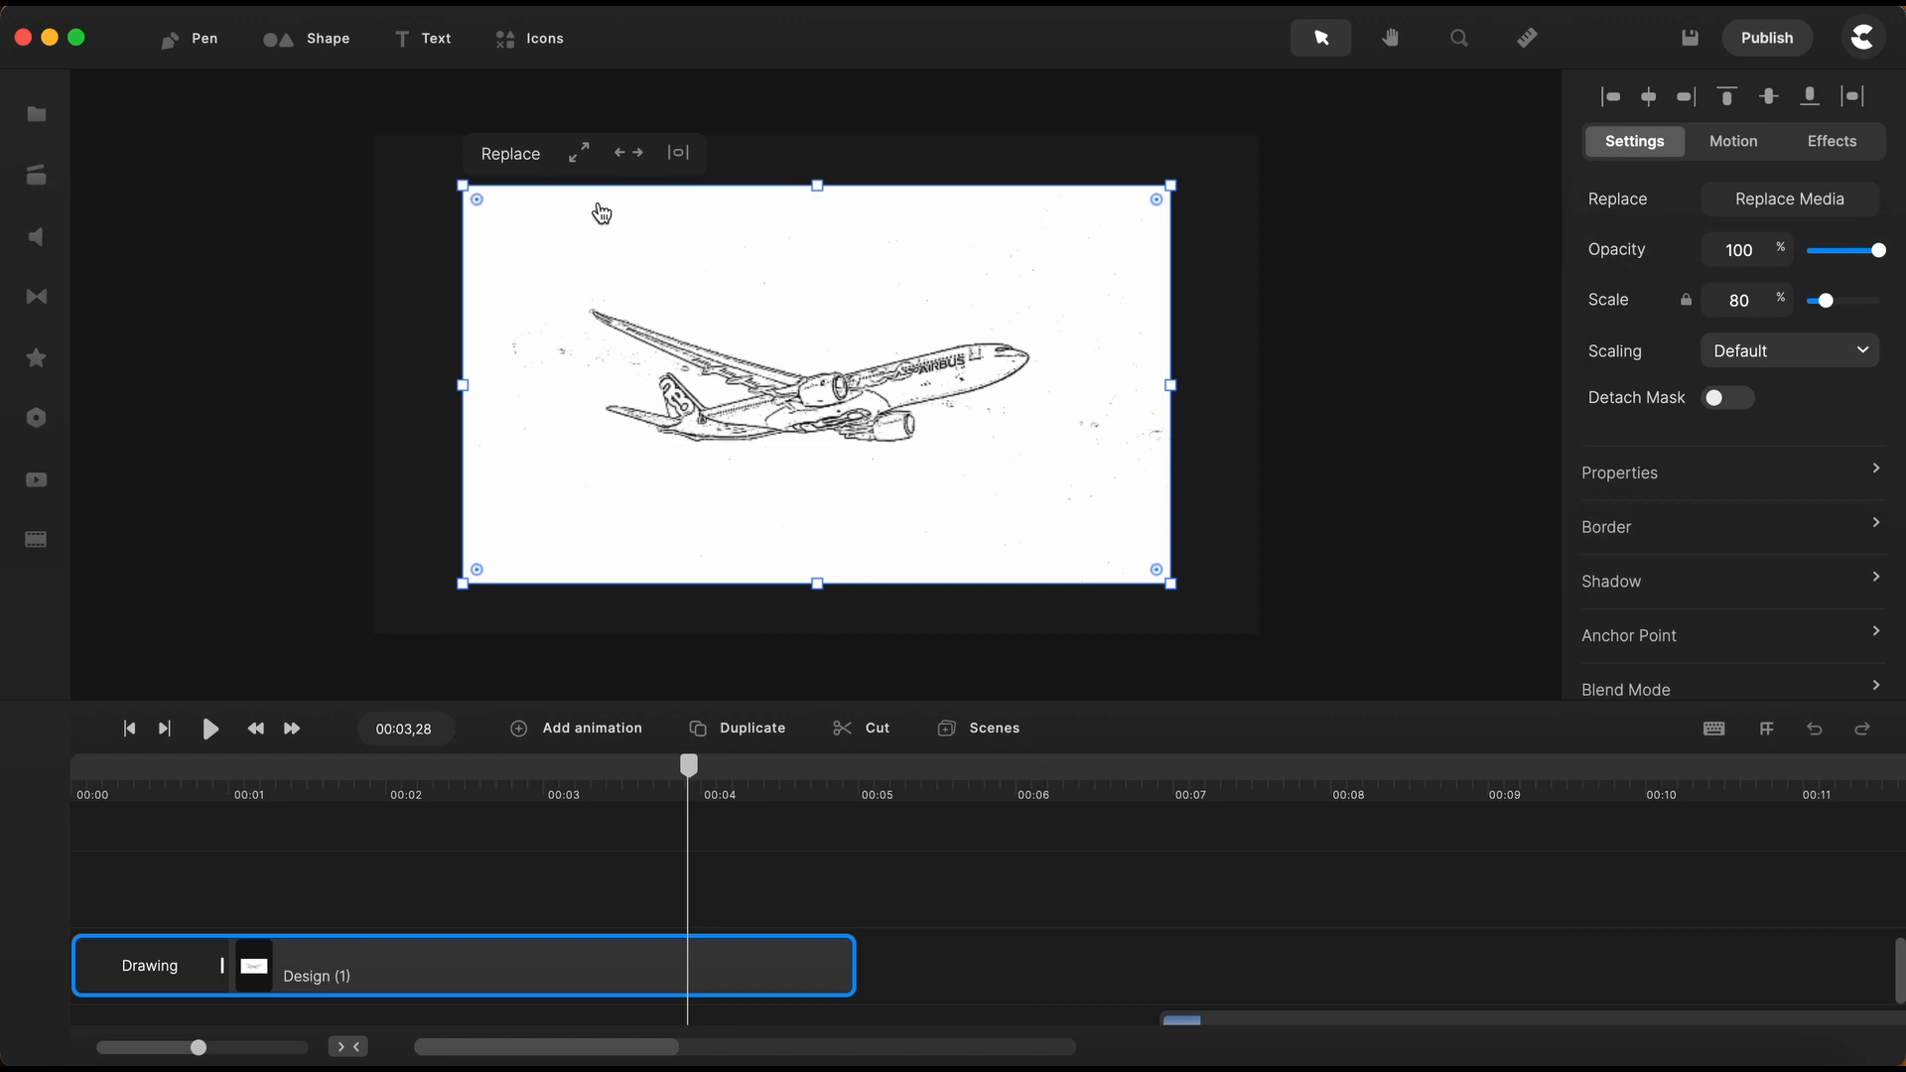
{"action": "mouse_move", "coordinate": [580, 161]}
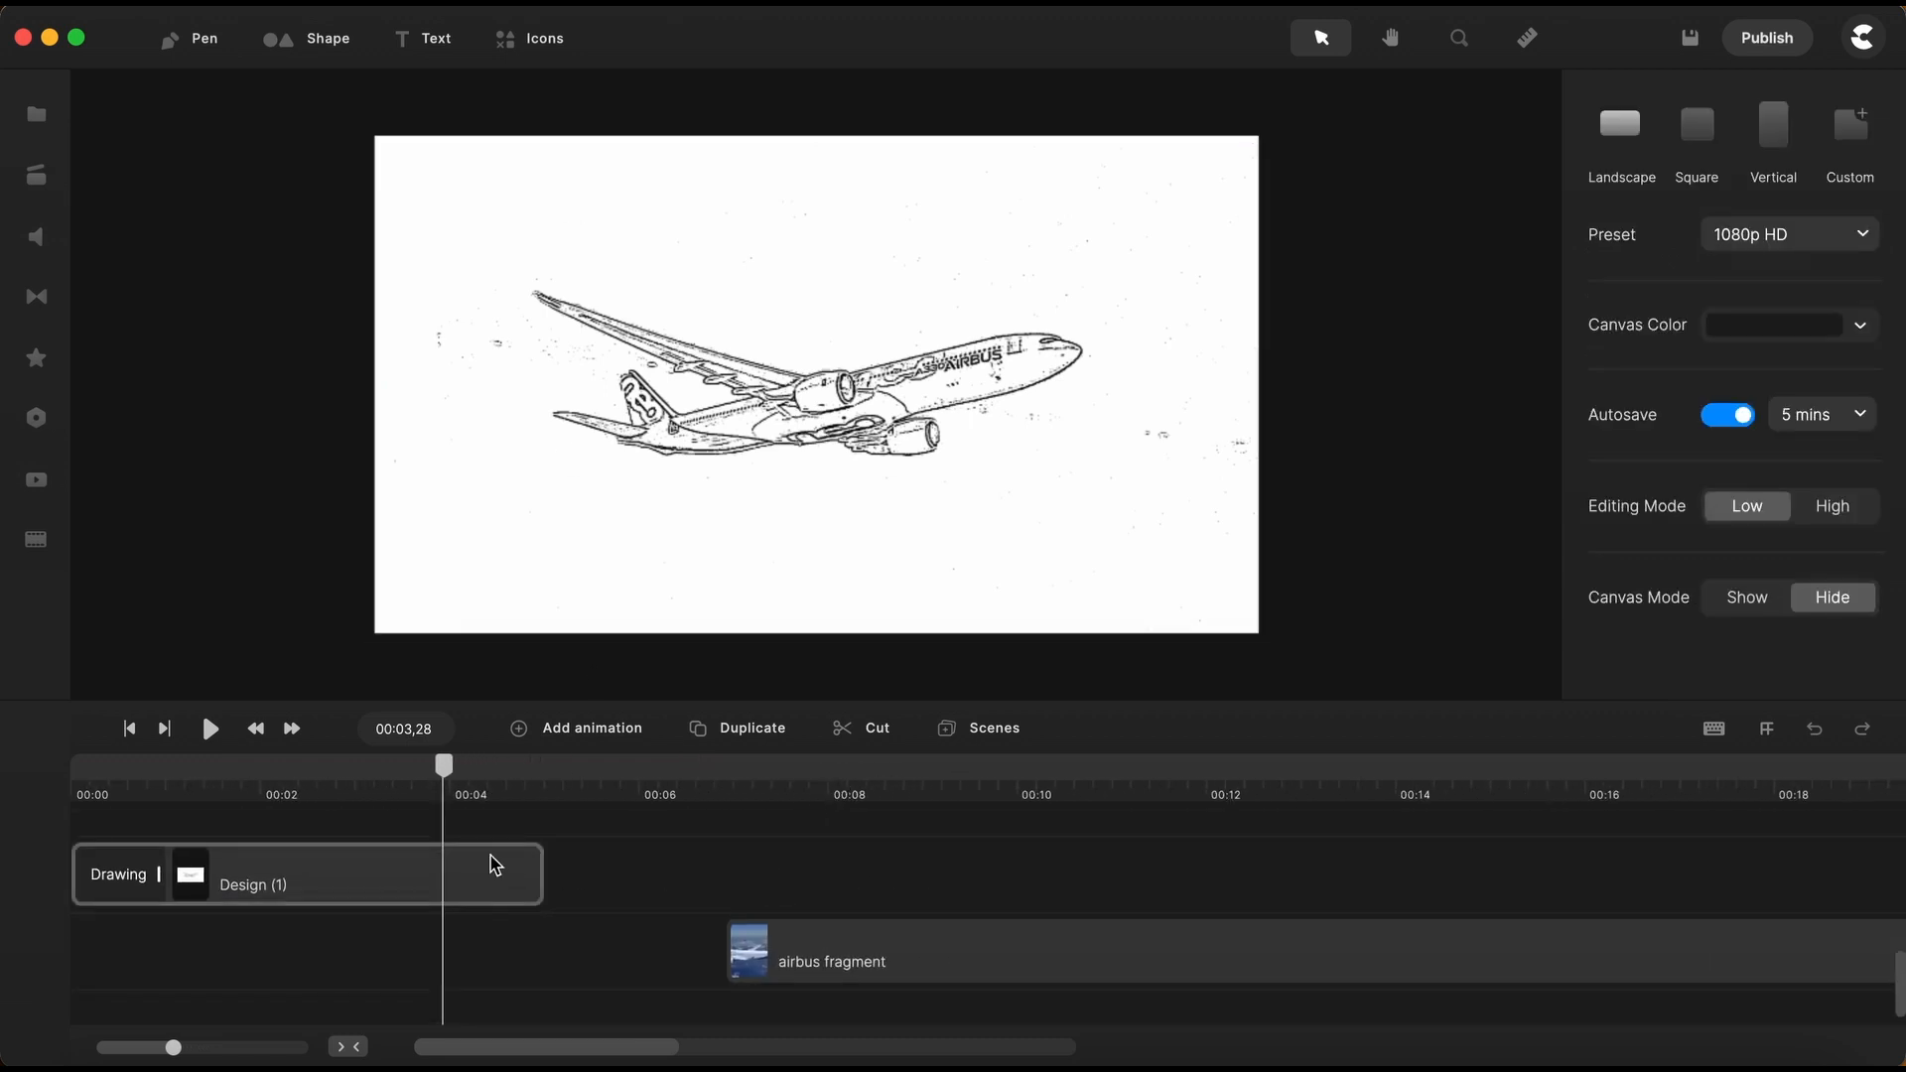
{"action": "mouse_move", "coordinate": [139, 808]}
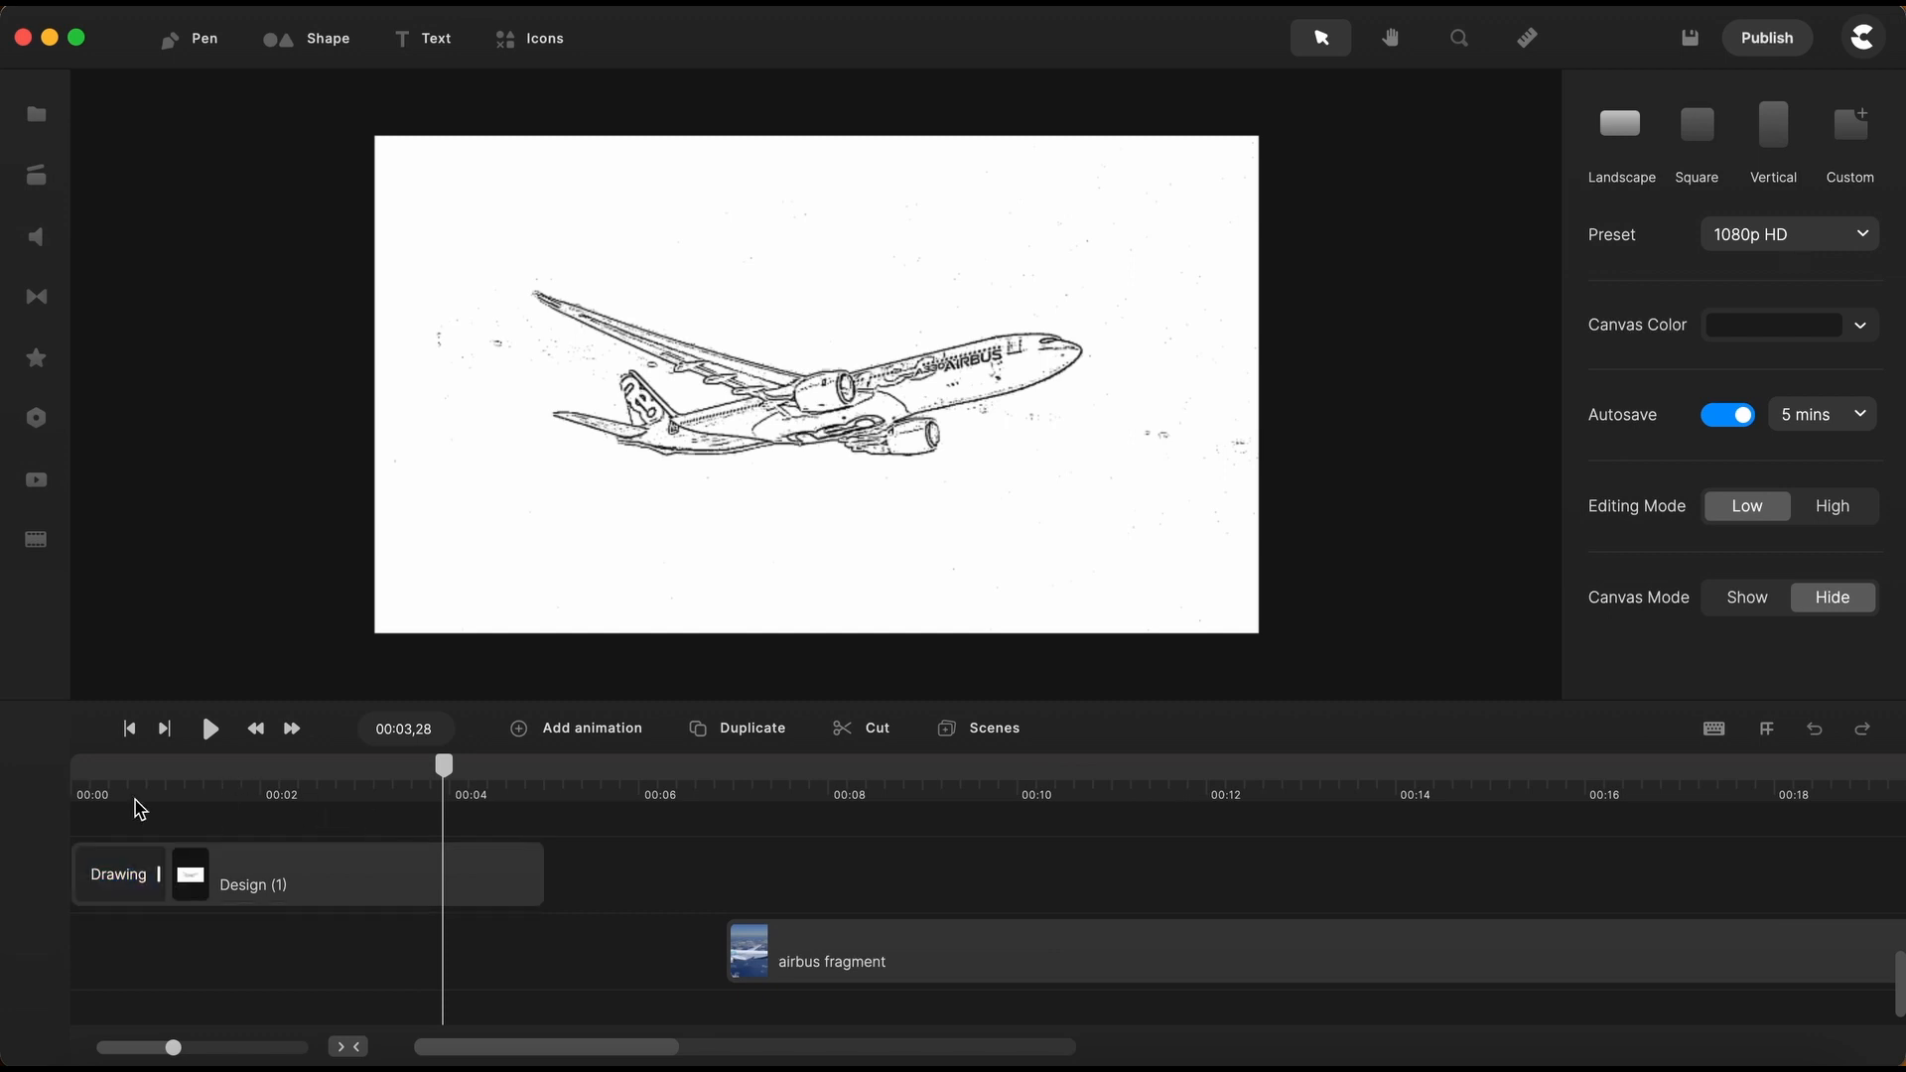
Preview the animation and extend the Design clip's Drawing section to about 3.3 s
{"action": "left_click", "coordinate": [128, 728]}
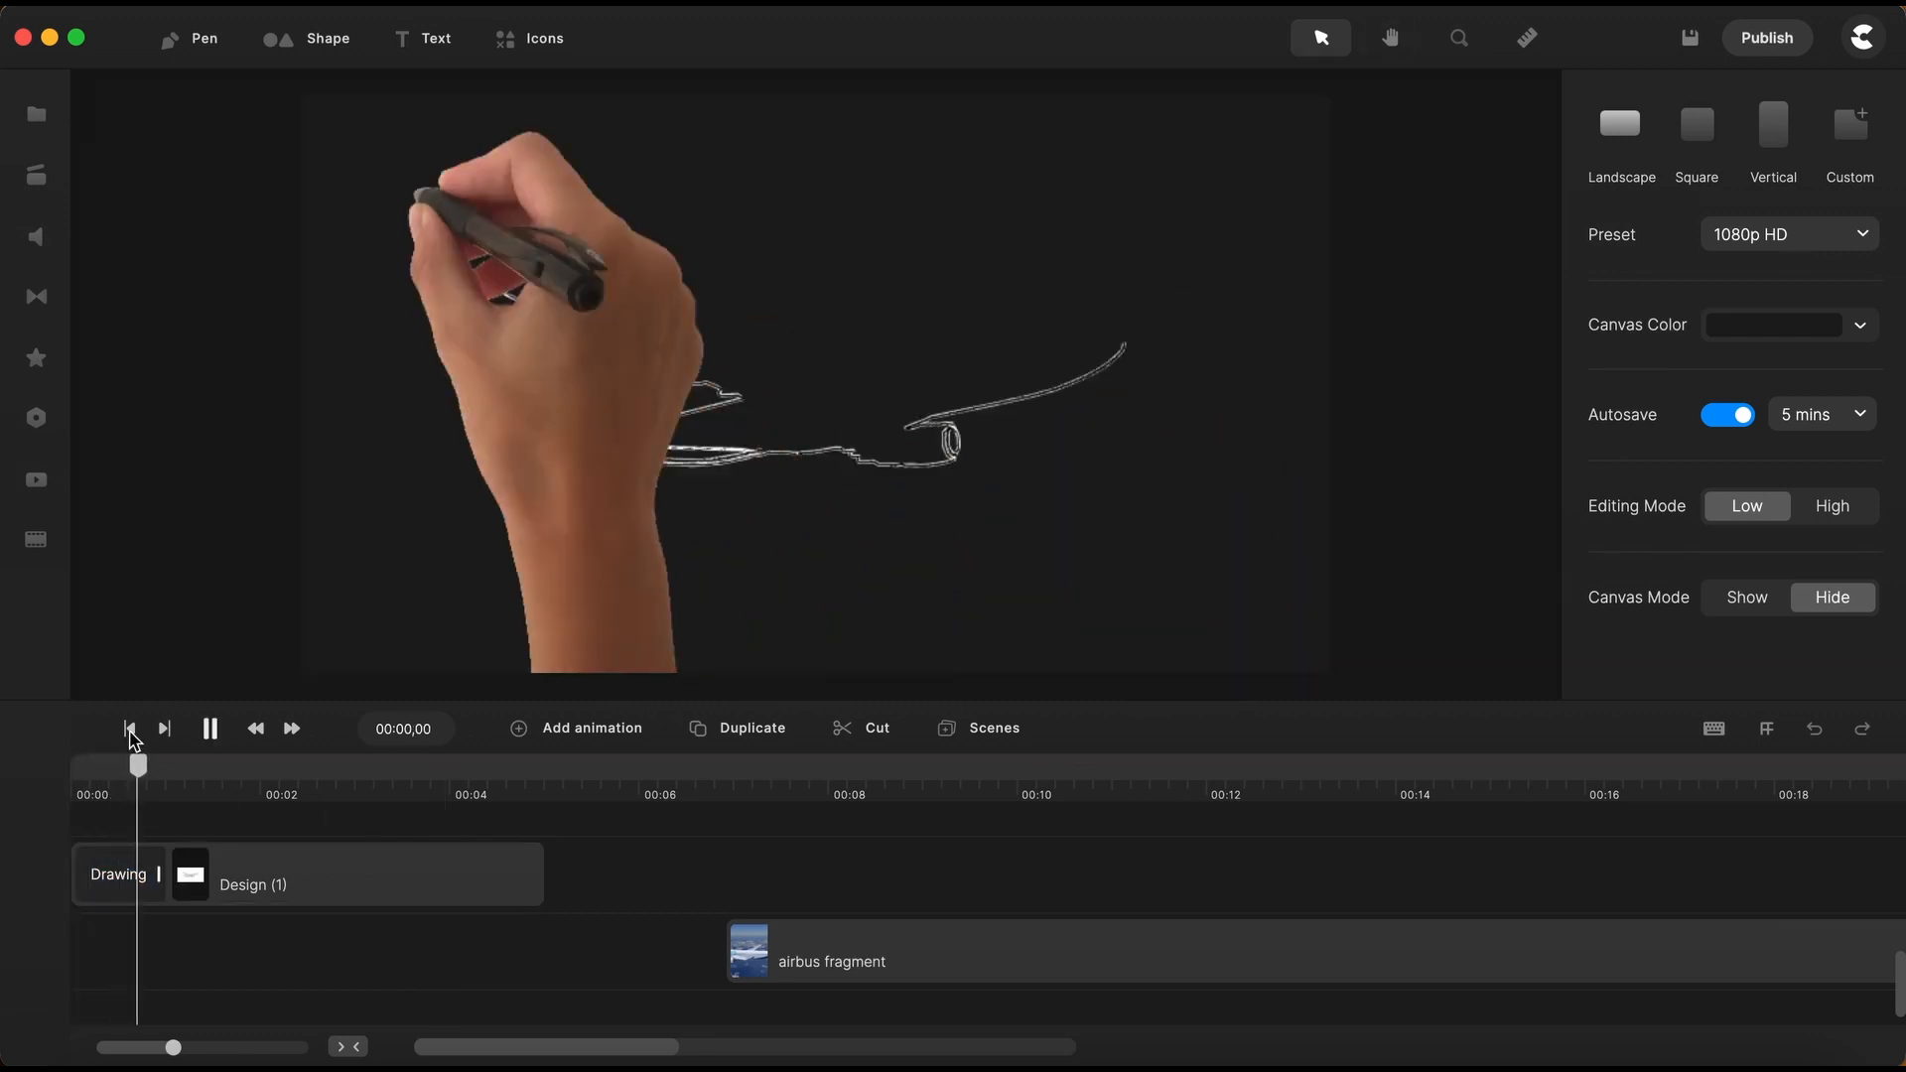
{"action": "left_click", "coordinate": [207, 727]}
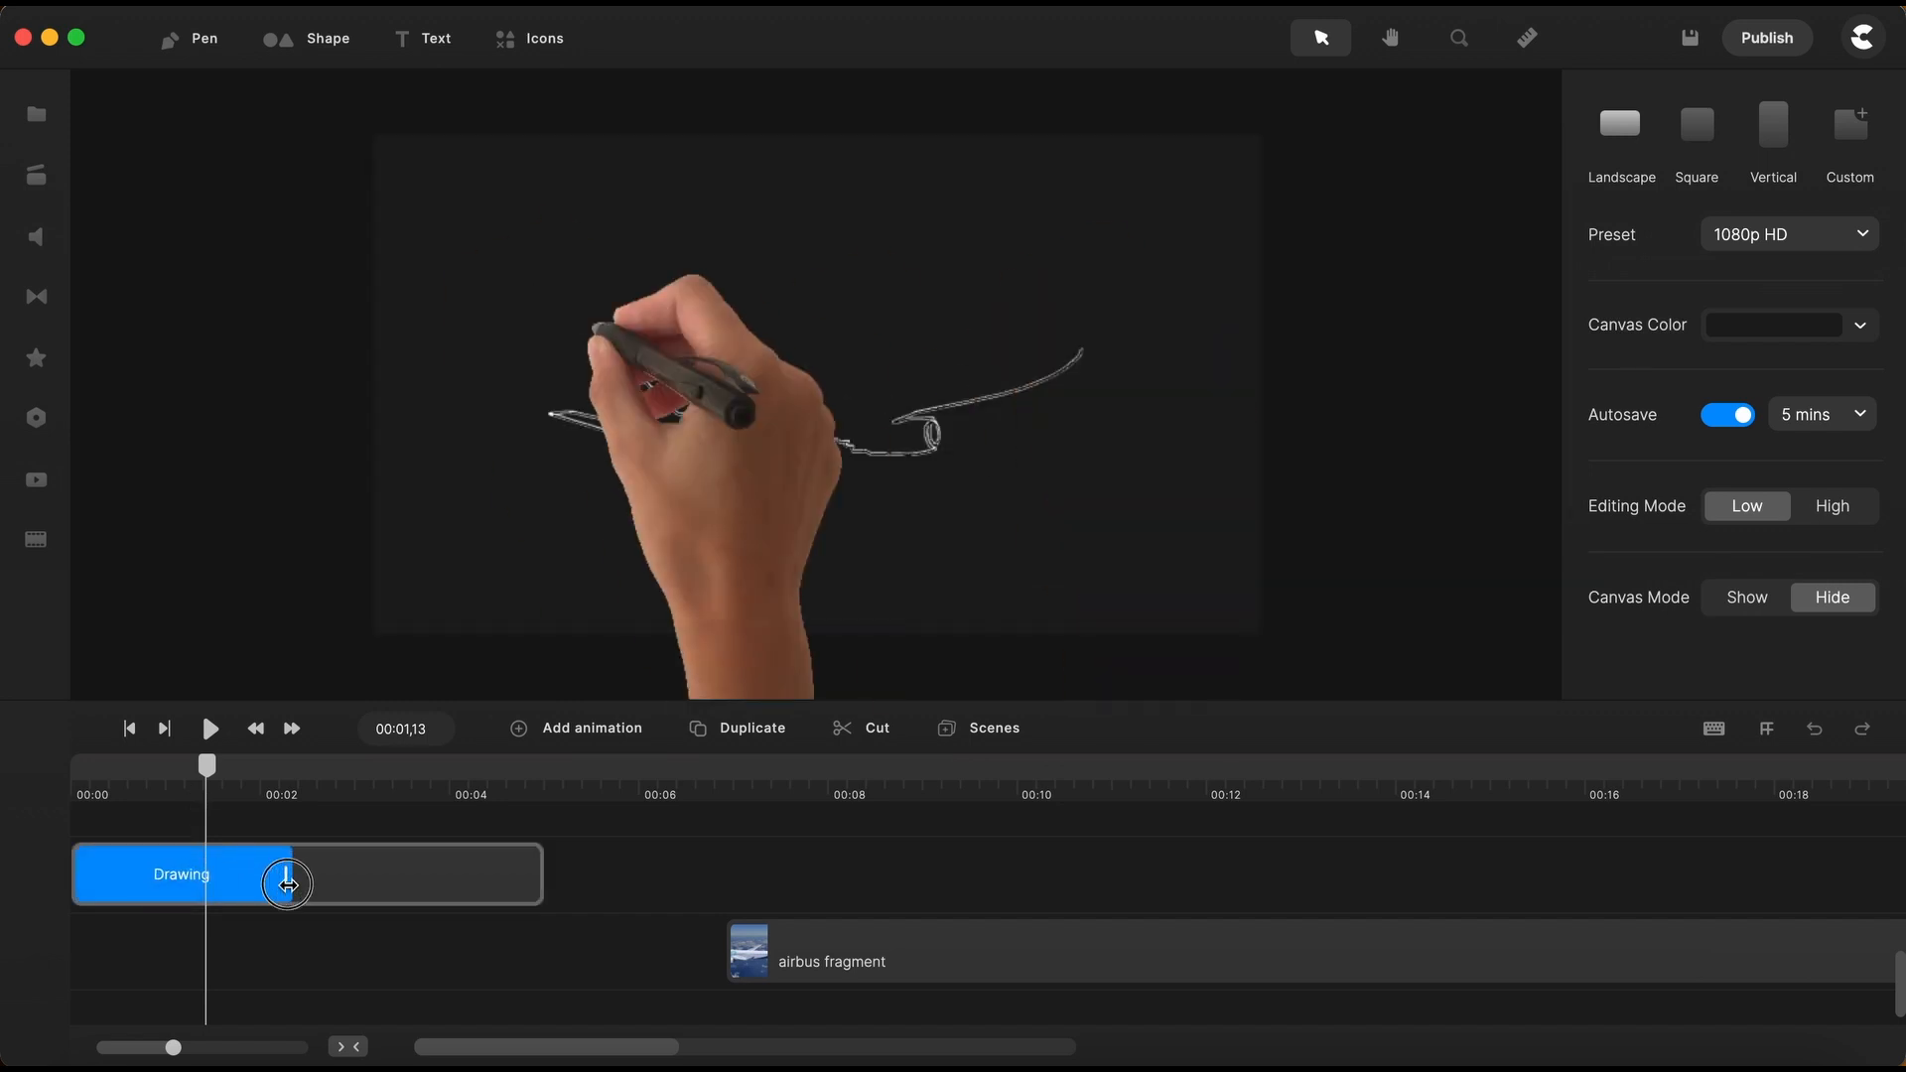
{"action": "left_click", "coordinate": [181, 874]}
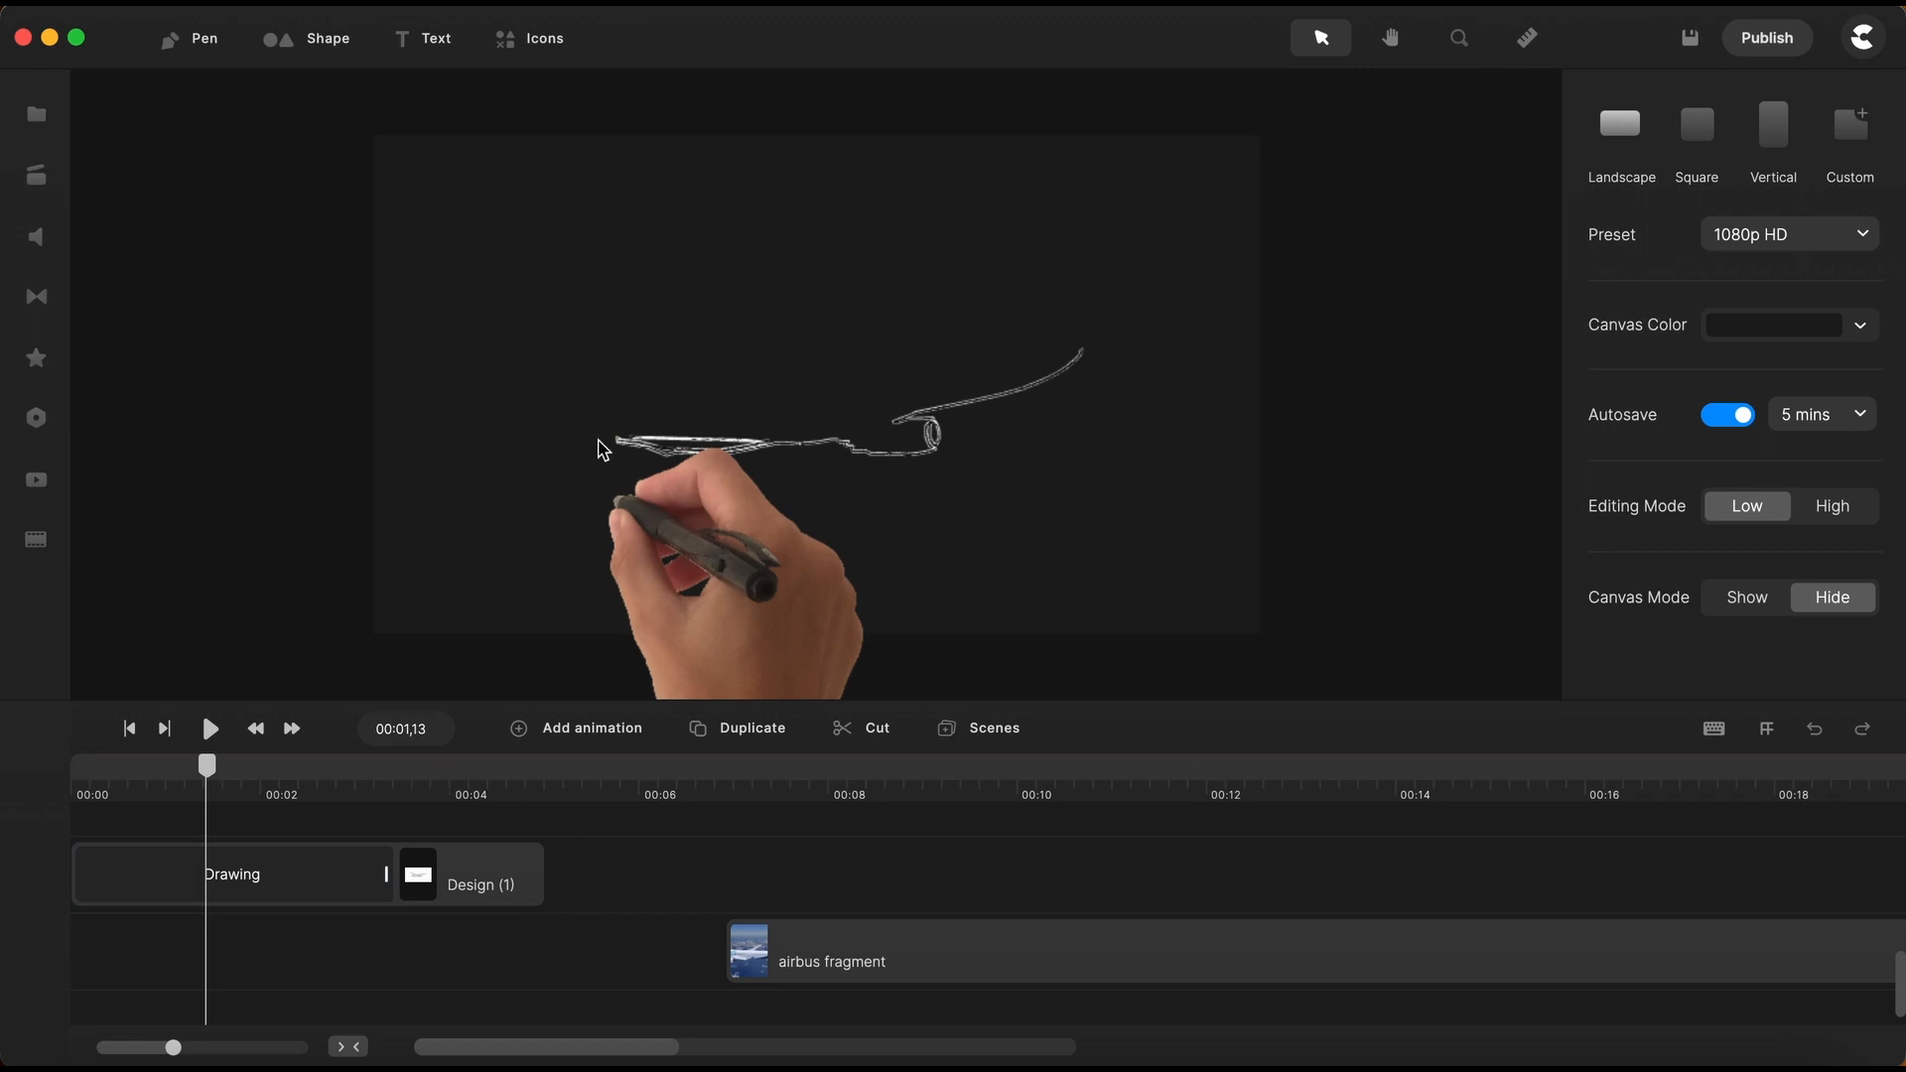
{"action": "mouse_move", "coordinate": [427, 161]}
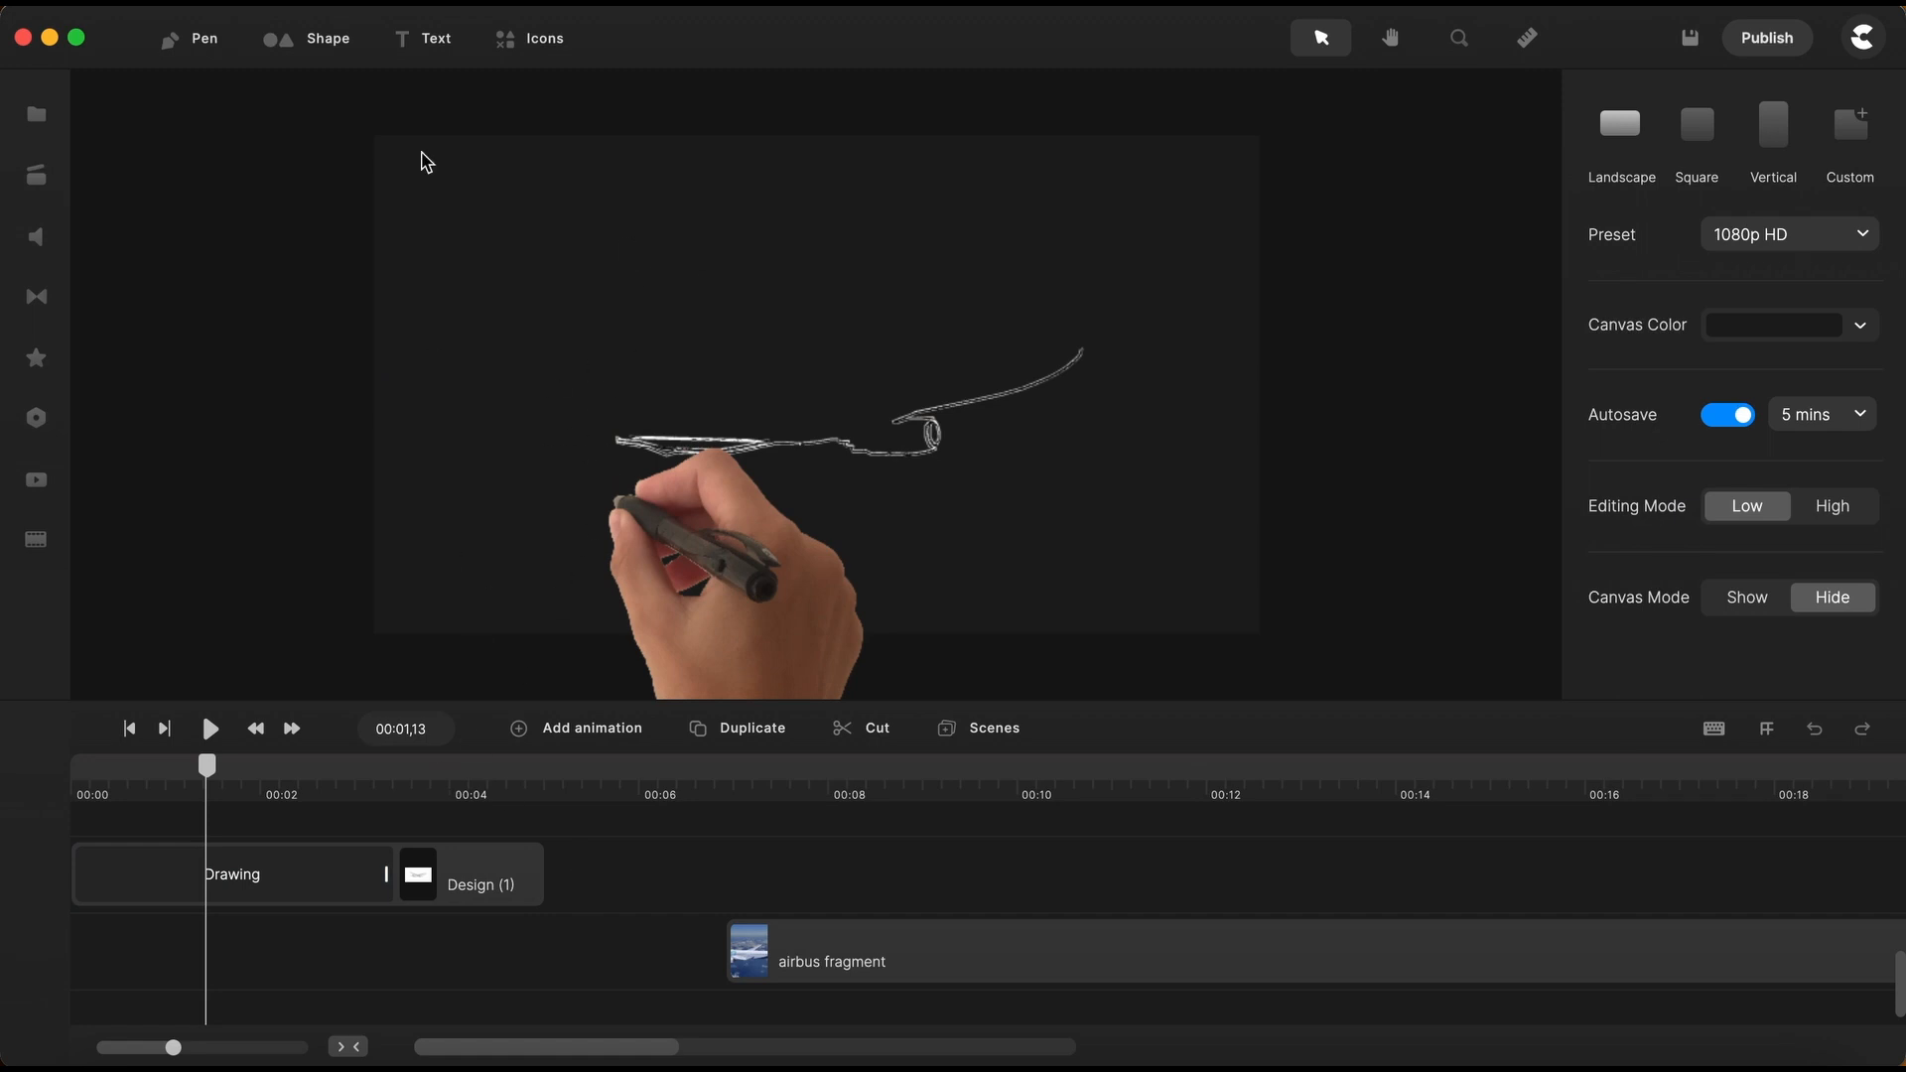
Add a Rectangle shape and set its fill colour to white (ffffff)
{"action": "left_click", "coordinate": [326, 38]}
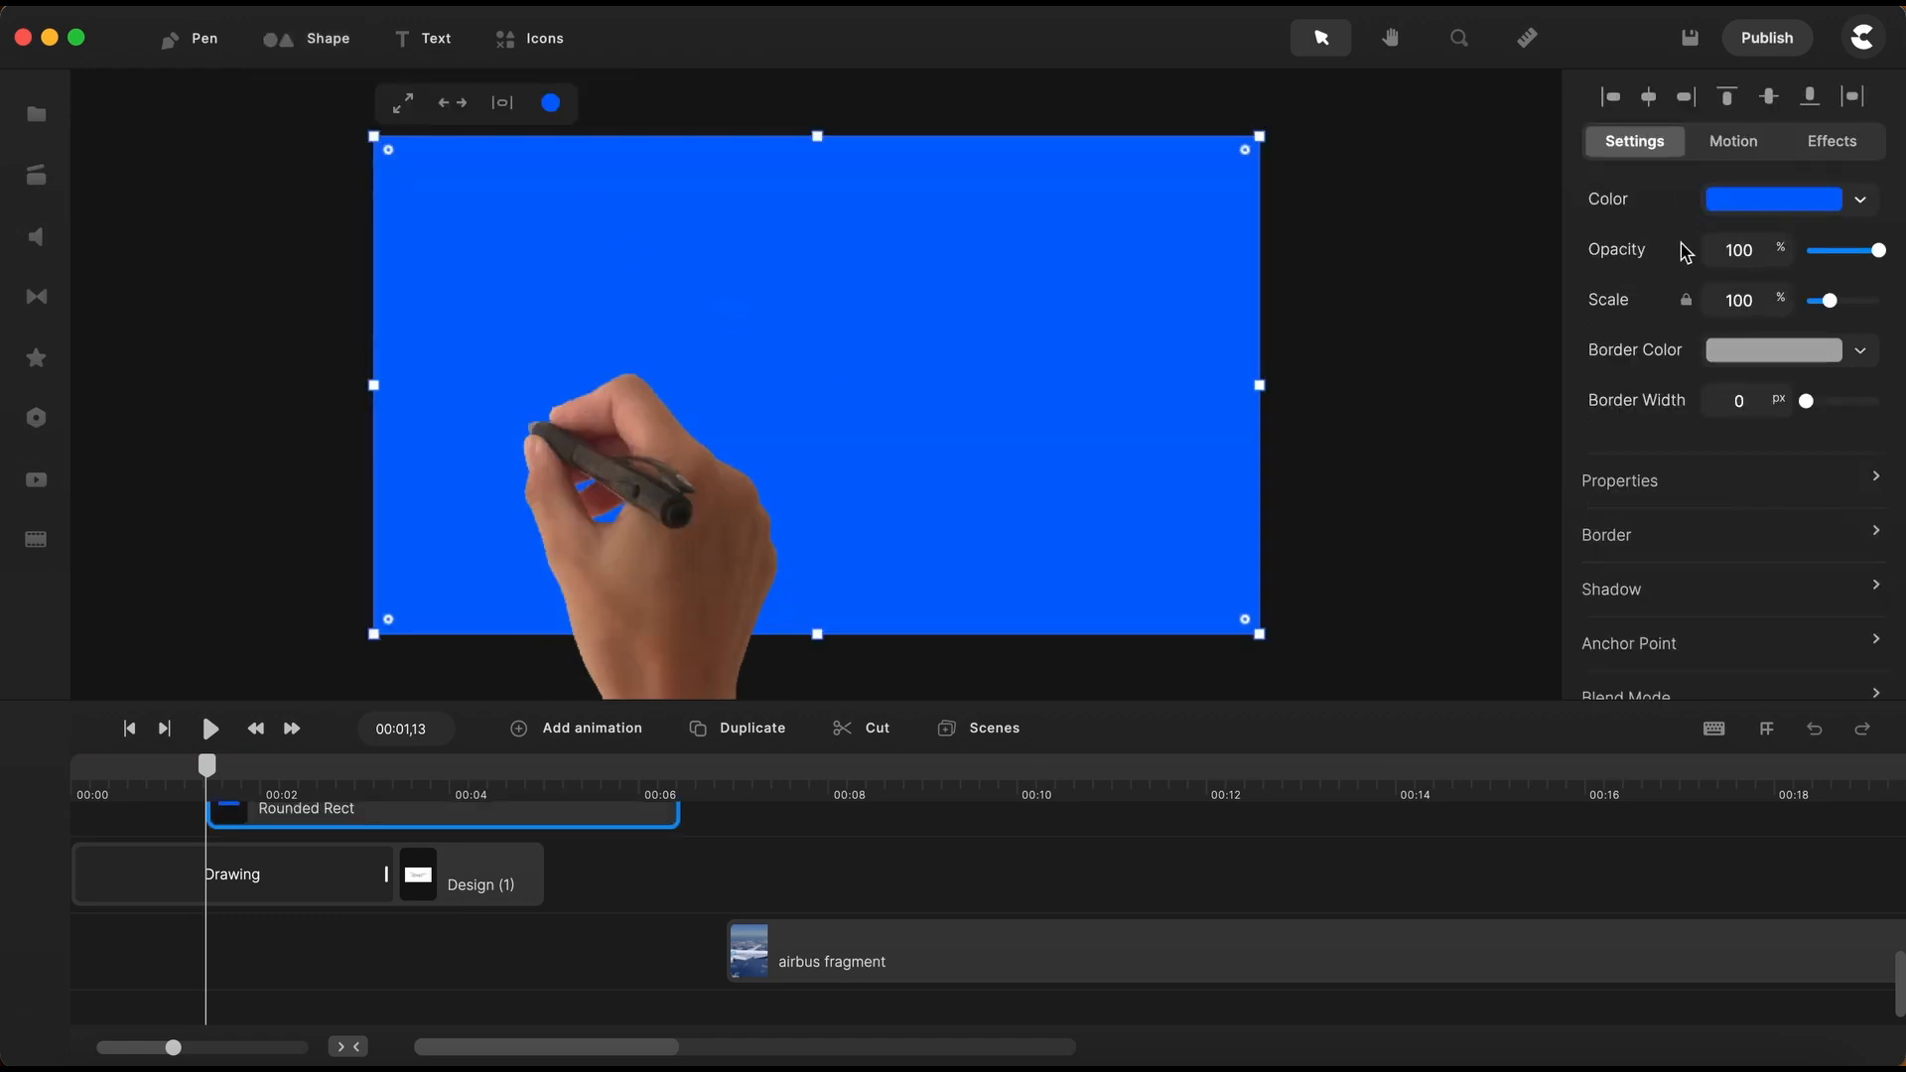
{"action": "left_click", "coordinate": [1772, 198]}
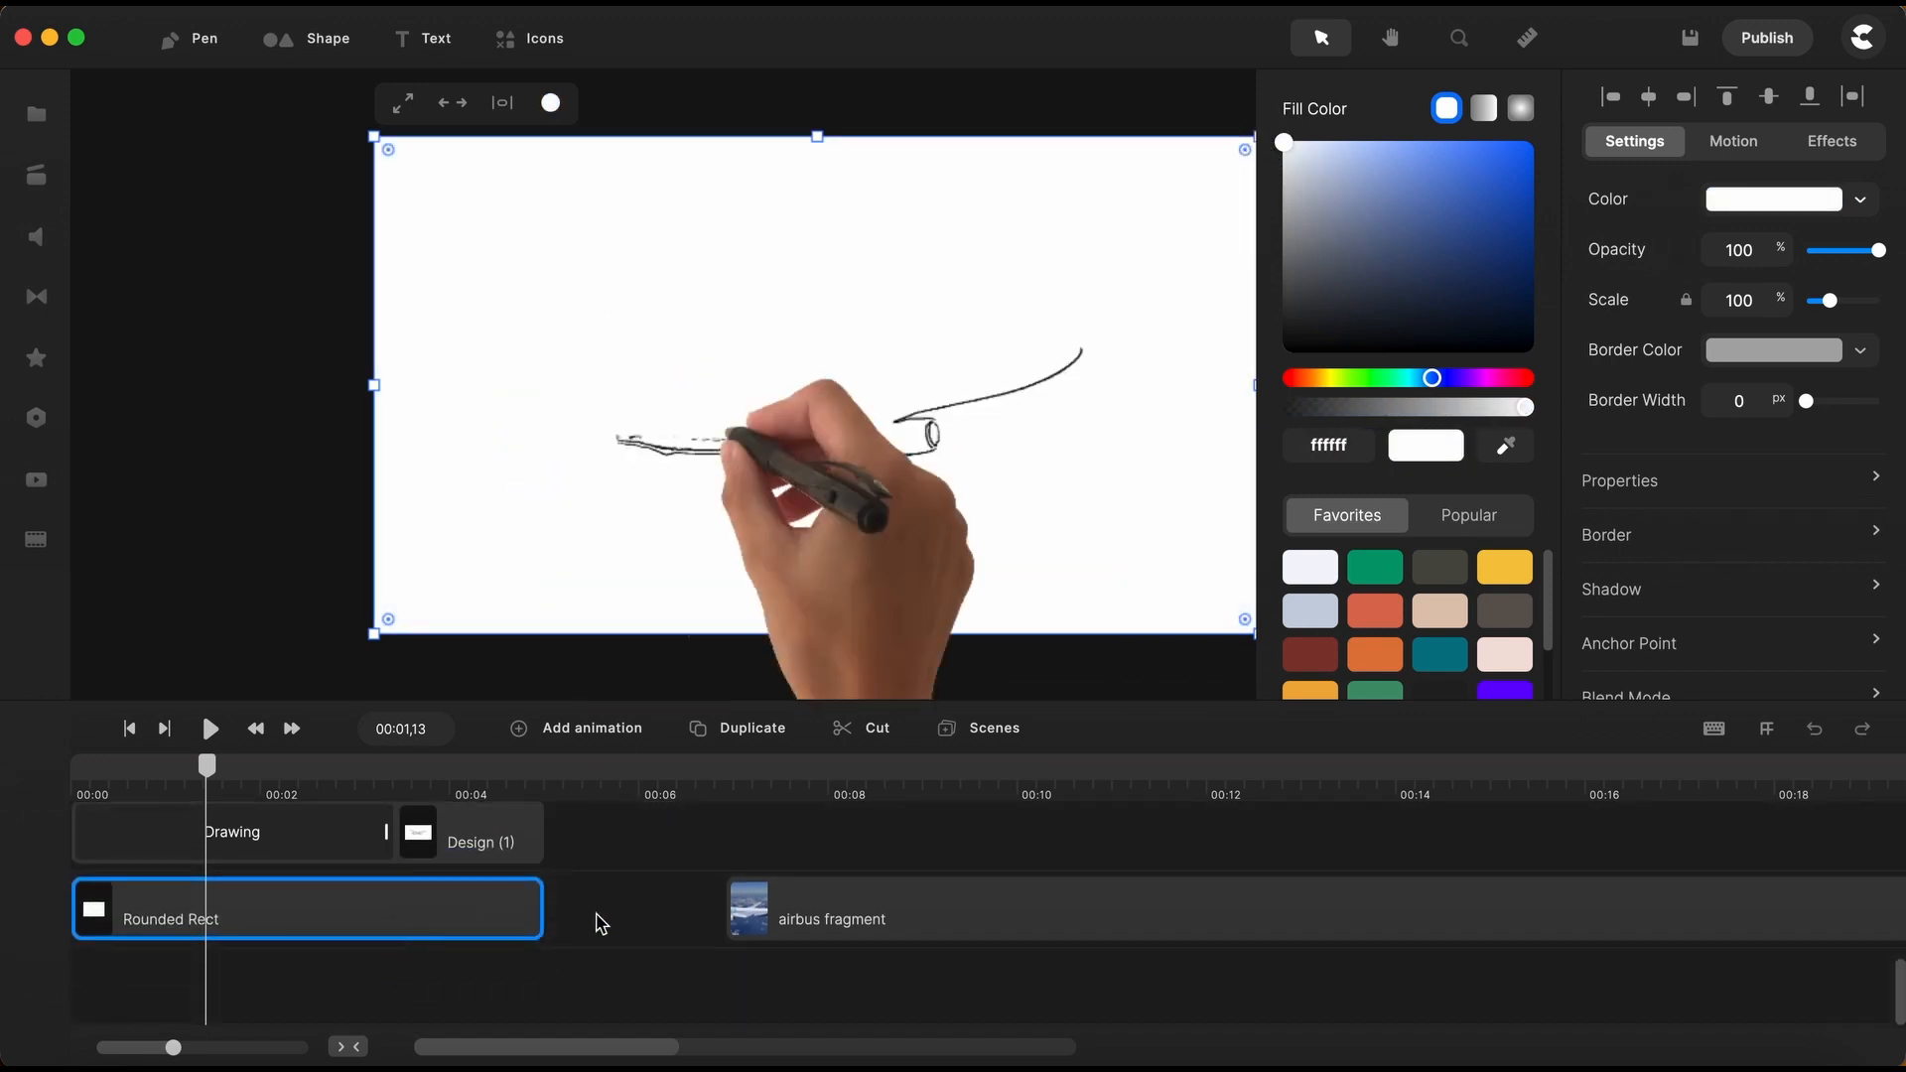
{"action": "left_click", "coordinate": [233, 843]}
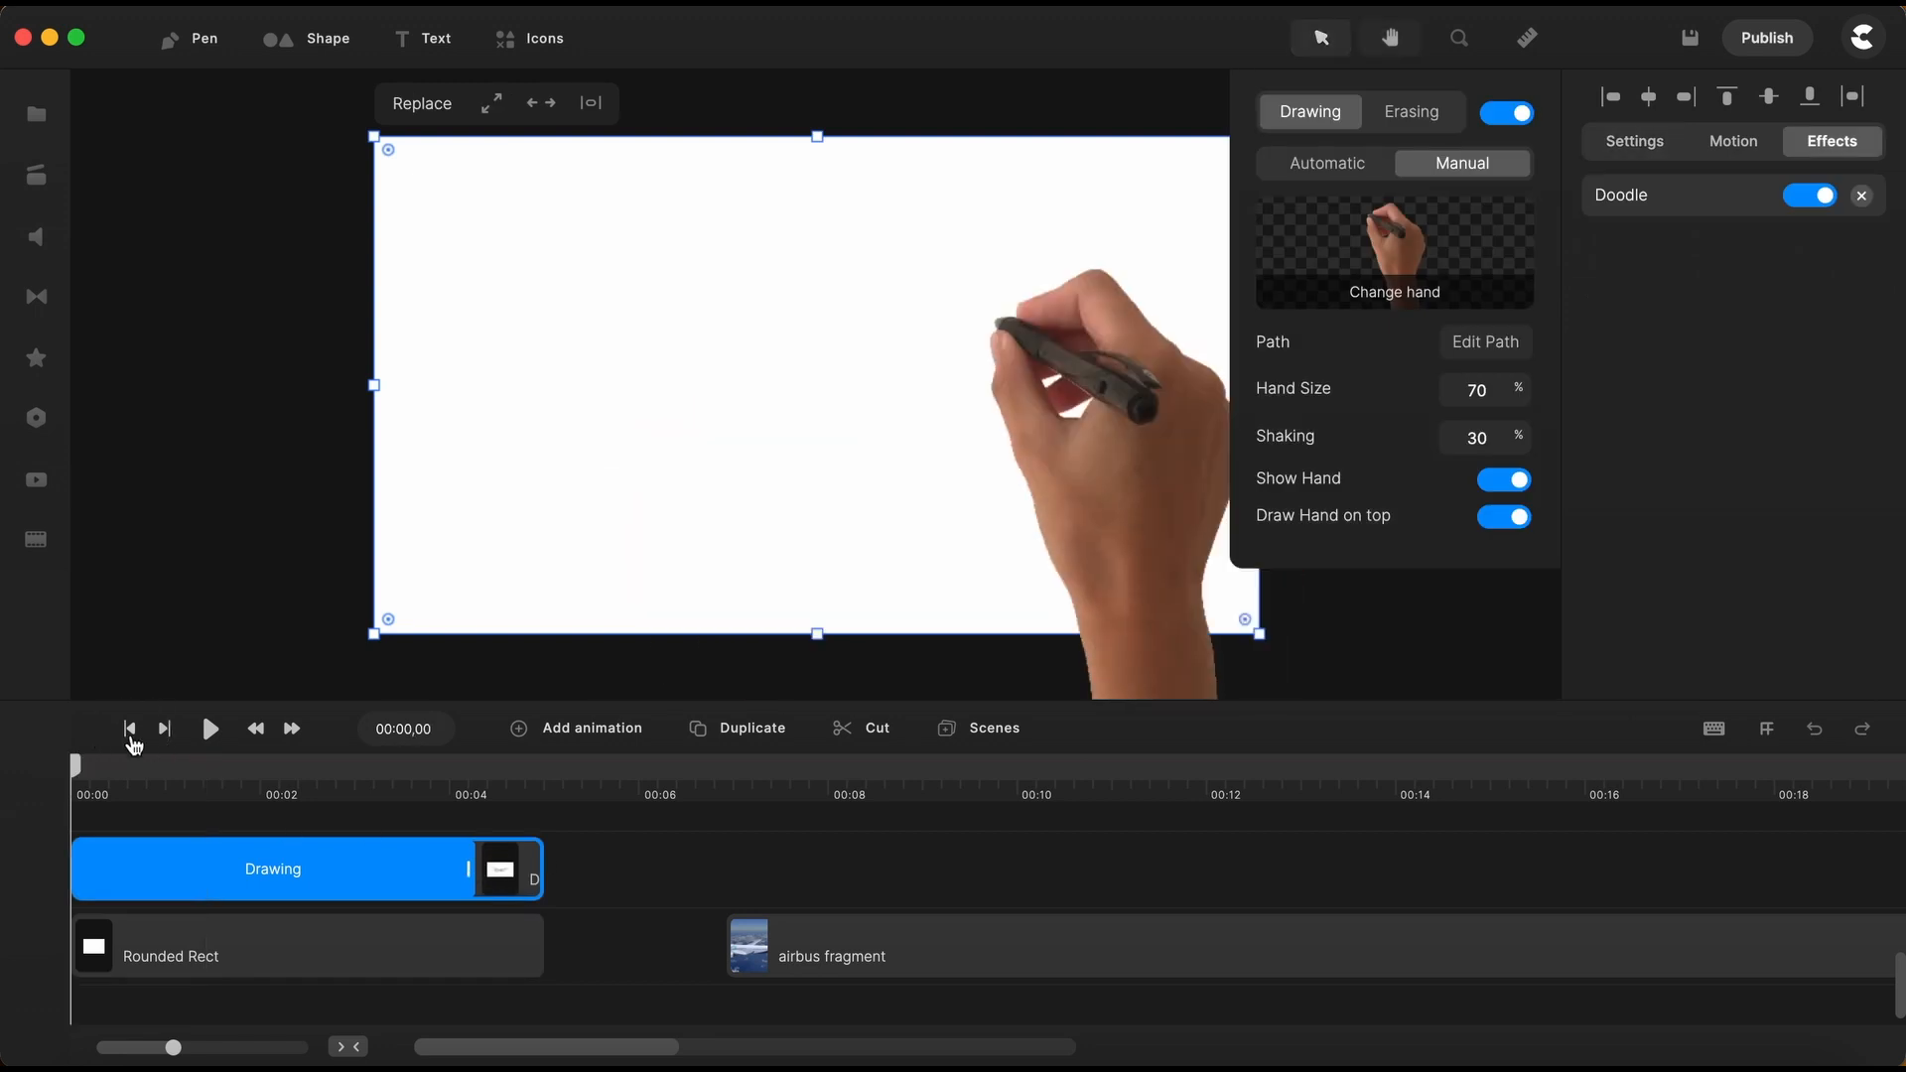
Preview the doodle animation, then select the 30% hand Shaking value to replace with 1%
{"action": "left_click", "coordinate": [210, 728]}
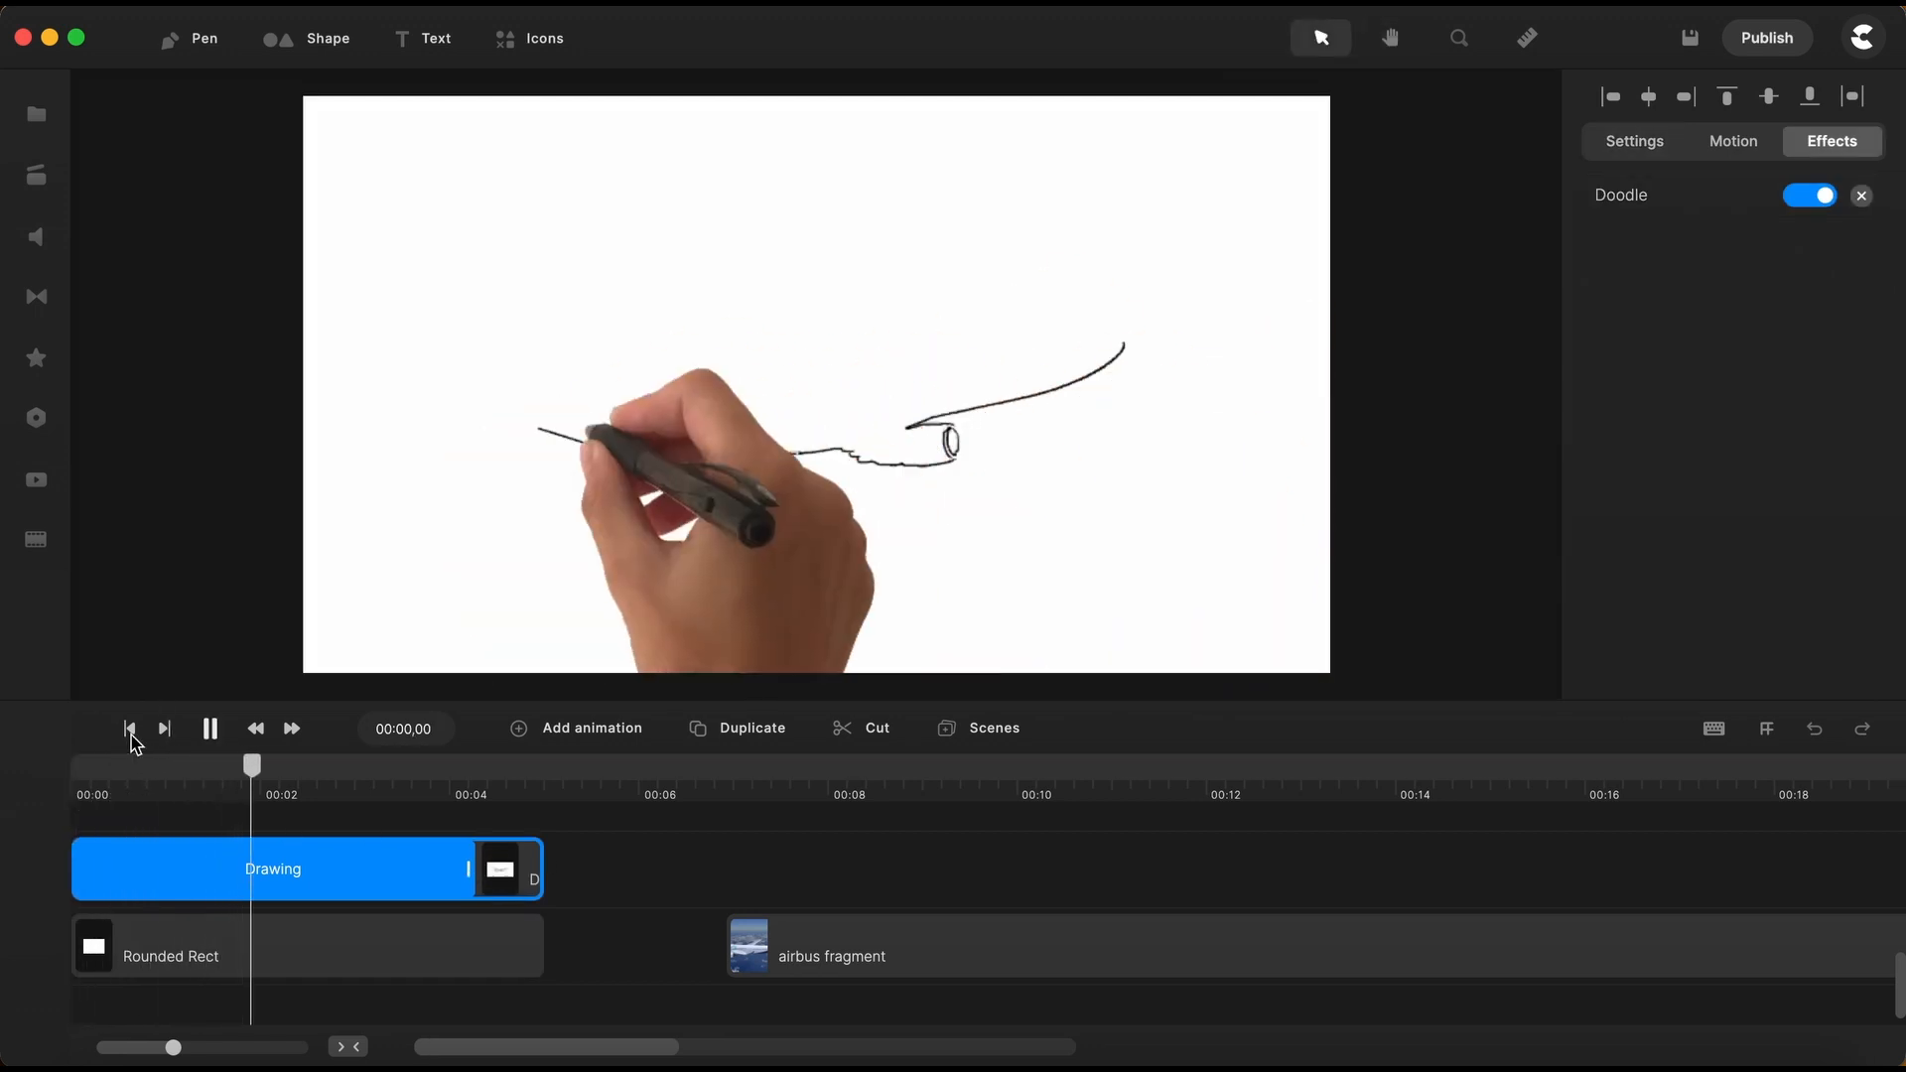
{"action": "left_click", "coordinate": [272, 868]}
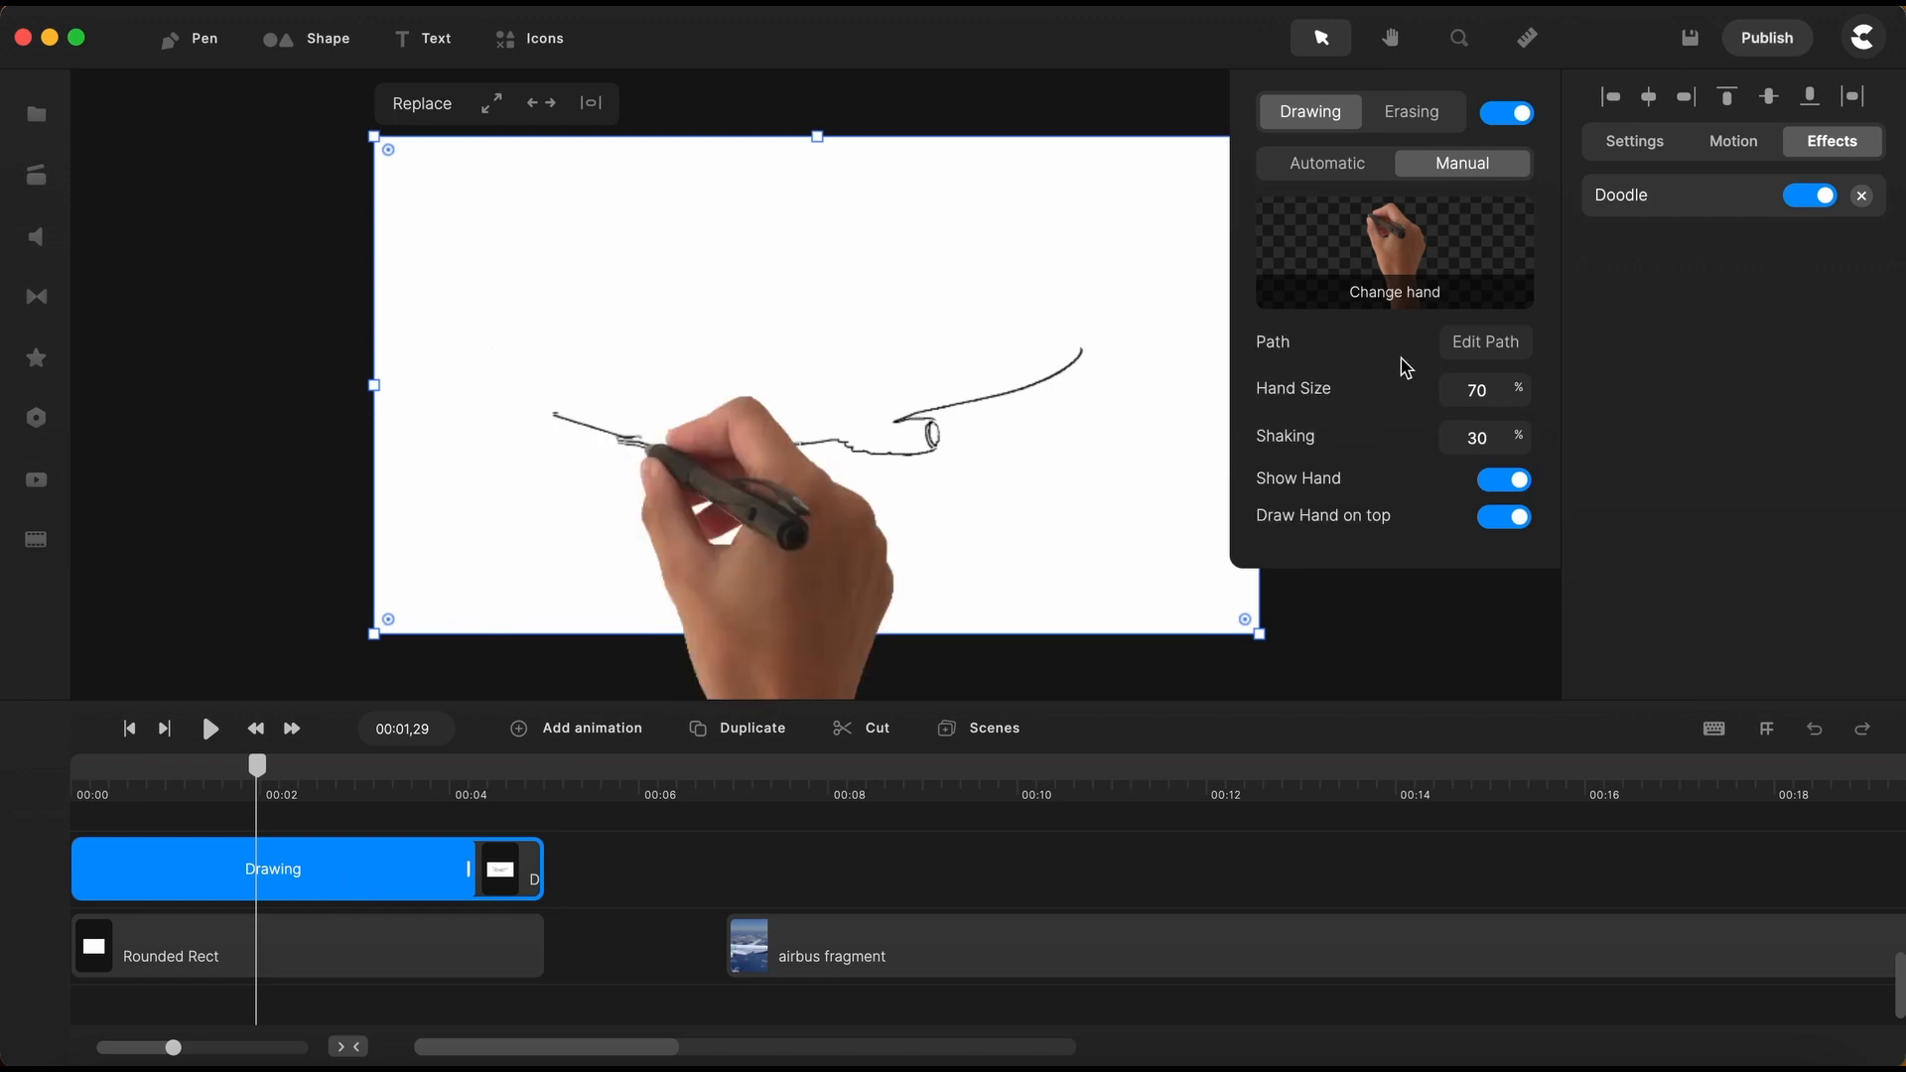
{"action": "triple_click", "coordinate": [1476, 438]}
{"action": "type", "text": "1"}
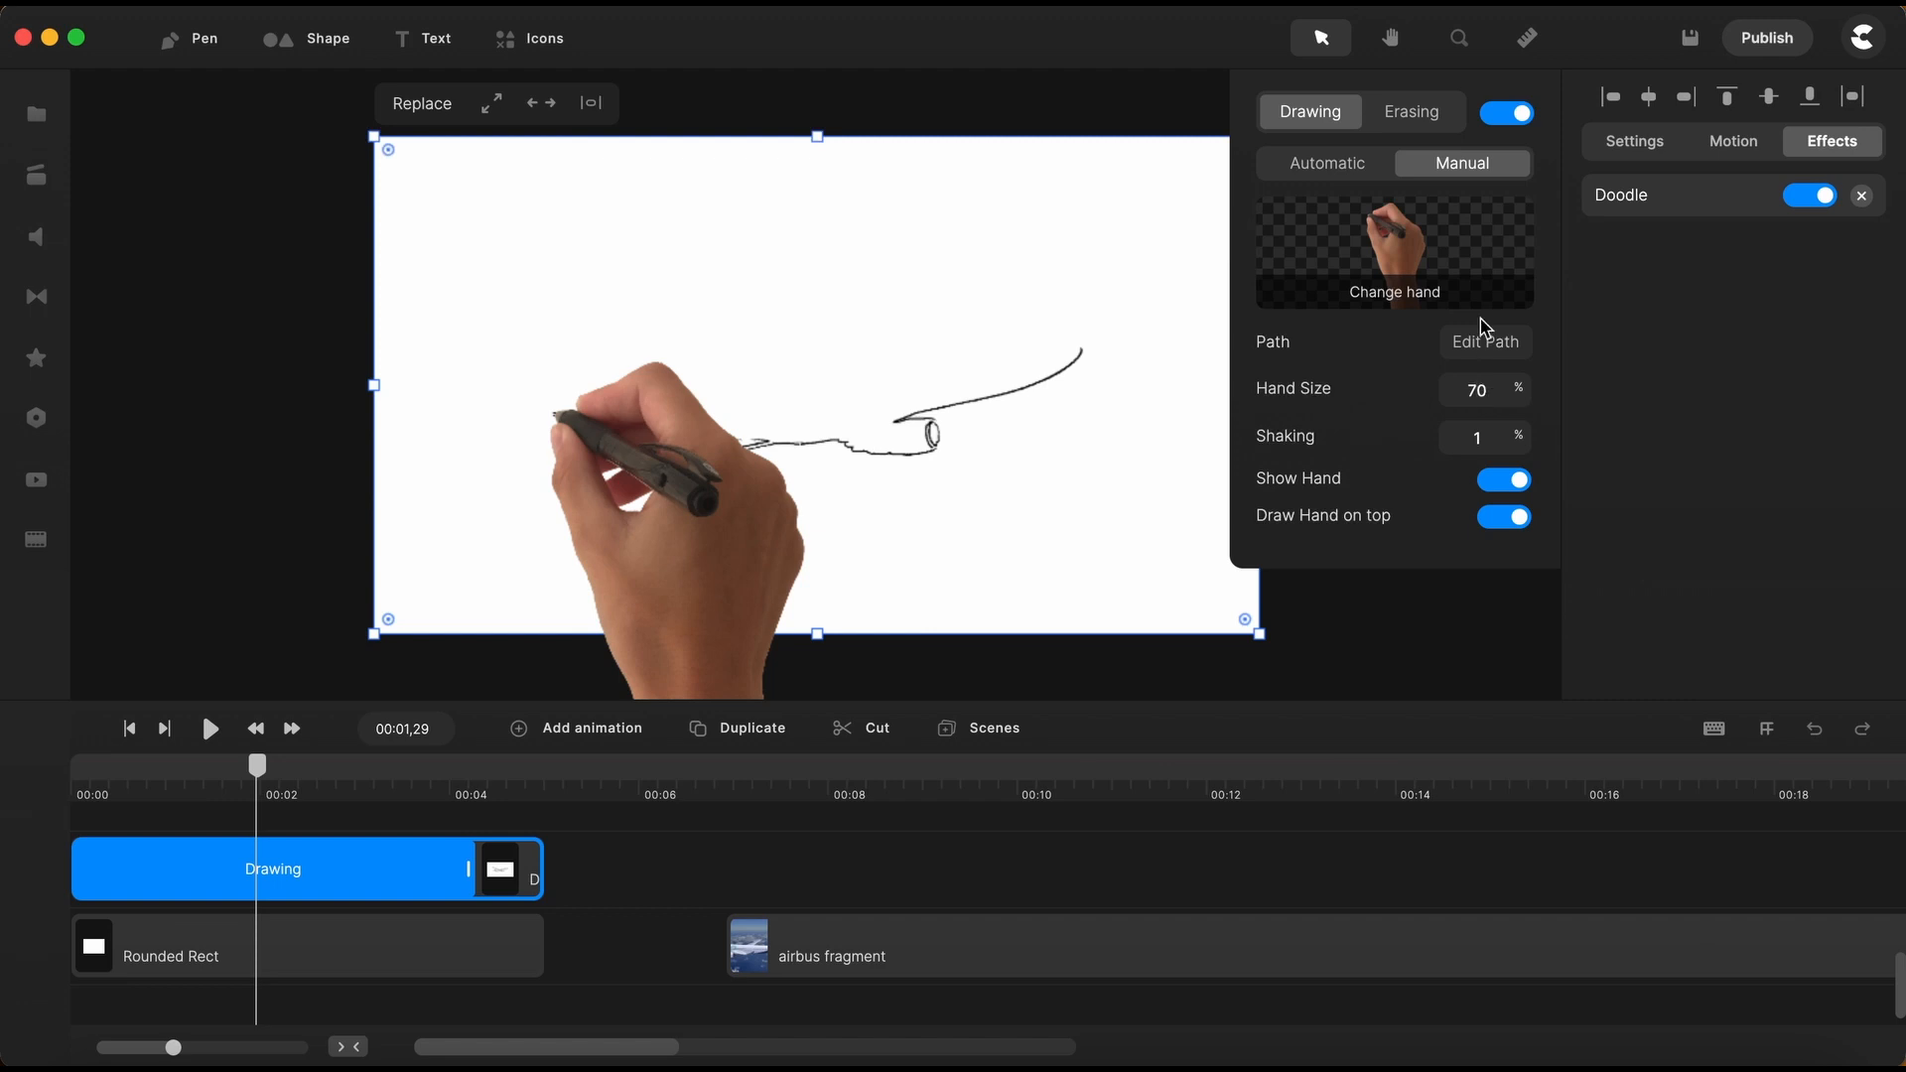
{"action": "mouse_move", "coordinate": [1435, 371]}
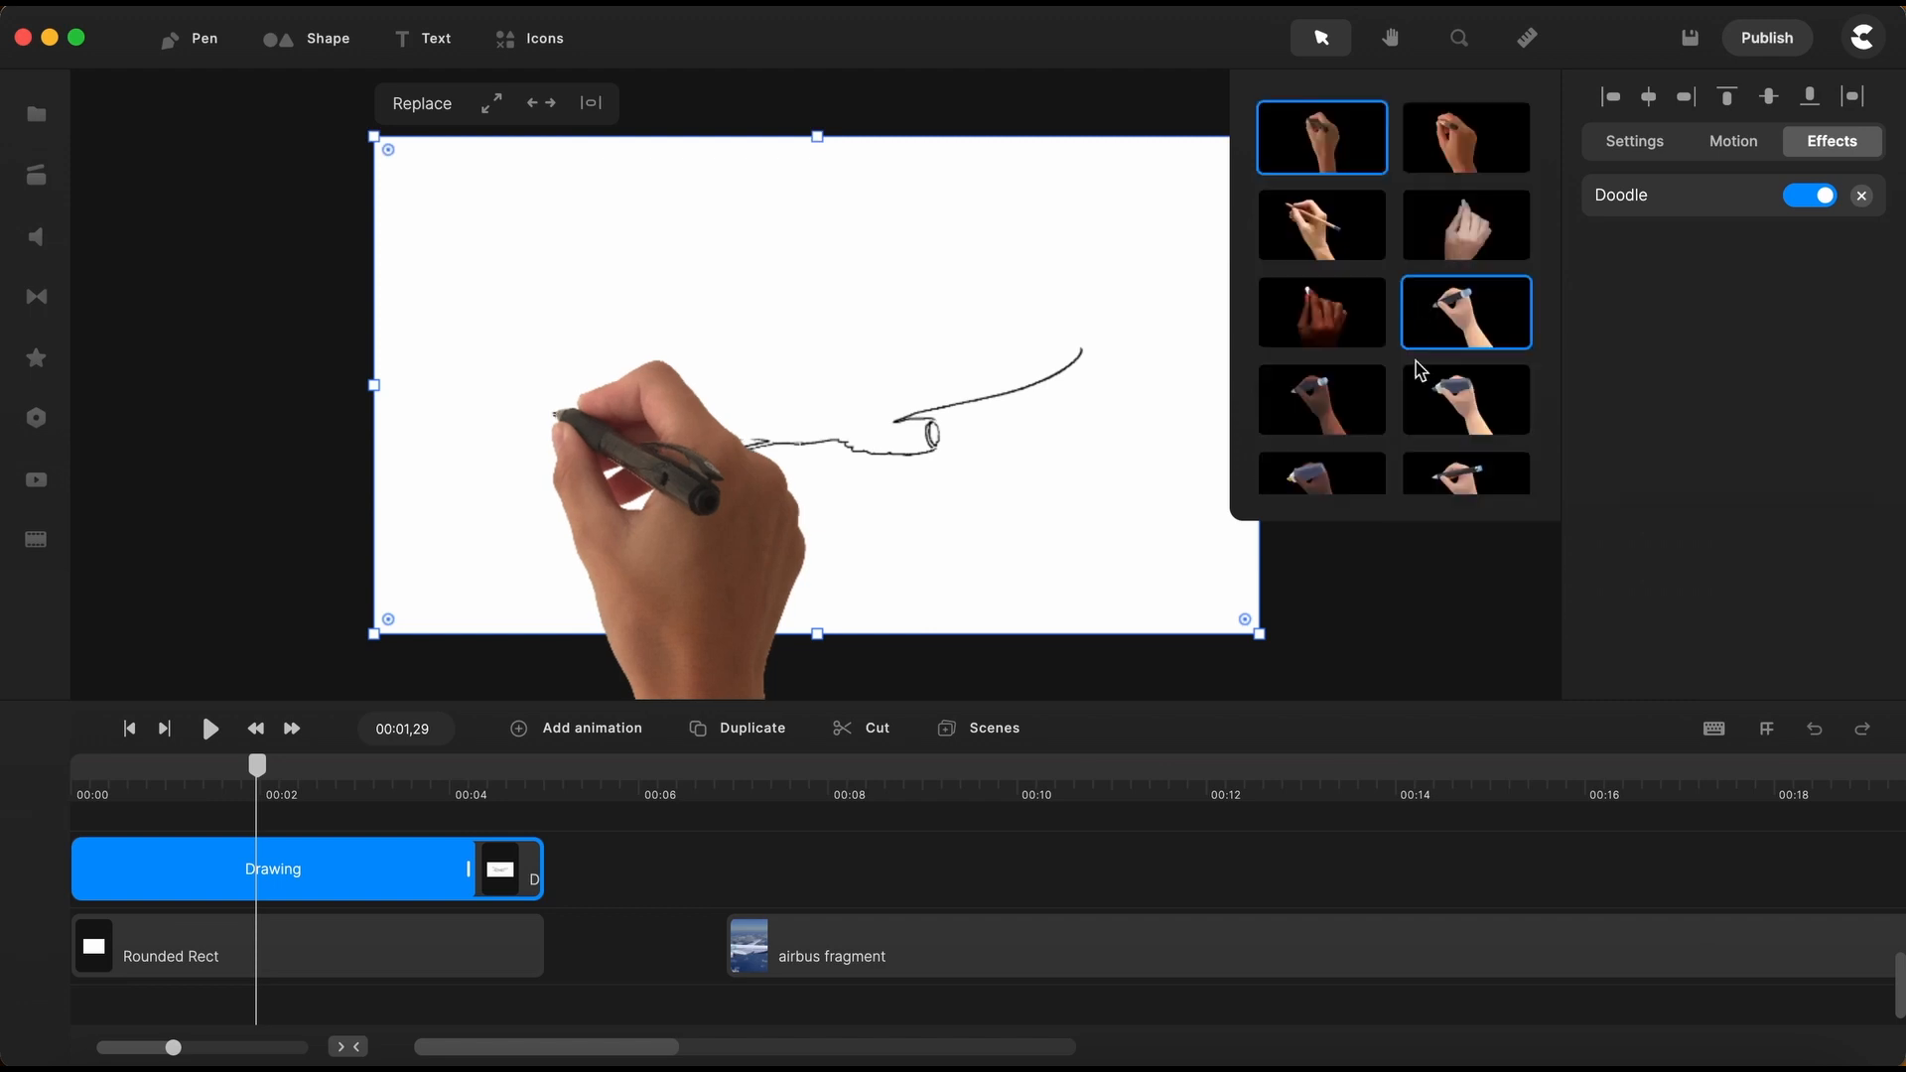
Scroll the Doodle hand picker and choose the hand holding an orange pencil
{"action": "scroll", "scroll_direction": "down", "scroll_amount": 3}
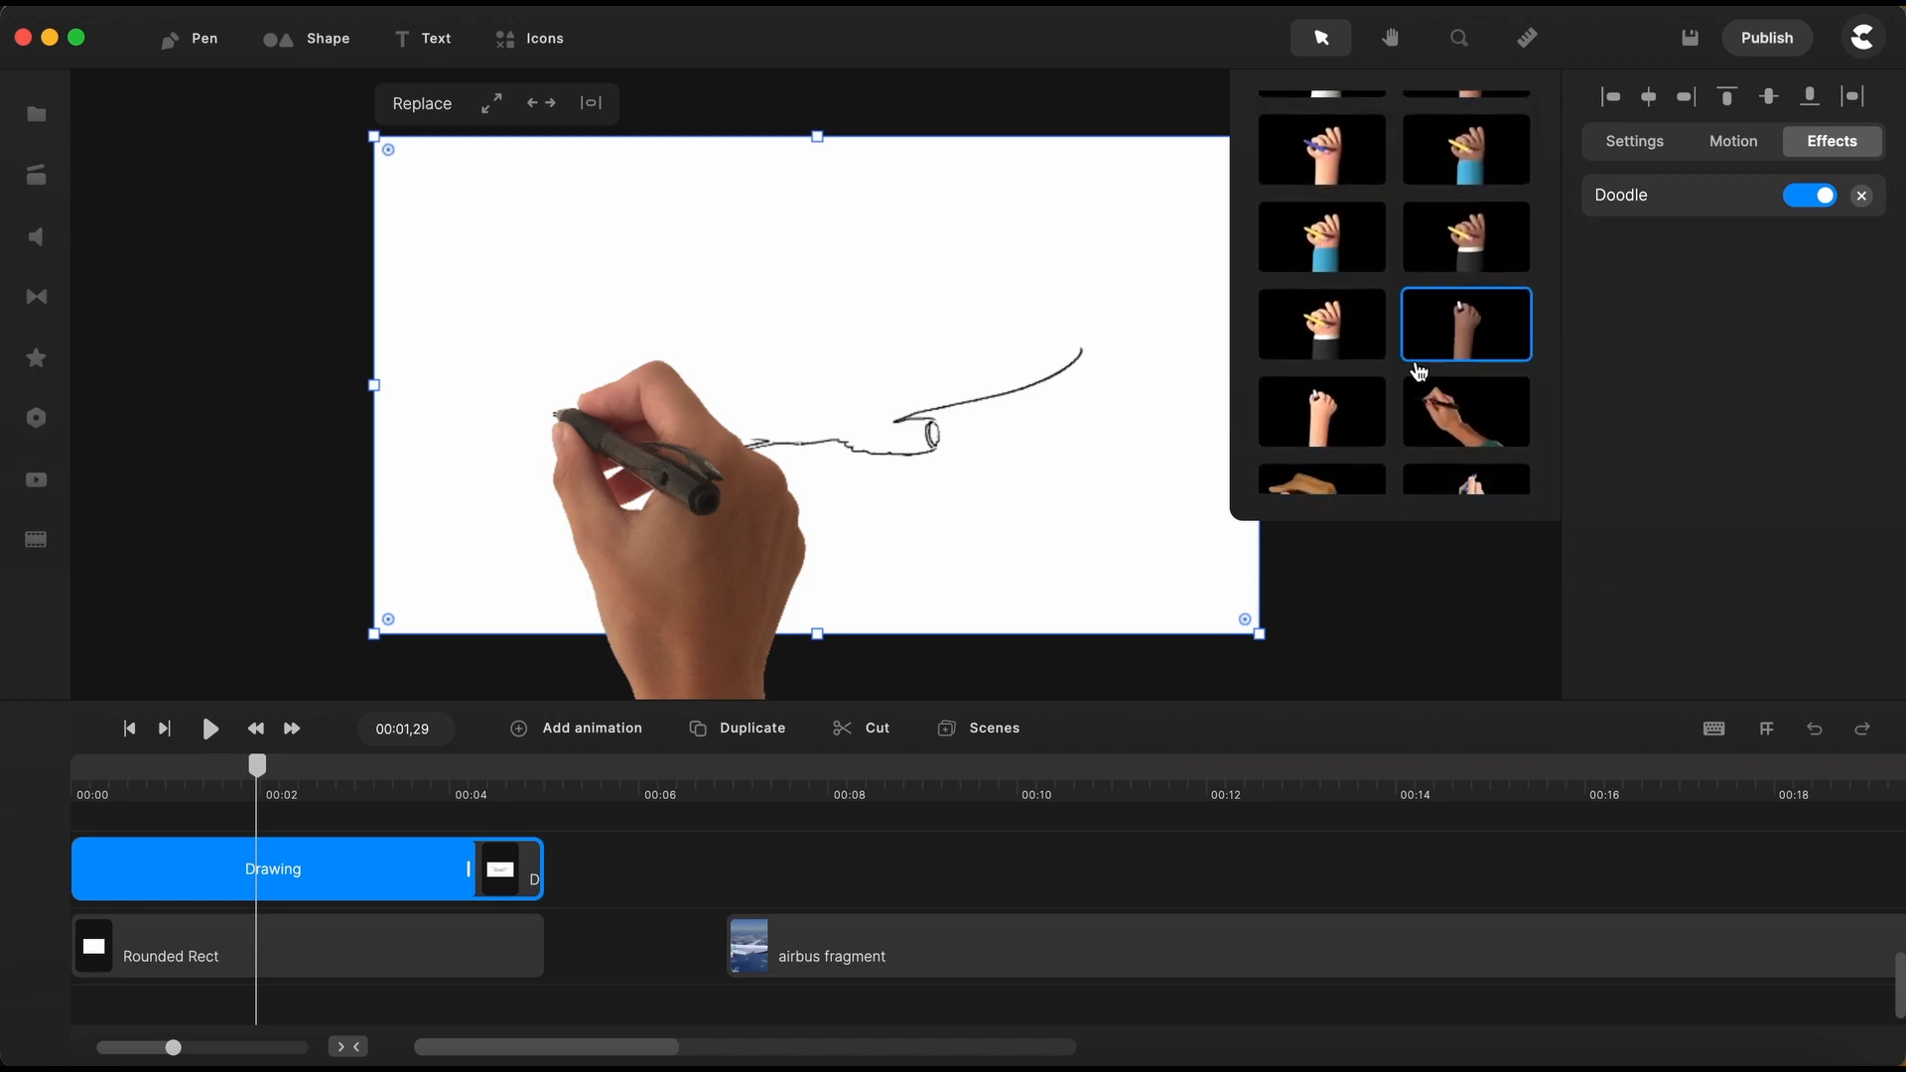
{"action": "scroll", "scroll_direction": "down", "scroll_amount": 3}
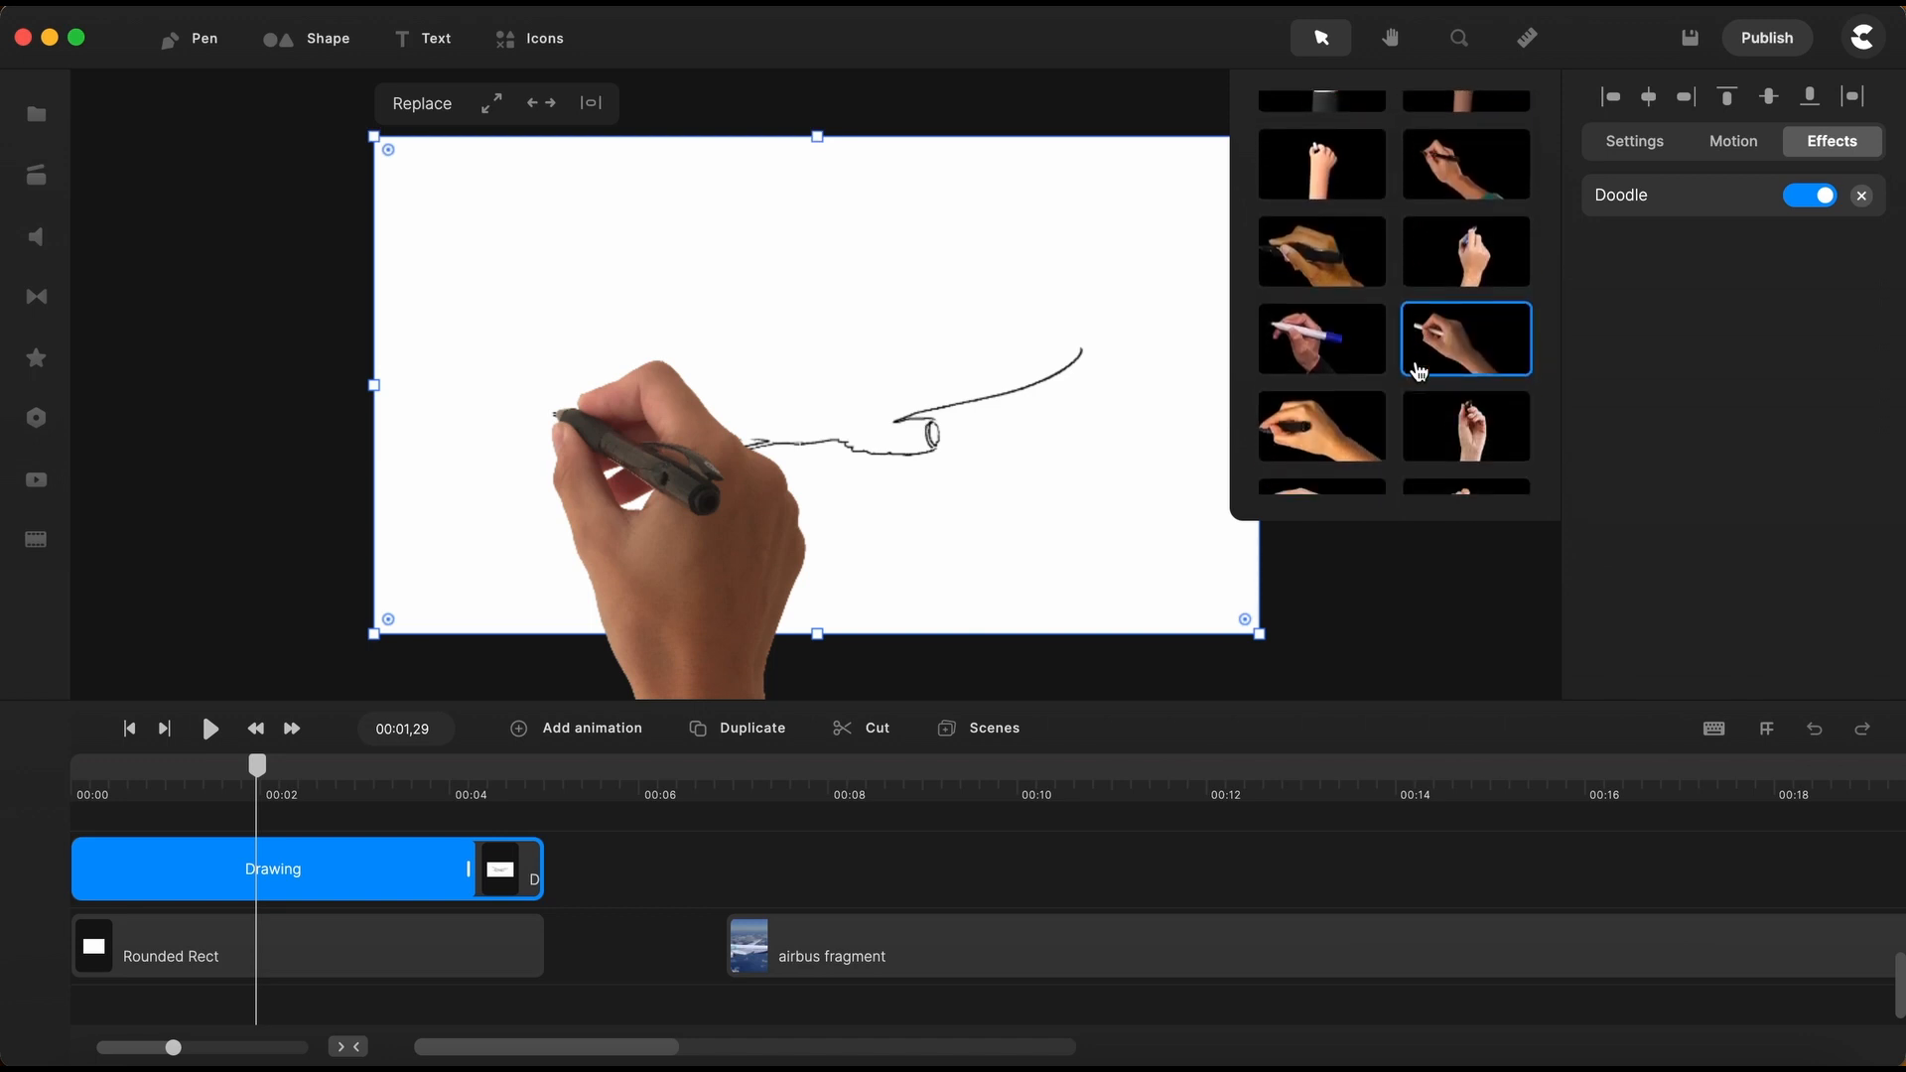
{"action": "scroll", "scroll_direction": "down", "scroll_amount": 3}
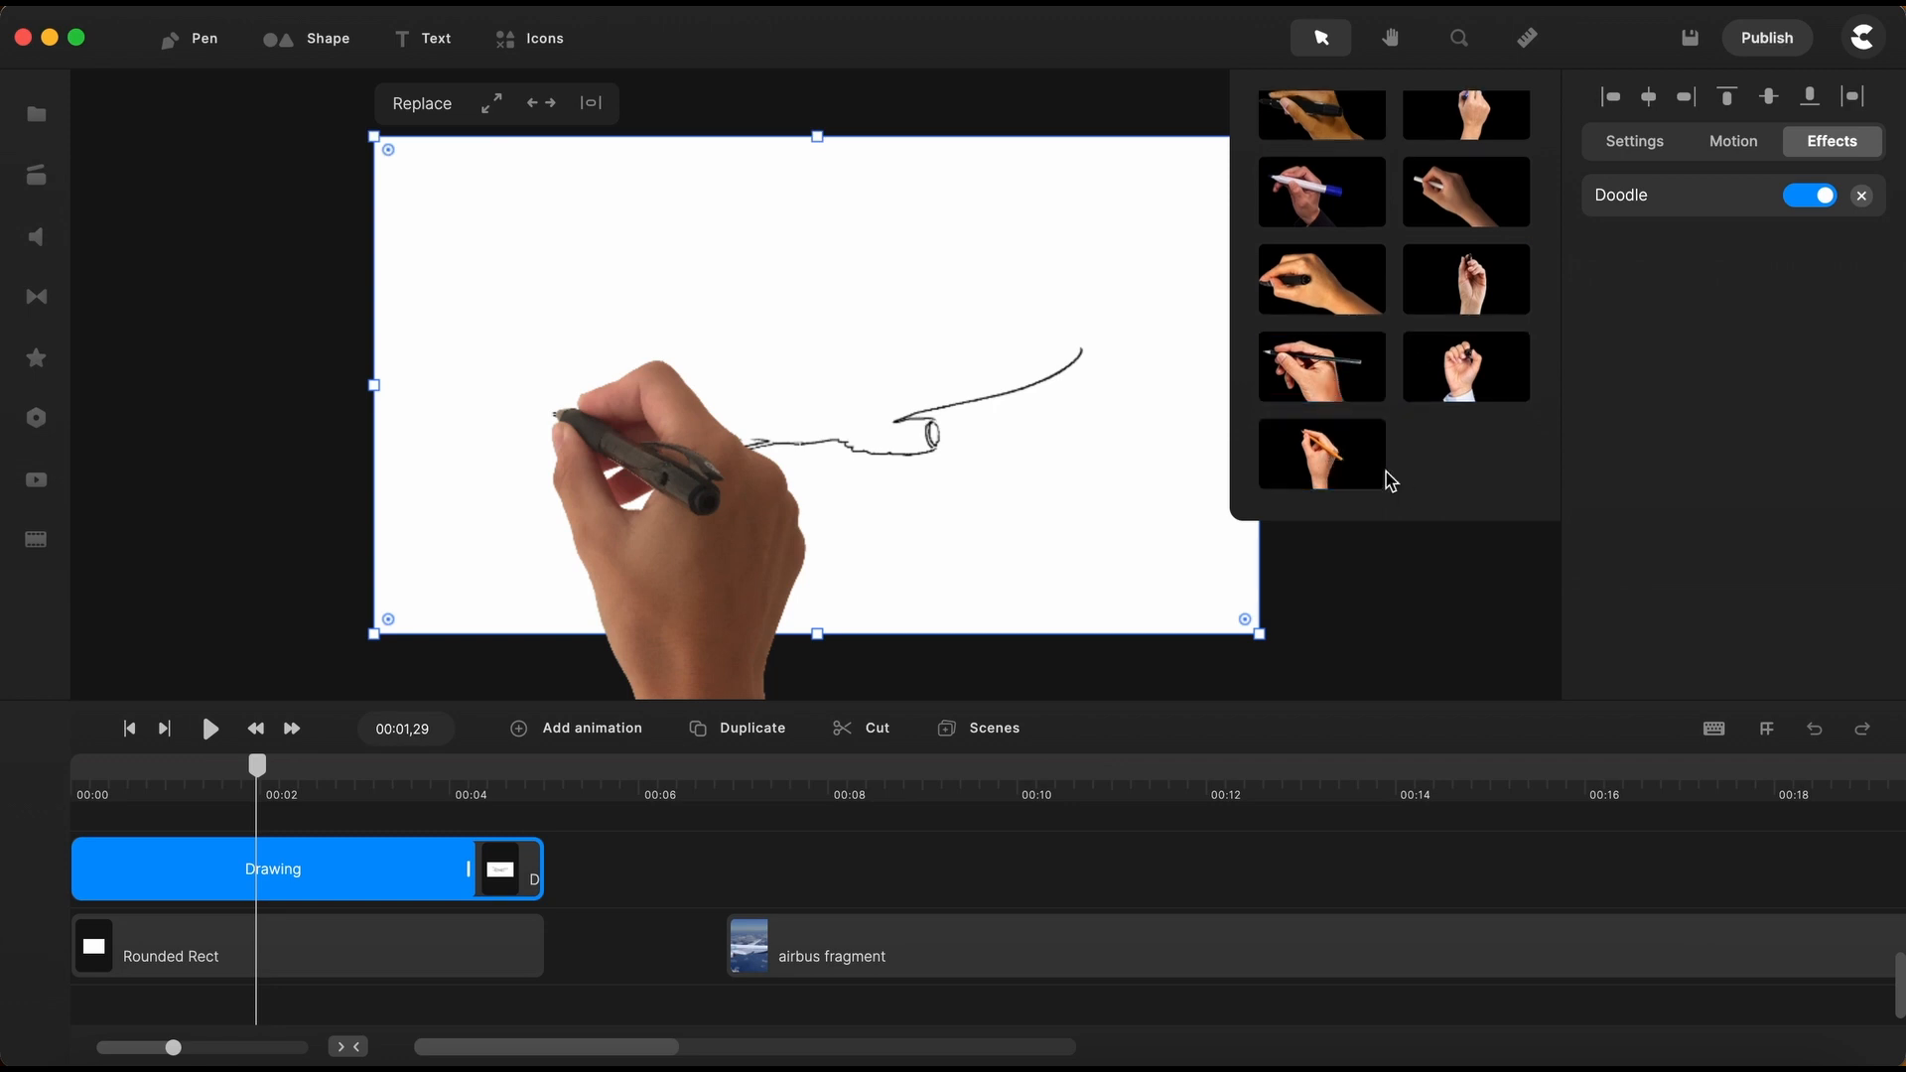
{"action": "left_click", "coordinate": [1320, 453]}
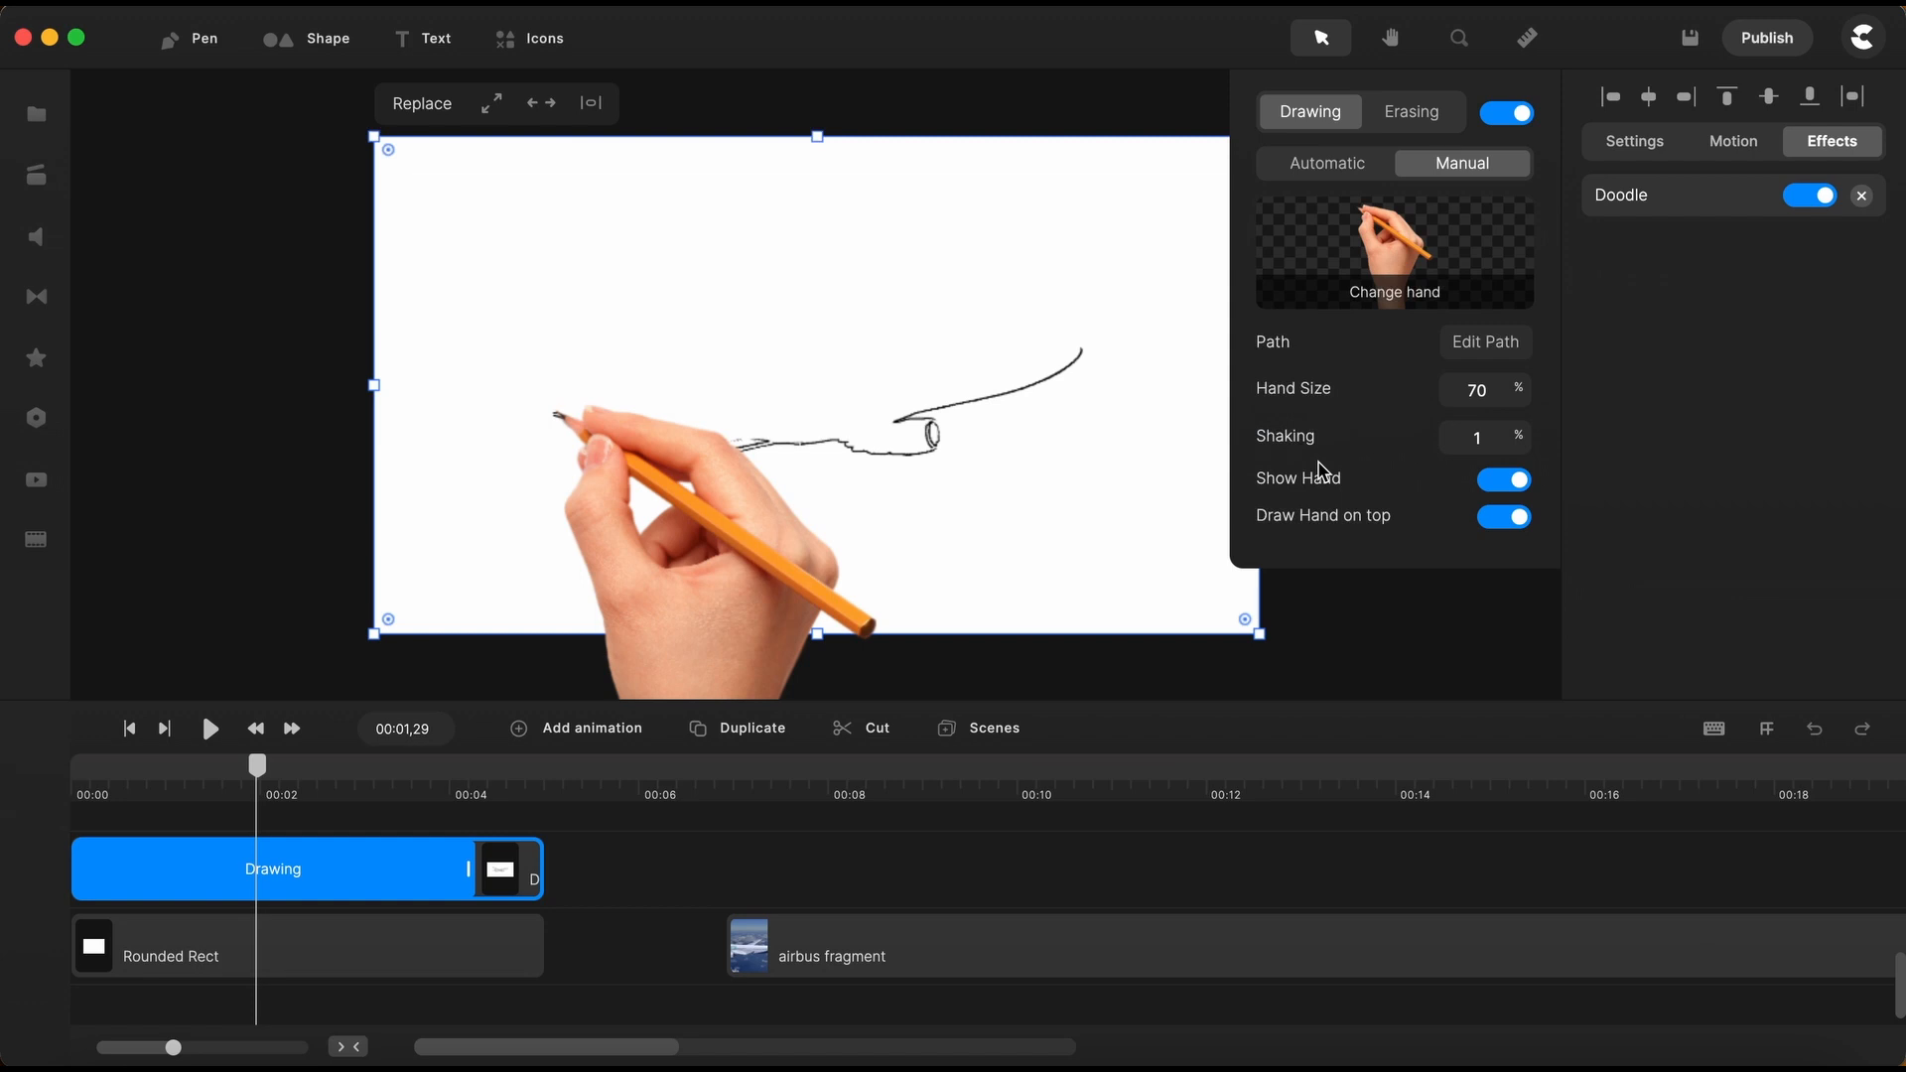
{"action": "mouse_move", "coordinate": [314, 796]}
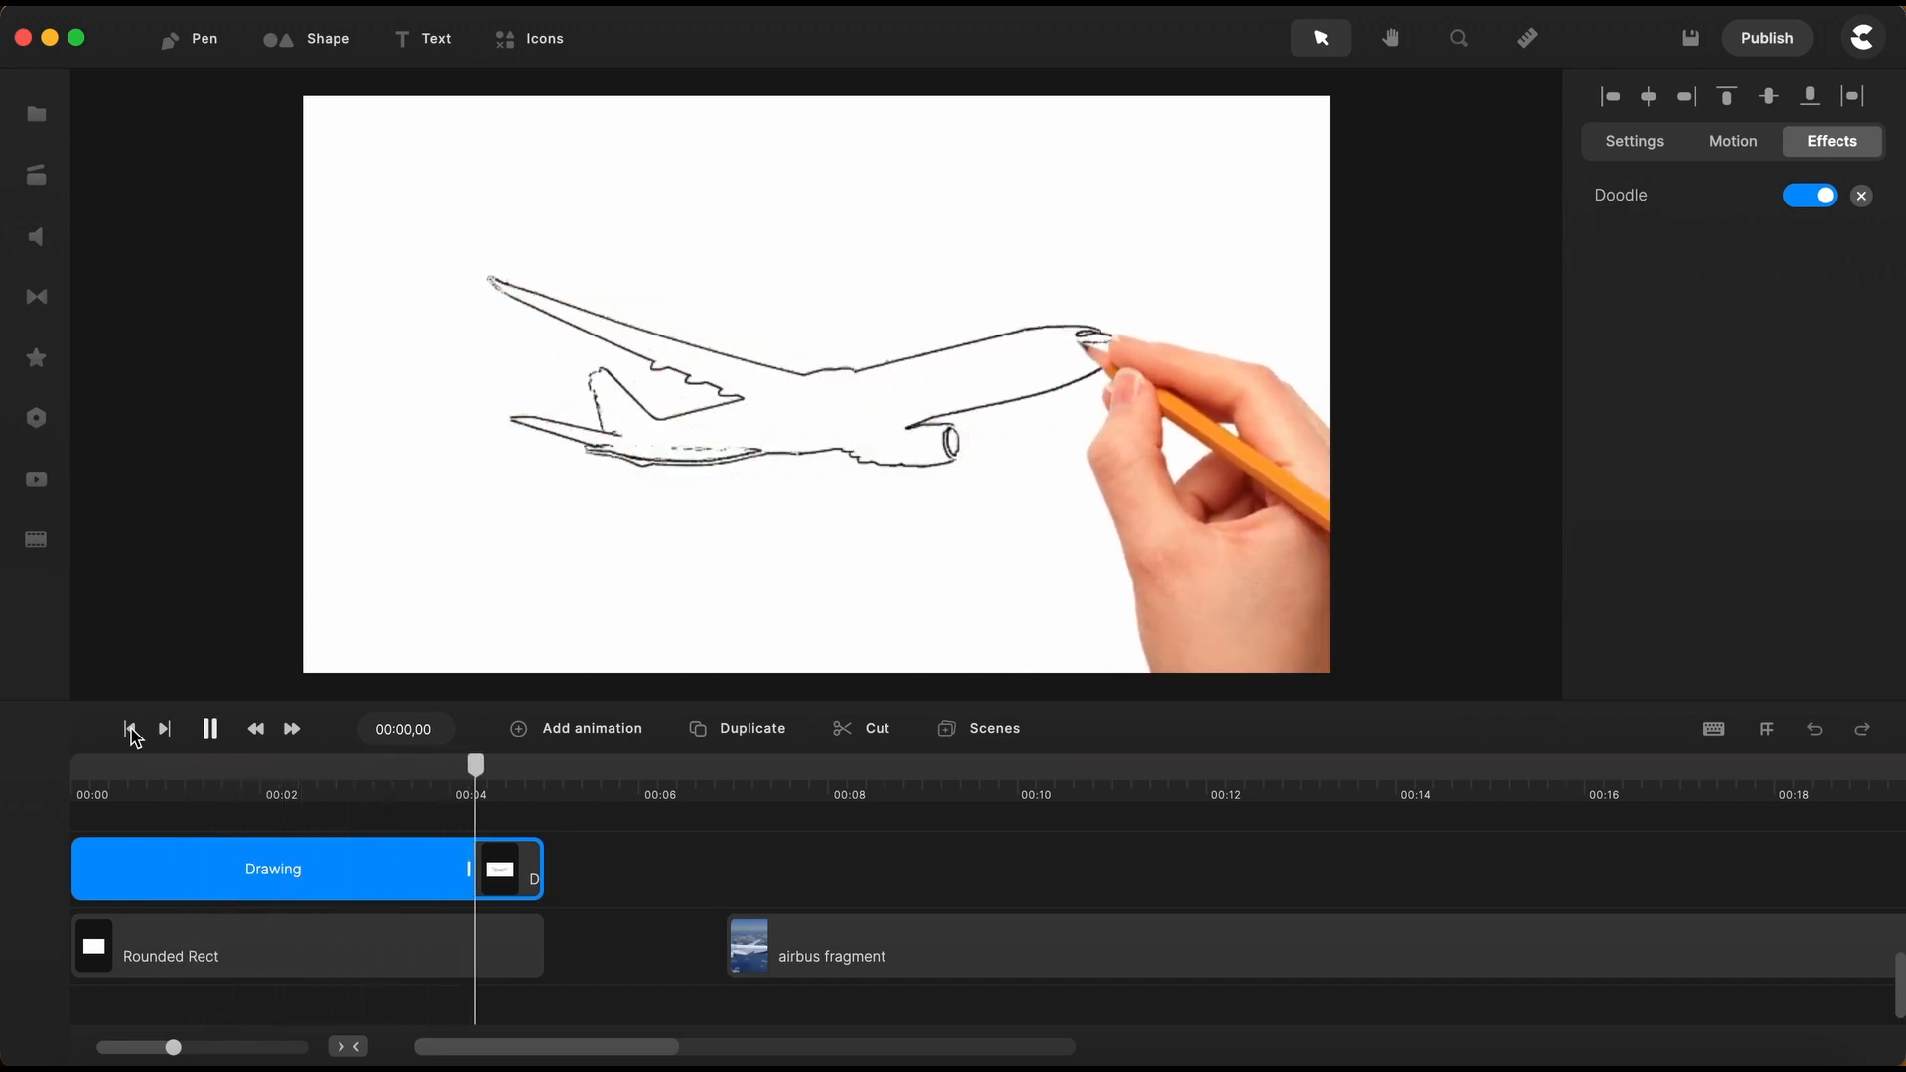
Stop the doodle preview with the playhead near 00:04,30 as the sketch completes
{"action": "left_click", "coordinate": [131, 728]}
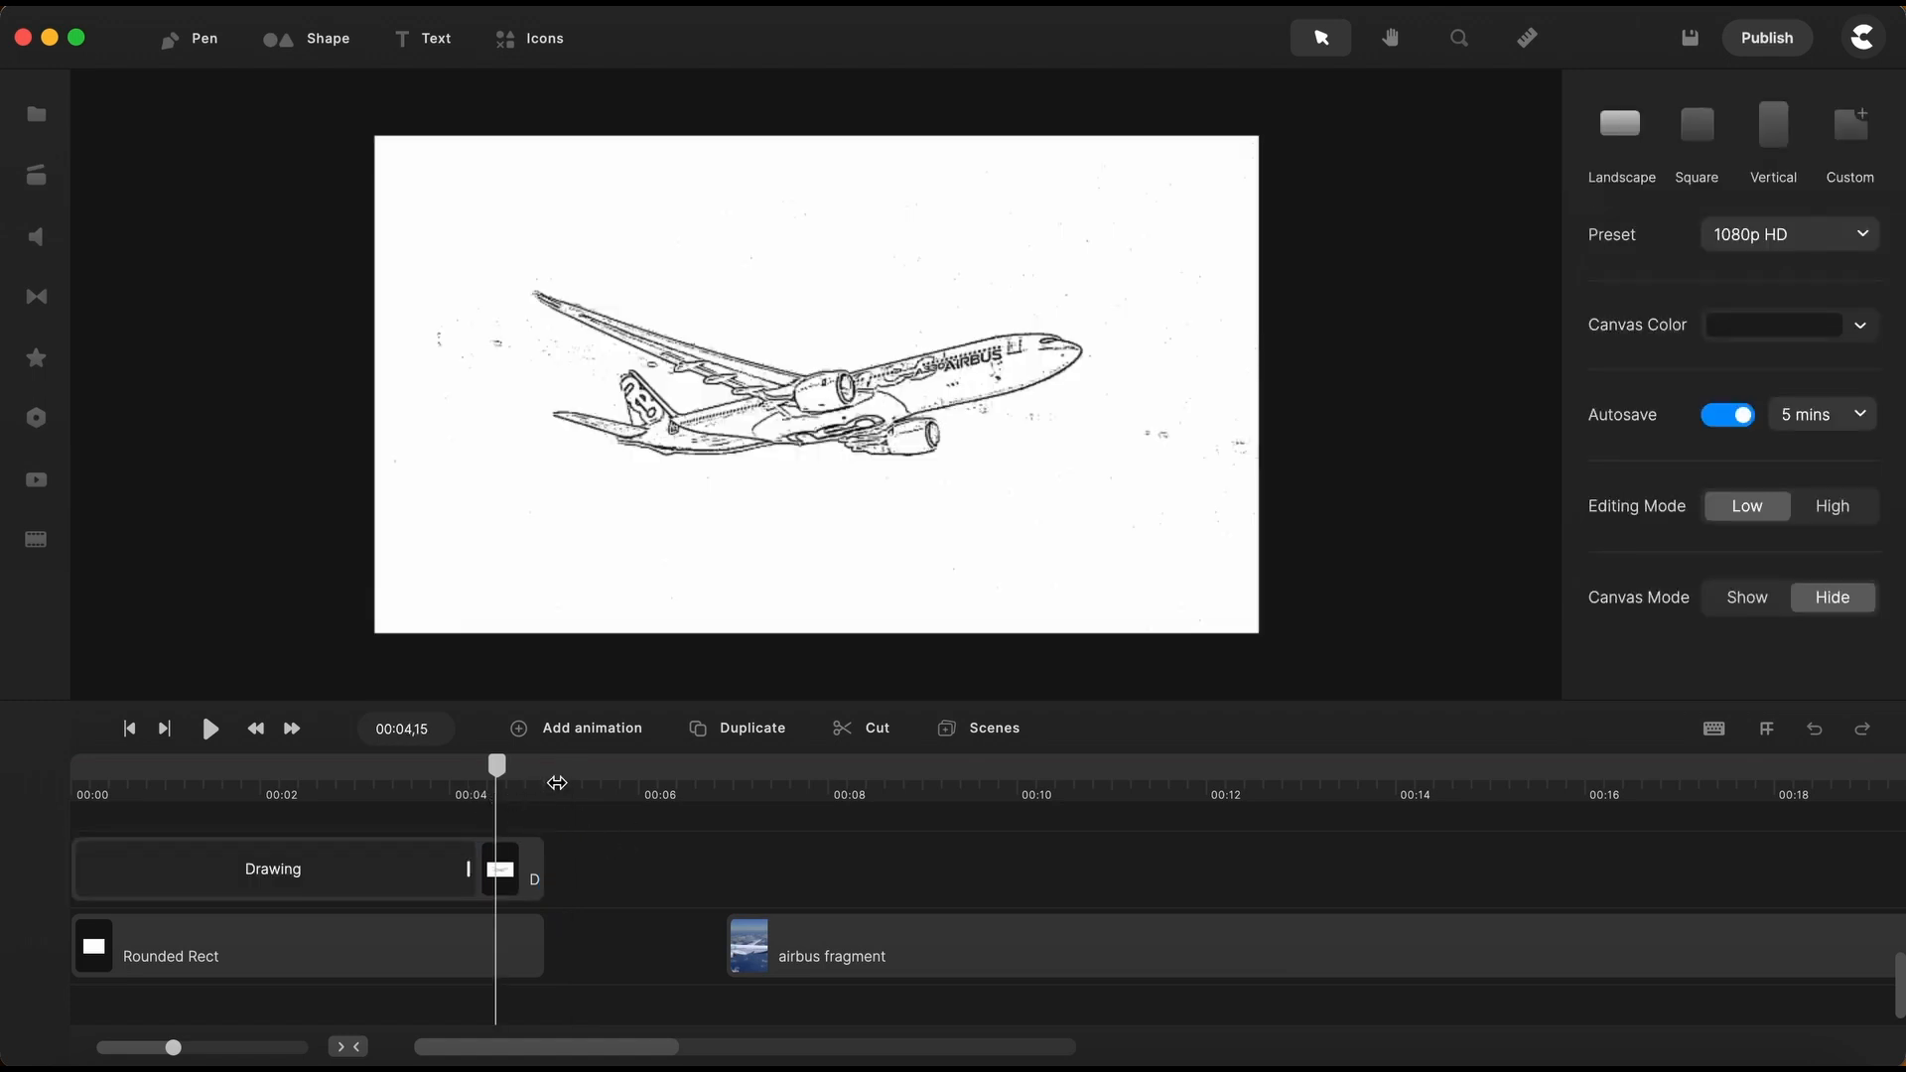
{"action": "mouse_move", "coordinate": [496, 775]}
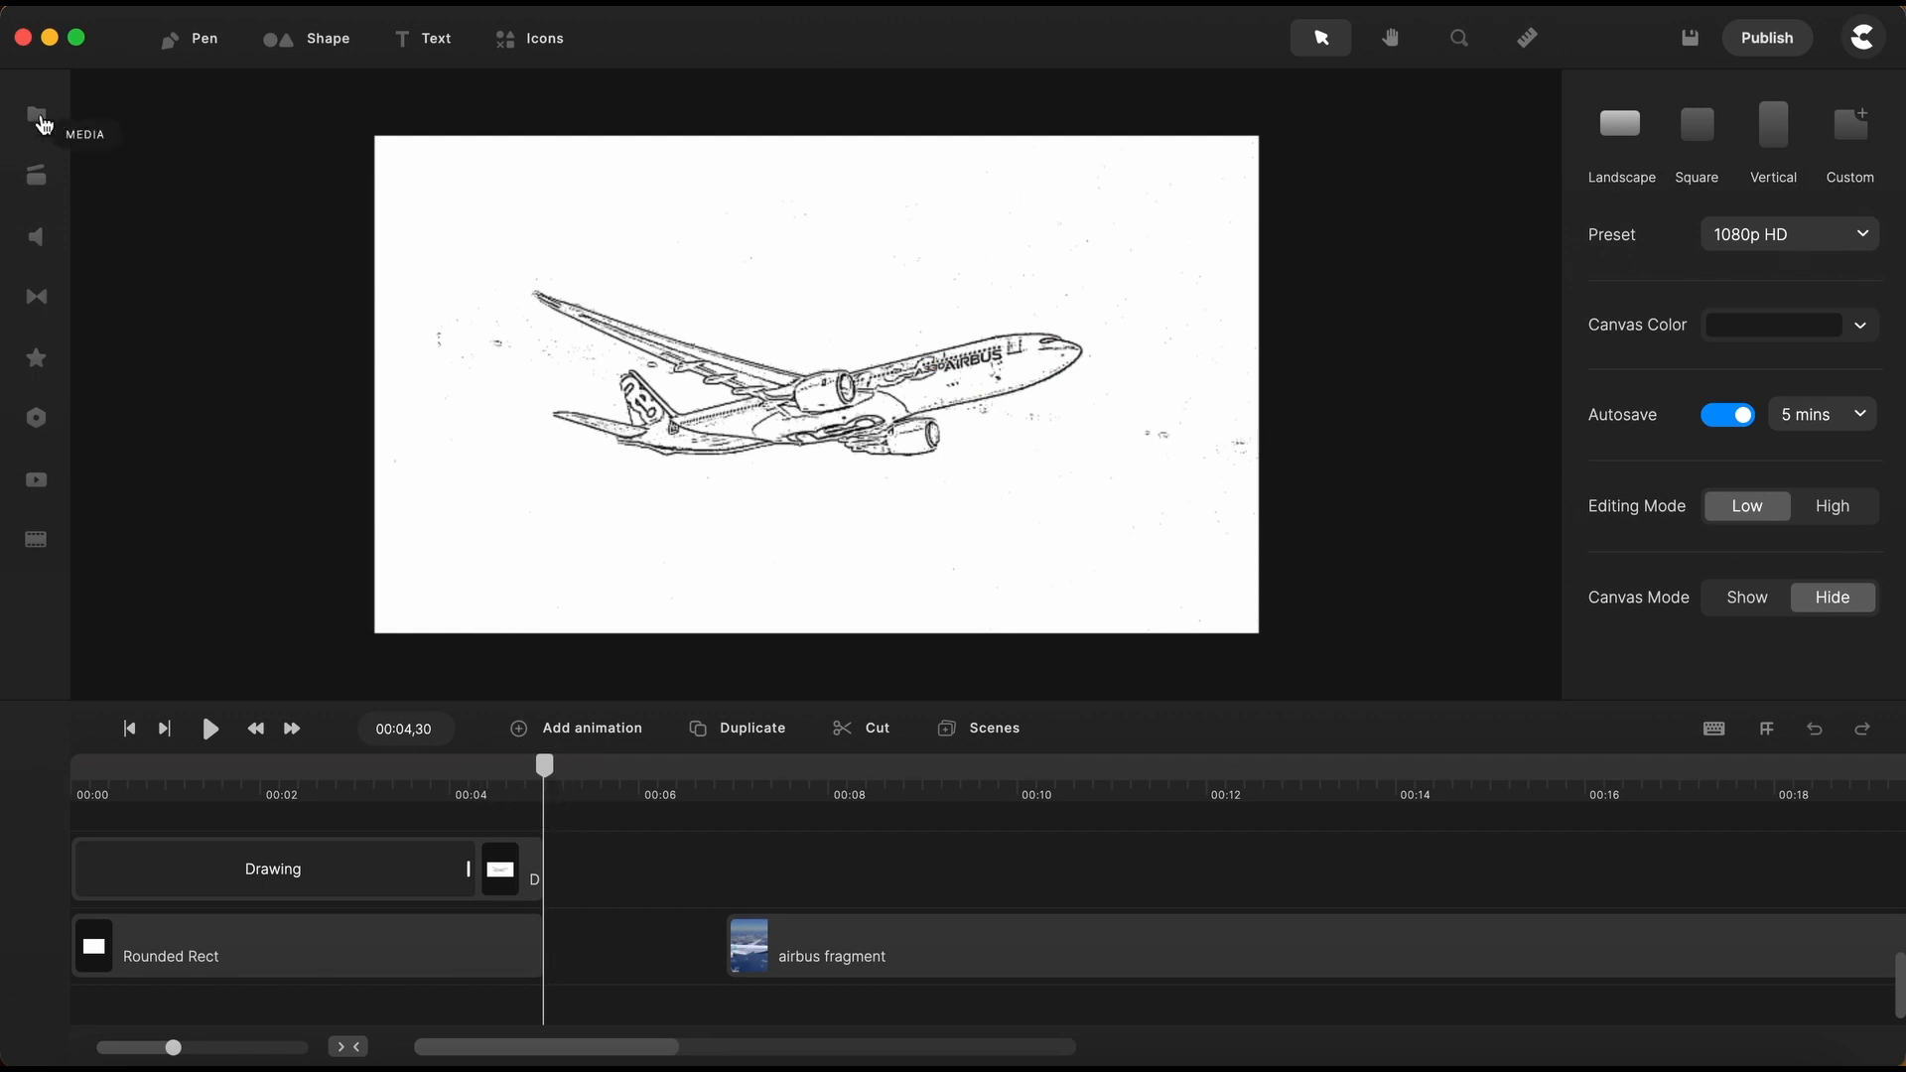
Add the Airbus video clip from My Files to the timeline
{"action": "left_click", "coordinate": [36, 113]}
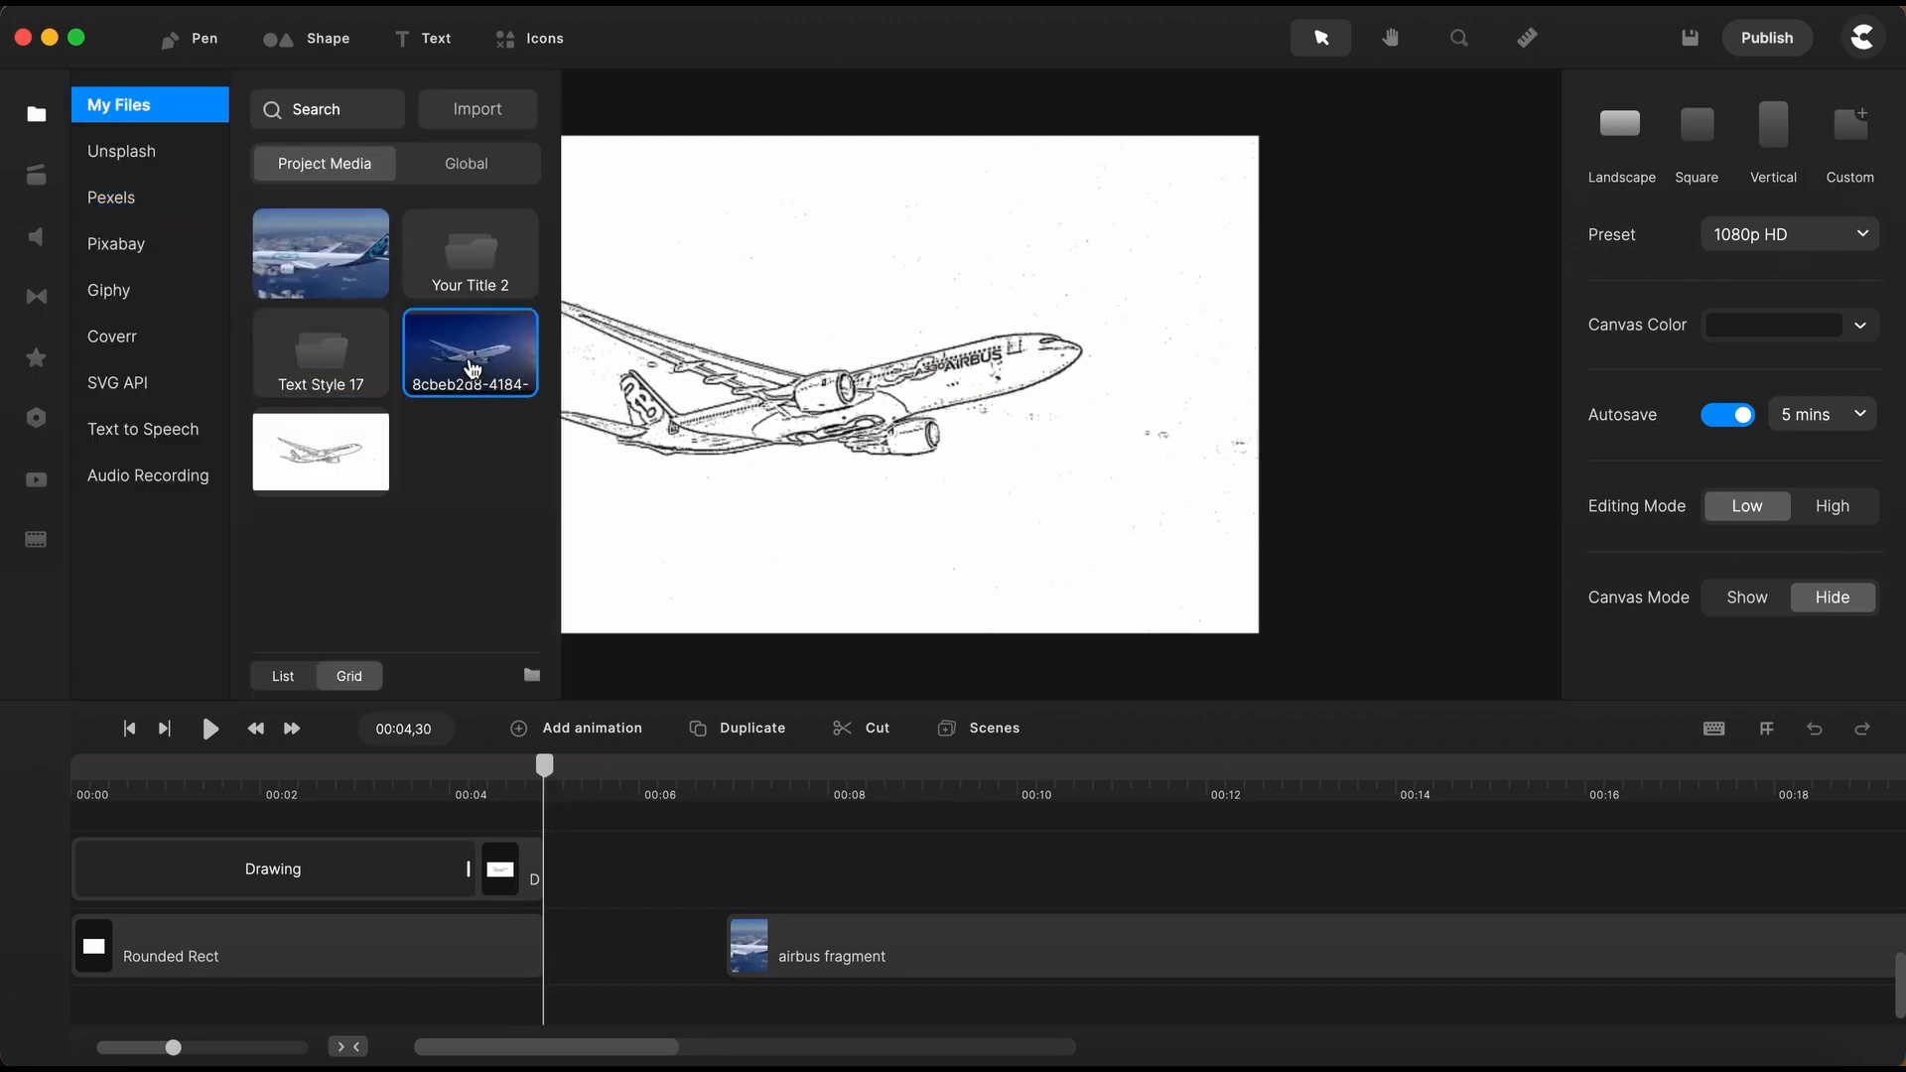
{"action": "left_click", "coordinate": [754, 417]}
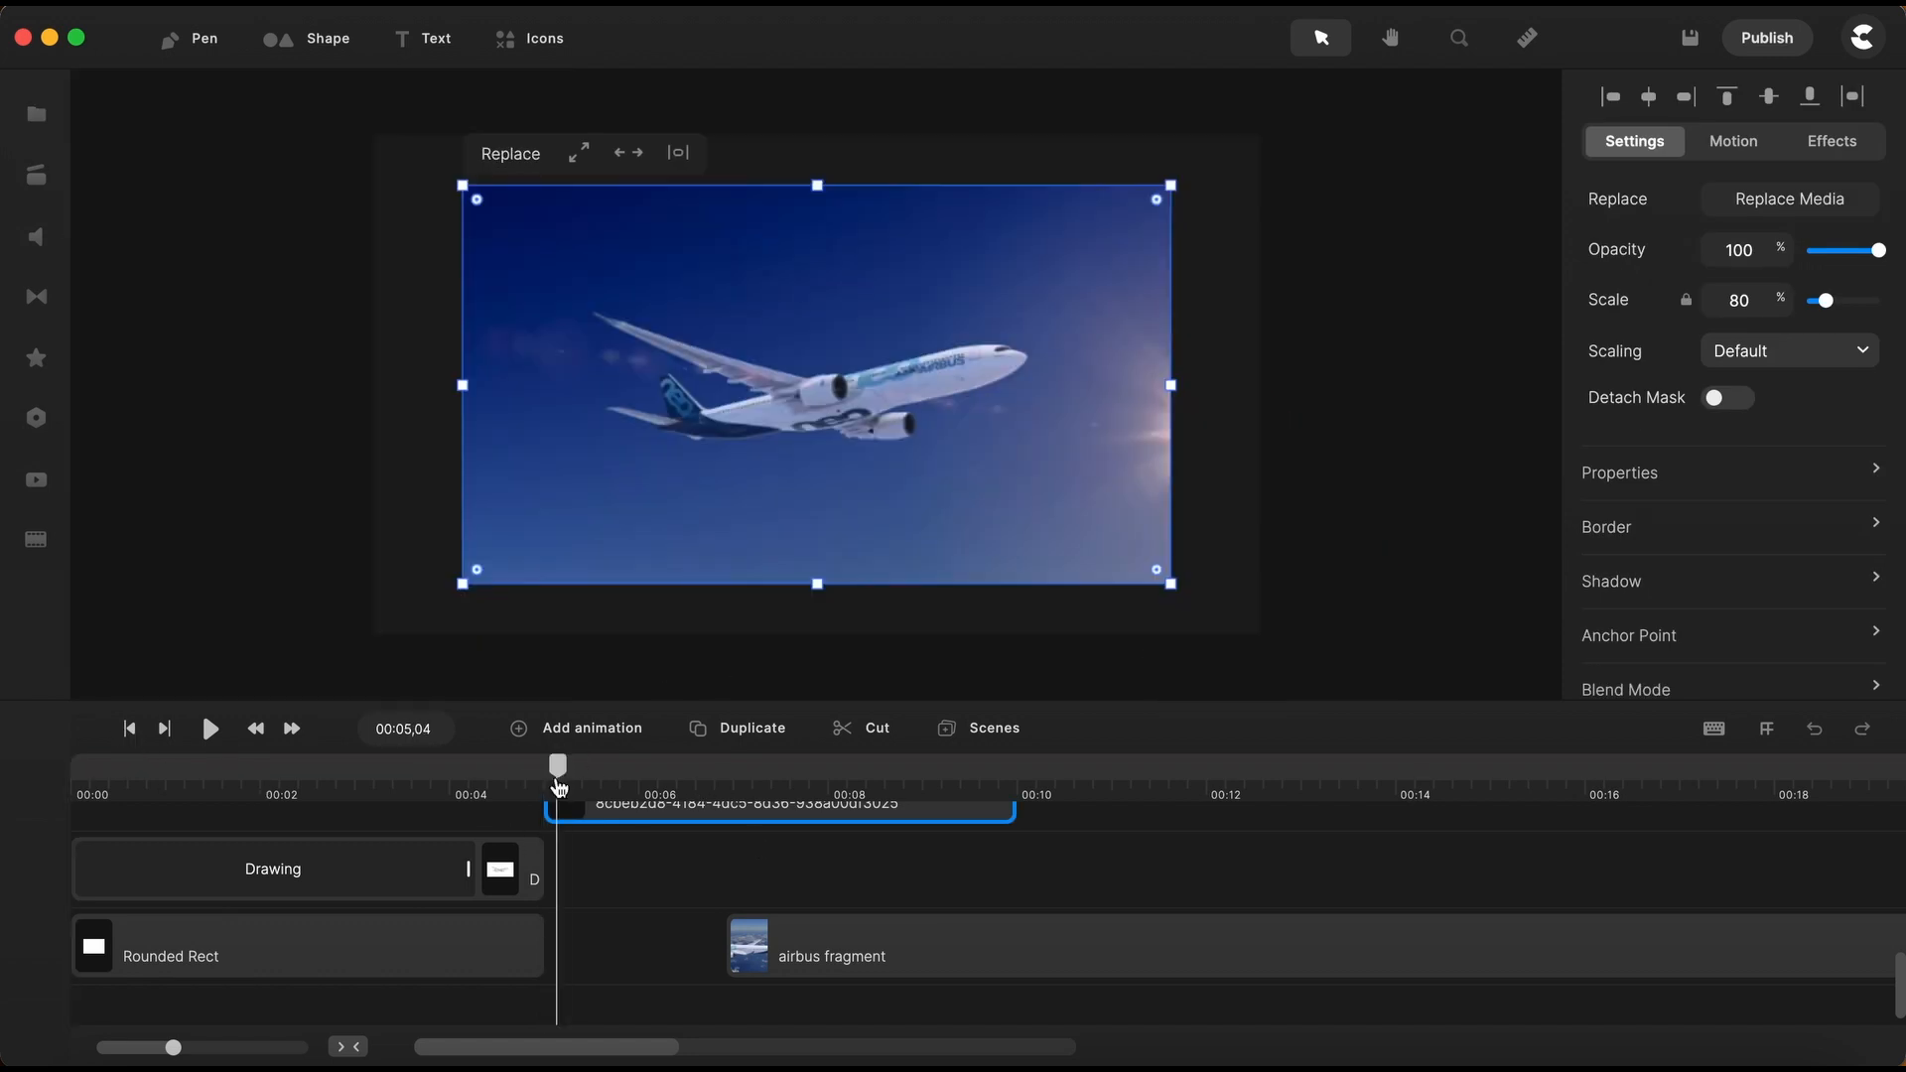
{"action": "mouse_move", "coordinate": [580, 156]}
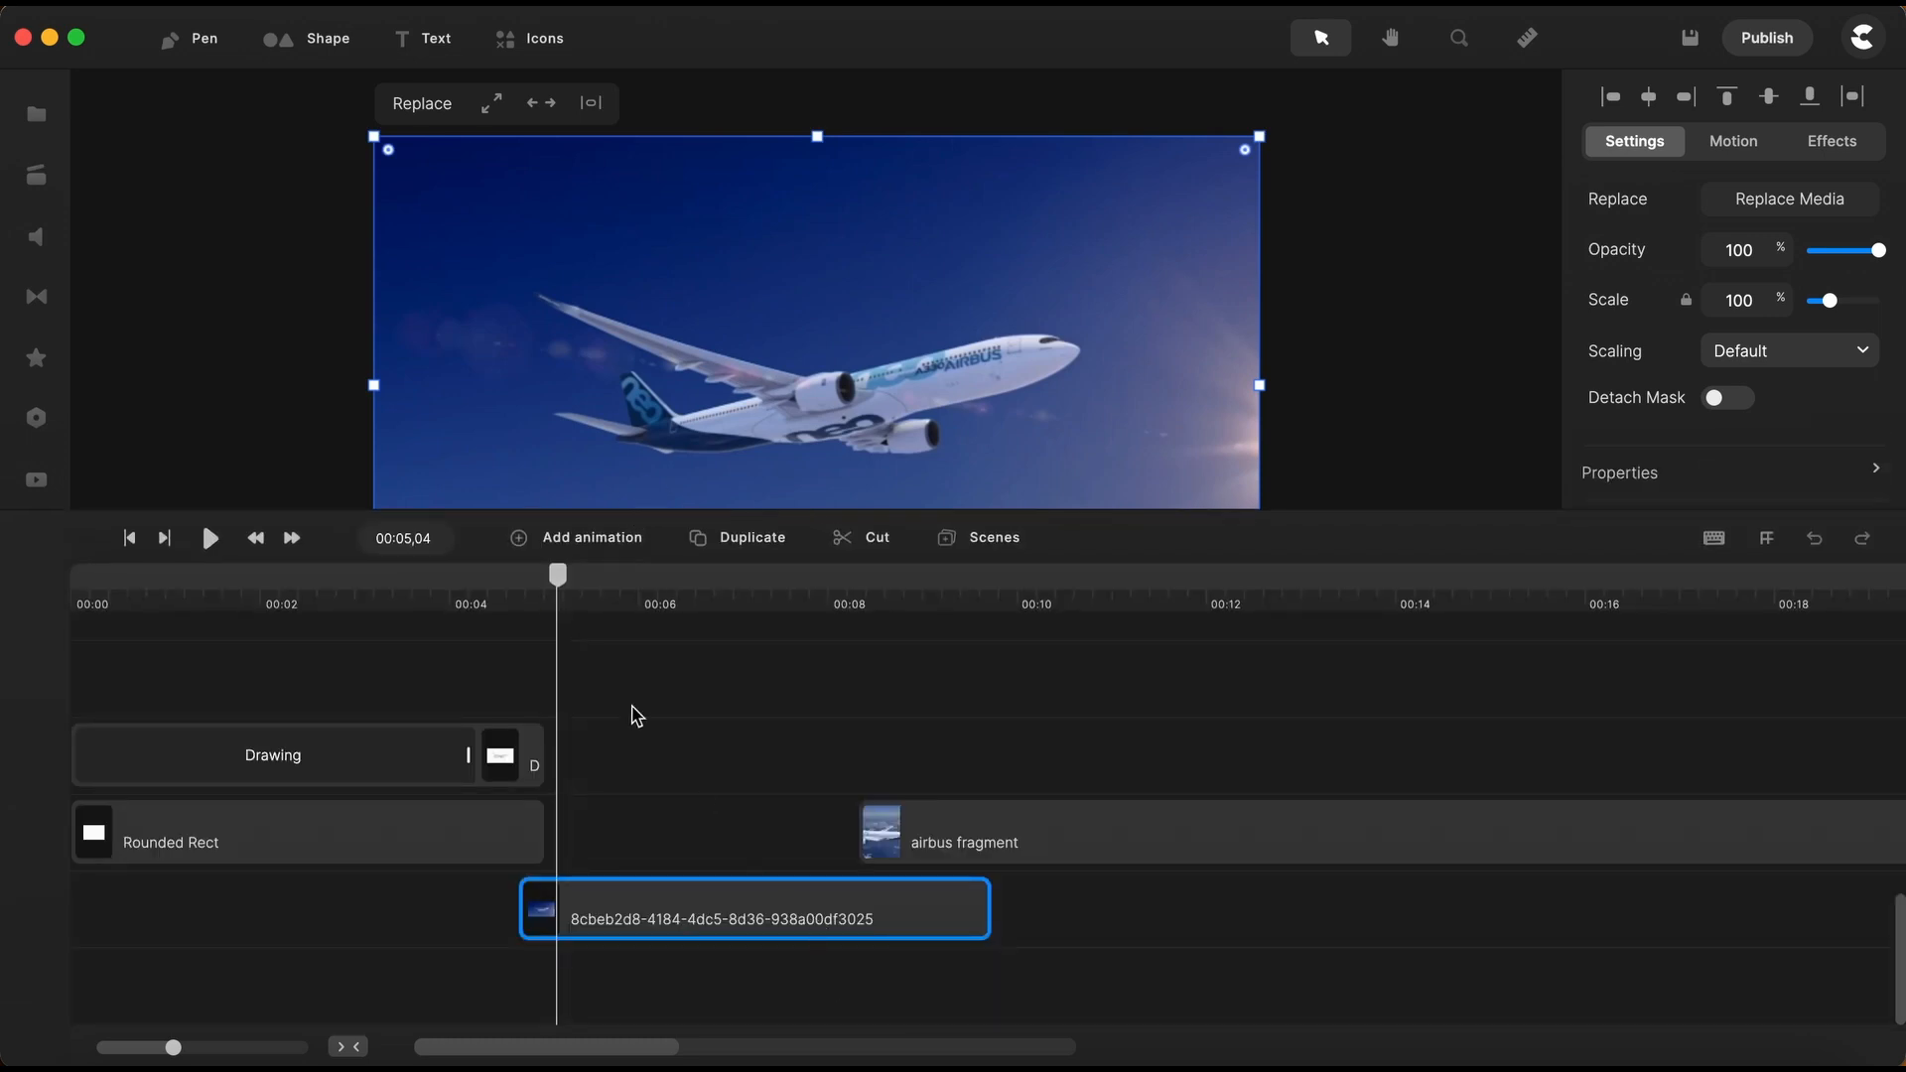
{"action": "scroll", "scroll_direction": "down", "scroll_amount": 3}
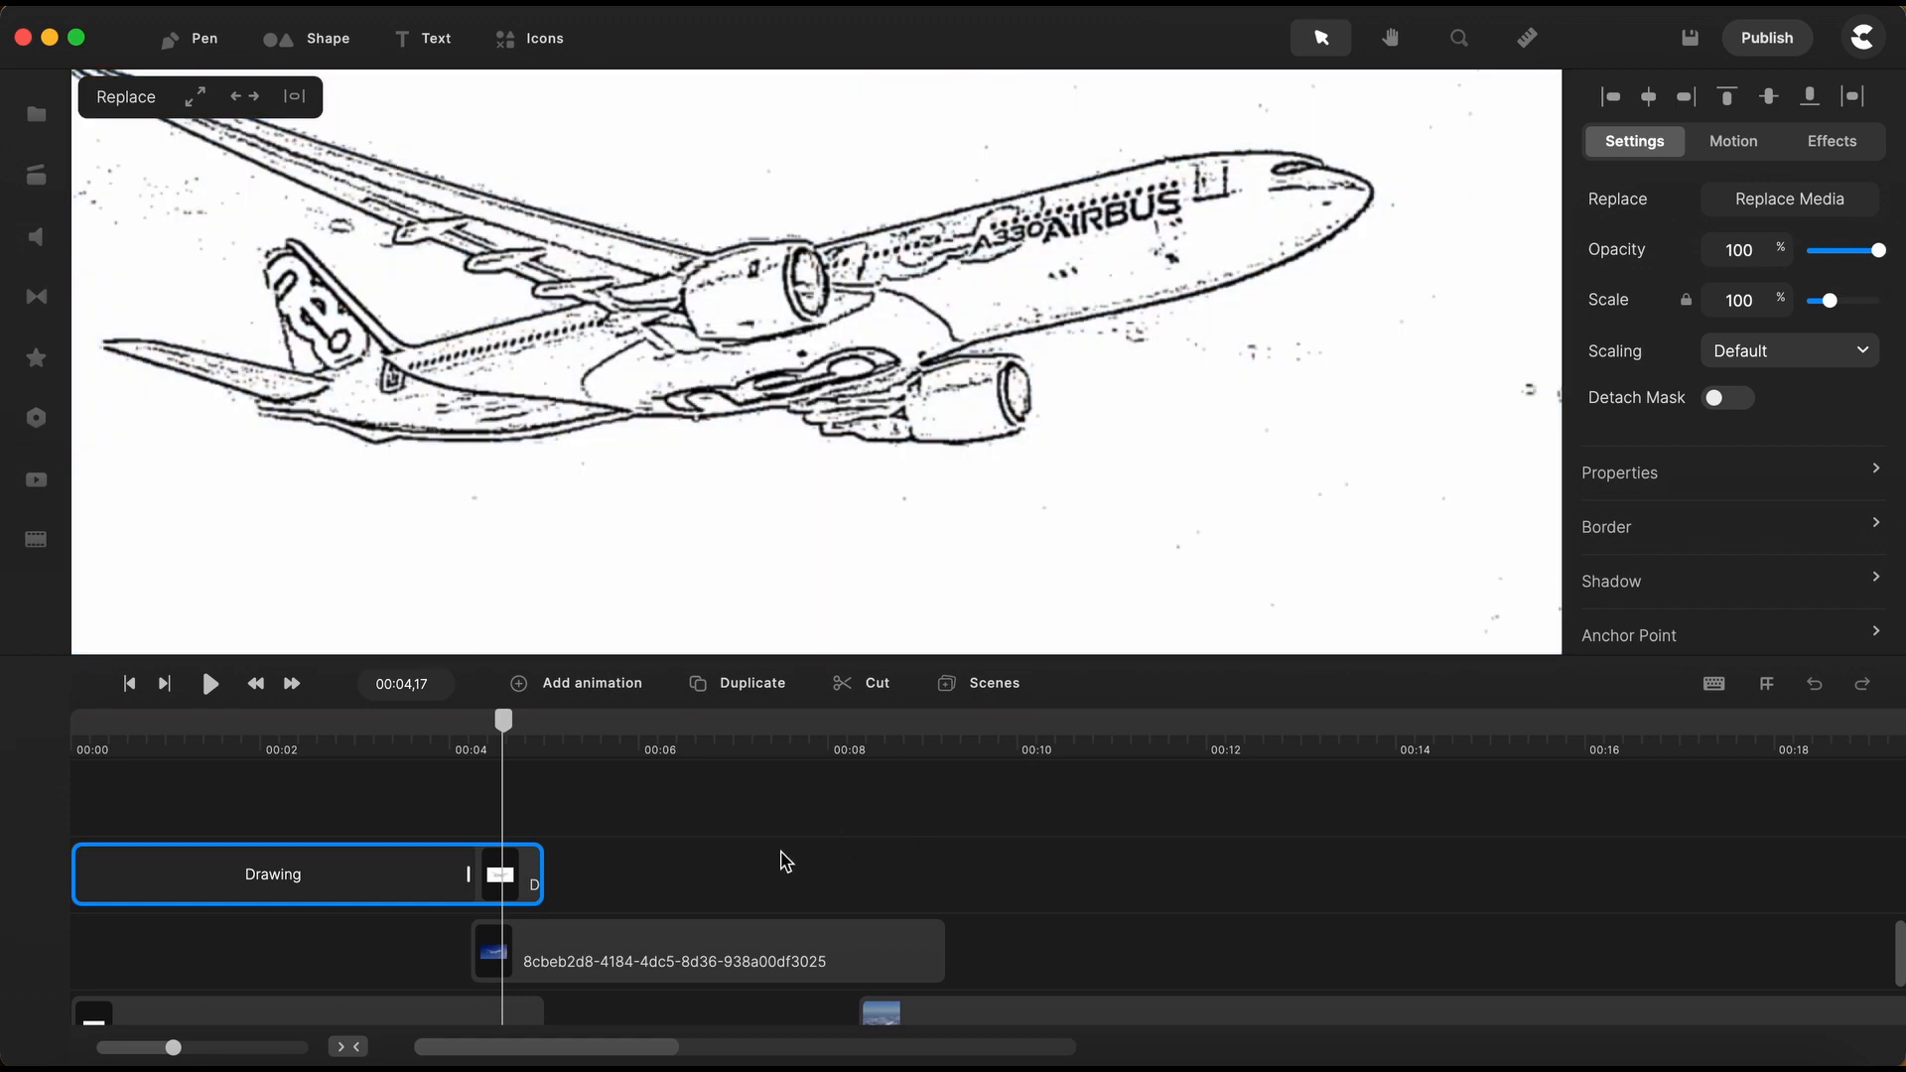
Group the Drawing clip with its finished image
{"action": "scroll", "scroll_direction": "down", "scroll_amount": 3}
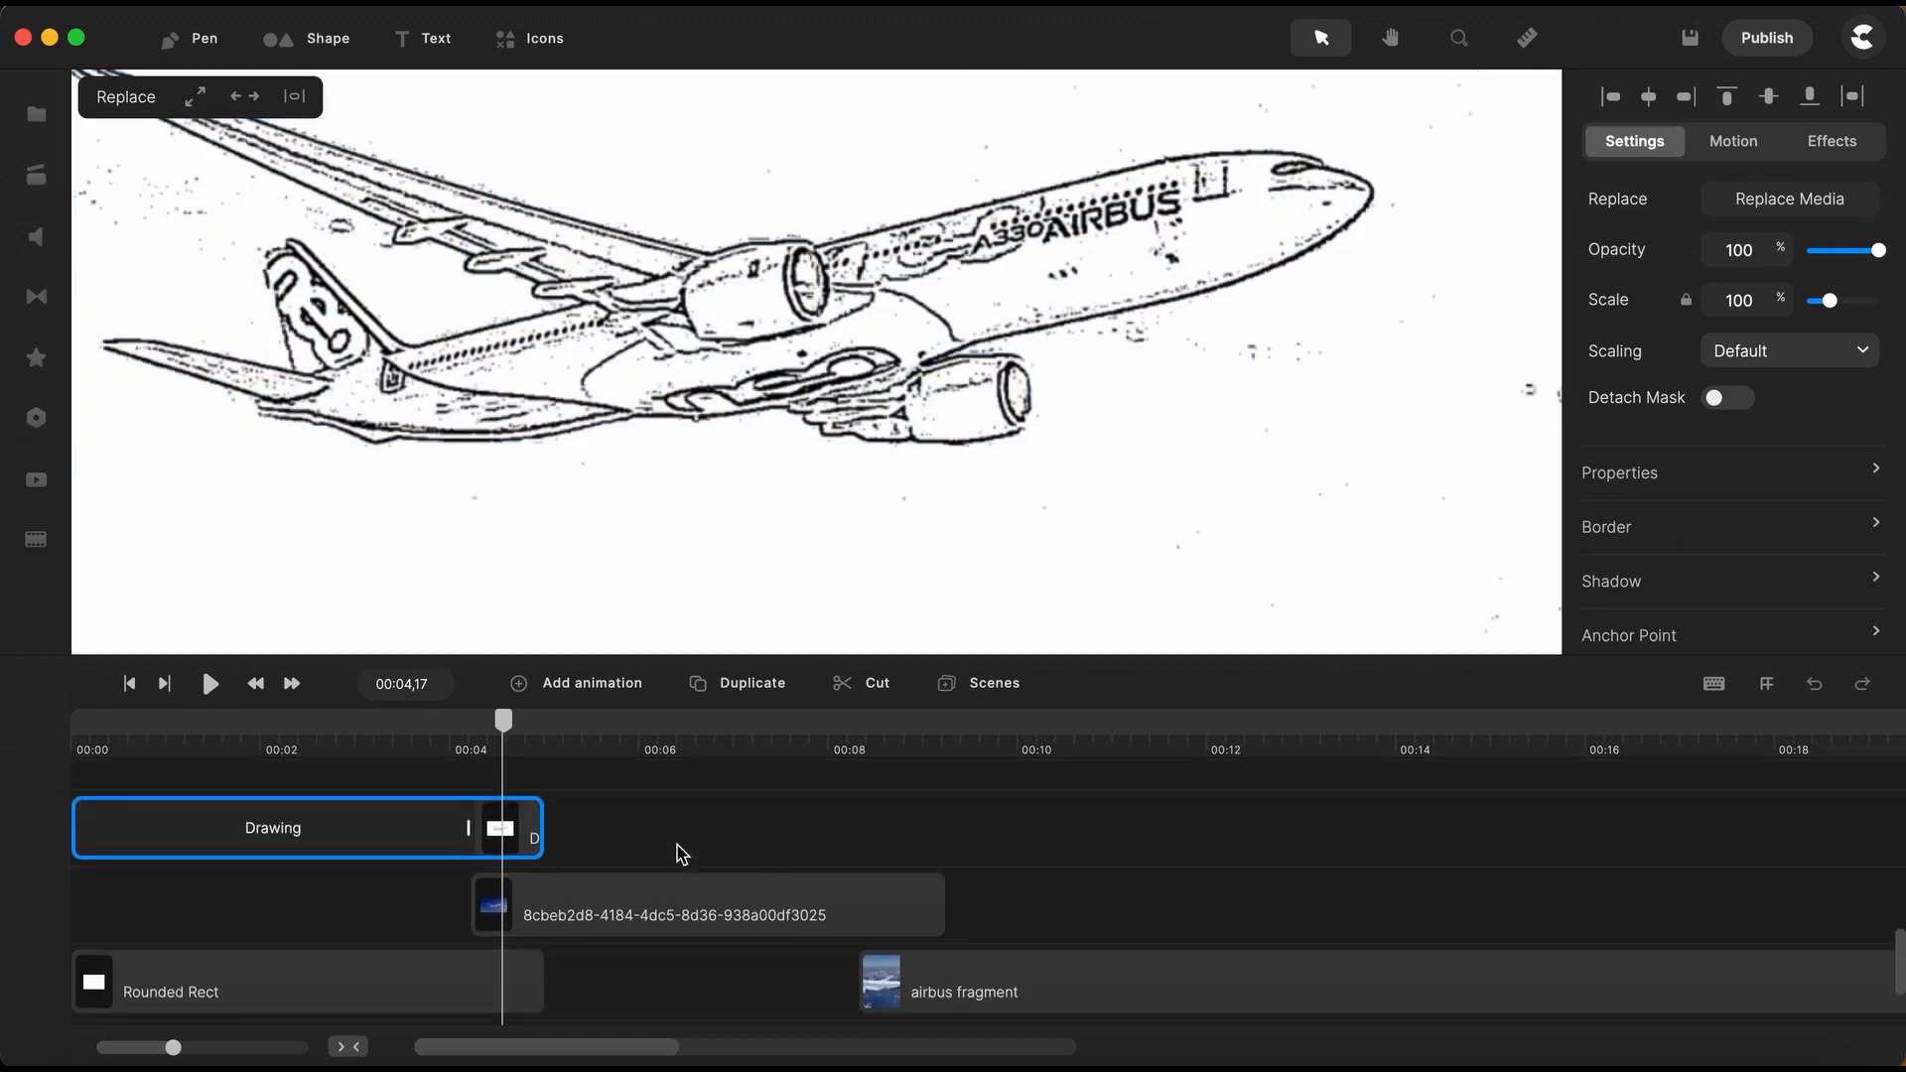
{"action": "right_click", "coordinate": [520, 839]}
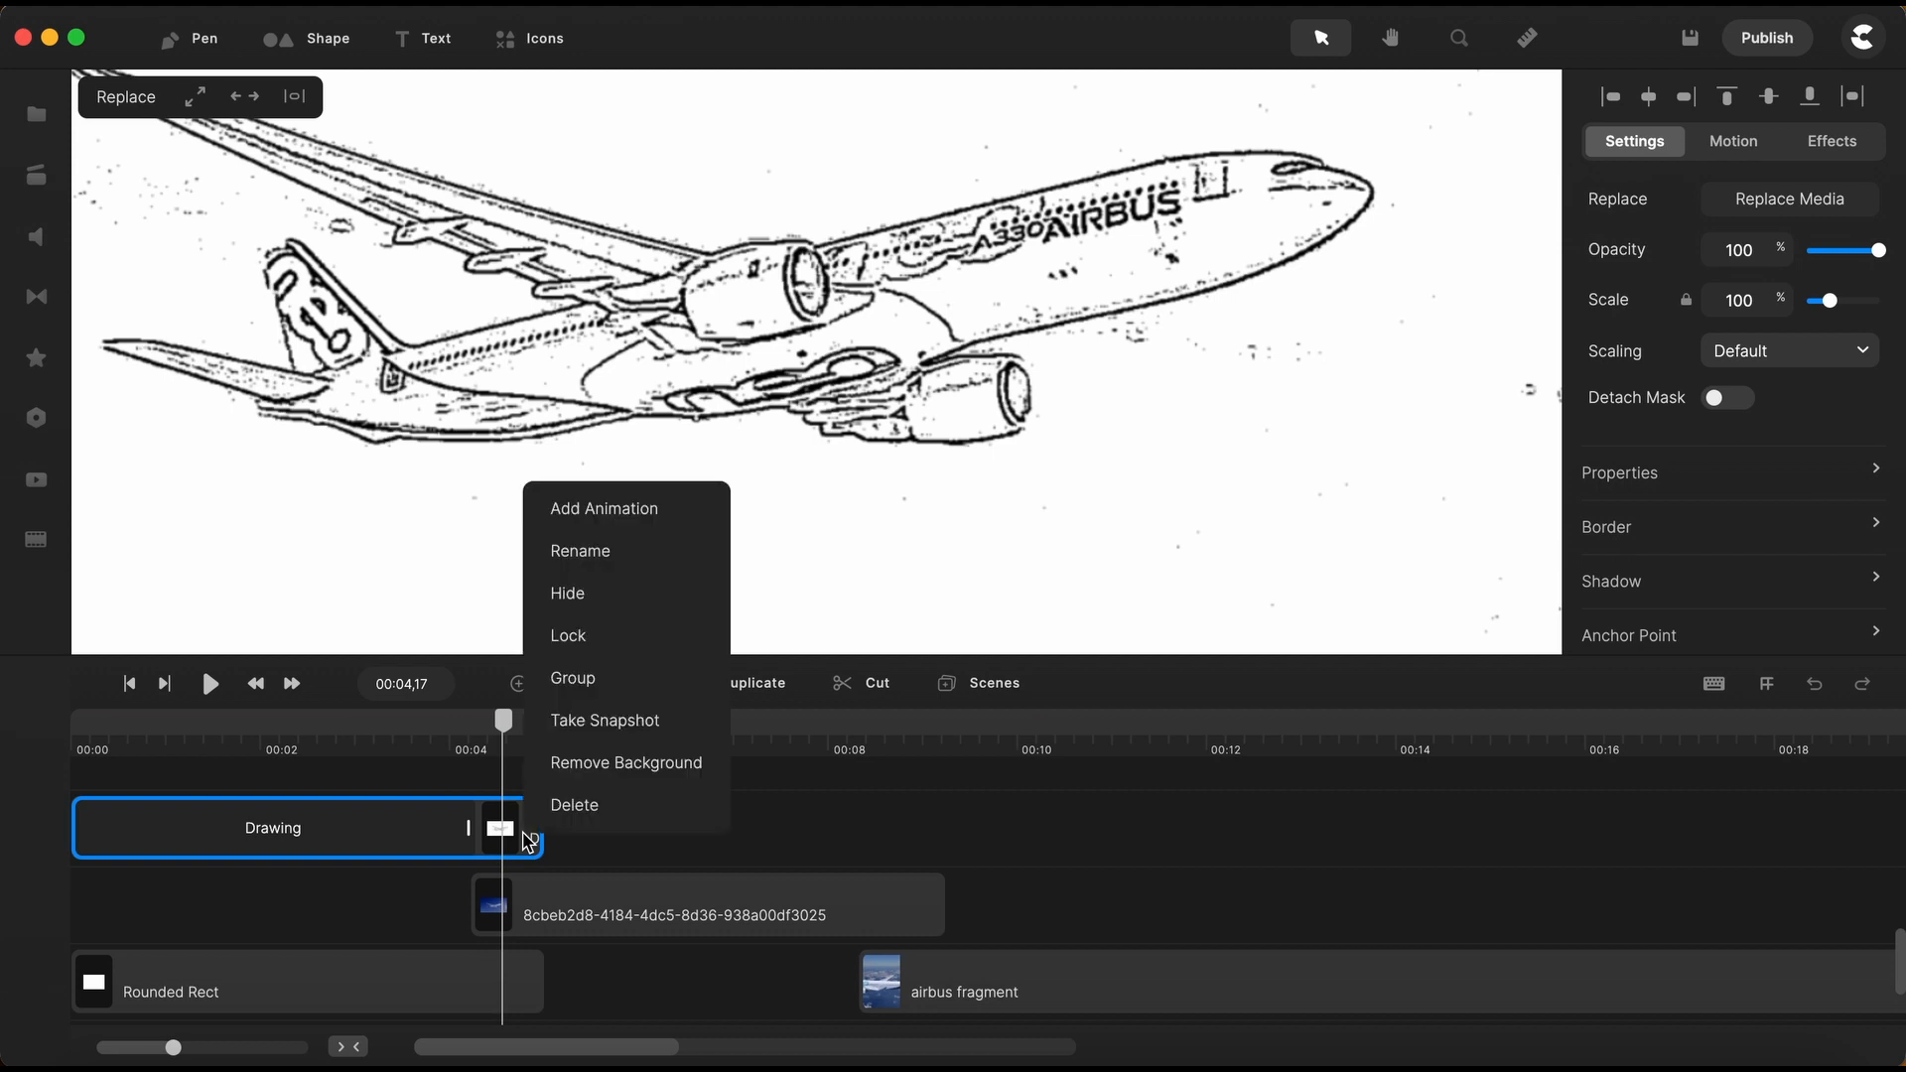
{"action": "left_click", "coordinate": [572, 679]}
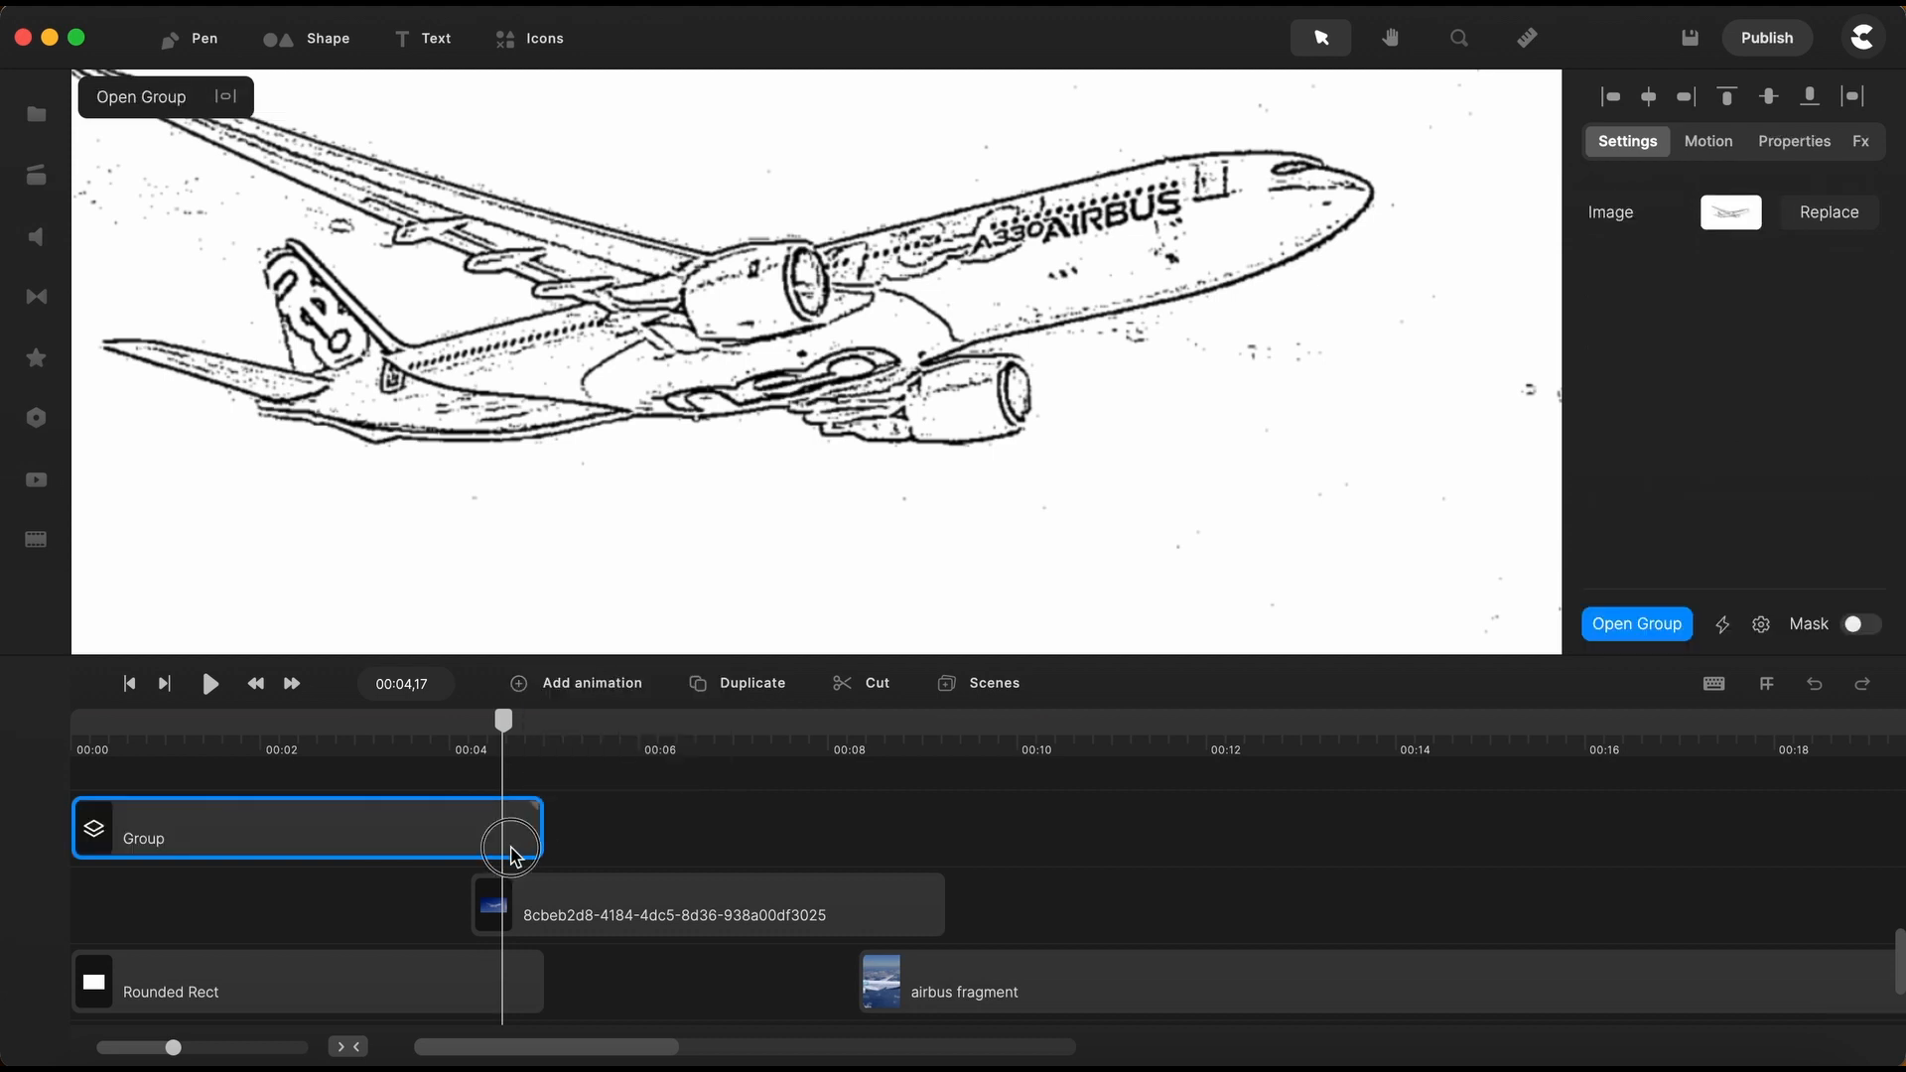
Give the drawing group a Fade Out exit animation
{"action": "left_click", "coordinate": [1707, 141]}
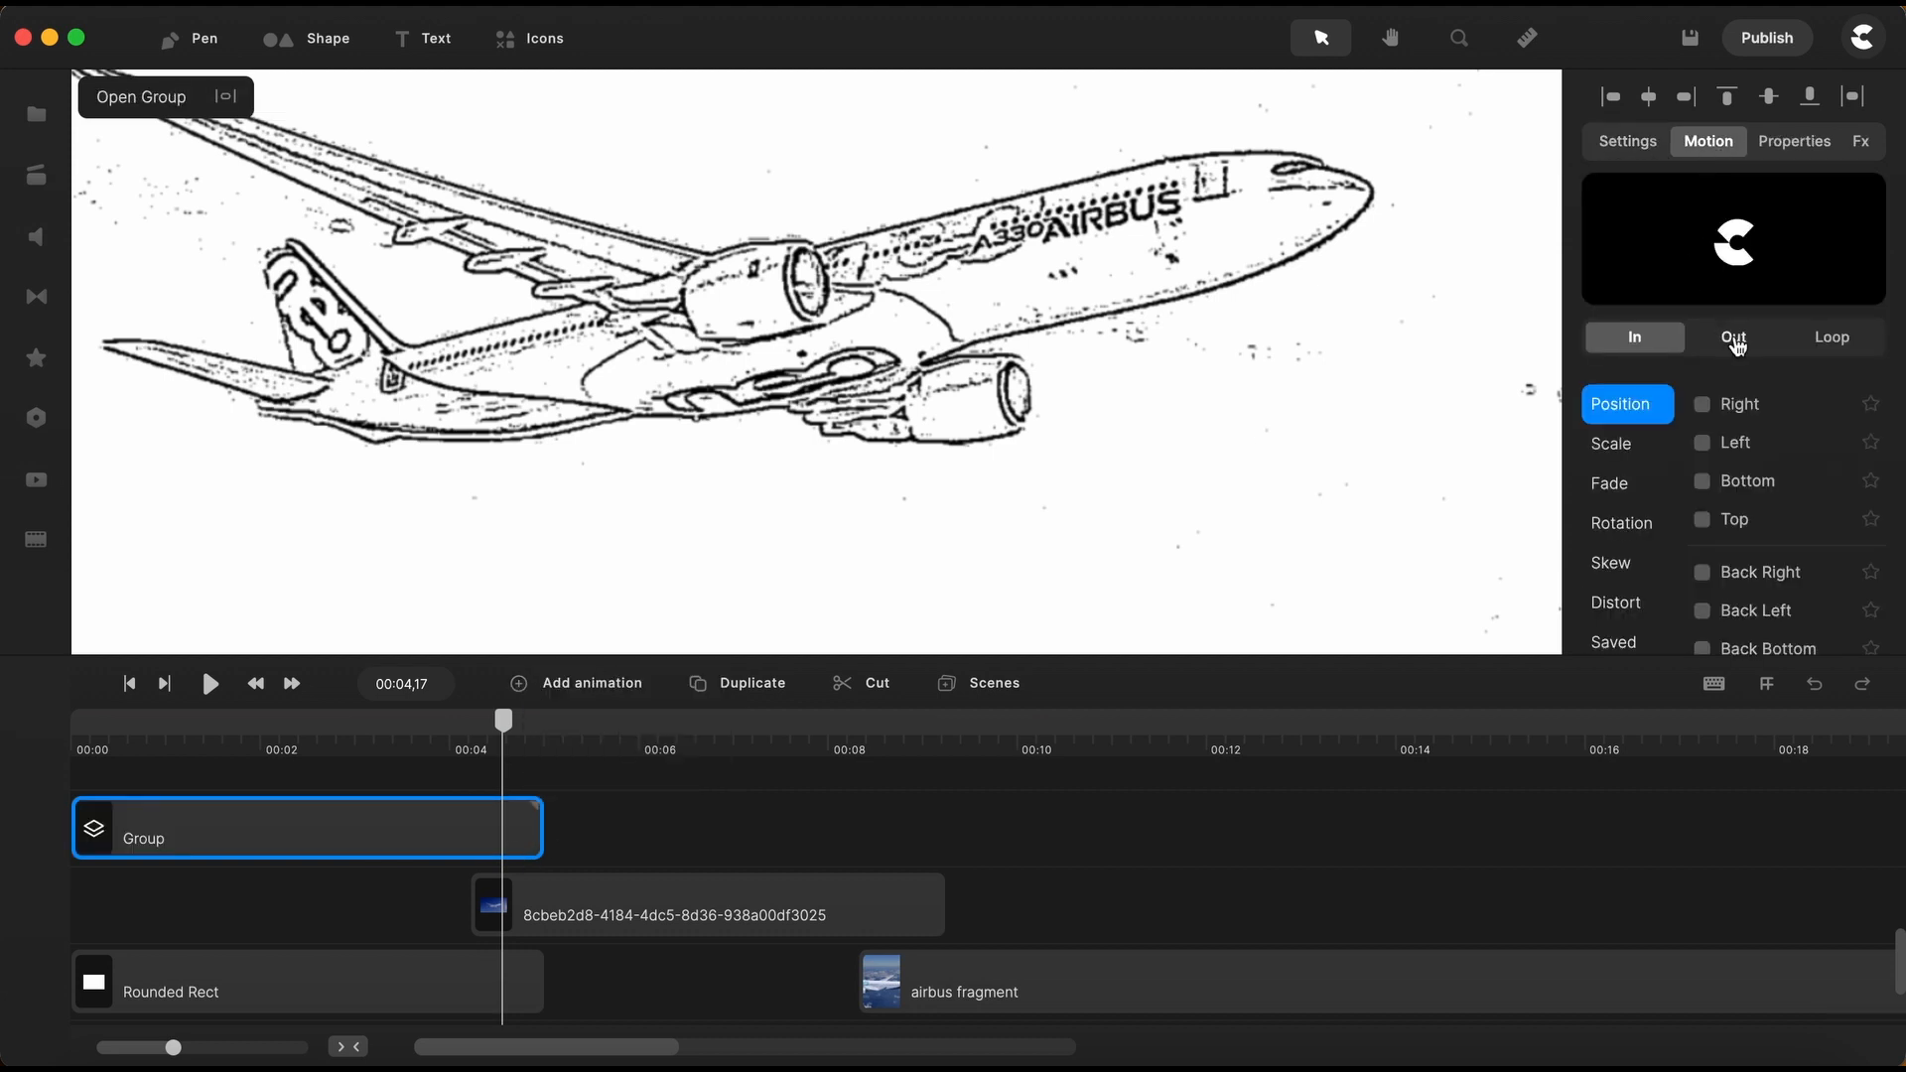
{"action": "left_click", "coordinate": [1733, 336]}
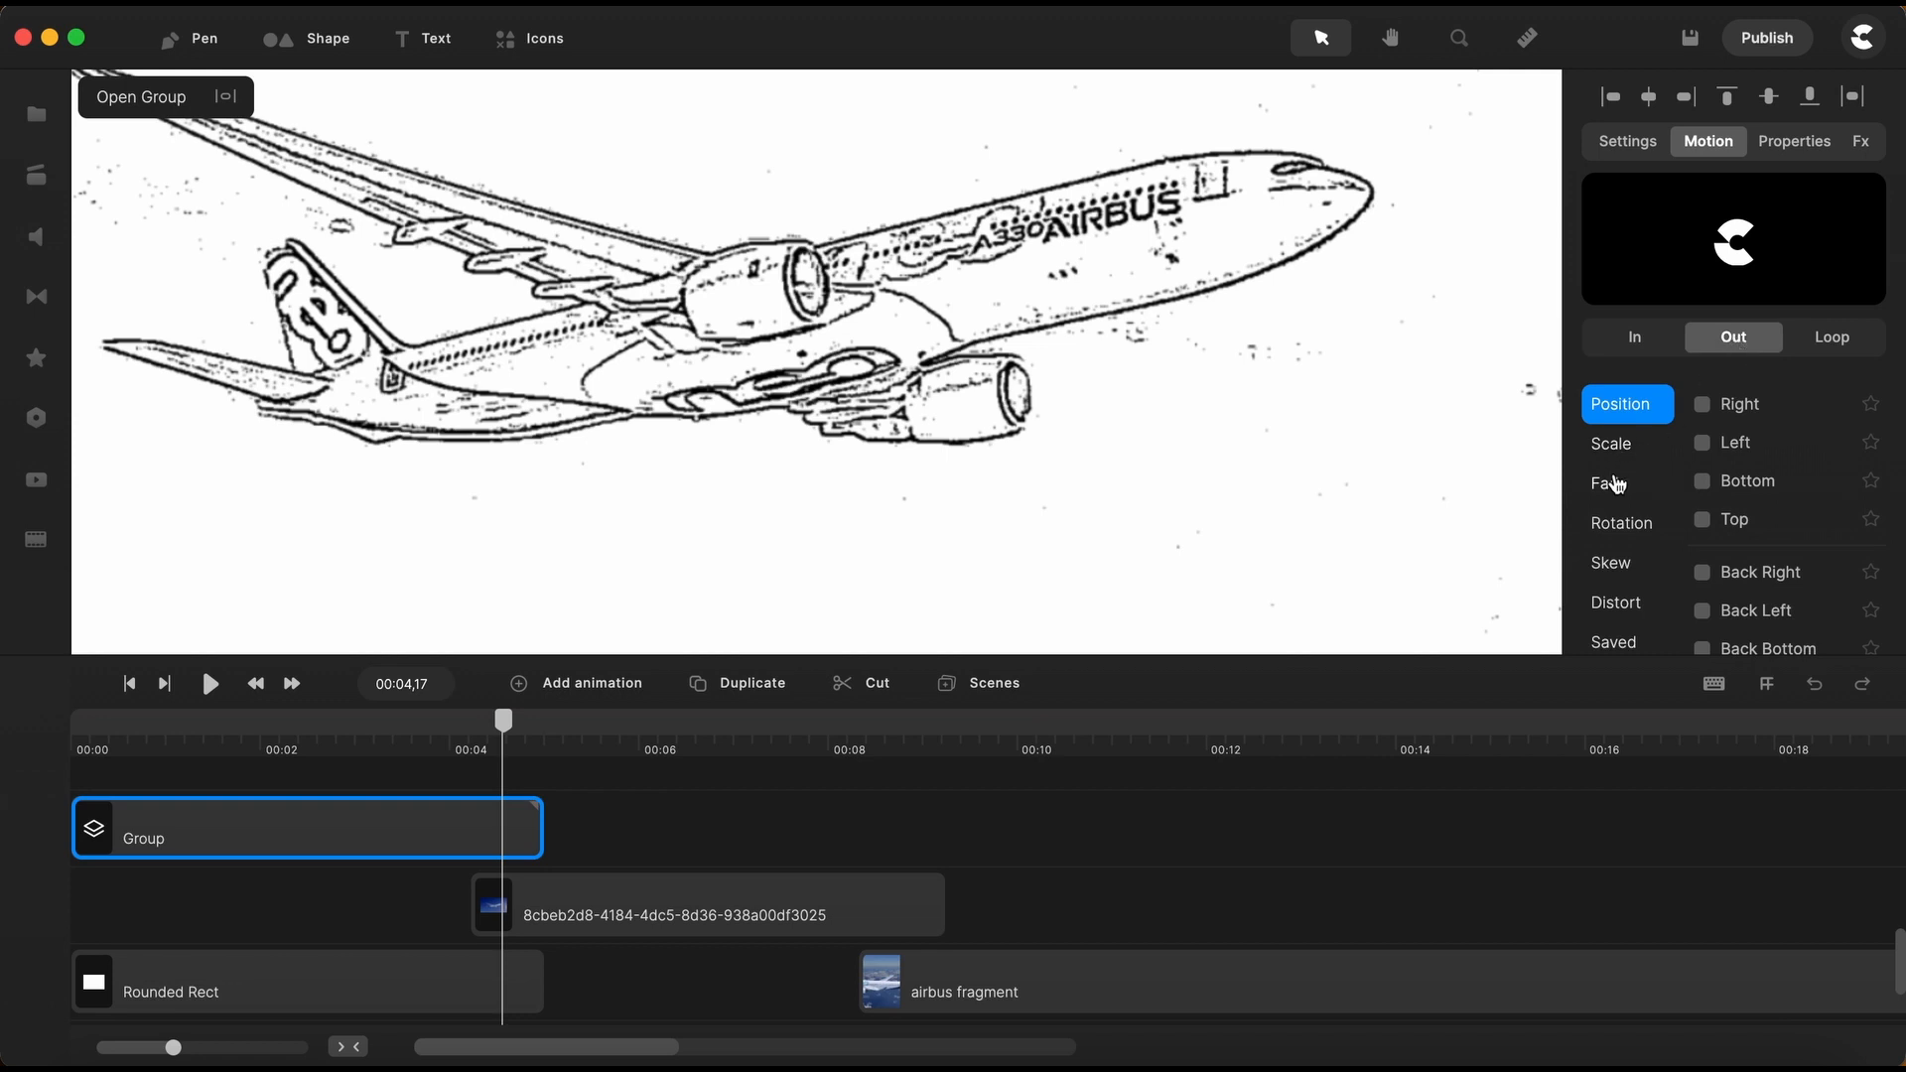
{"action": "left_click", "coordinate": [1609, 483]}
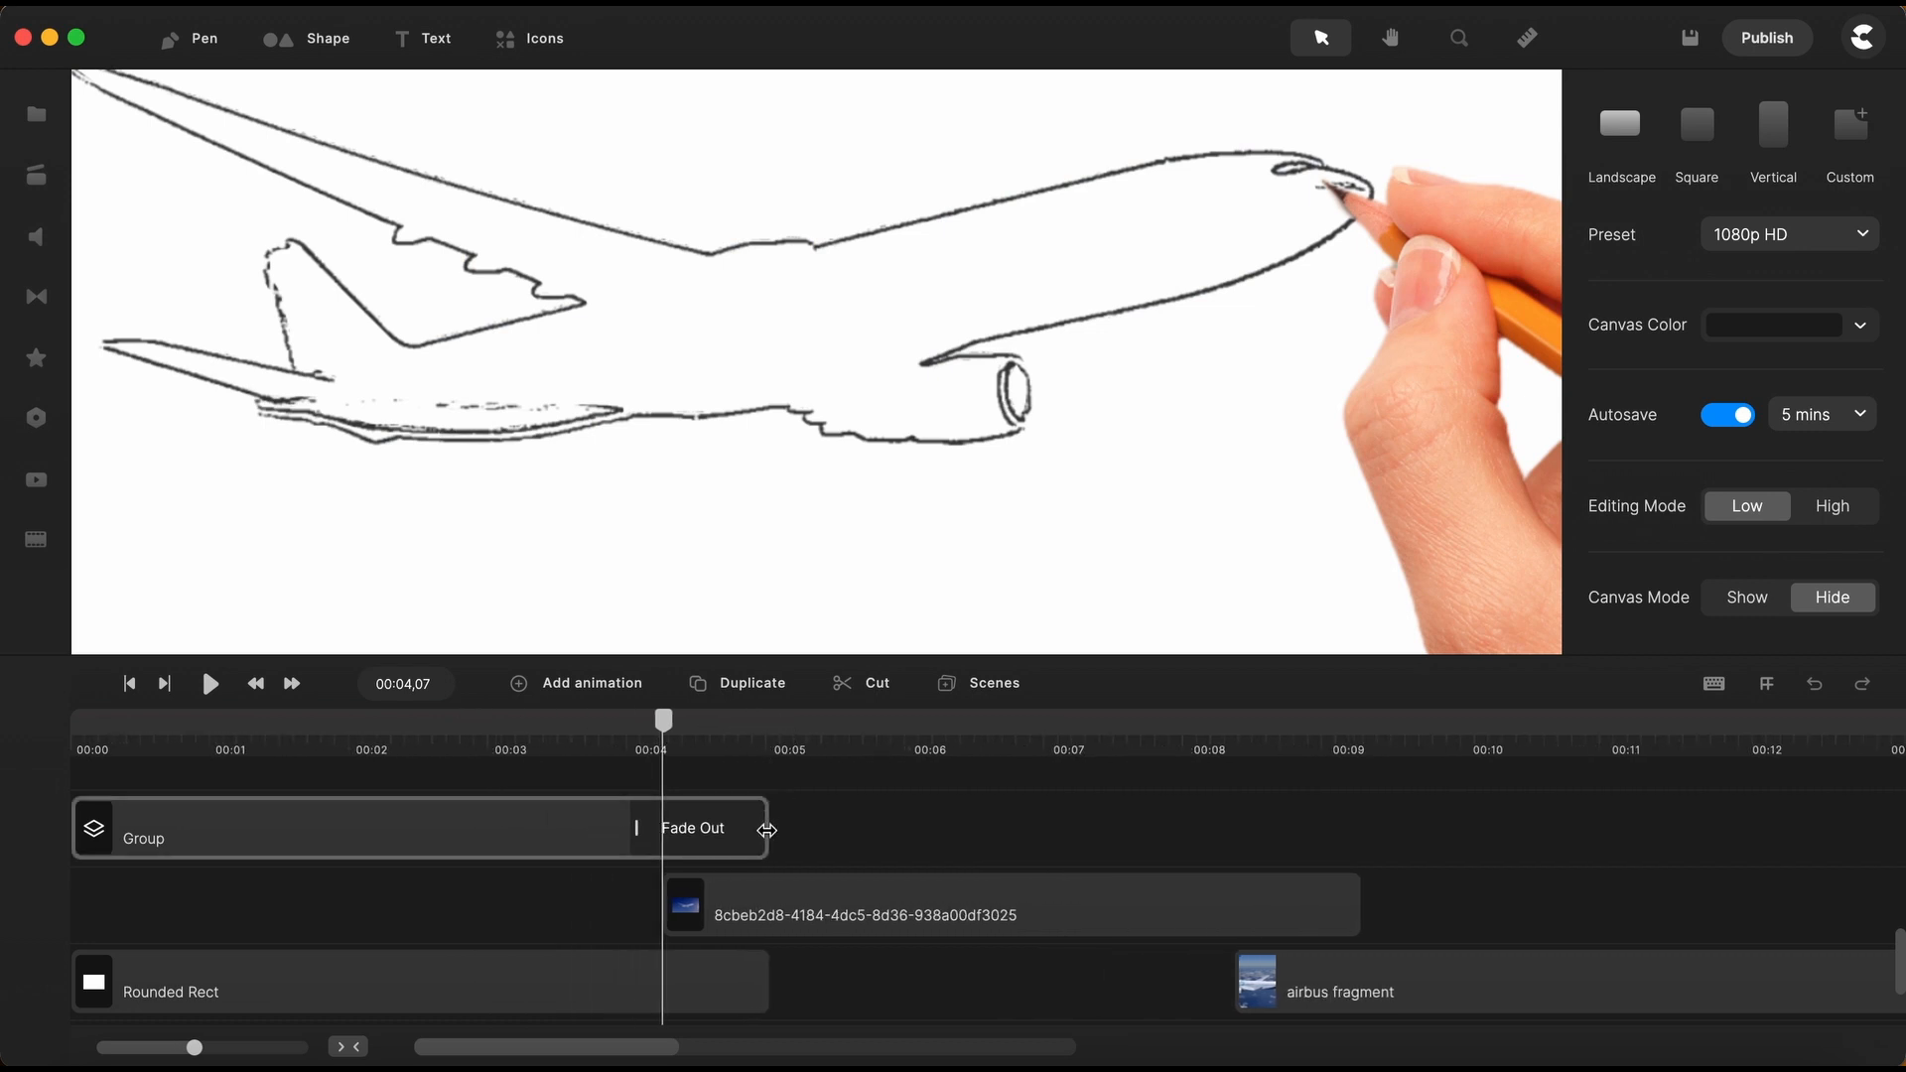
{"action": "left_click", "coordinate": [365, 827]}
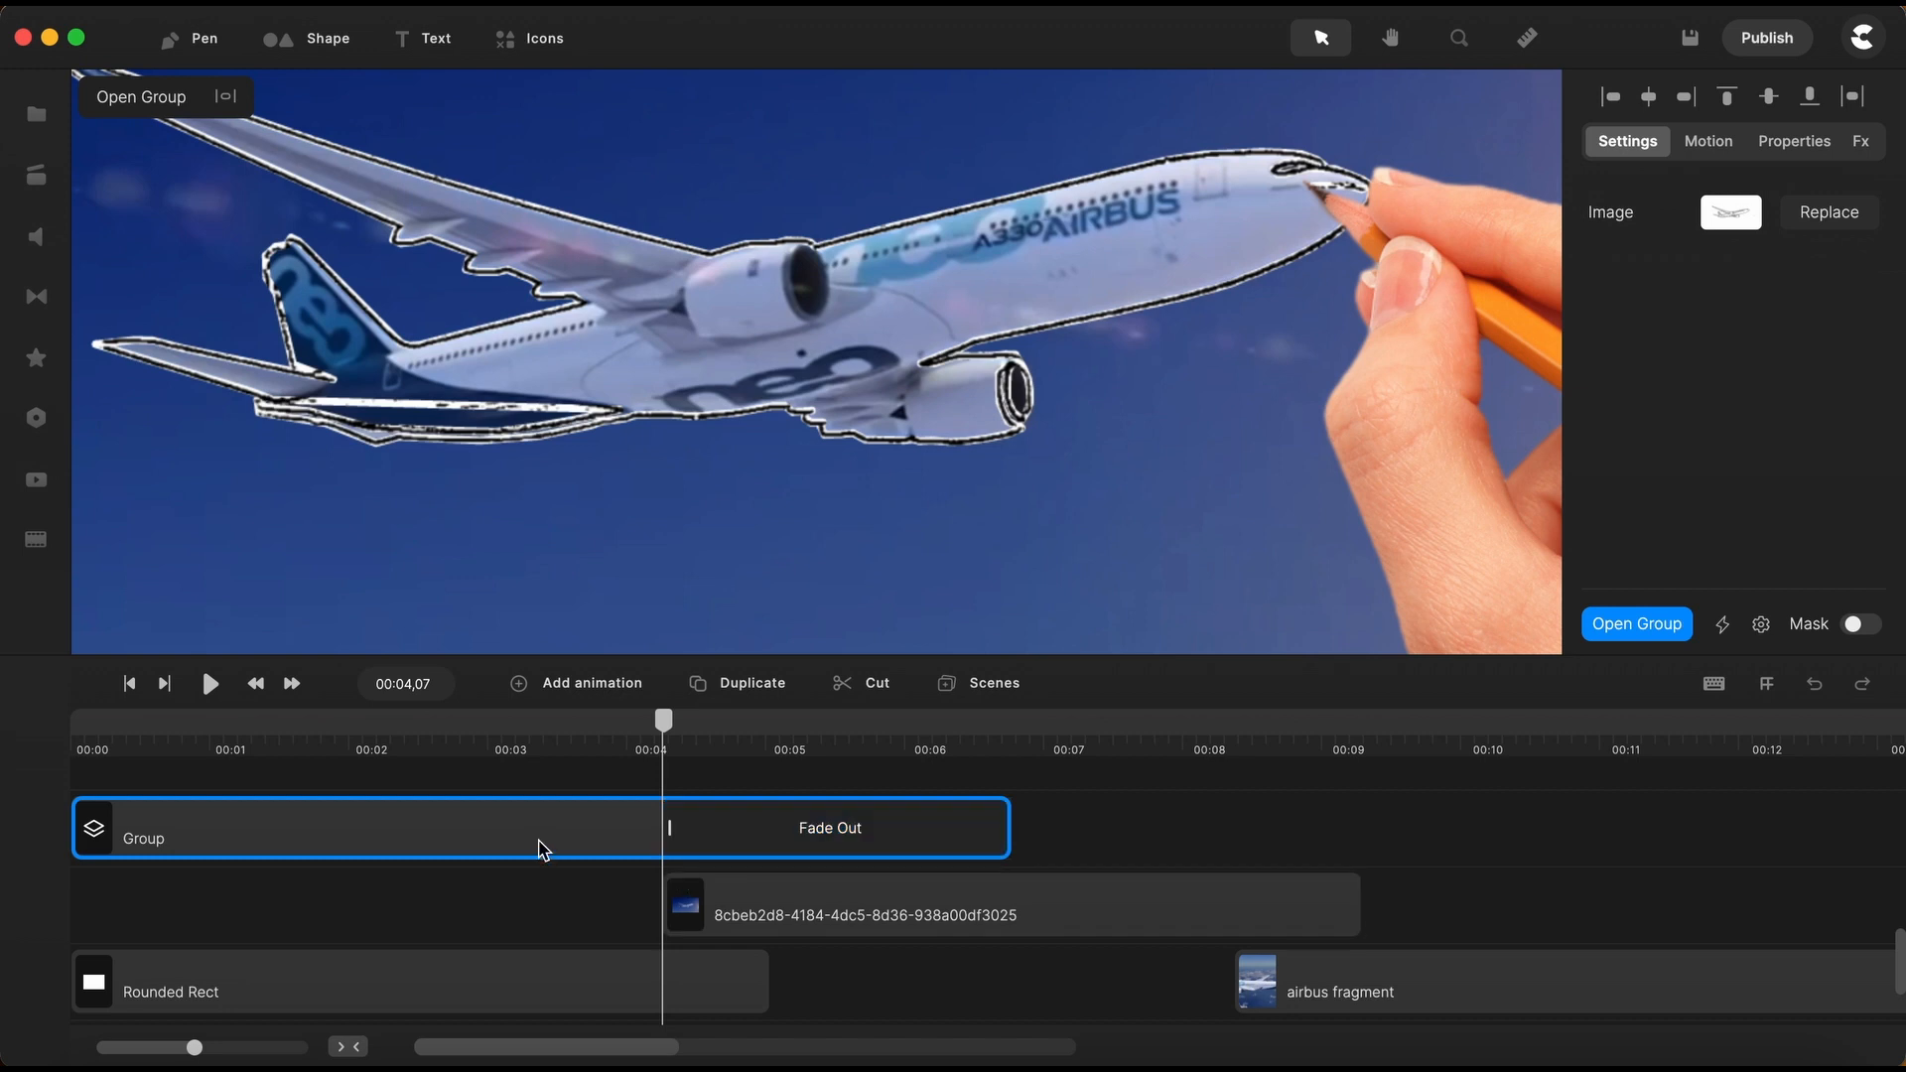
Open the drawing group, select the Design (1) clip, and return to the main timeline
{"action": "left_click", "coordinate": [1635, 624]}
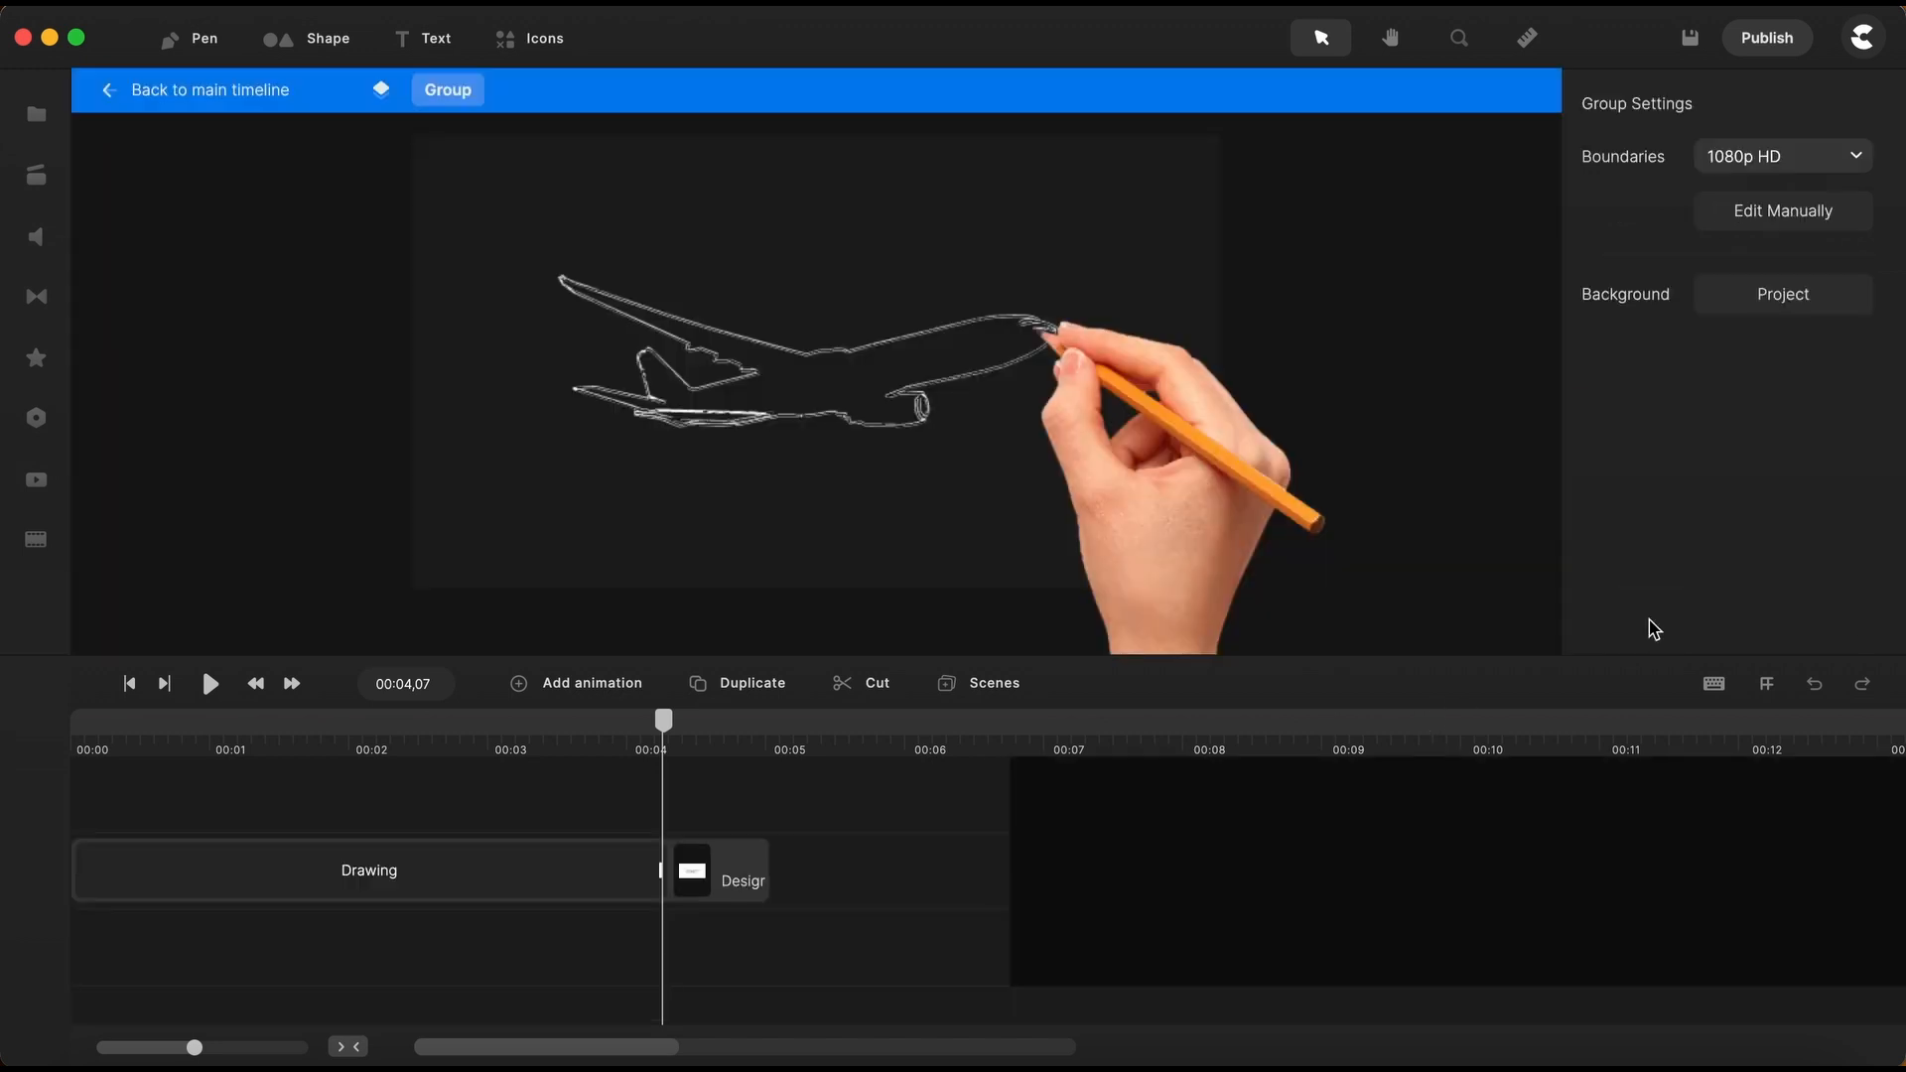
{"action": "left_click", "coordinate": [368, 870]}
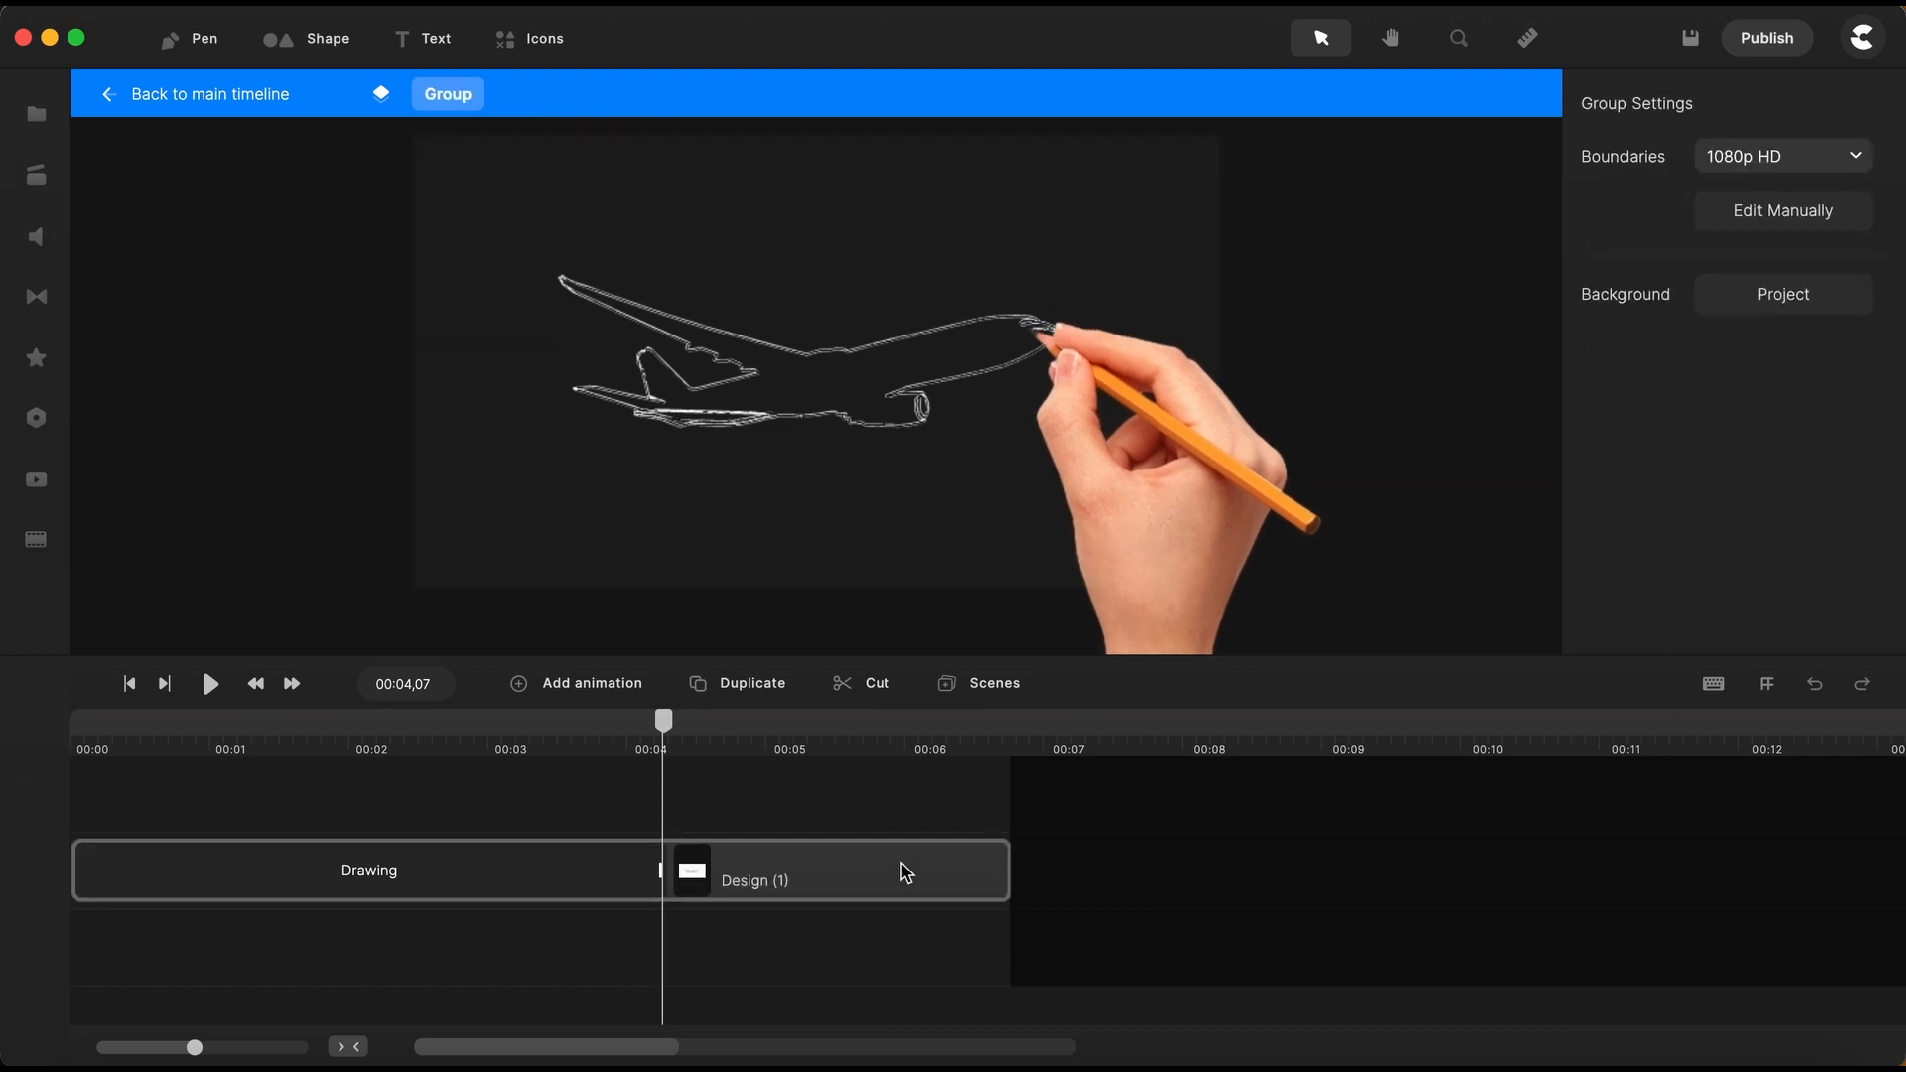
{"action": "left_click", "coordinate": [210, 93]}
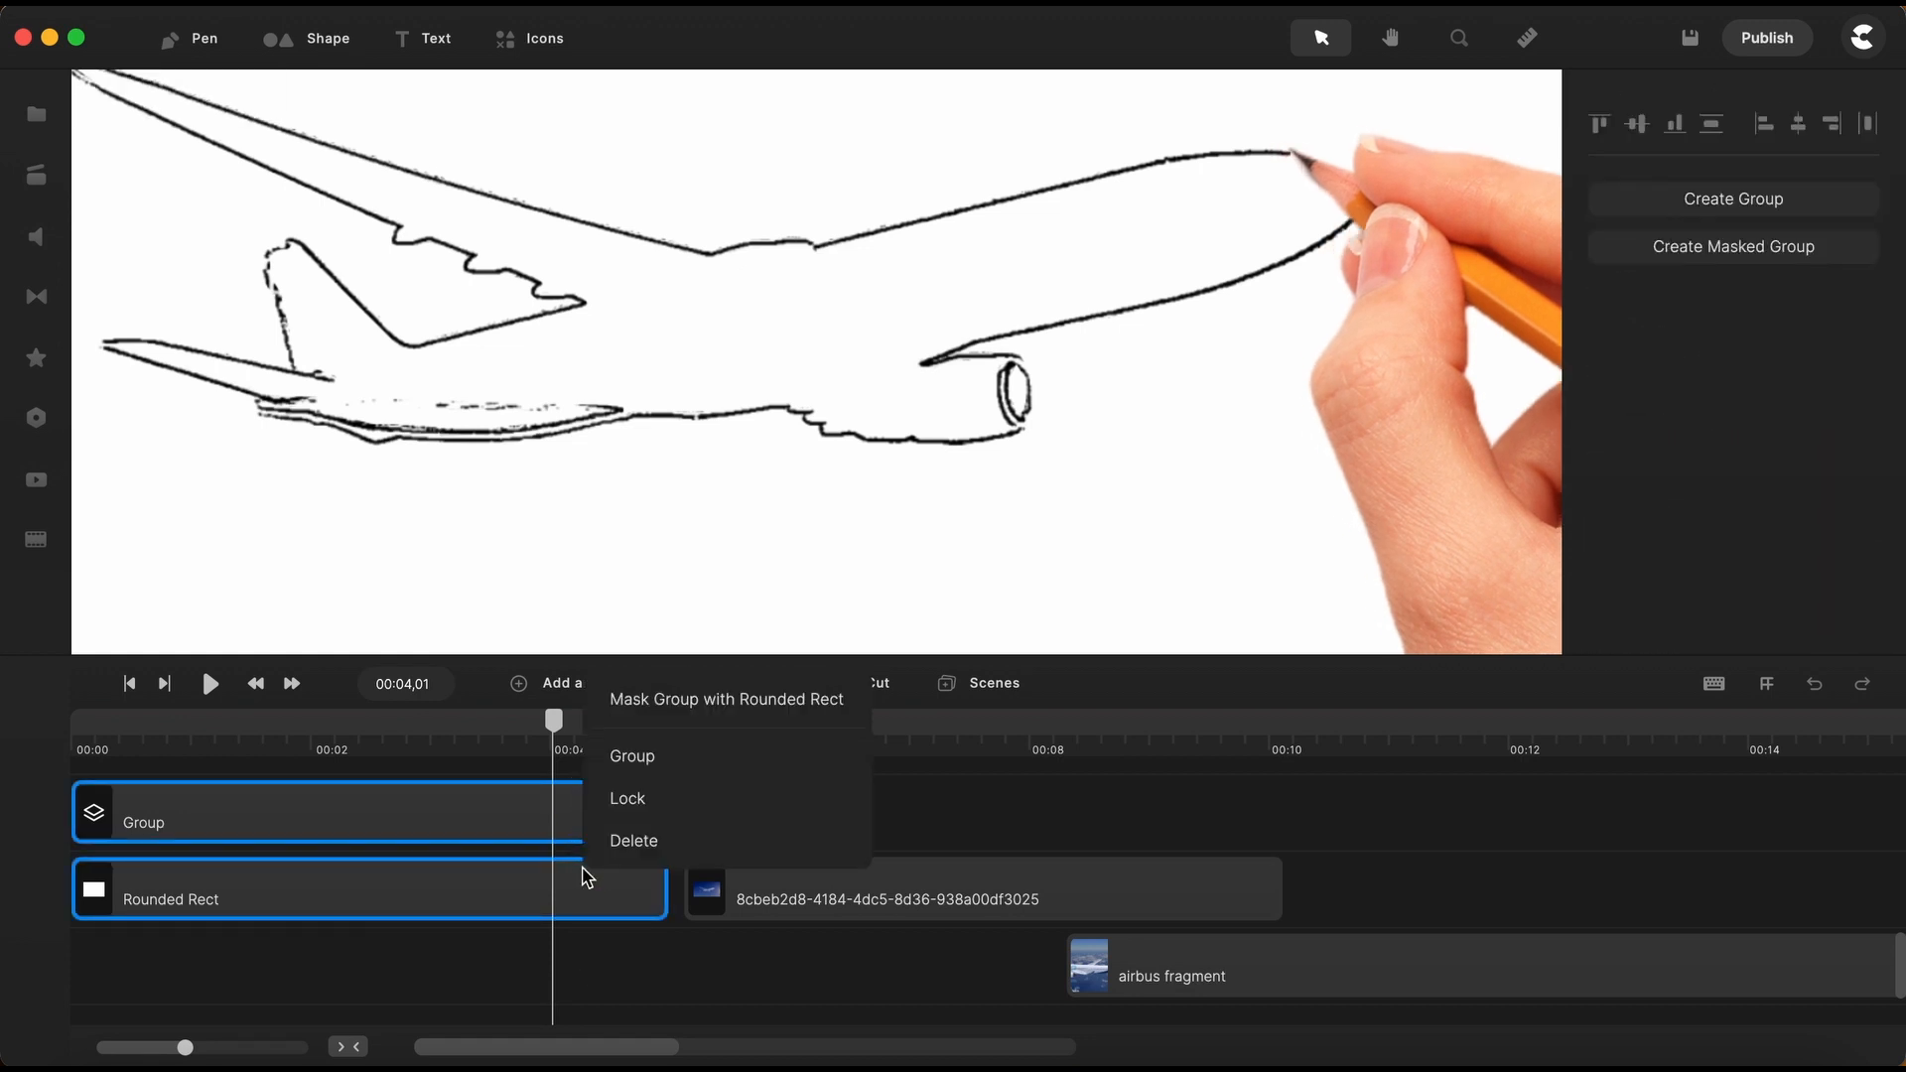
Group the drawing group with the Rounded Rect and apply a Fade Out exit
{"action": "left_click", "coordinate": [632, 755]}
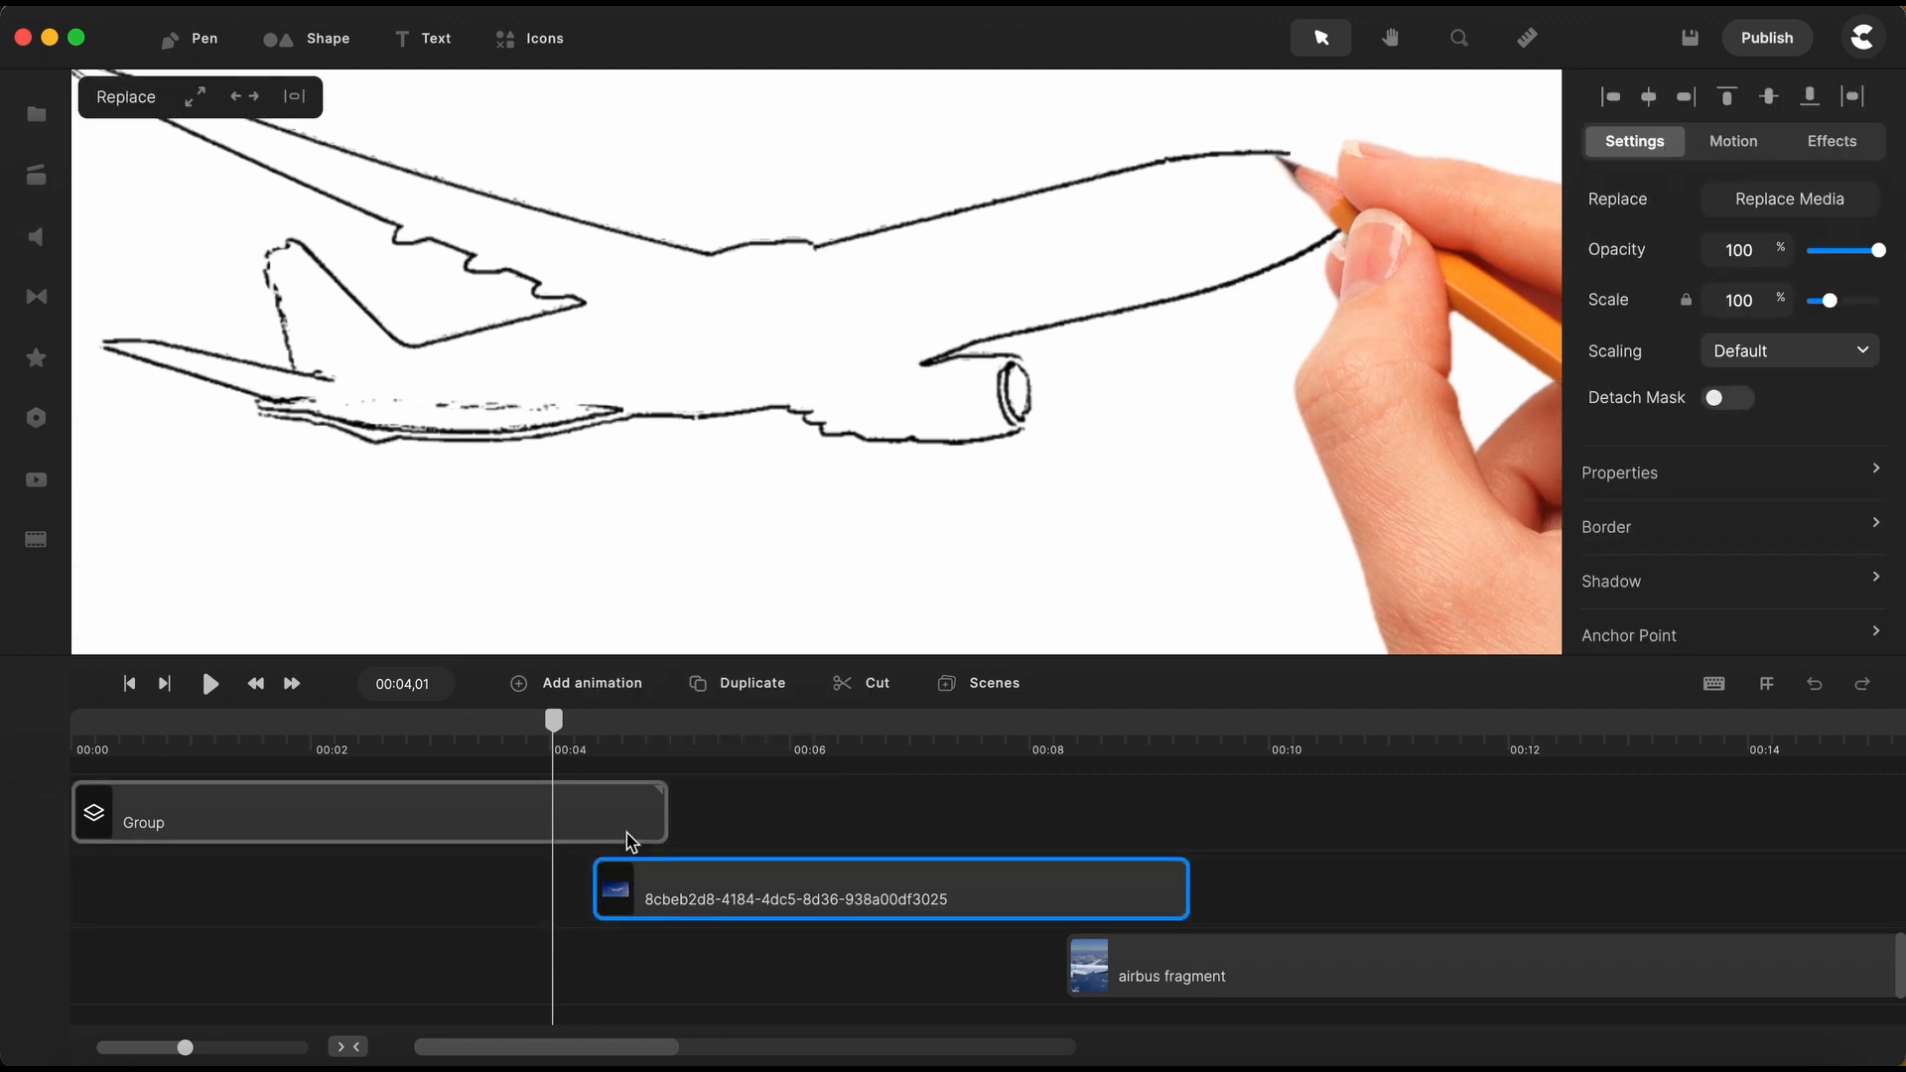
{"action": "left_click", "coordinate": [364, 812]}
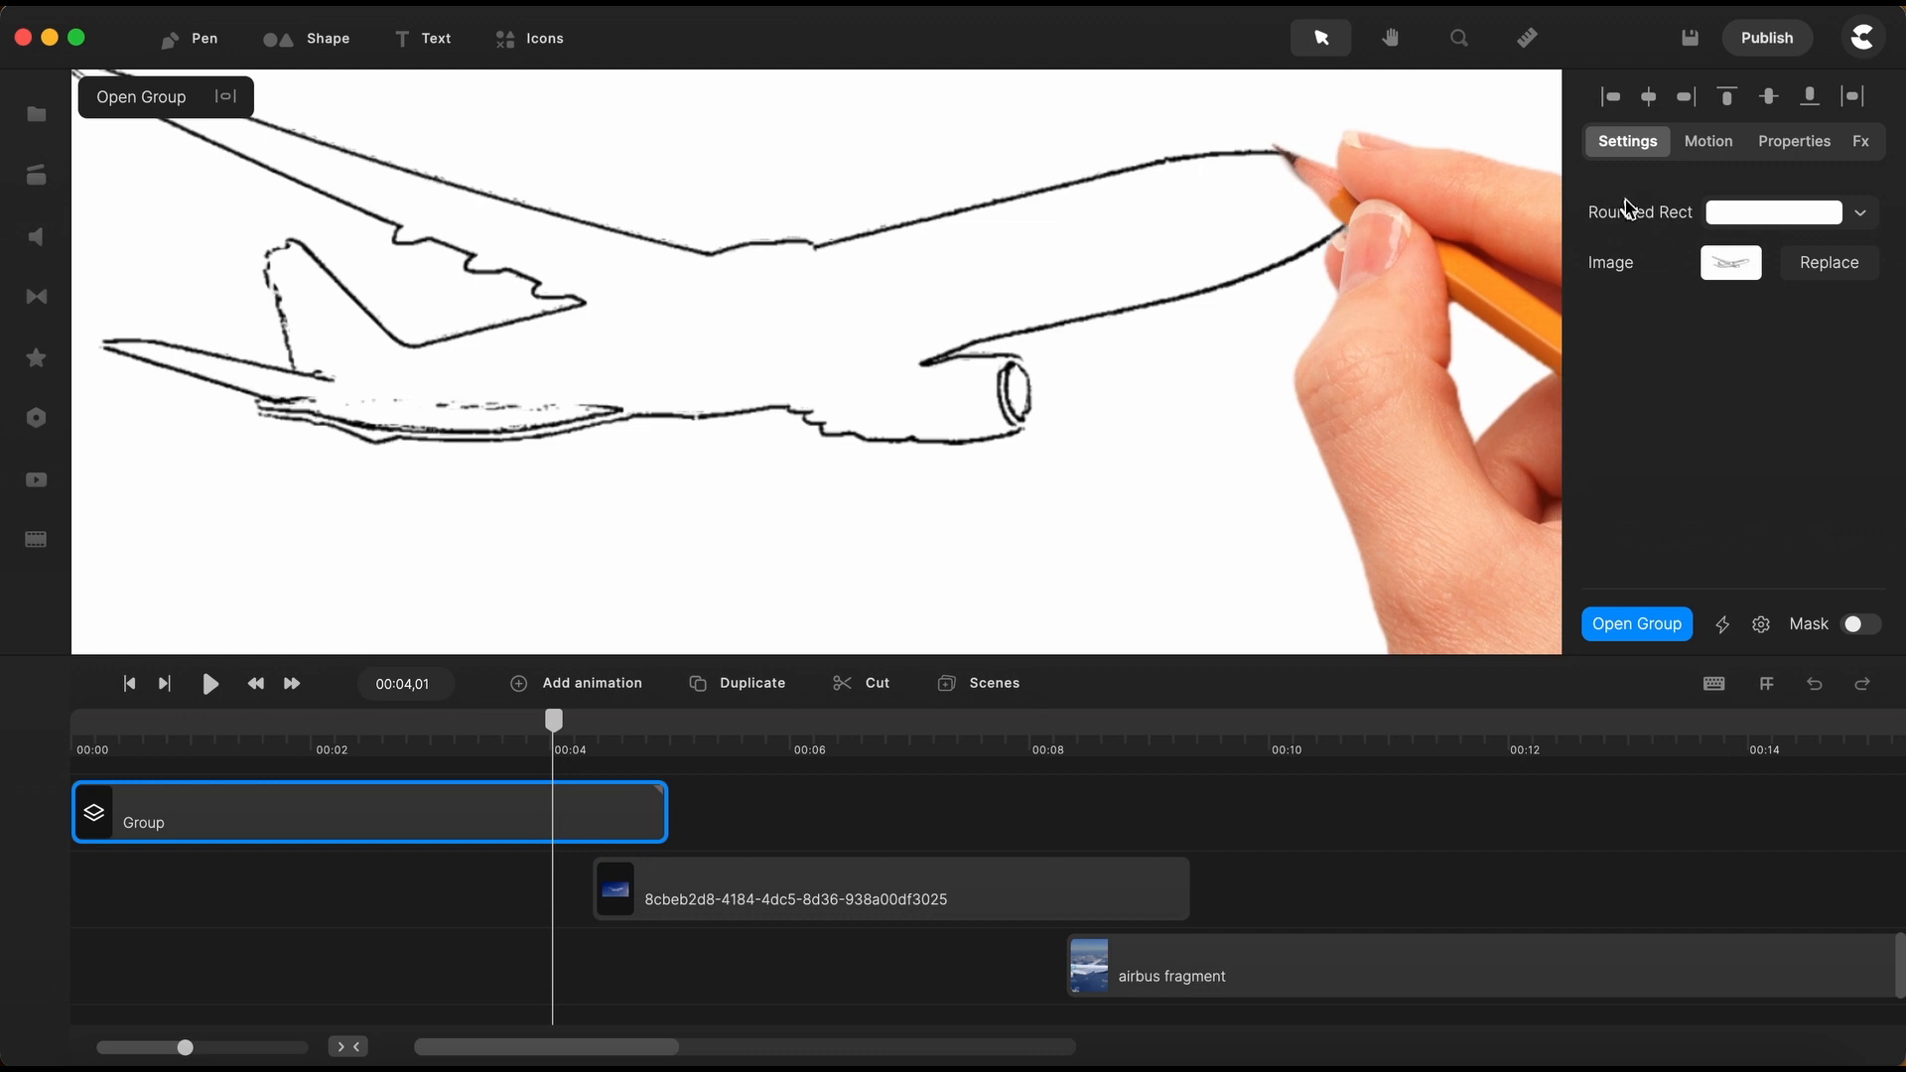
{"action": "left_click", "coordinate": [1706, 141]}
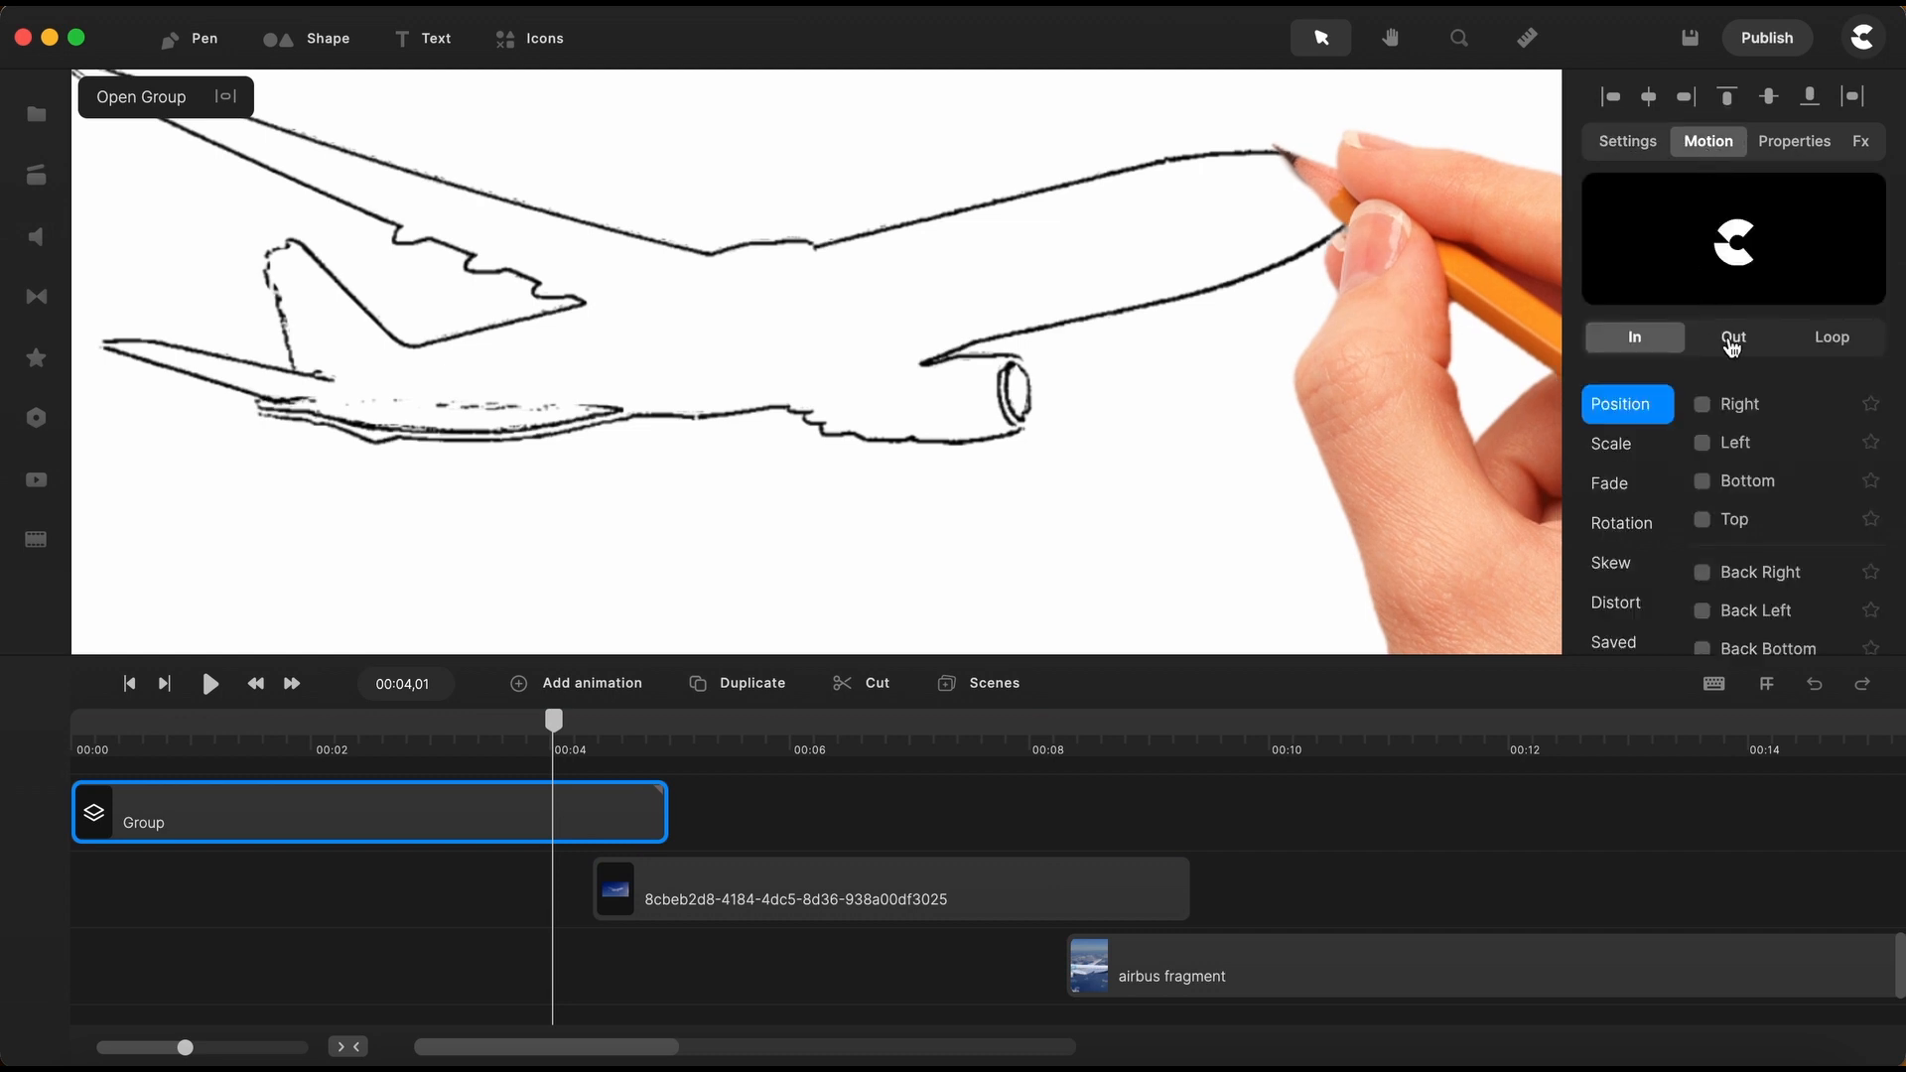
{"action": "left_click", "coordinate": [1733, 336]}
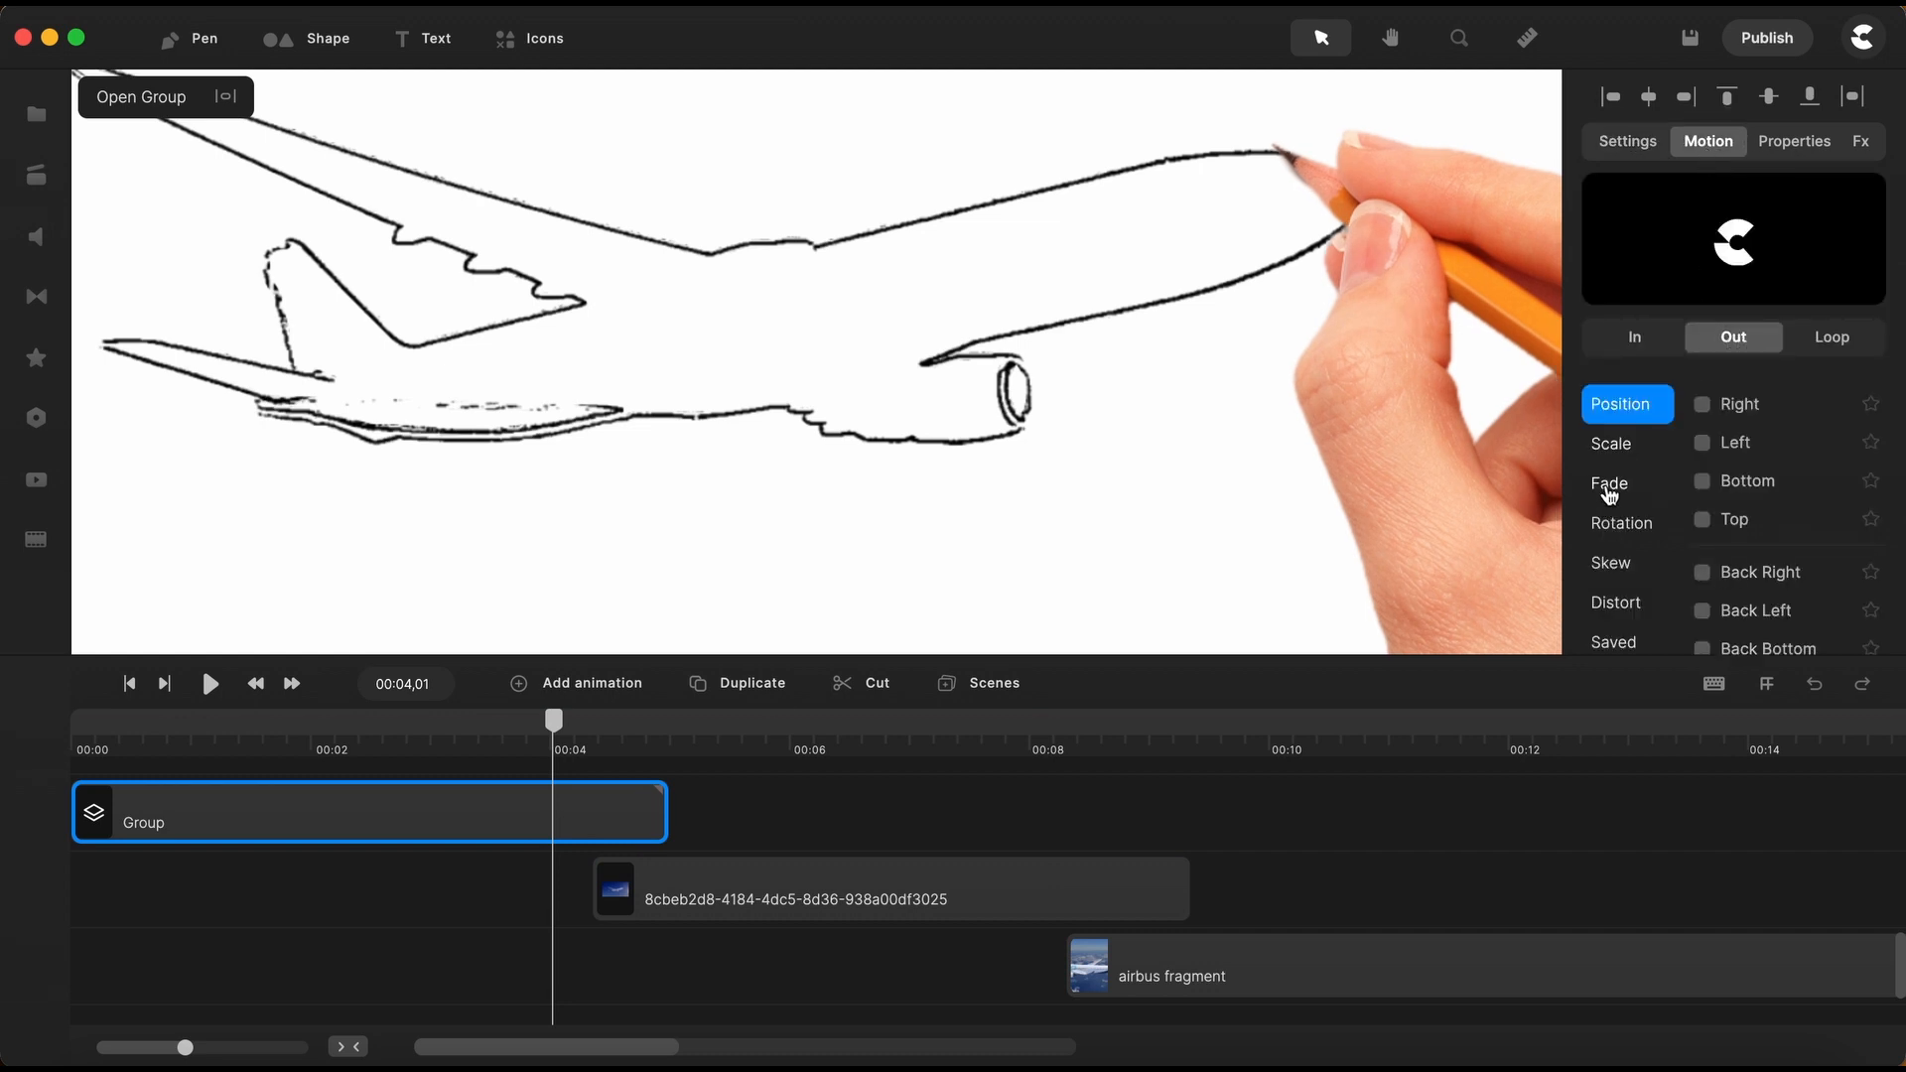
{"action": "left_click", "coordinate": [1609, 482]}
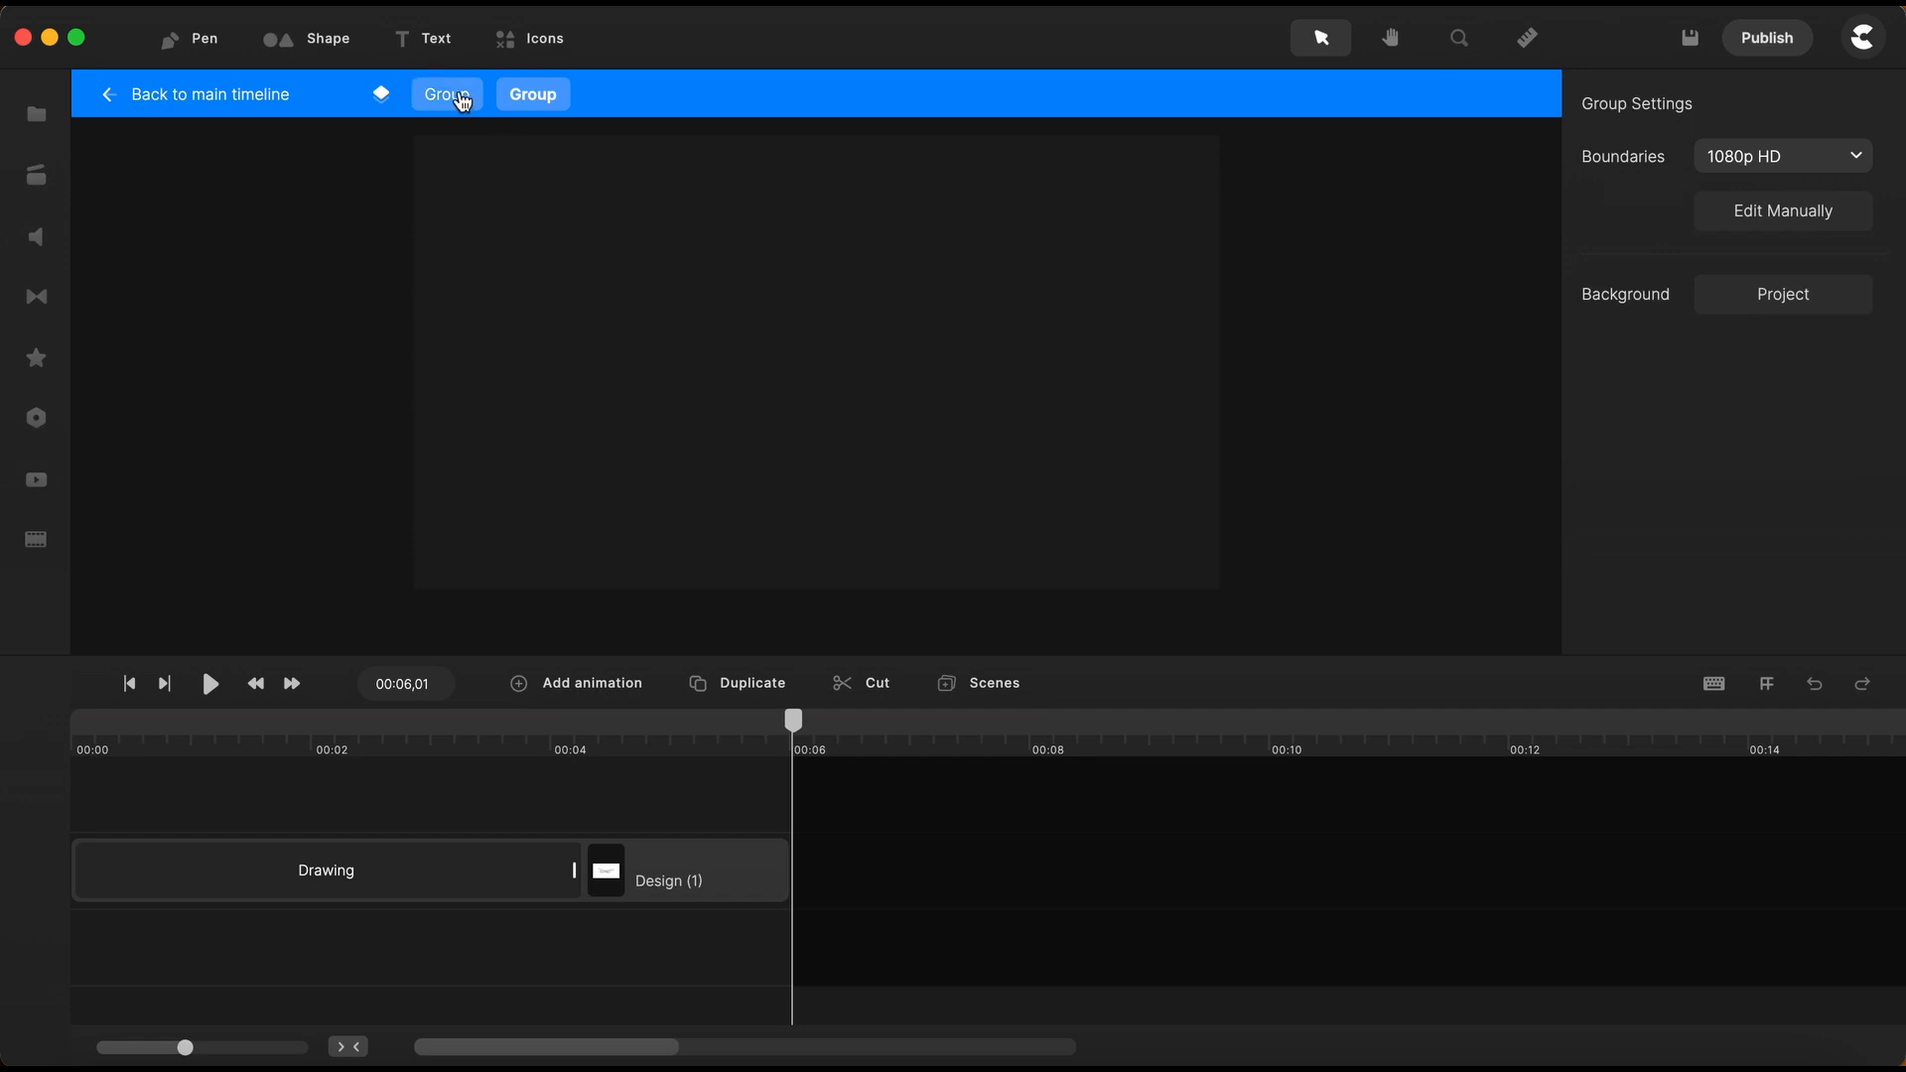
Extend the inner Design (1), Group and Rounded Rect clips to about 00:06
{"action": "left_click", "coordinate": [445, 94]}
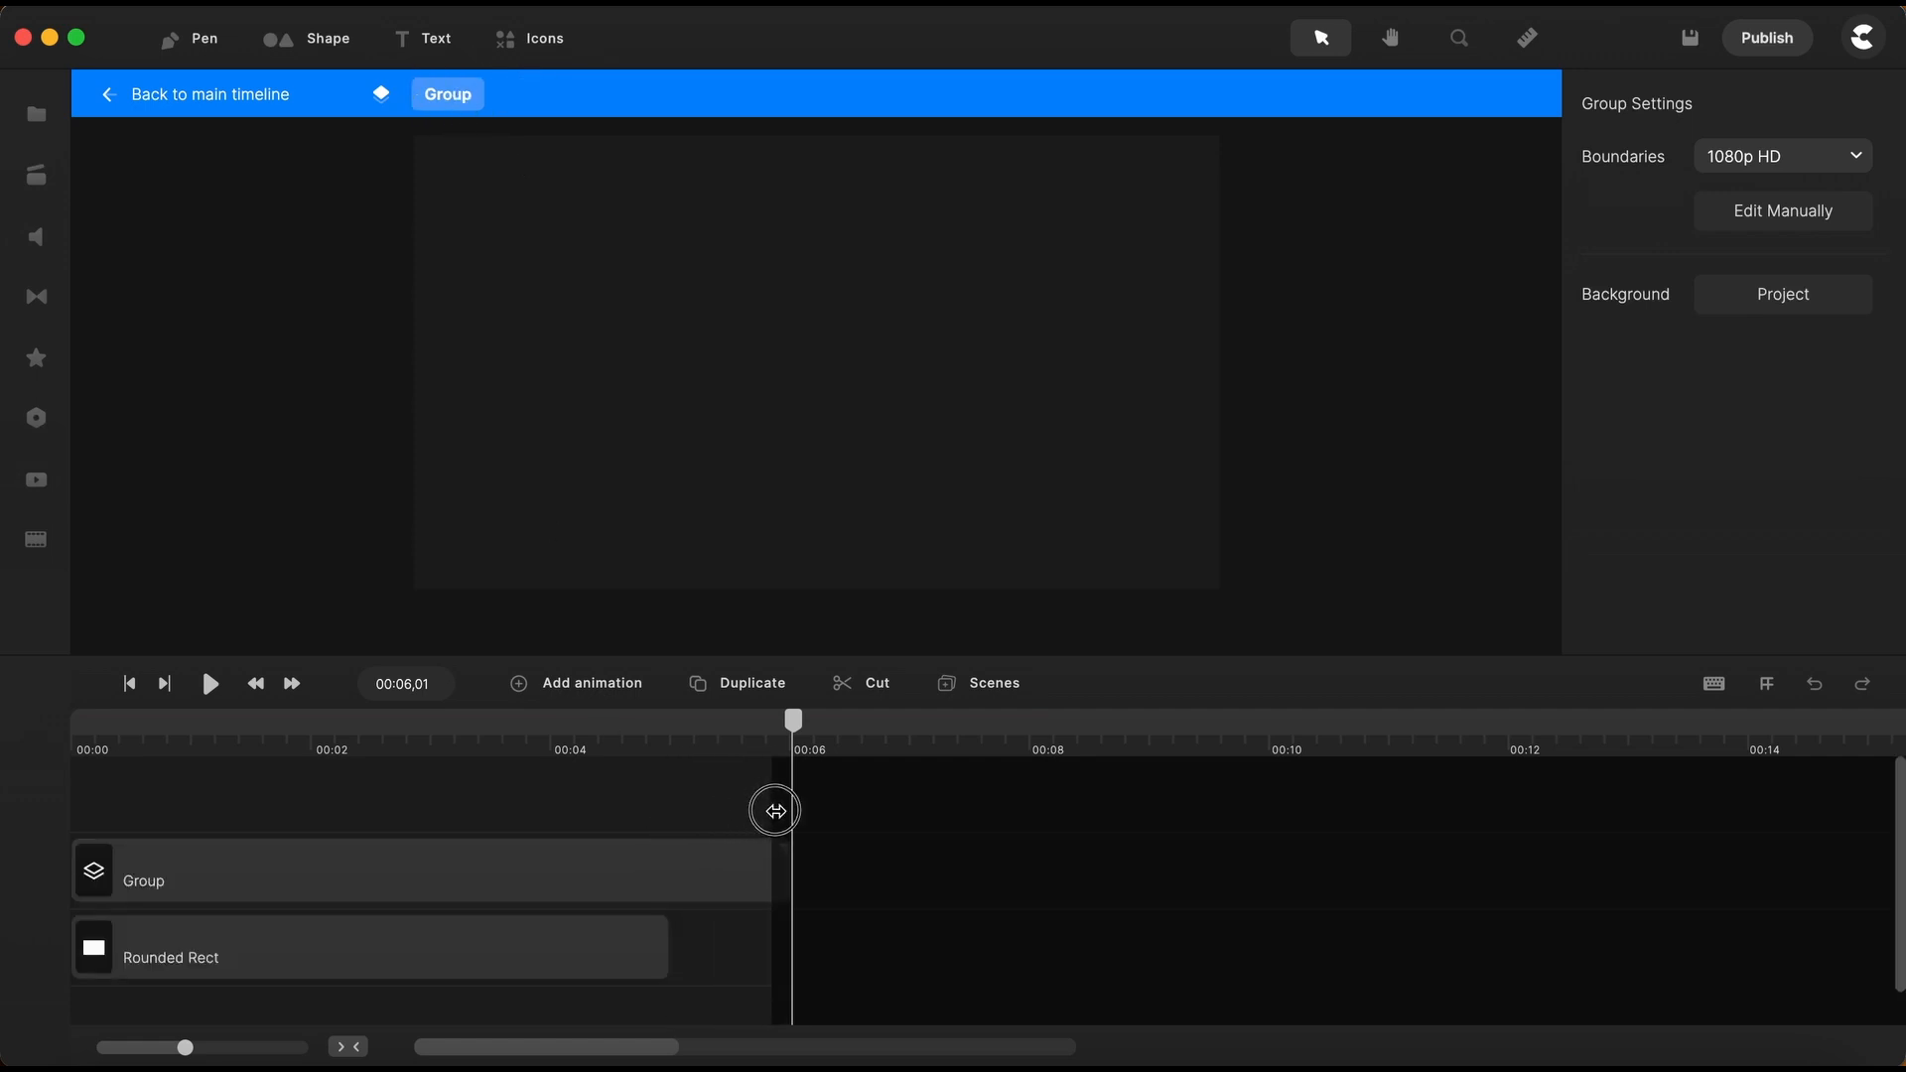
{"action": "mouse_move", "coordinate": [666, 969]}
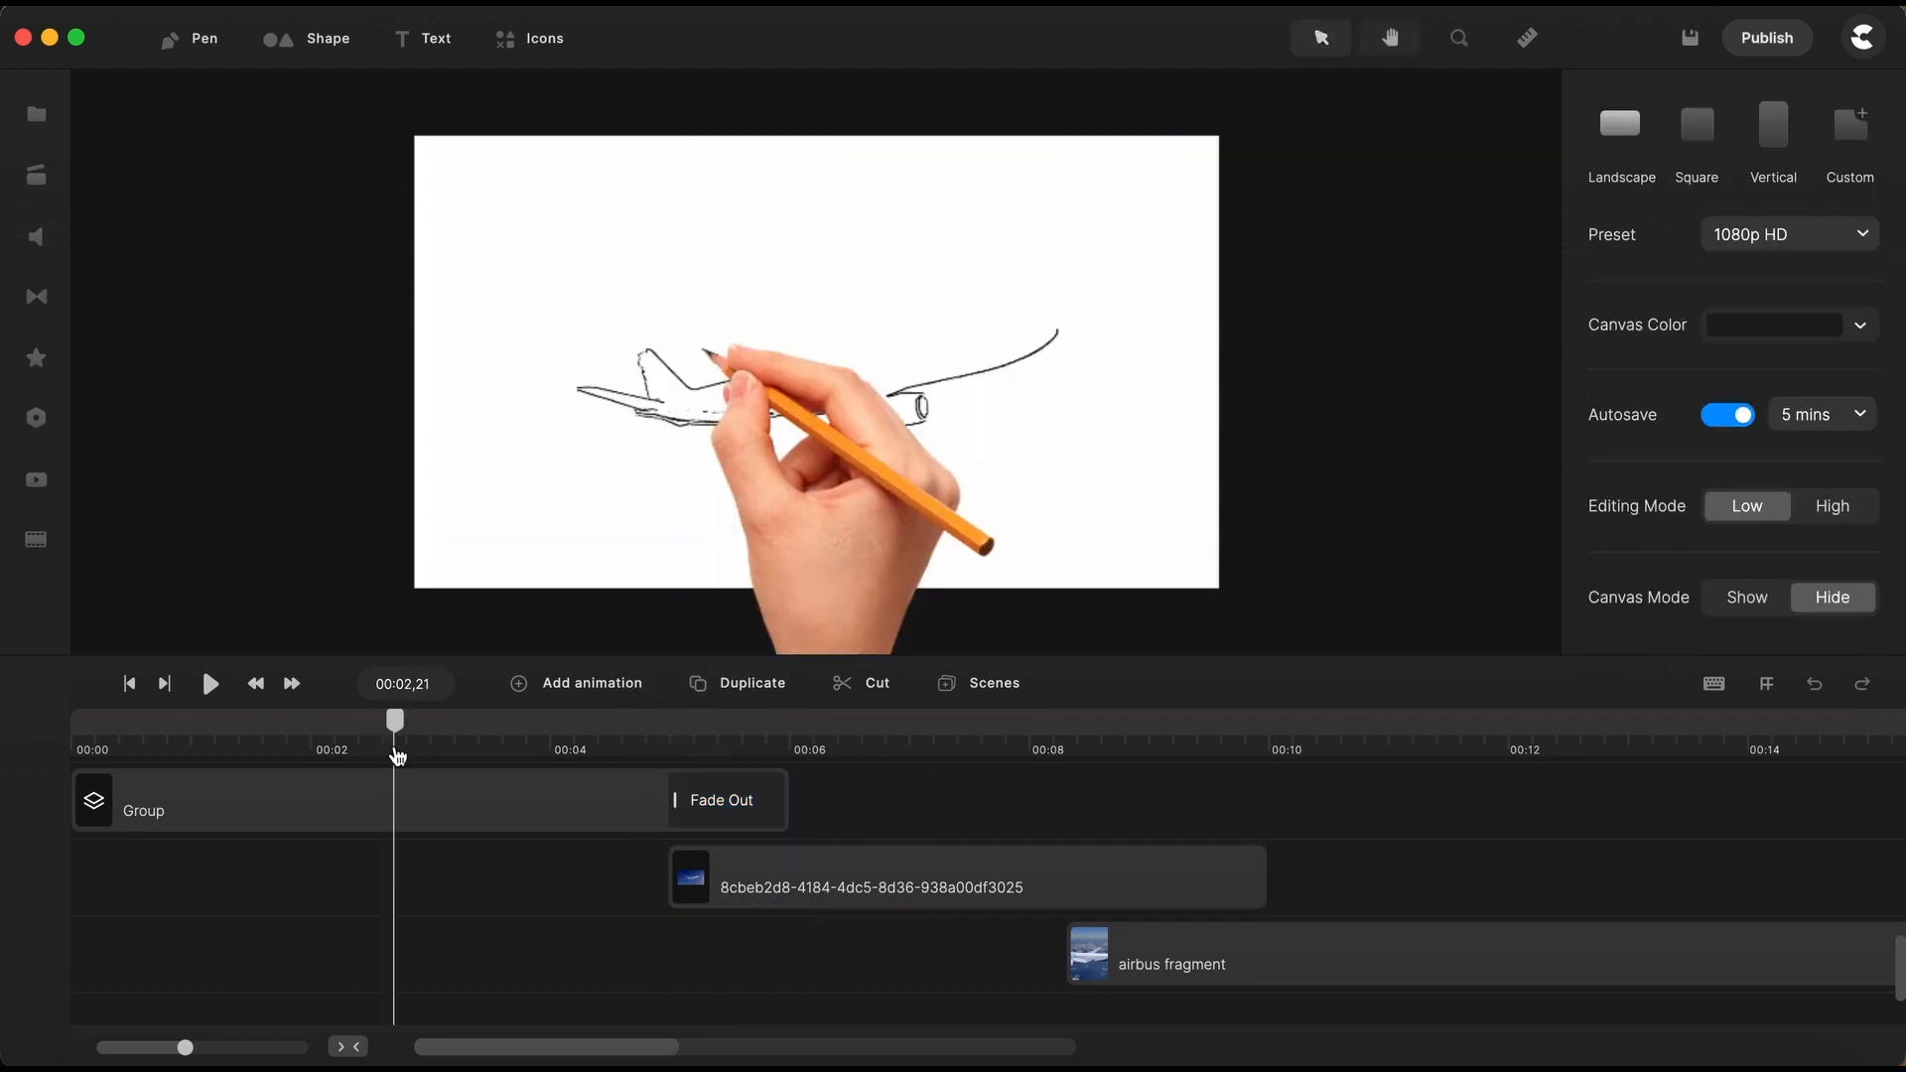
Trim the first video clip's end so the airbus fragment follows, then replay from start
{"action": "left_click", "coordinate": [208, 682]}
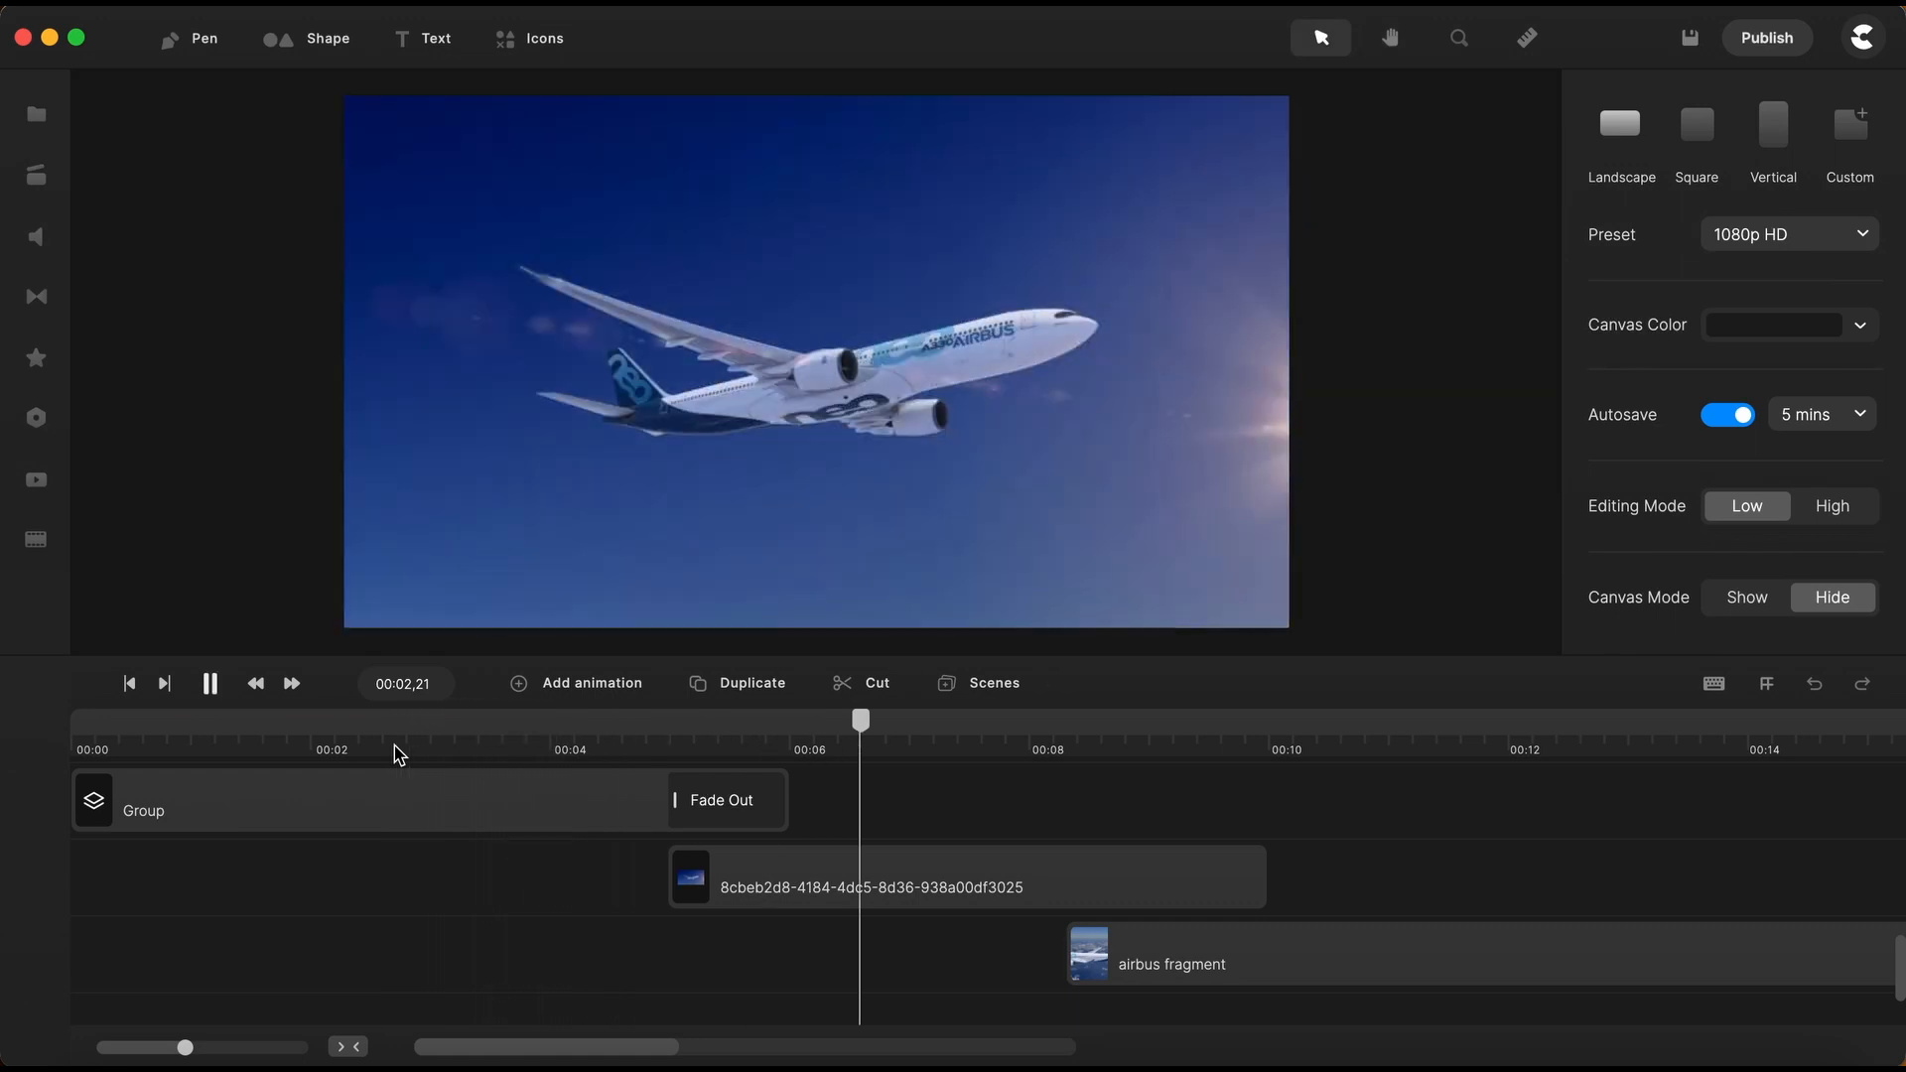
{"action": "left_click", "coordinate": [209, 682]}
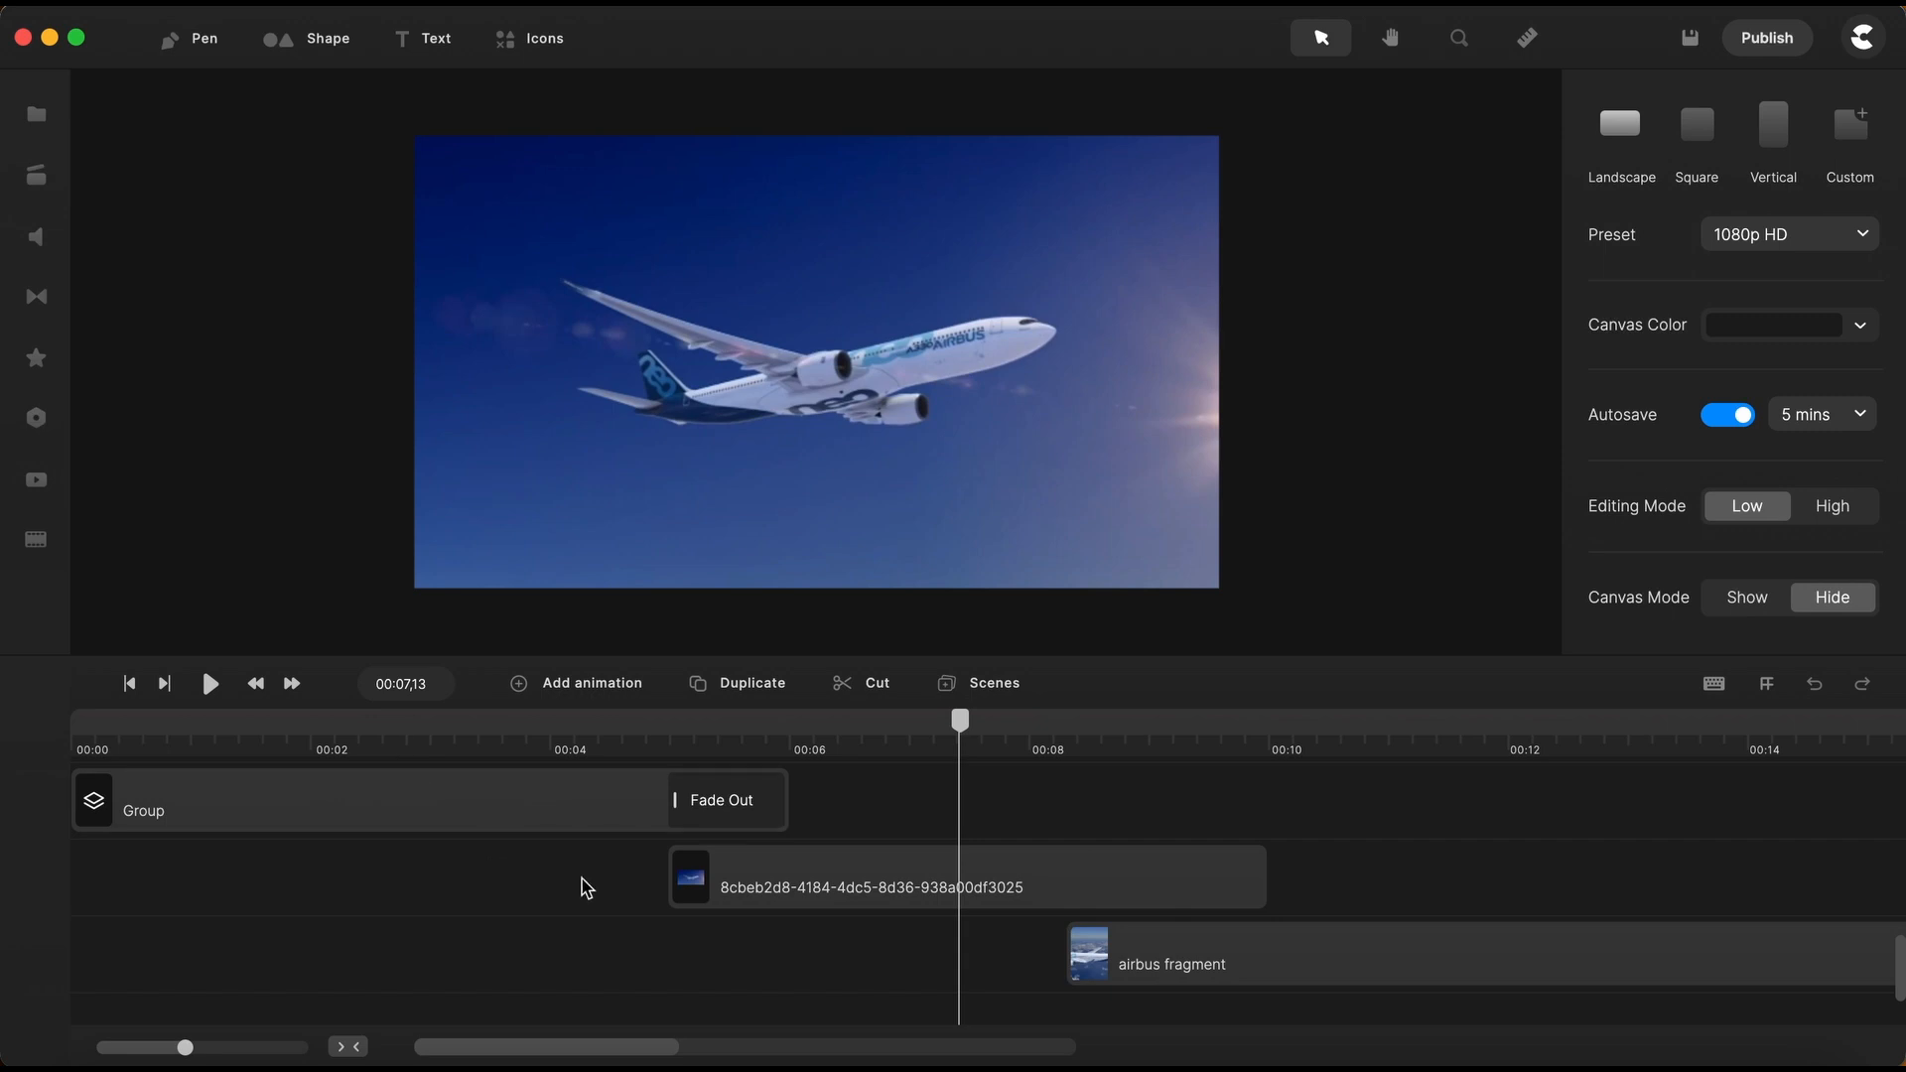
{"action": "mouse_move", "coordinate": [951, 780]}
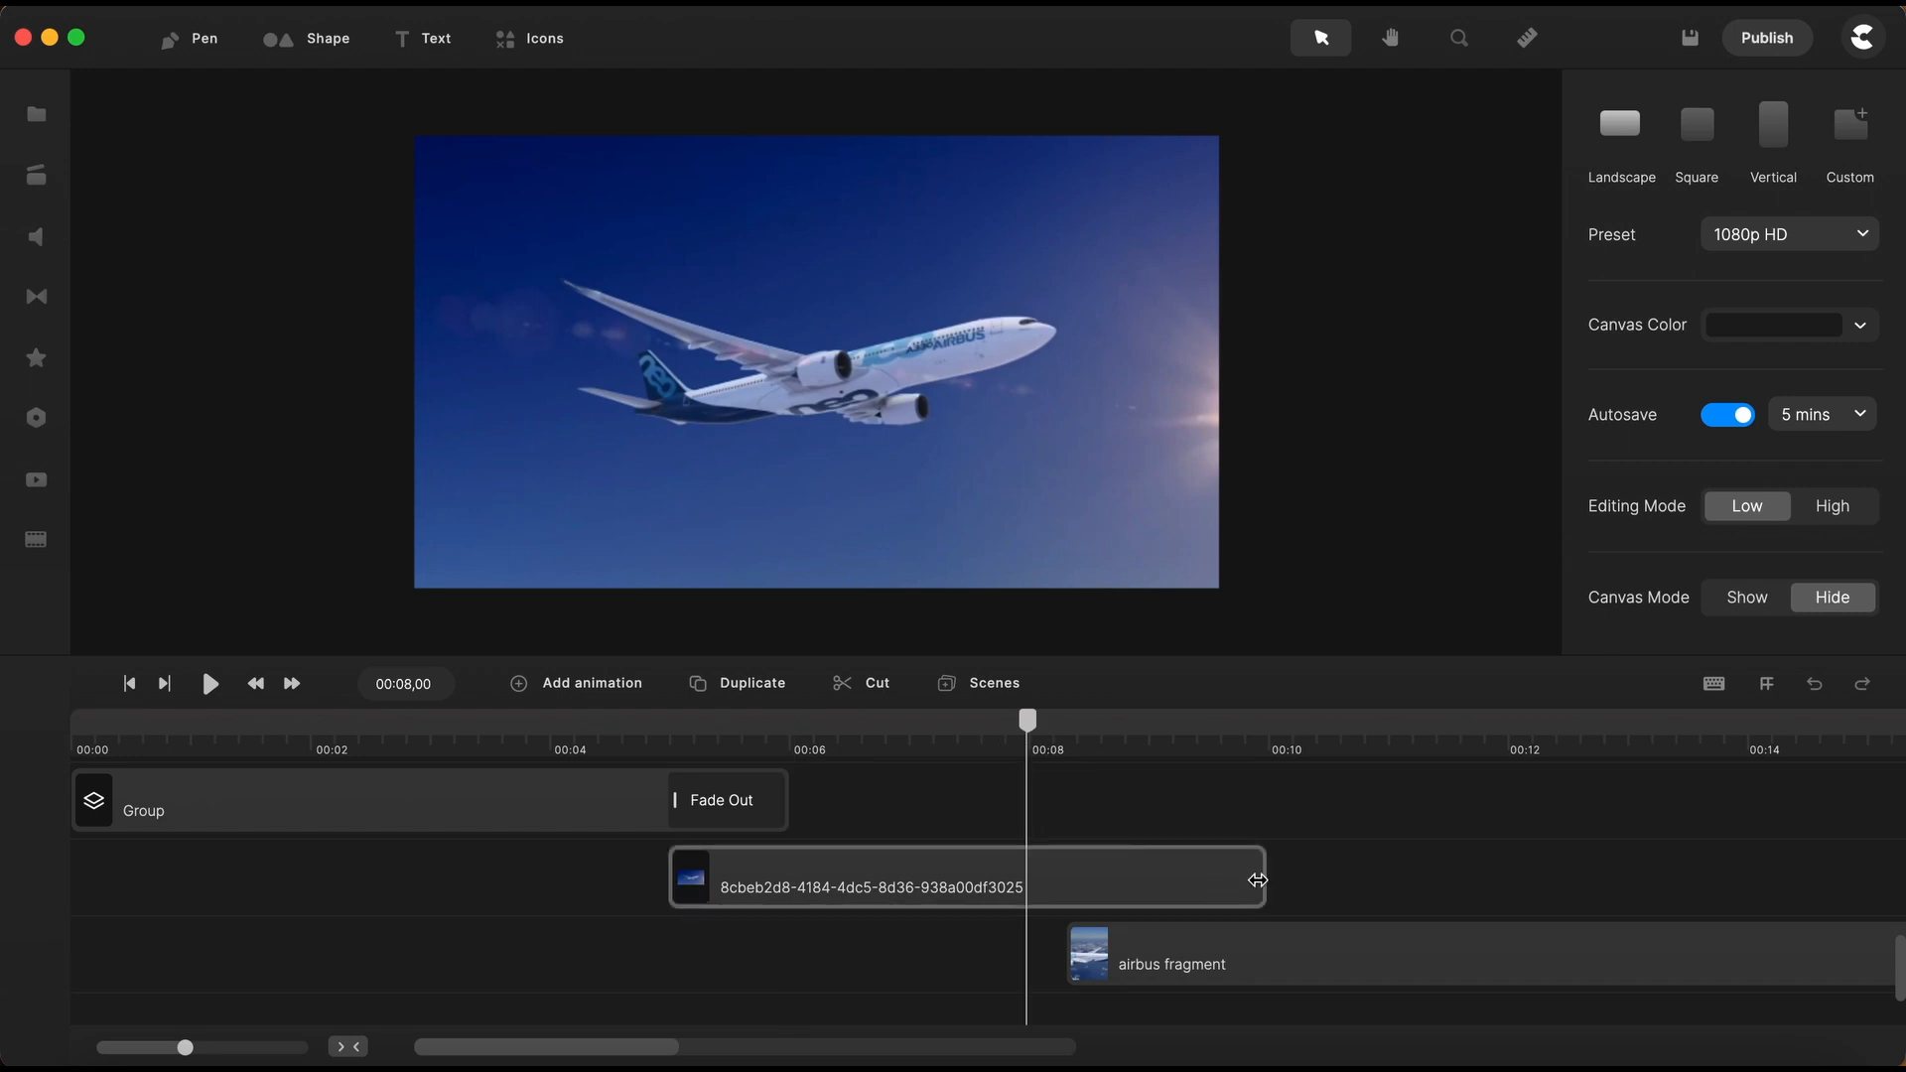
{"action": "left_click", "coordinate": [870, 877]}
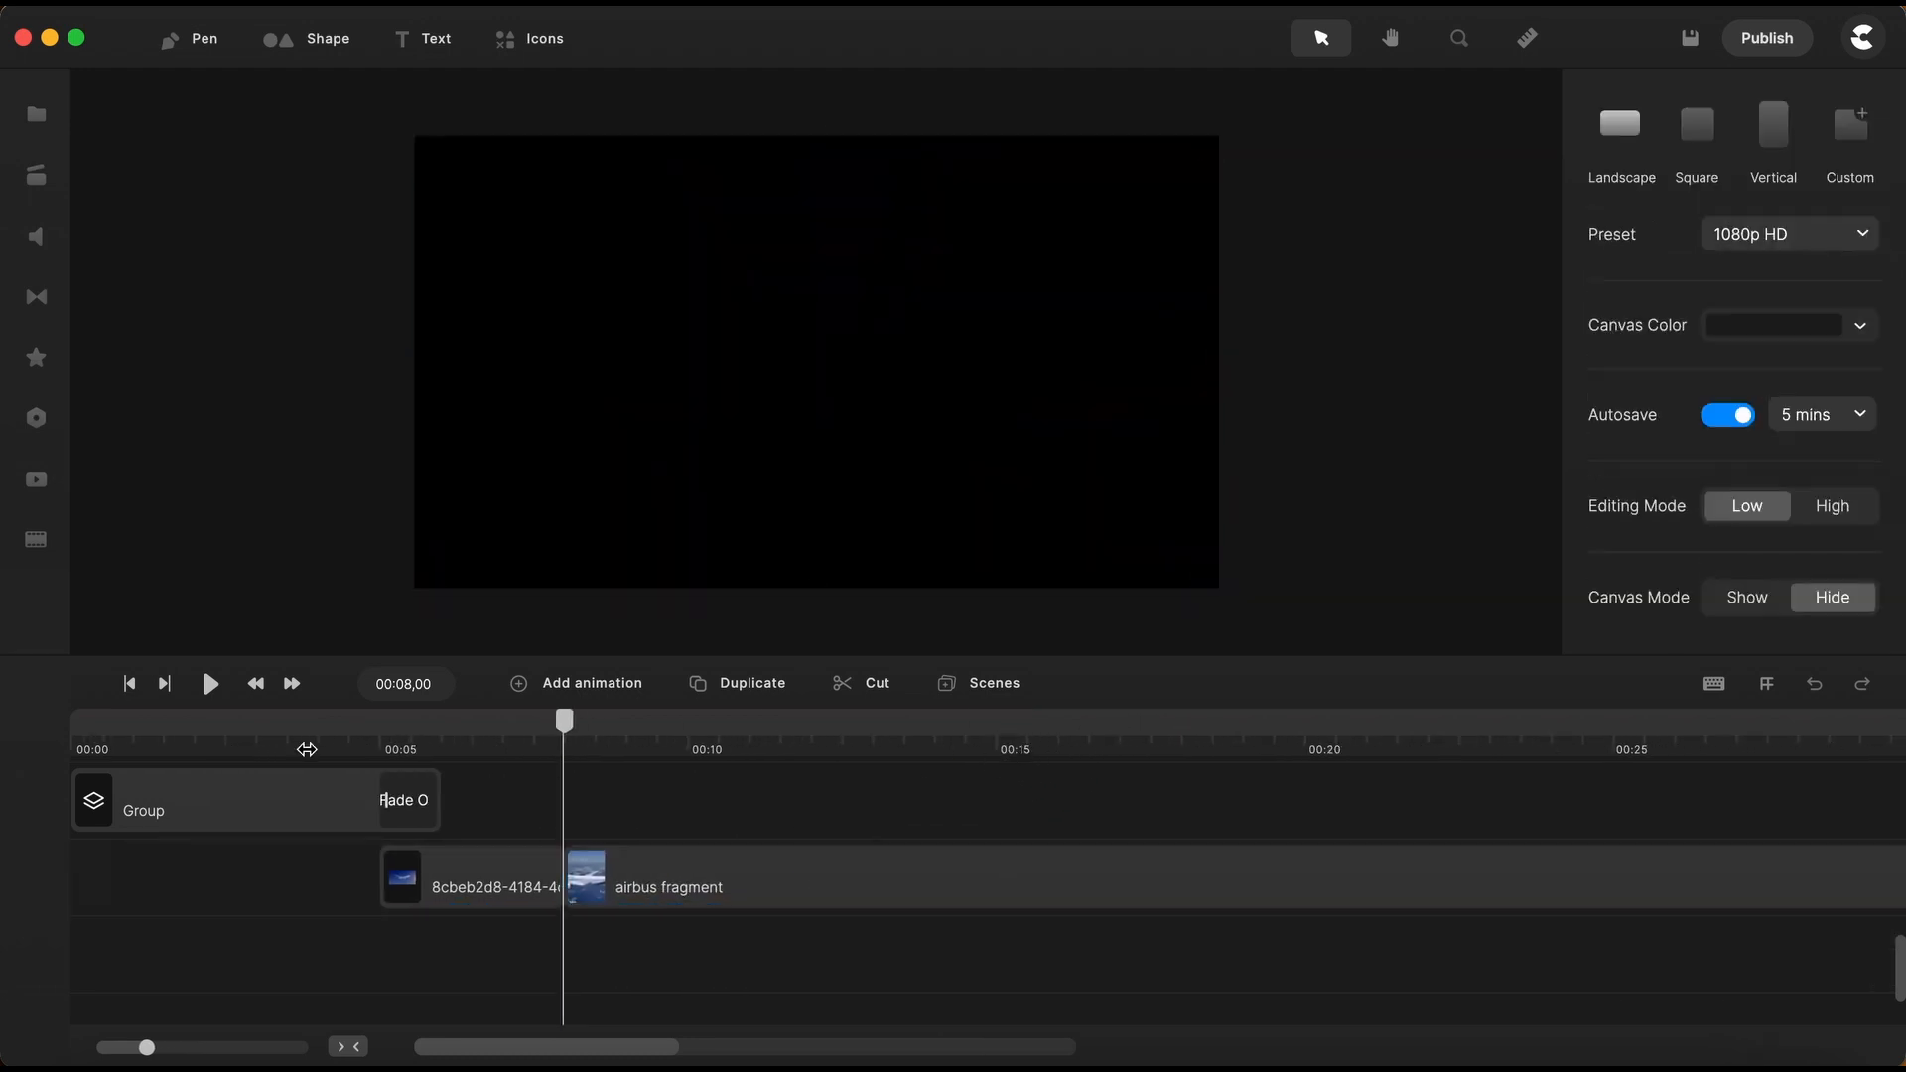
{"action": "left_click", "coordinate": [129, 683]}
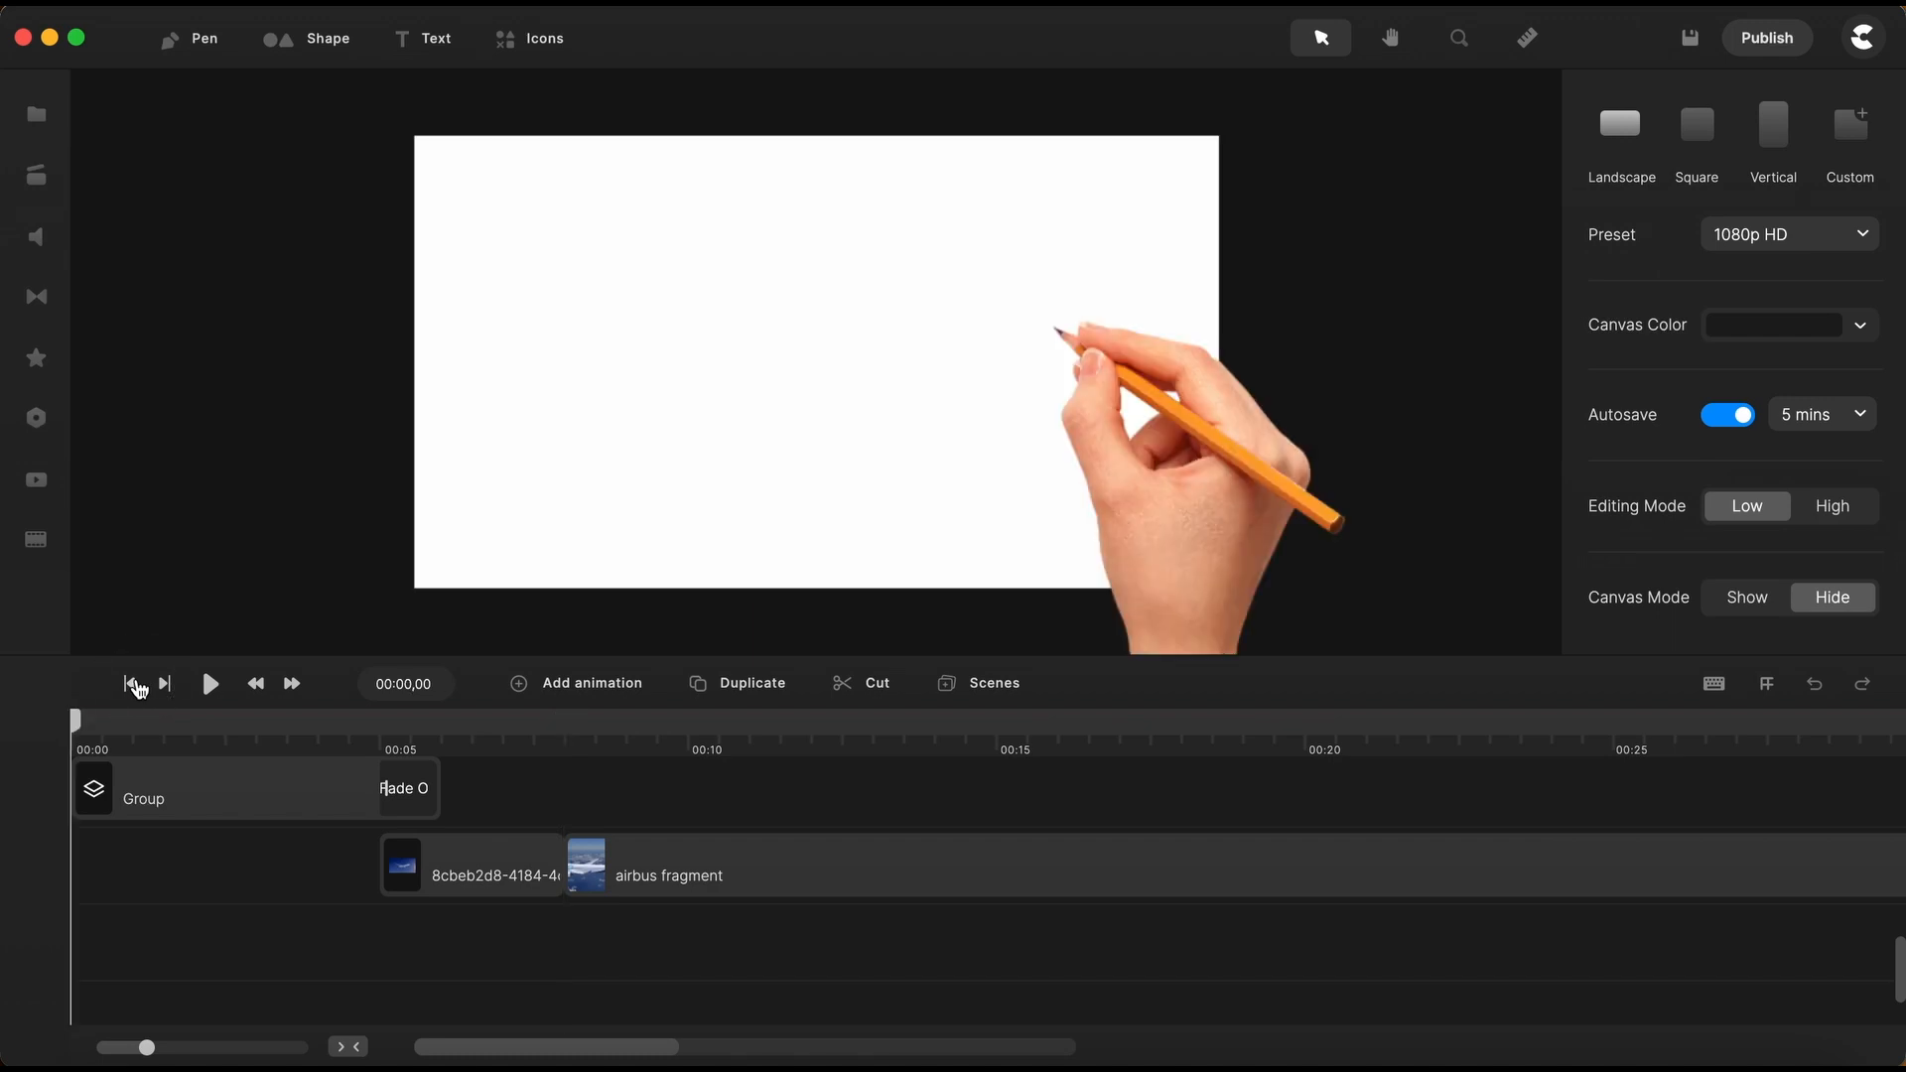
{"action": "left_click", "coordinate": [210, 682]}
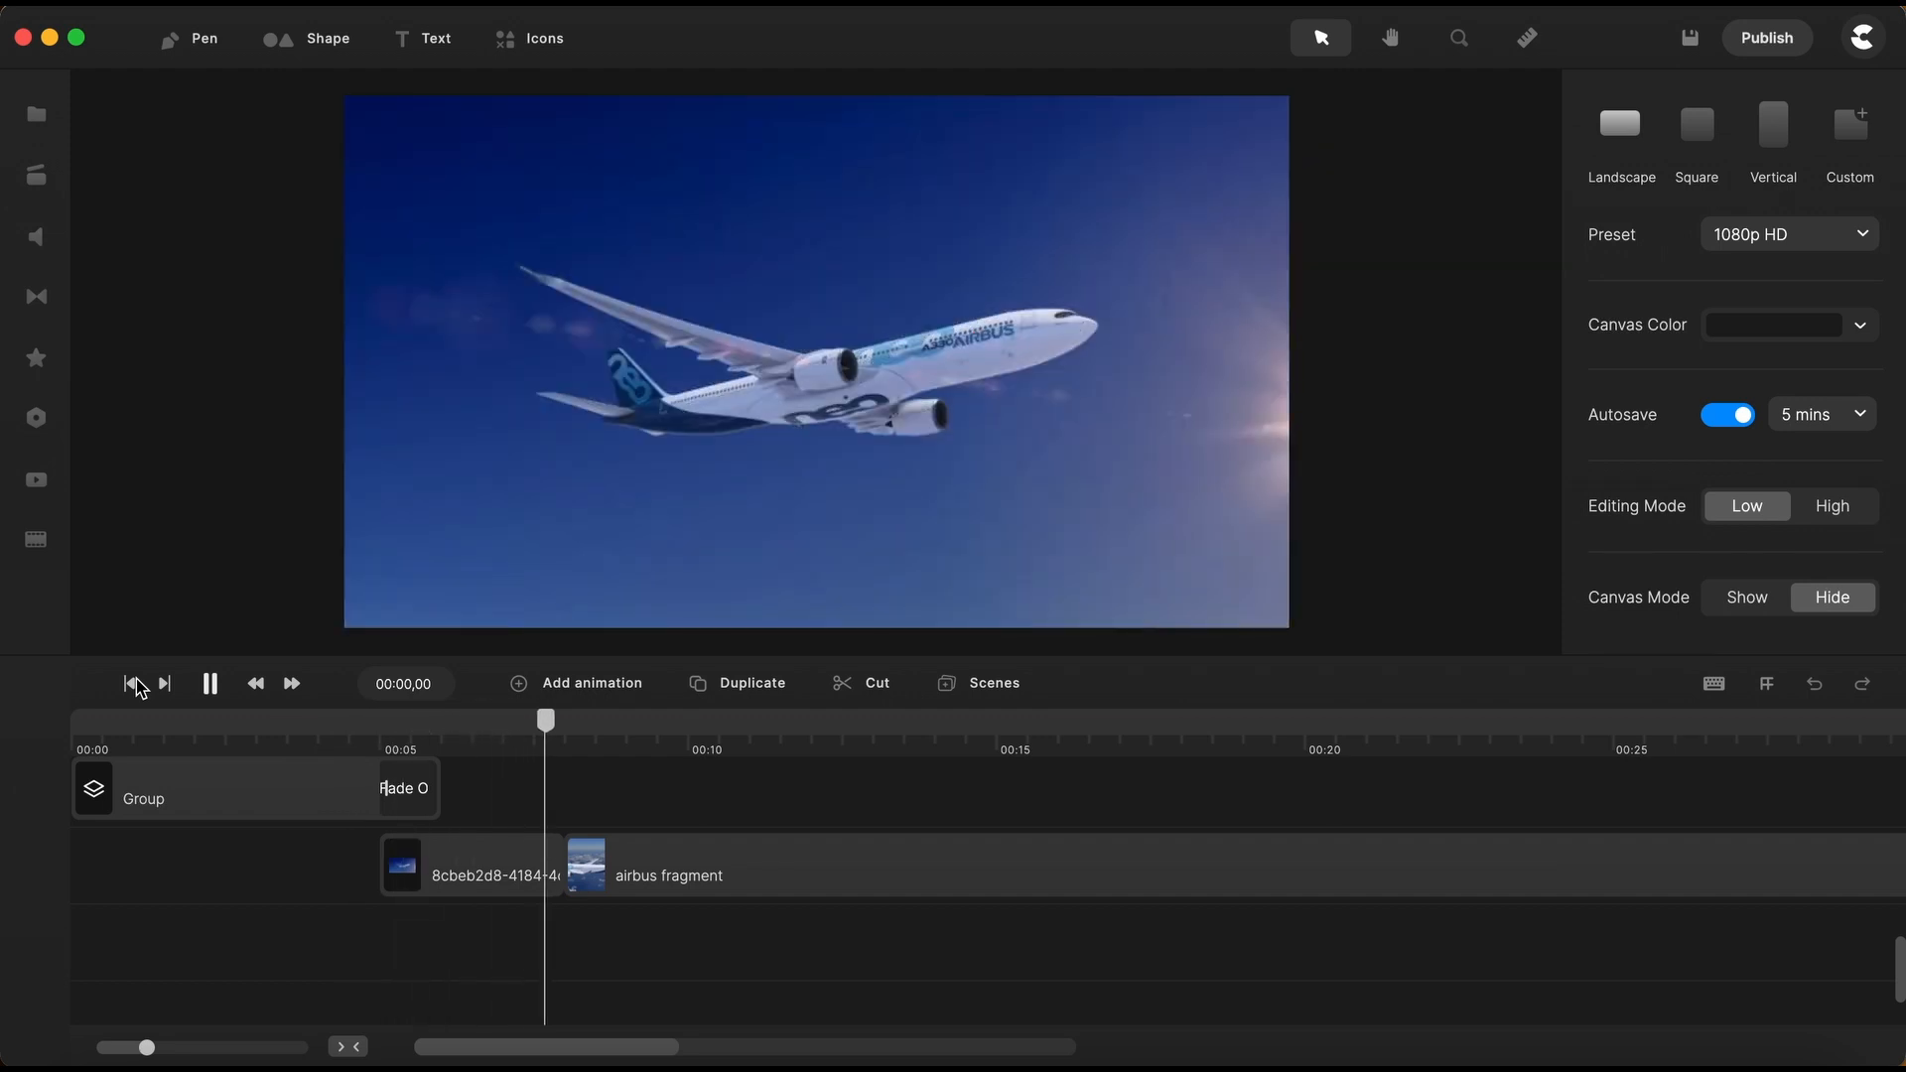
Move the airbus fragment to its own lower track, starting where the first clip ends
{"action": "left_click", "coordinate": [207, 683]}
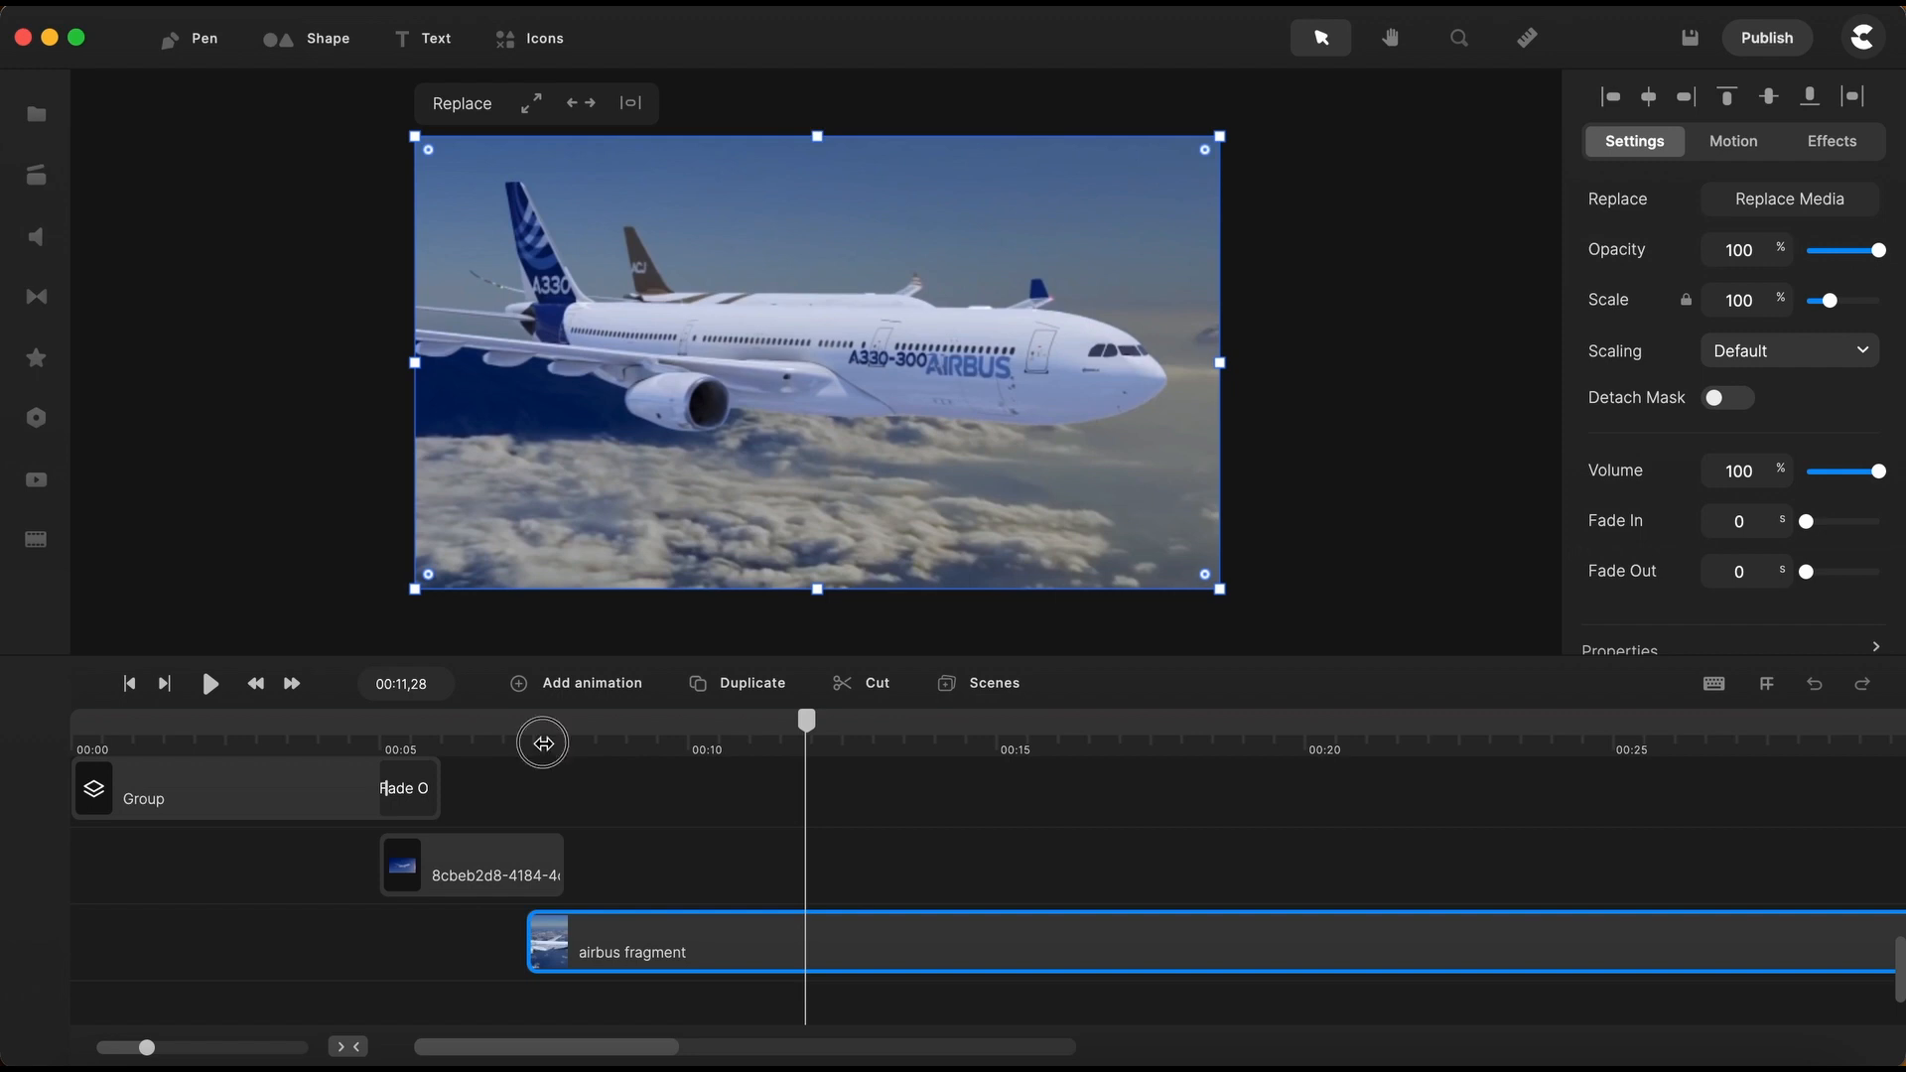
{"action": "left_click", "coordinate": [471, 863]}
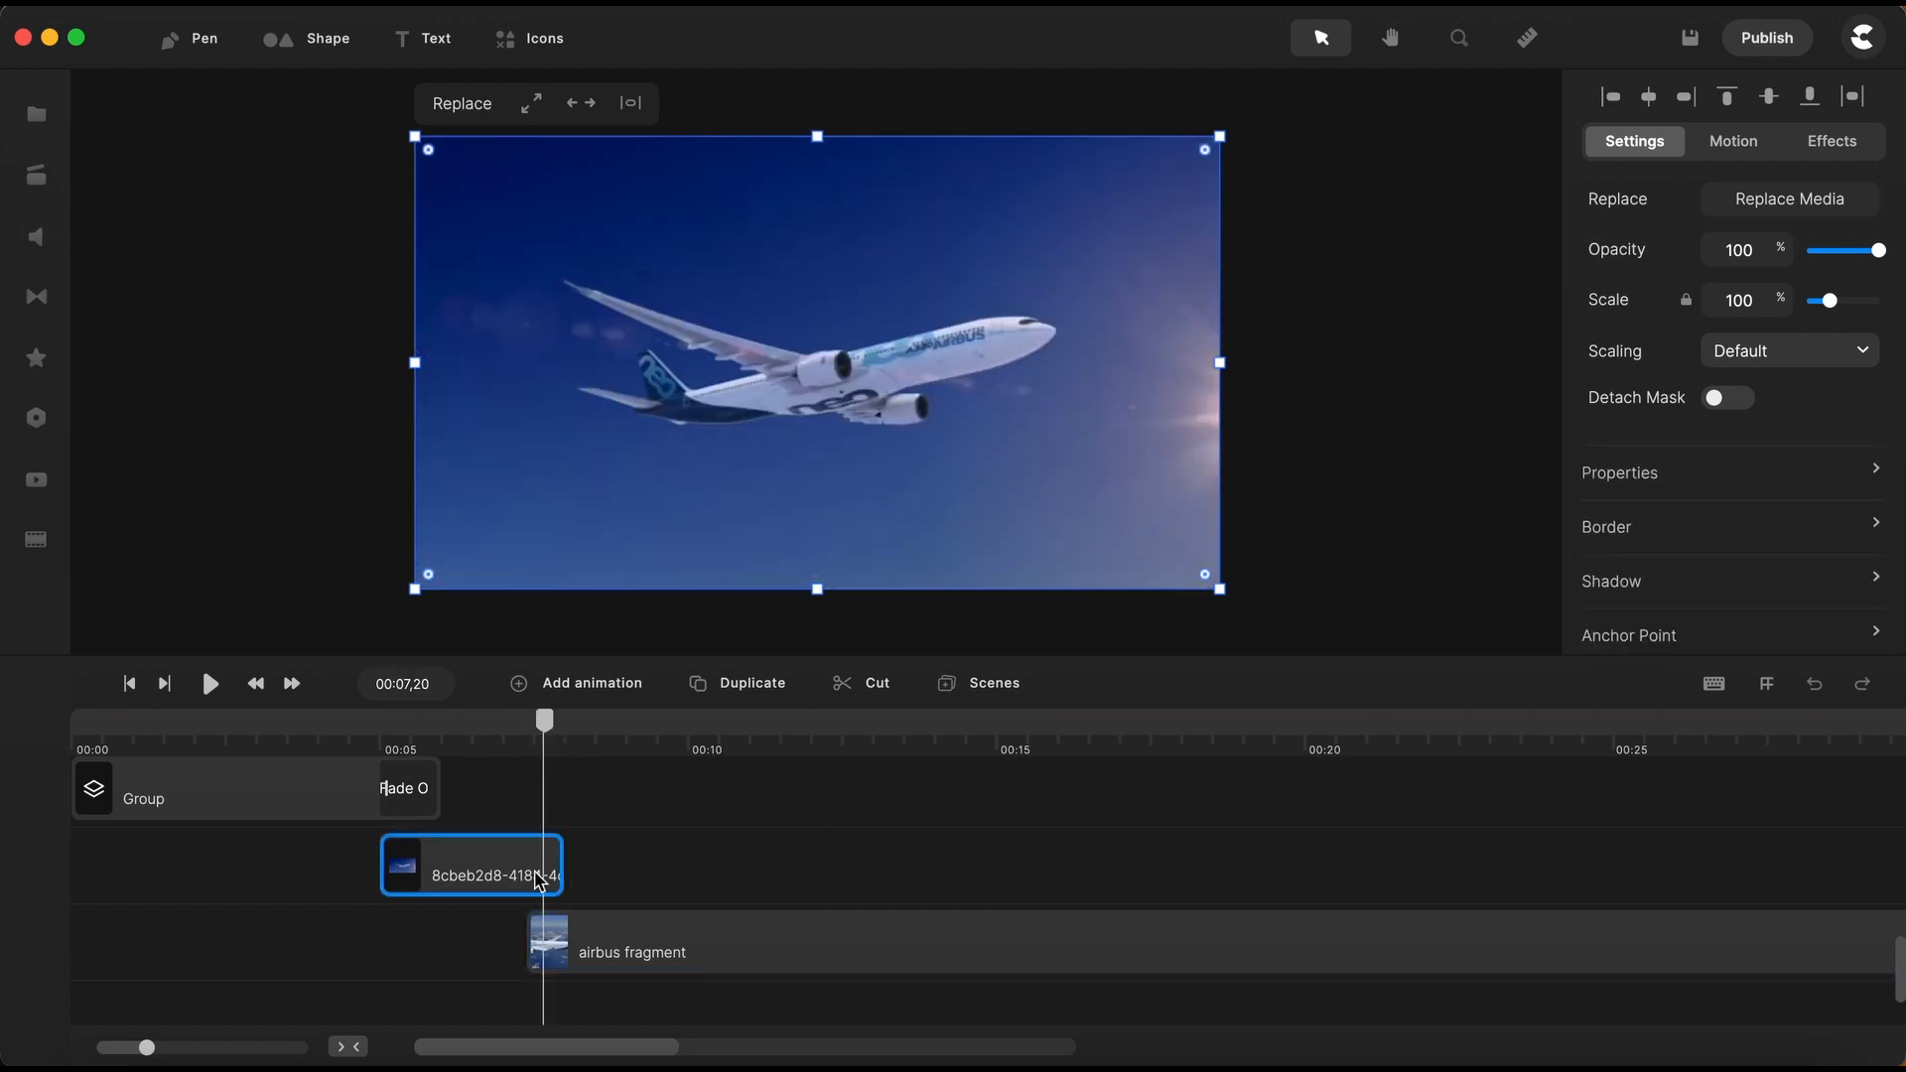
{"action": "mouse_move", "coordinate": [1878, 250]}
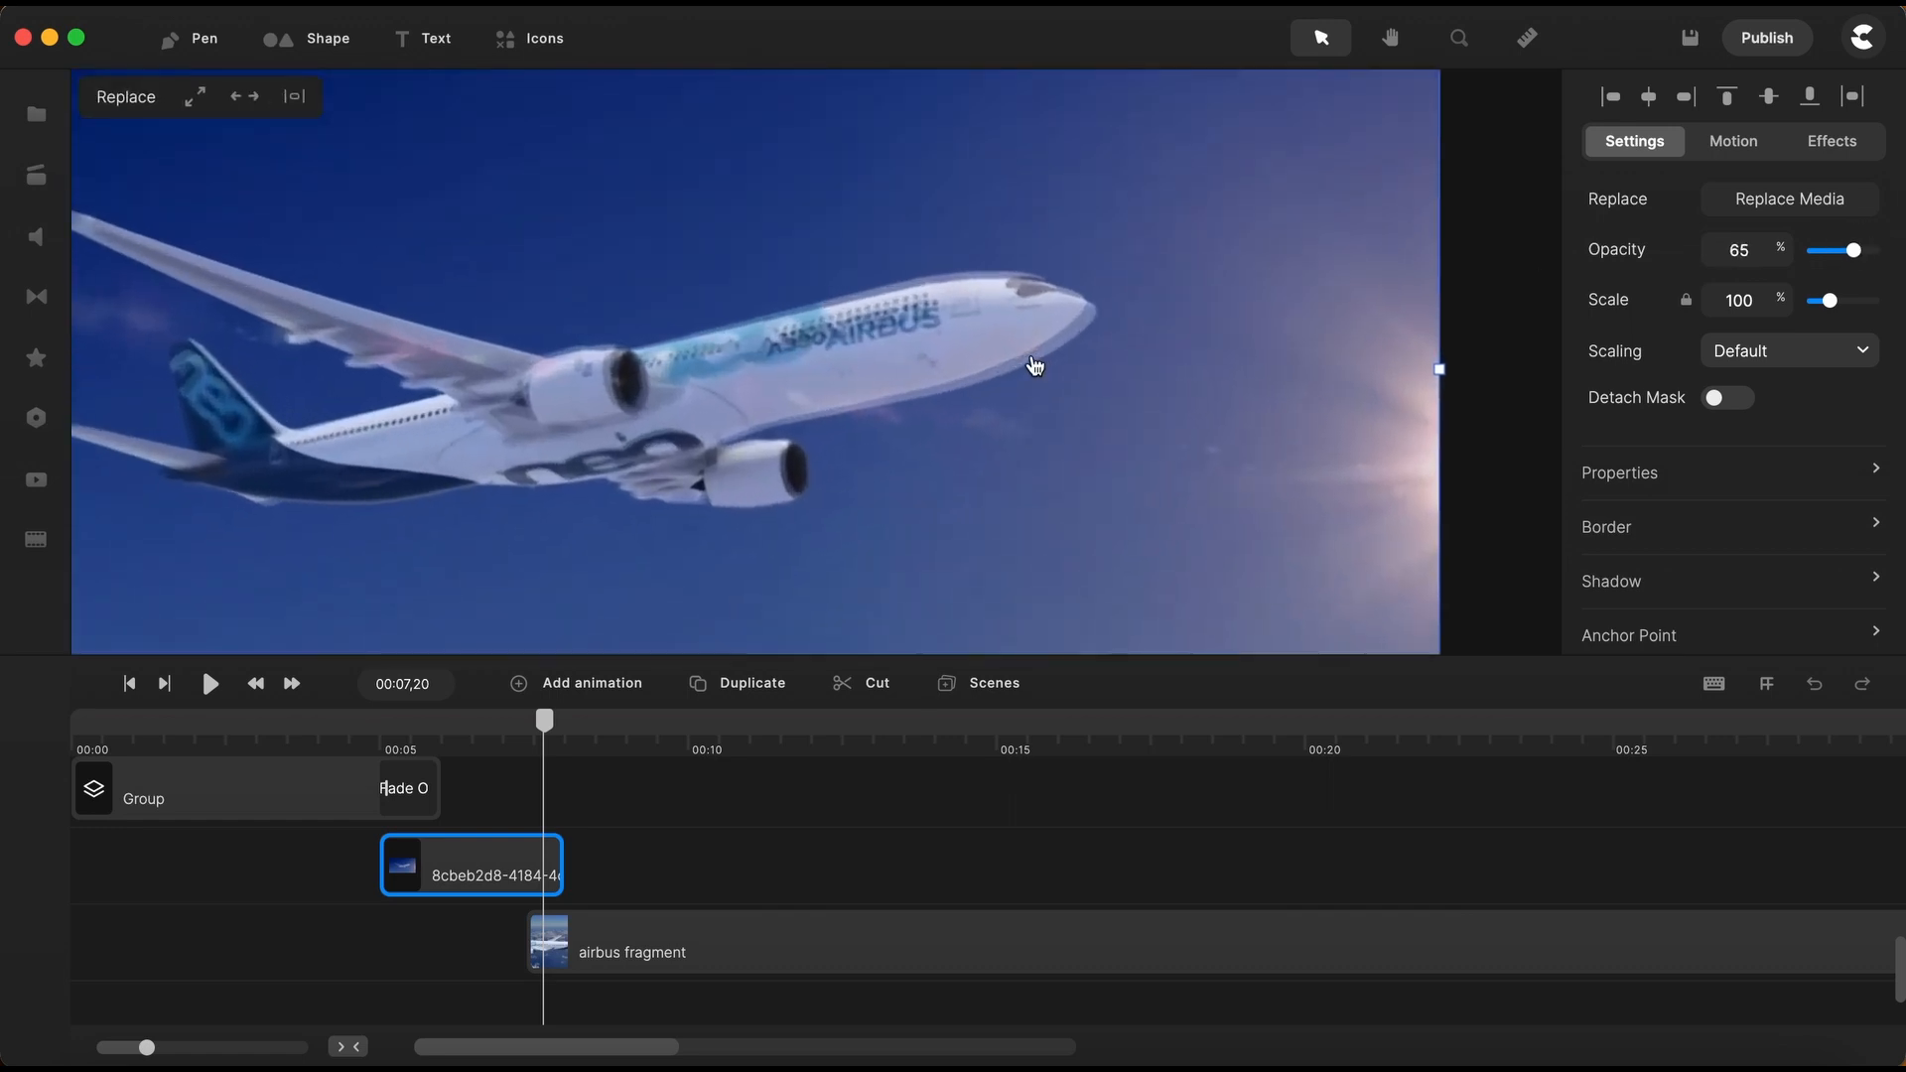
{"action": "mouse_move", "coordinate": [714, 936]}
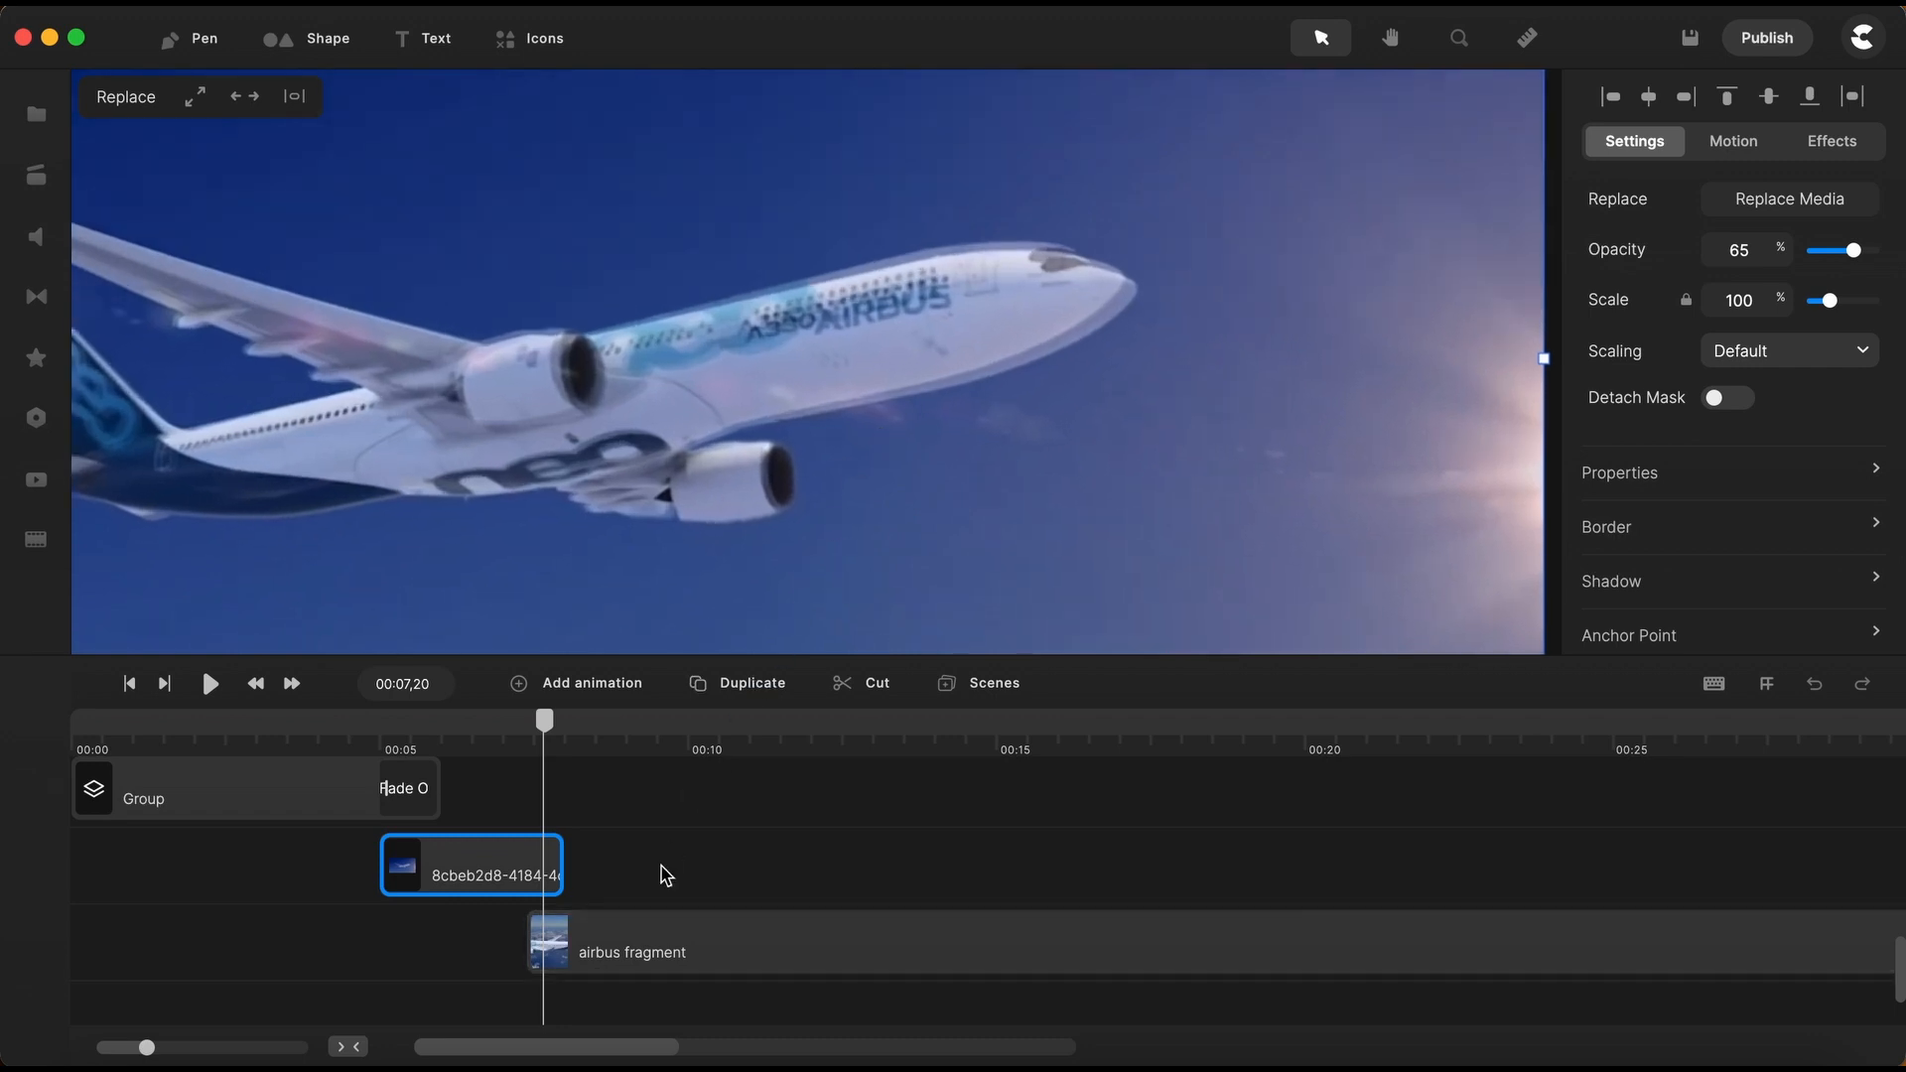
{"action": "left_click", "coordinate": [632, 952]}
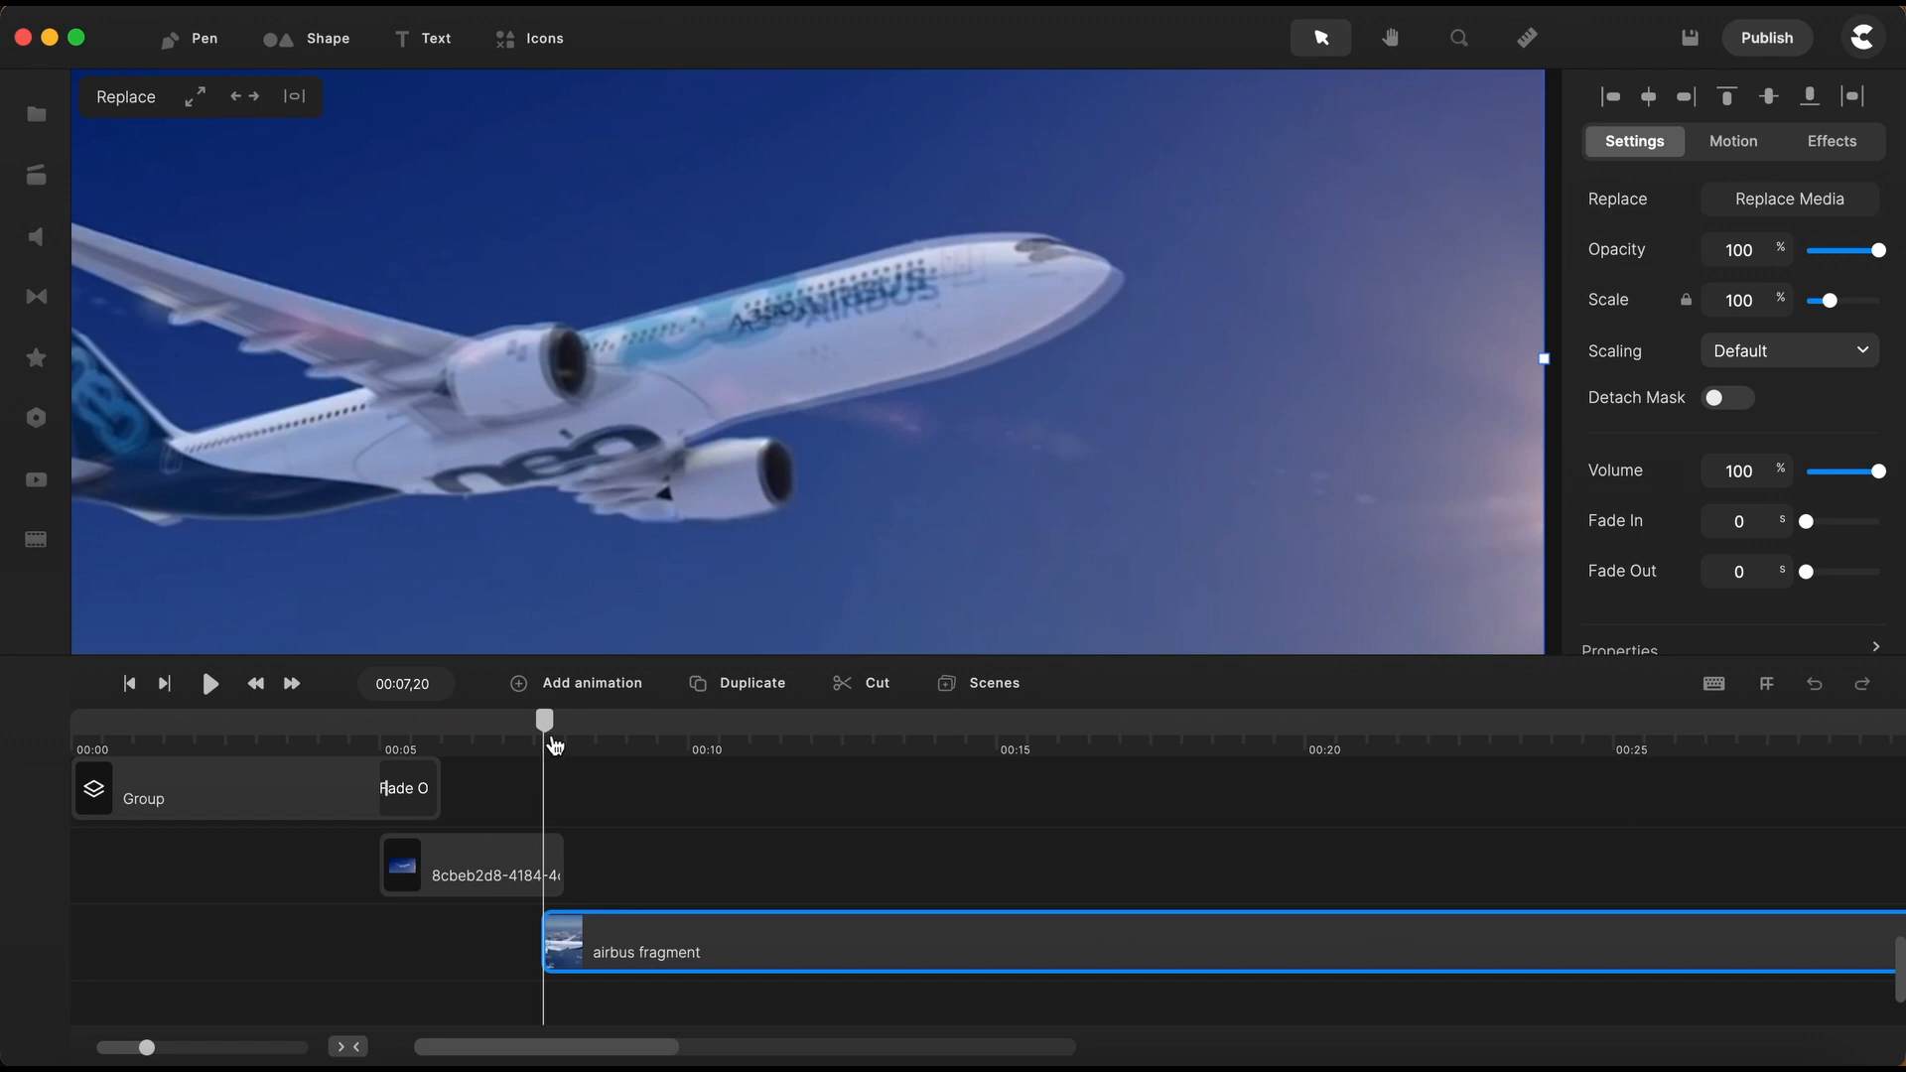
{"action": "mouse_move", "coordinate": [621, 693]}
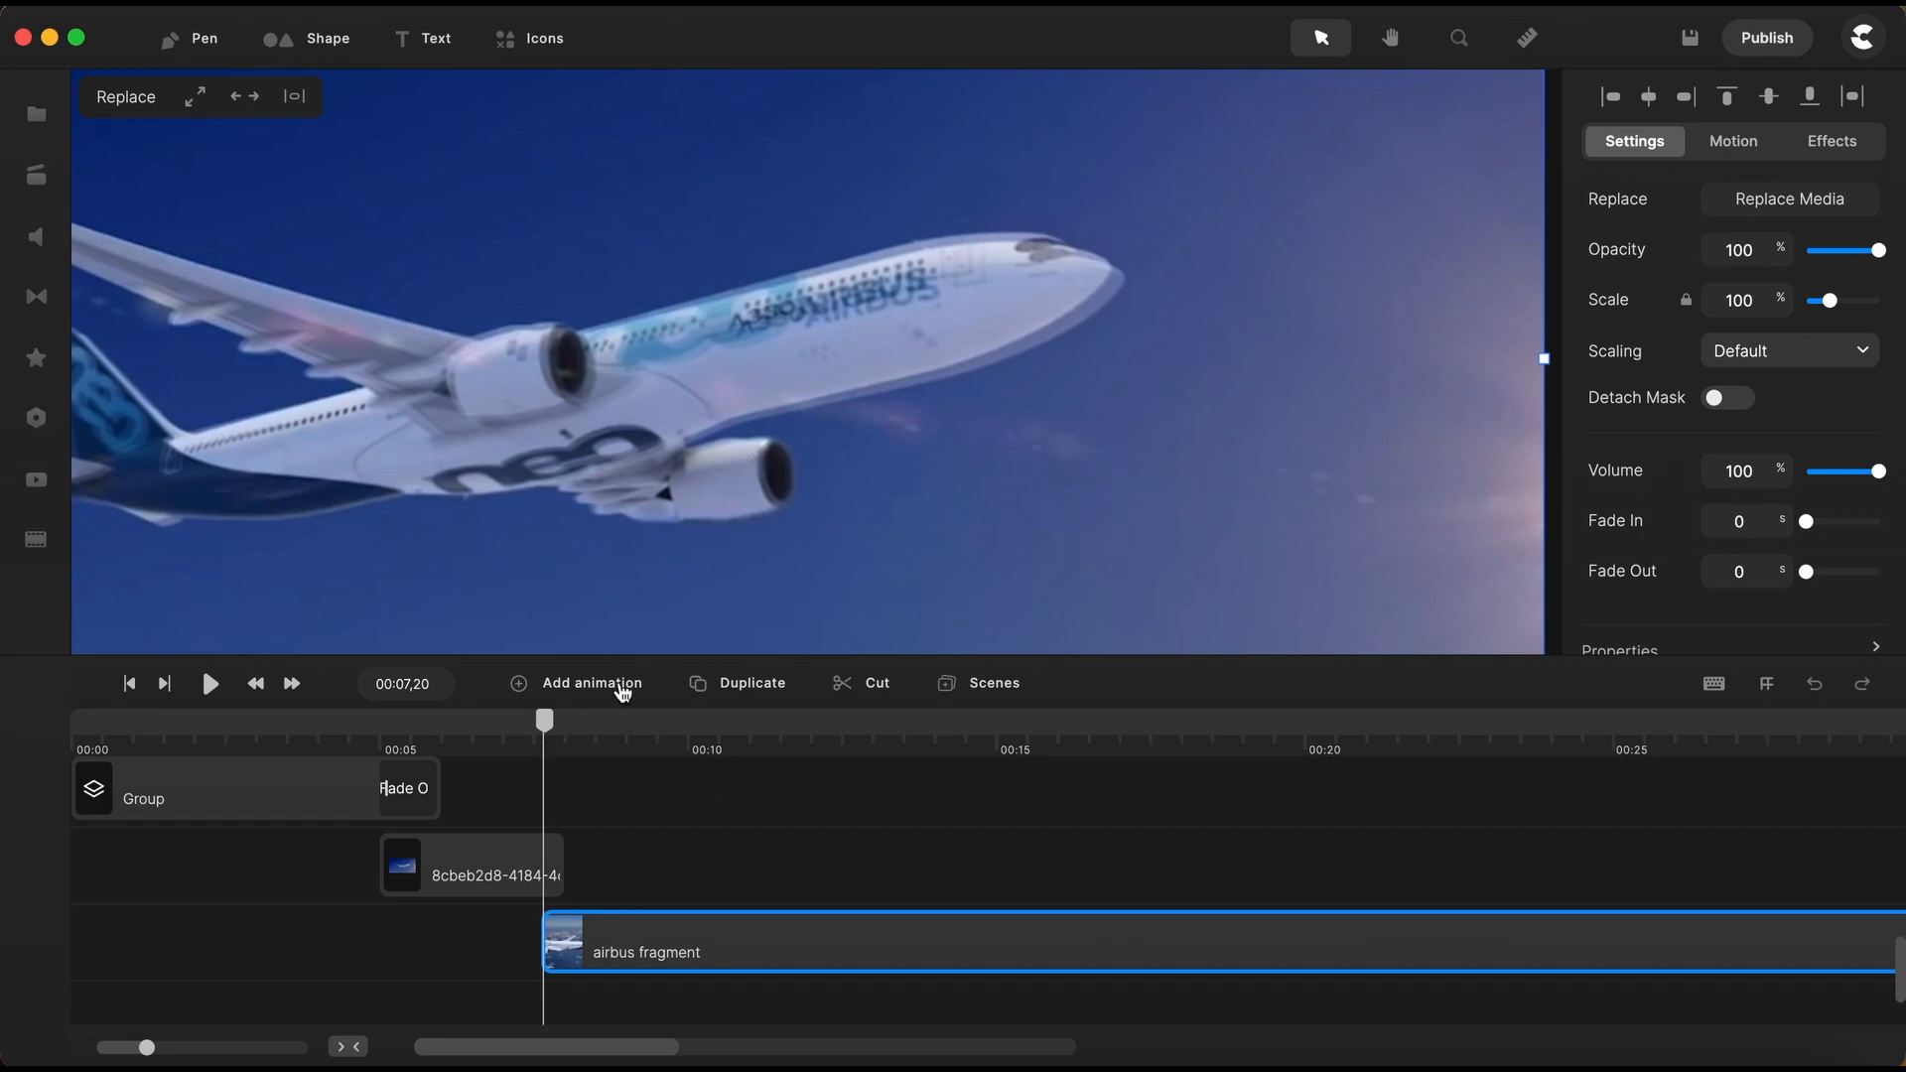
{"action": "mouse_move", "coordinate": [606, 726]}
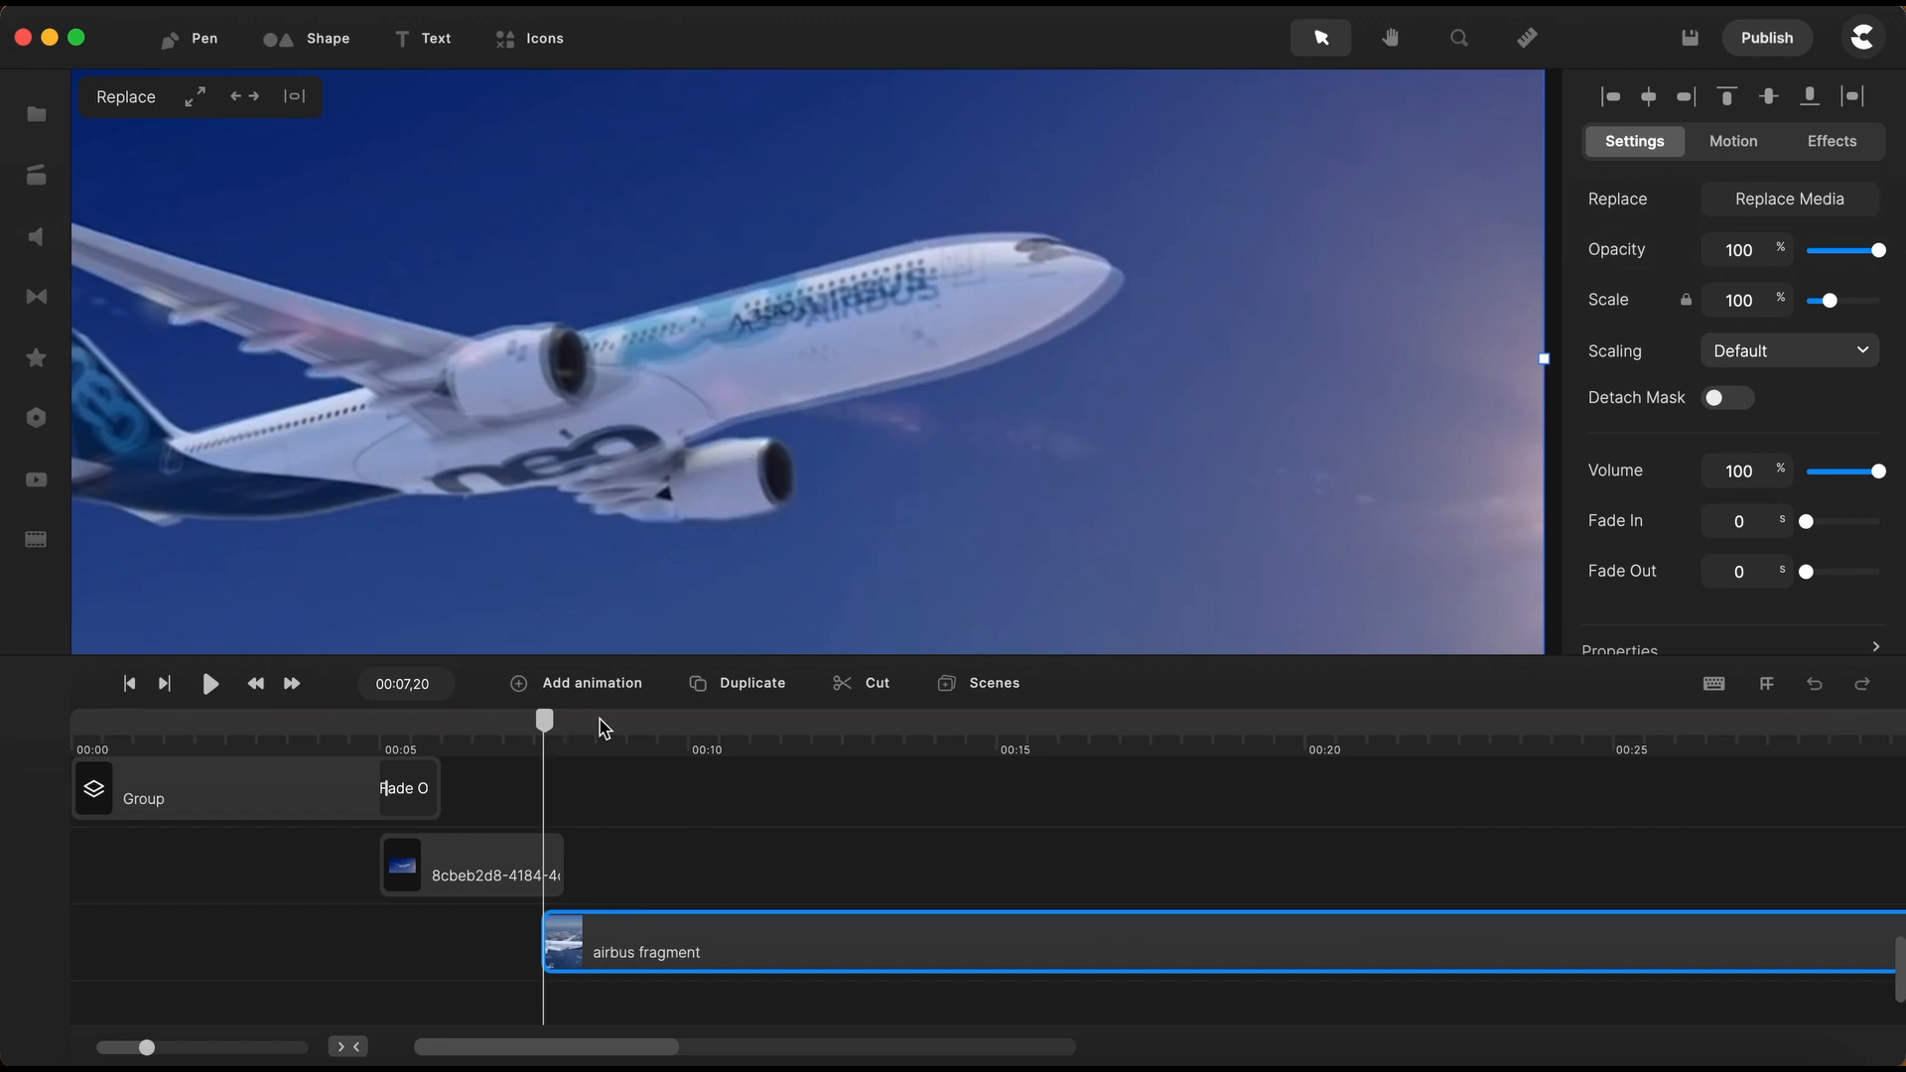
{"action": "mouse_move", "coordinate": [586, 857]}
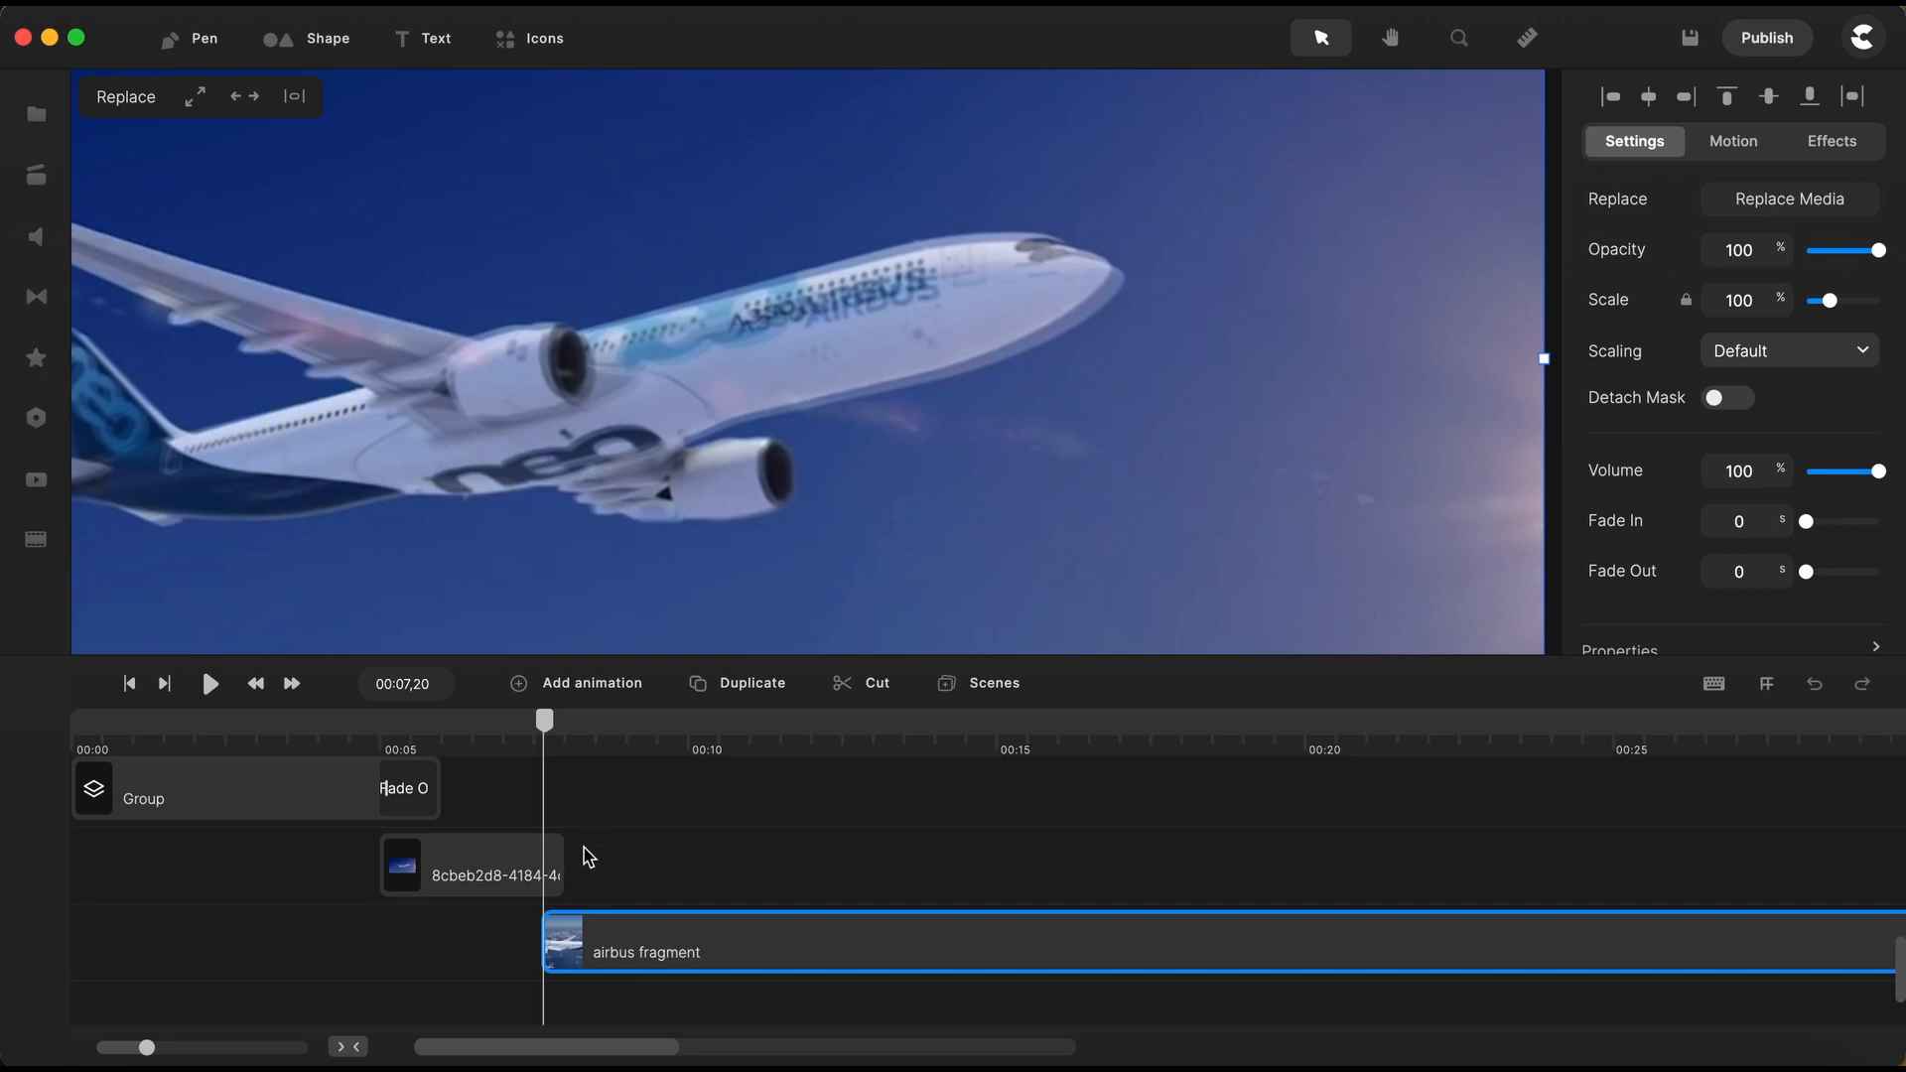
{"action": "mouse_move", "coordinate": [549, 946]}
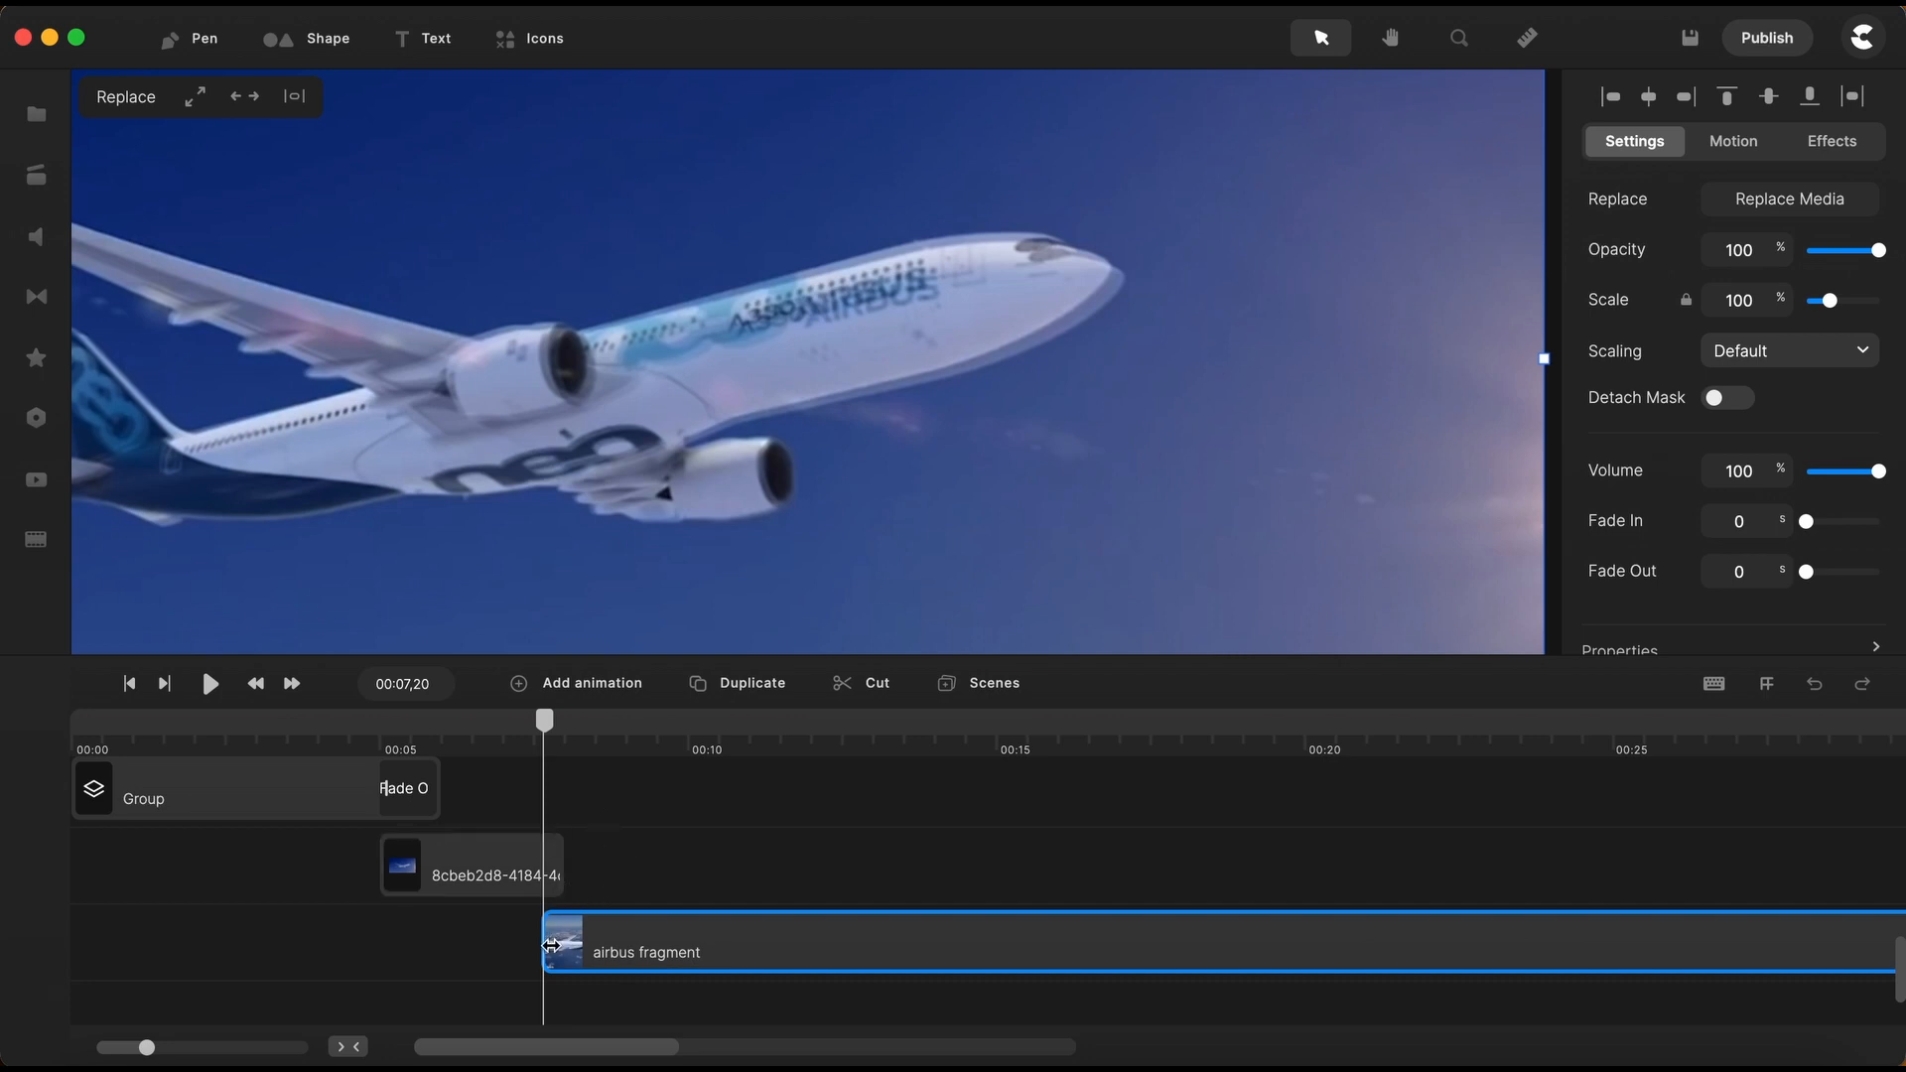
{"action": "mouse_move", "coordinate": [572, 952]}
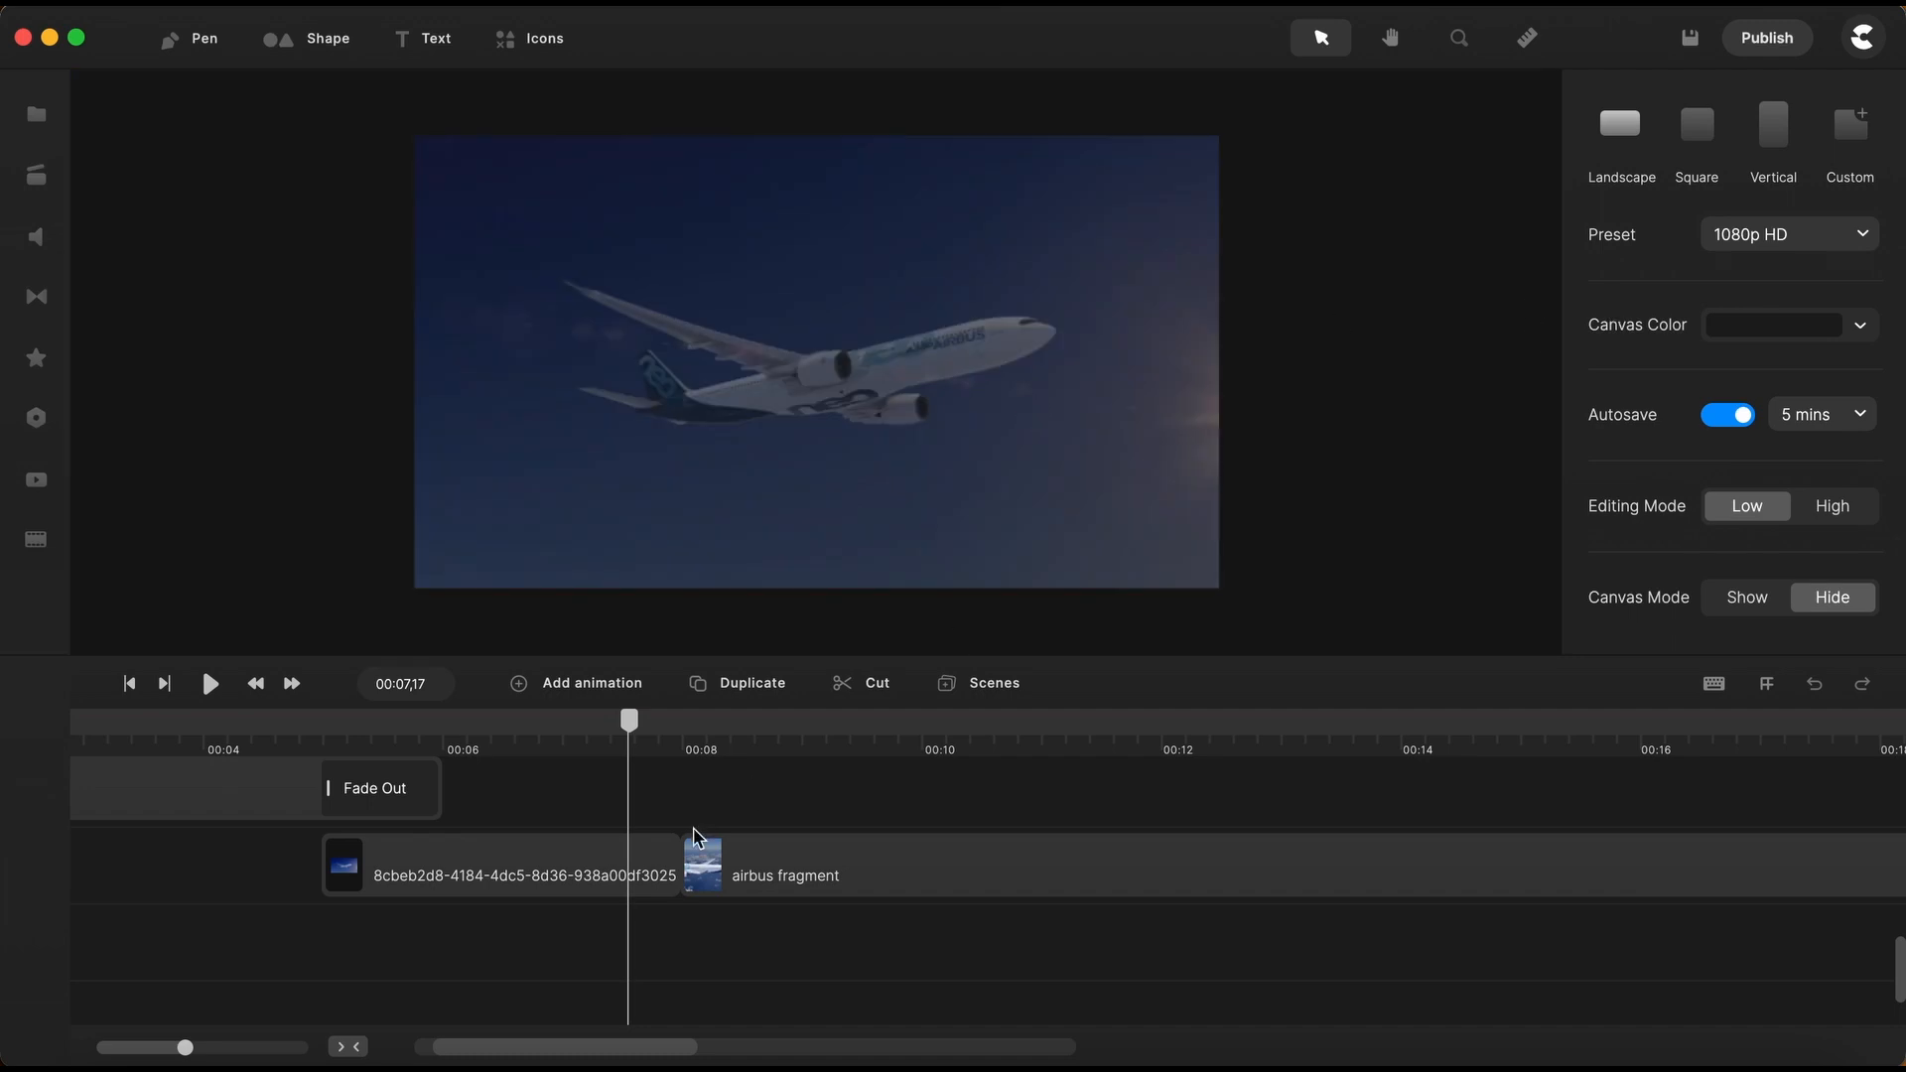
Snap the airbus fragment onto the first plane clip's track, directly after its end
{"action": "left_click", "coordinate": [499, 865]}
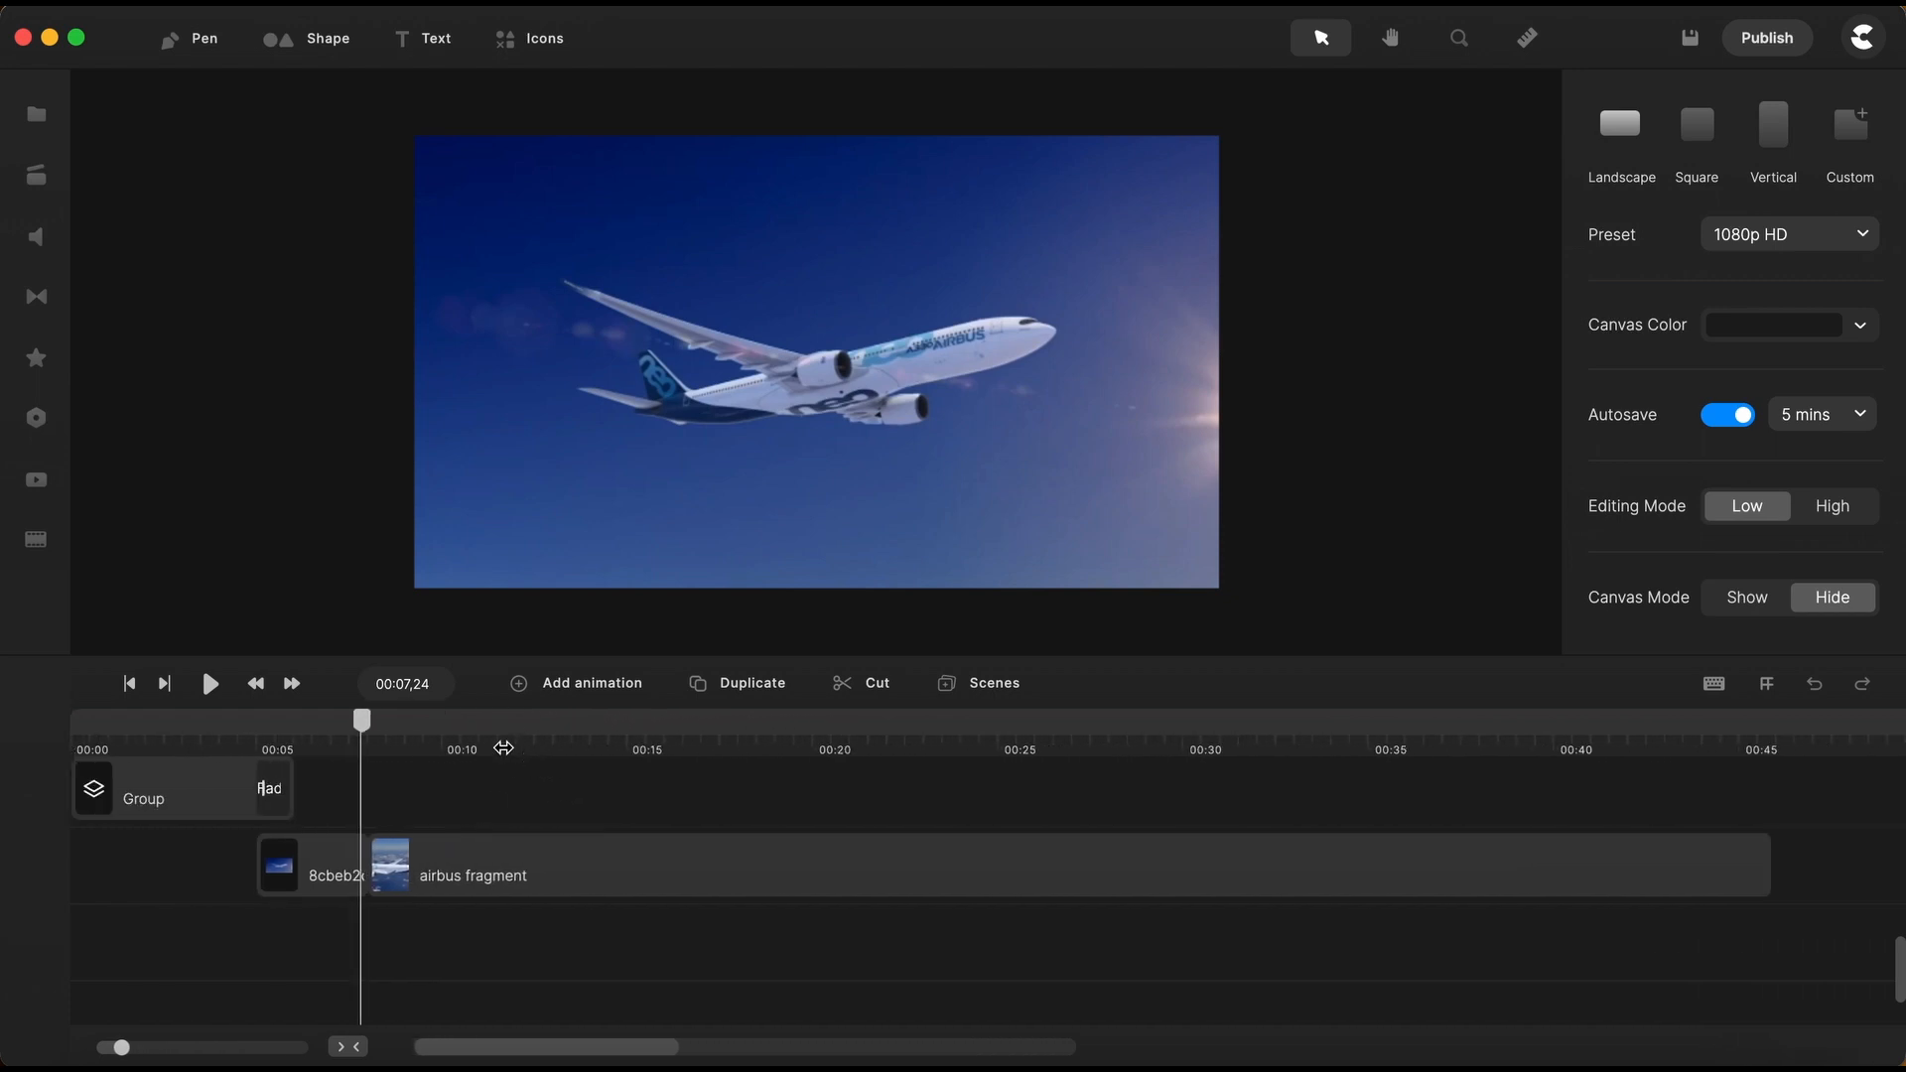
Preview the trimmed sequence from the start, with the airbus fragment beginning about six seconds in
{"action": "left_click", "coordinate": [130, 683]}
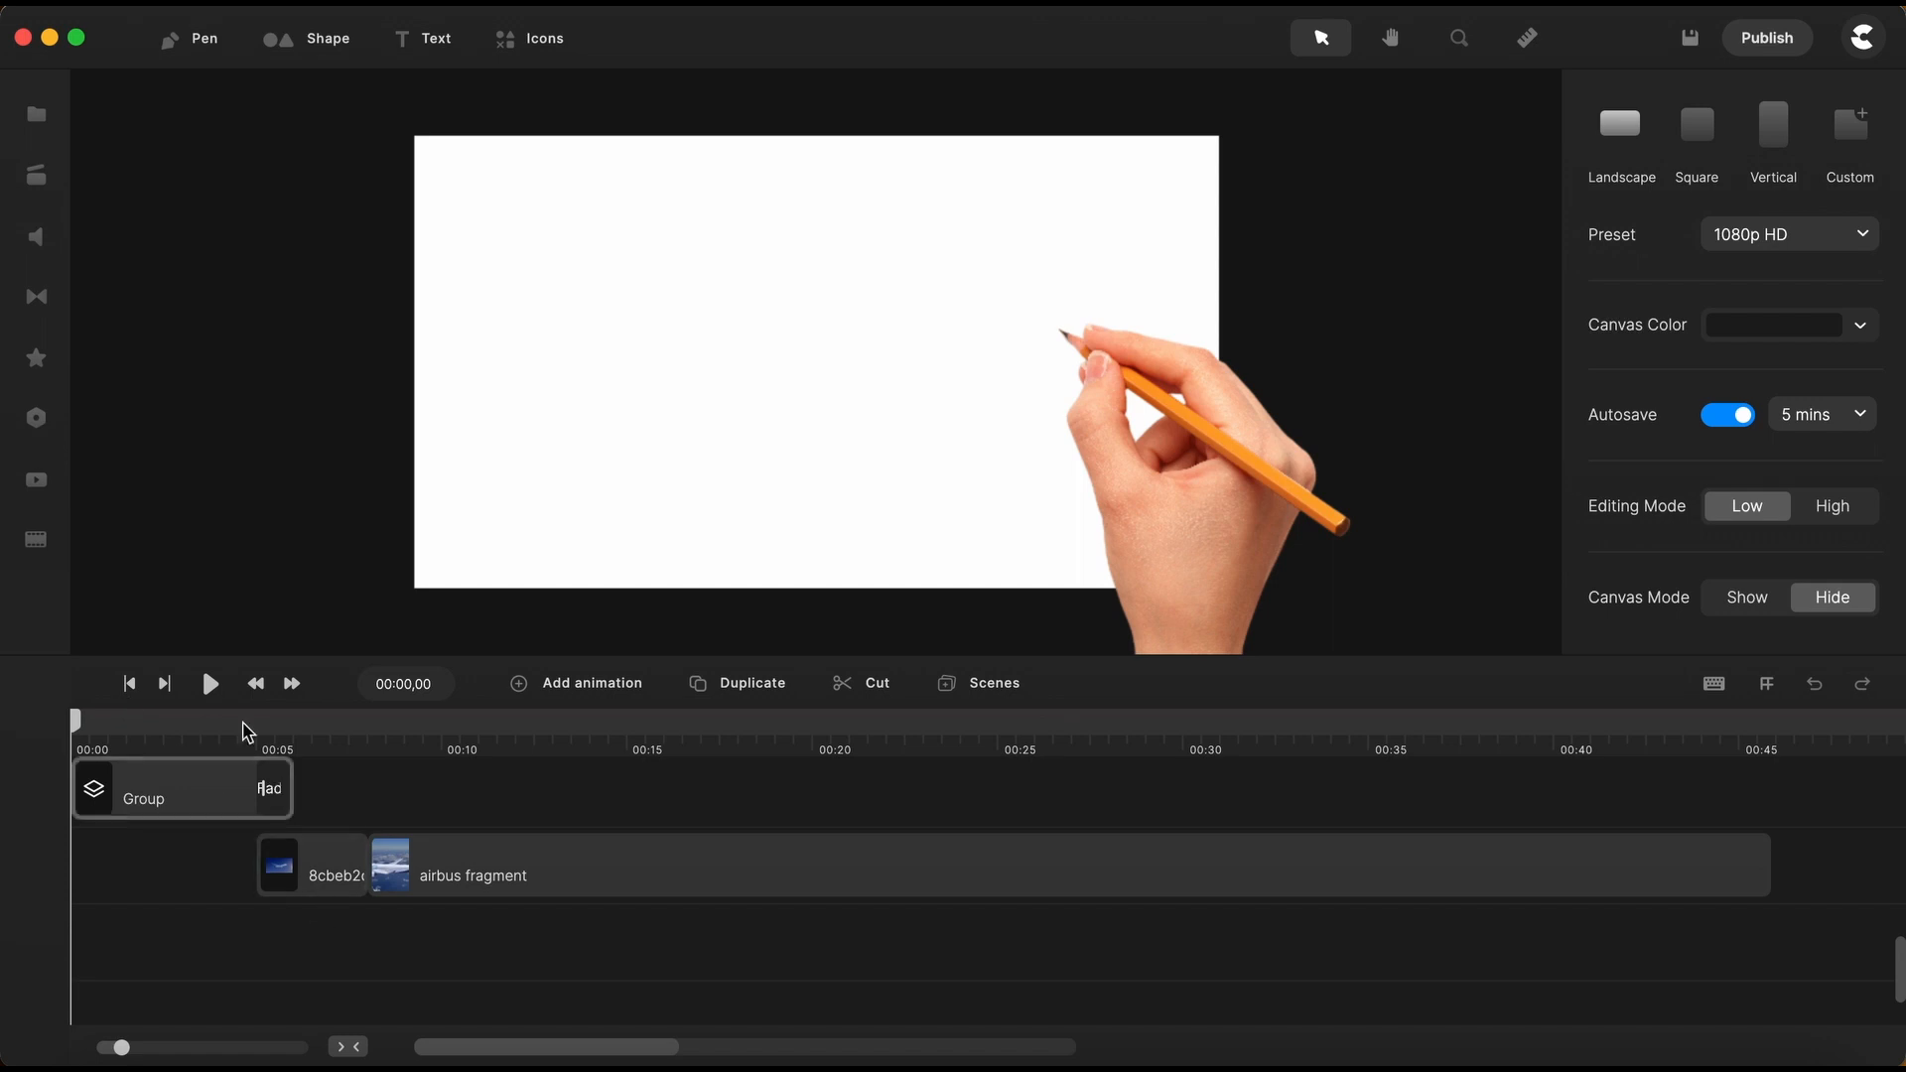
{"action": "left_click", "coordinate": [209, 683]}
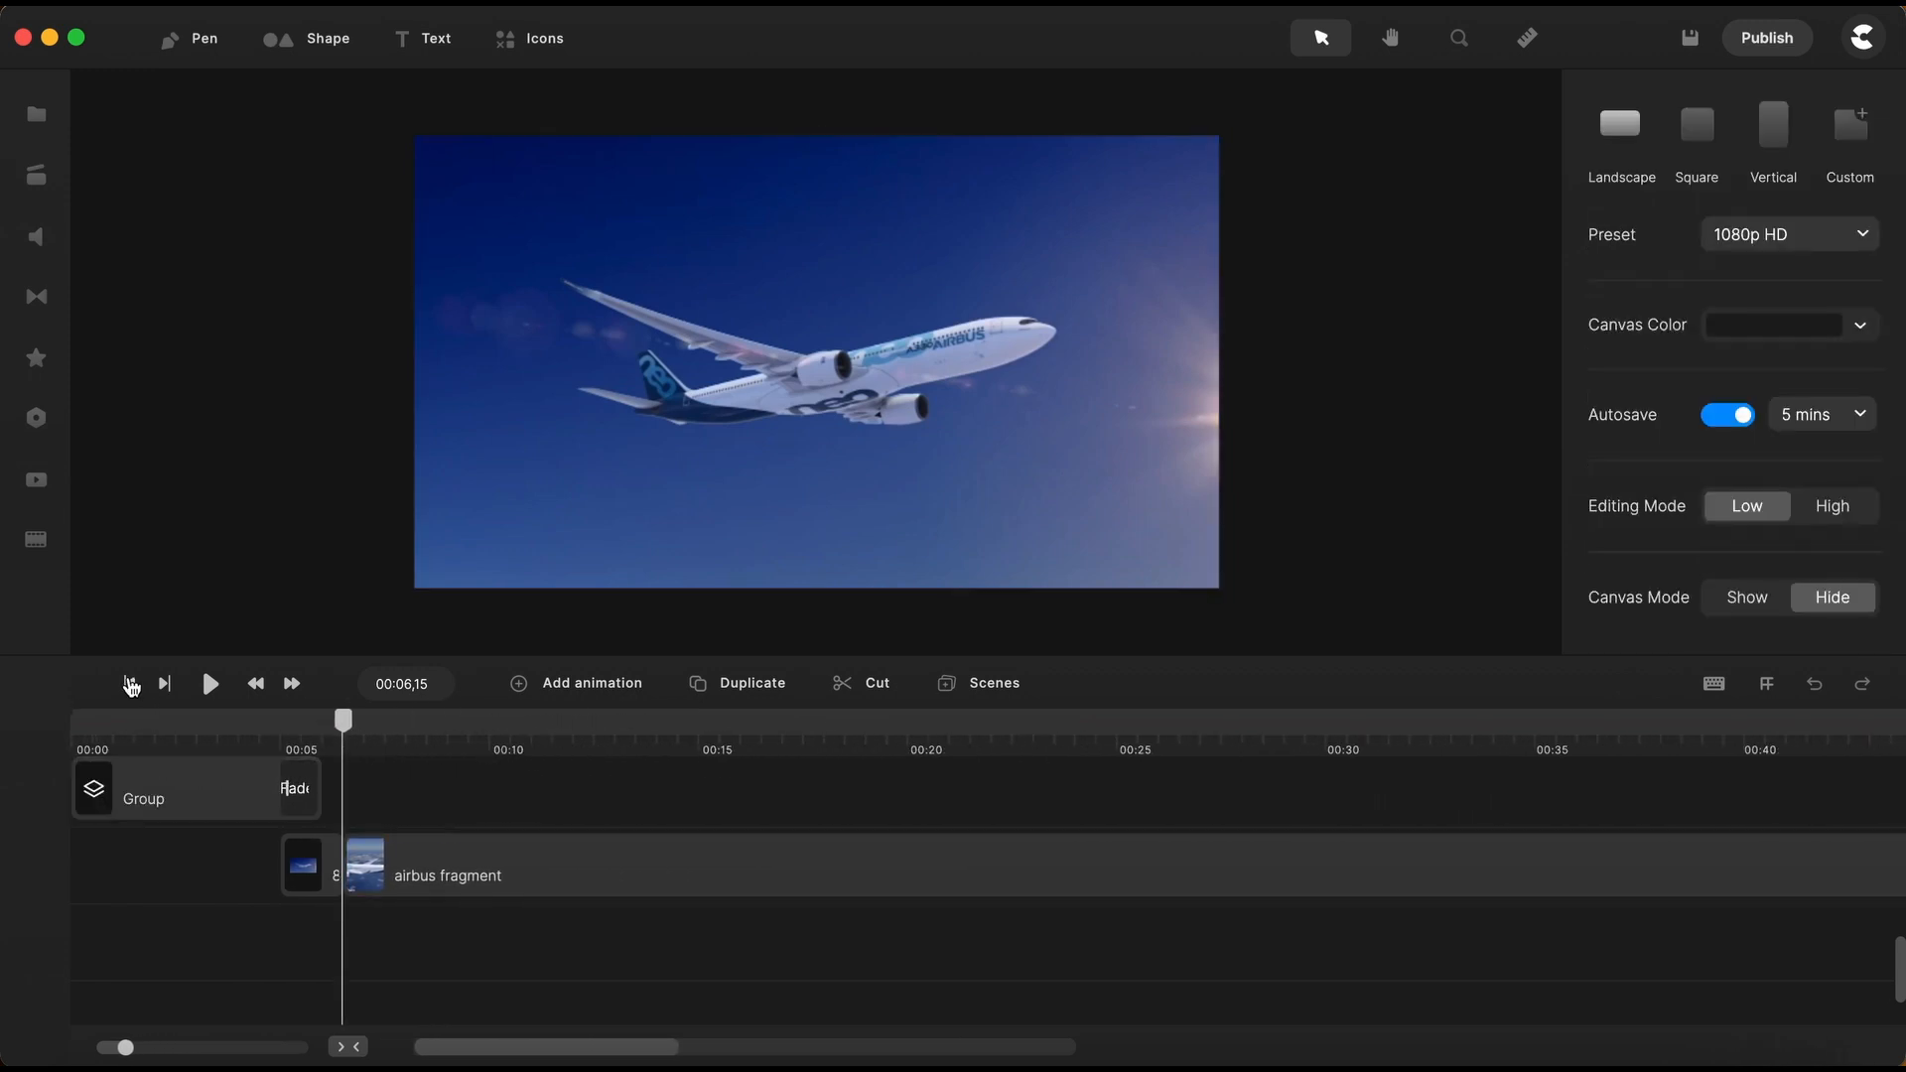
{"action": "left_click", "coordinate": [129, 684]}
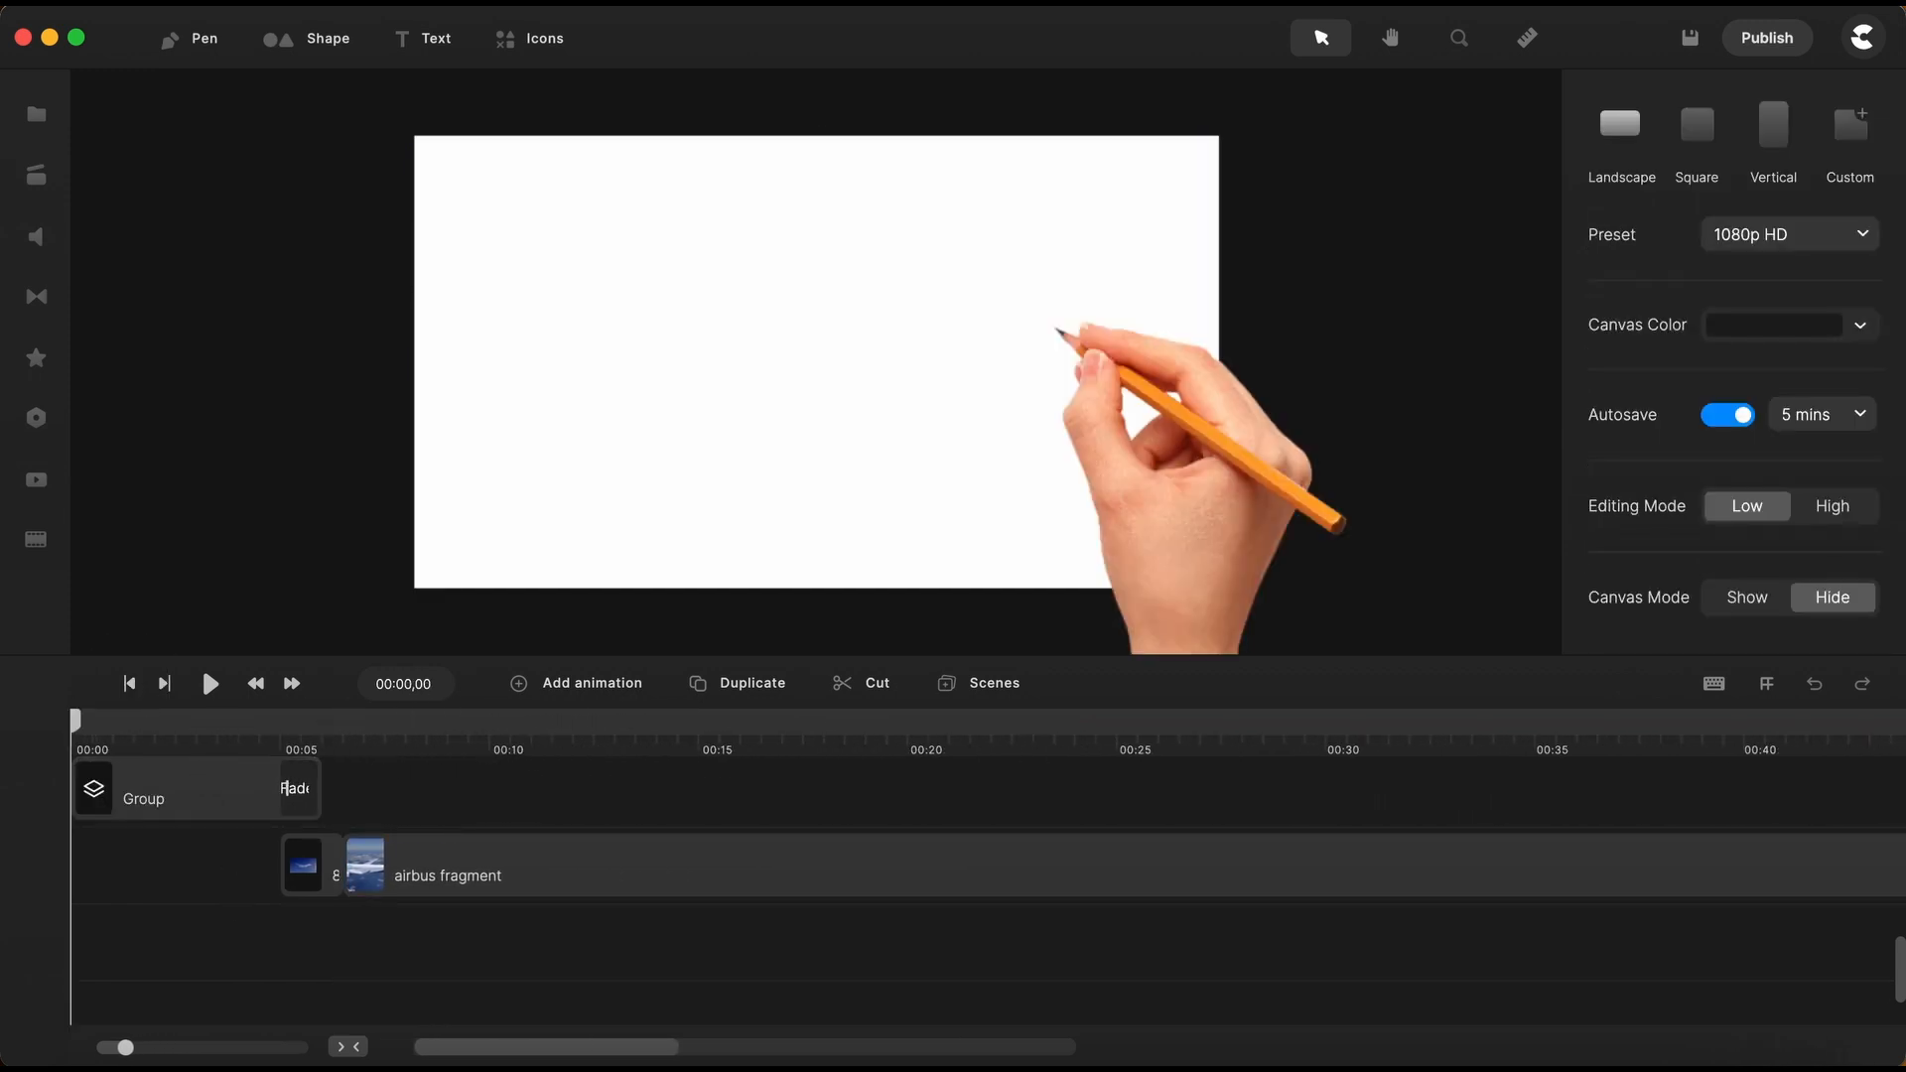
{"action": "left_click", "coordinate": [207, 683]}
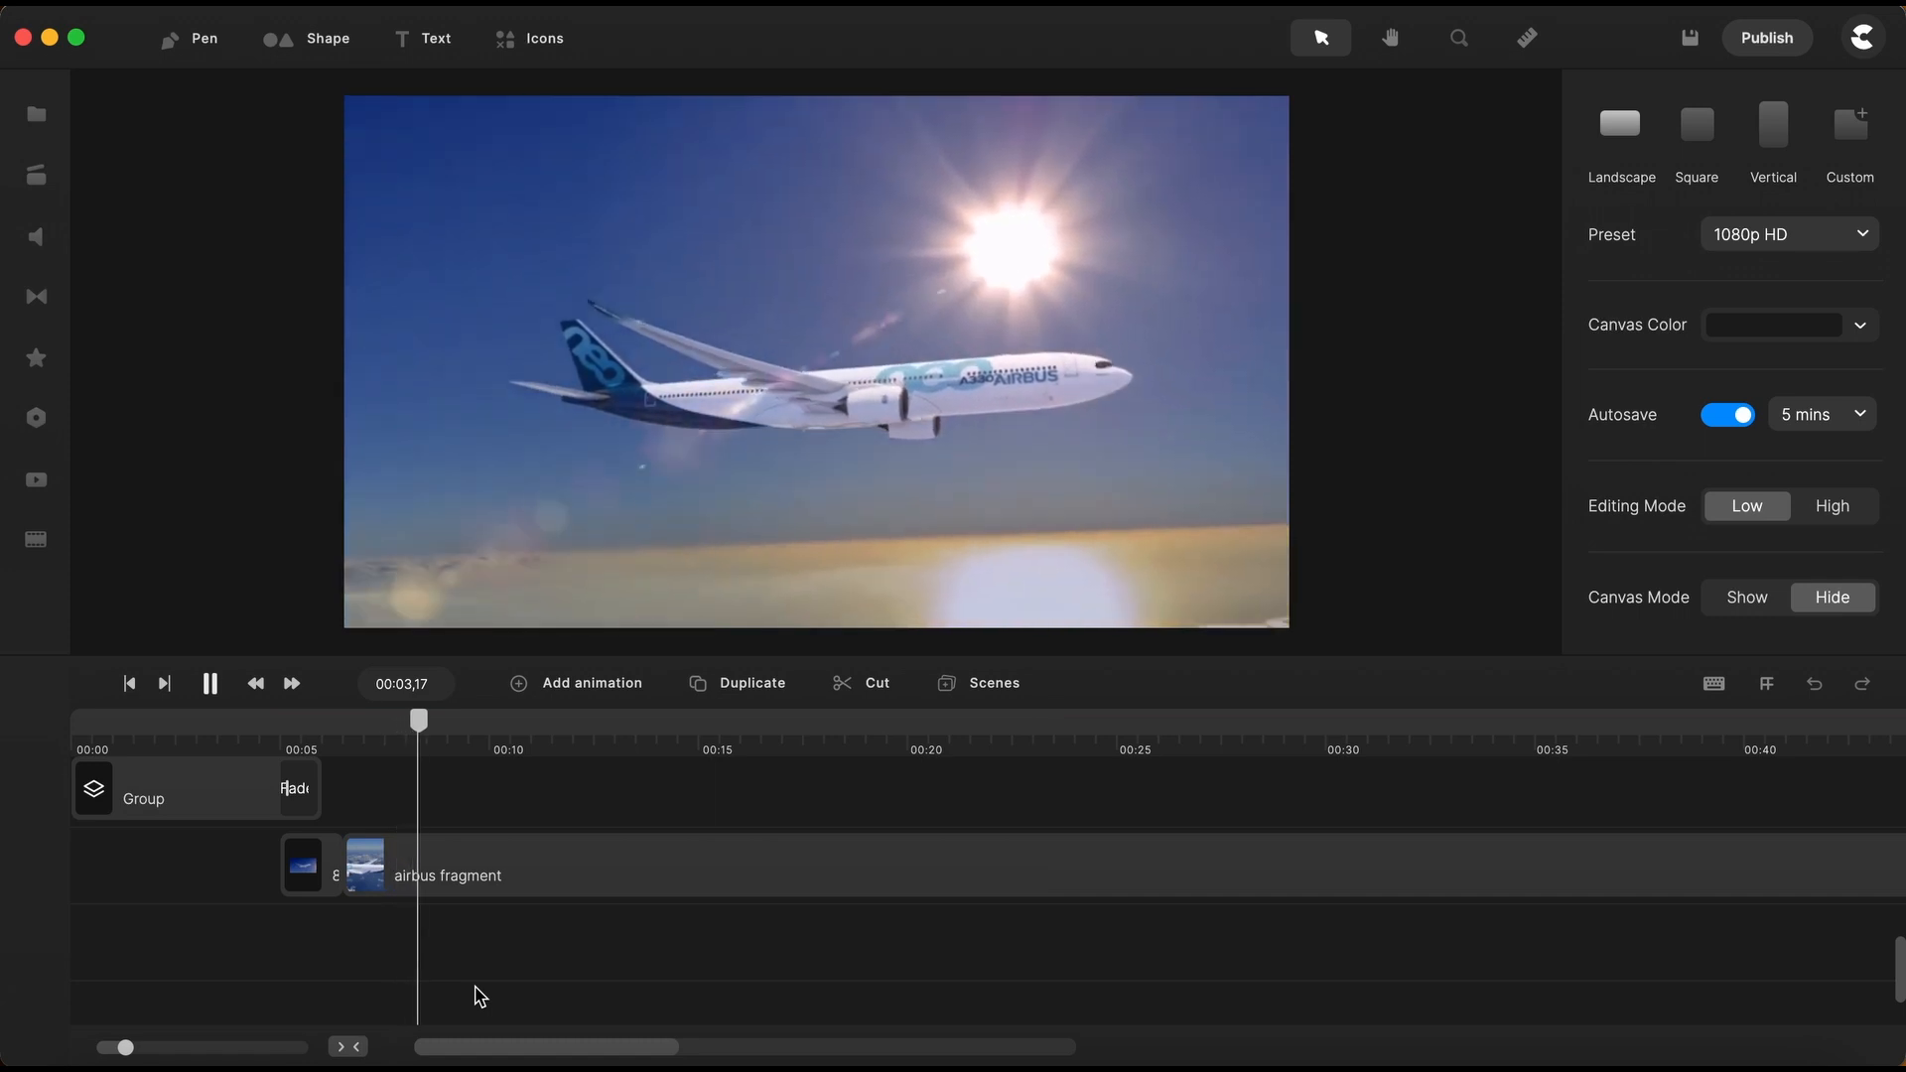
{"action": "left_click", "coordinate": [207, 682]}
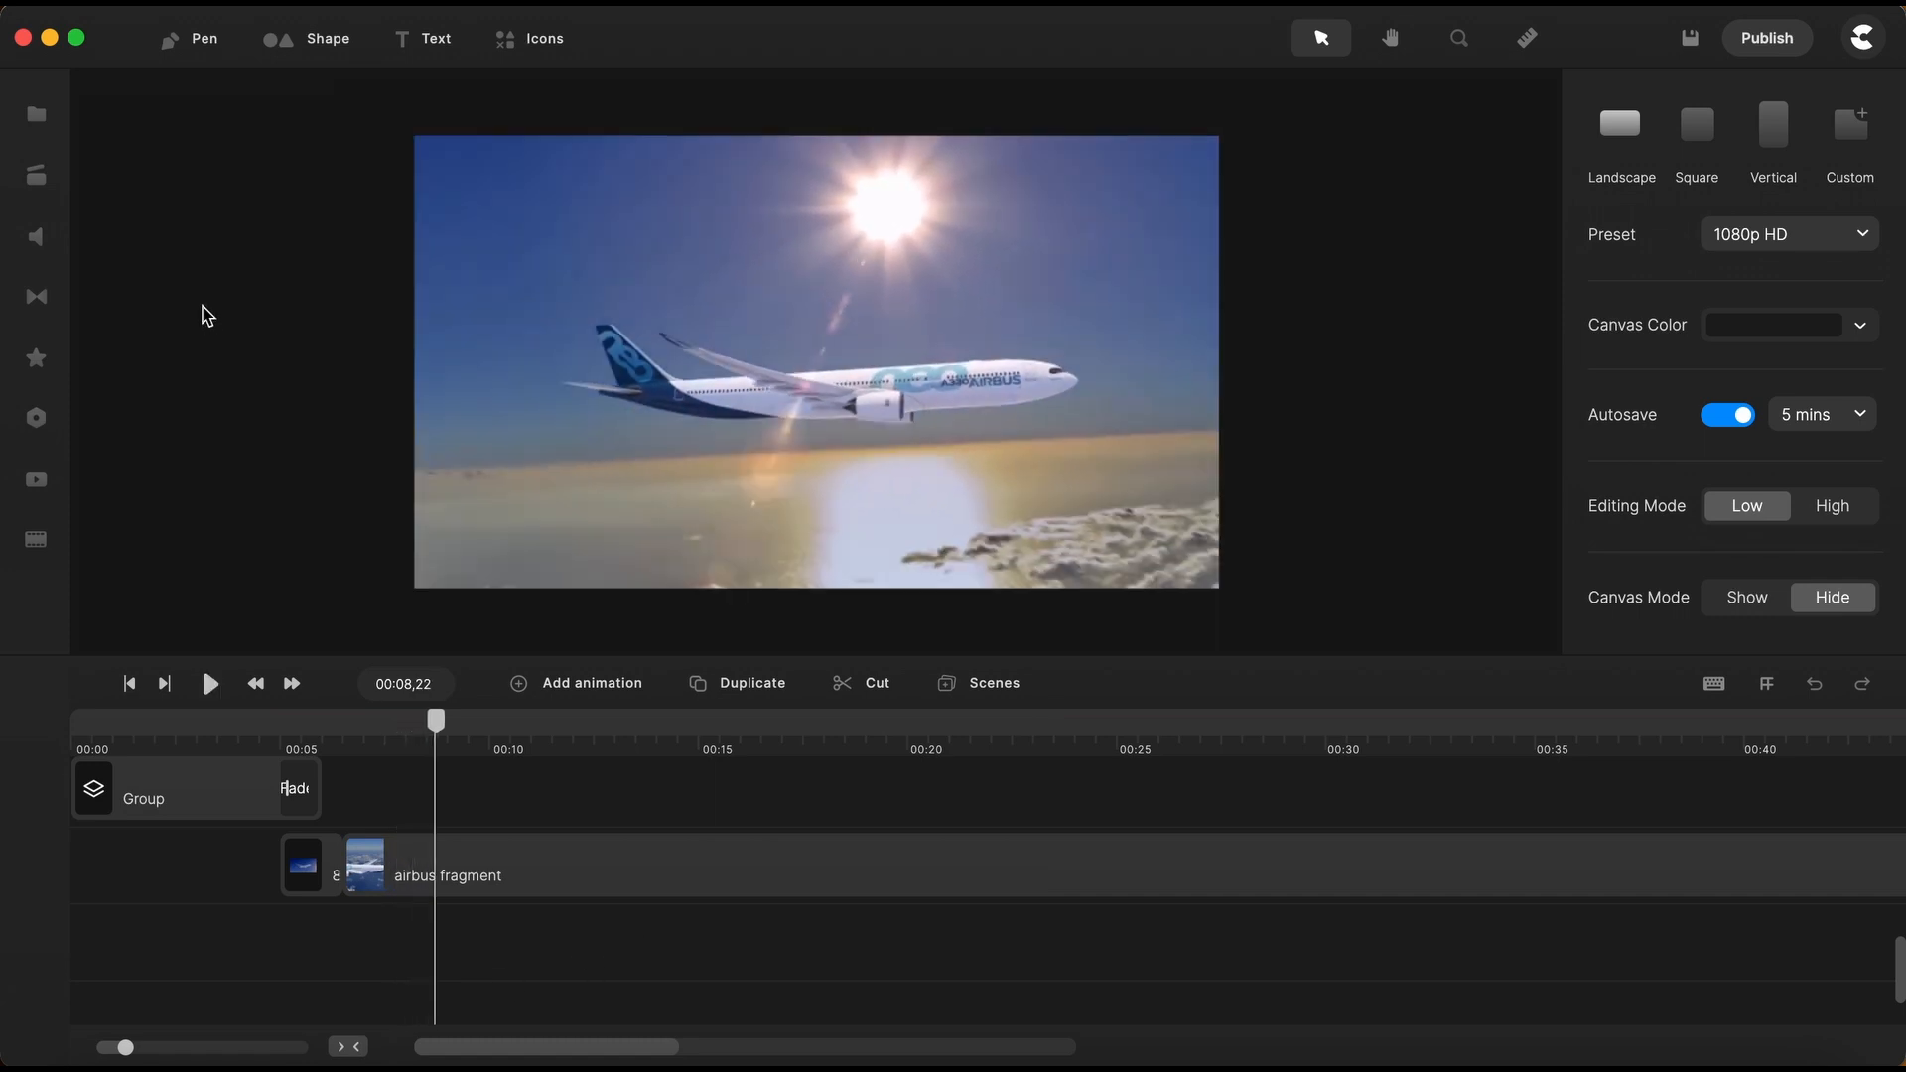
Search the music library for 'the' and add The Last Hero to the timeline
{"action": "left_click", "coordinate": [35, 236]}
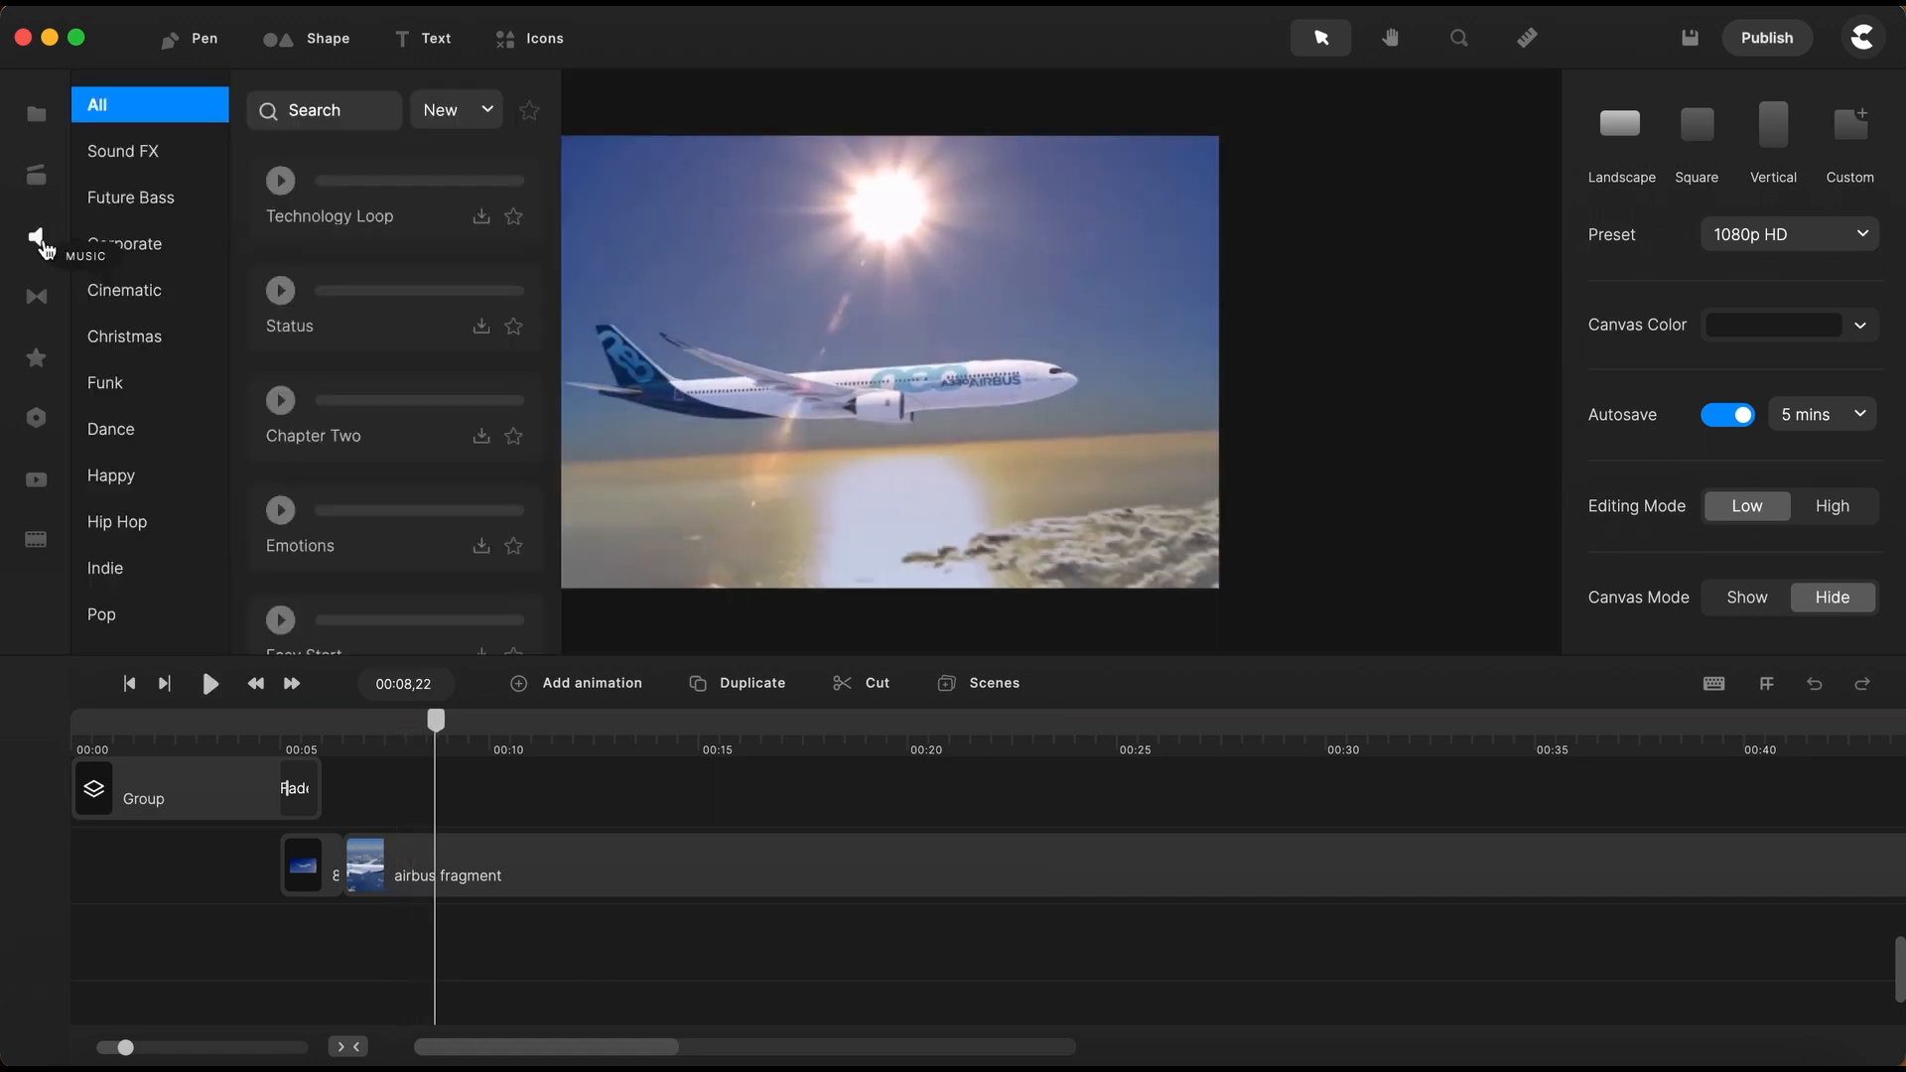
{"action": "mouse_move", "coordinate": [351, 111]}
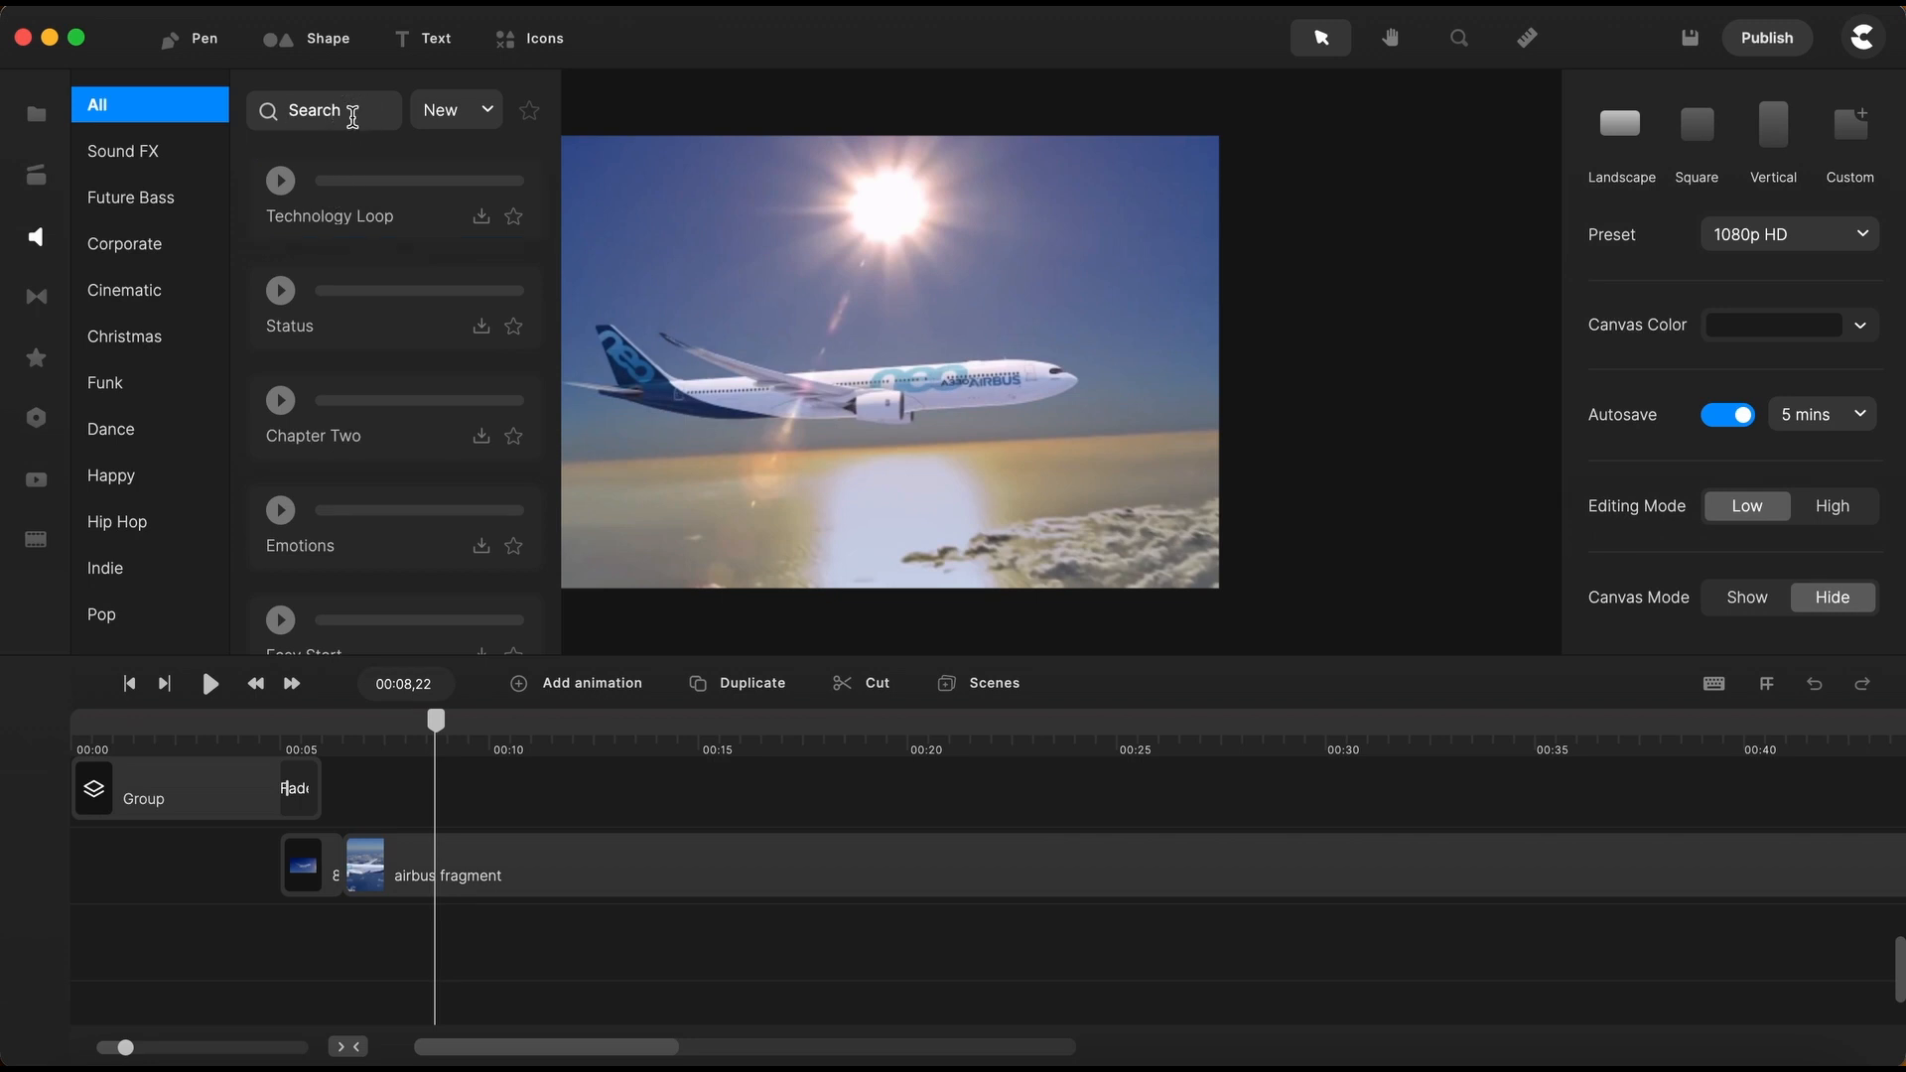
{"action": "type", "text": "the"}
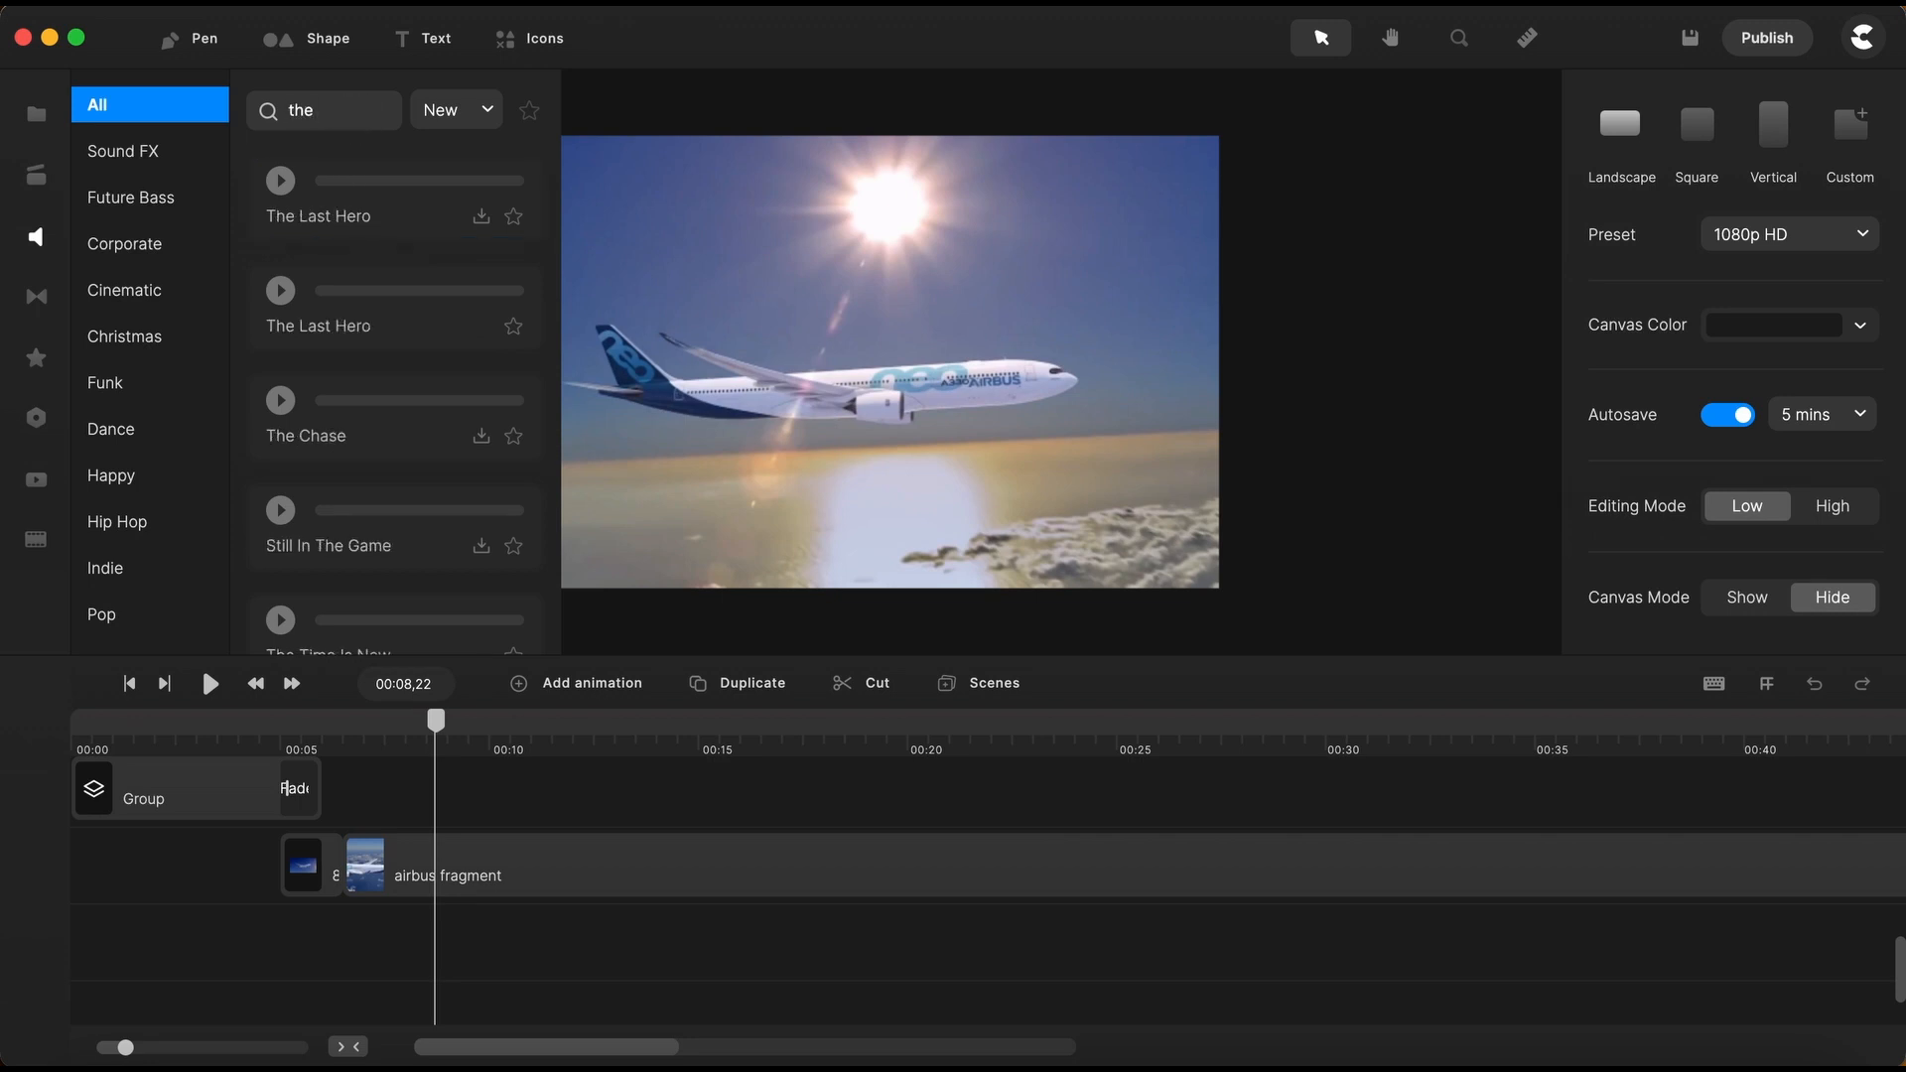
{"action": "mouse_move", "coordinate": [484, 374]}
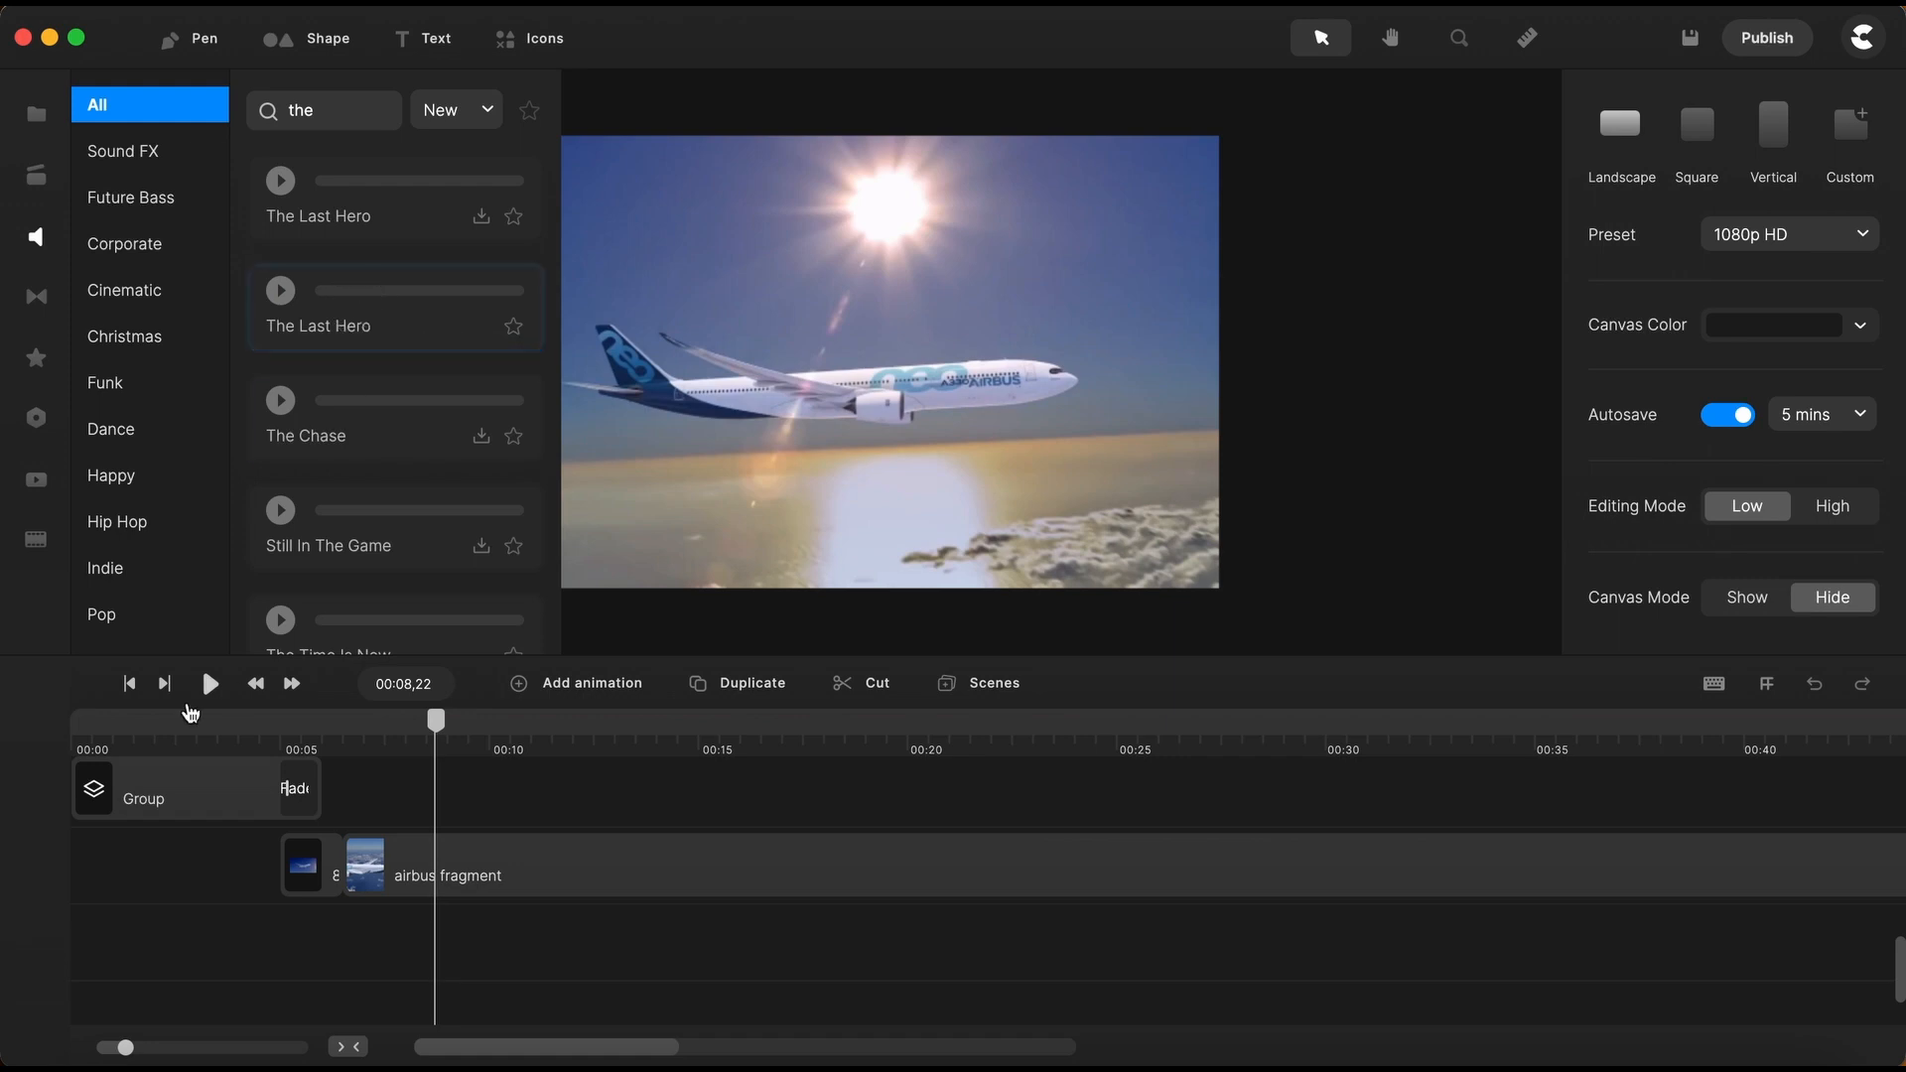
{"action": "left_click", "coordinate": [394, 307]}
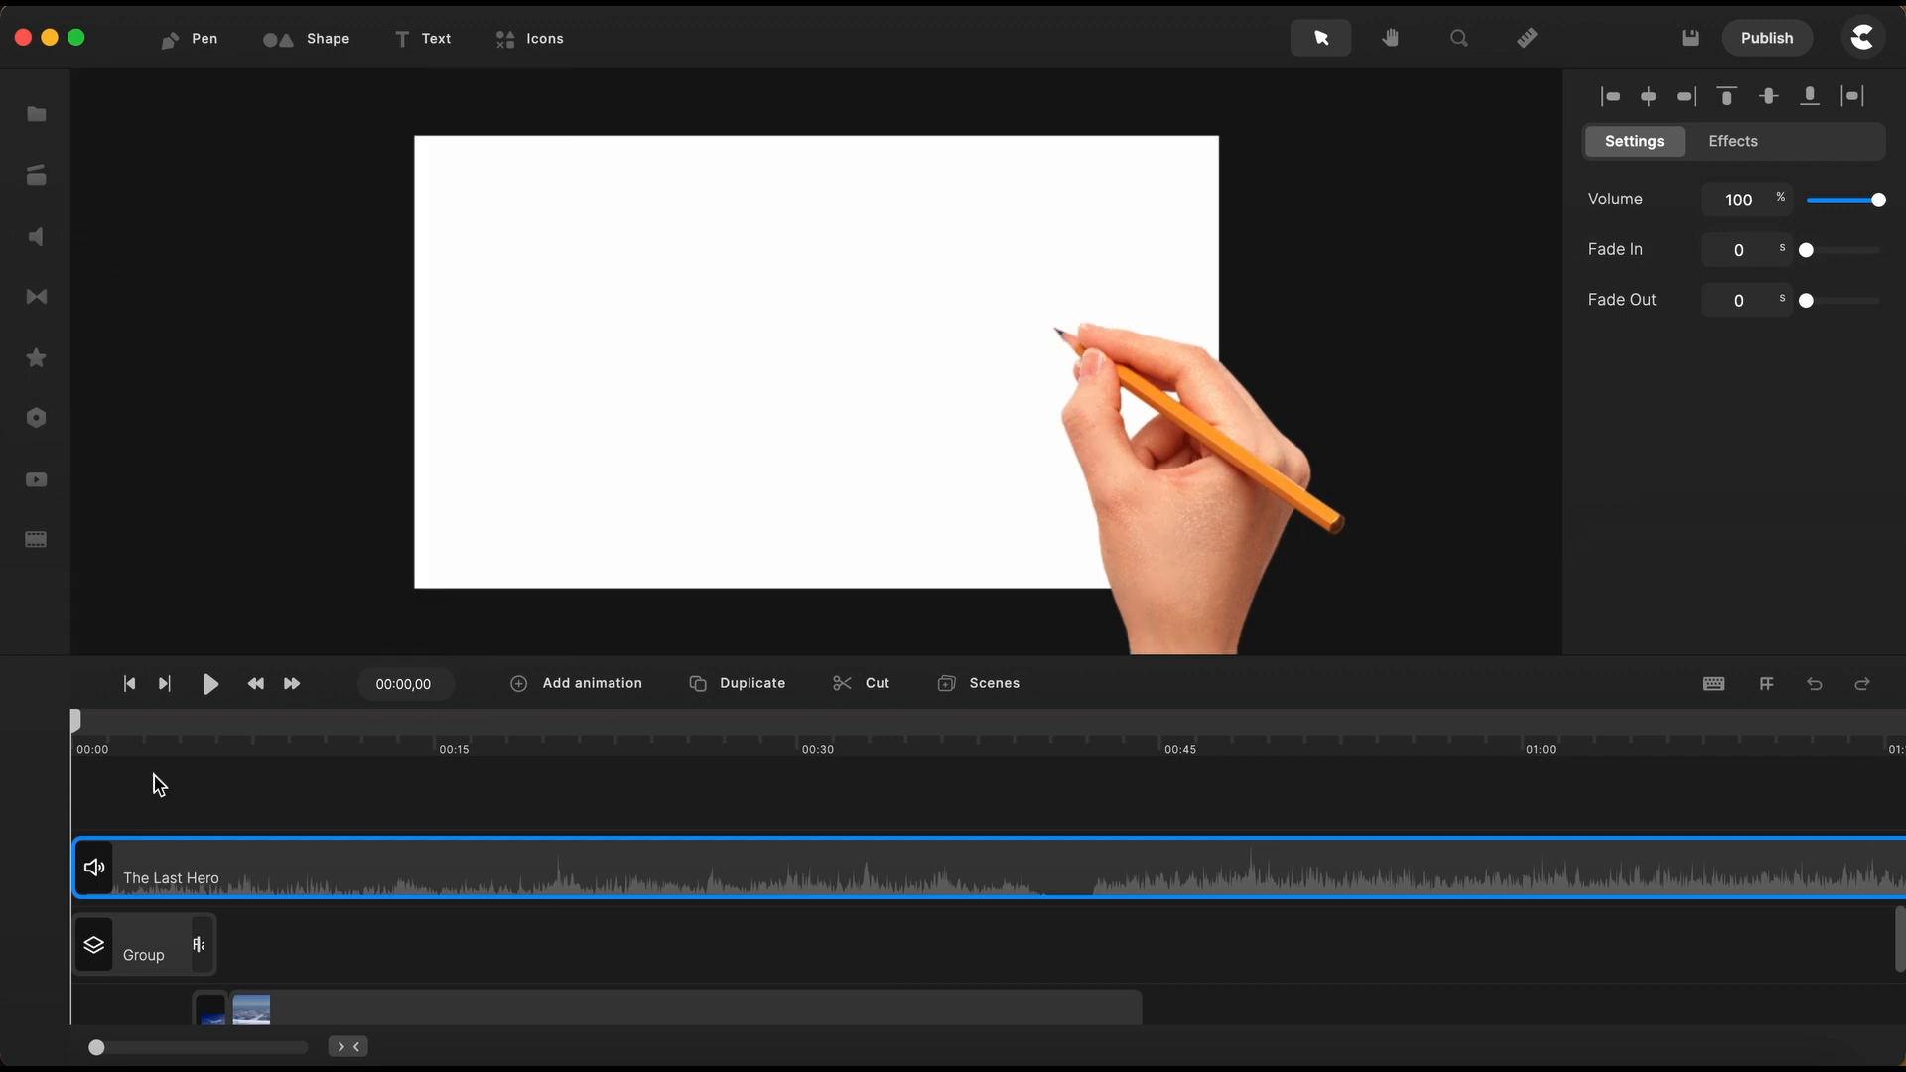
{"action": "left_click", "coordinate": [209, 682]}
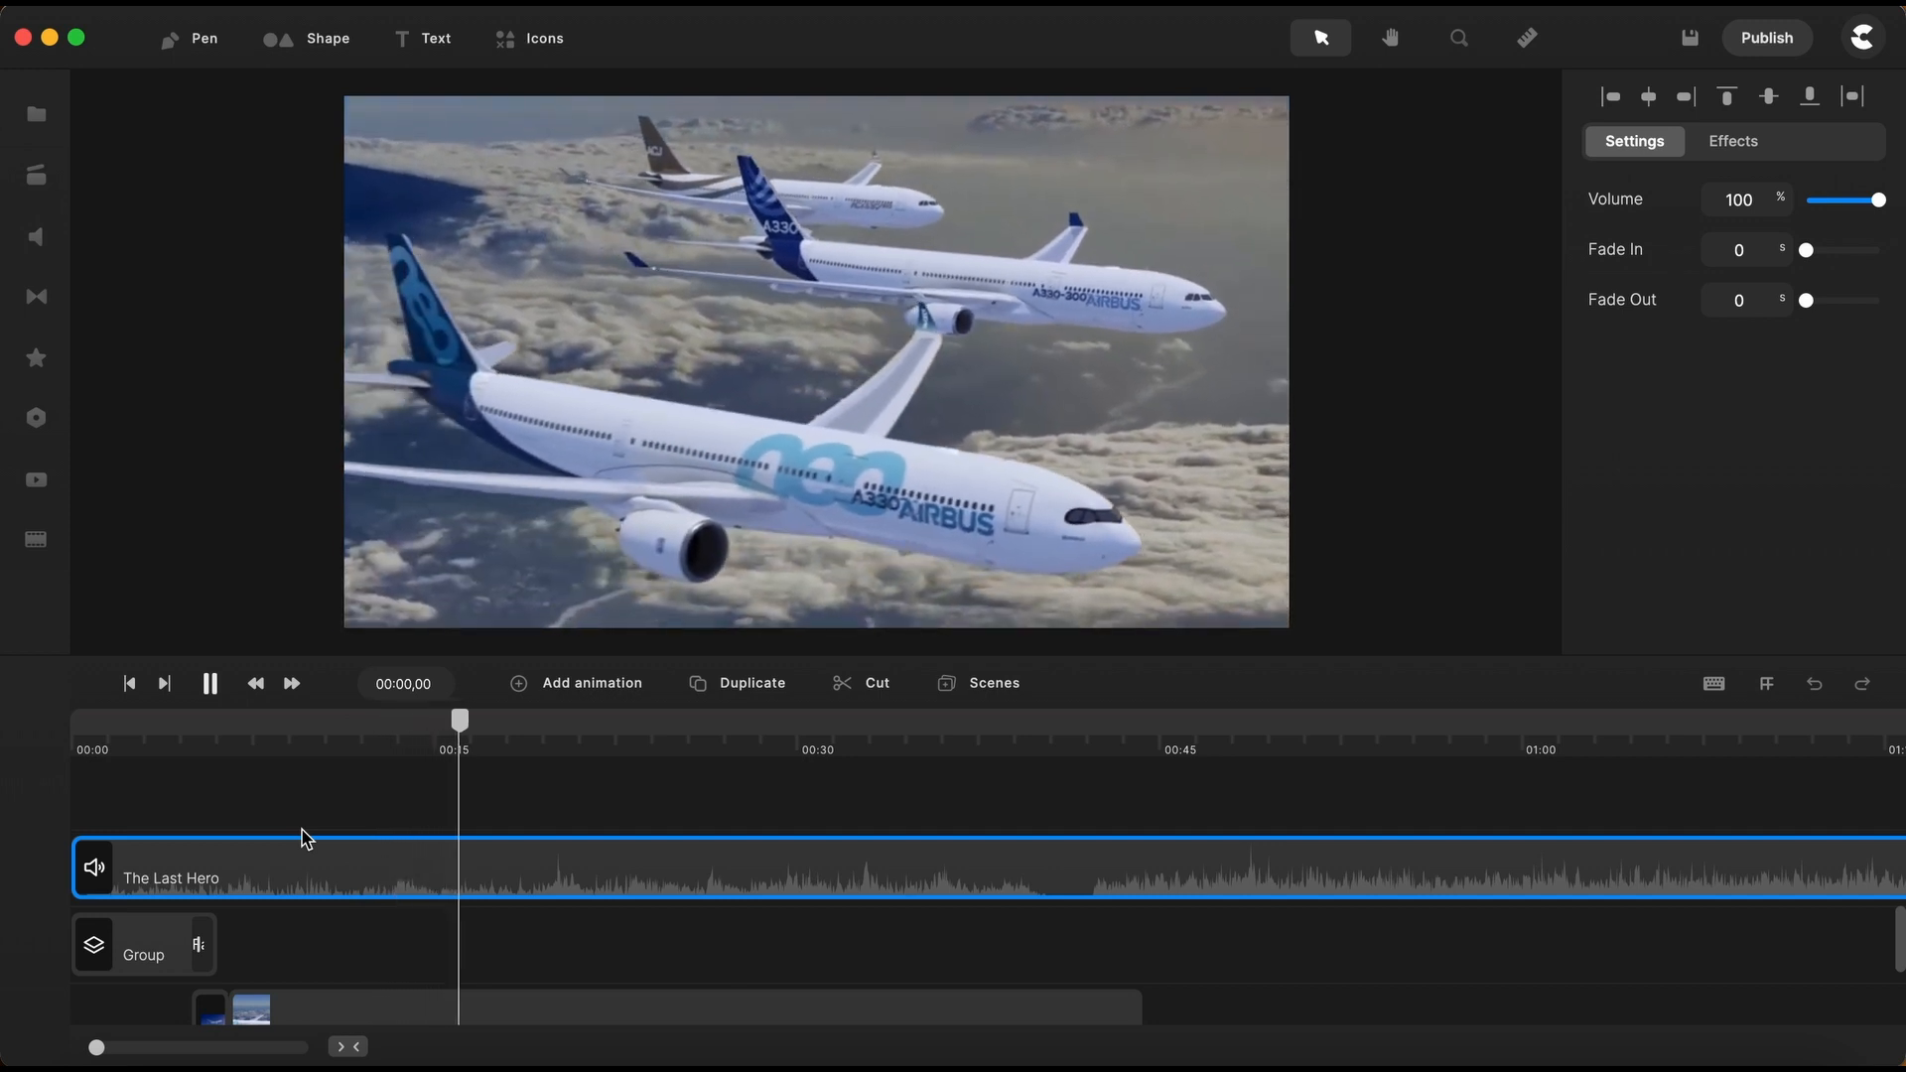
{"action": "left_click", "coordinate": [208, 684]}
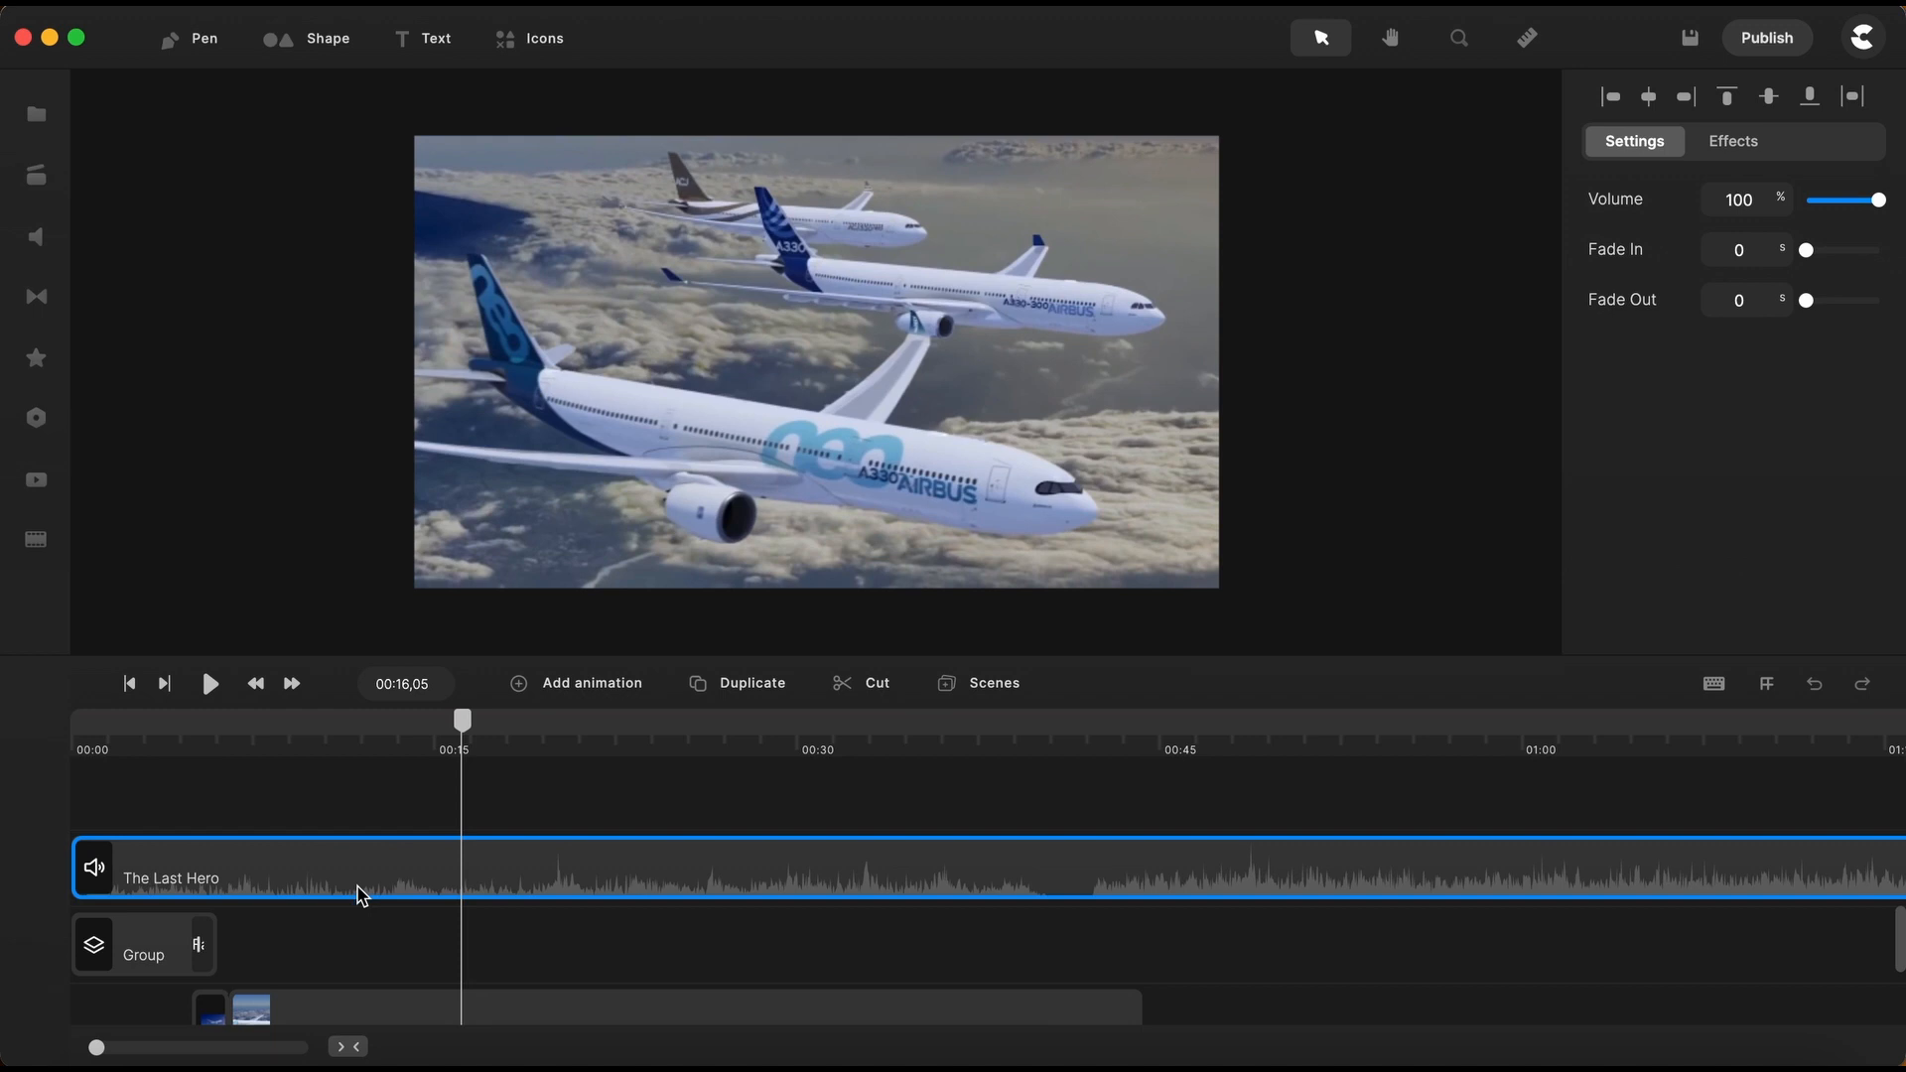
{"action": "mouse_move", "coordinate": [360, 868]}
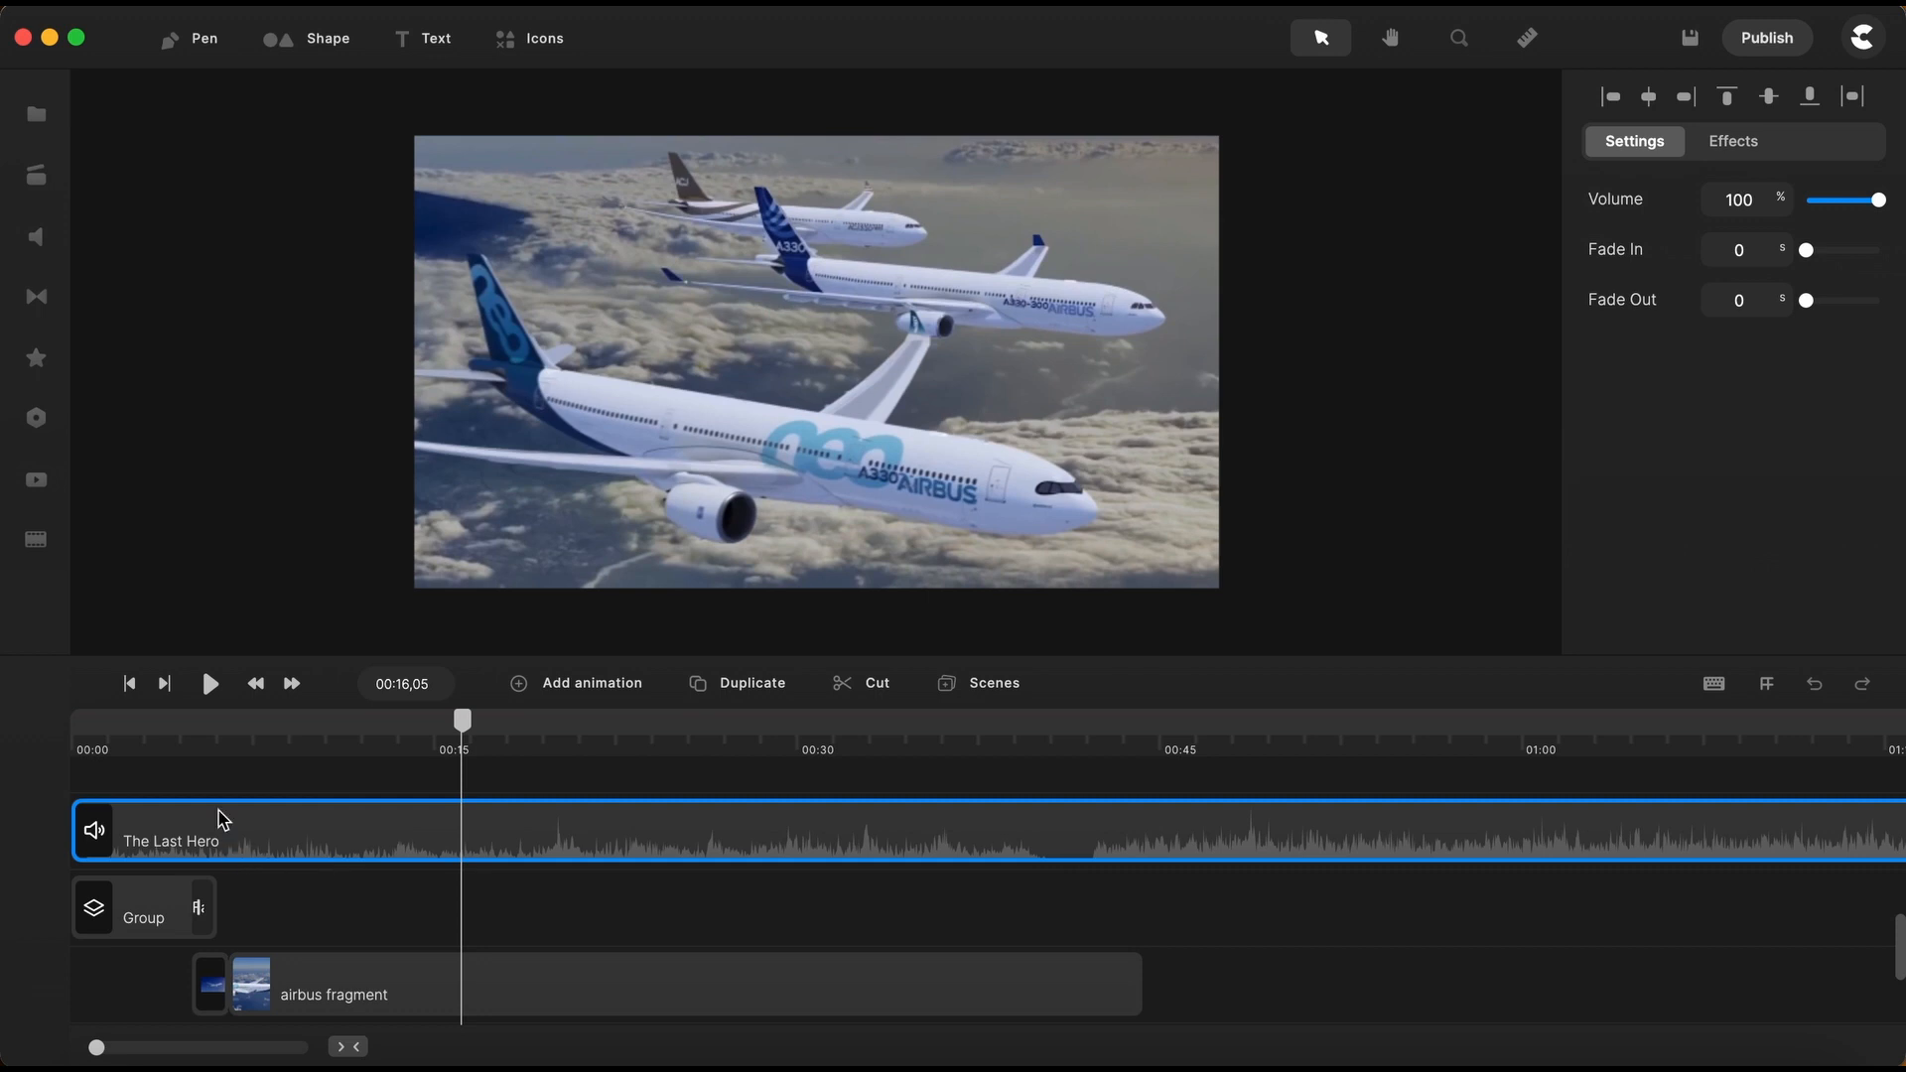
{"action": "mouse_move", "coordinate": [131, 689]}
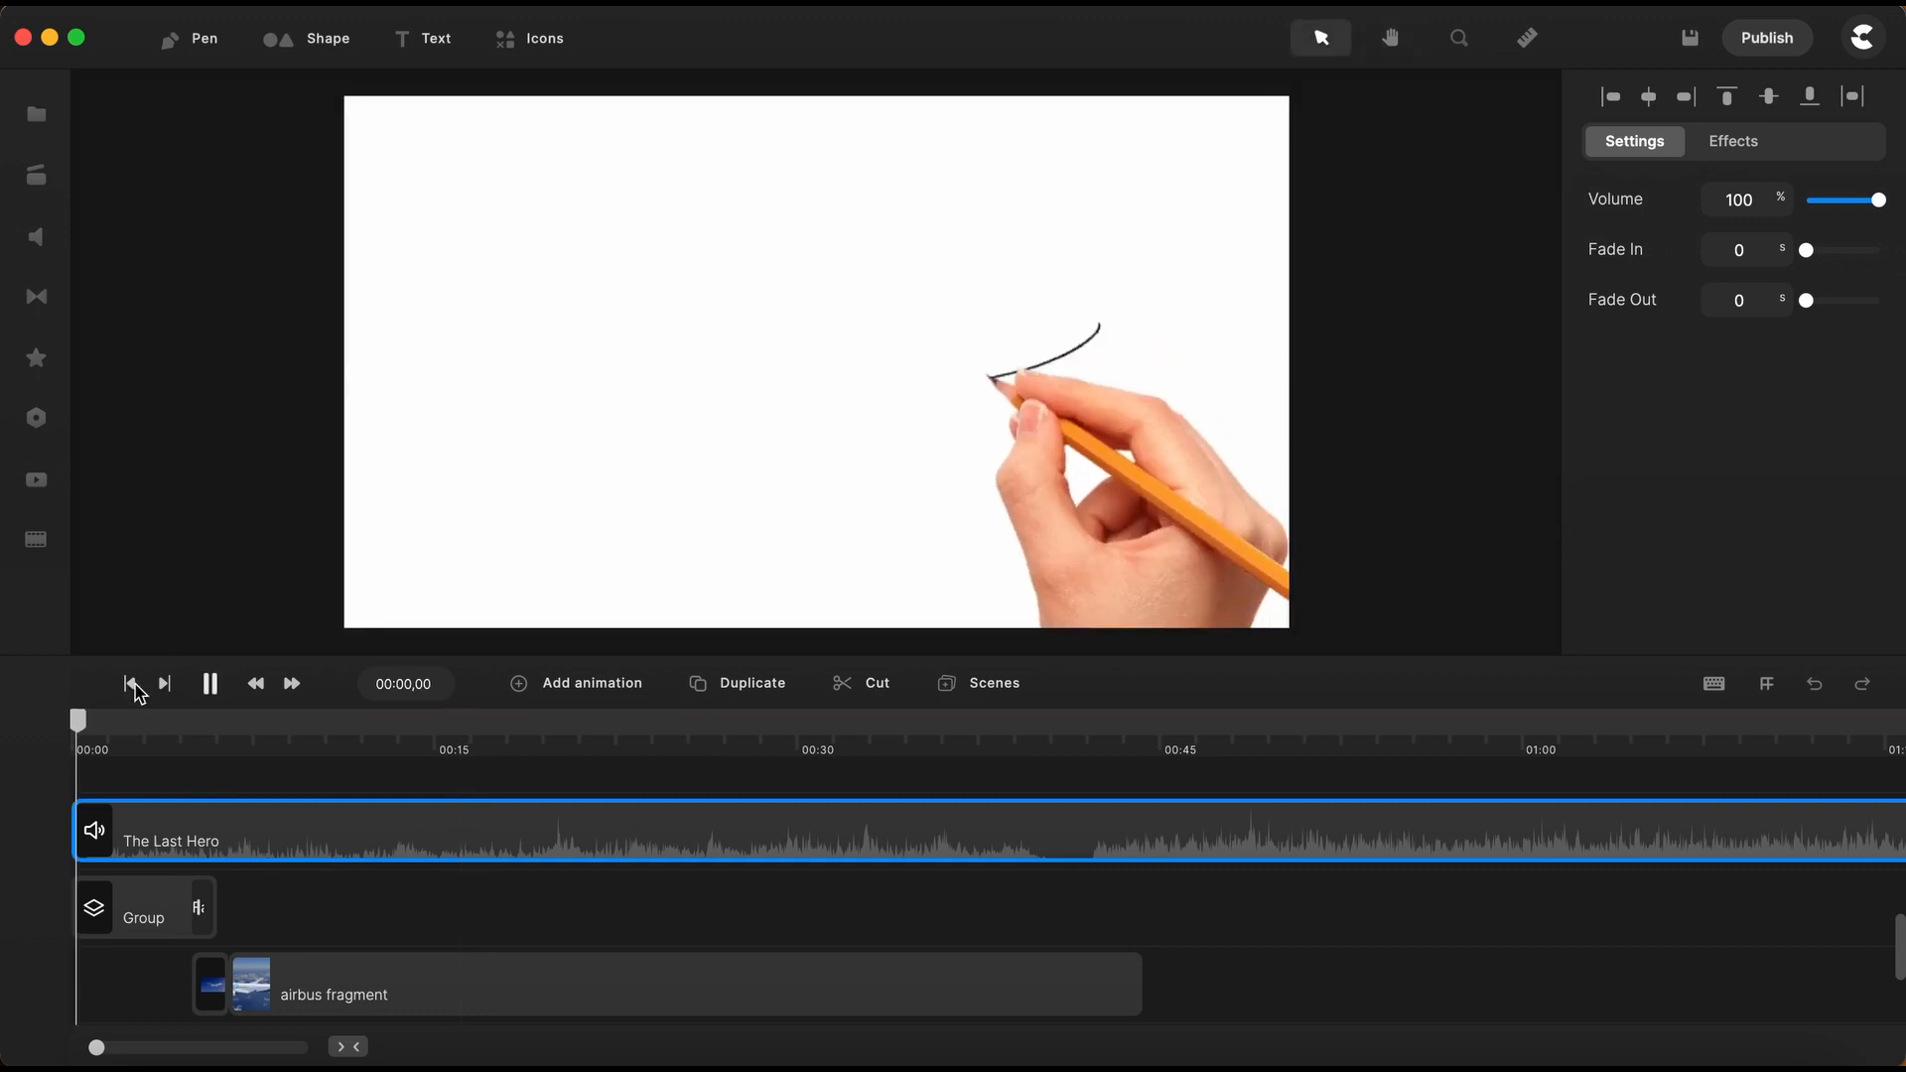
{"action": "left_click", "coordinate": [209, 683]}
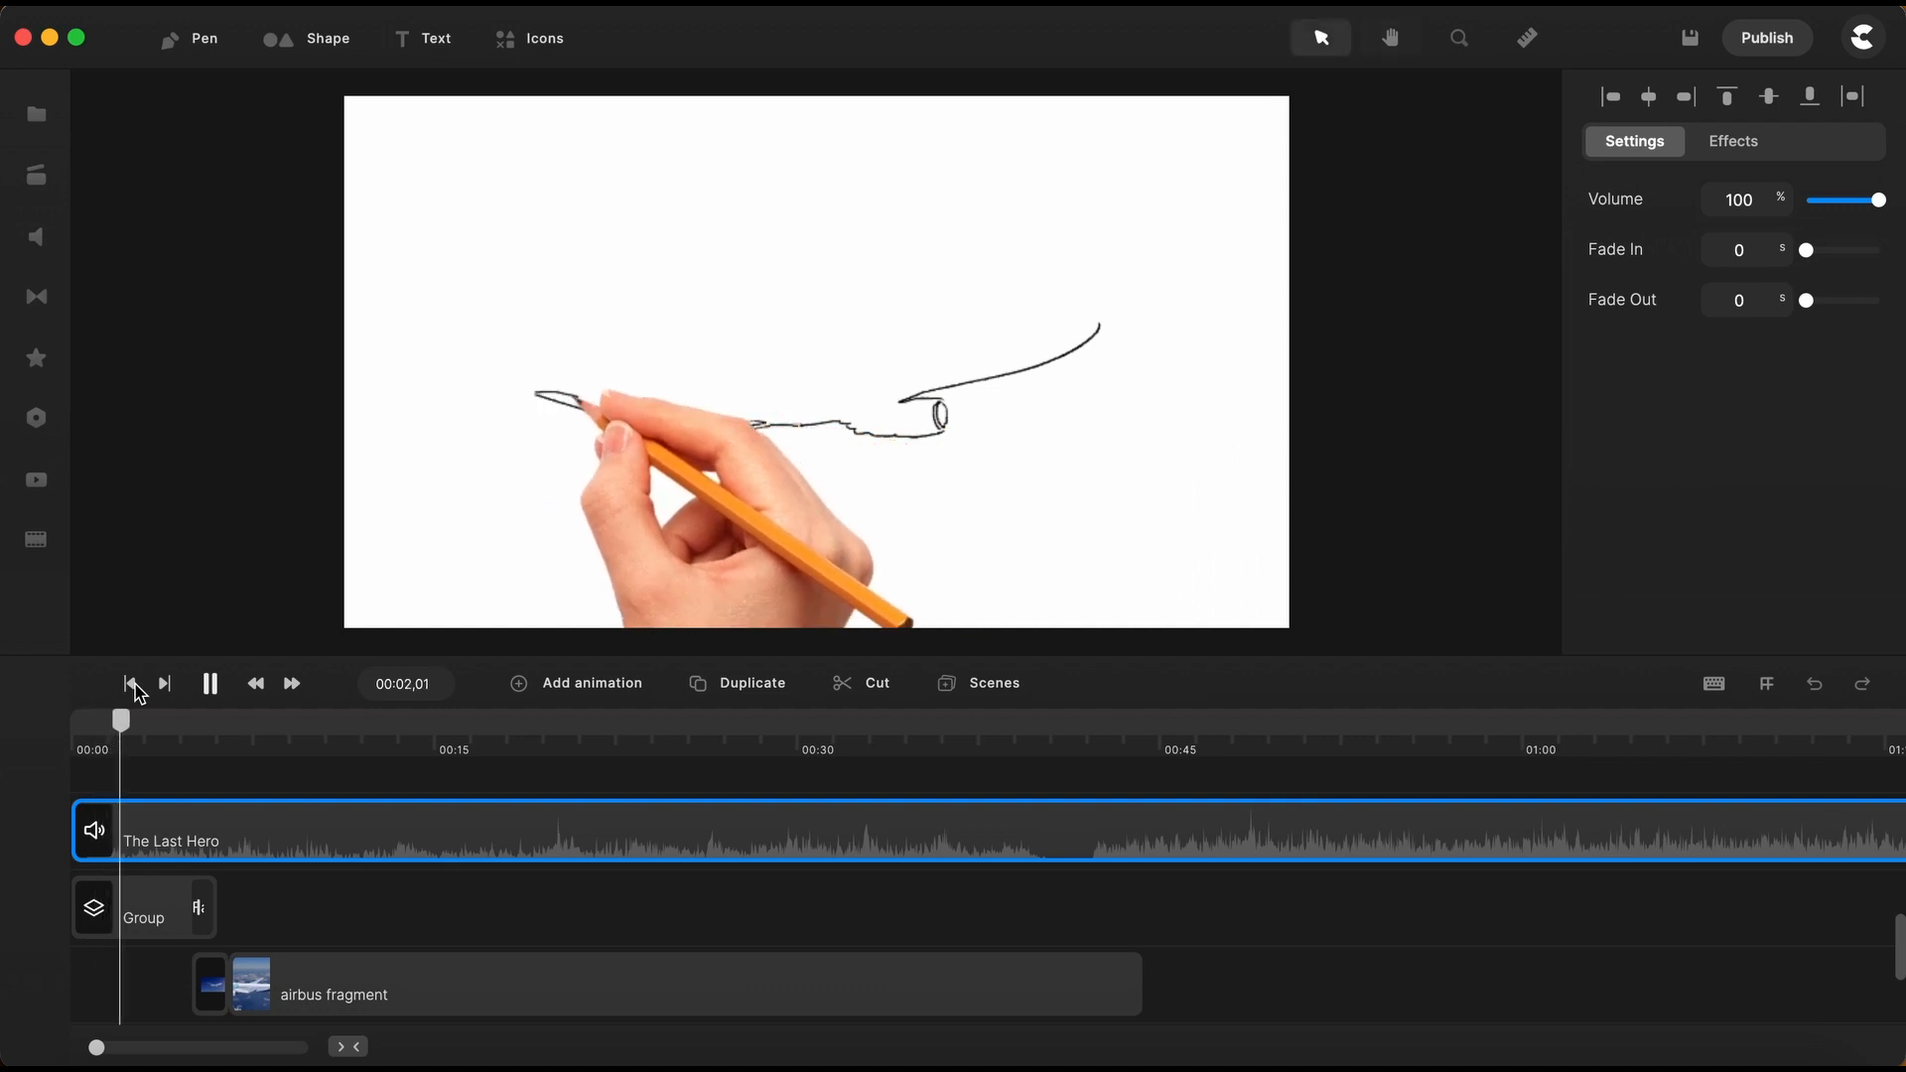
{"action": "left_click", "coordinate": [210, 682]}
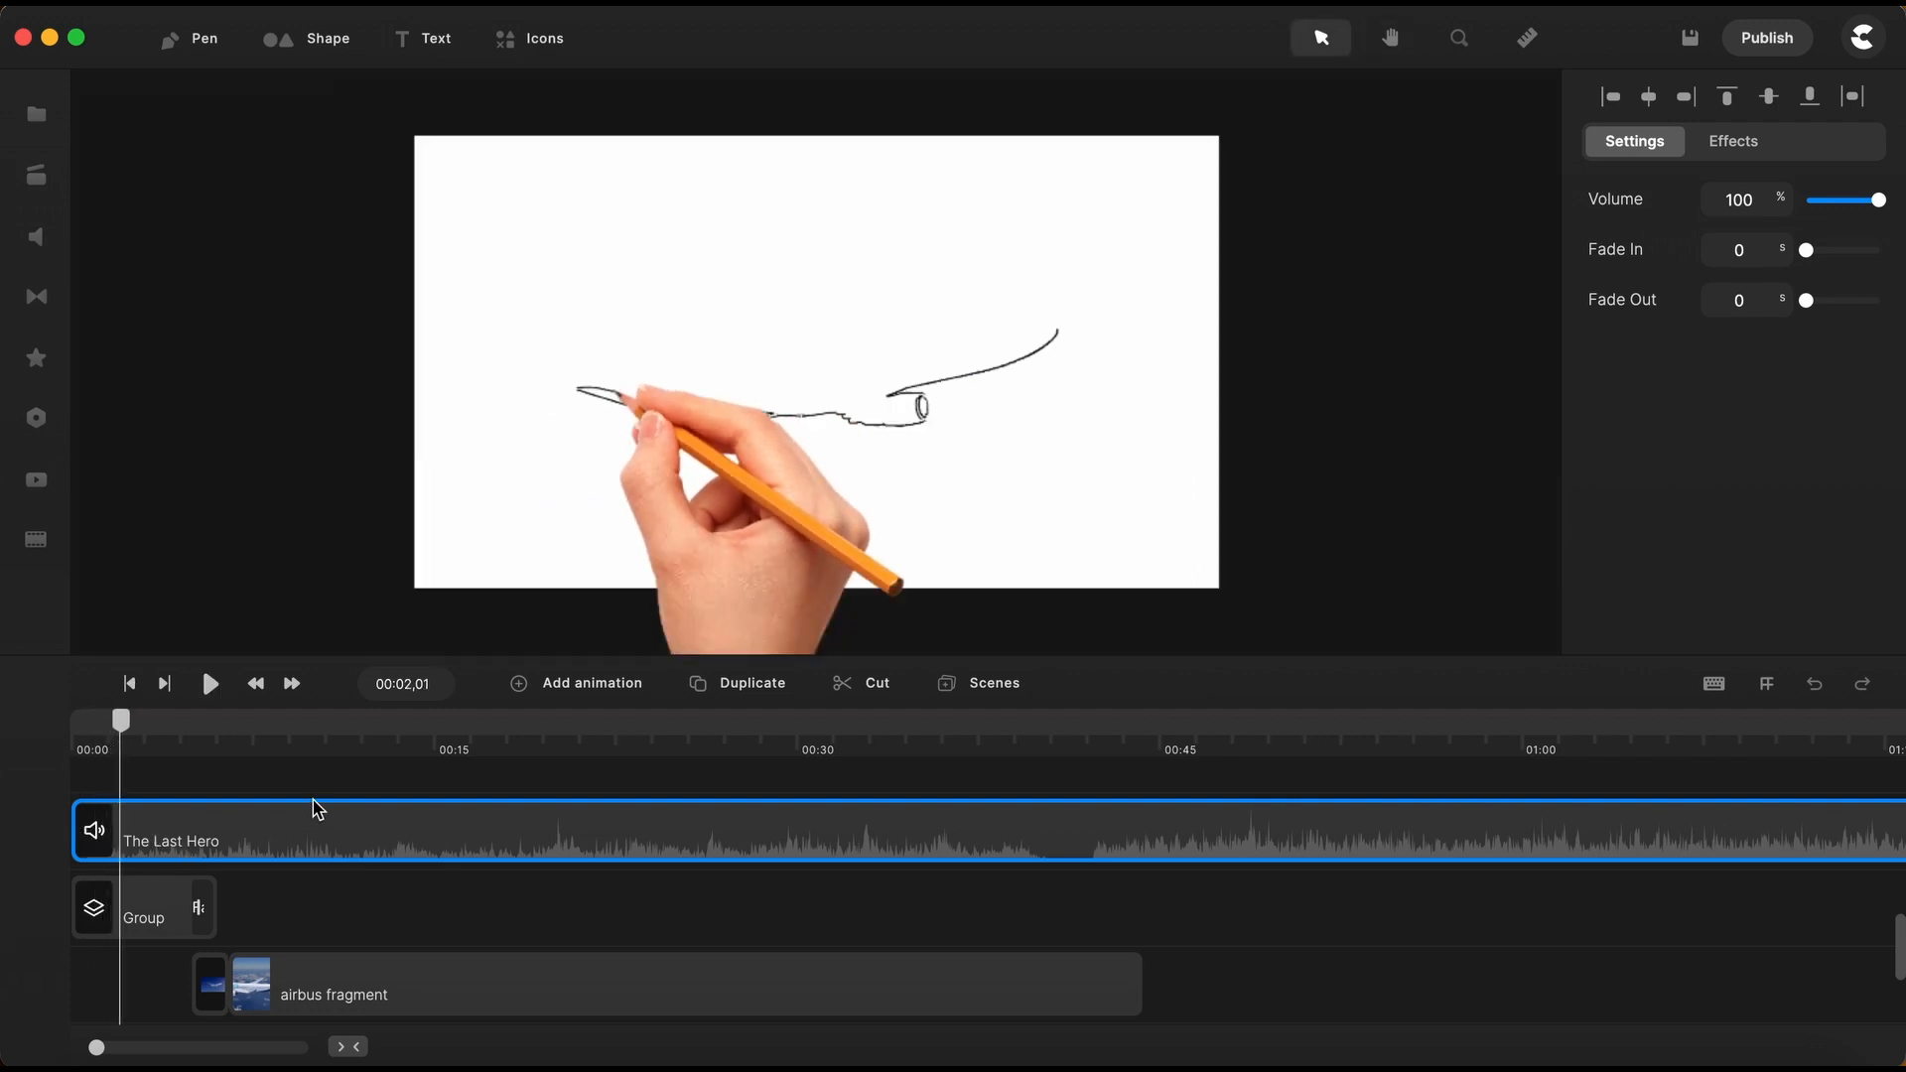
{"action": "left_click", "coordinate": [210, 682]}
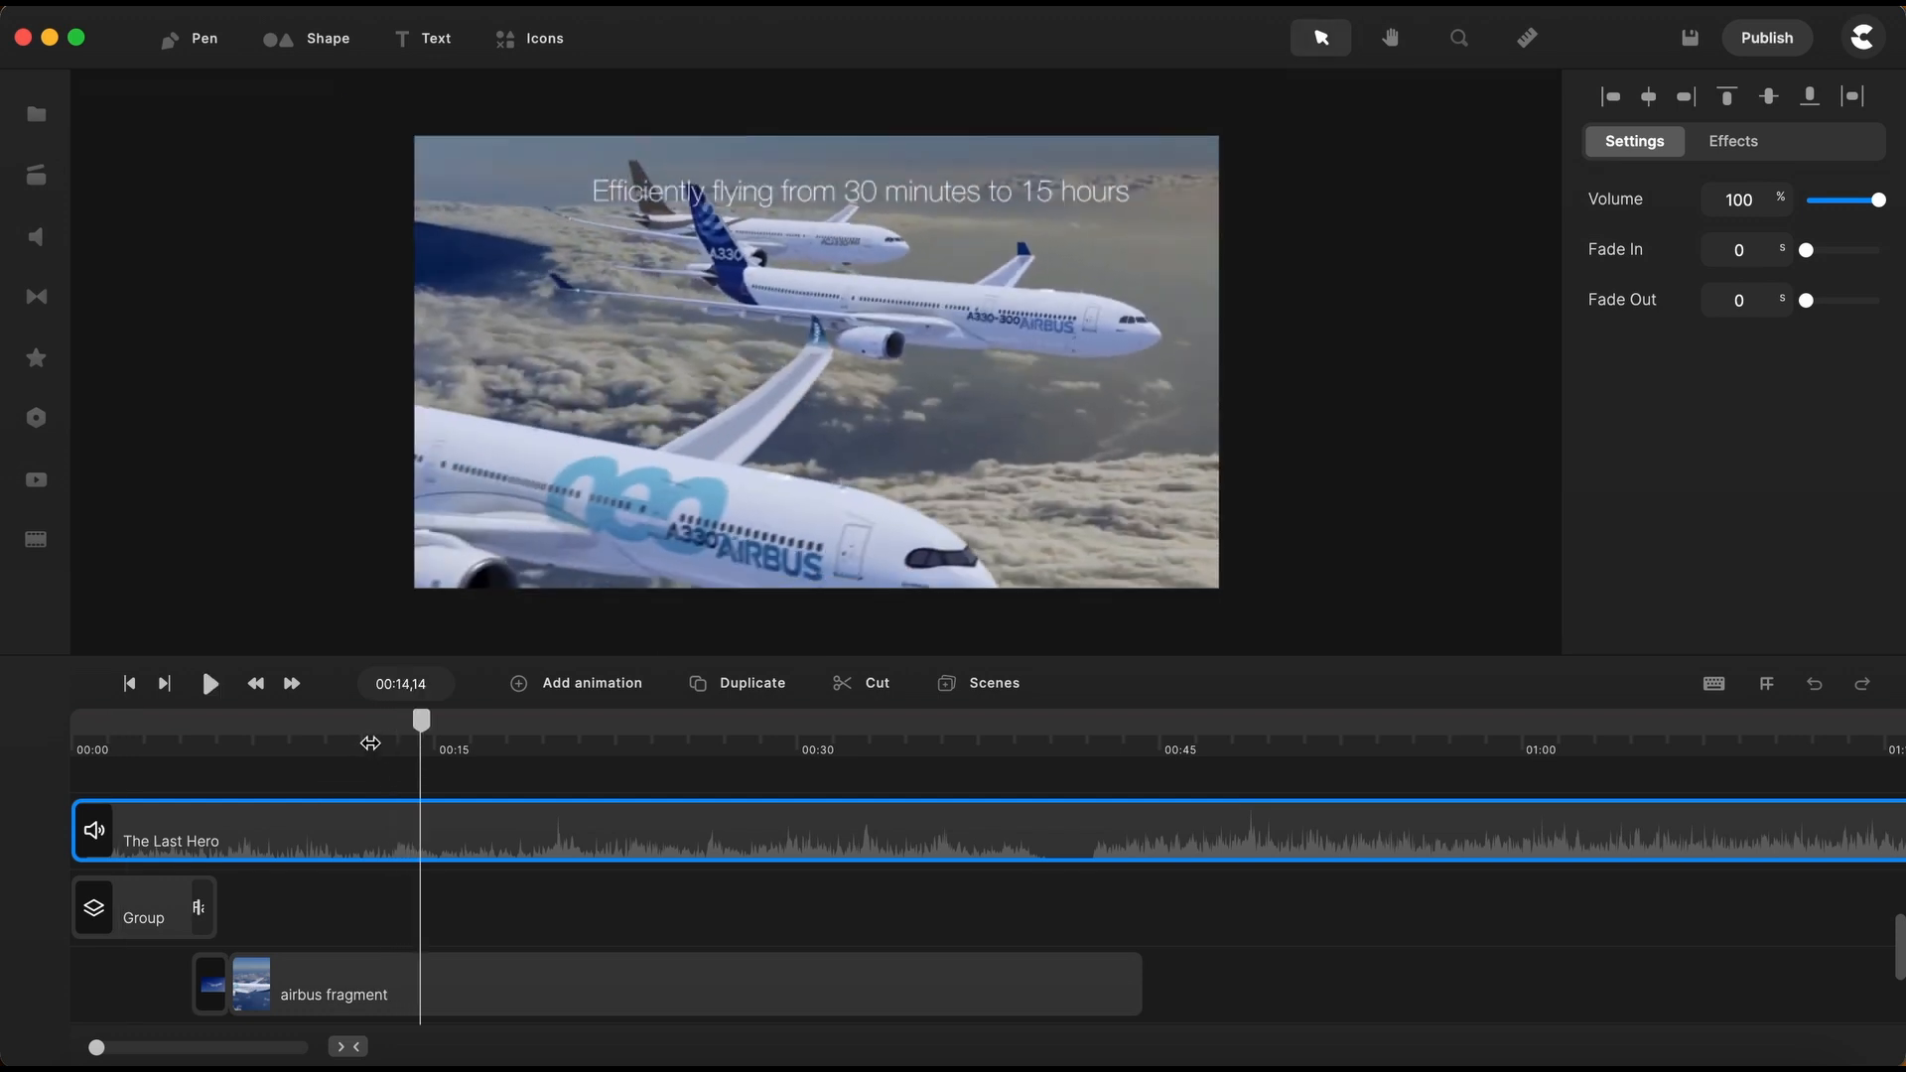
{"action": "left_click", "coordinate": [209, 683]}
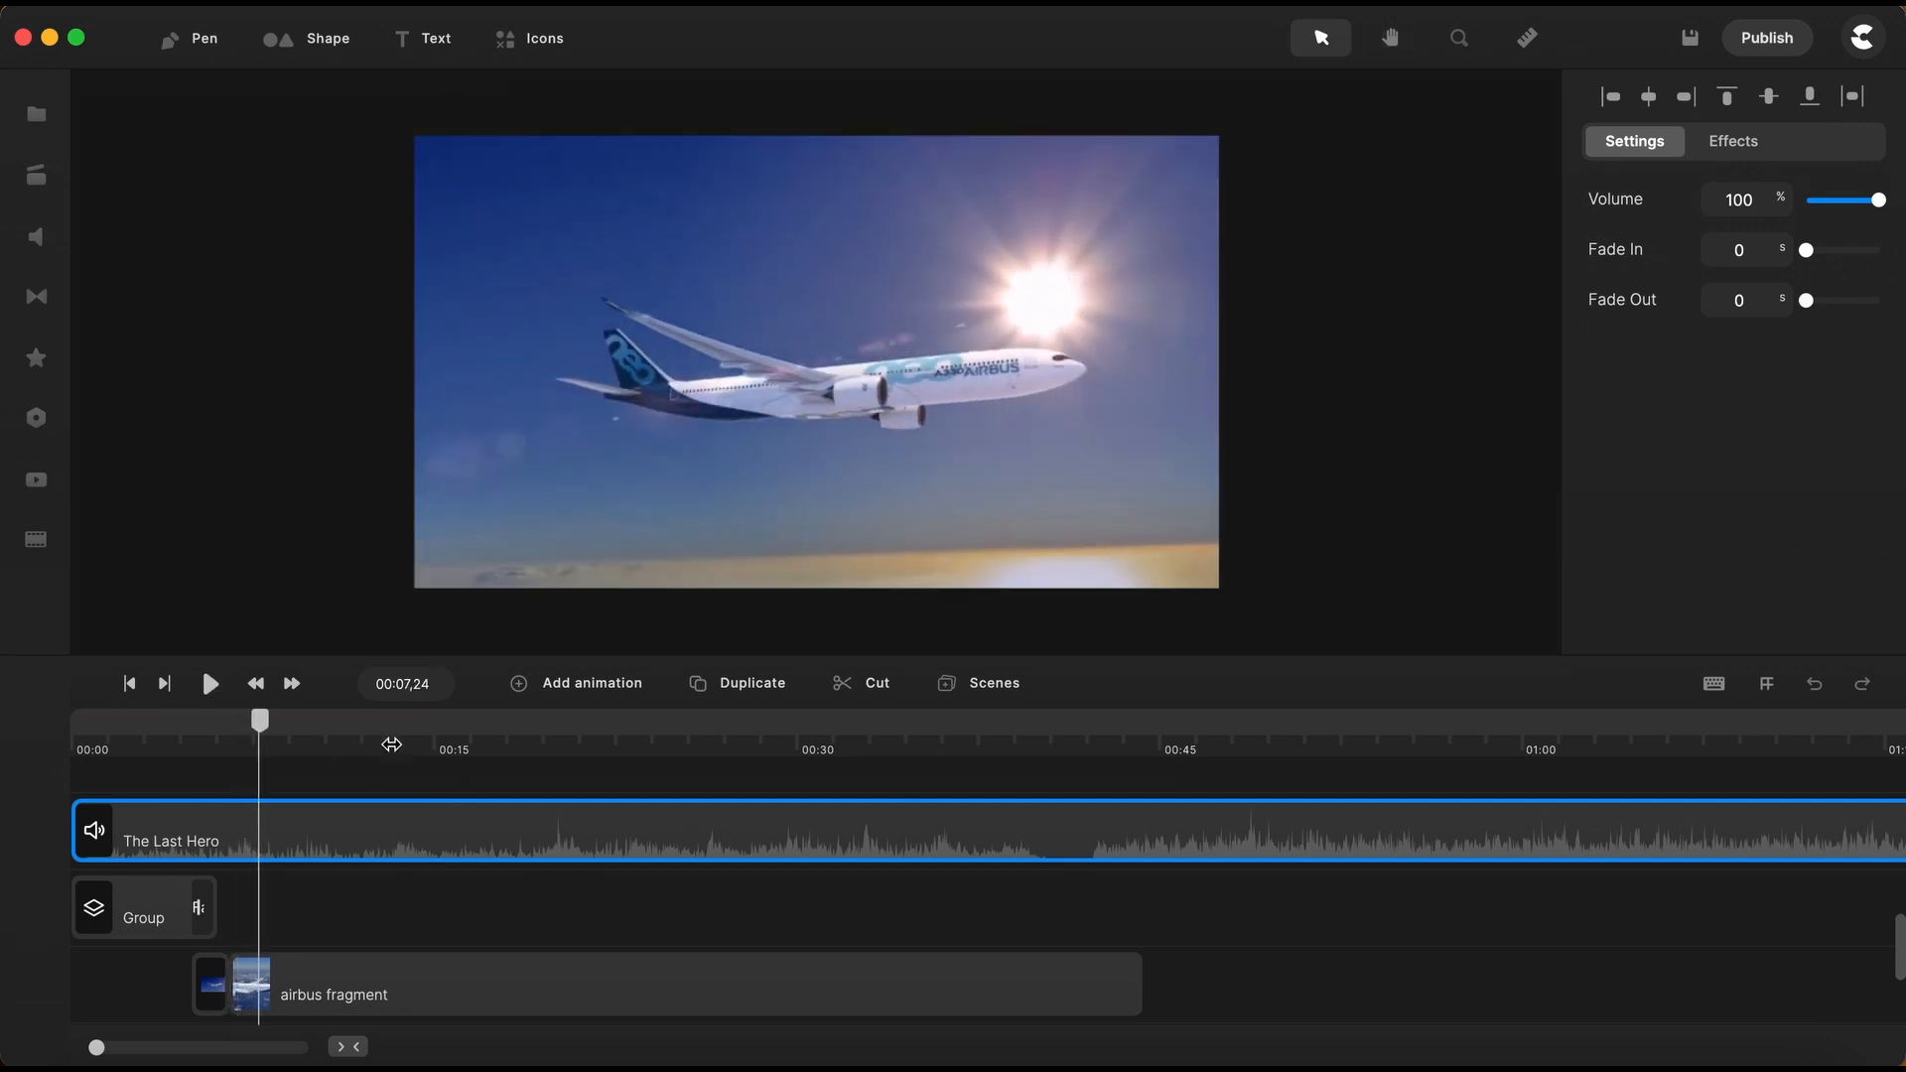
{"action": "mouse_move", "coordinate": [434, 748]}
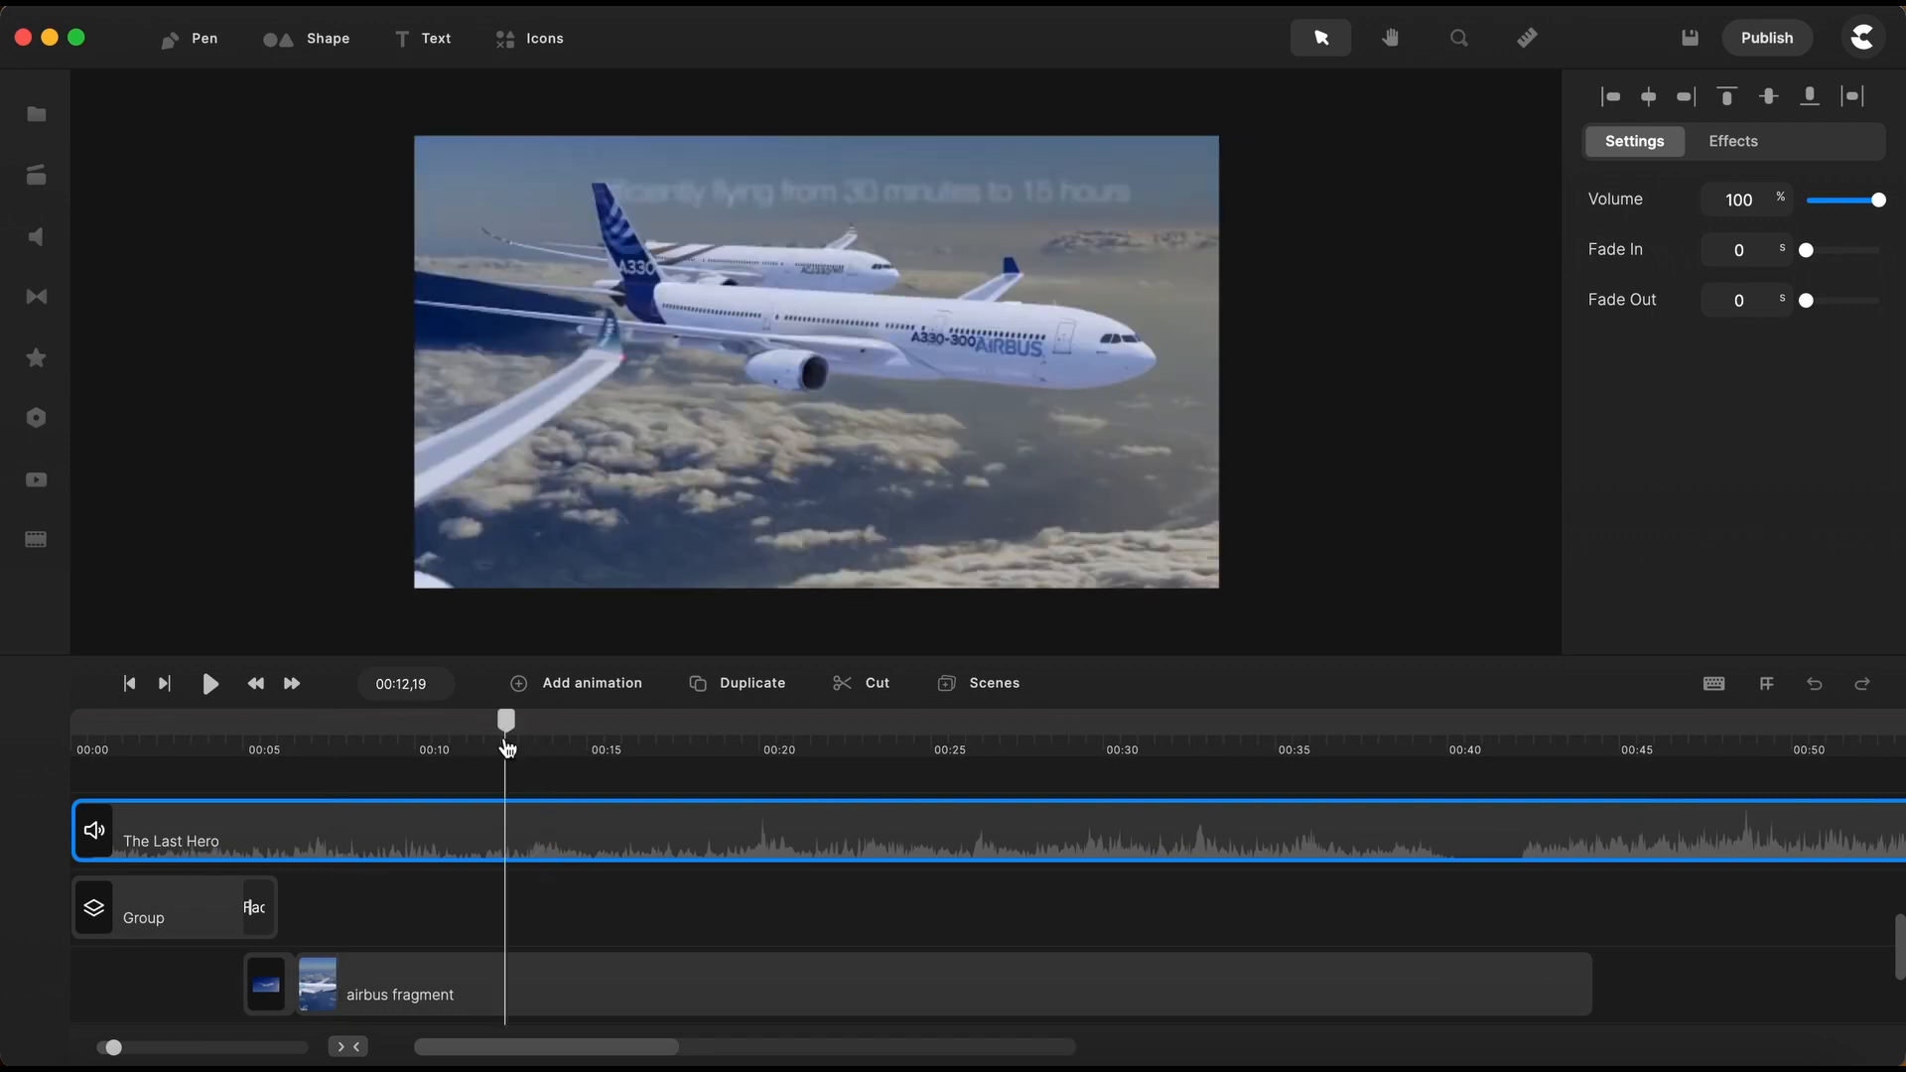
{"action": "left_click", "coordinate": [209, 682]}
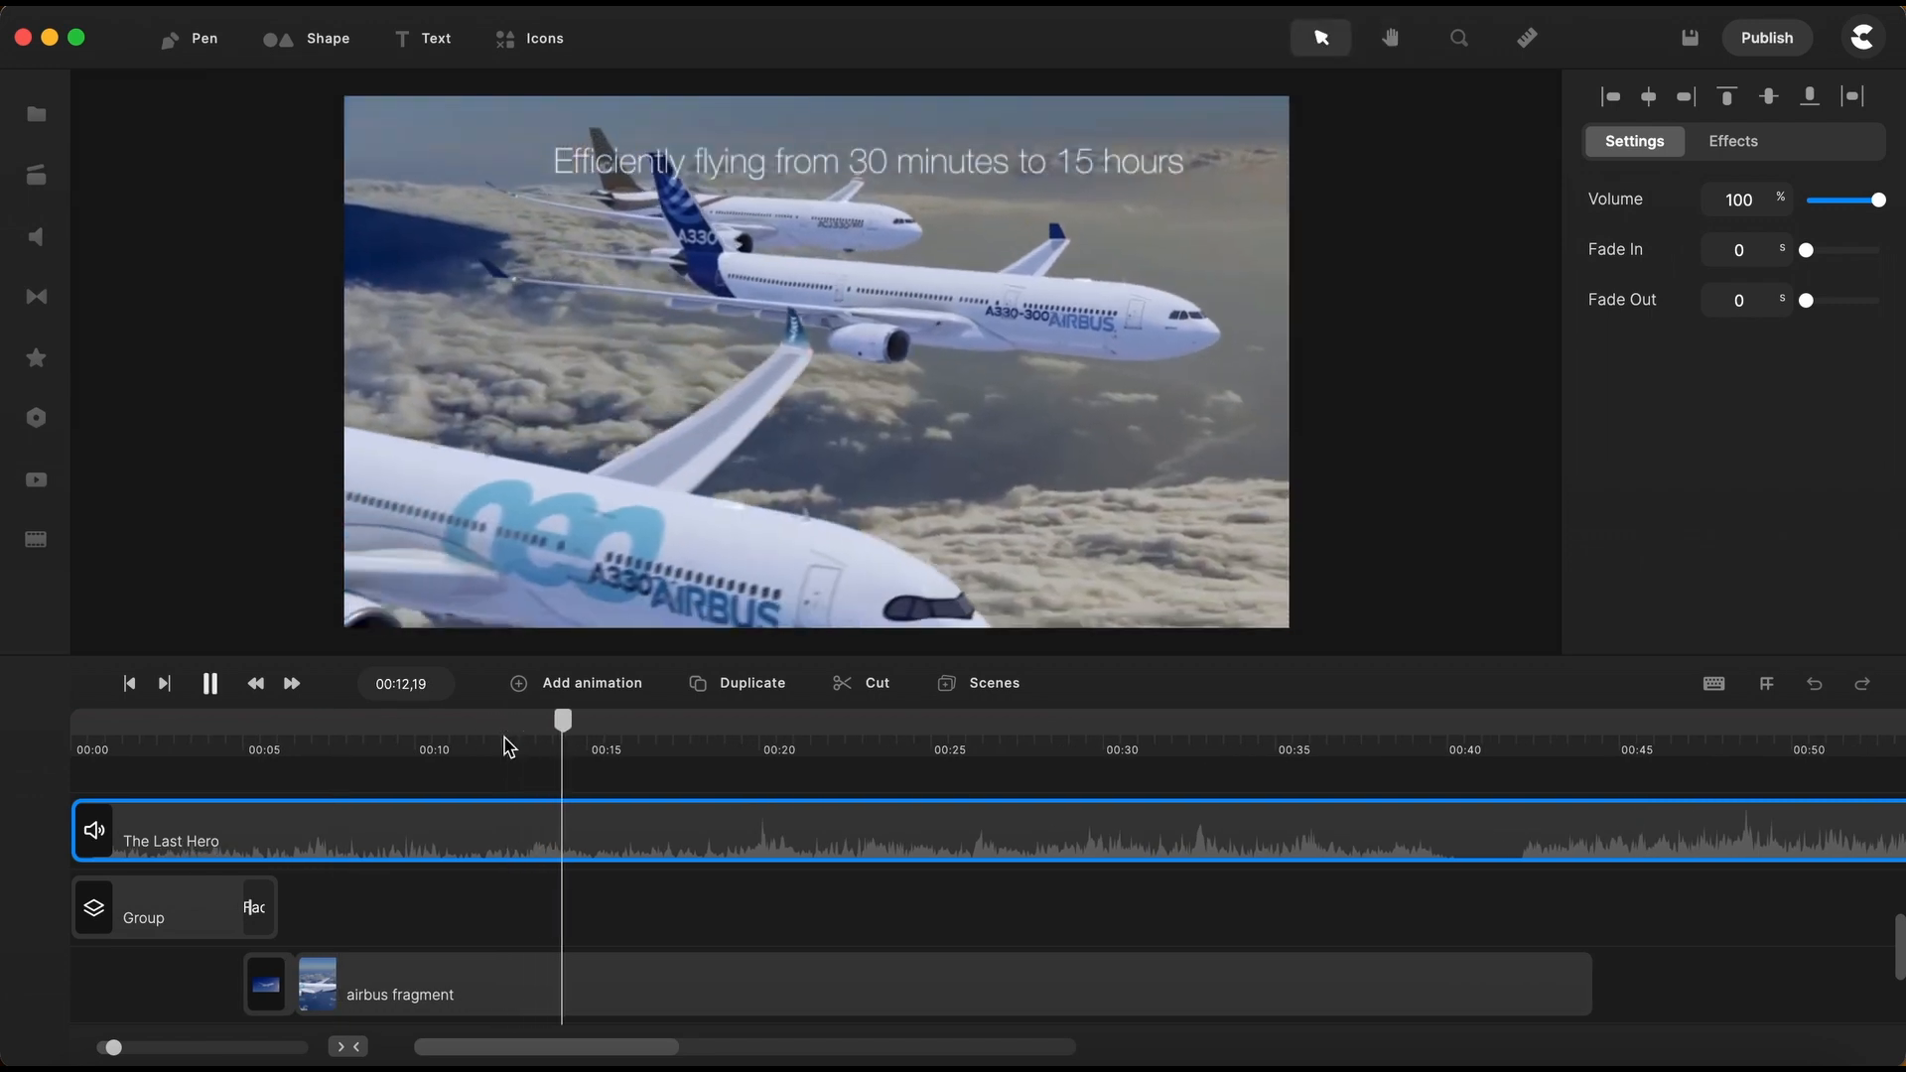
{"action": "left_click", "coordinate": [208, 682]}
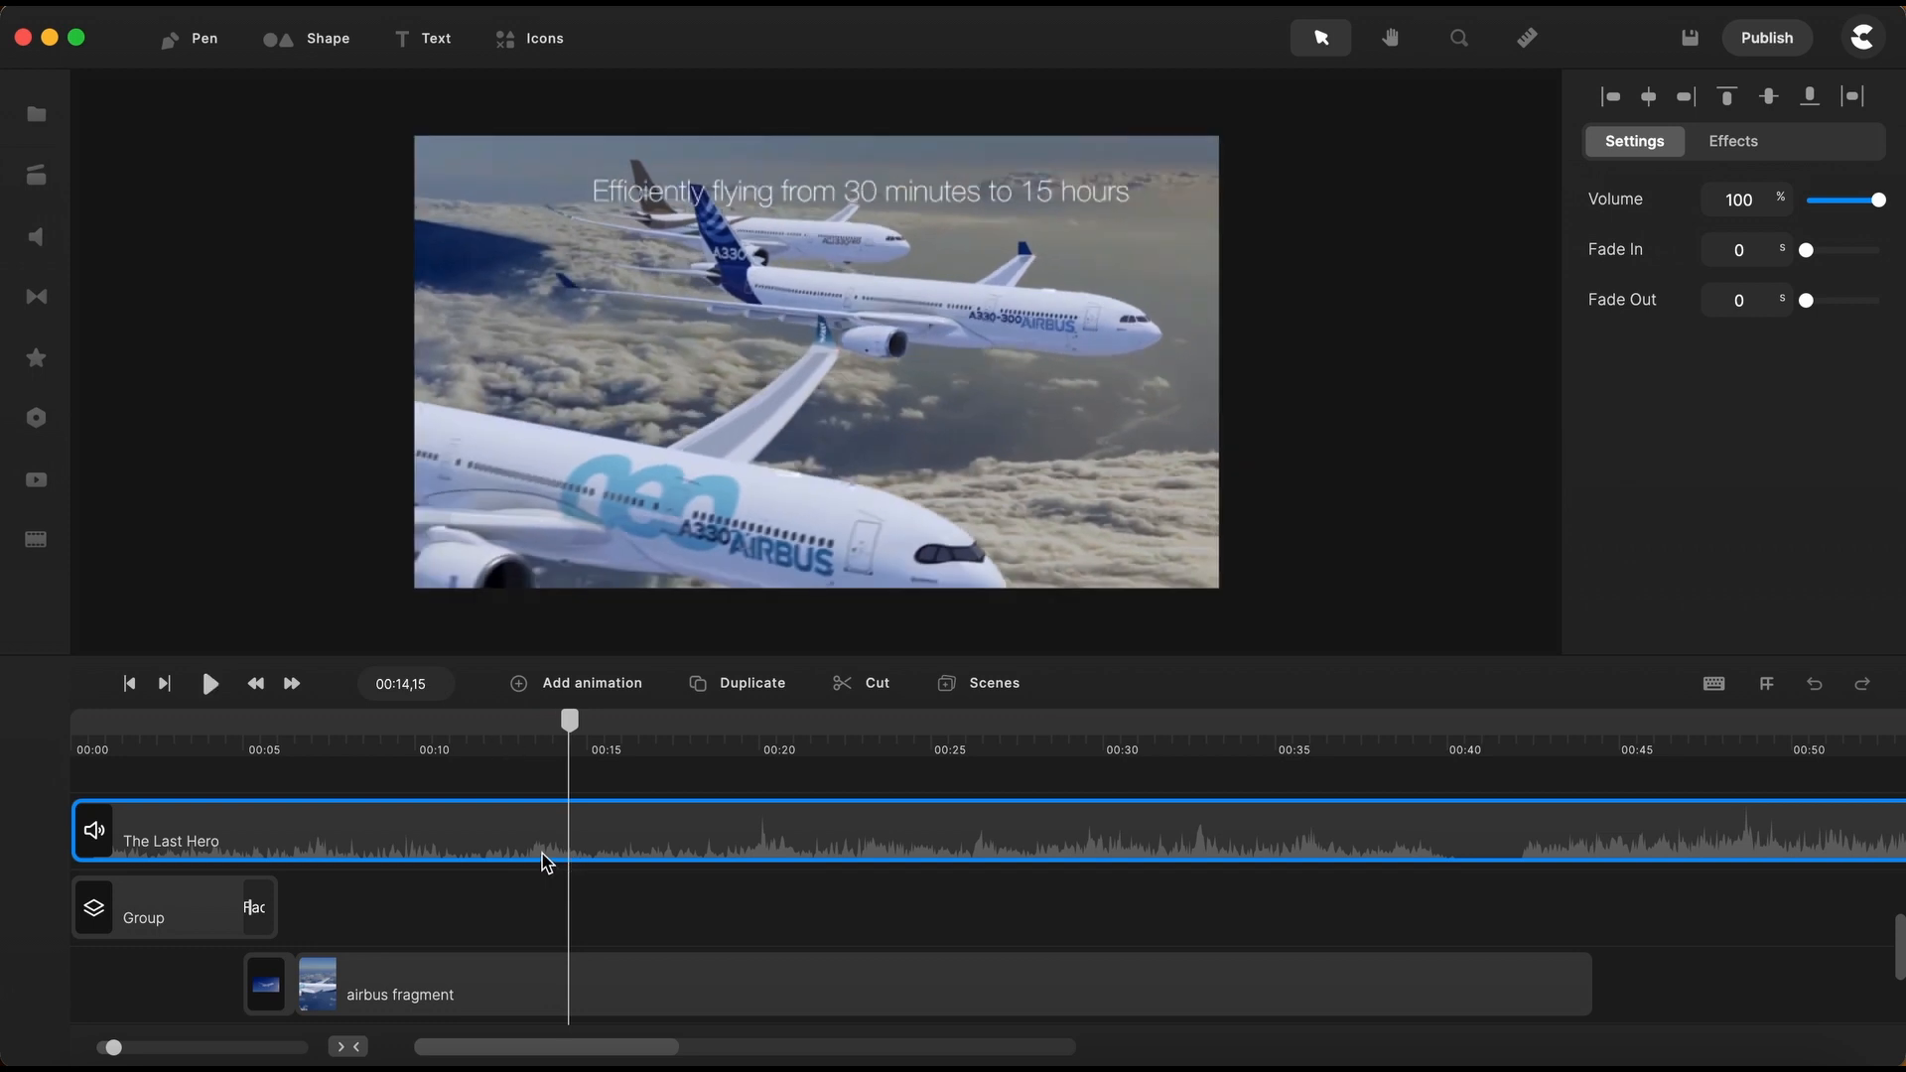
{"action": "mouse_move", "coordinate": [103, 839]}
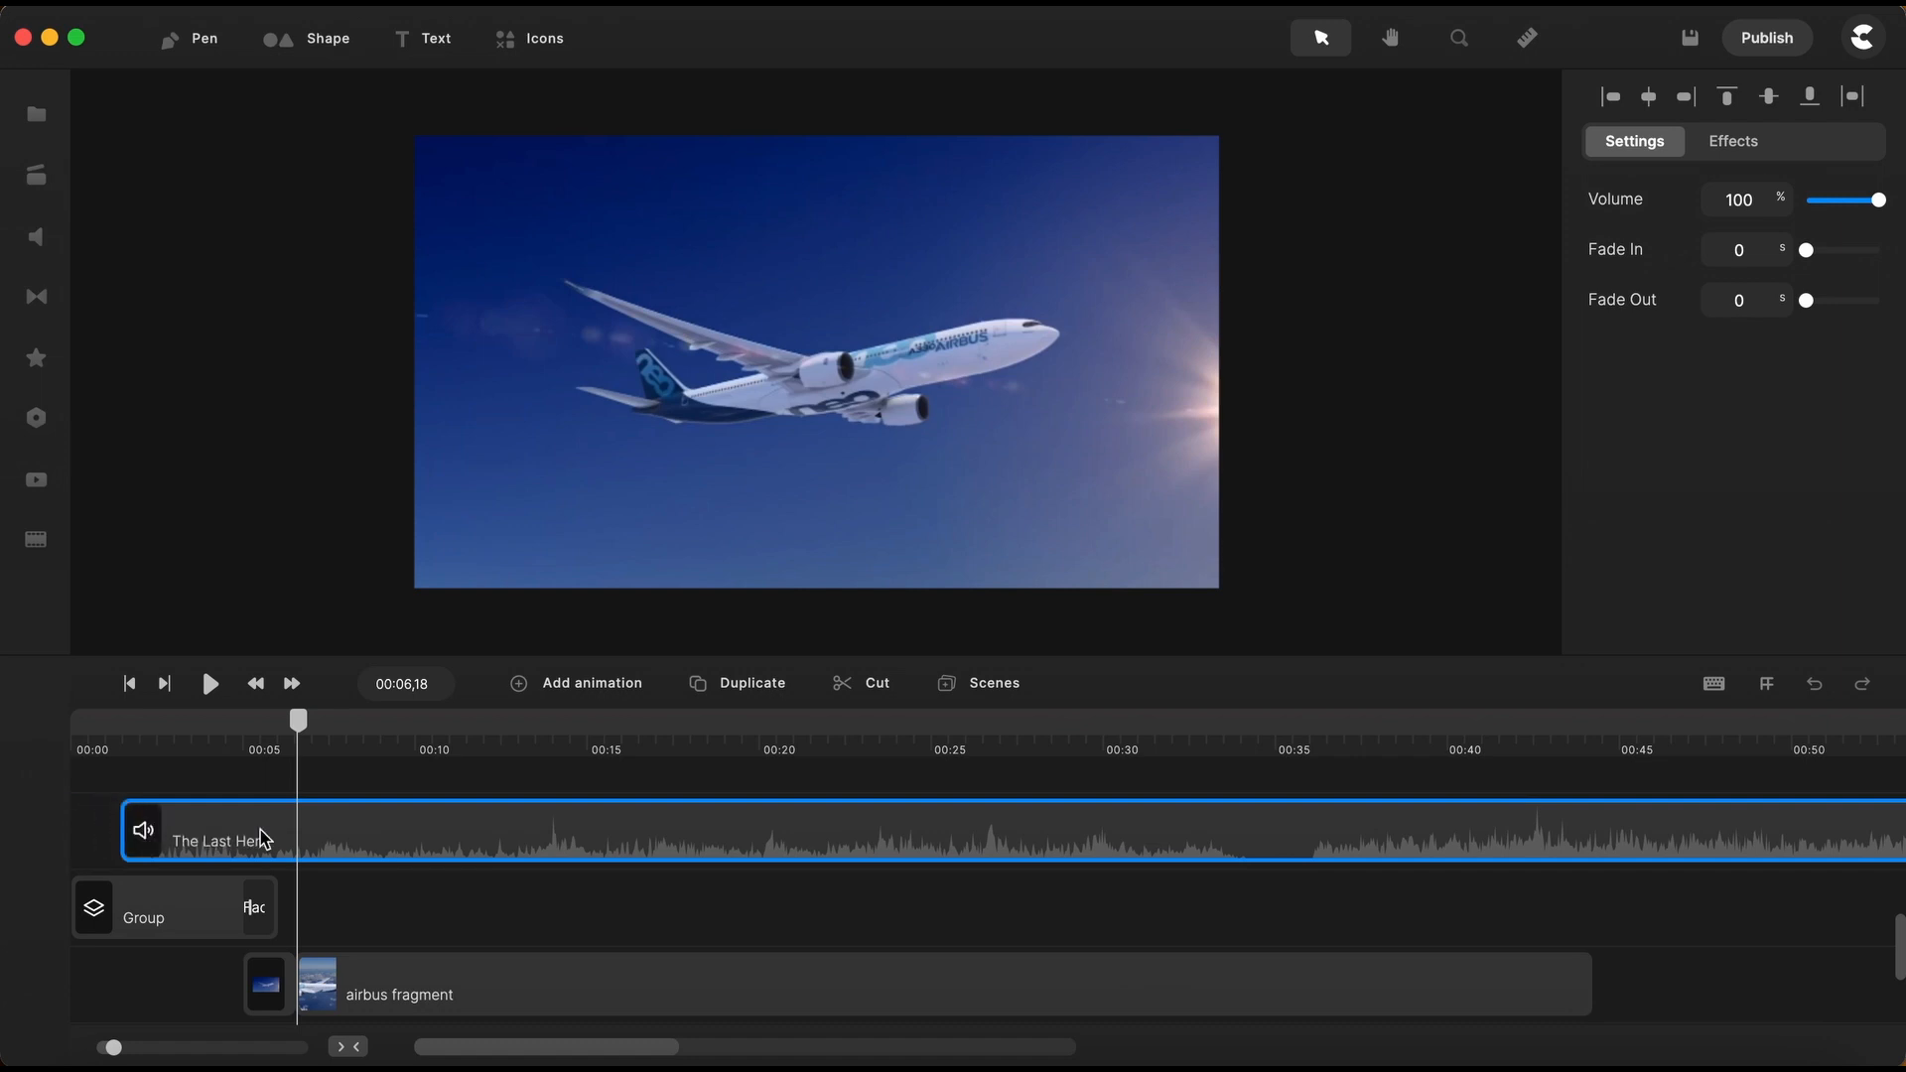
{"action": "mouse_move", "coordinate": [364, 840]}
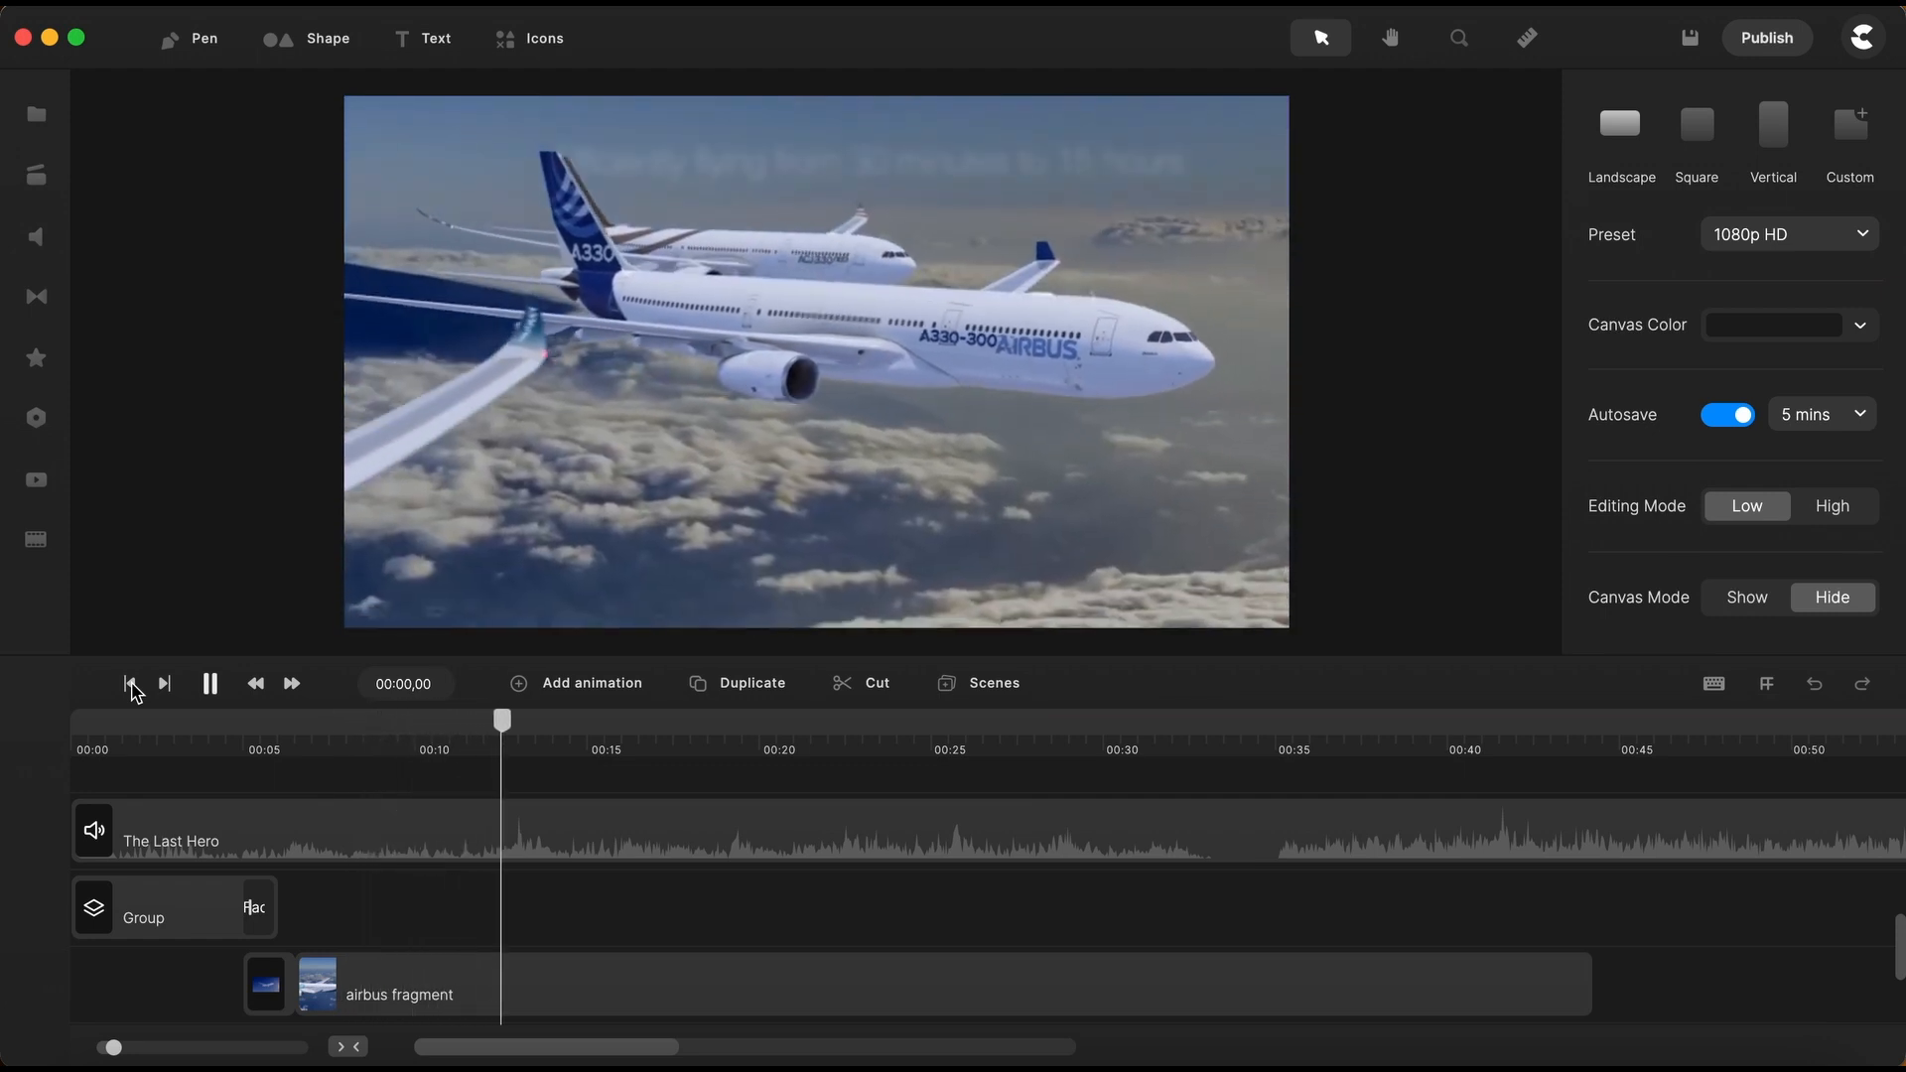
Pause the preview and give The Last Hero a 1-second fade-in and 2-second fade-out
{"action": "left_click", "coordinate": [210, 682]}
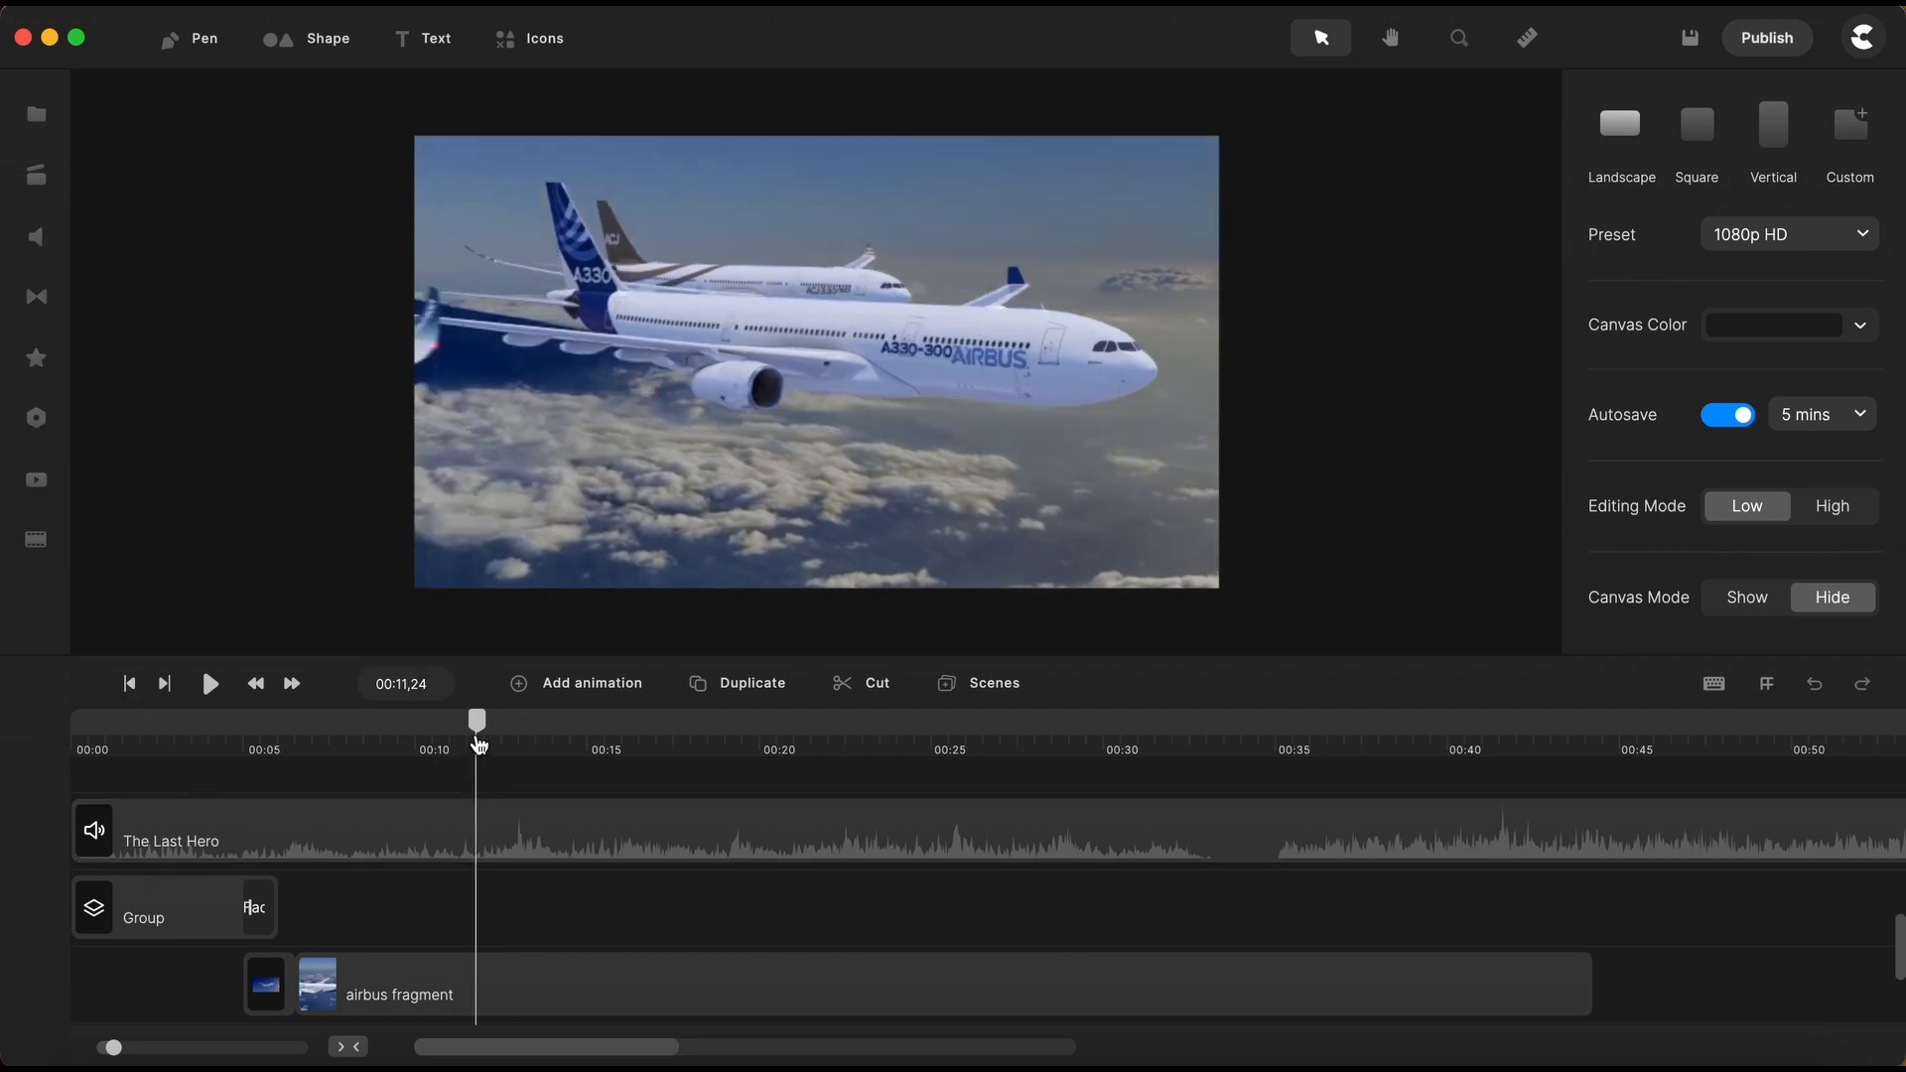
{"action": "left_click", "coordinate": [129, 683]}
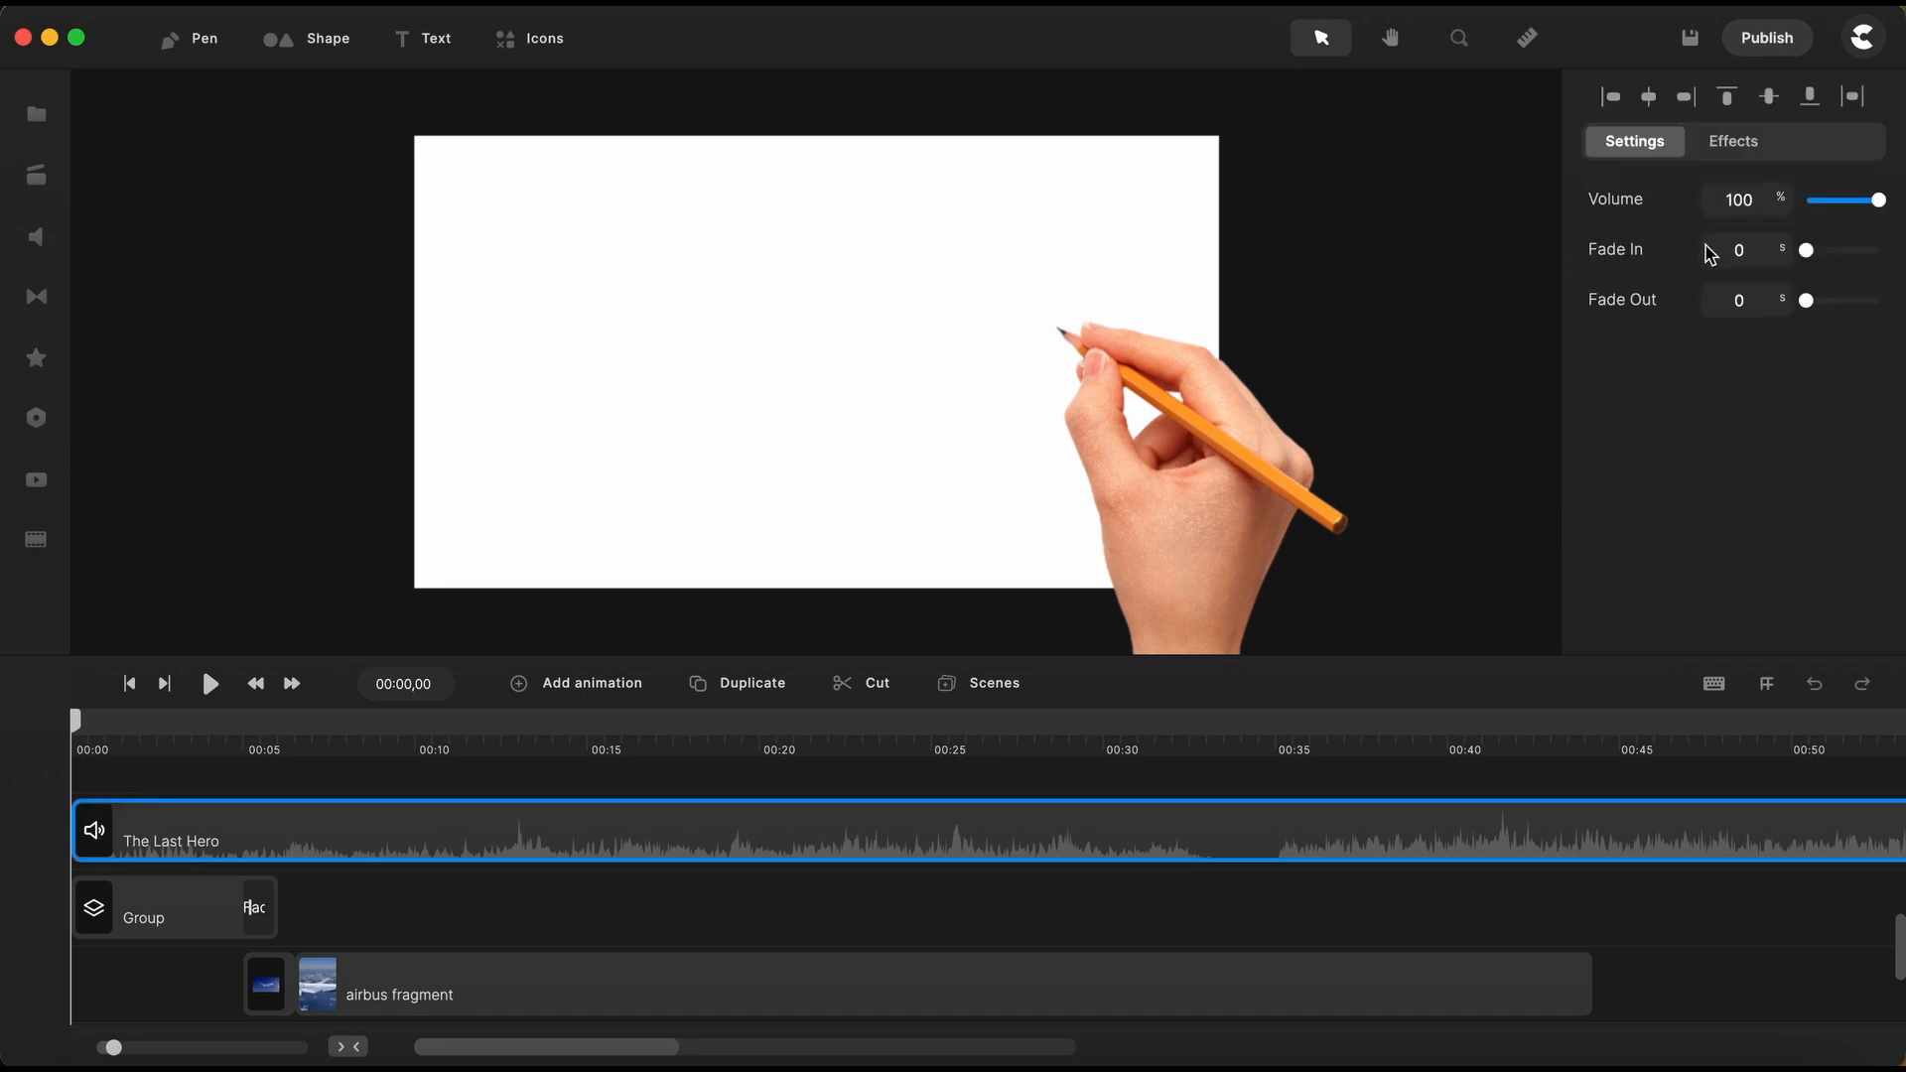
{"action": "mouse_move", "coordinate": [1776, 343]}
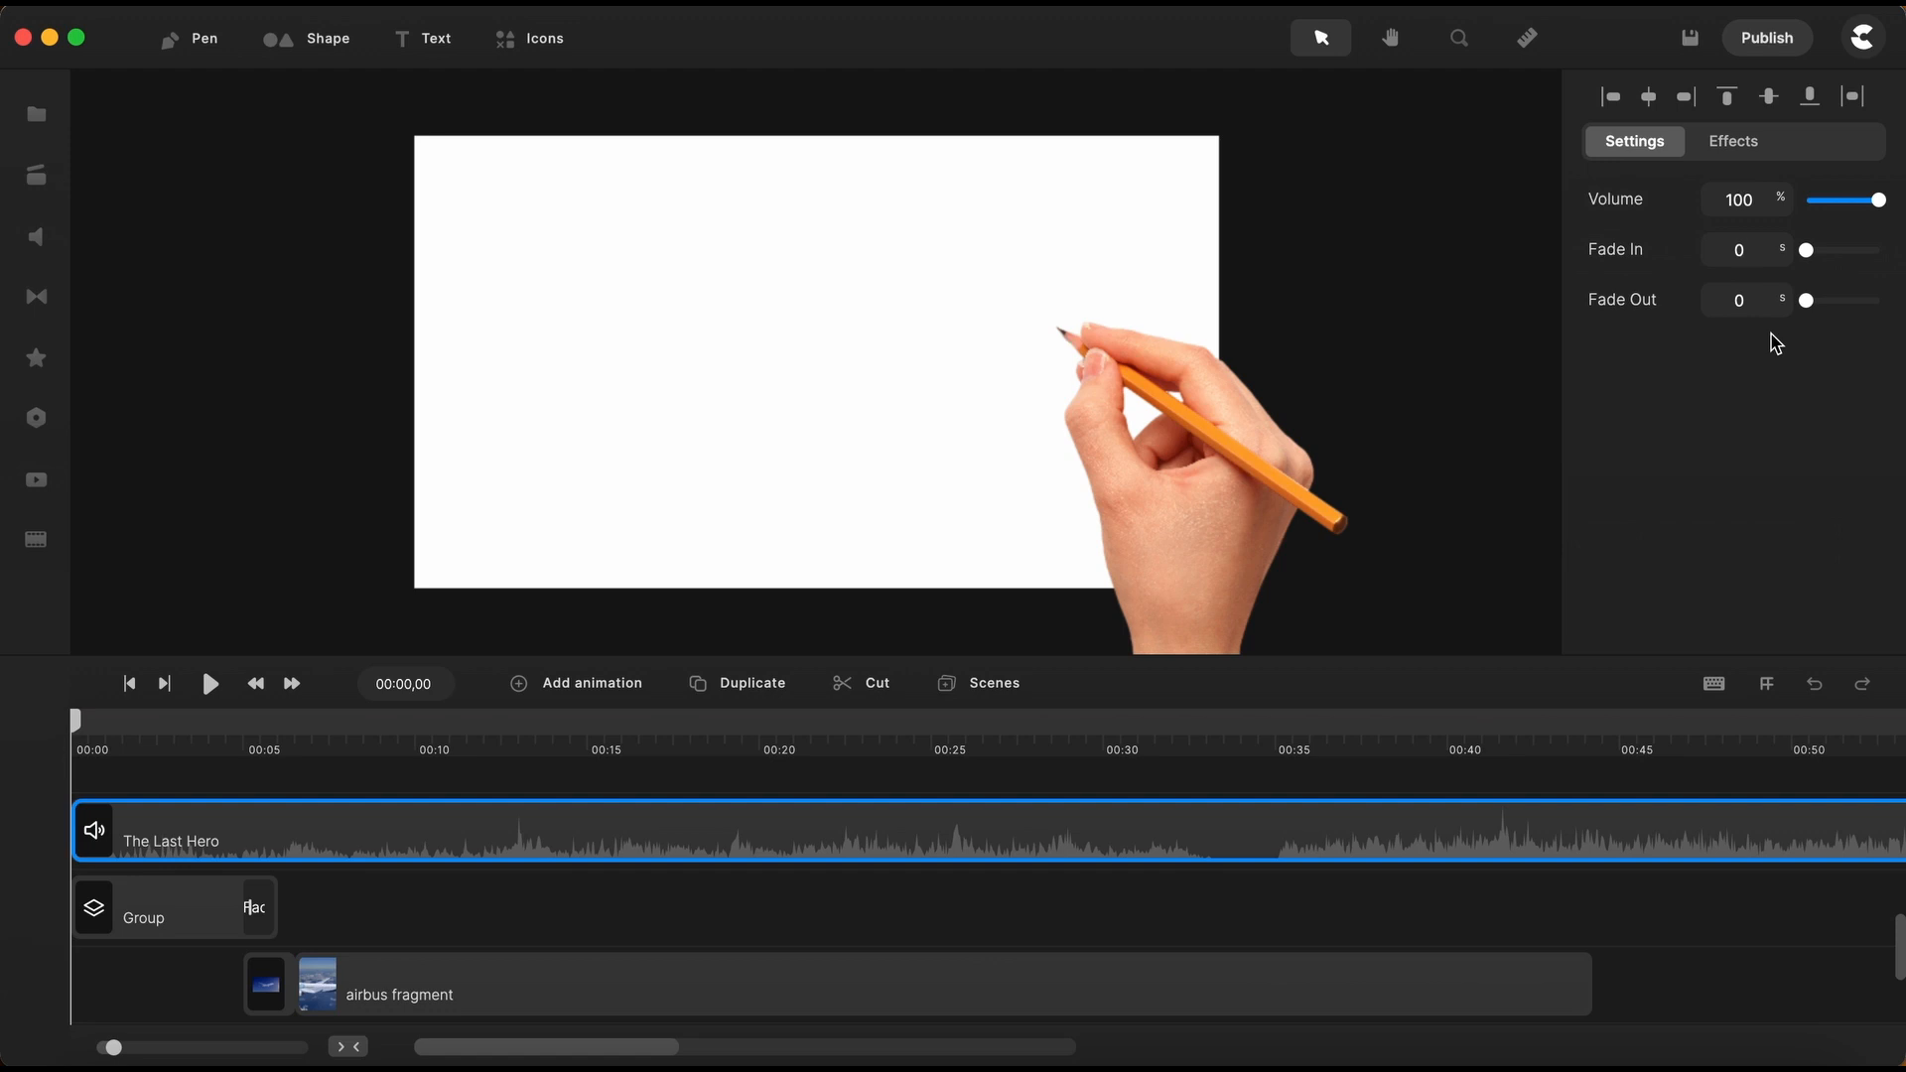
{"action": "left_click", "coordinate": [1738, 250]}
{"action": "type", "text": "1"}
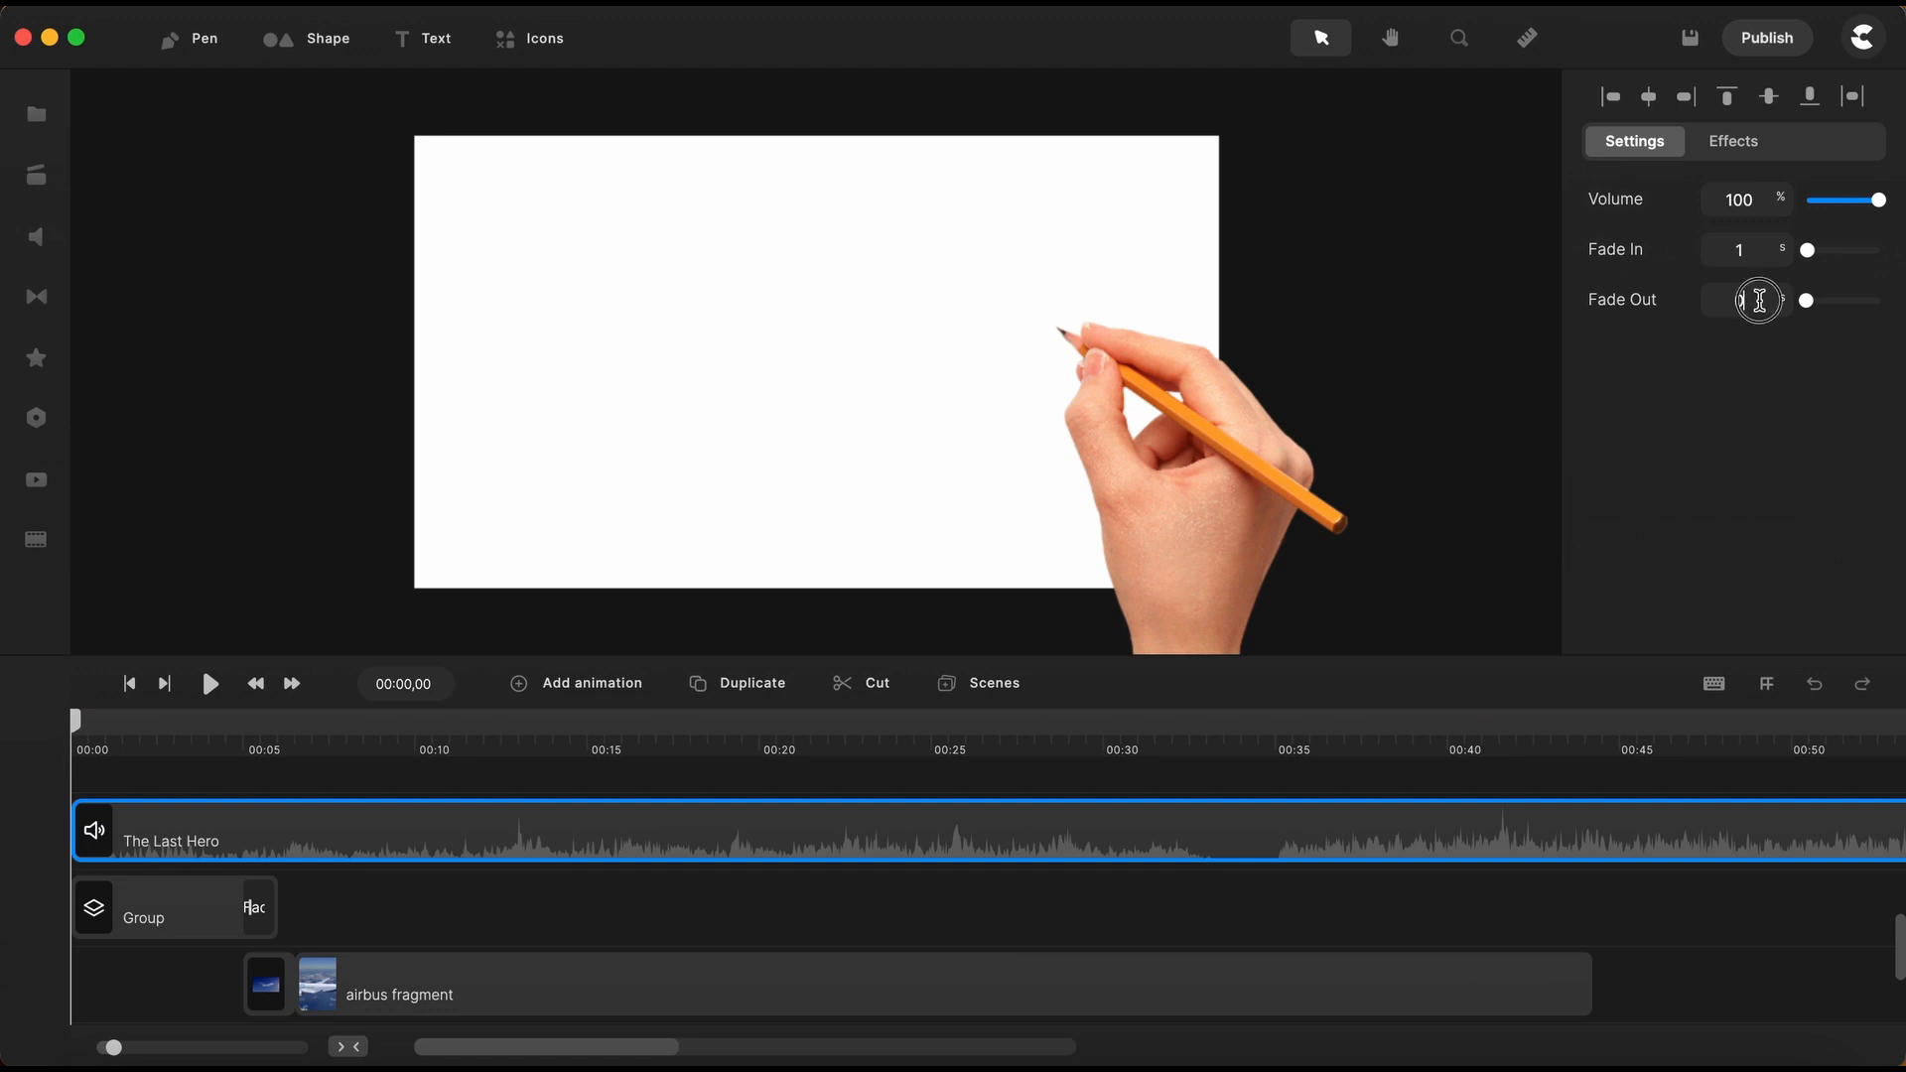
{"action": "left_click", "coordinate": [1739, 300]}
{"action": "type", "text": "2"}
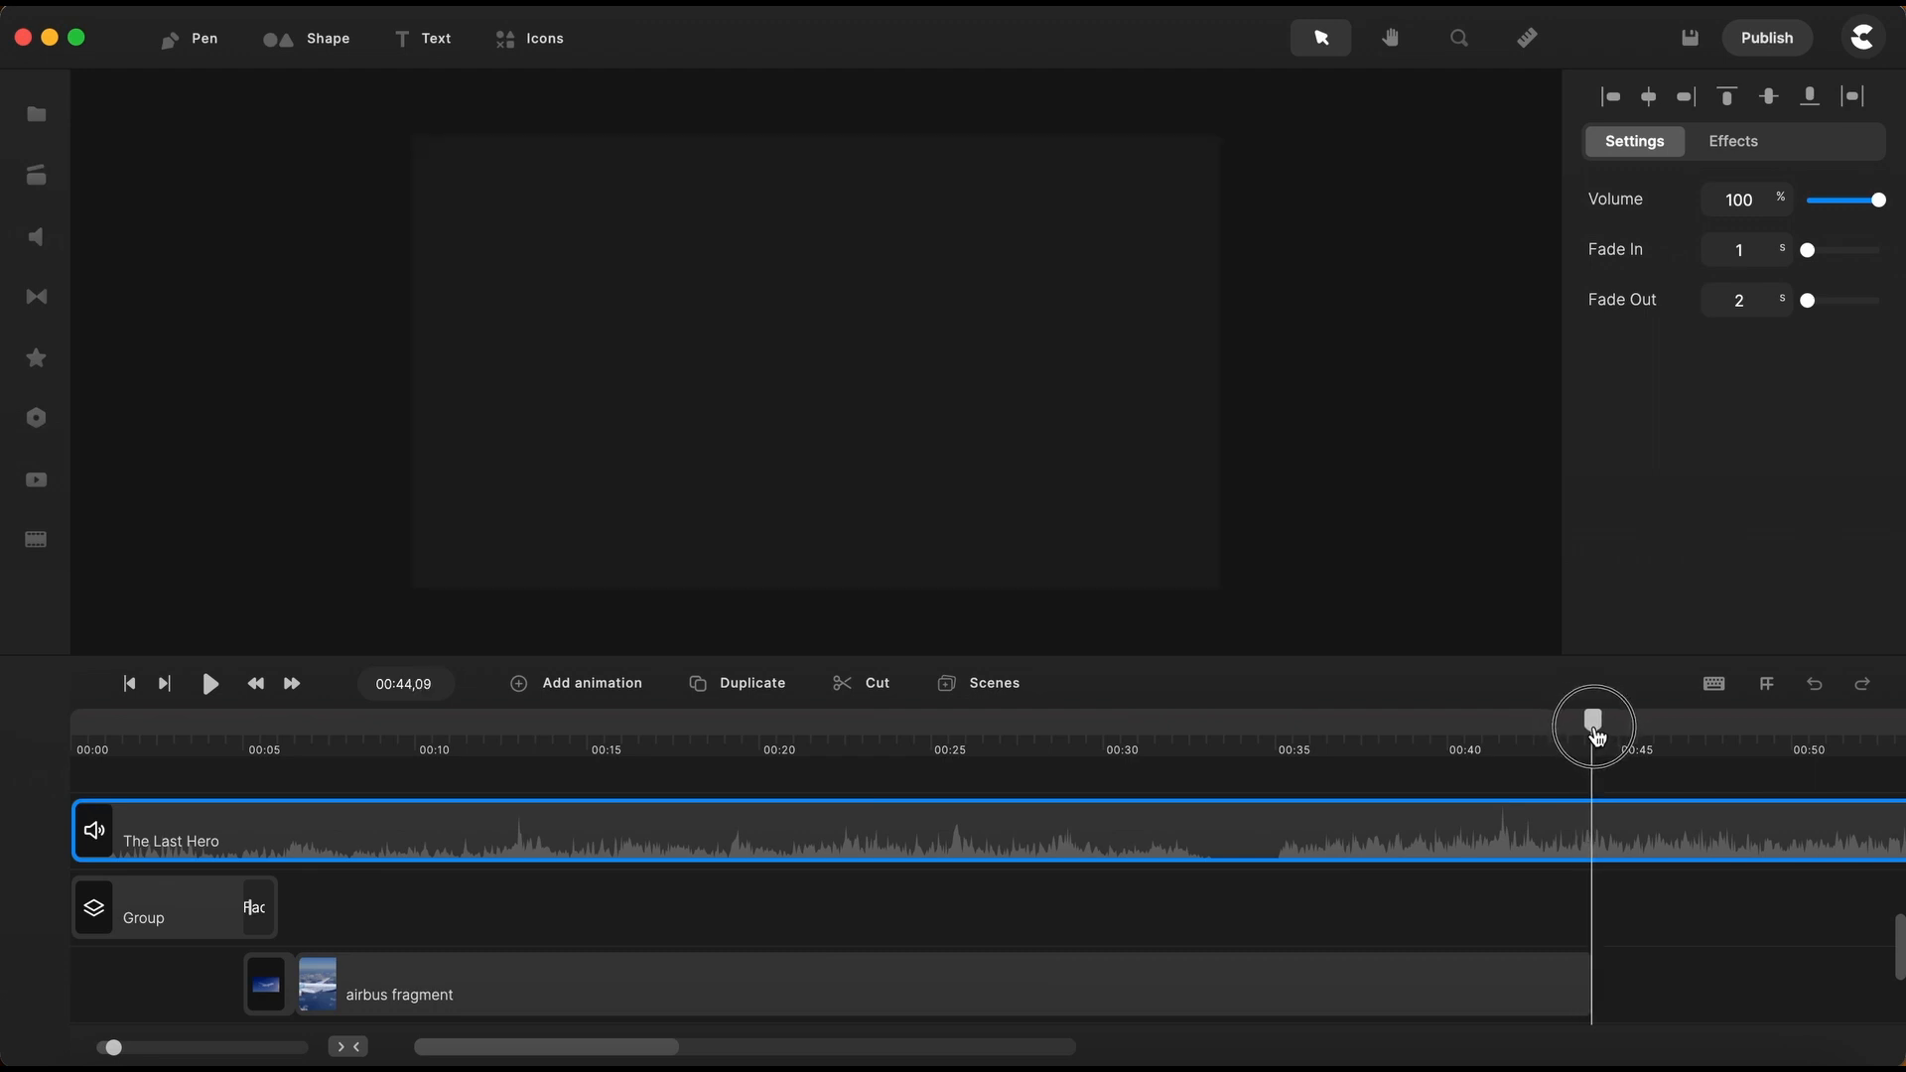
{"action": "mouse_move", "coordinate": [865, 691]}
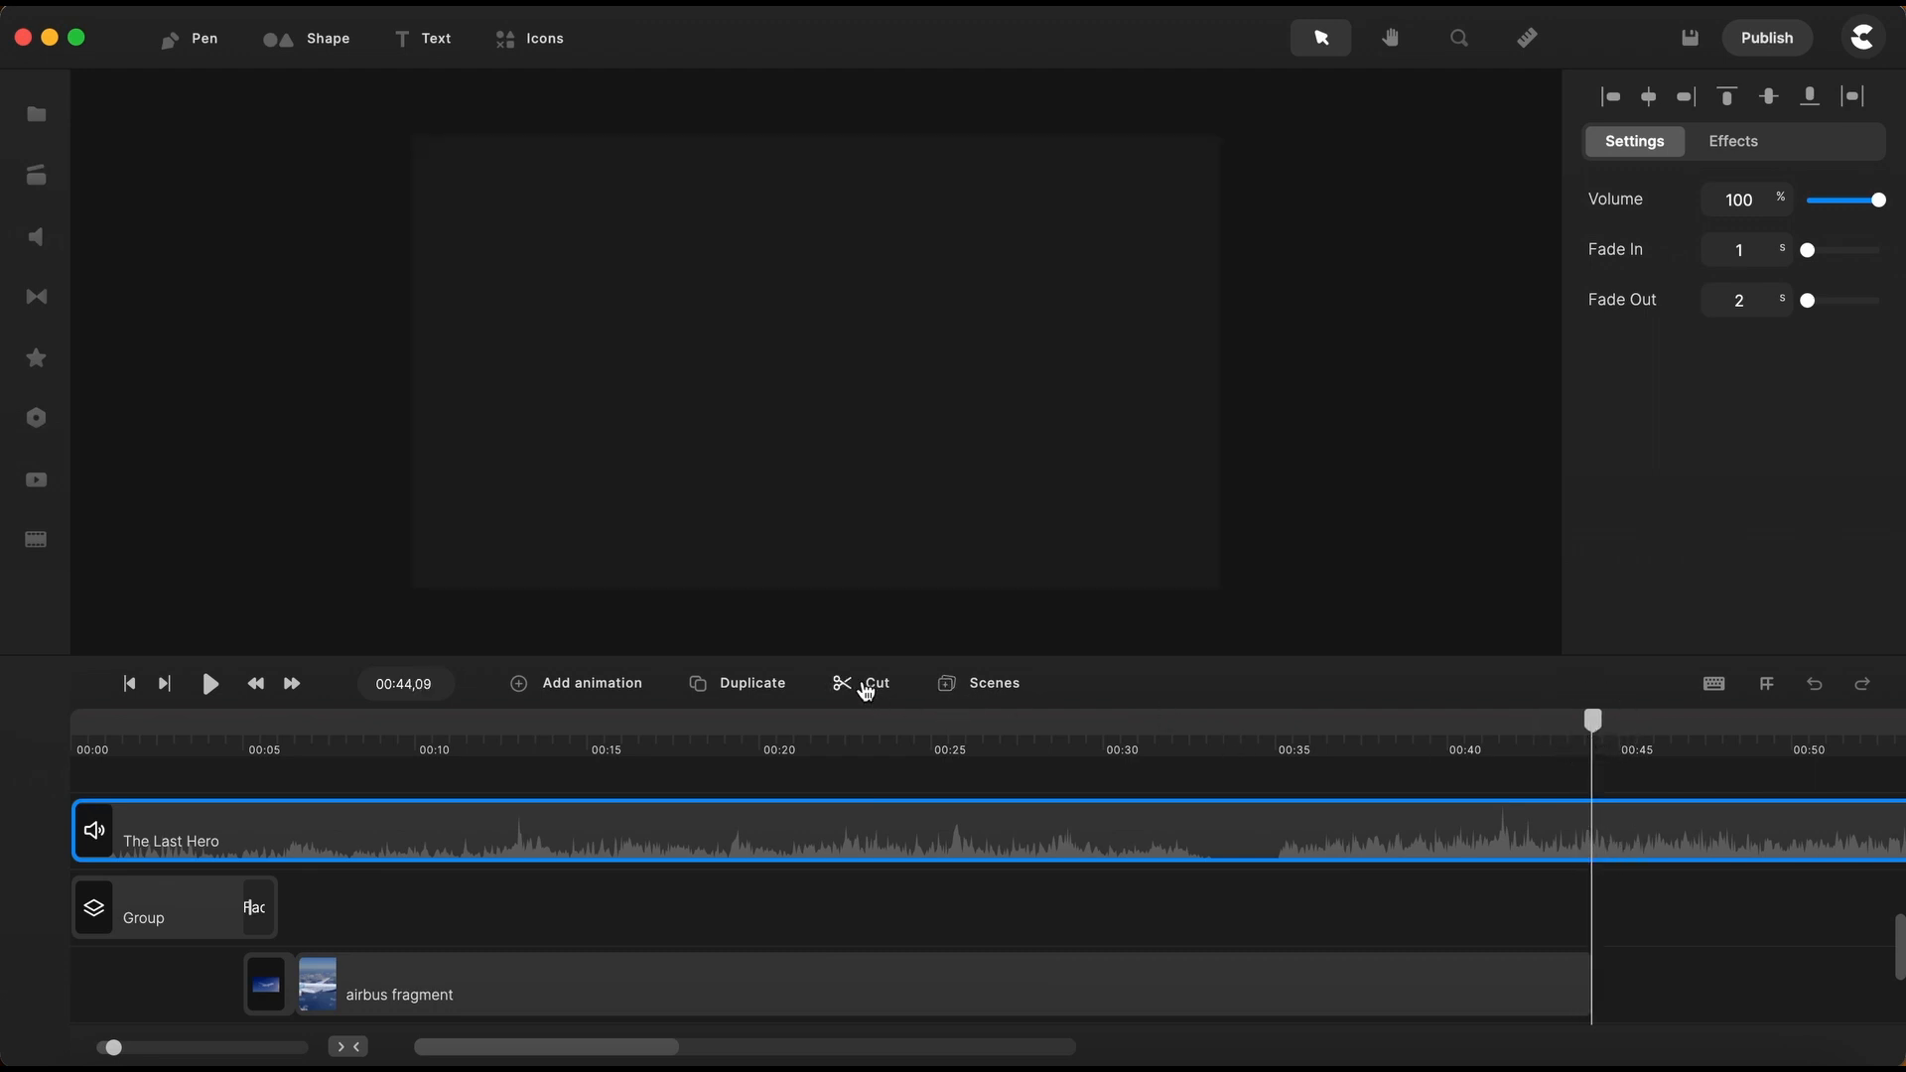
Split The Last Hero at 44:09, where the airbus fragment ends, and rewind the playhead
{"action": "left_click", "coordinate": [873, 682]}
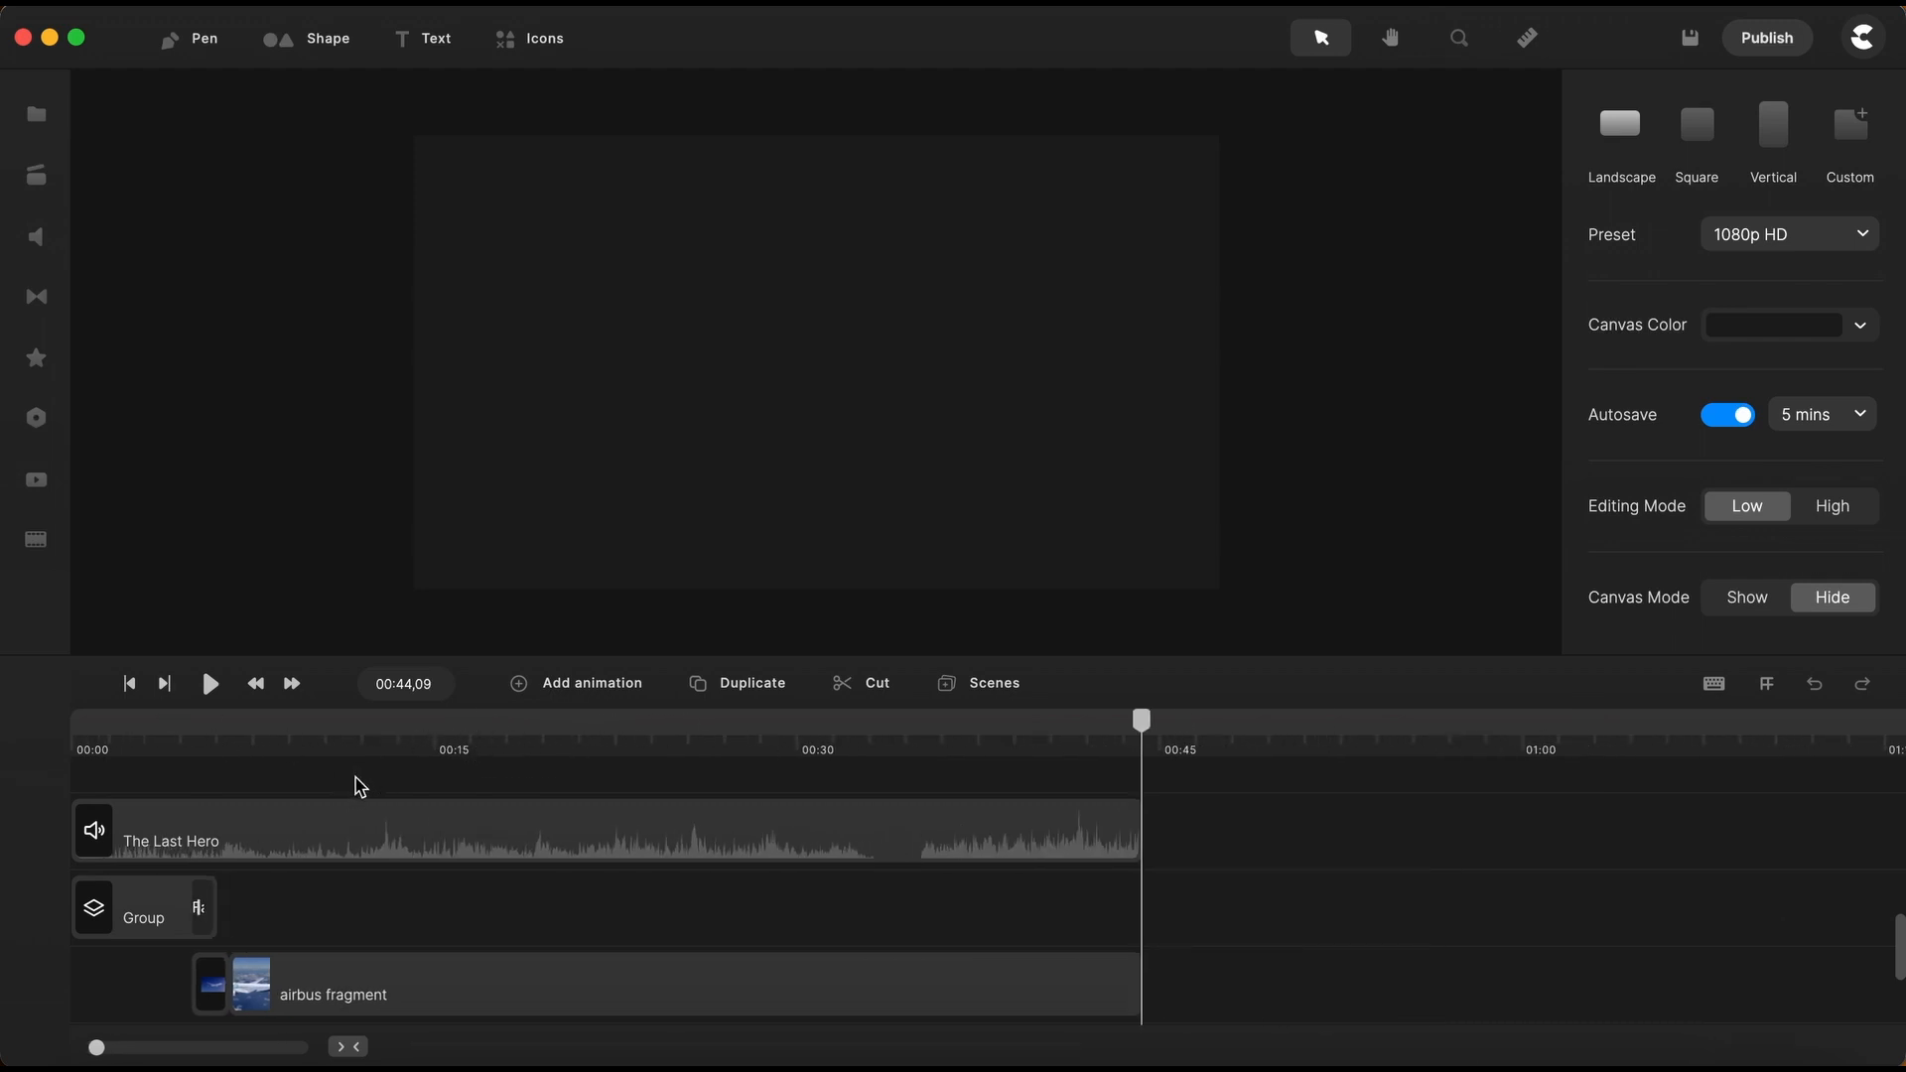
{"action": "left_click", "coordinate": [129, 683]}
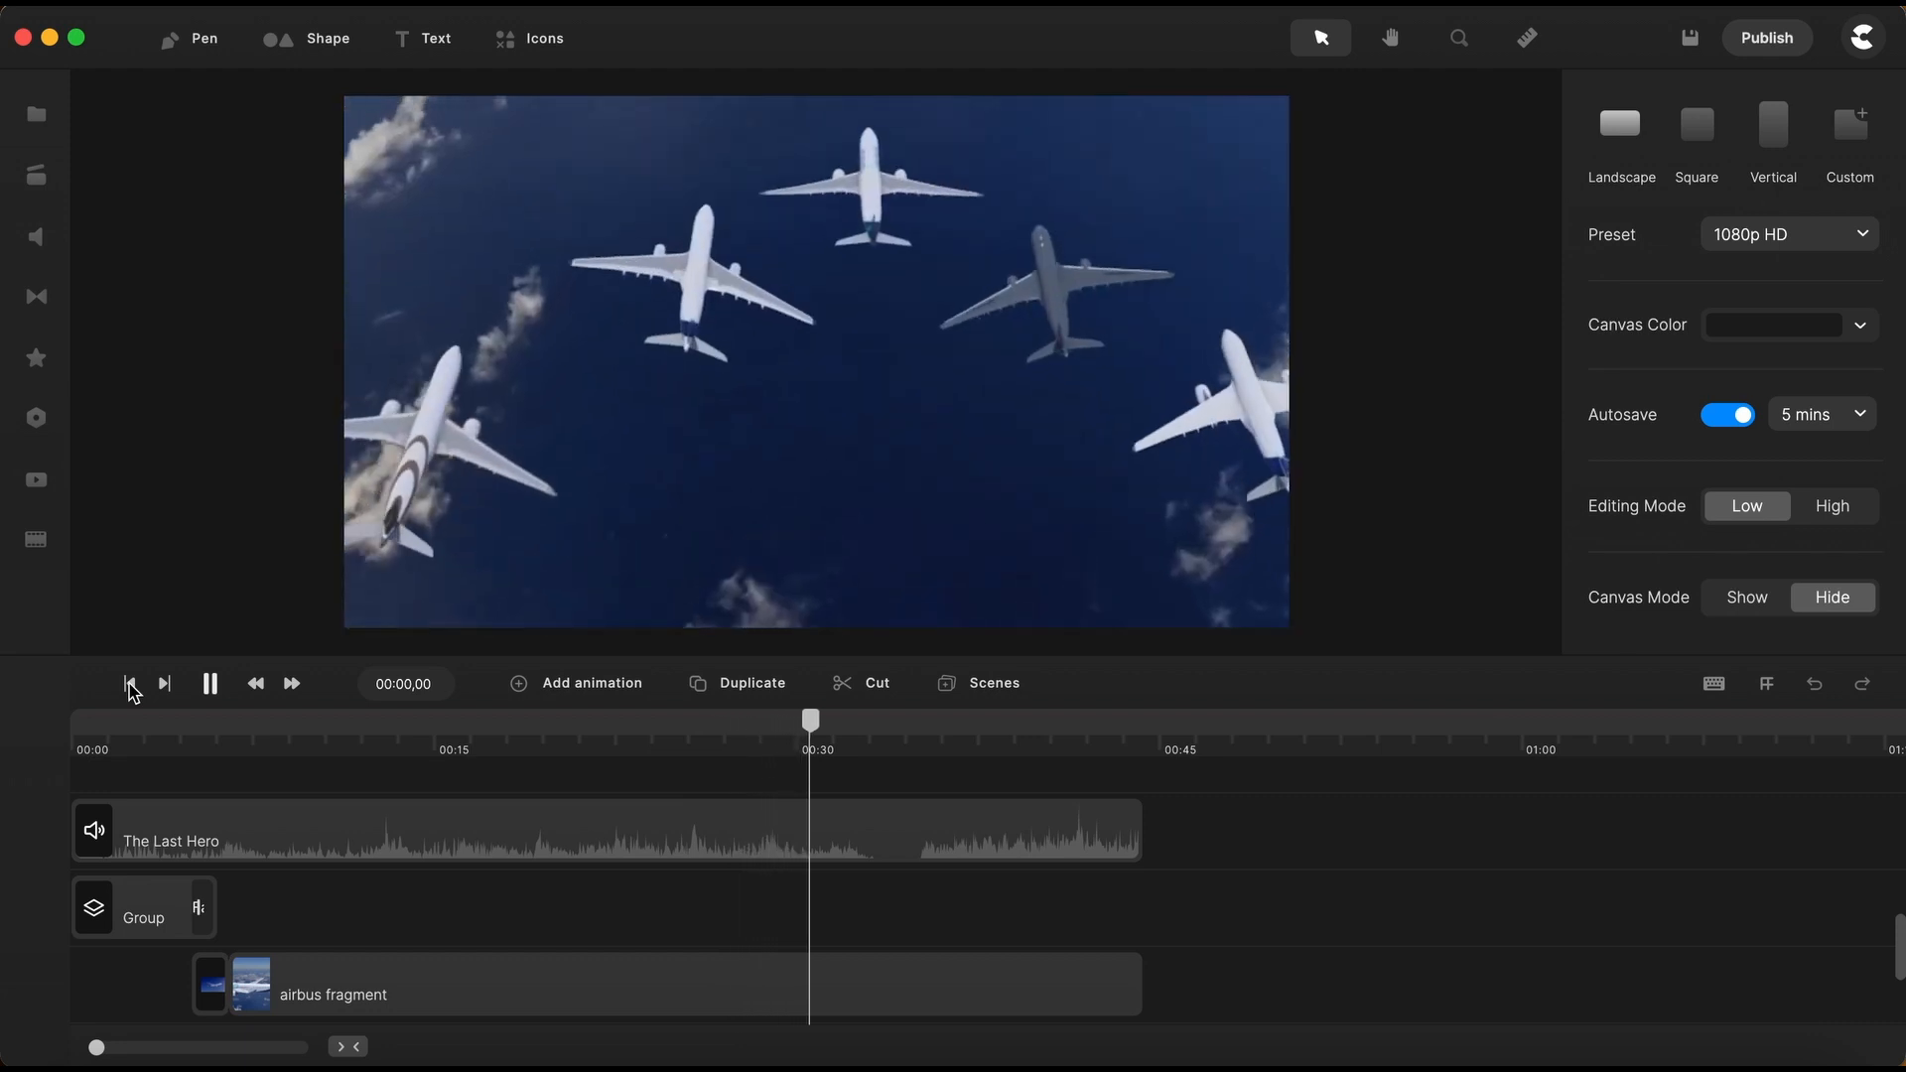
{"action": "left_click", "coordinate": [210, 683]}
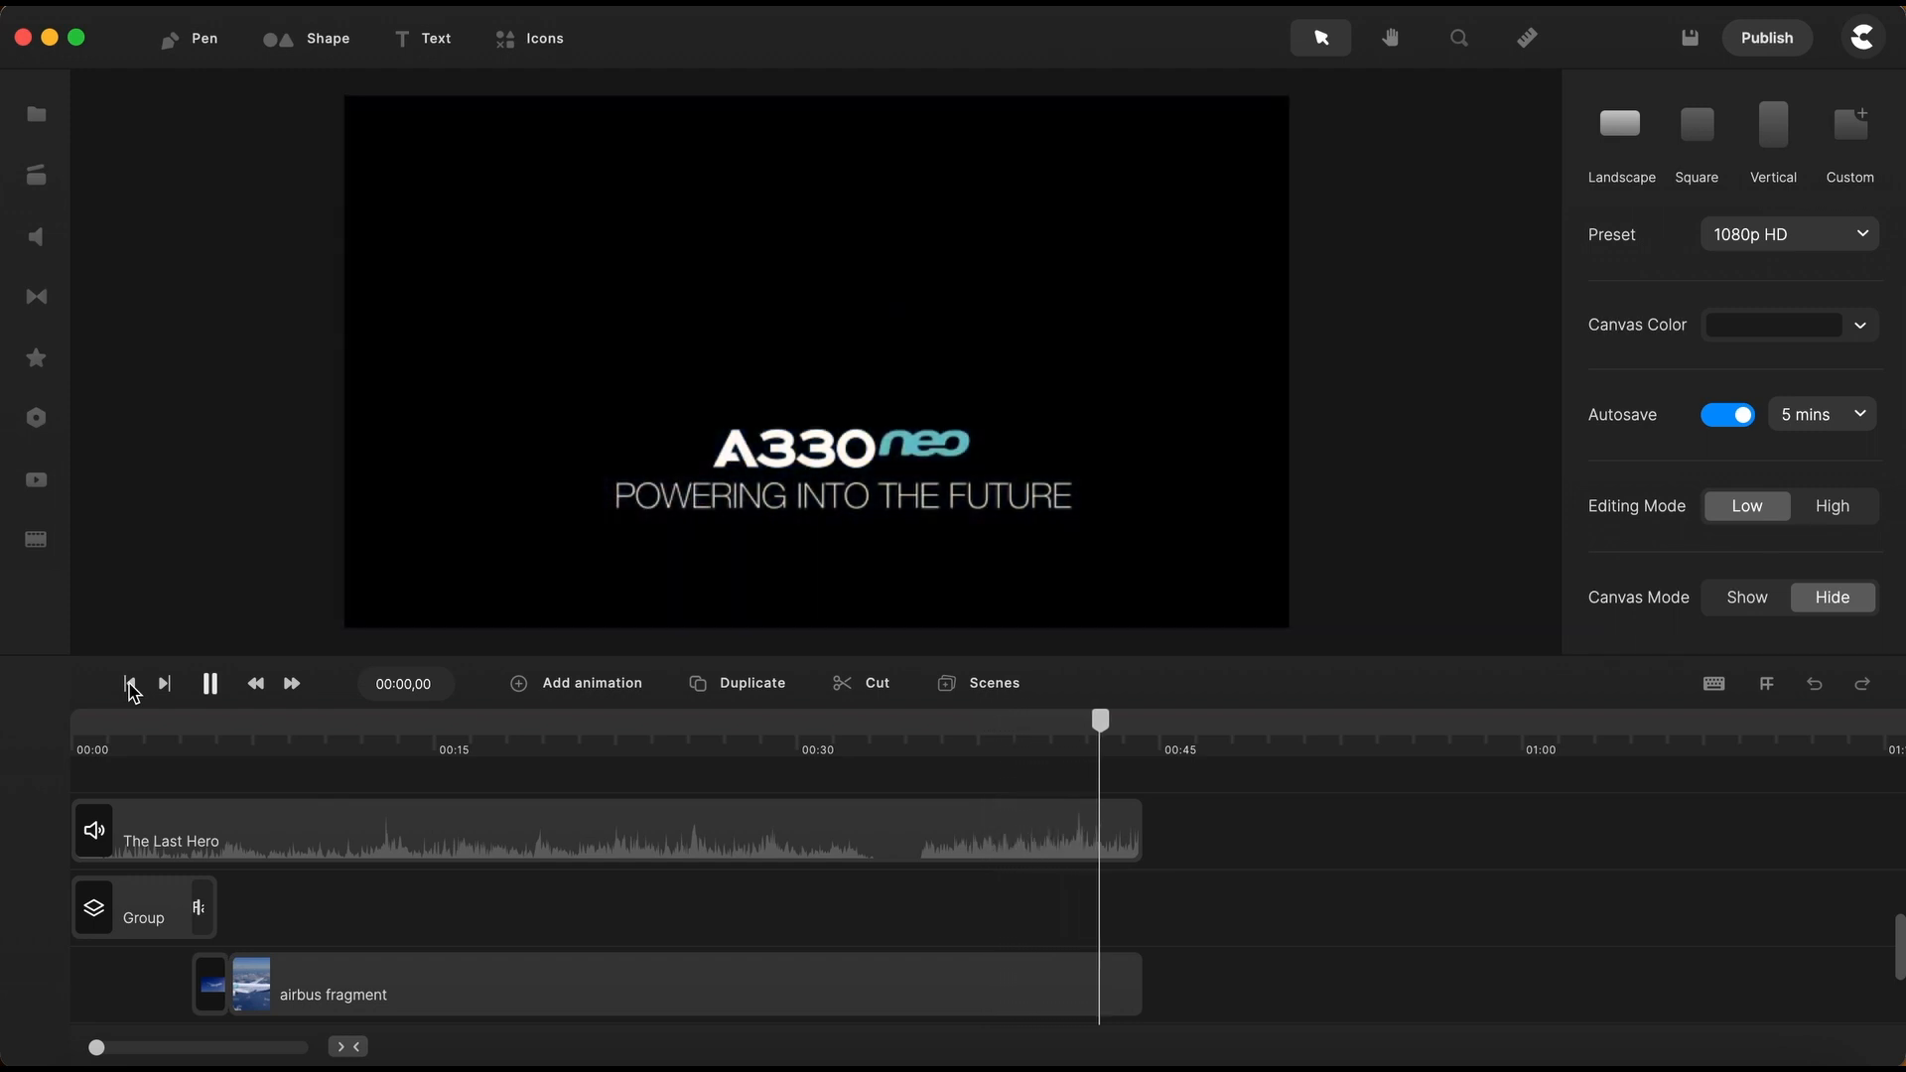
{"action": "left_click", "coordinate": [129, 682]}
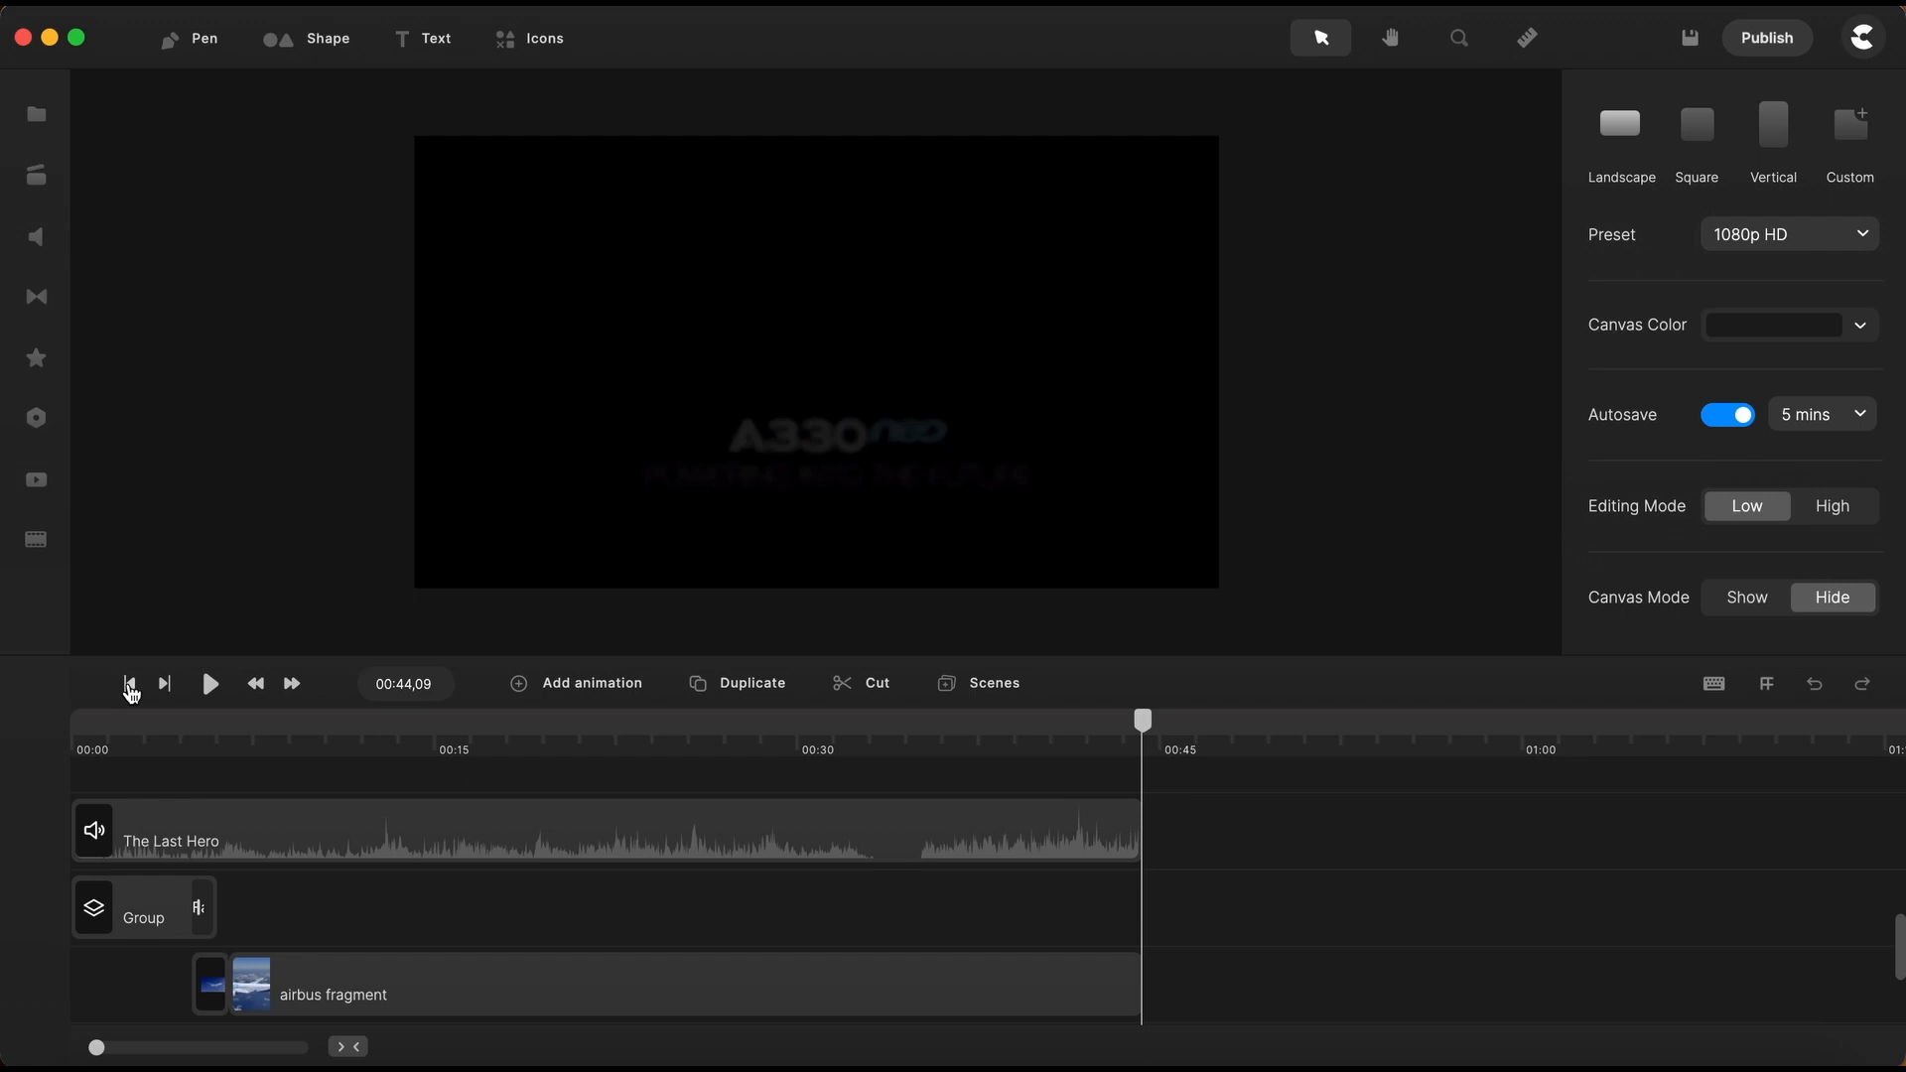
{"action": "mouse_move", "coordinate": [150, 713]}
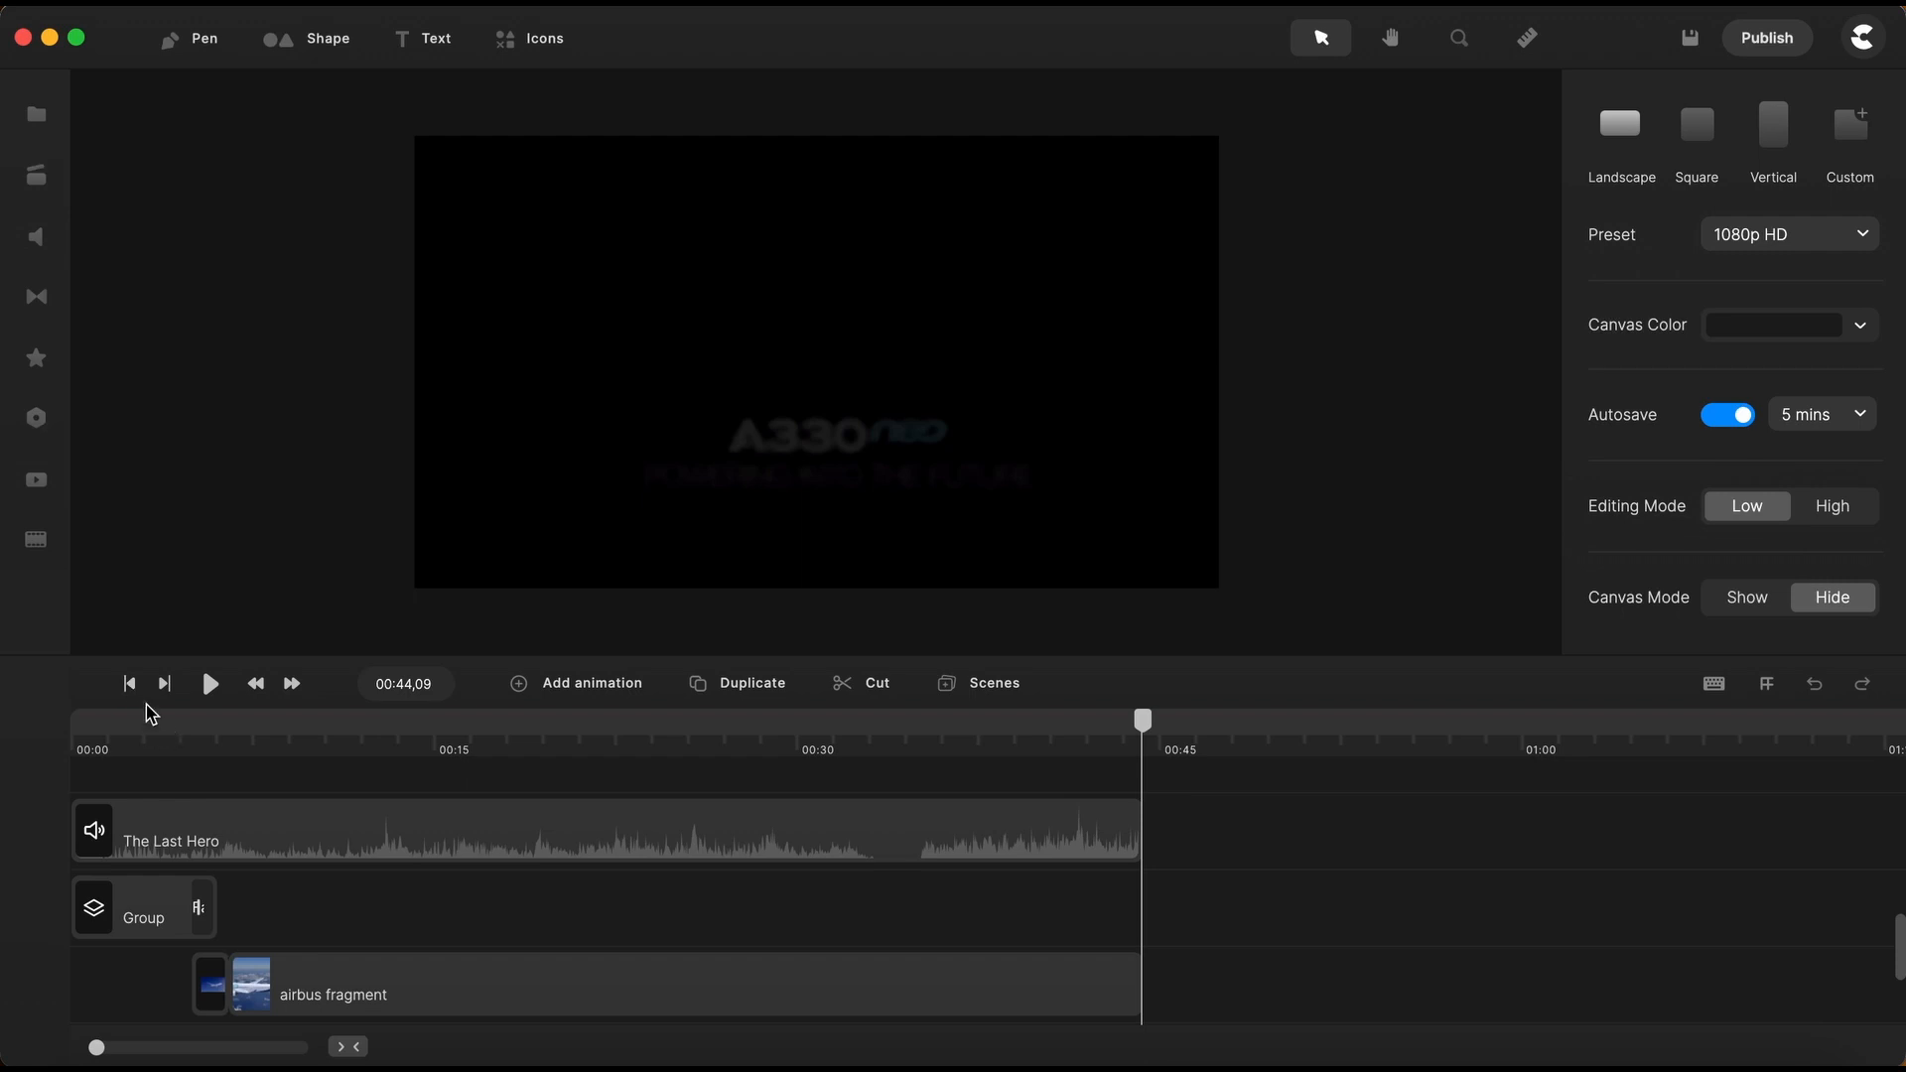
{"action": "mouse_move", "coordinate": [151, 766]}
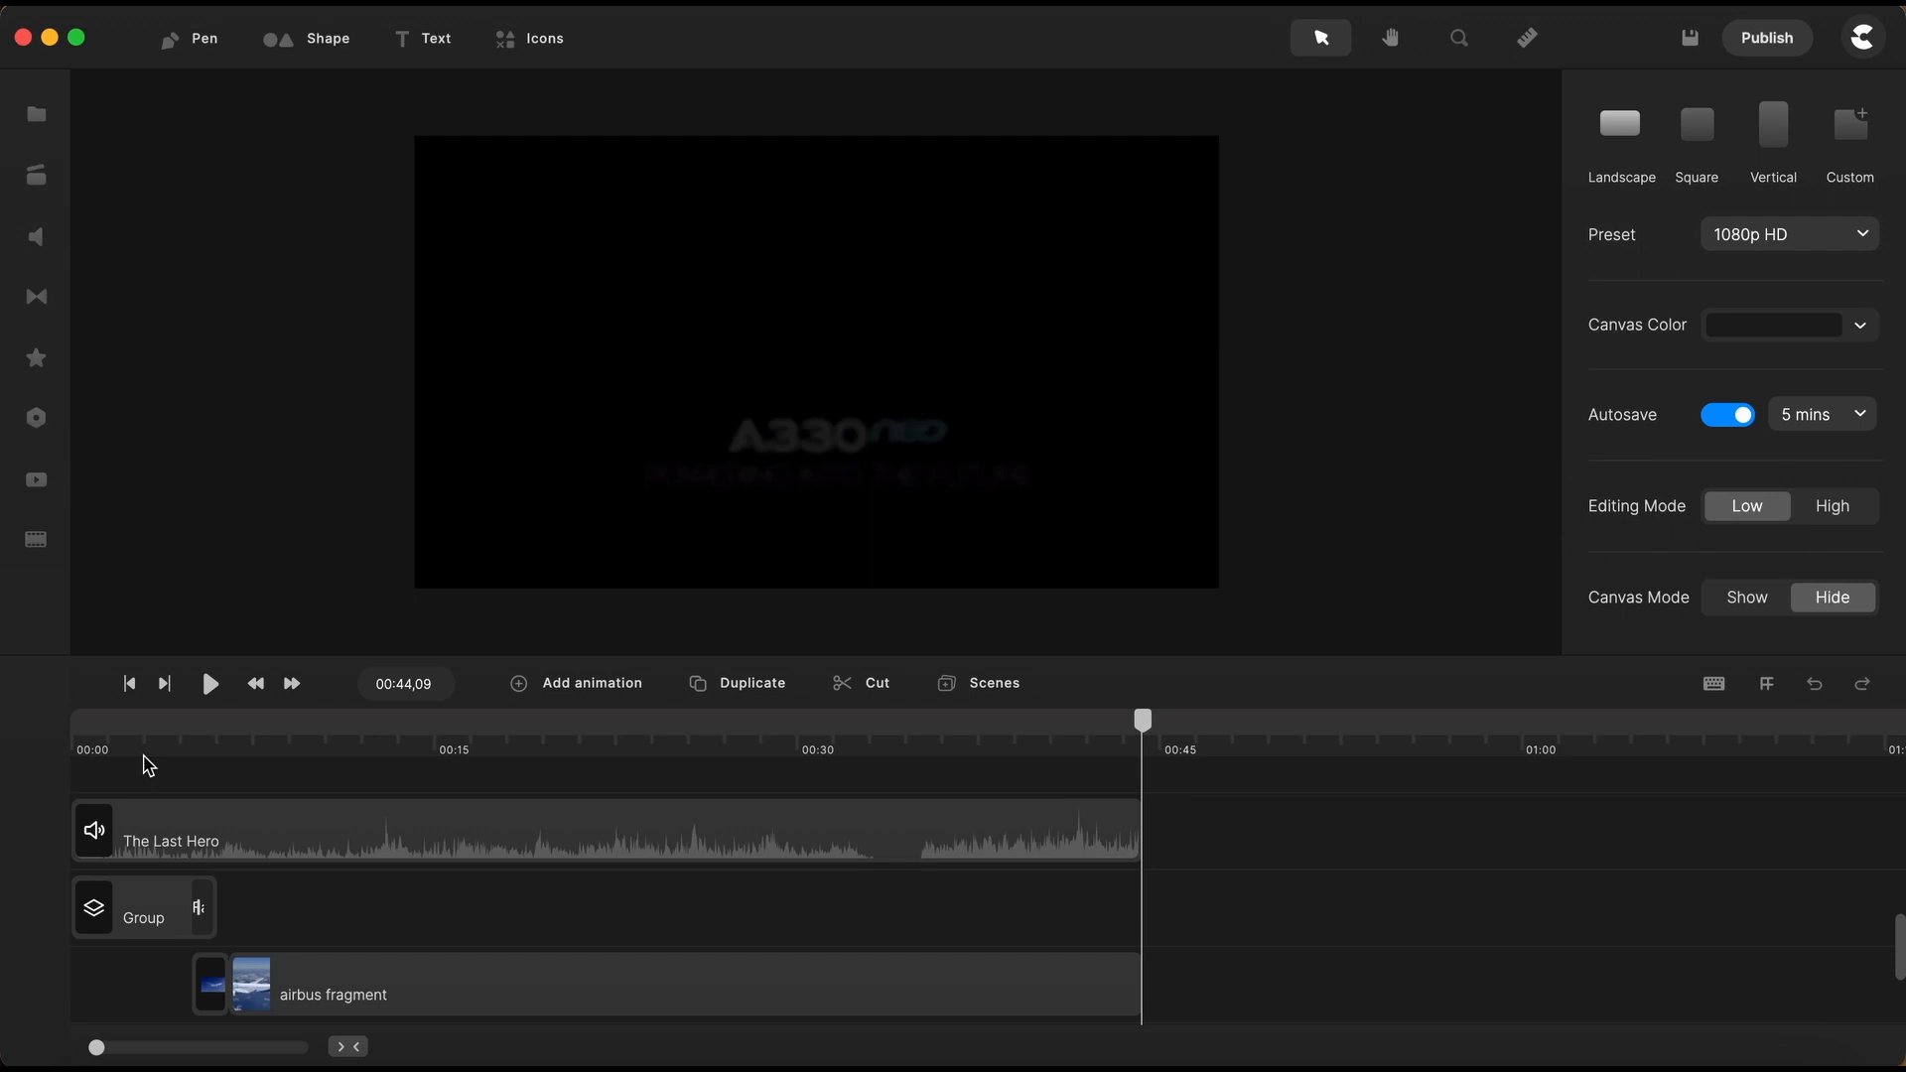
{"action": "mouse_move", "coordinate": [134, 691]}
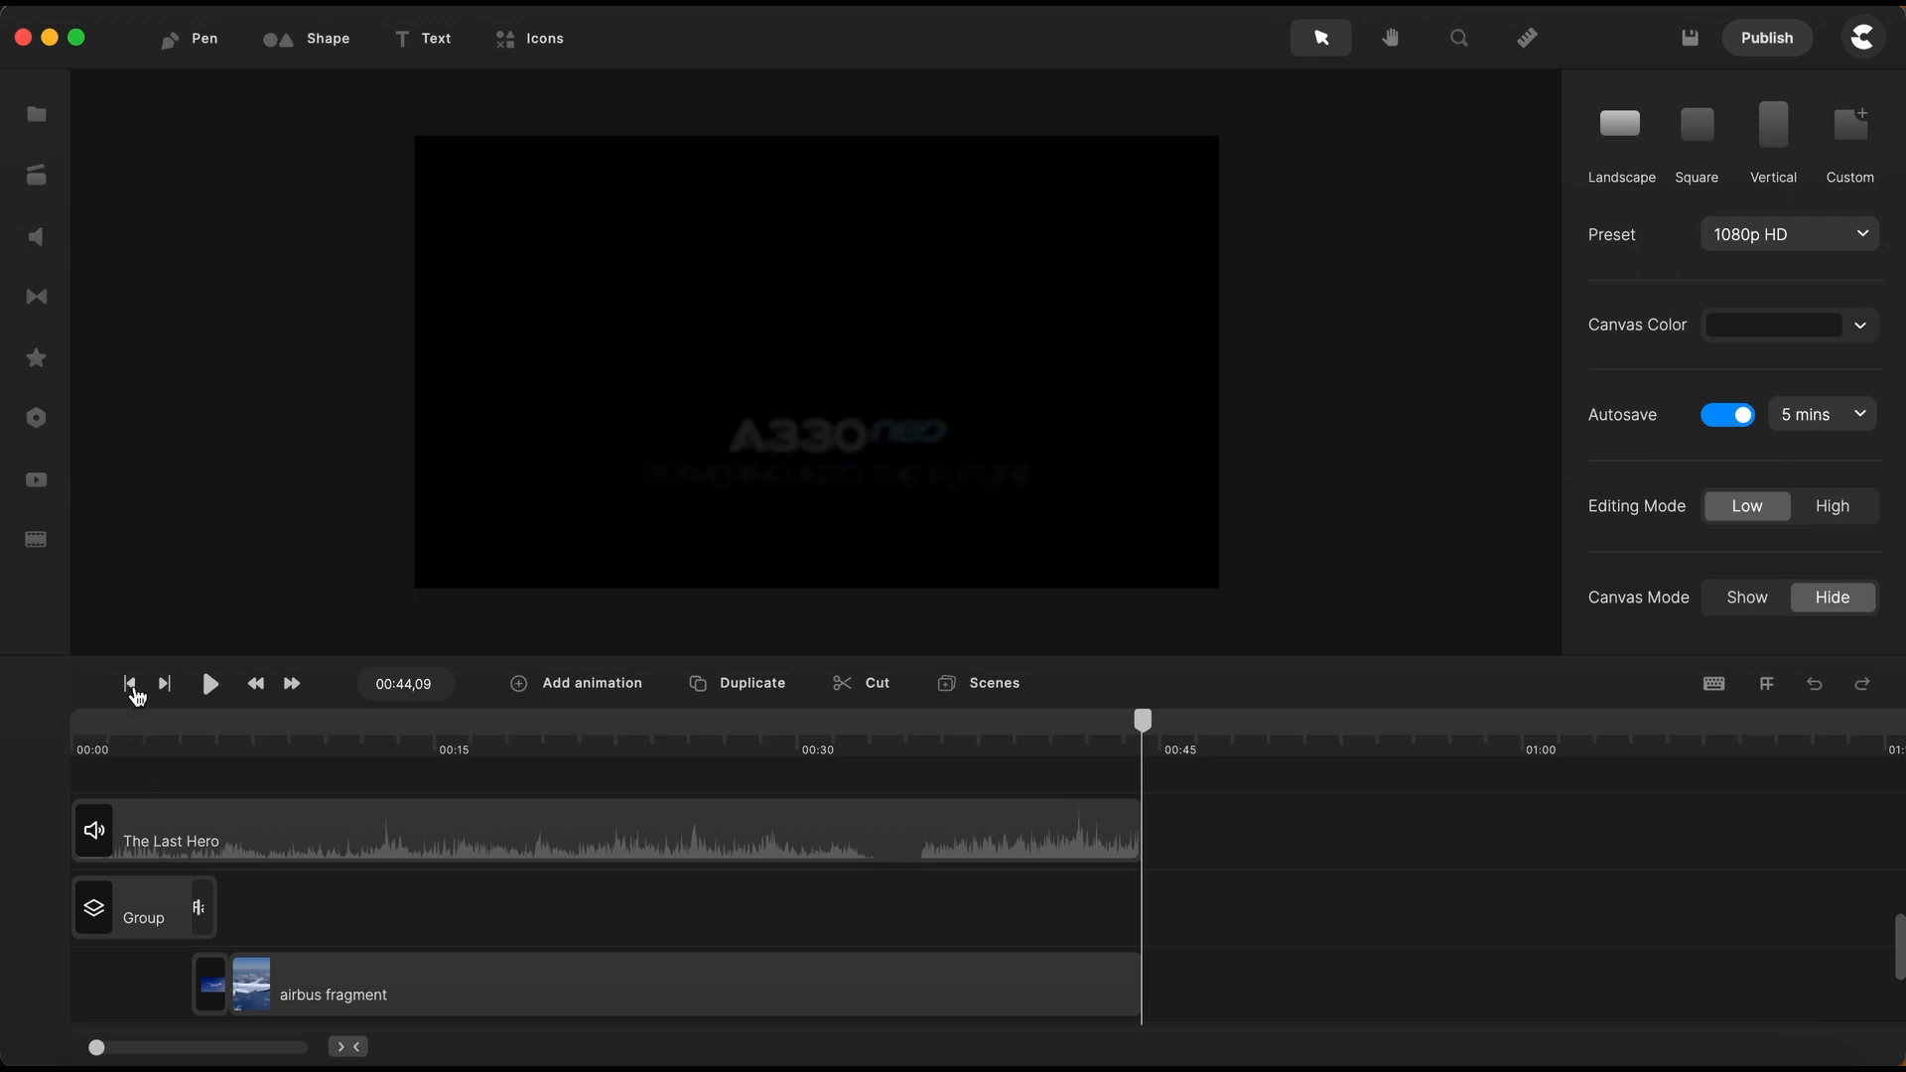
{"action": "mouse_move", "coordinate": [137, 767]}
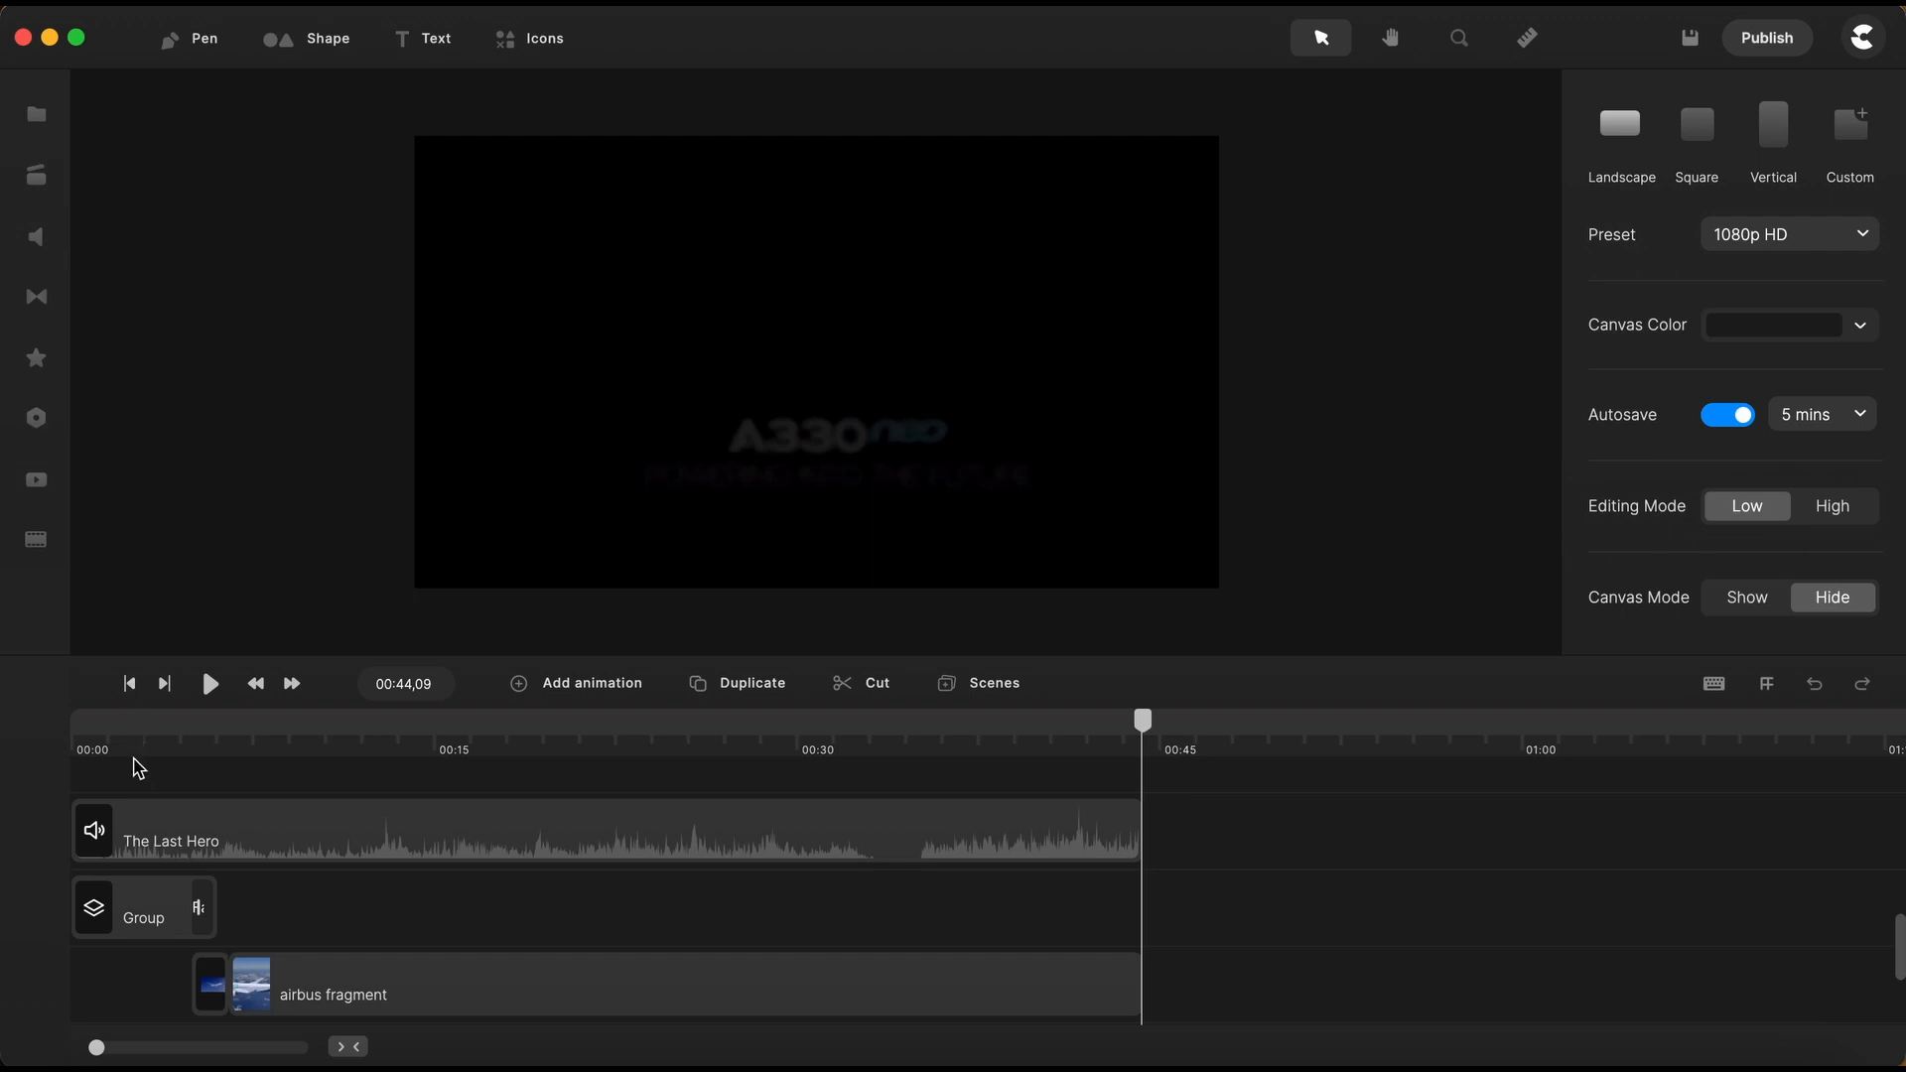
{"action": "mouse_move", "coordinate": [187, 754]}
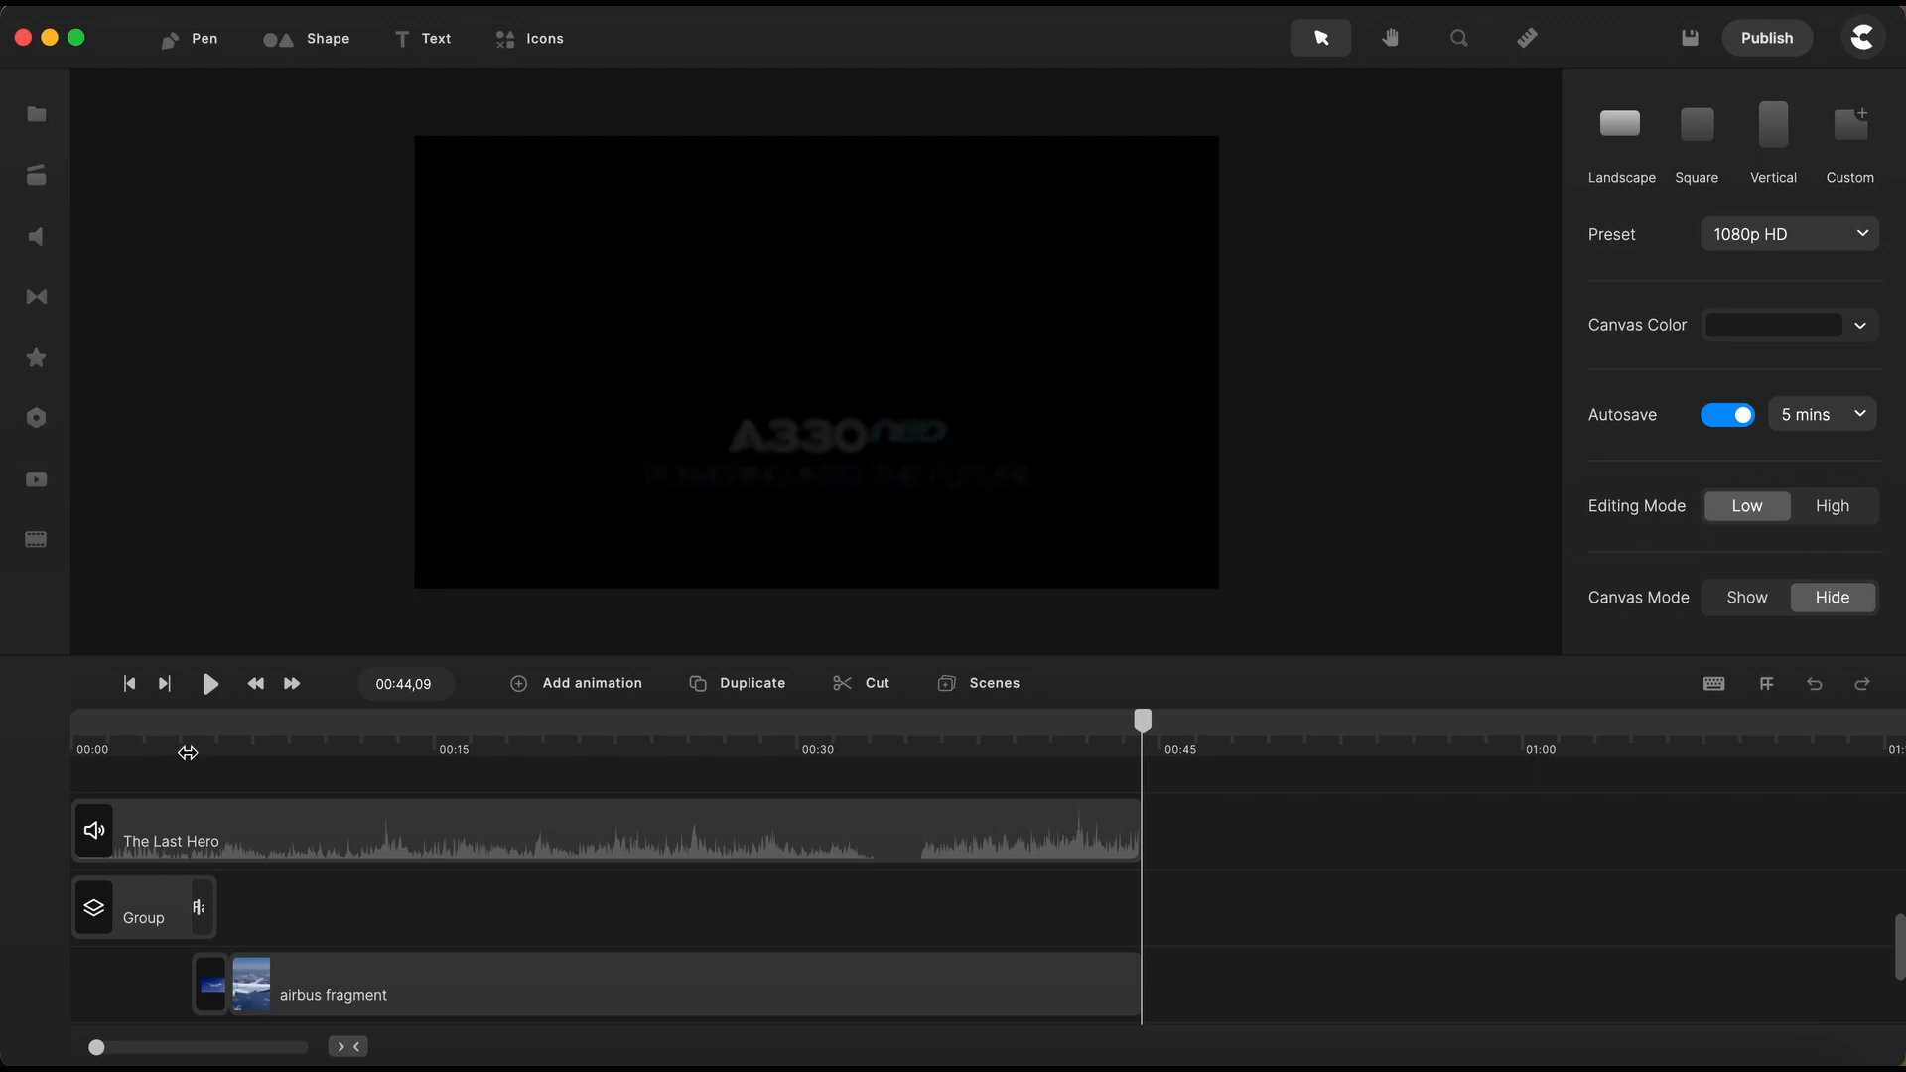